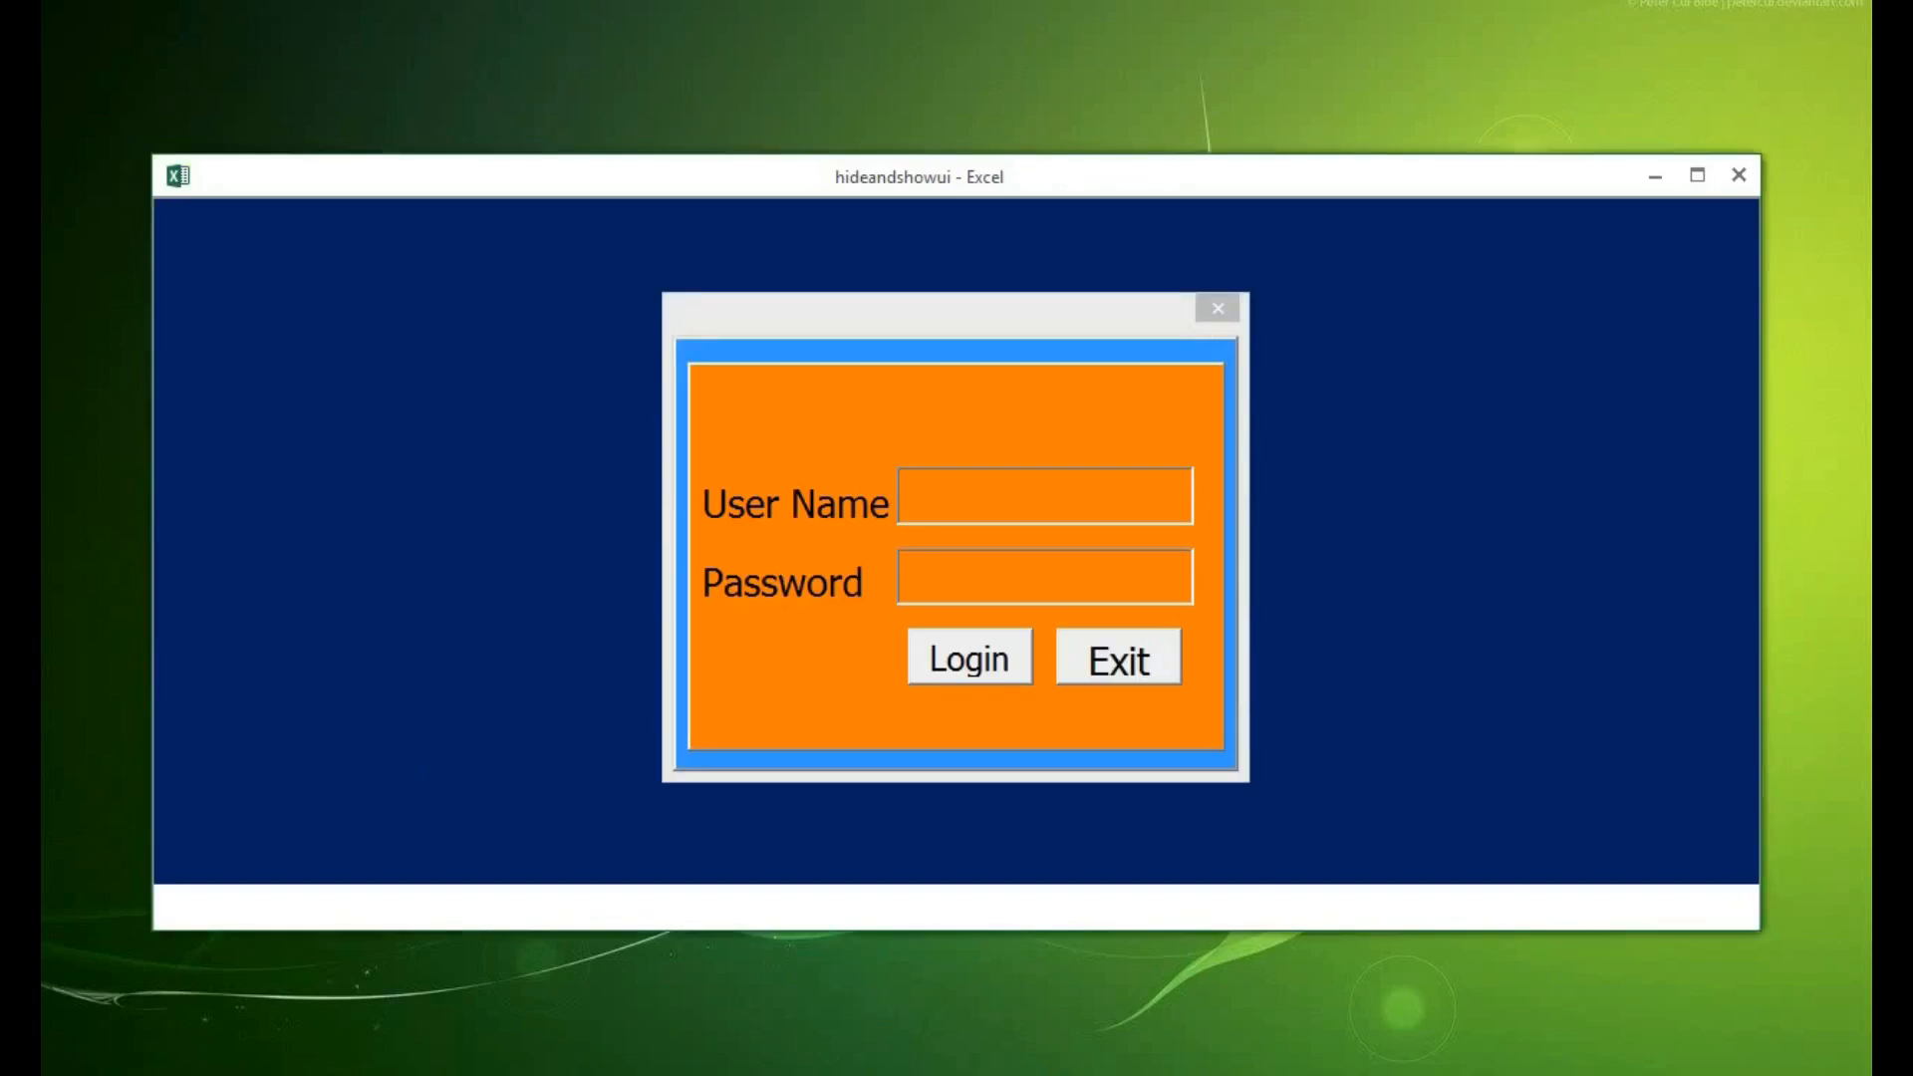
mouse_move(418, 781)
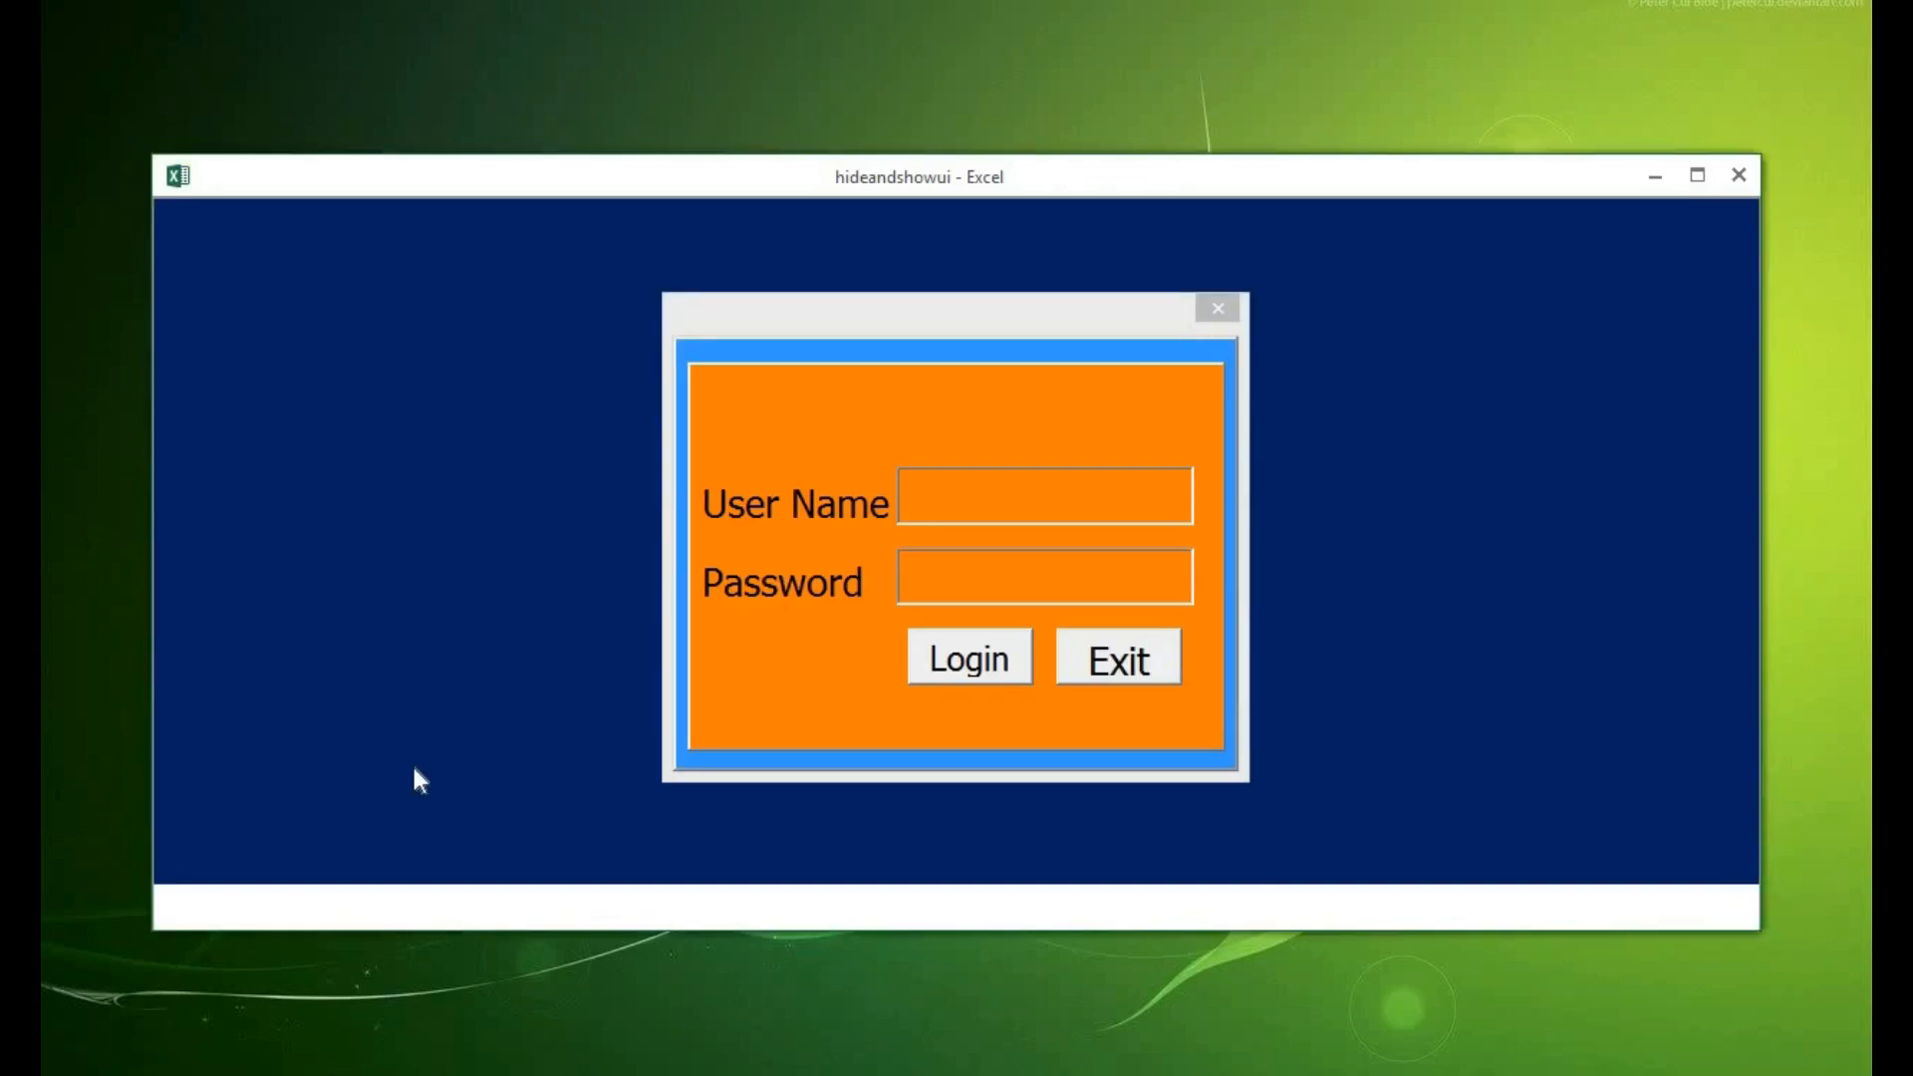
mouse_move(598, 689)
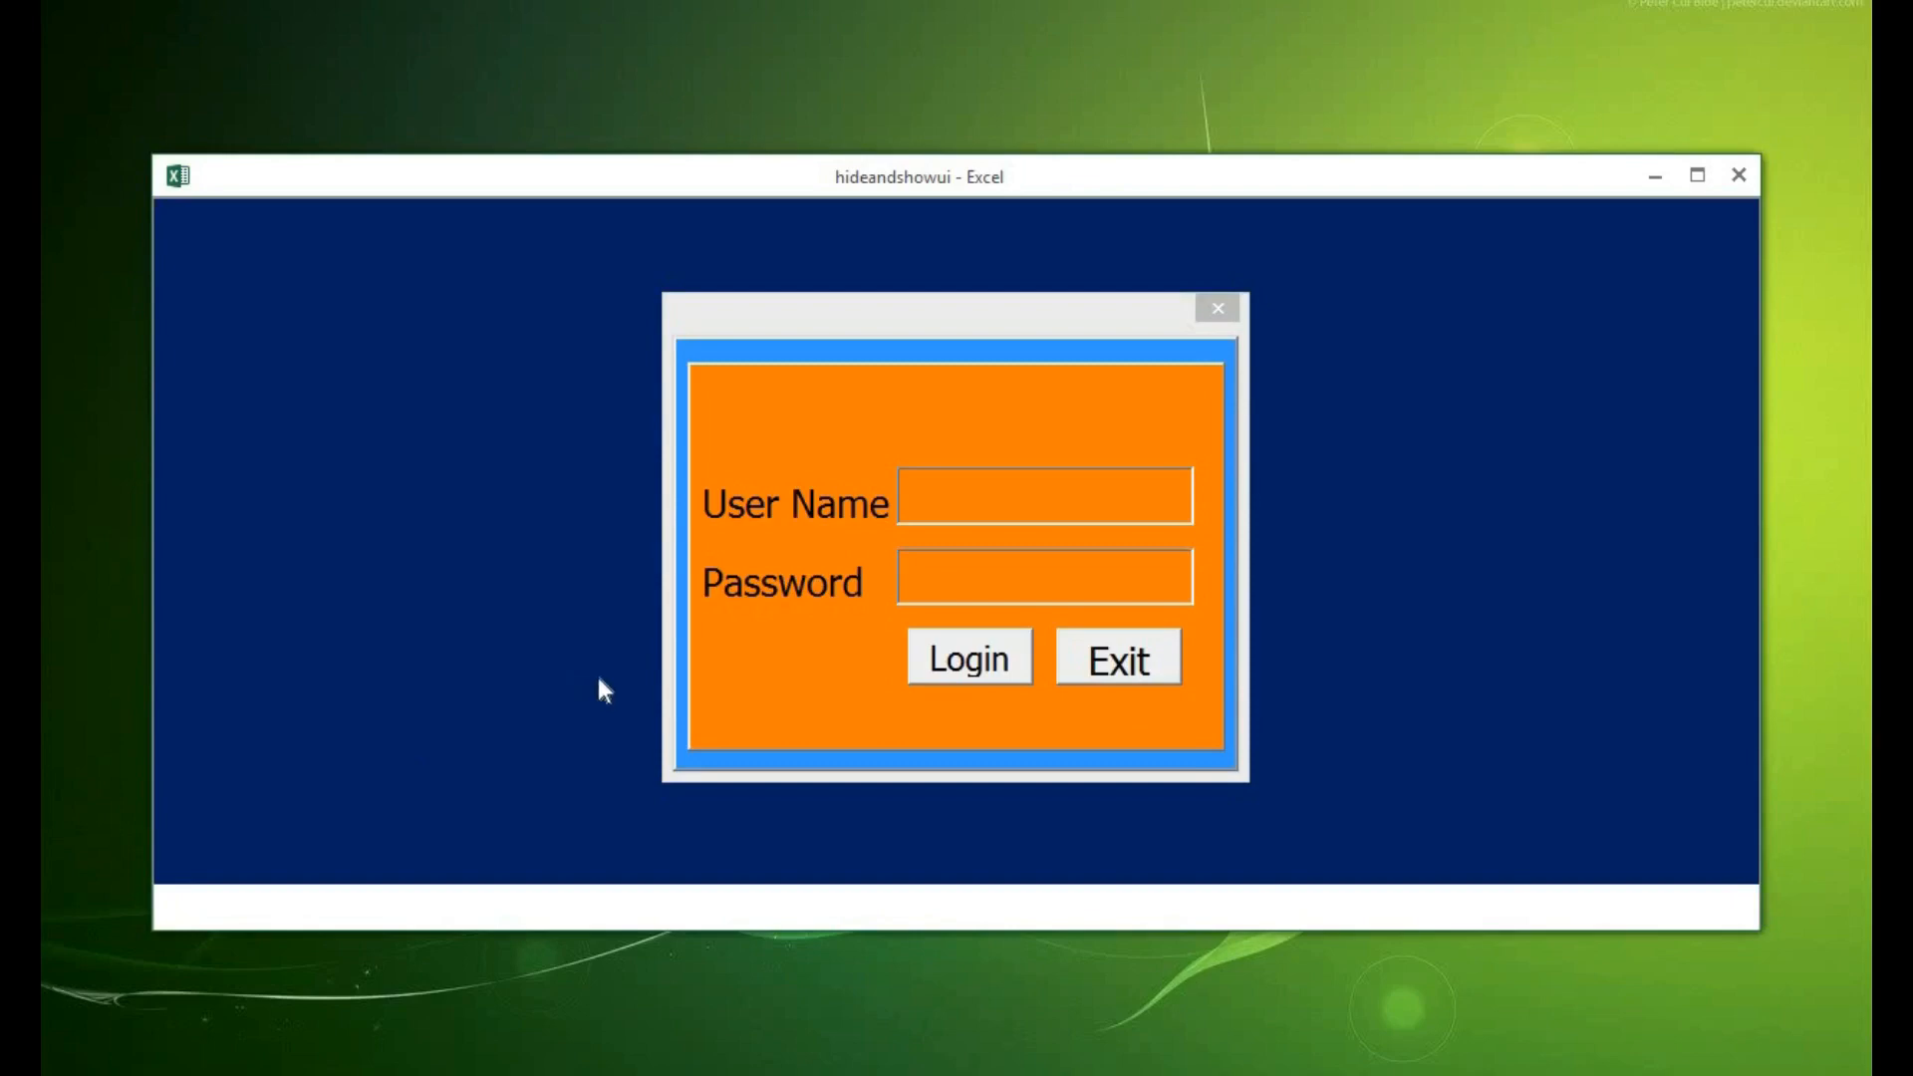
mouse_move(644, 713)
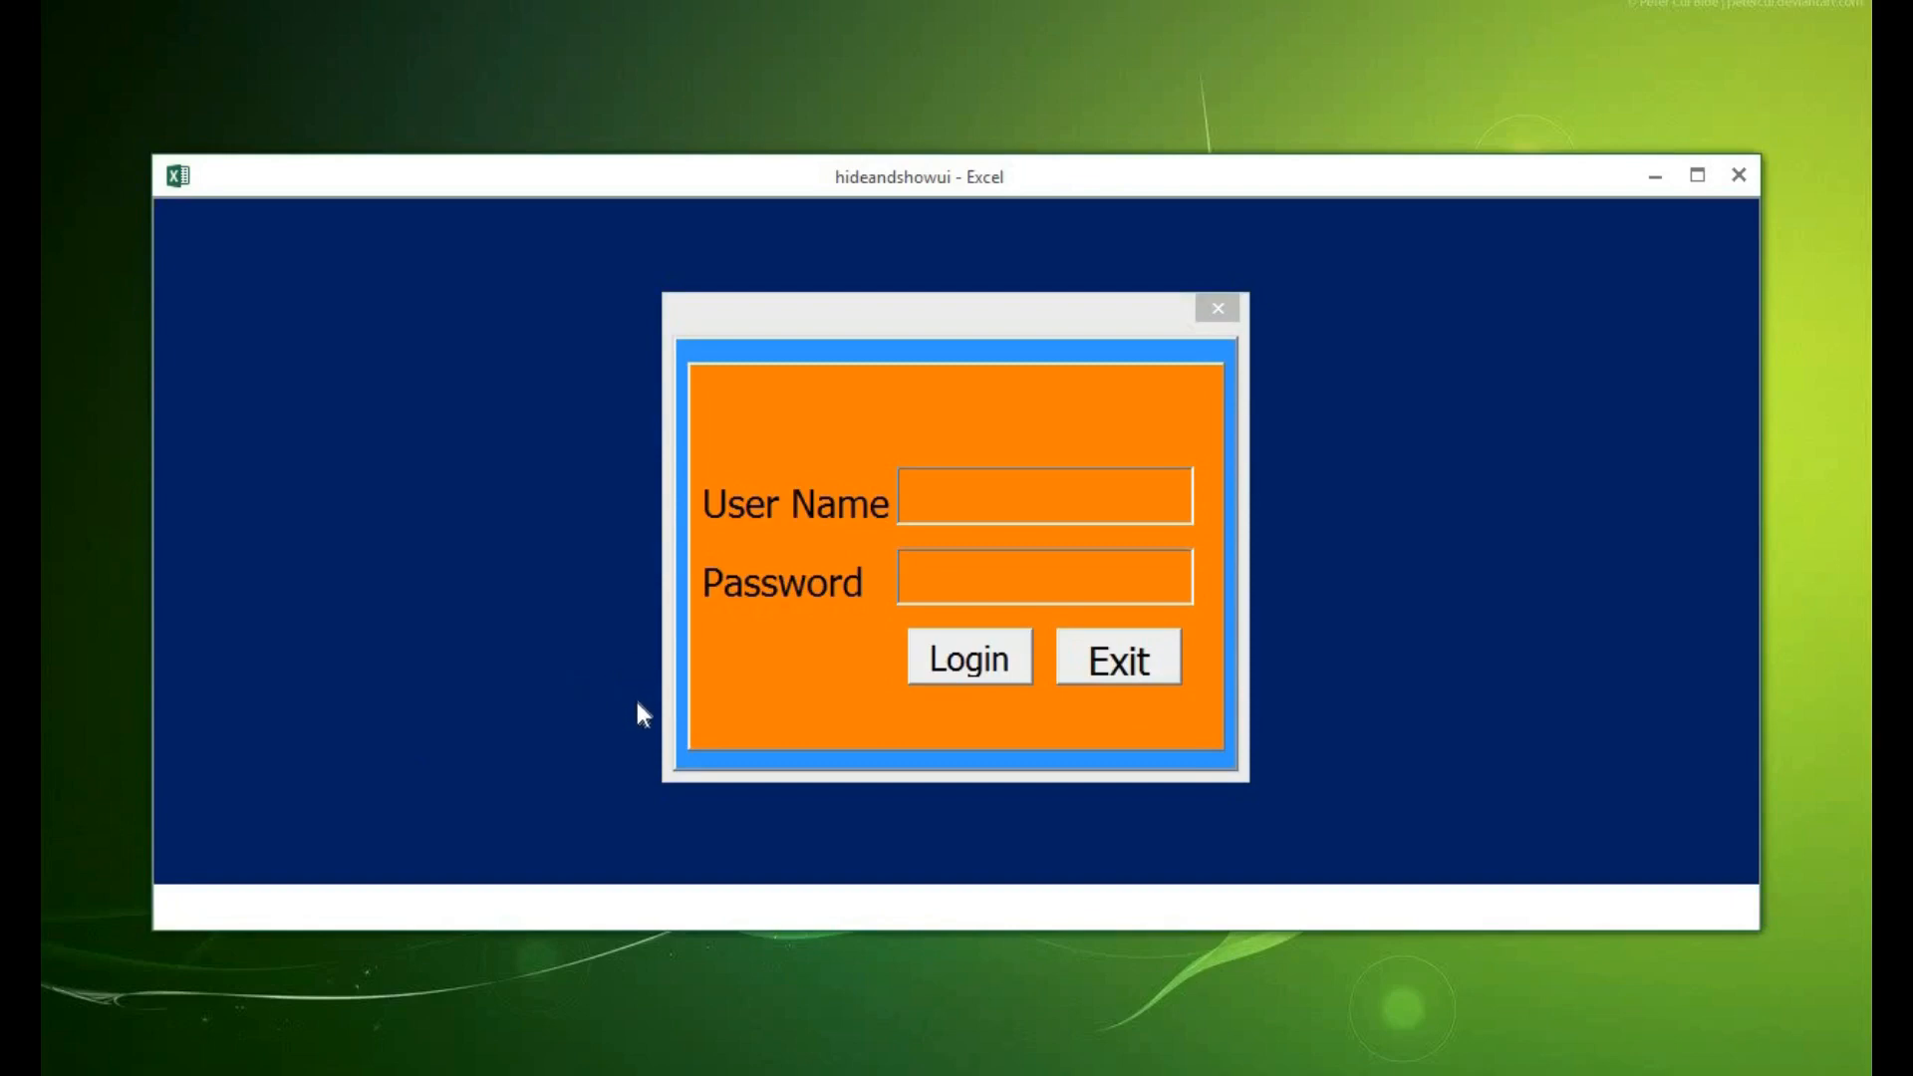
mouse_move(642, 867)
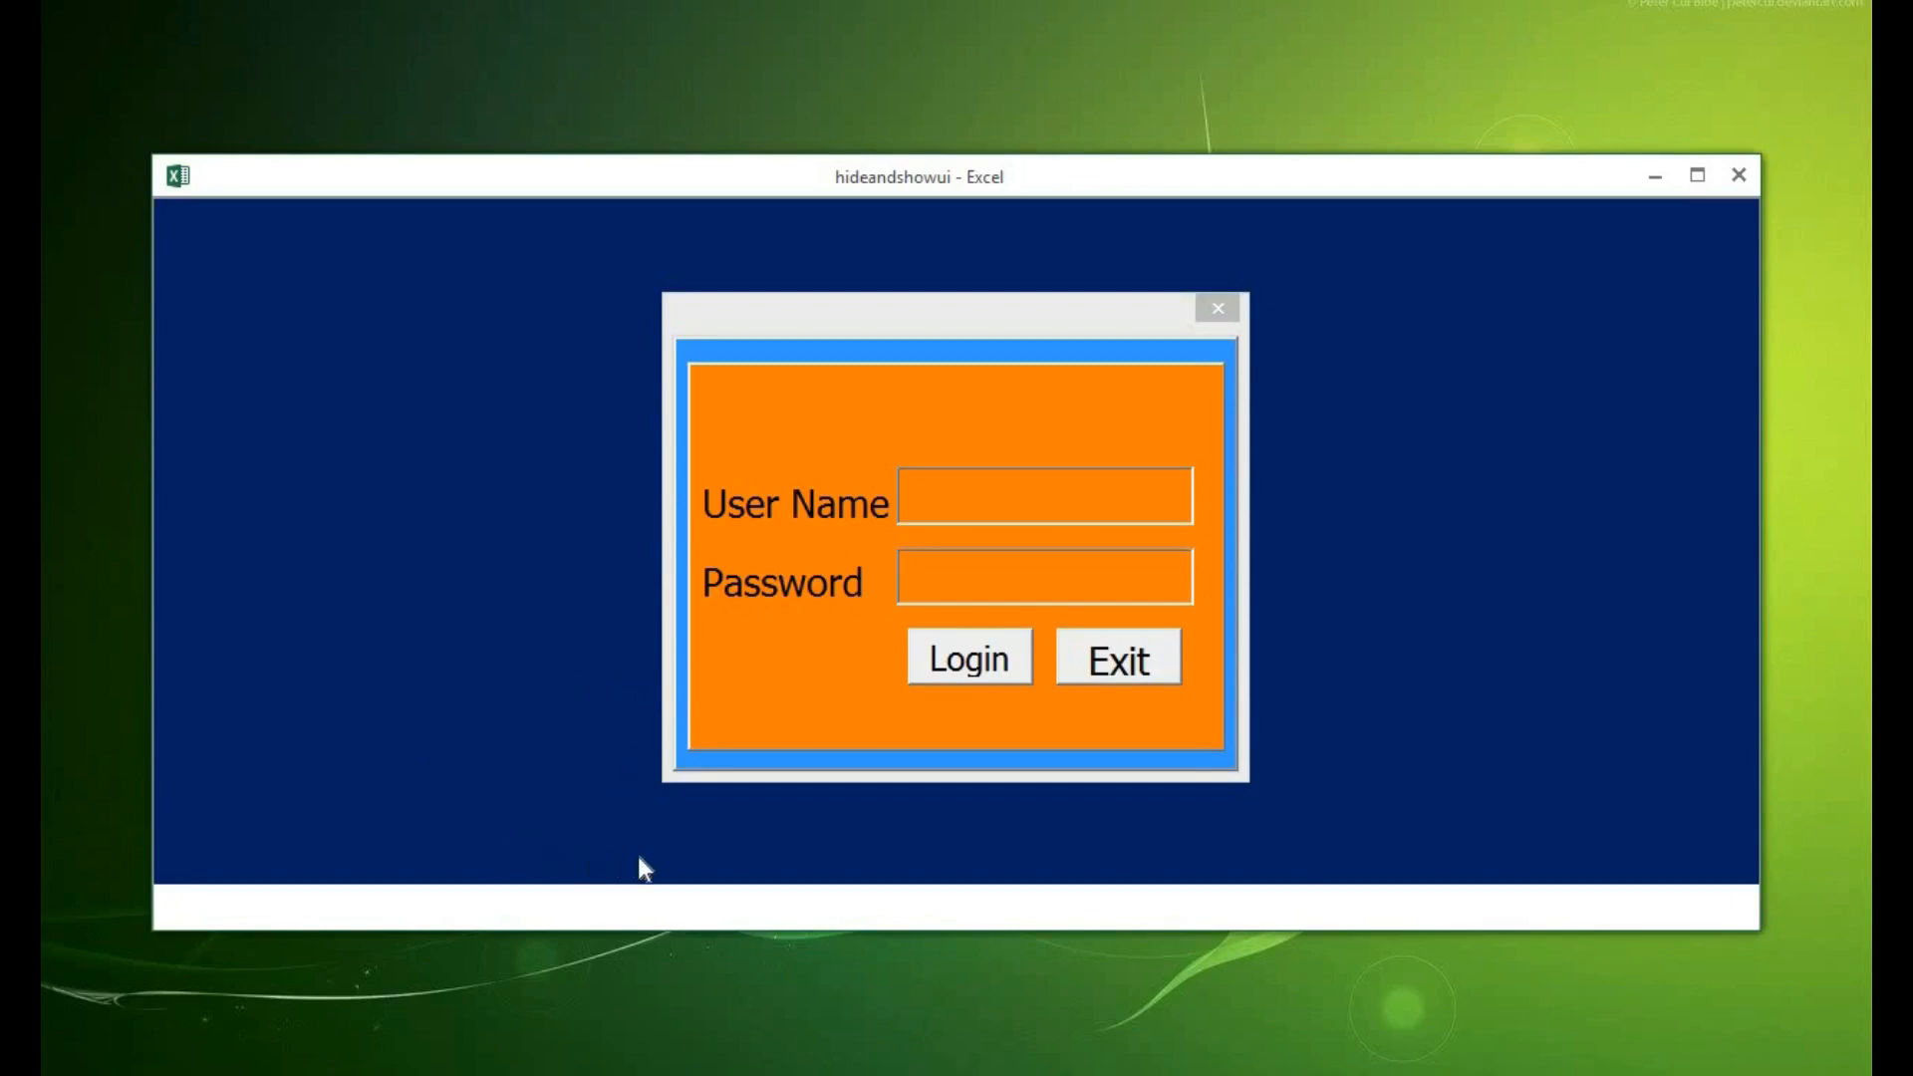
mouse_move(685, 907)
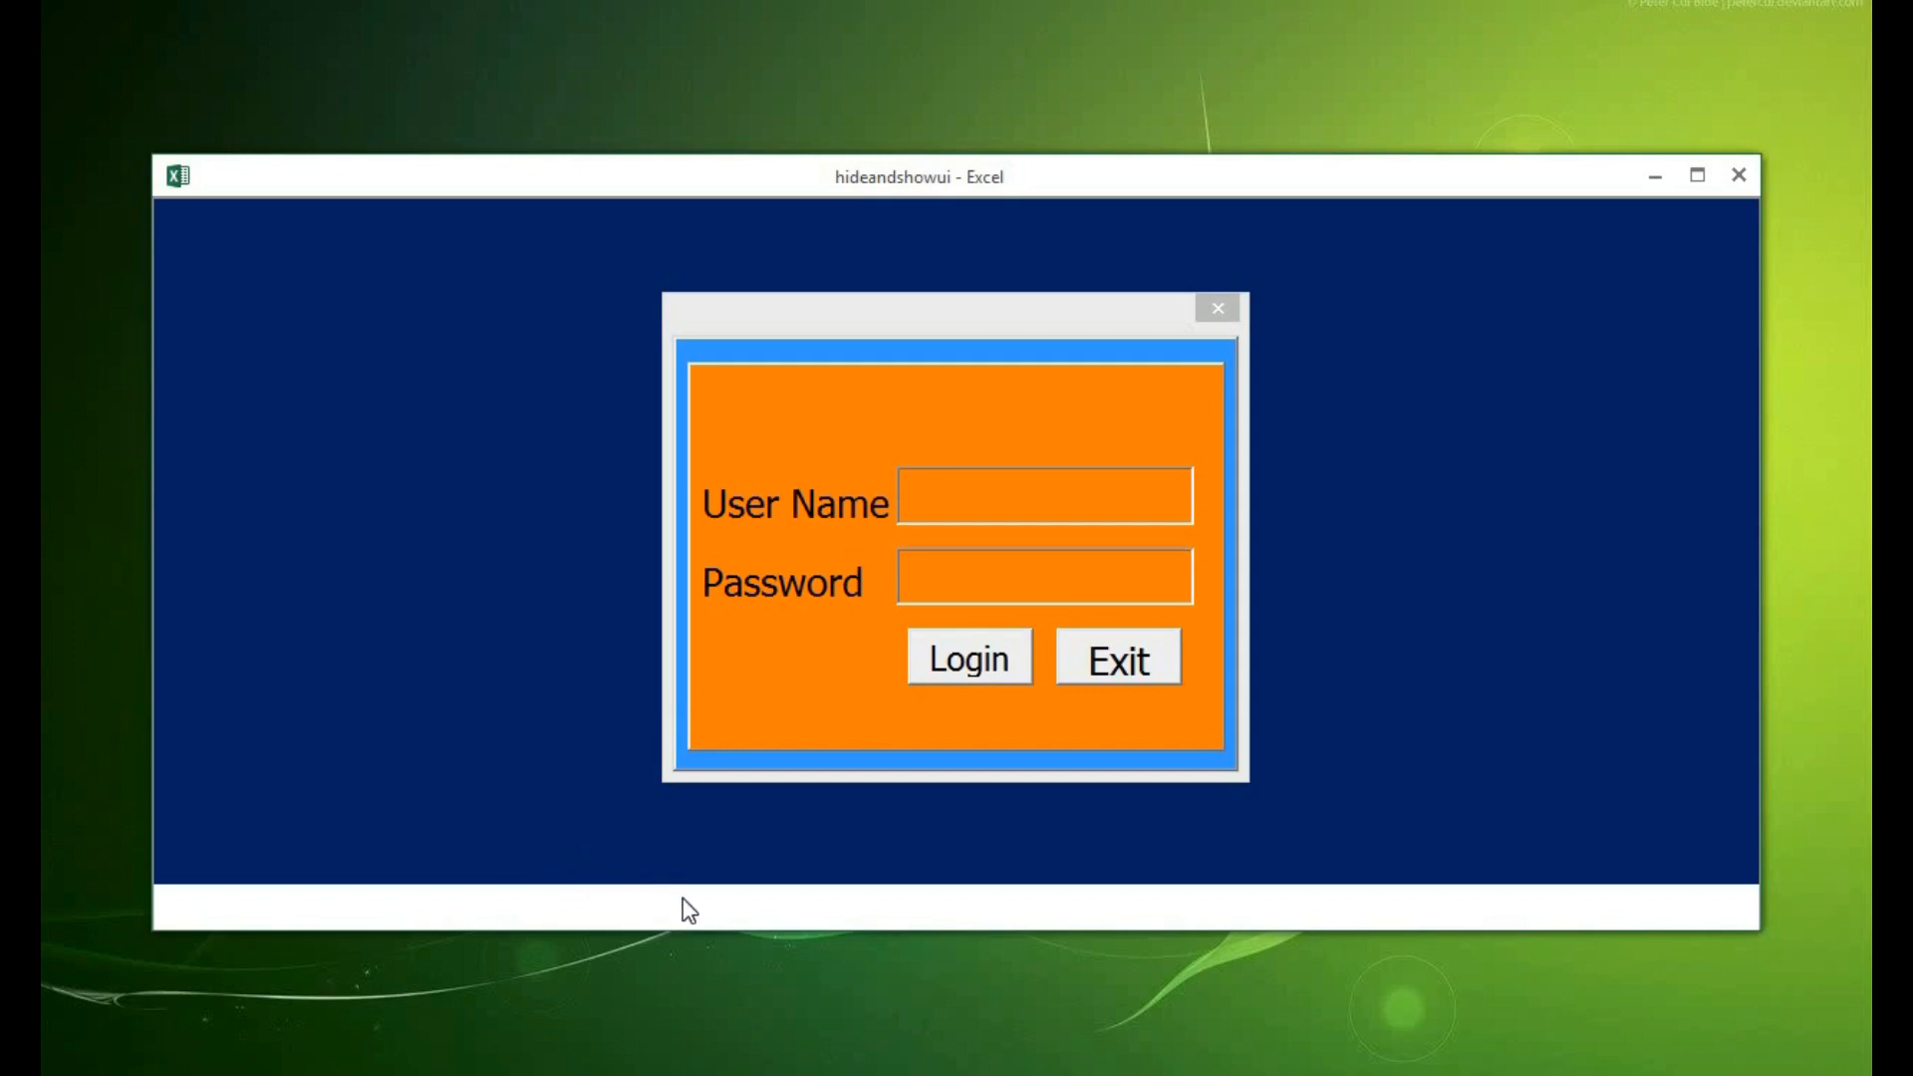
mouse_move(634, 870)
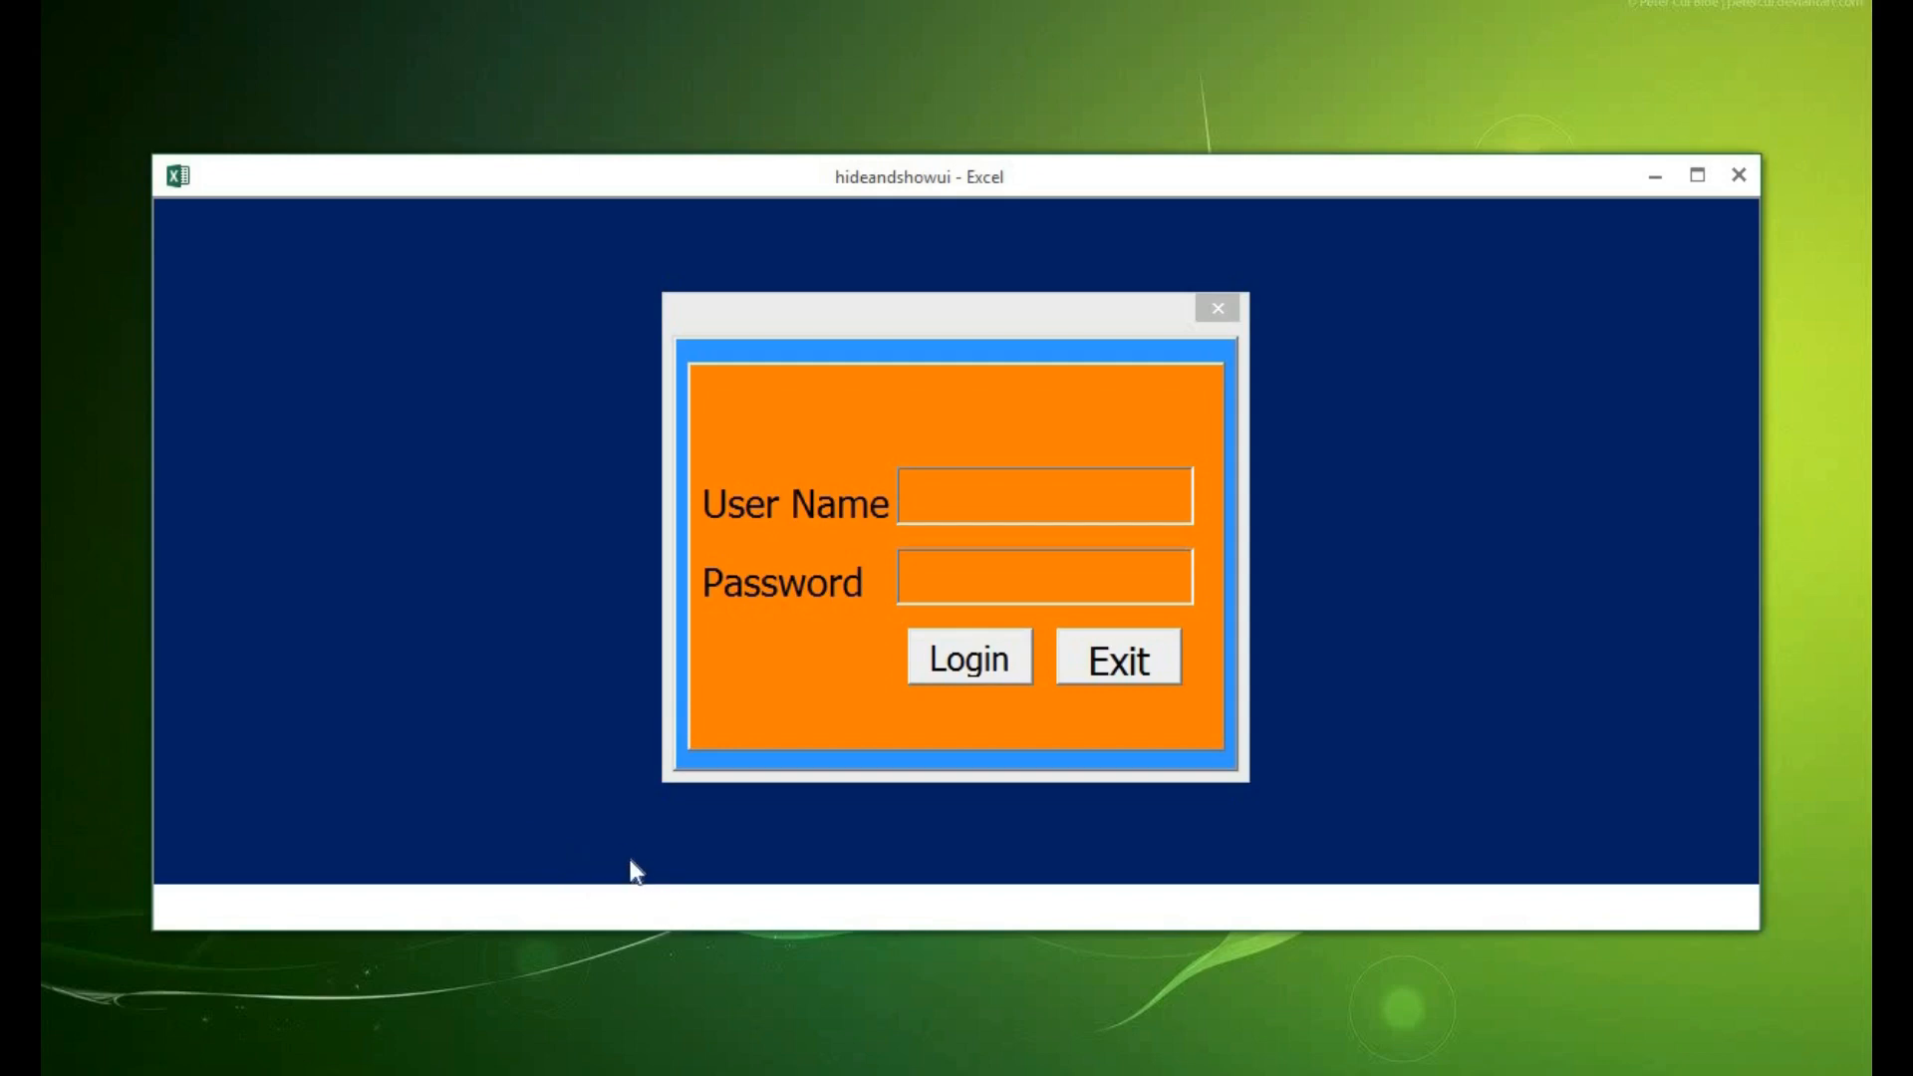
mouse_move(618, 803)
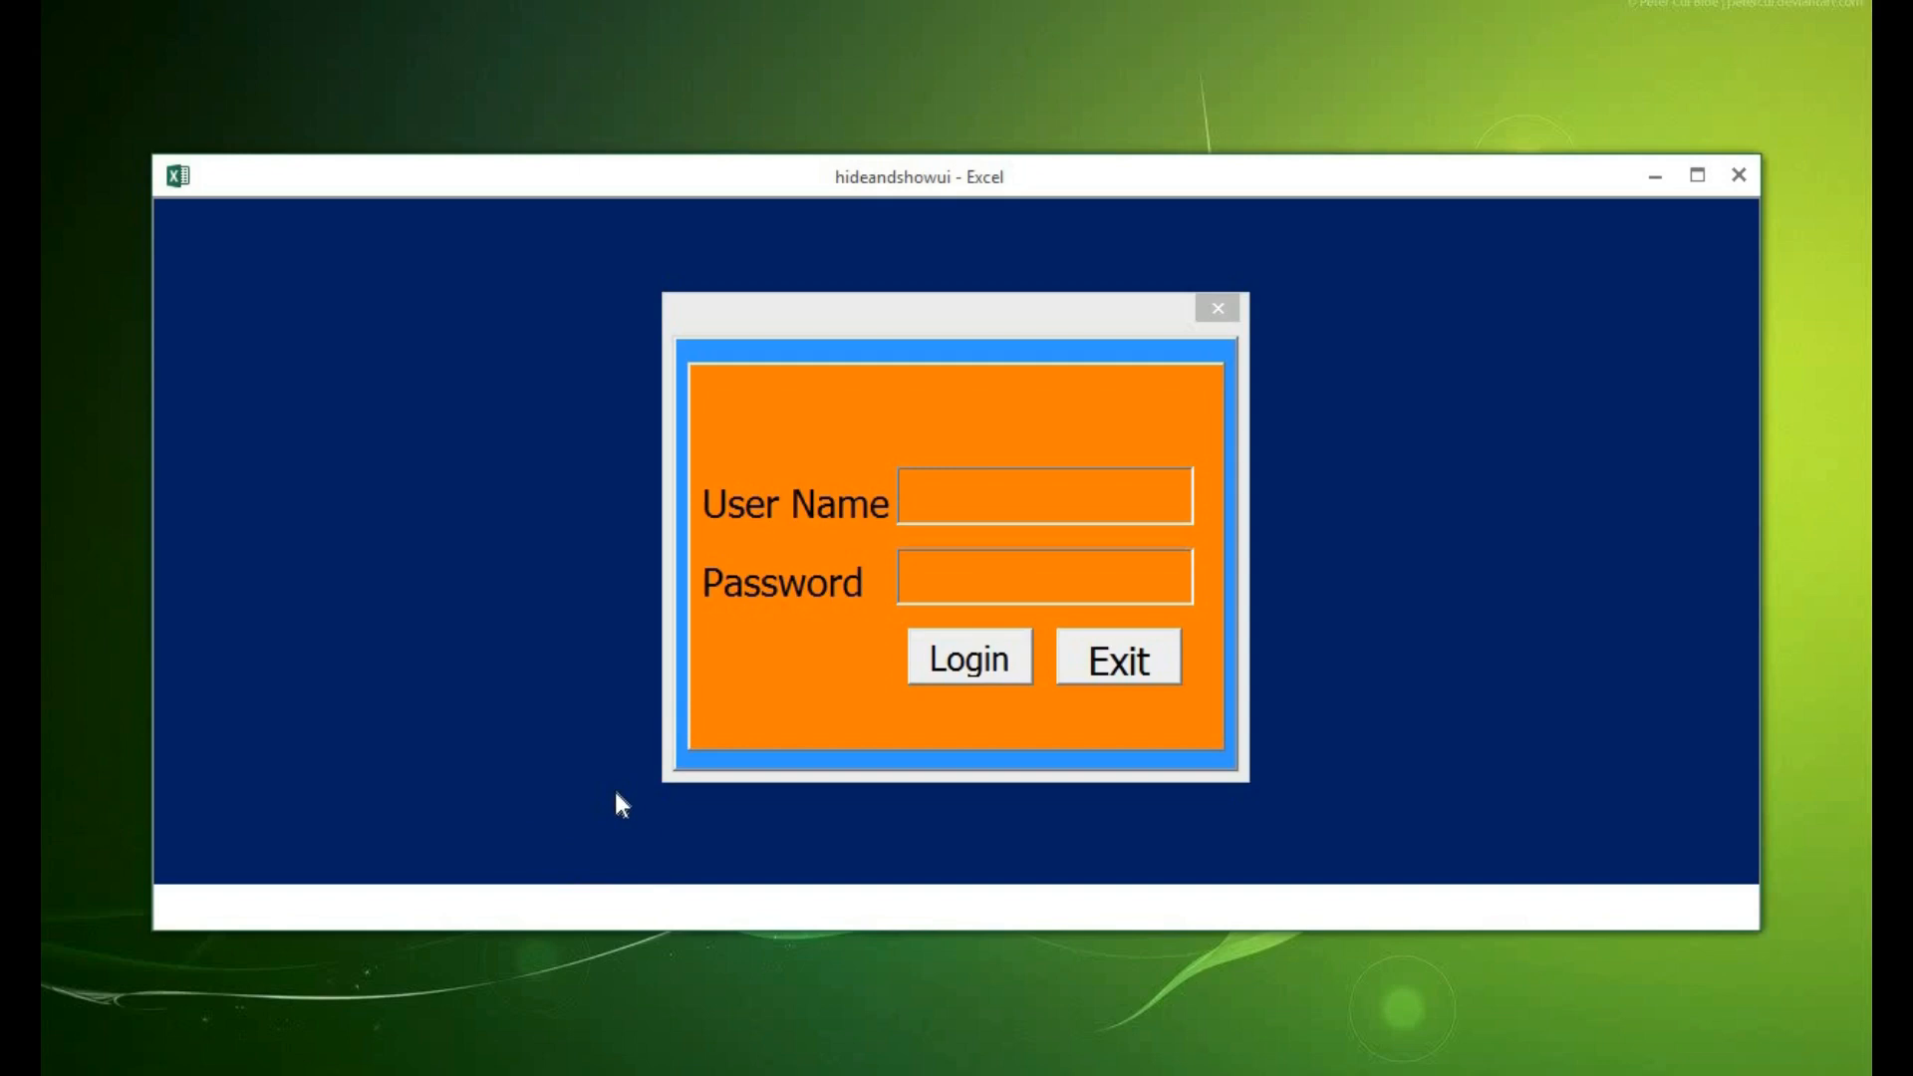
mouse_move(599, 859)
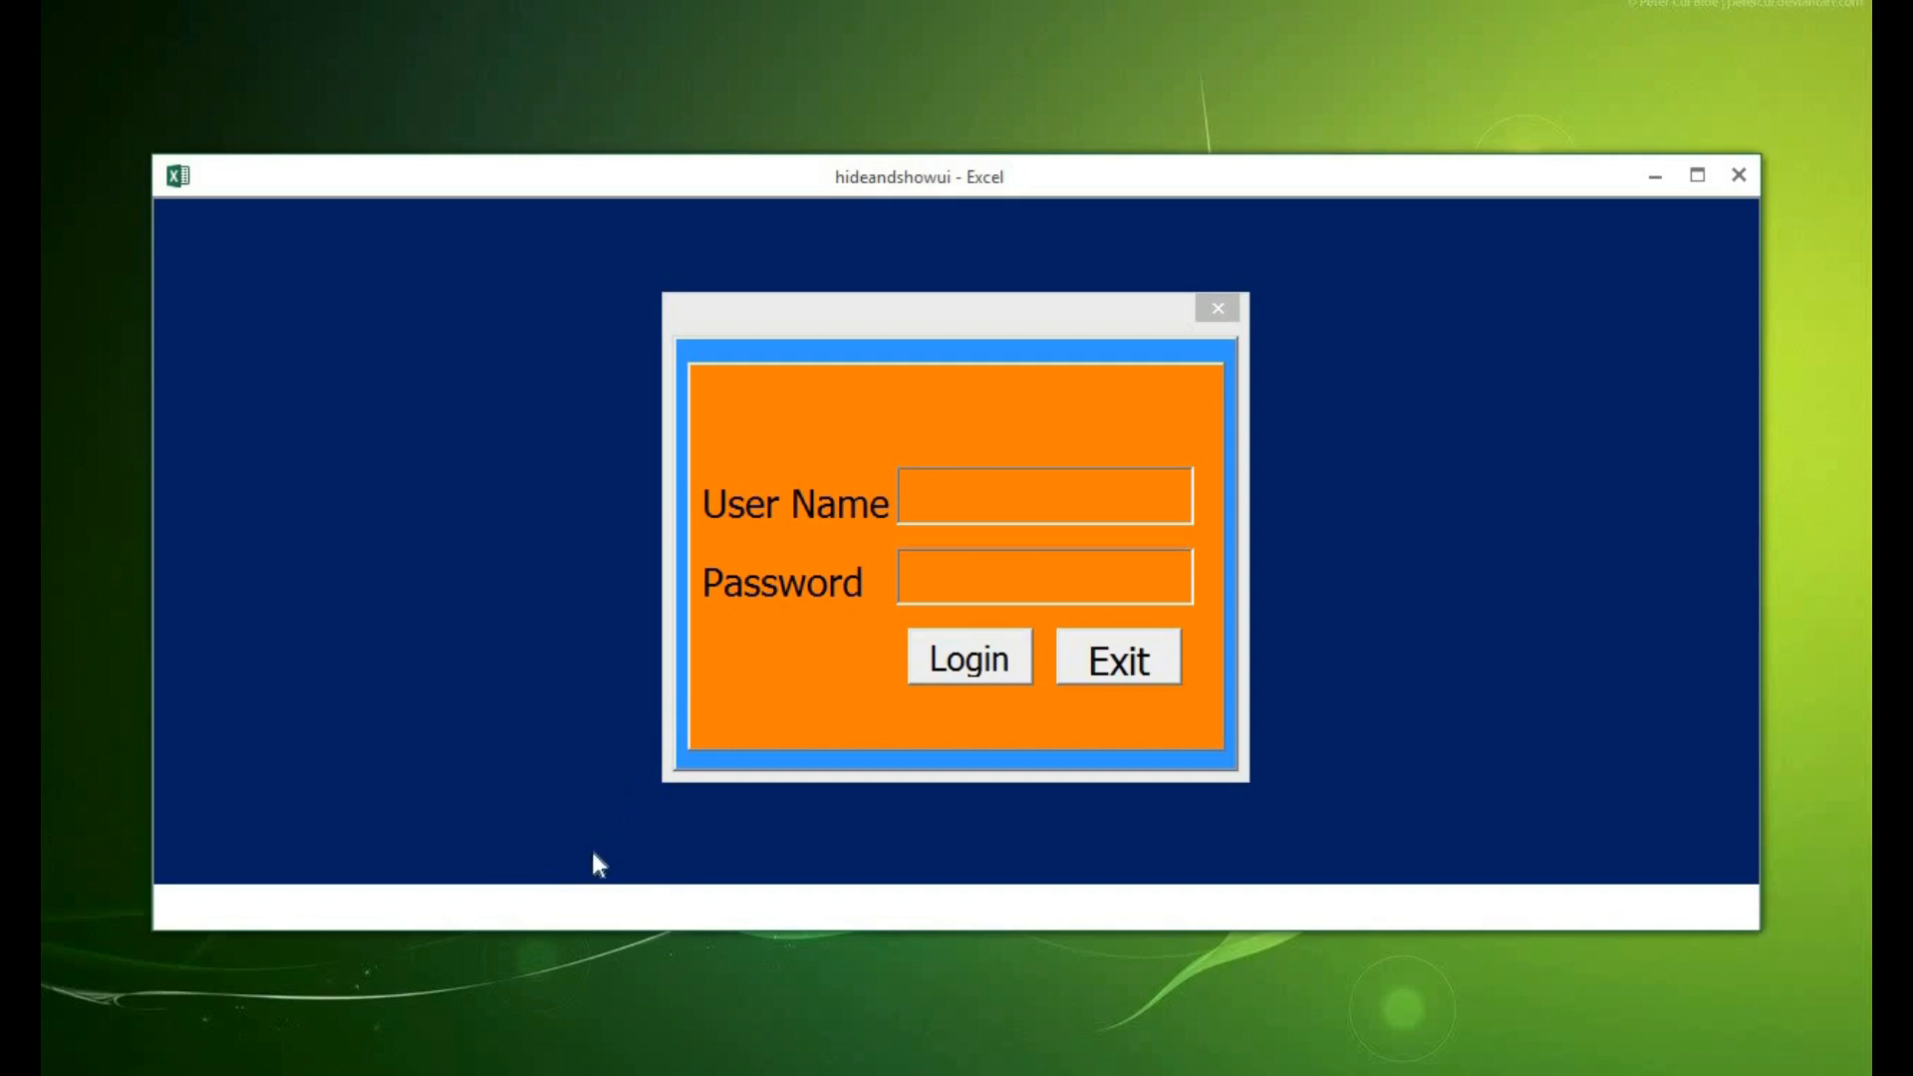
mouse_move(683, 797)
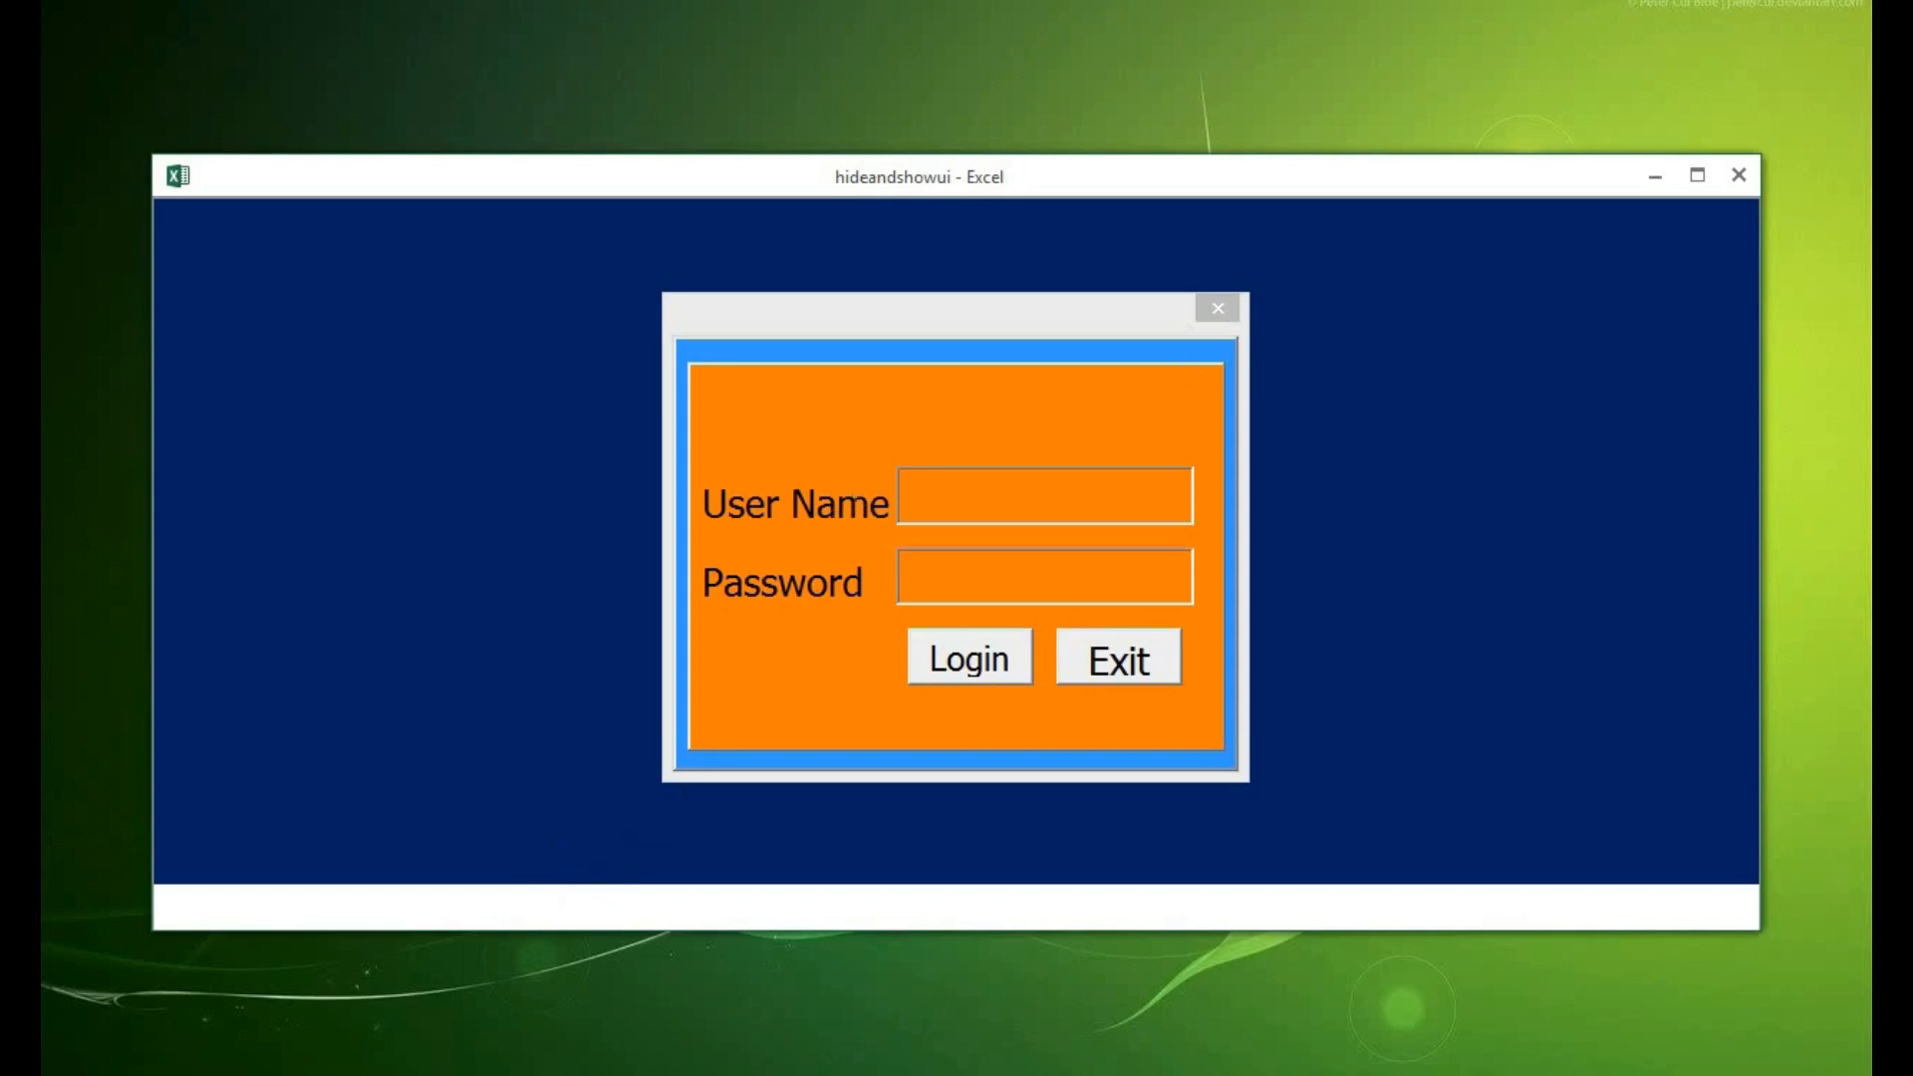
mouse_move(992, 263)
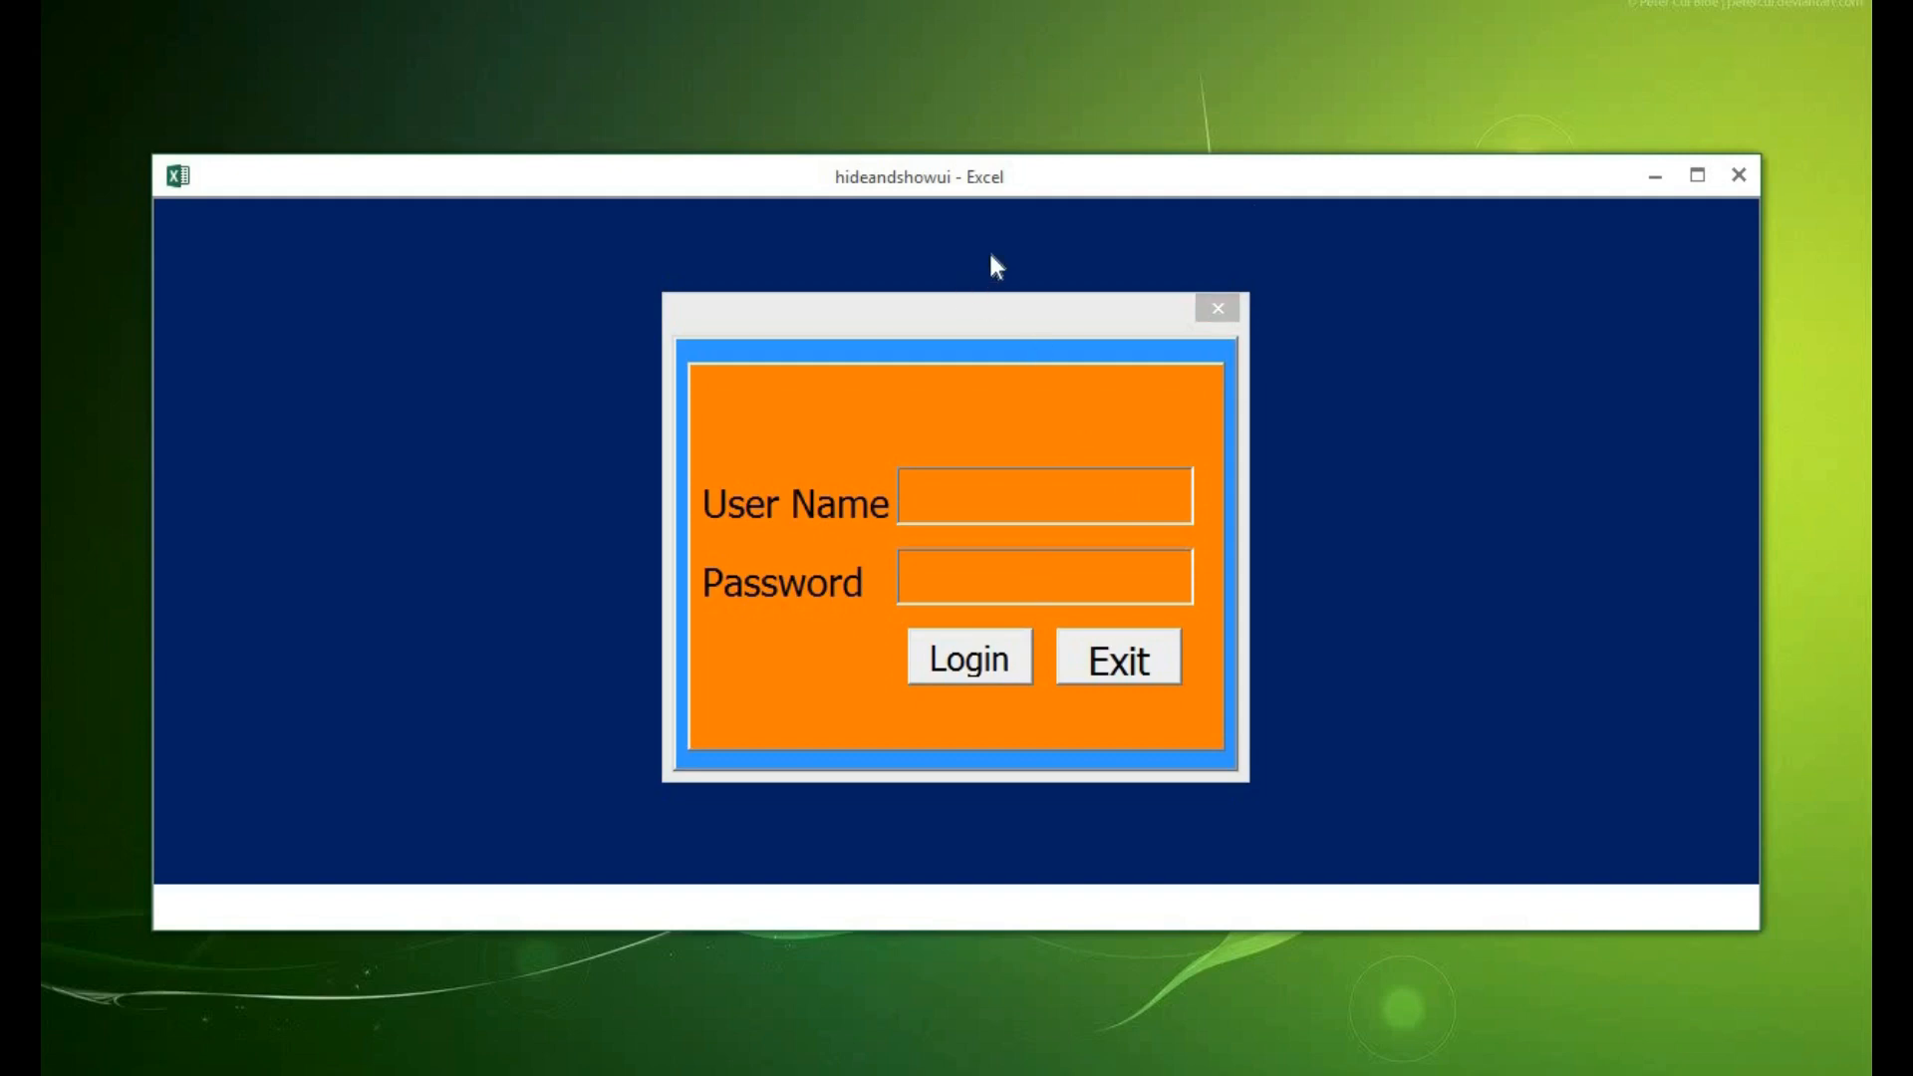
mouse_move(1059, 238)
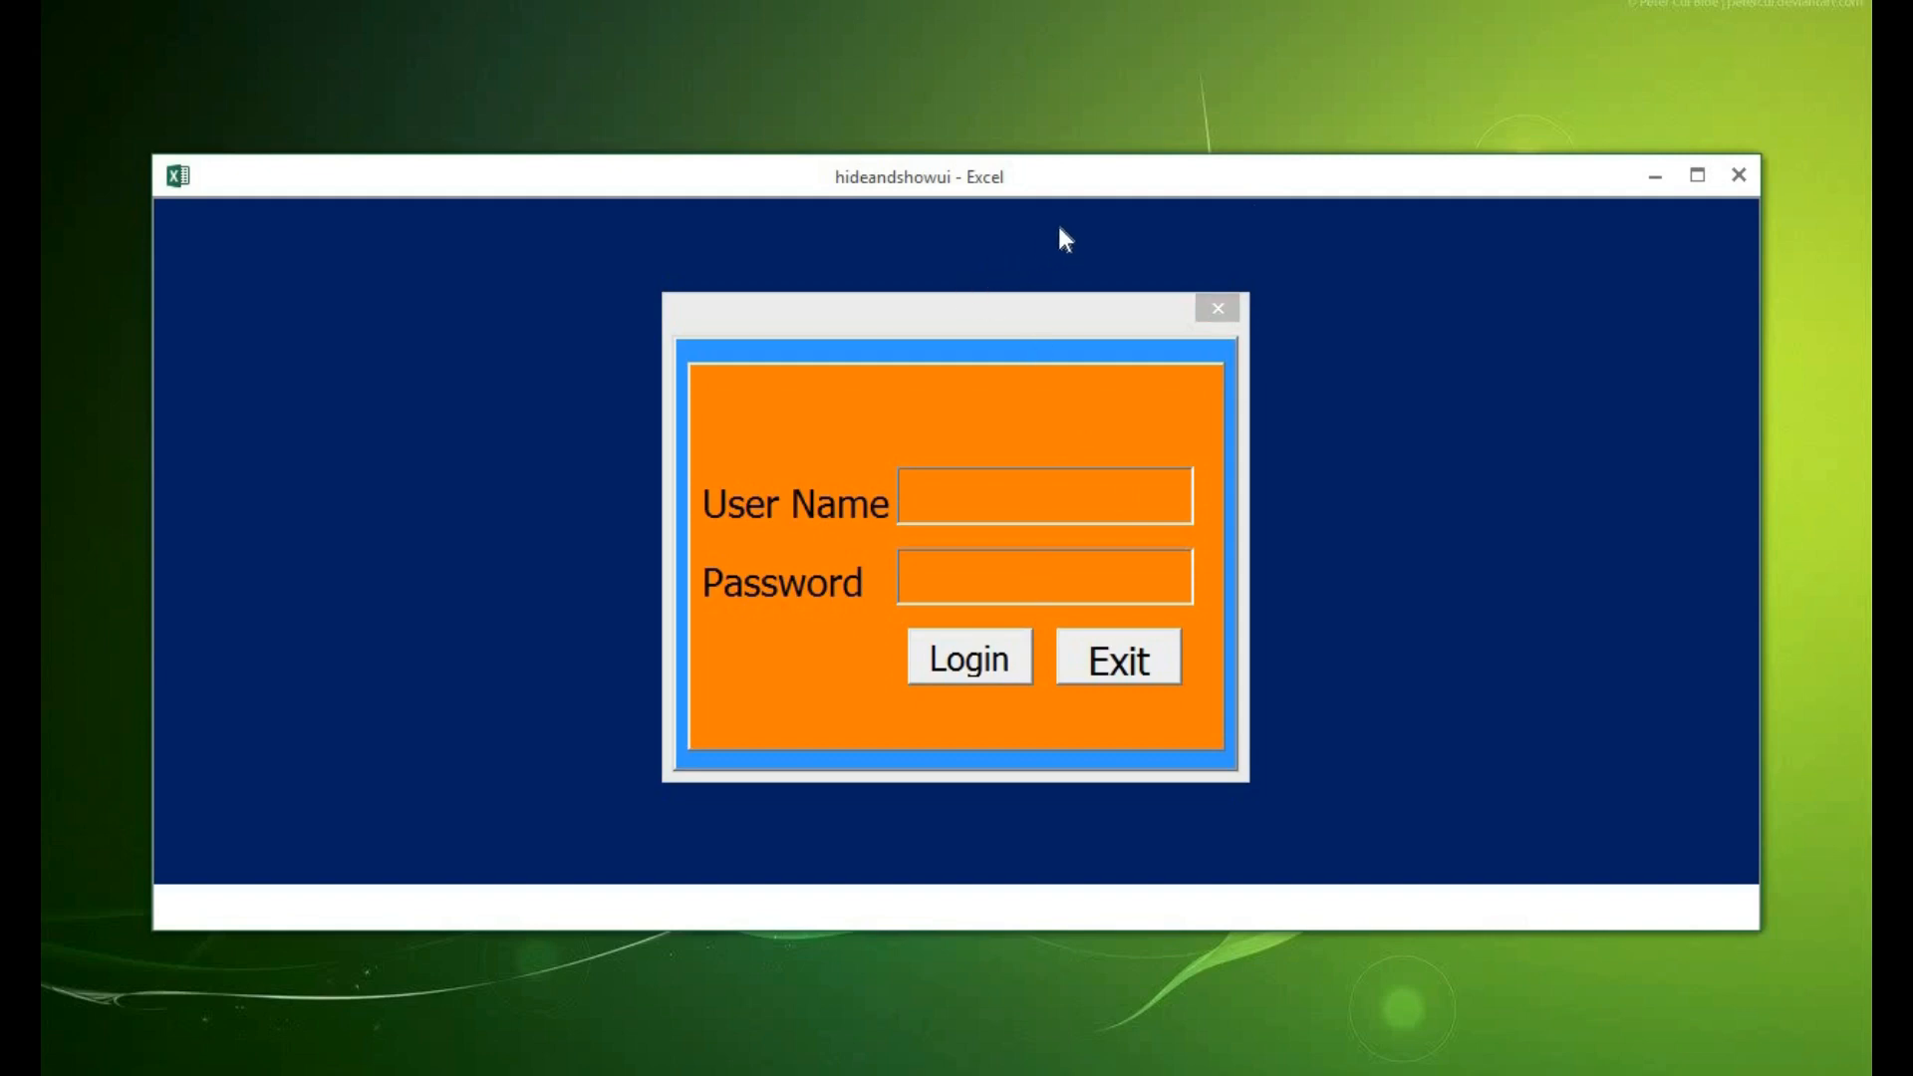
mouse_move(957, 260)
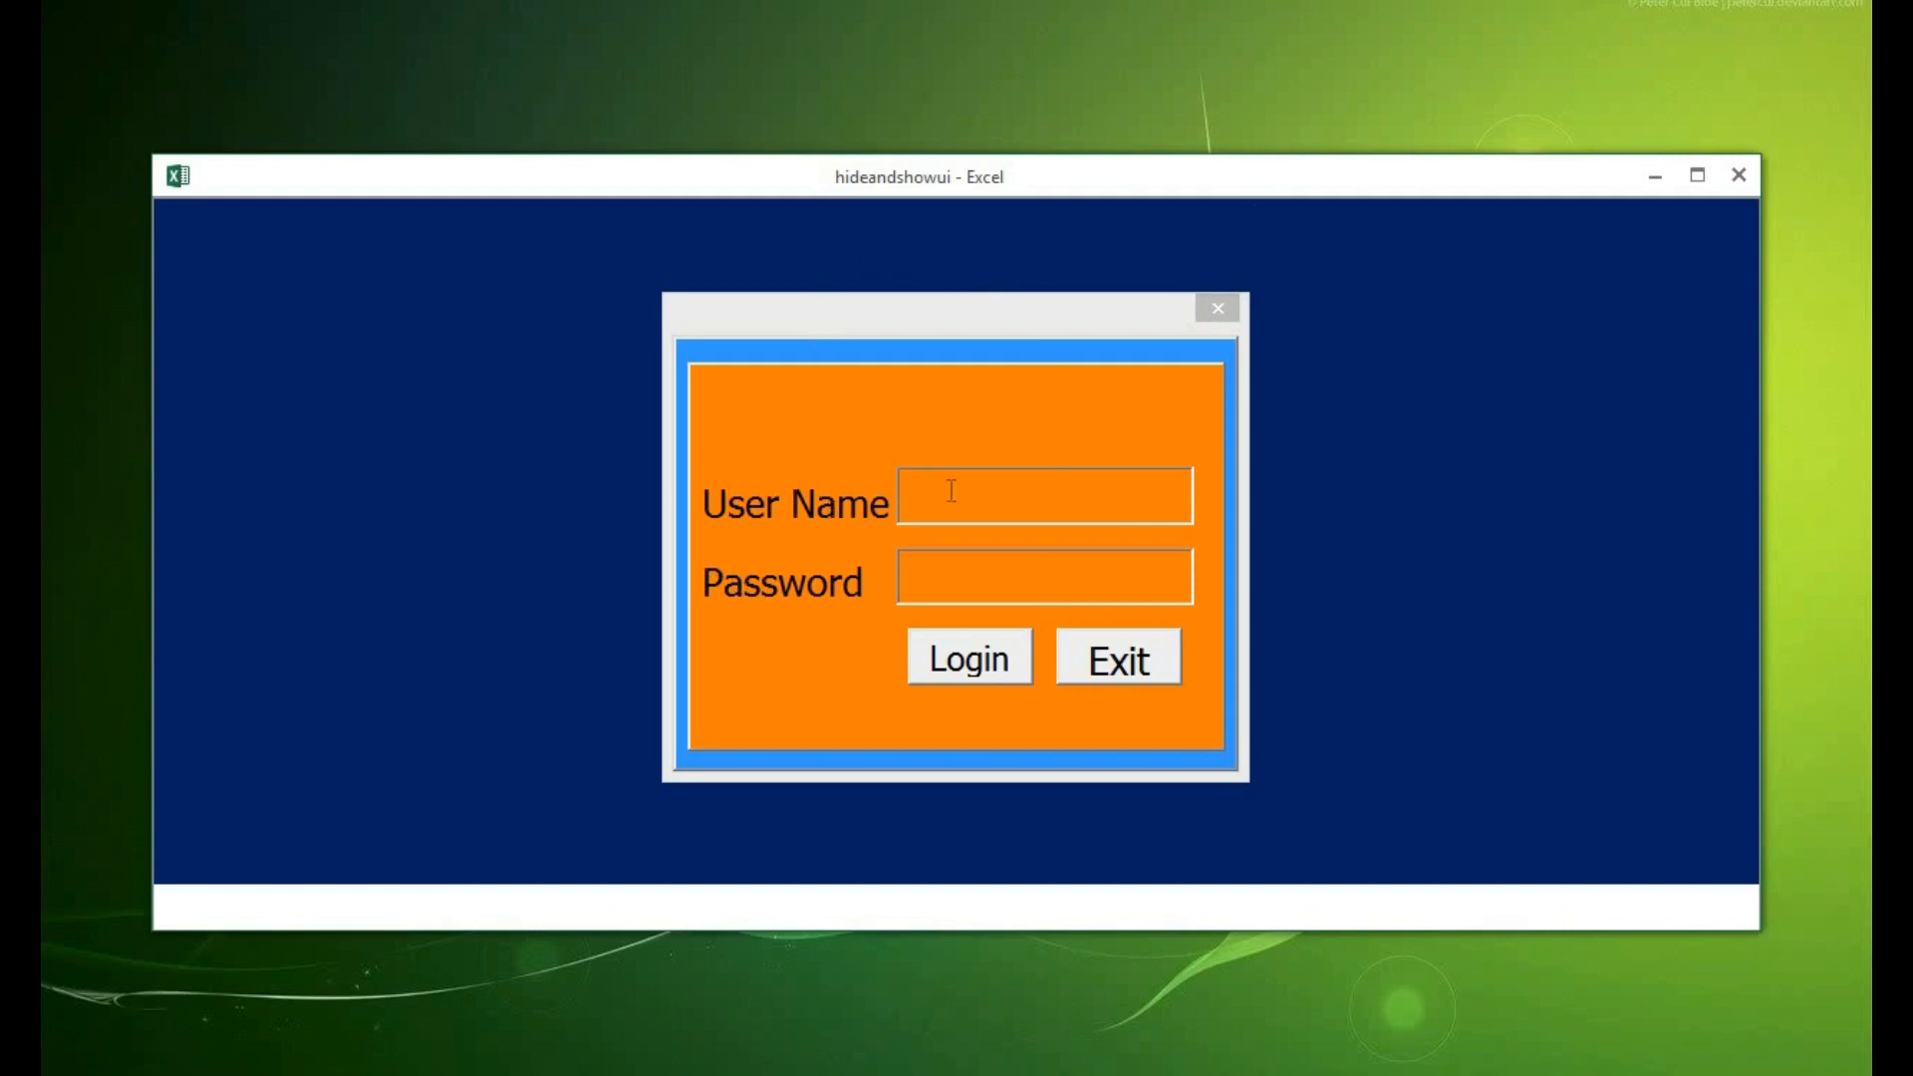
mouse_move(994, 469)
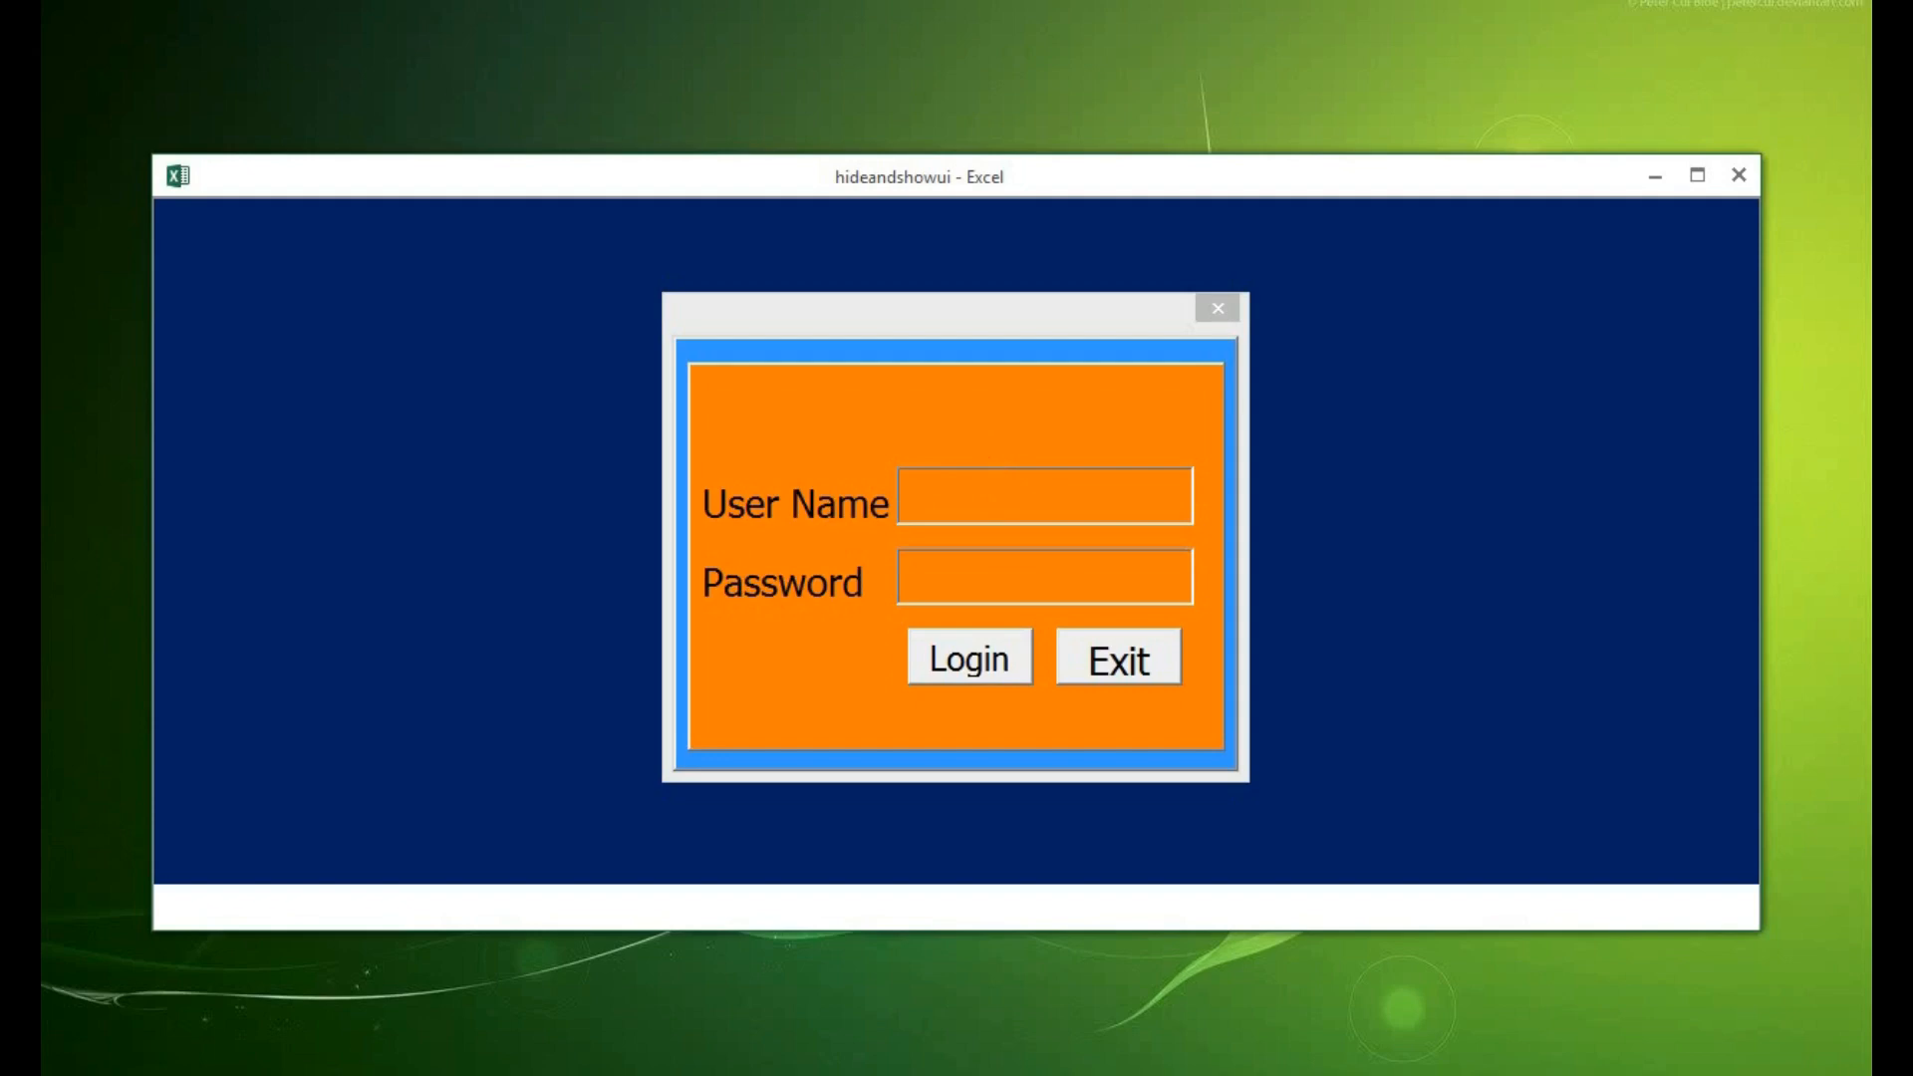
mouse_move(939, 230)
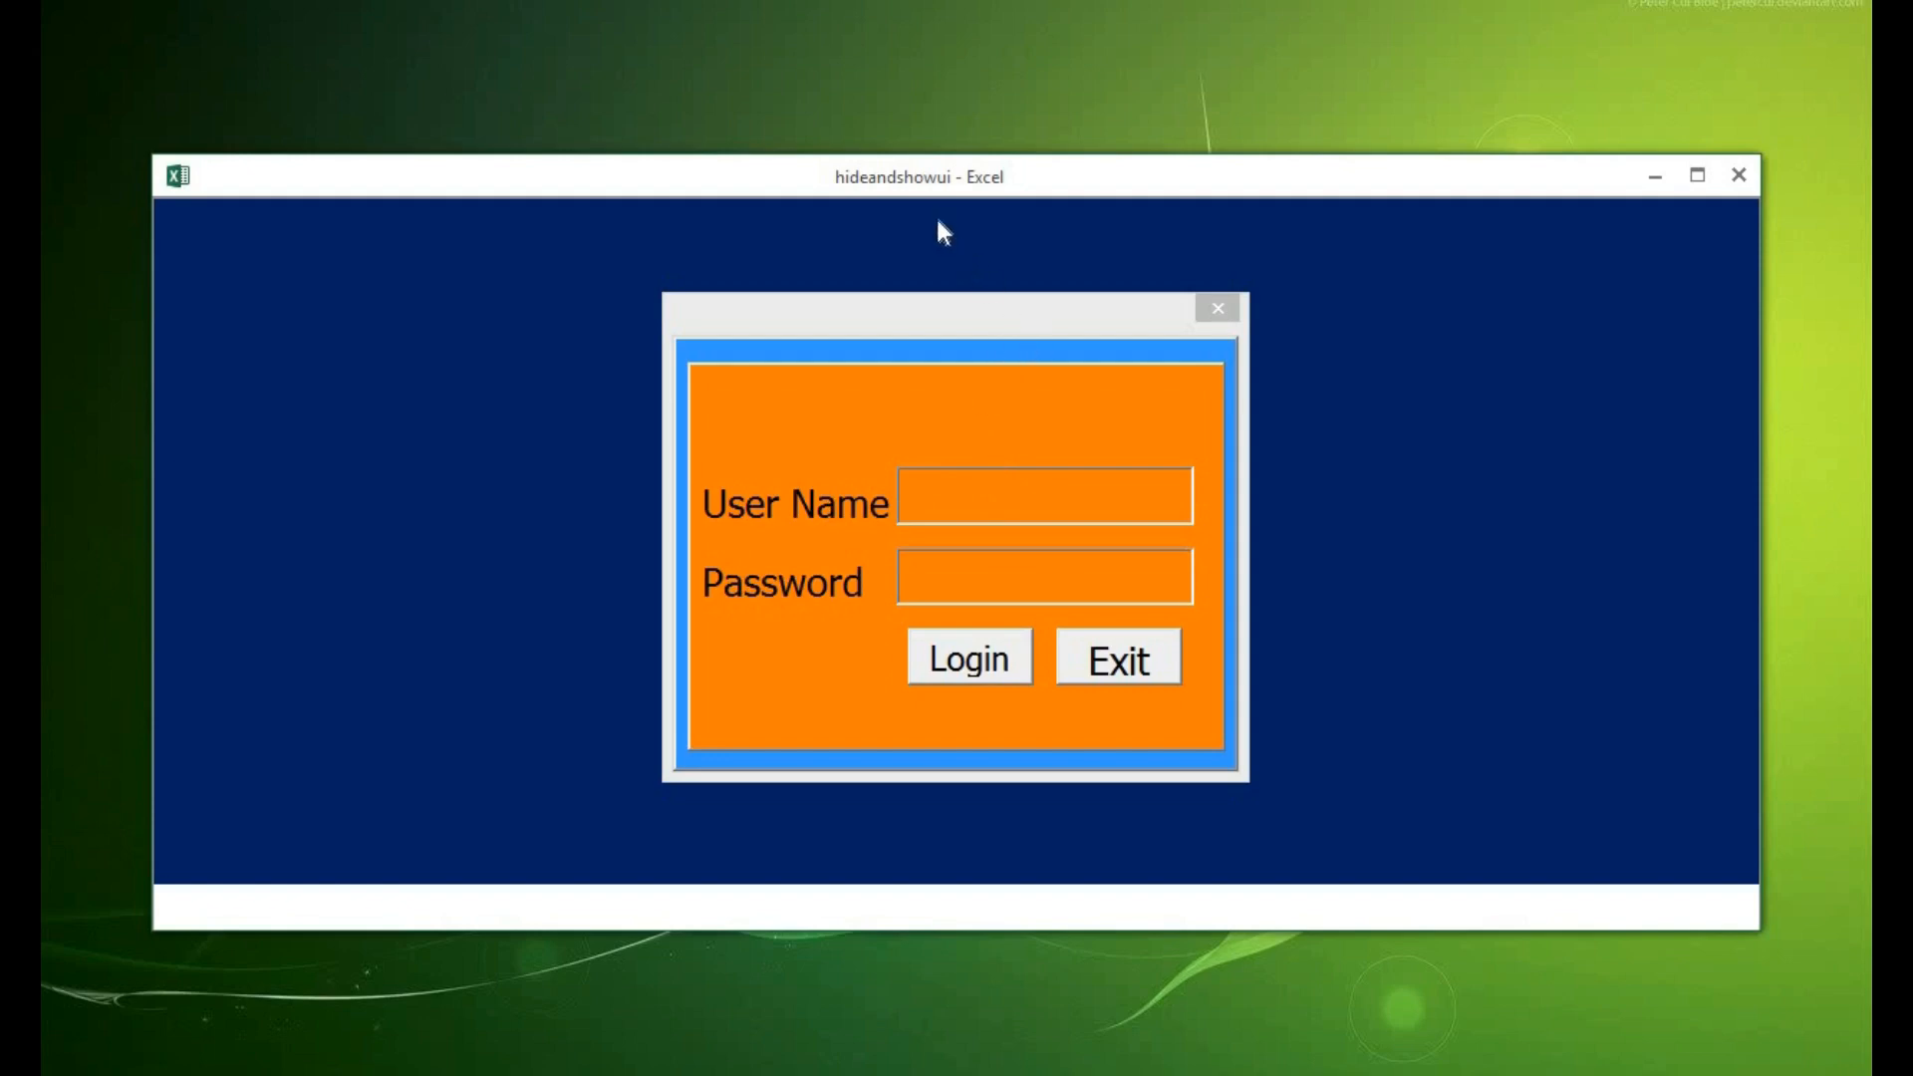
mouse_move(1020, 186)
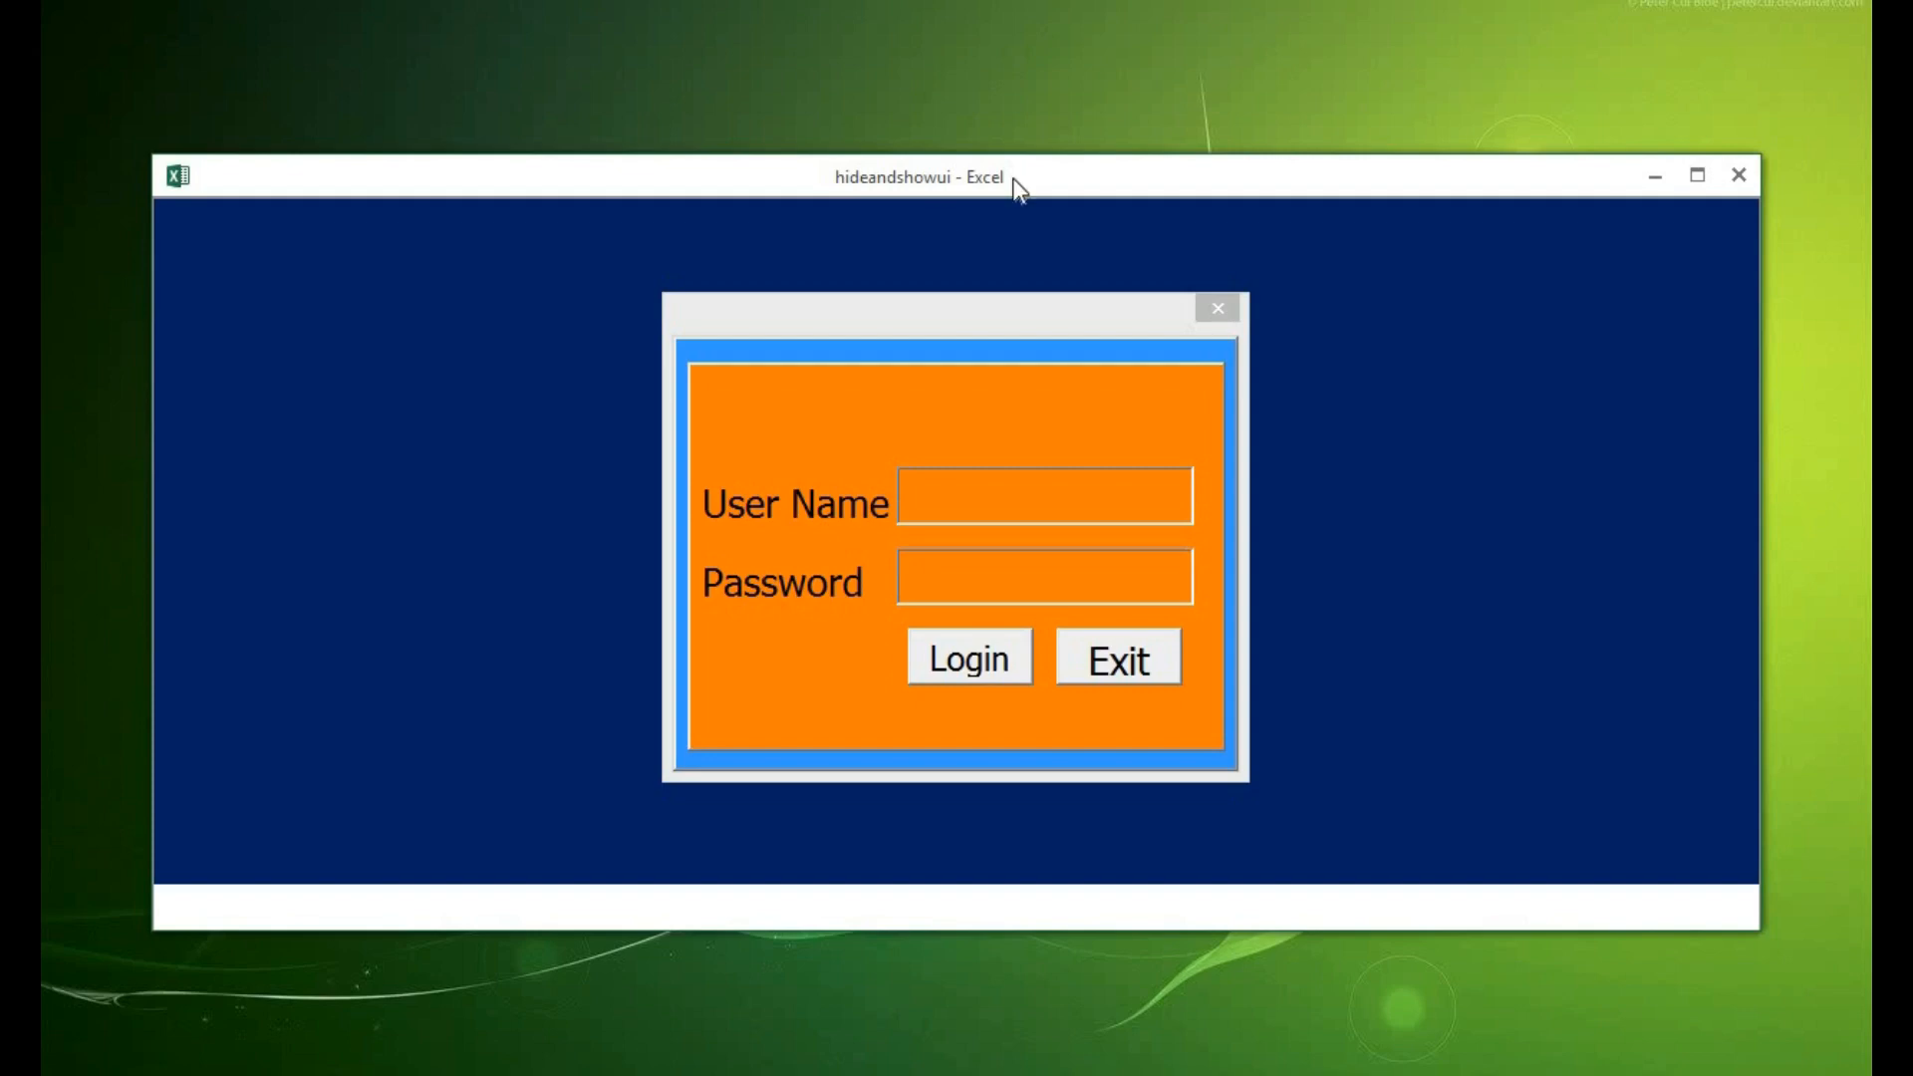
mouse_move(990, 254)
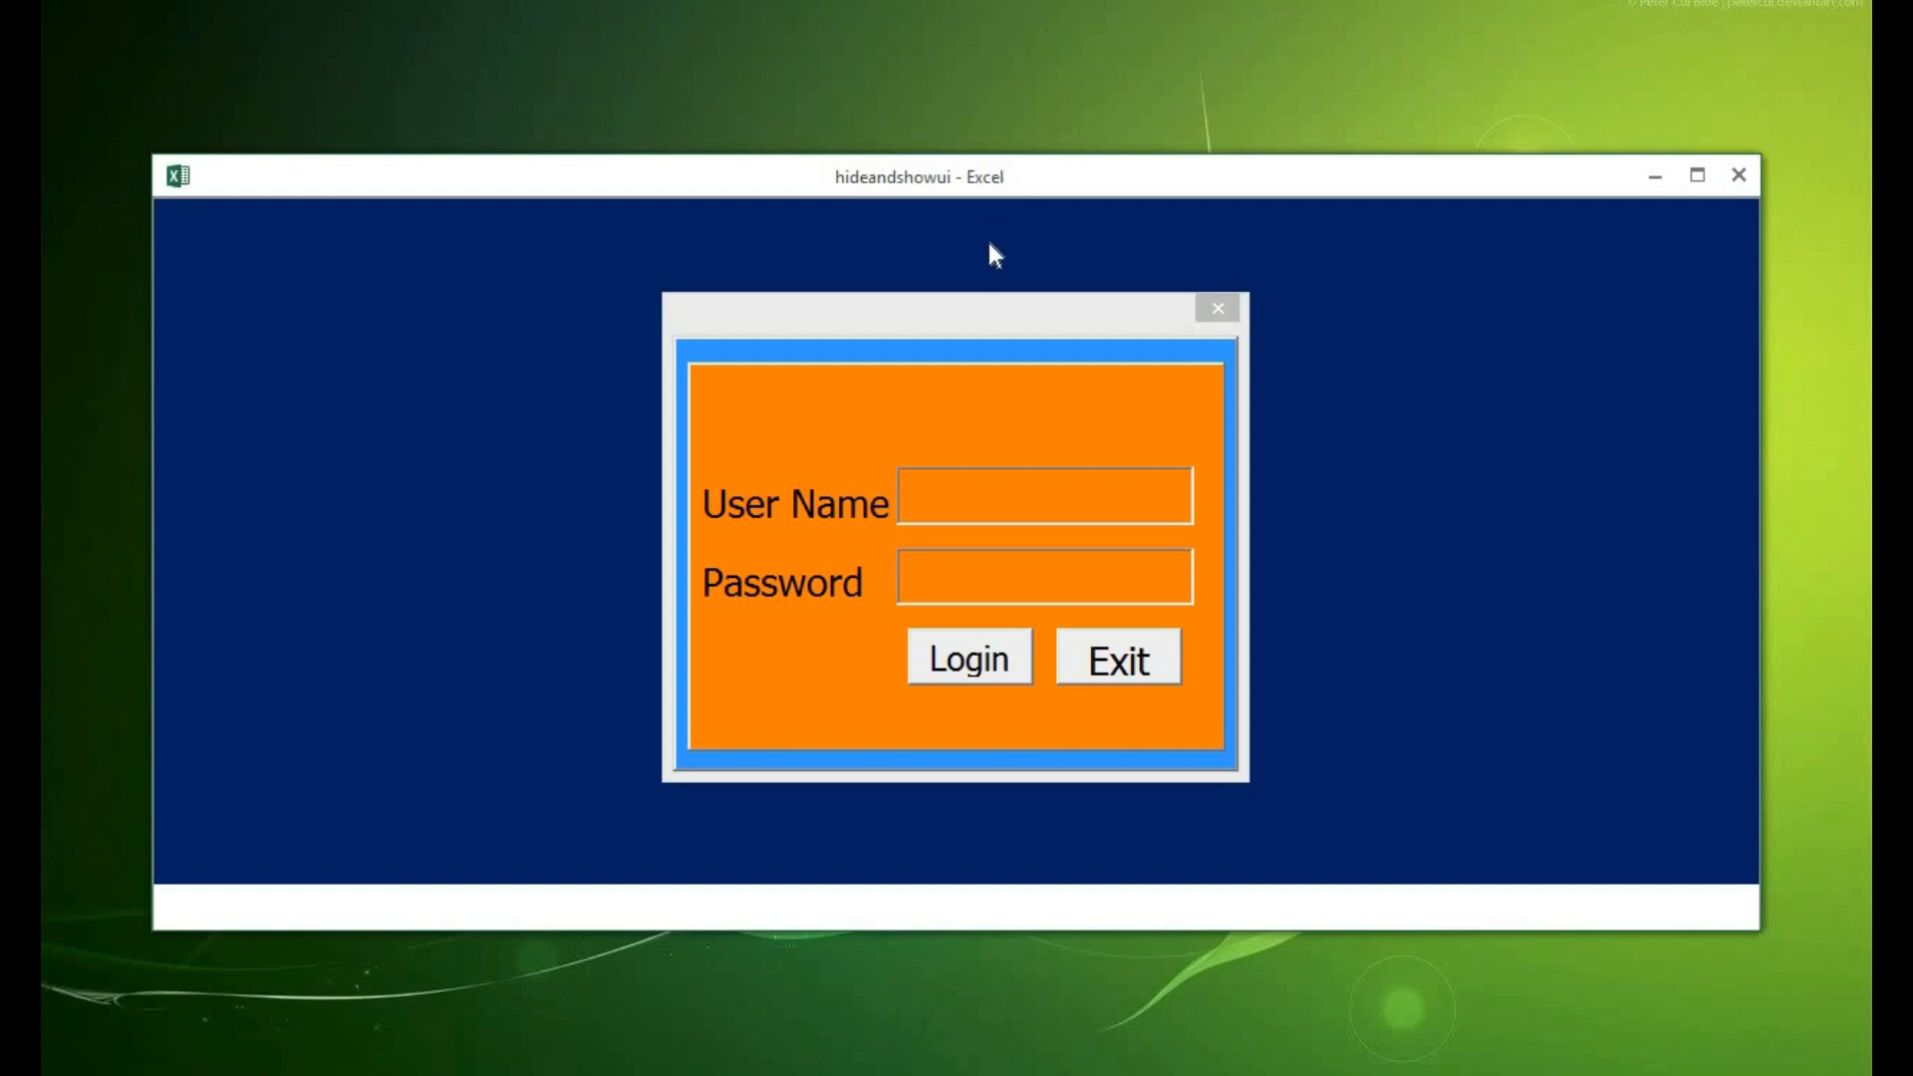
mouse_move(1031, 308)
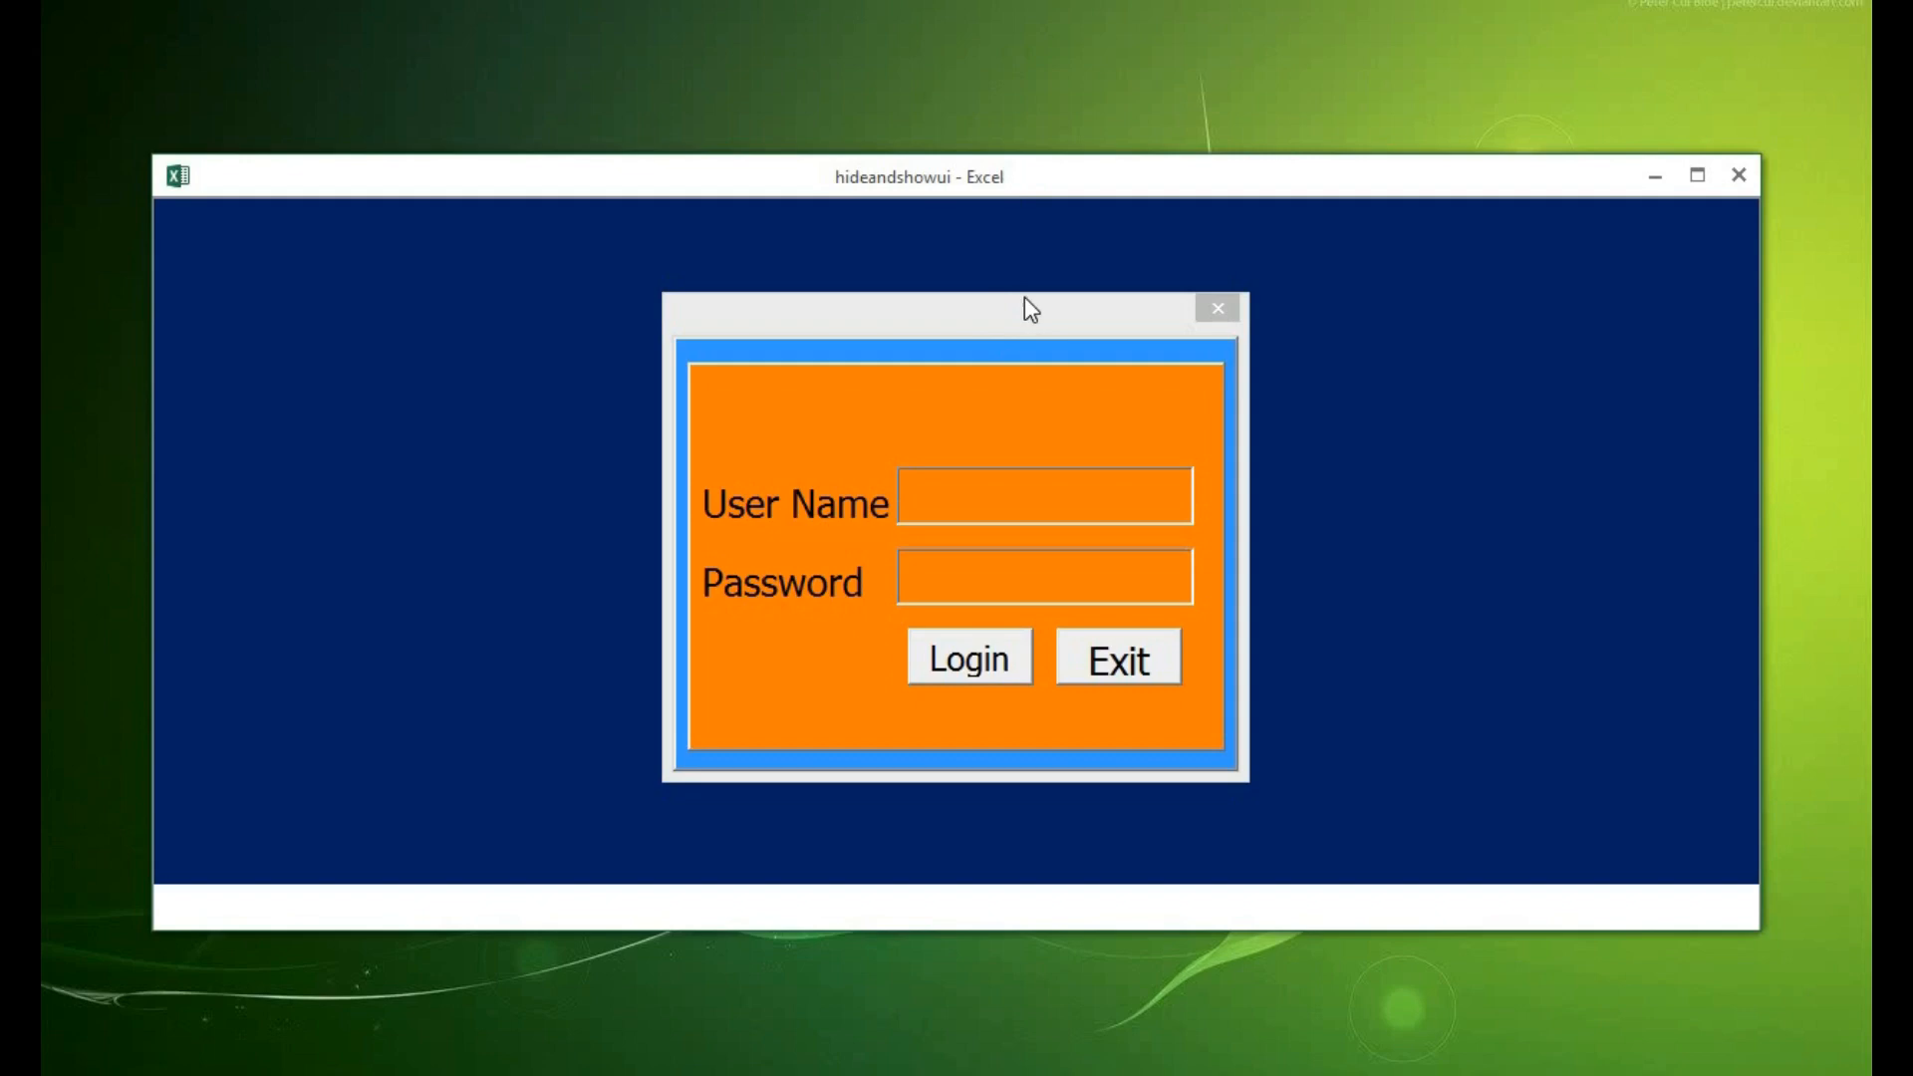
mouse_move(1043, 332)
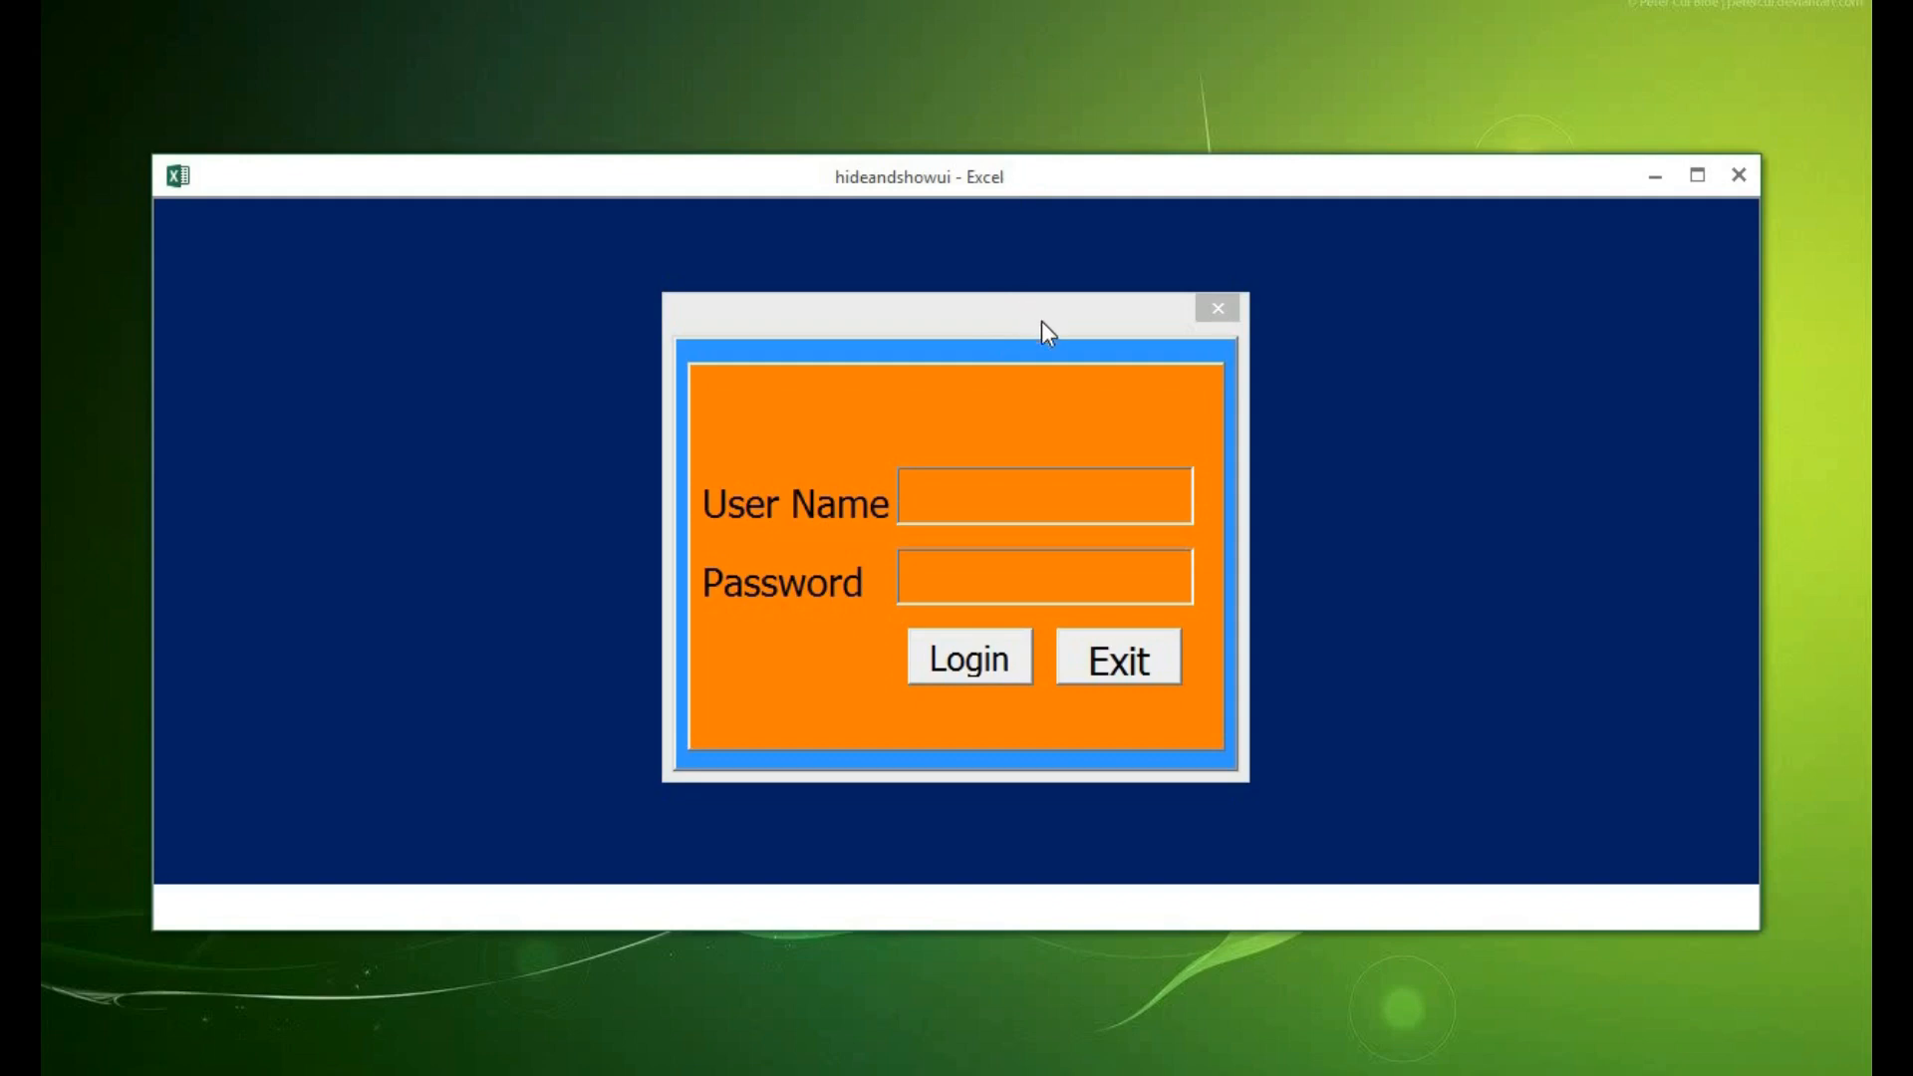
mouse_move(1074, 327)
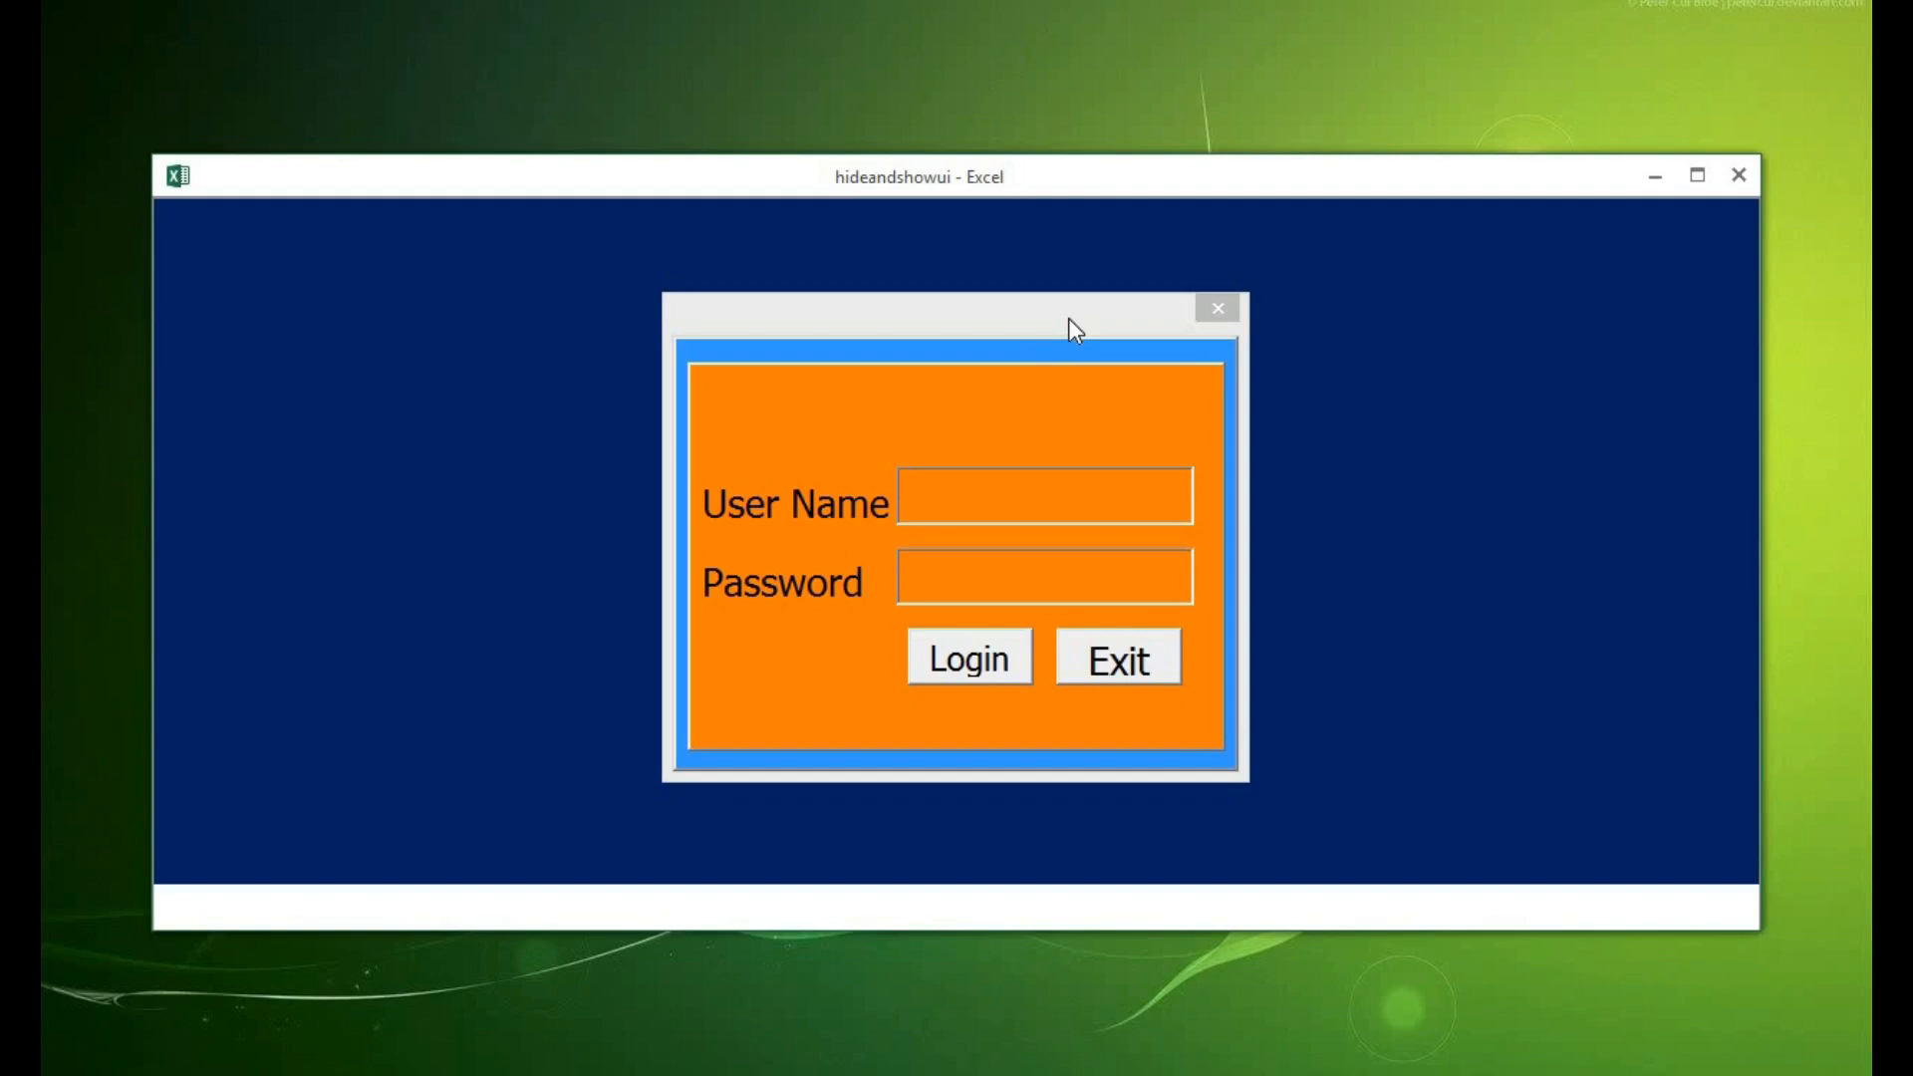
- Log in through the workbook's login form with user name 'admin'
left_click(1043, 495)
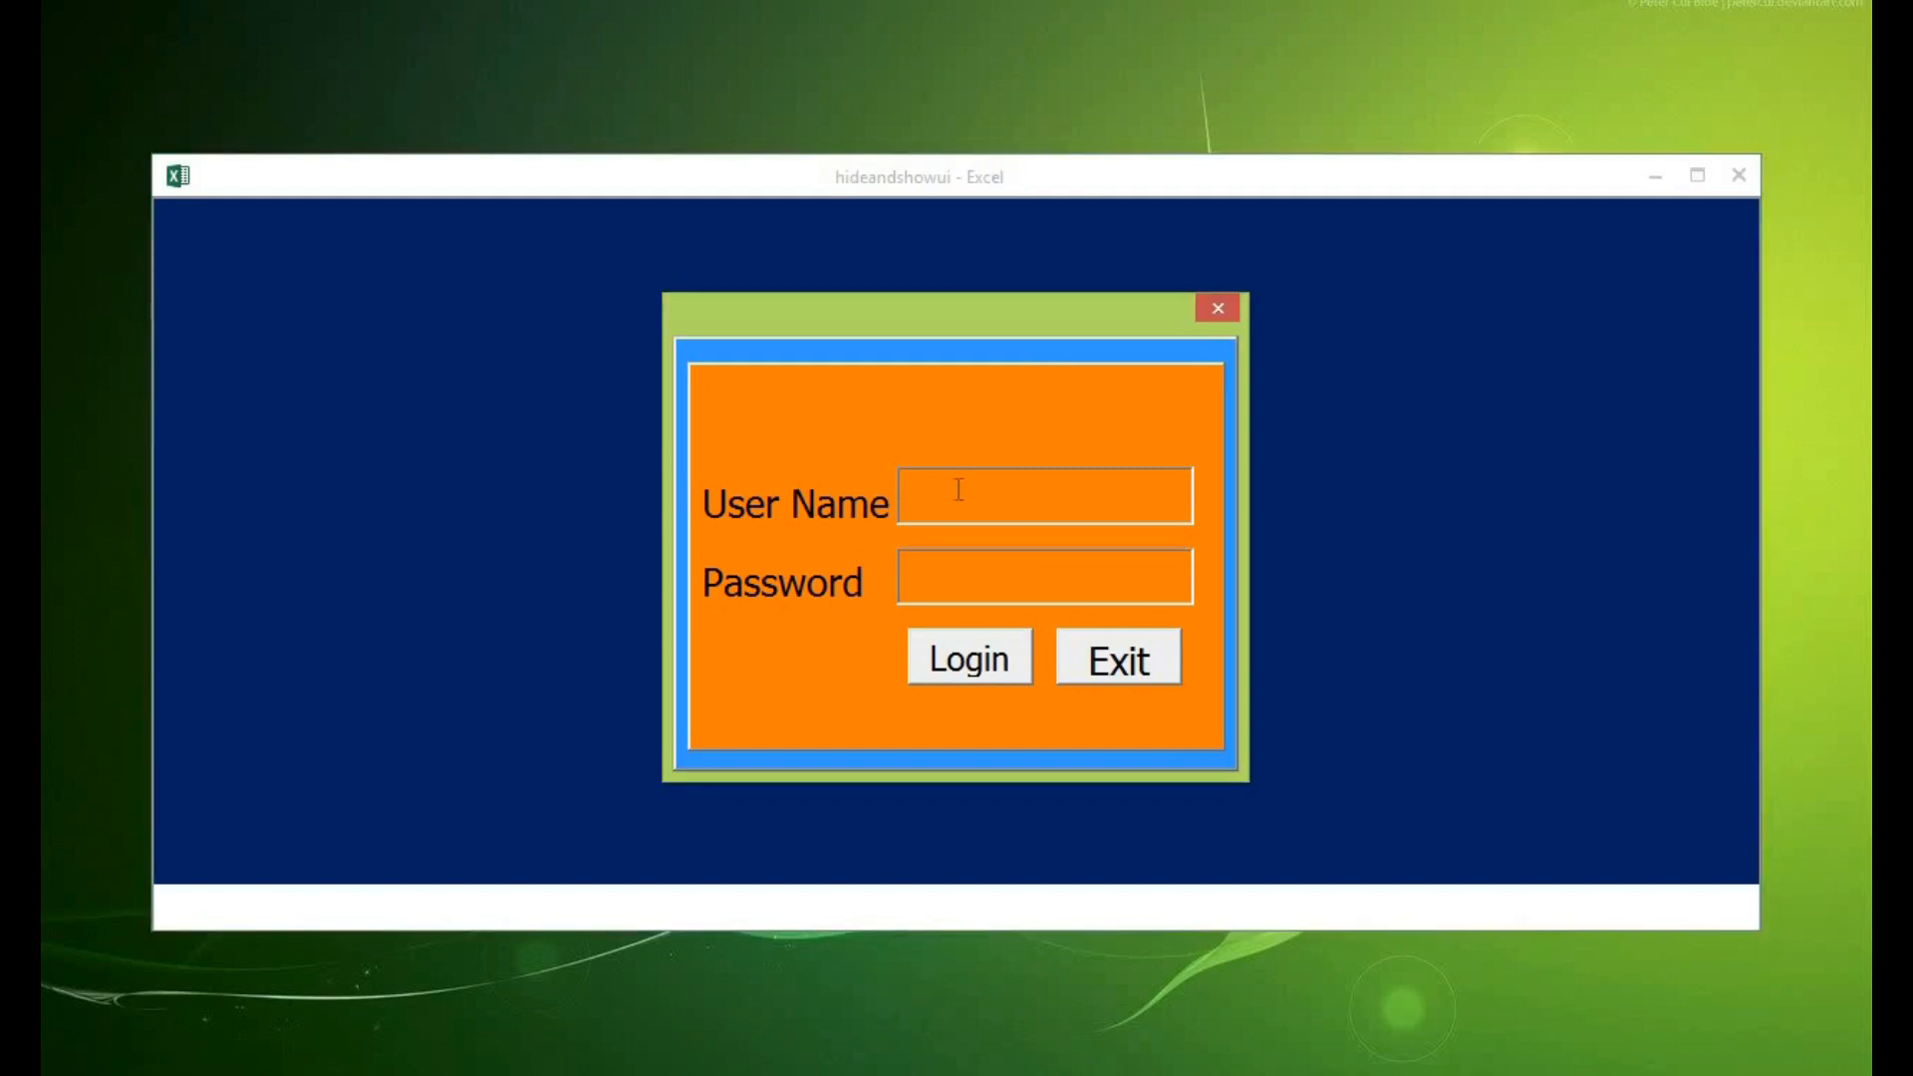
mouse_move(759, 922)
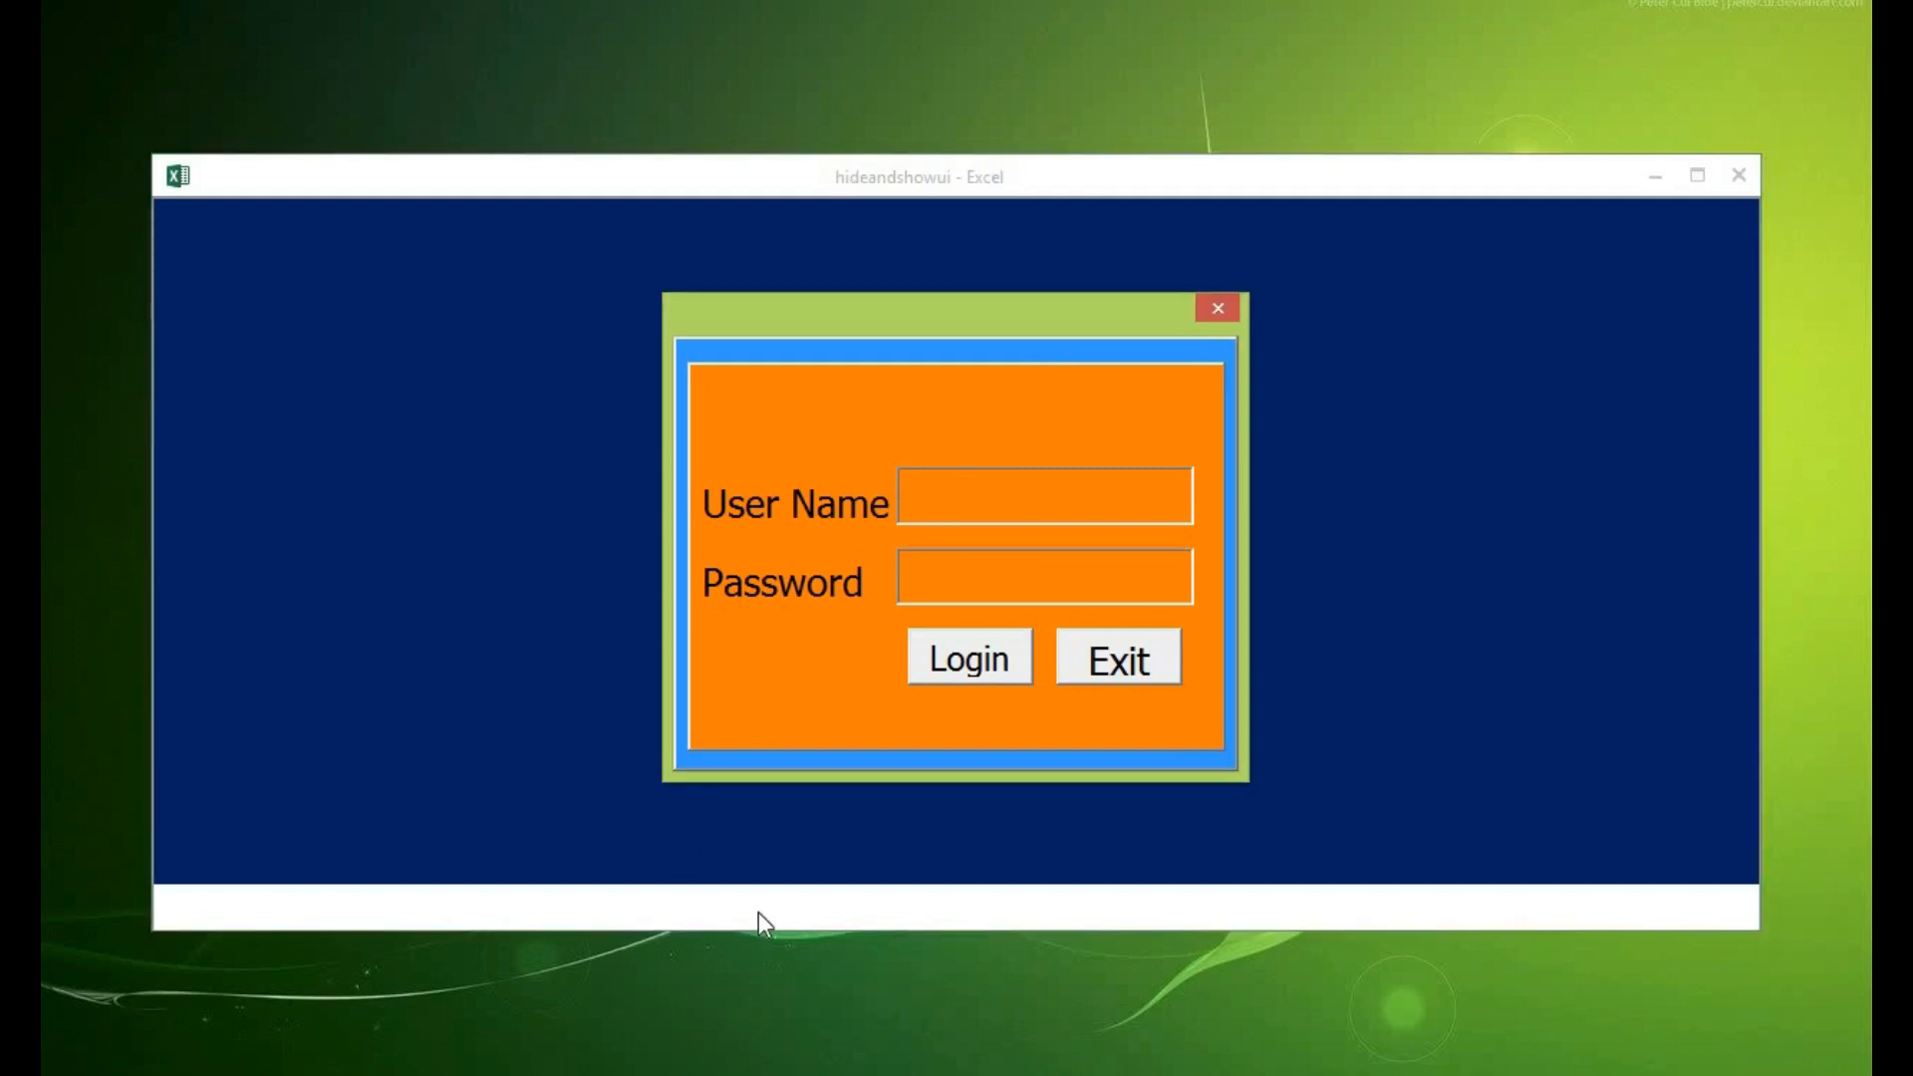
mouse_move(951, 713)
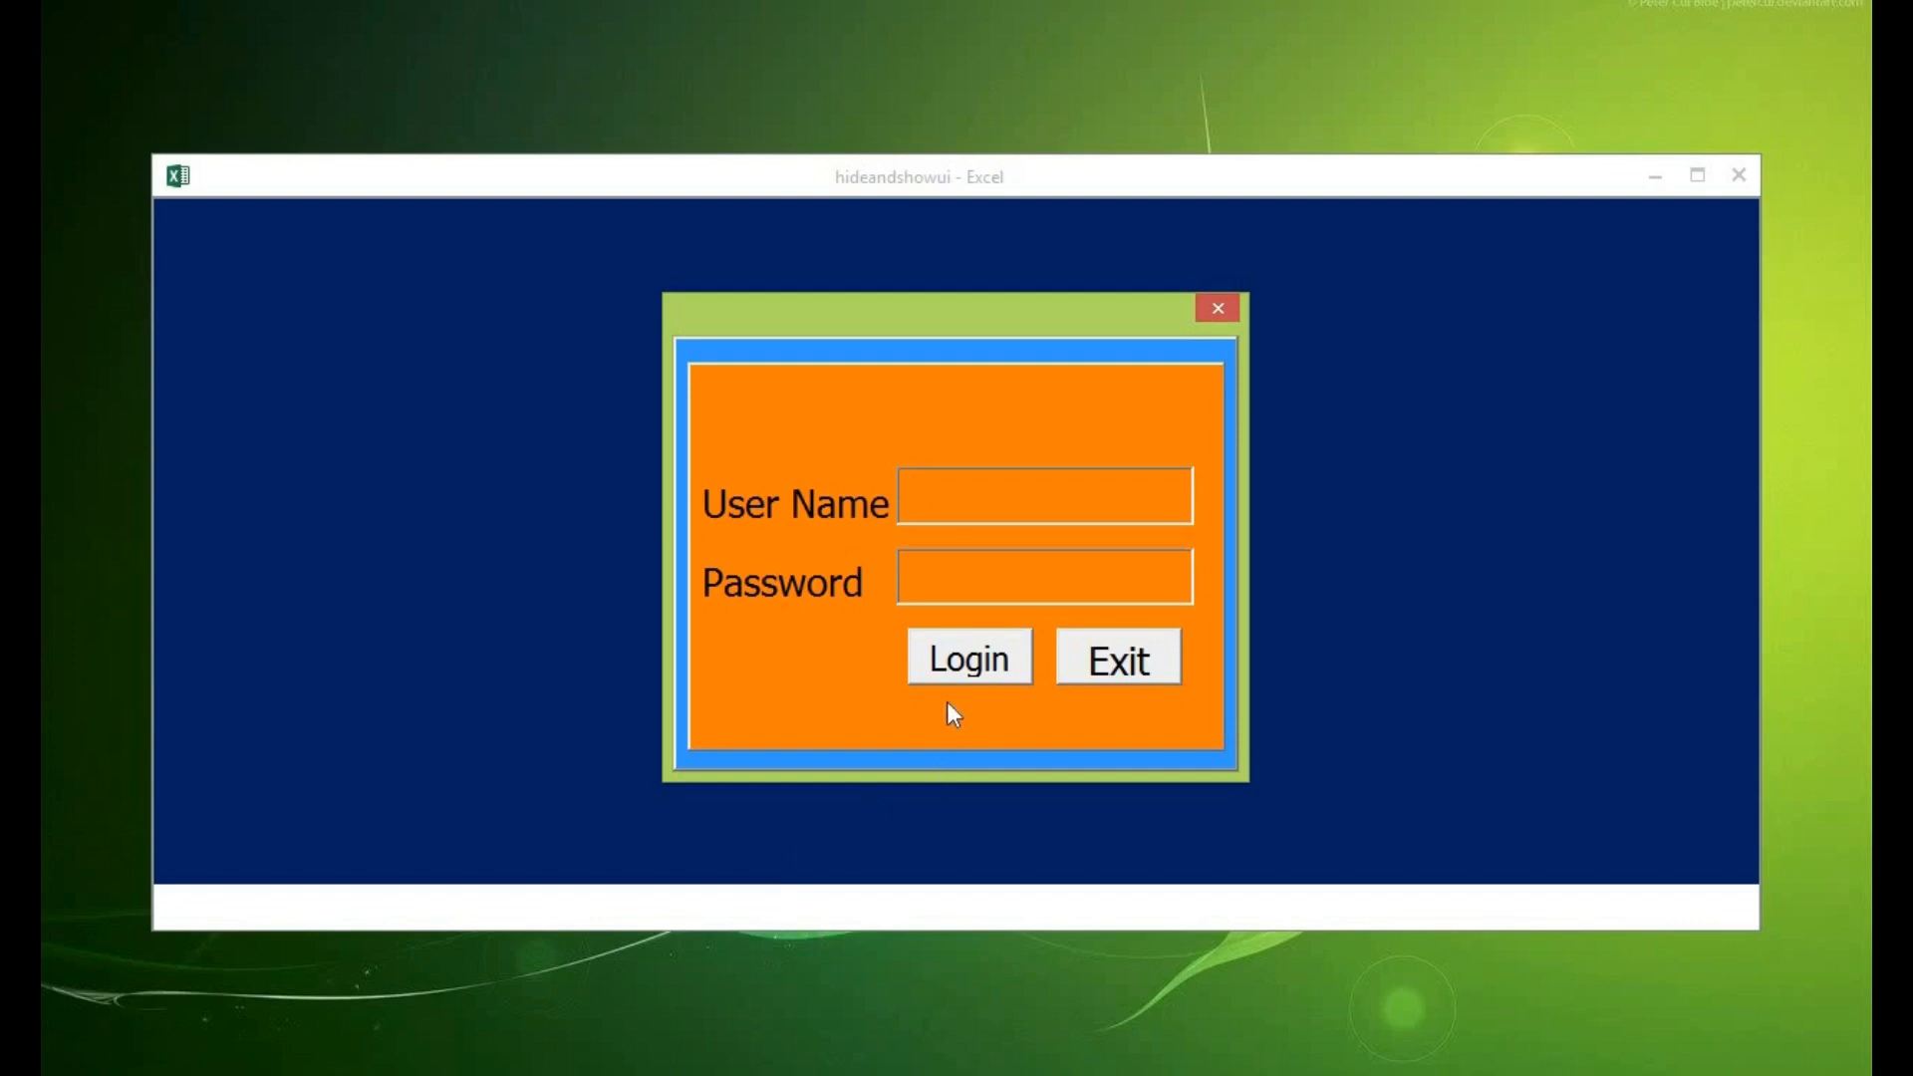
type("admin")
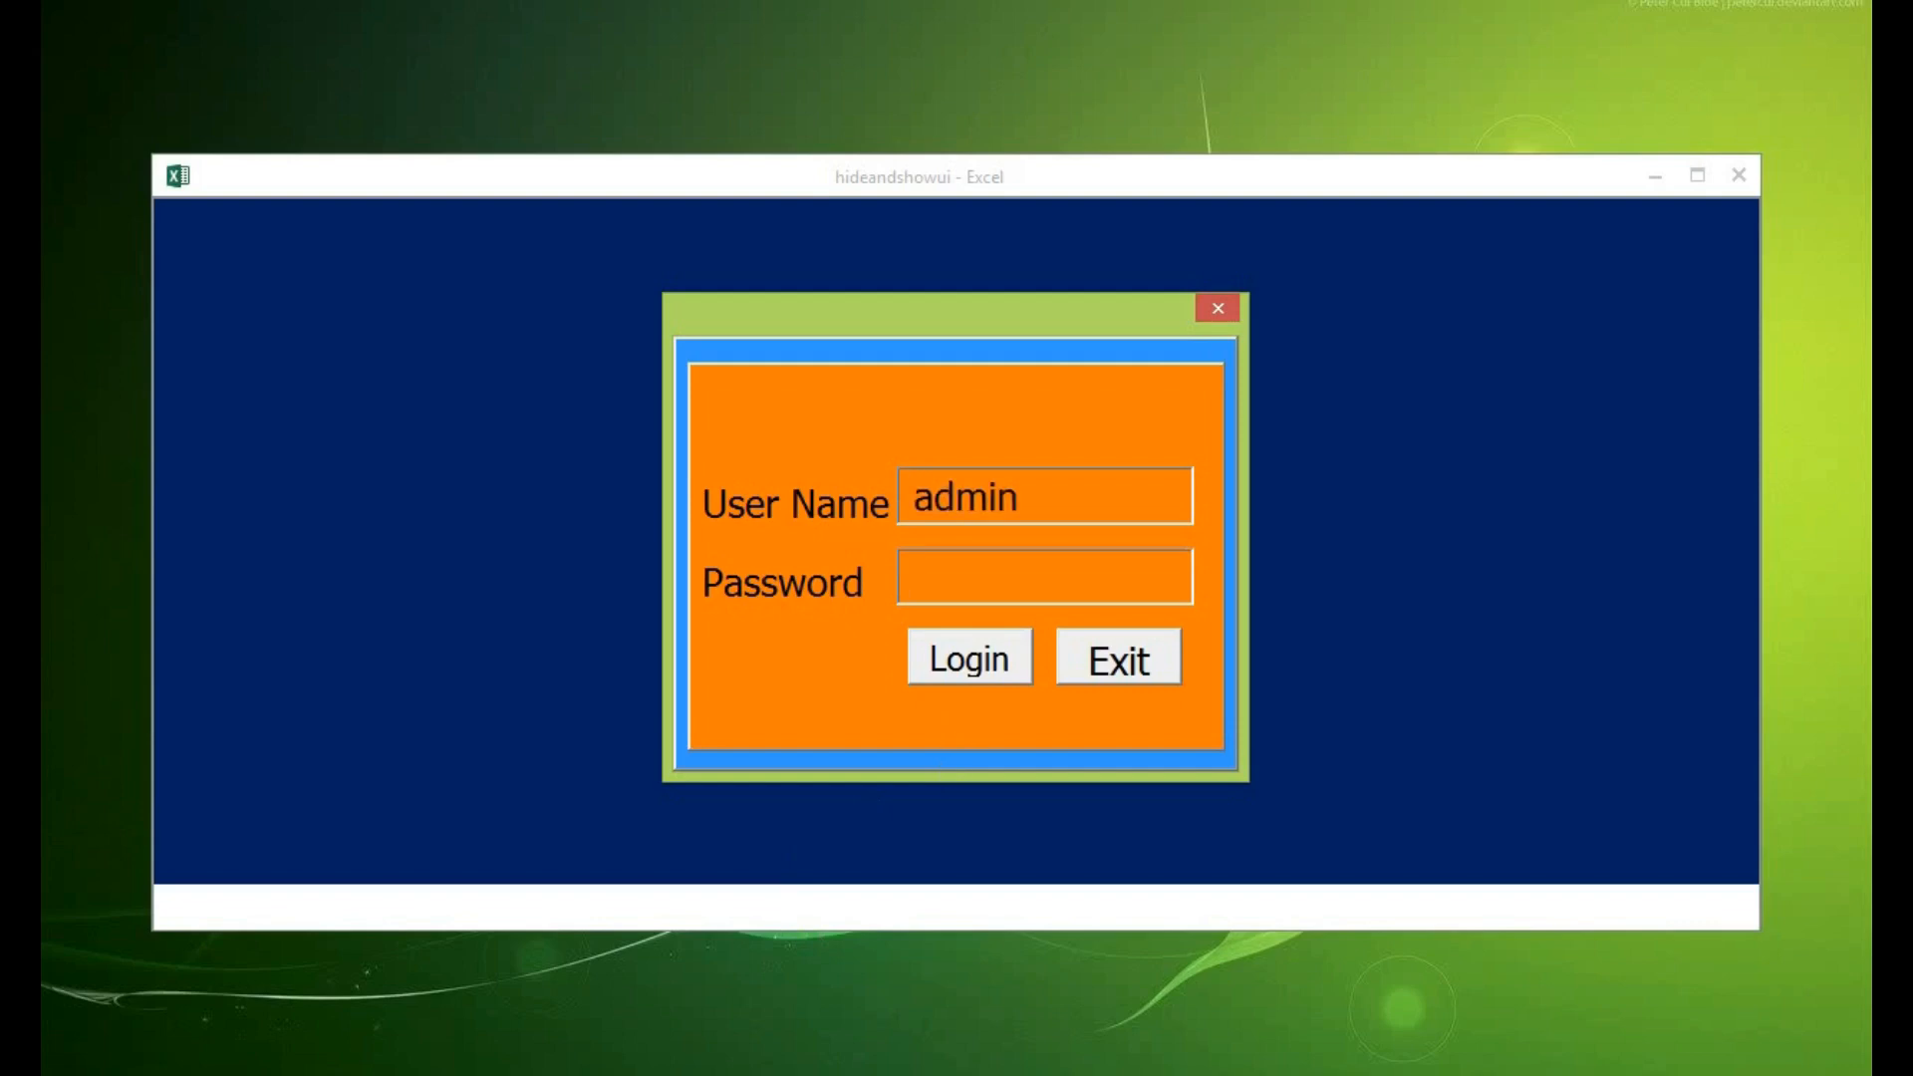
type("admin")
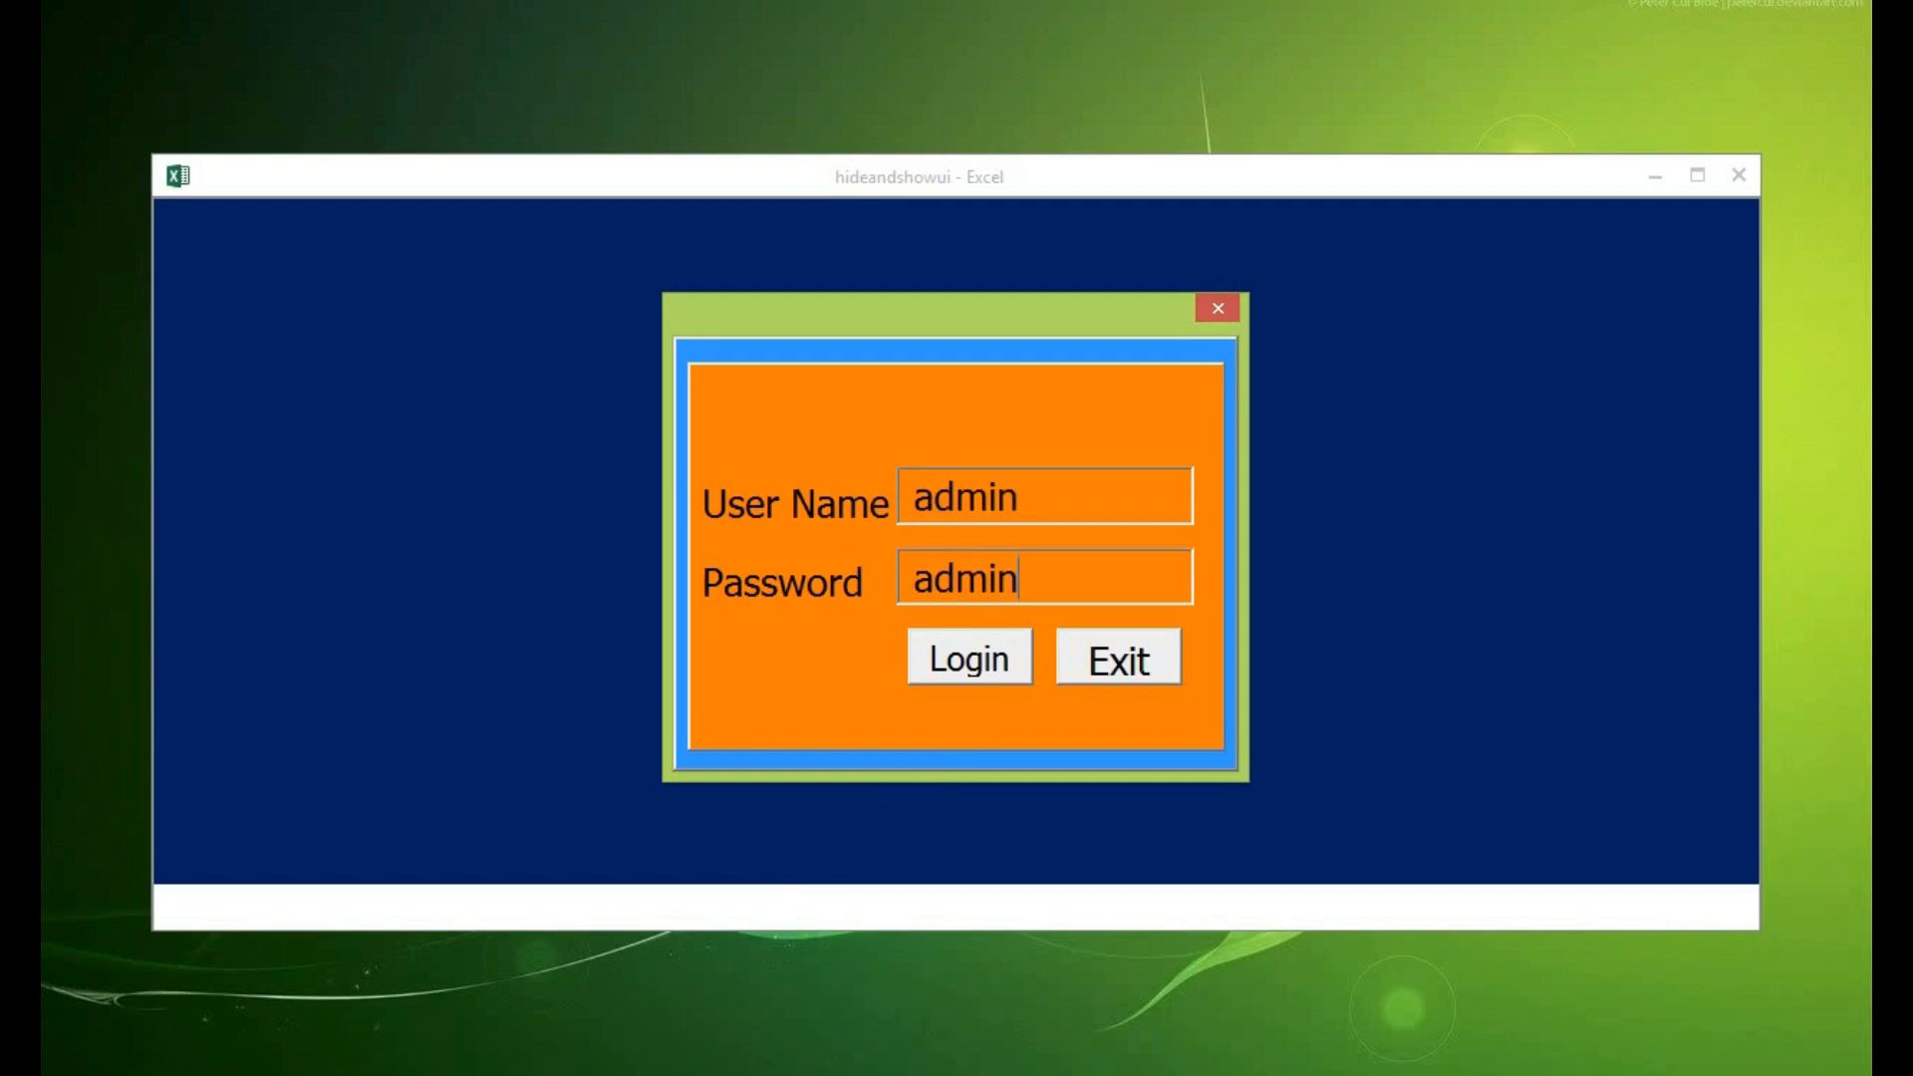
left_click(967, 658)
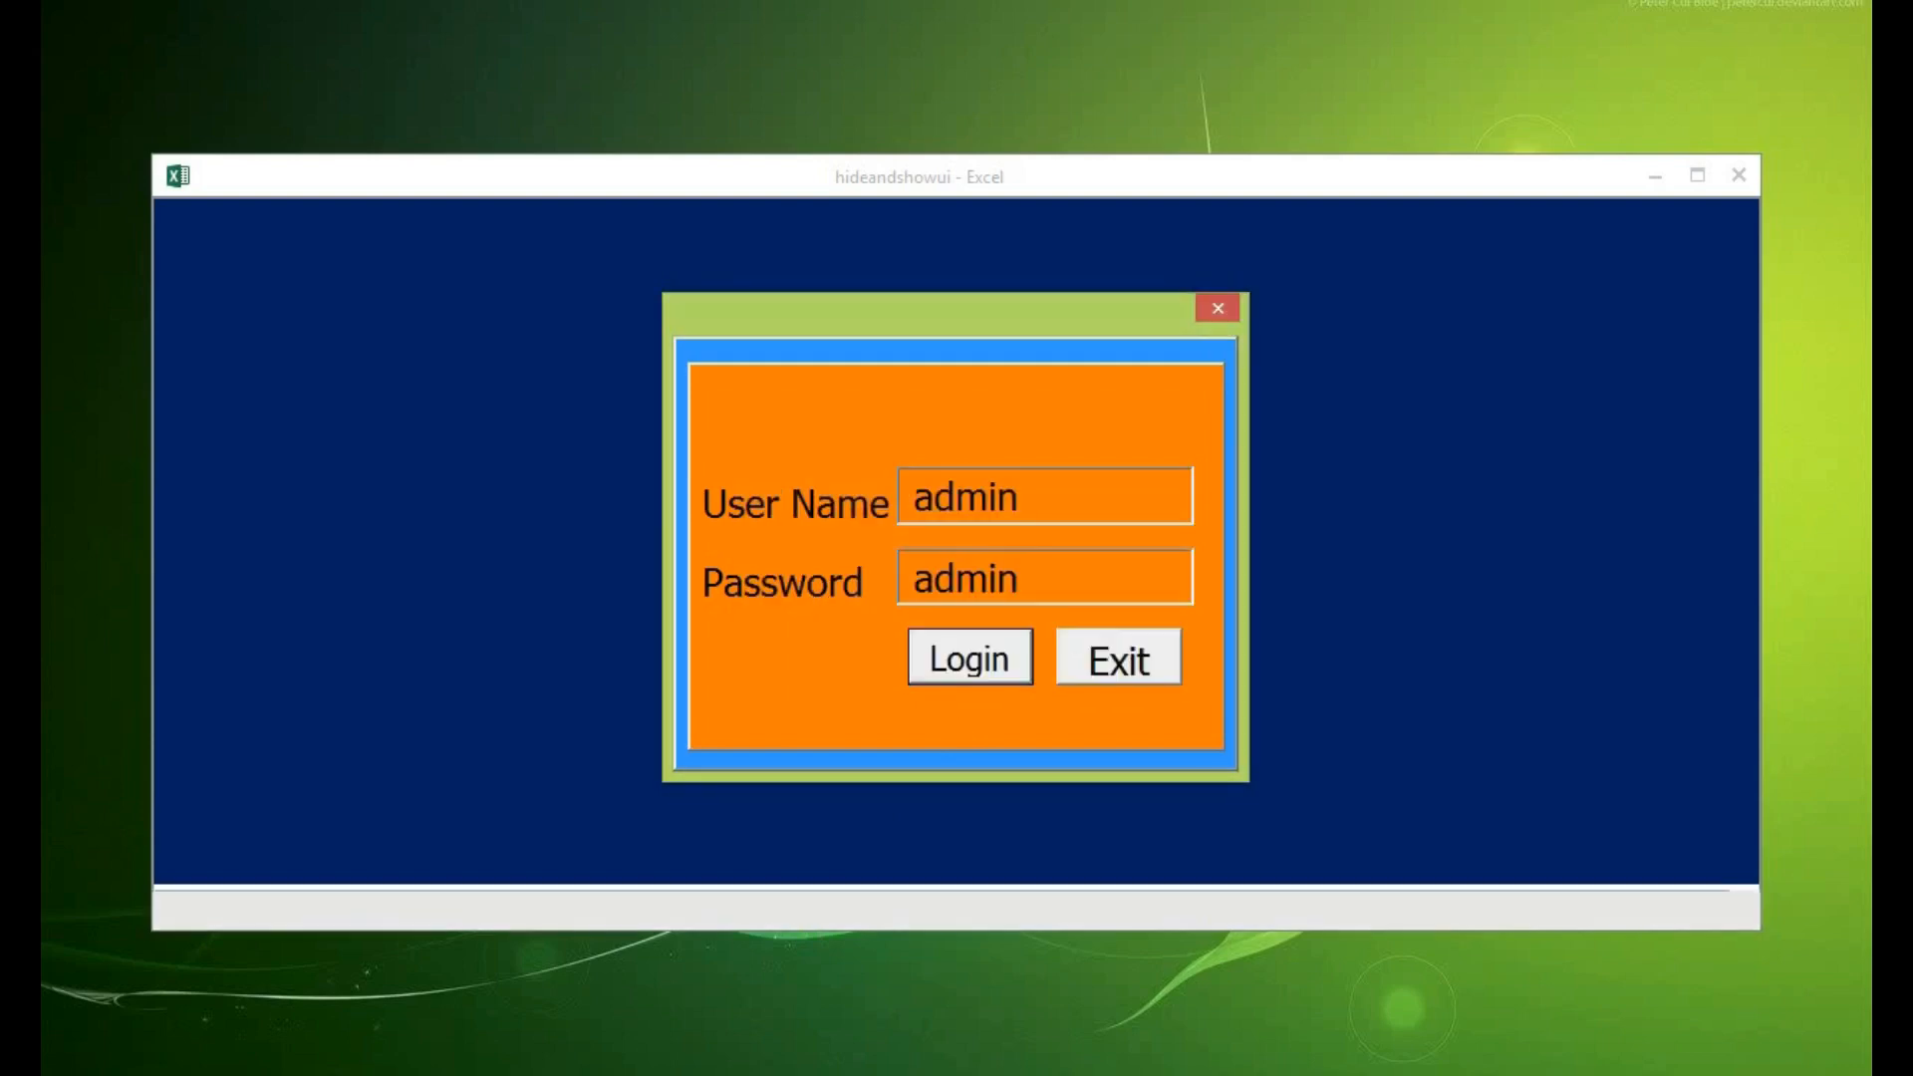
left_click(967, 656)
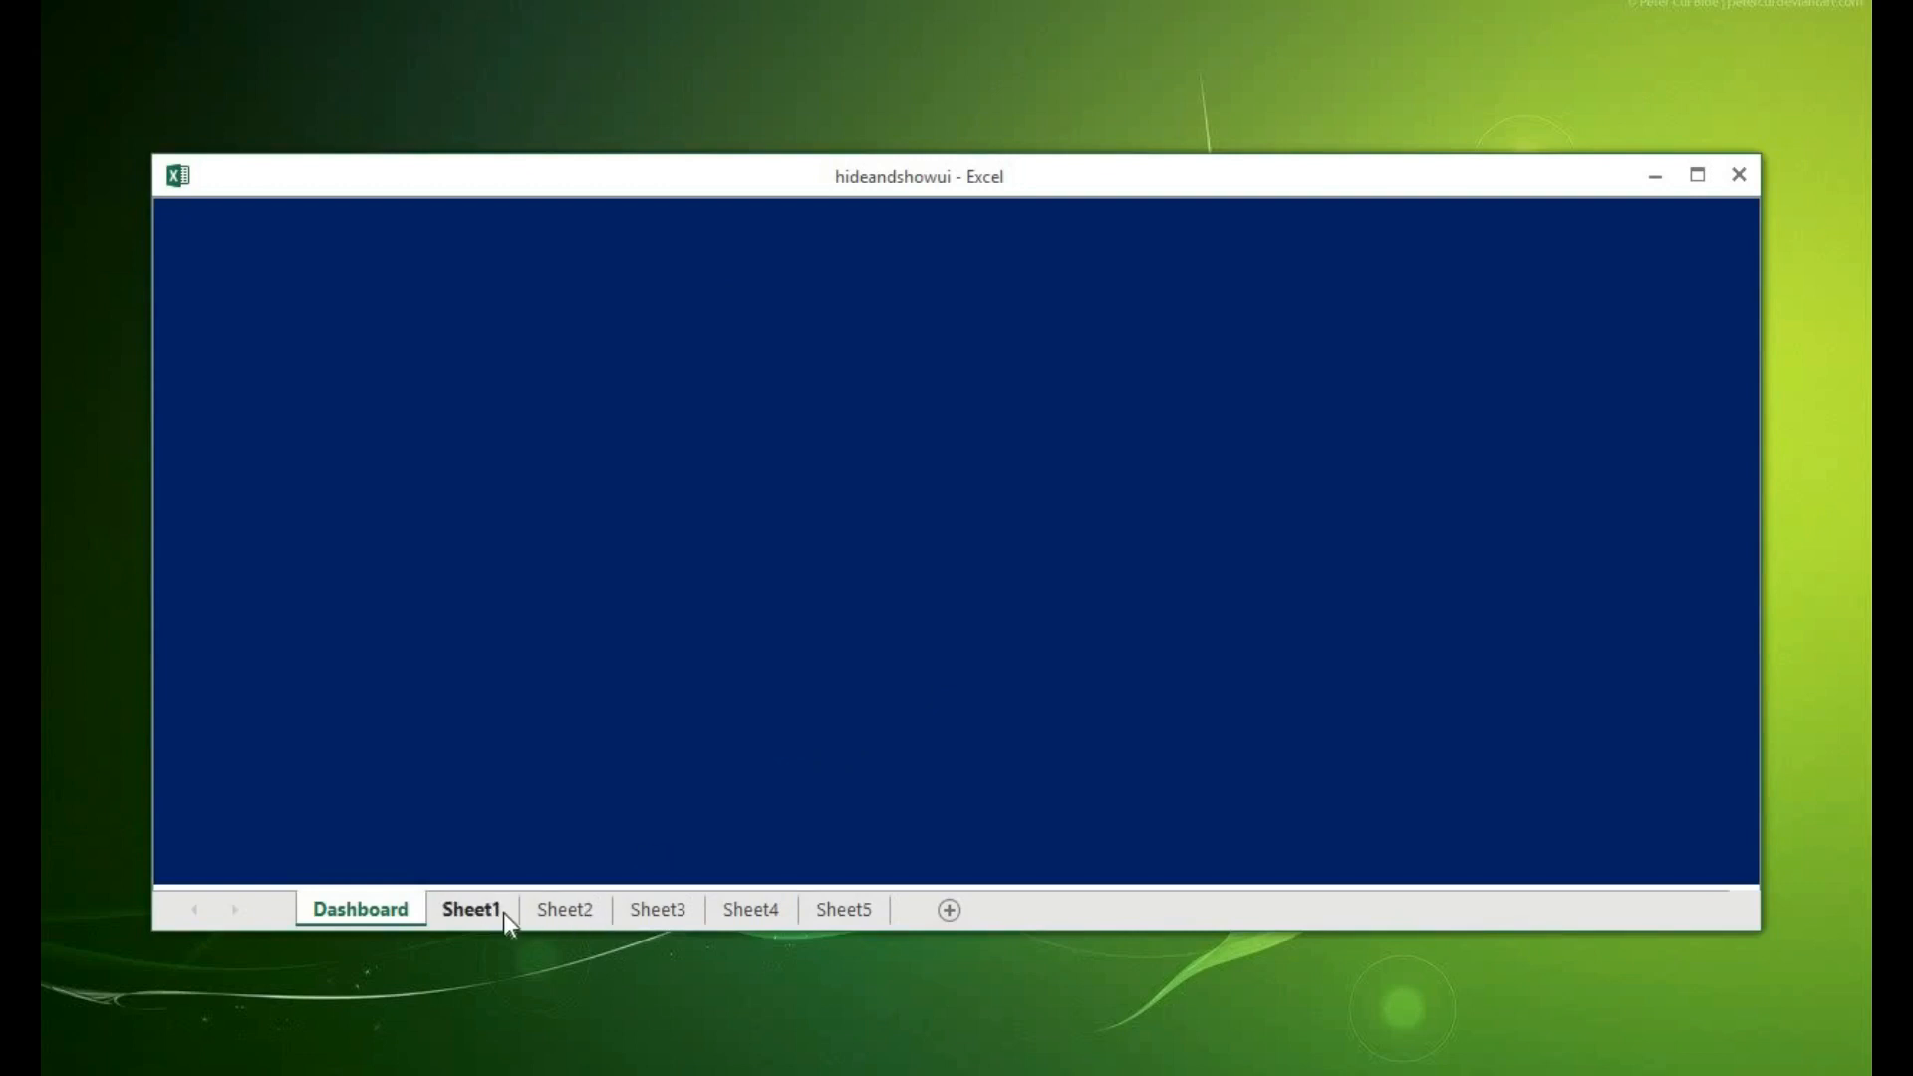
- Browse the workbook's sheets, then open the Visual Basic editor from the Developer tab
left_click(843, 909)
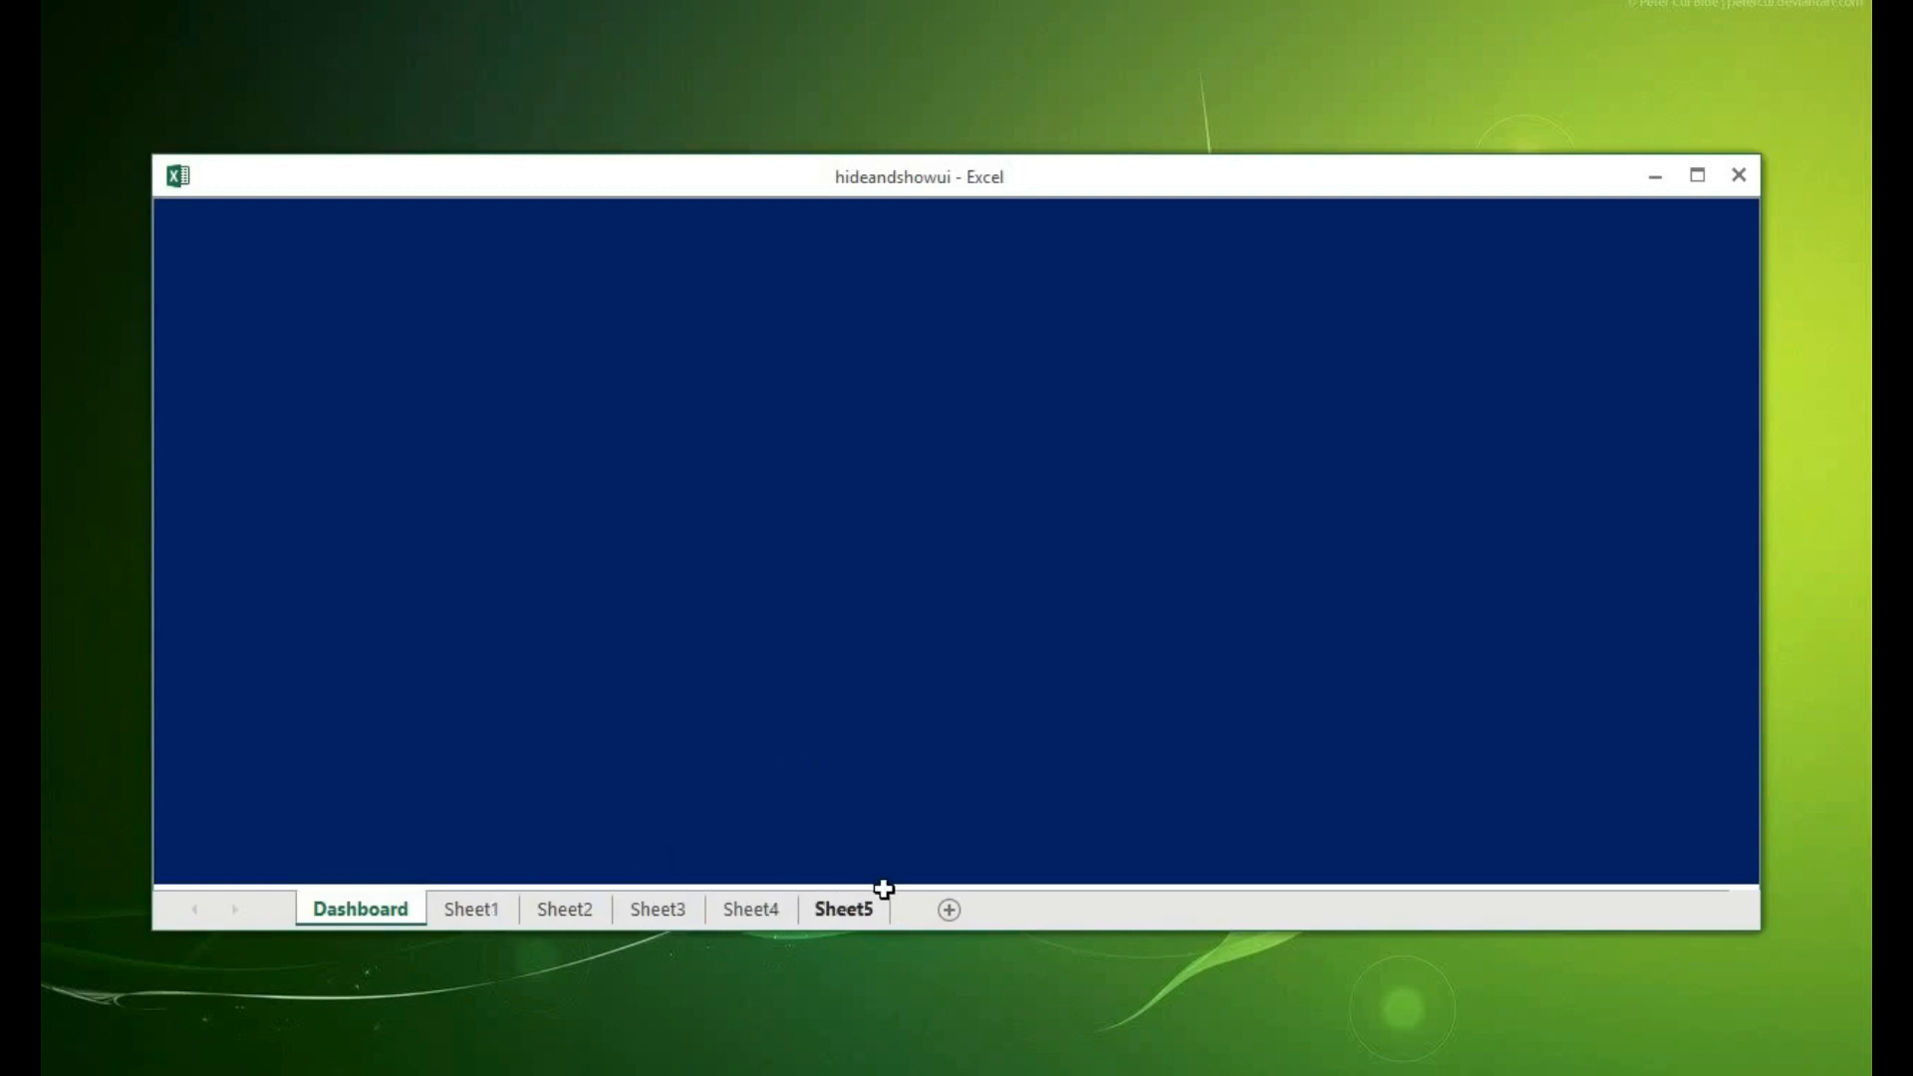
mouse_move(555, 799)
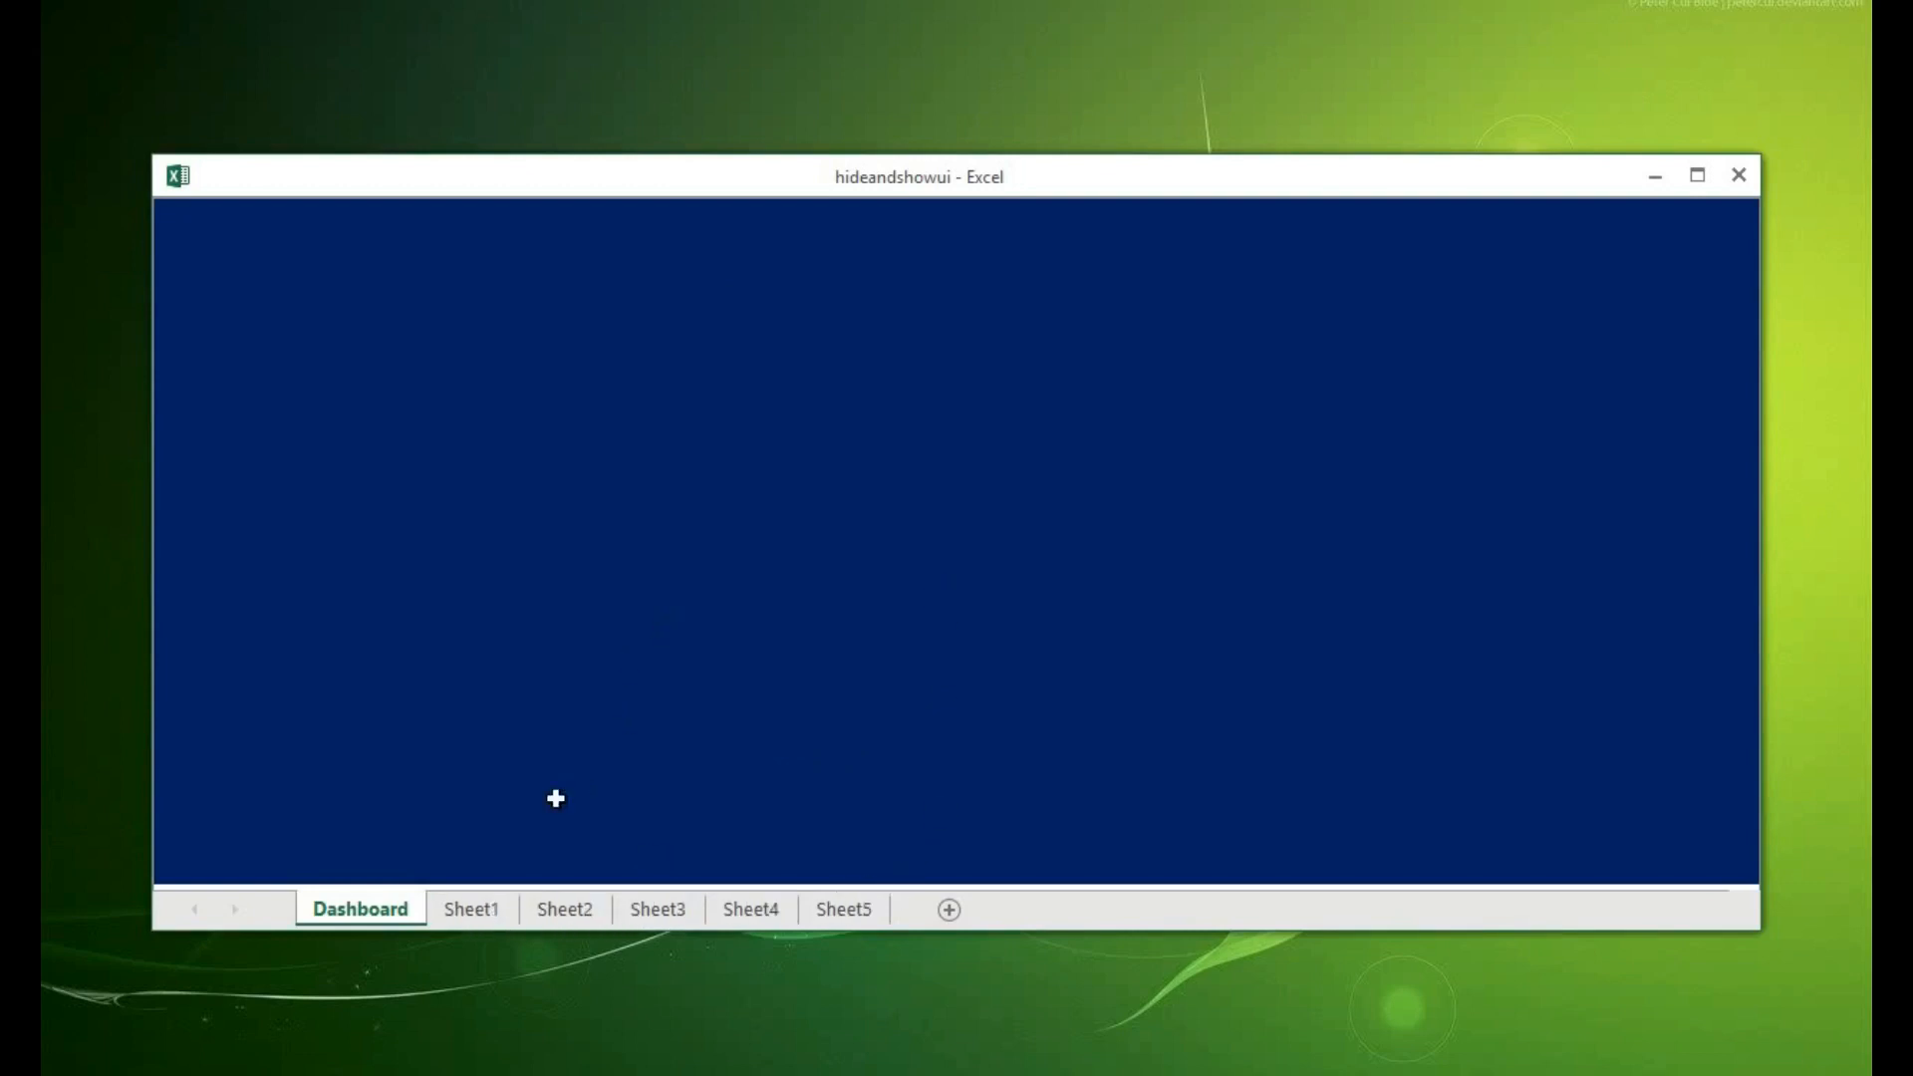
left_click(472, 908)
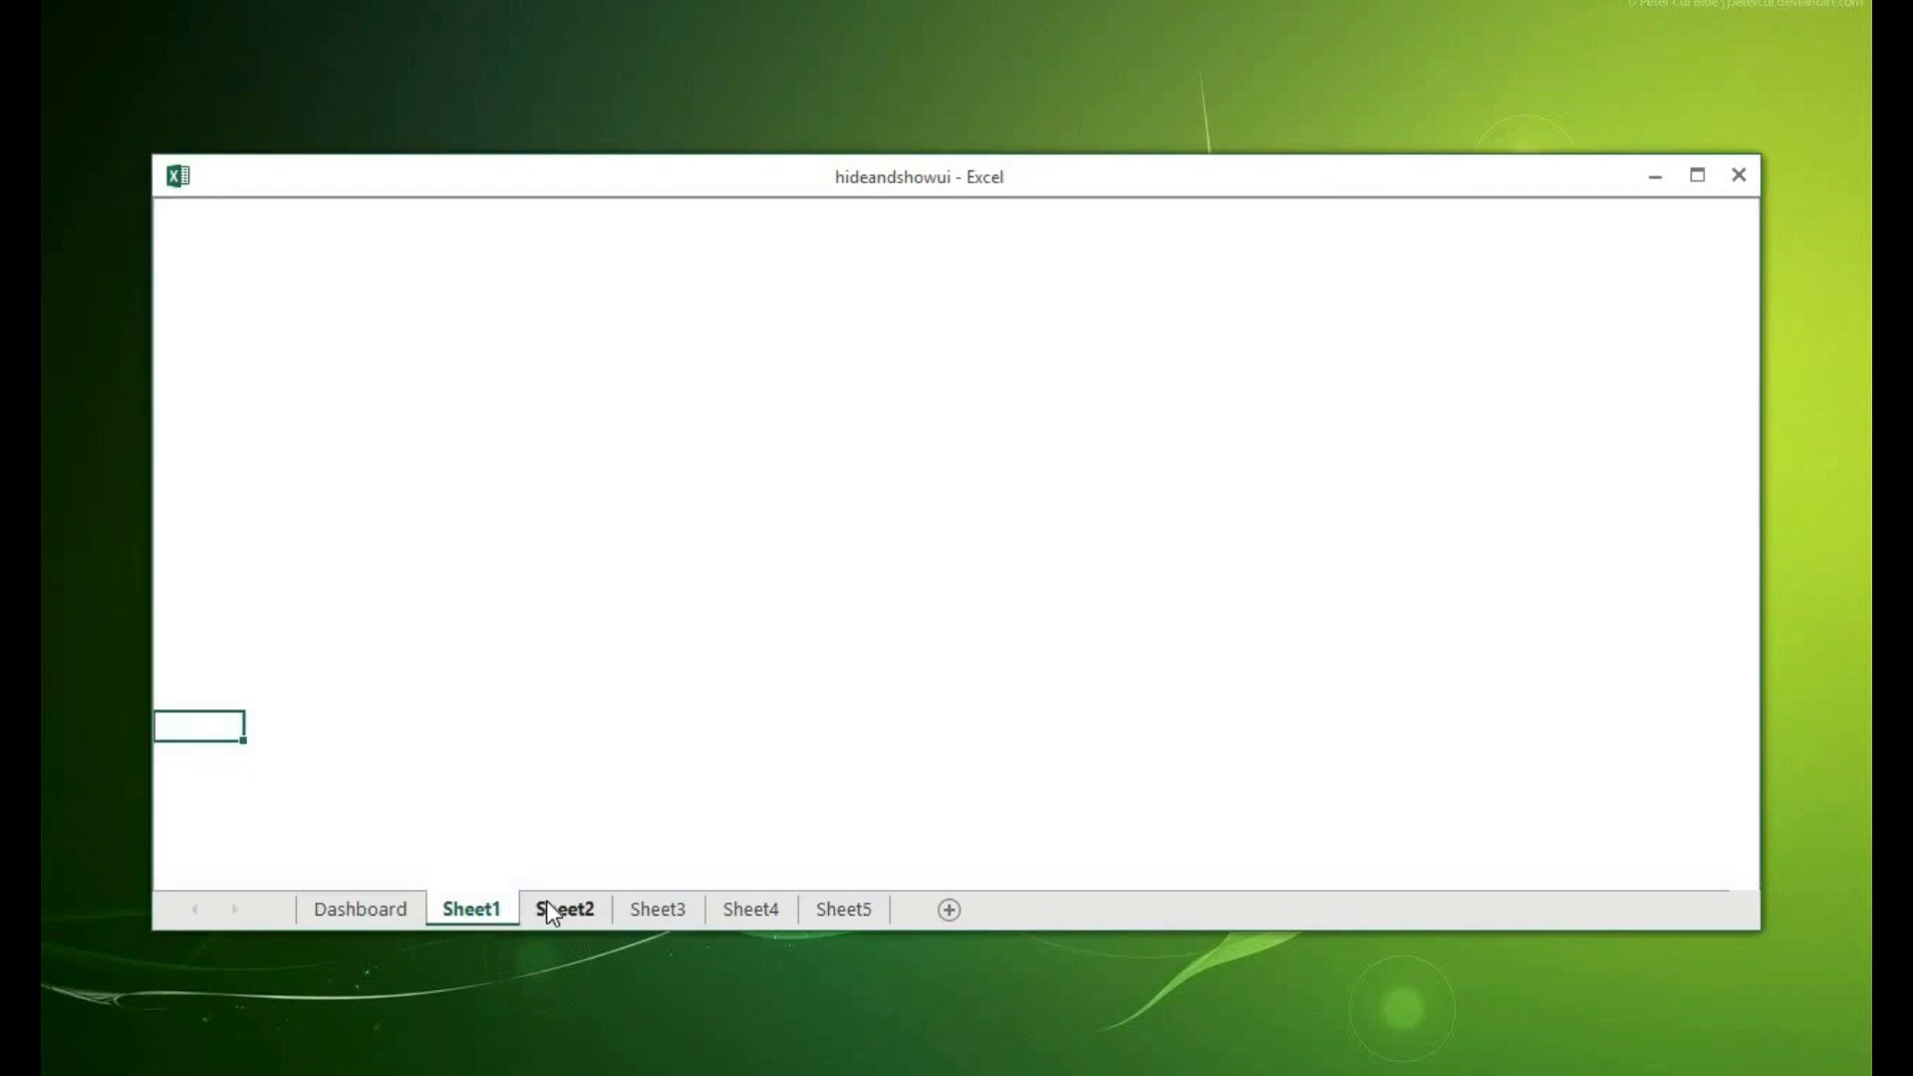
left_click(750, 909)
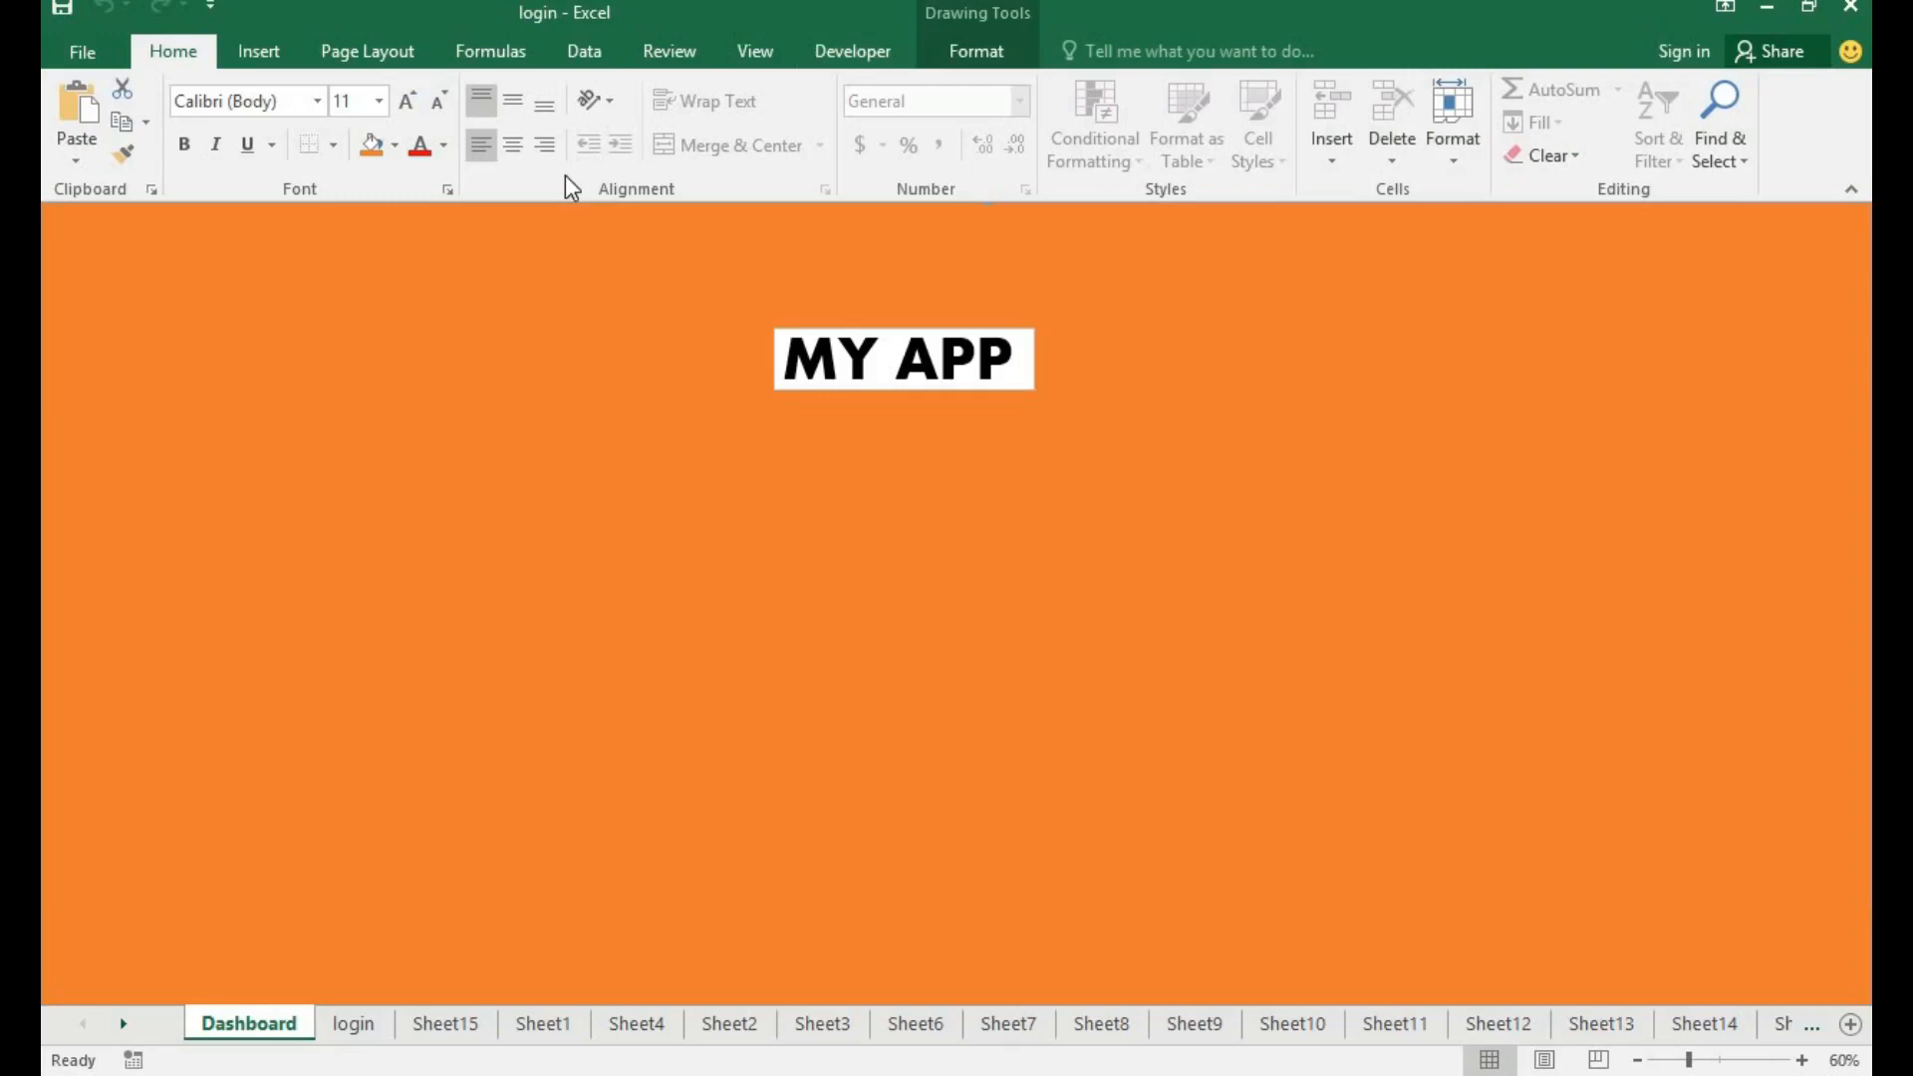
left_click(851, 51)
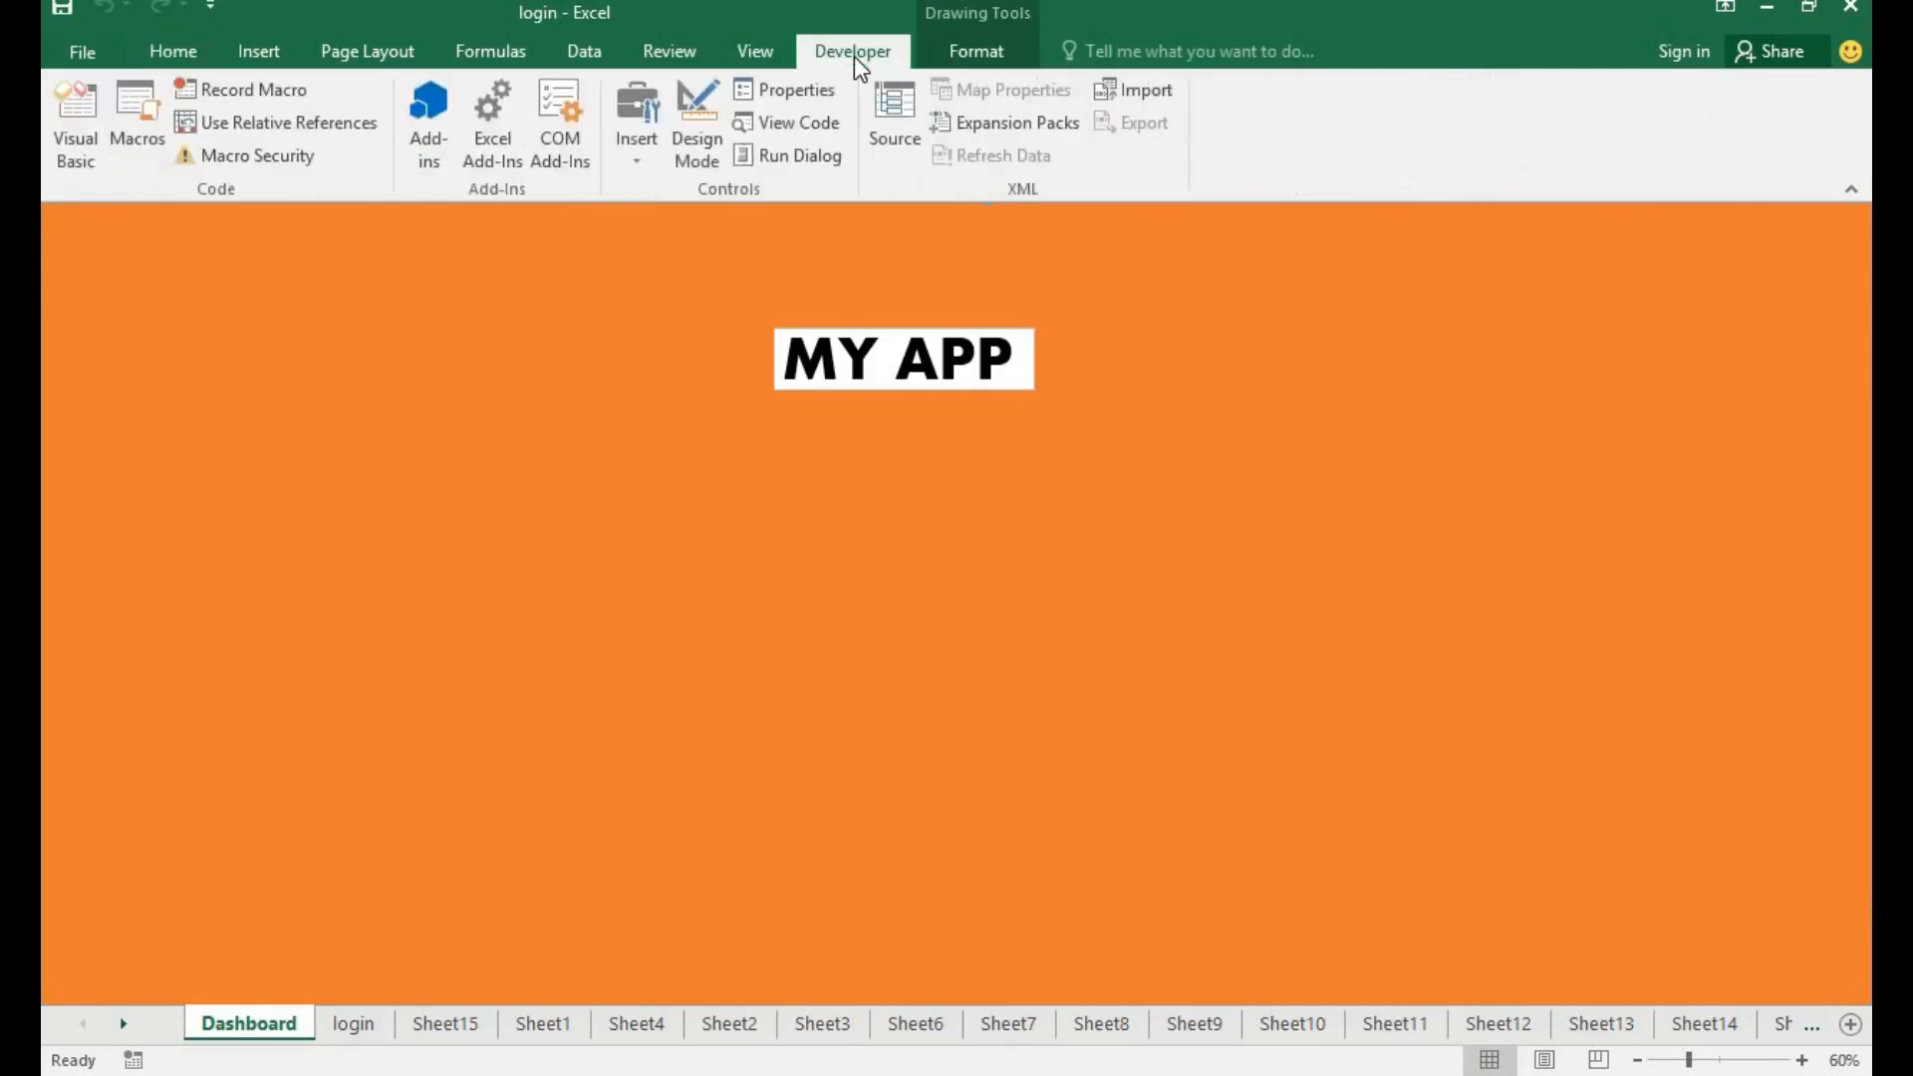
mouse_move(75, 116)
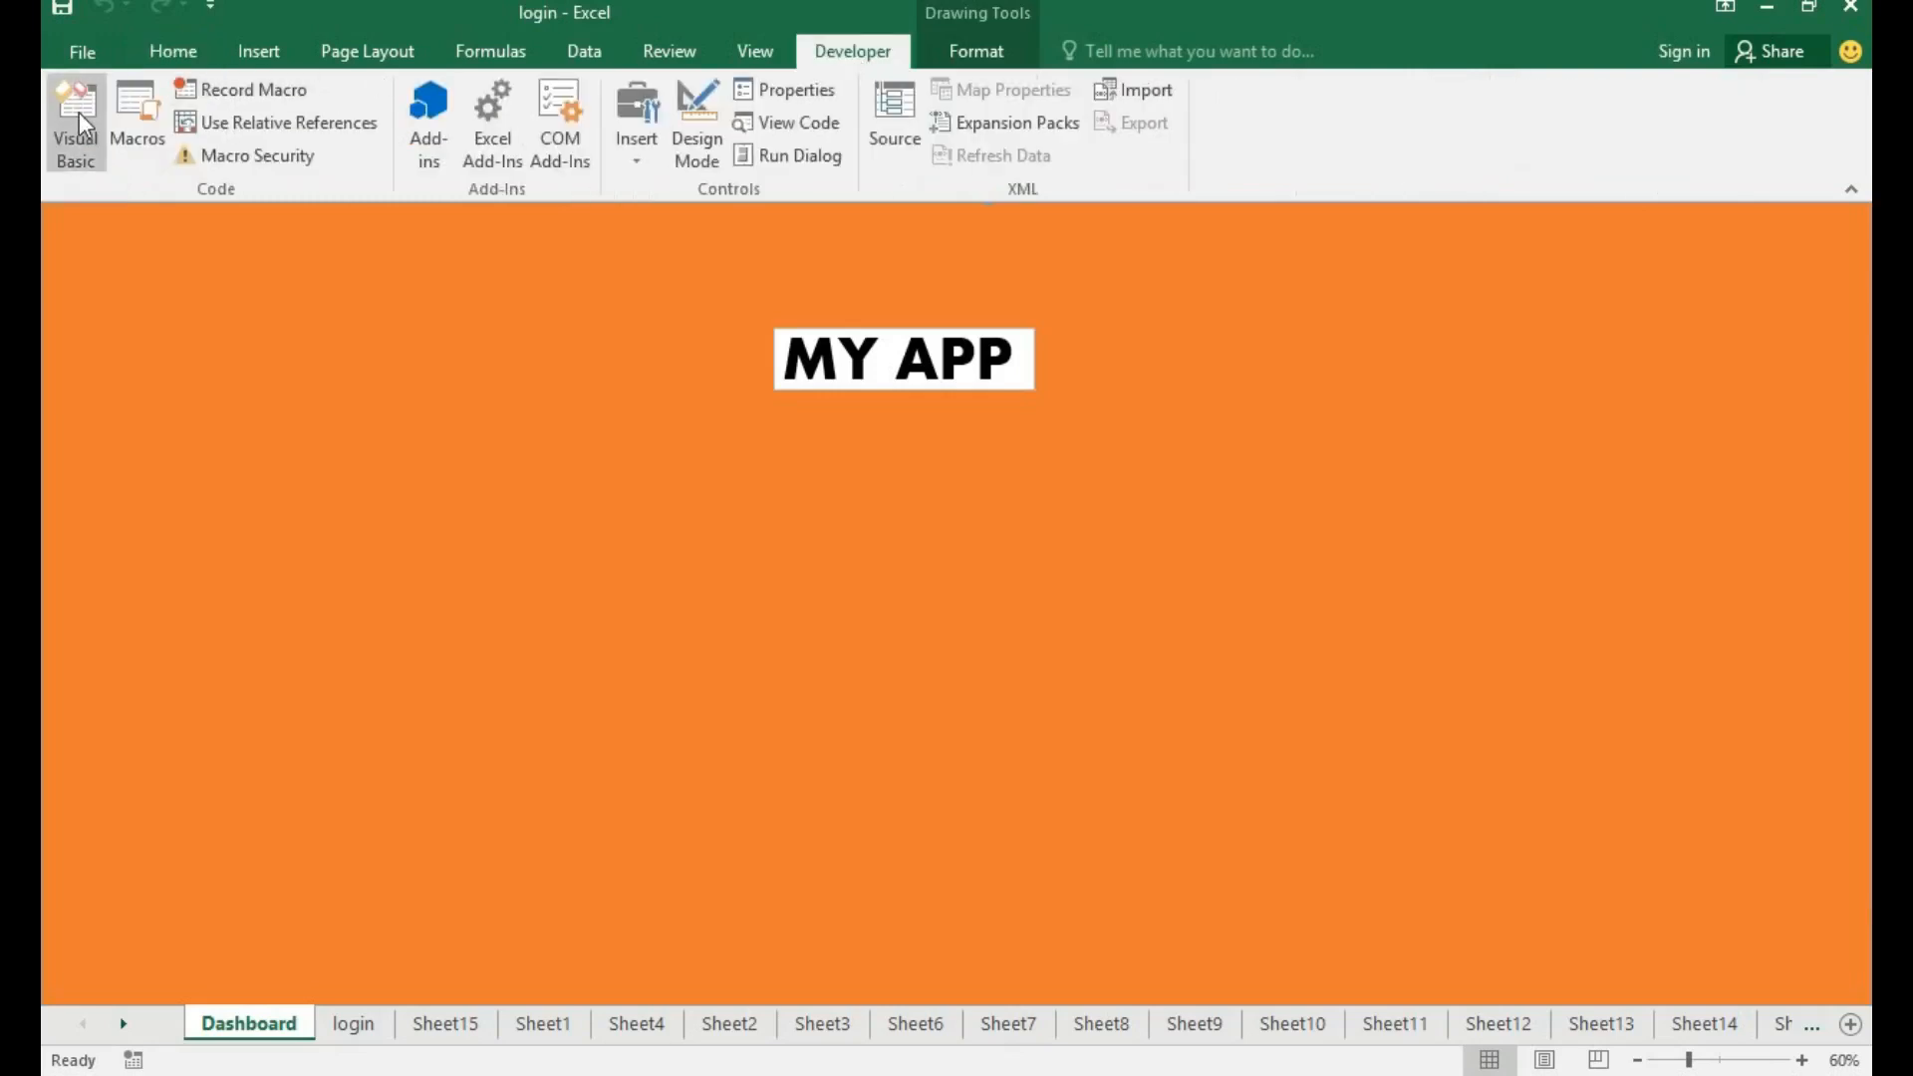
left_click(75, 122)
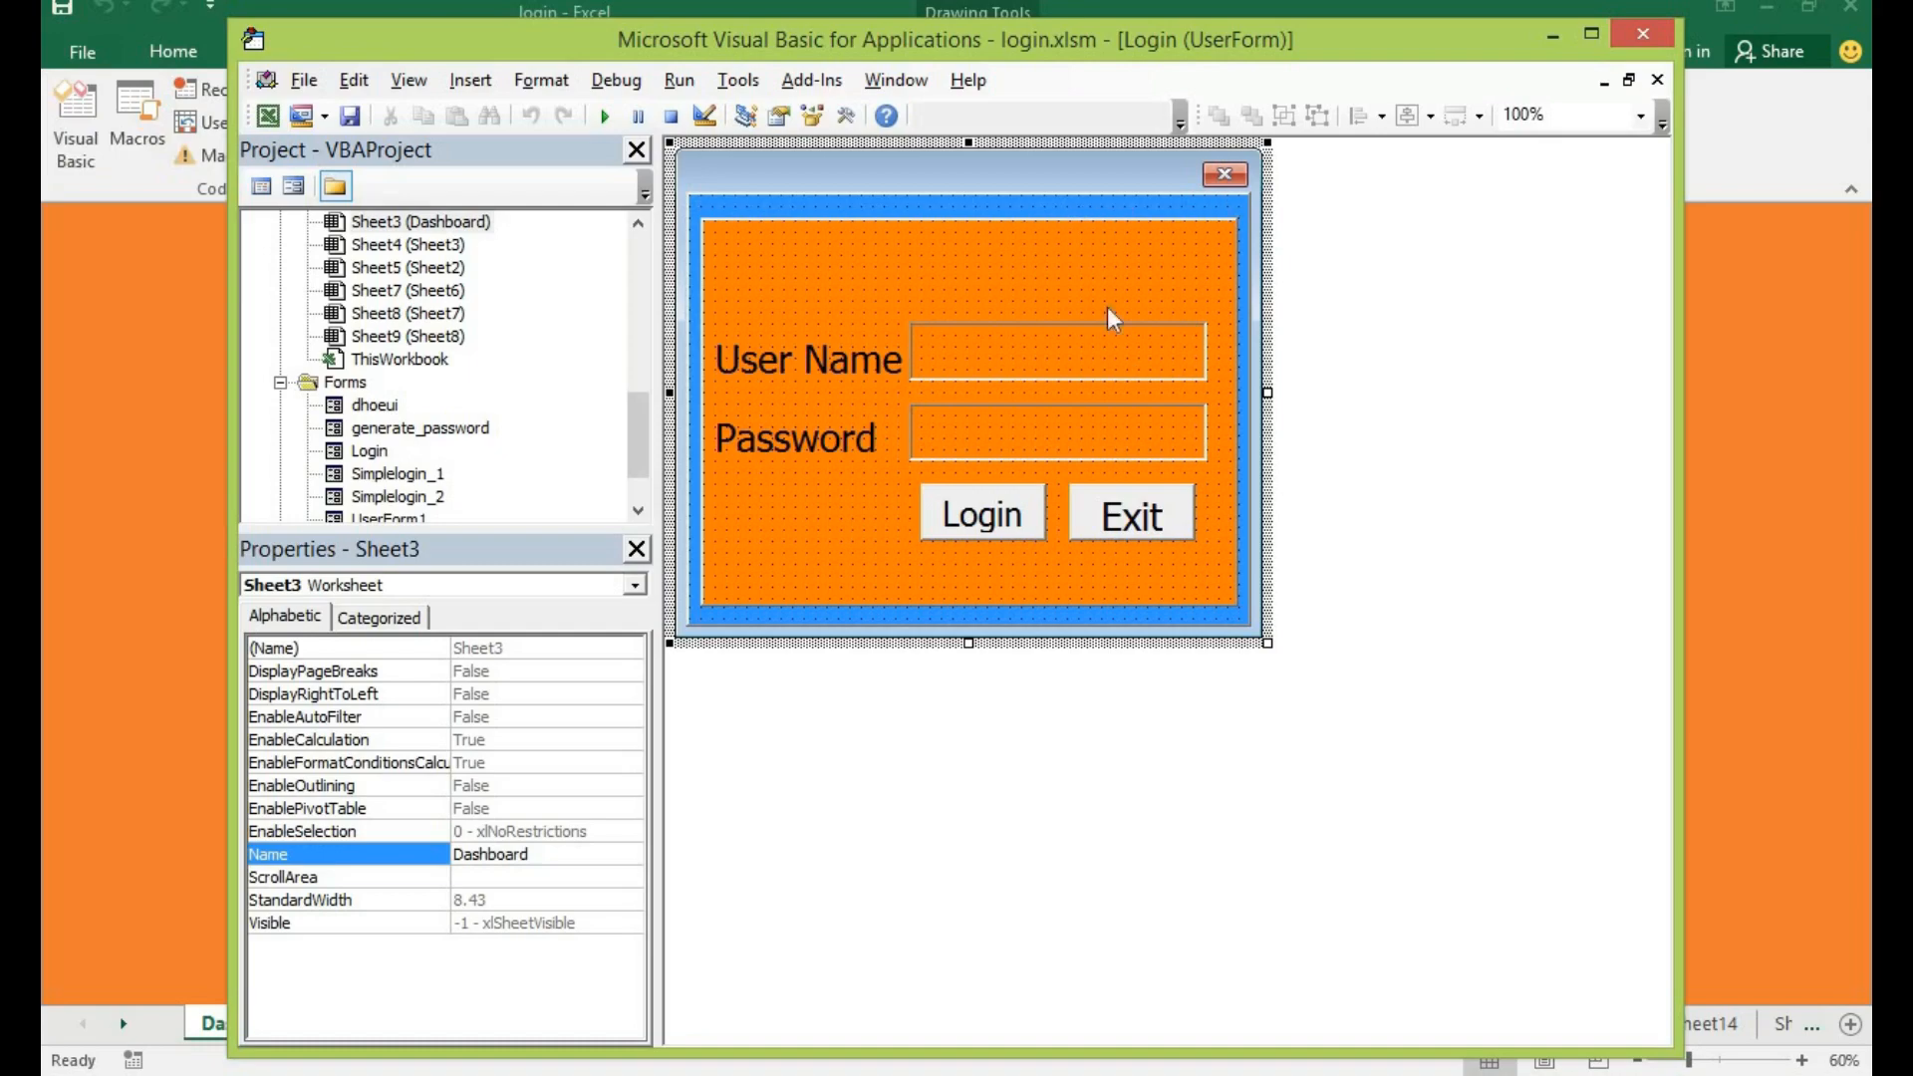
mouse_move(1124, 411)
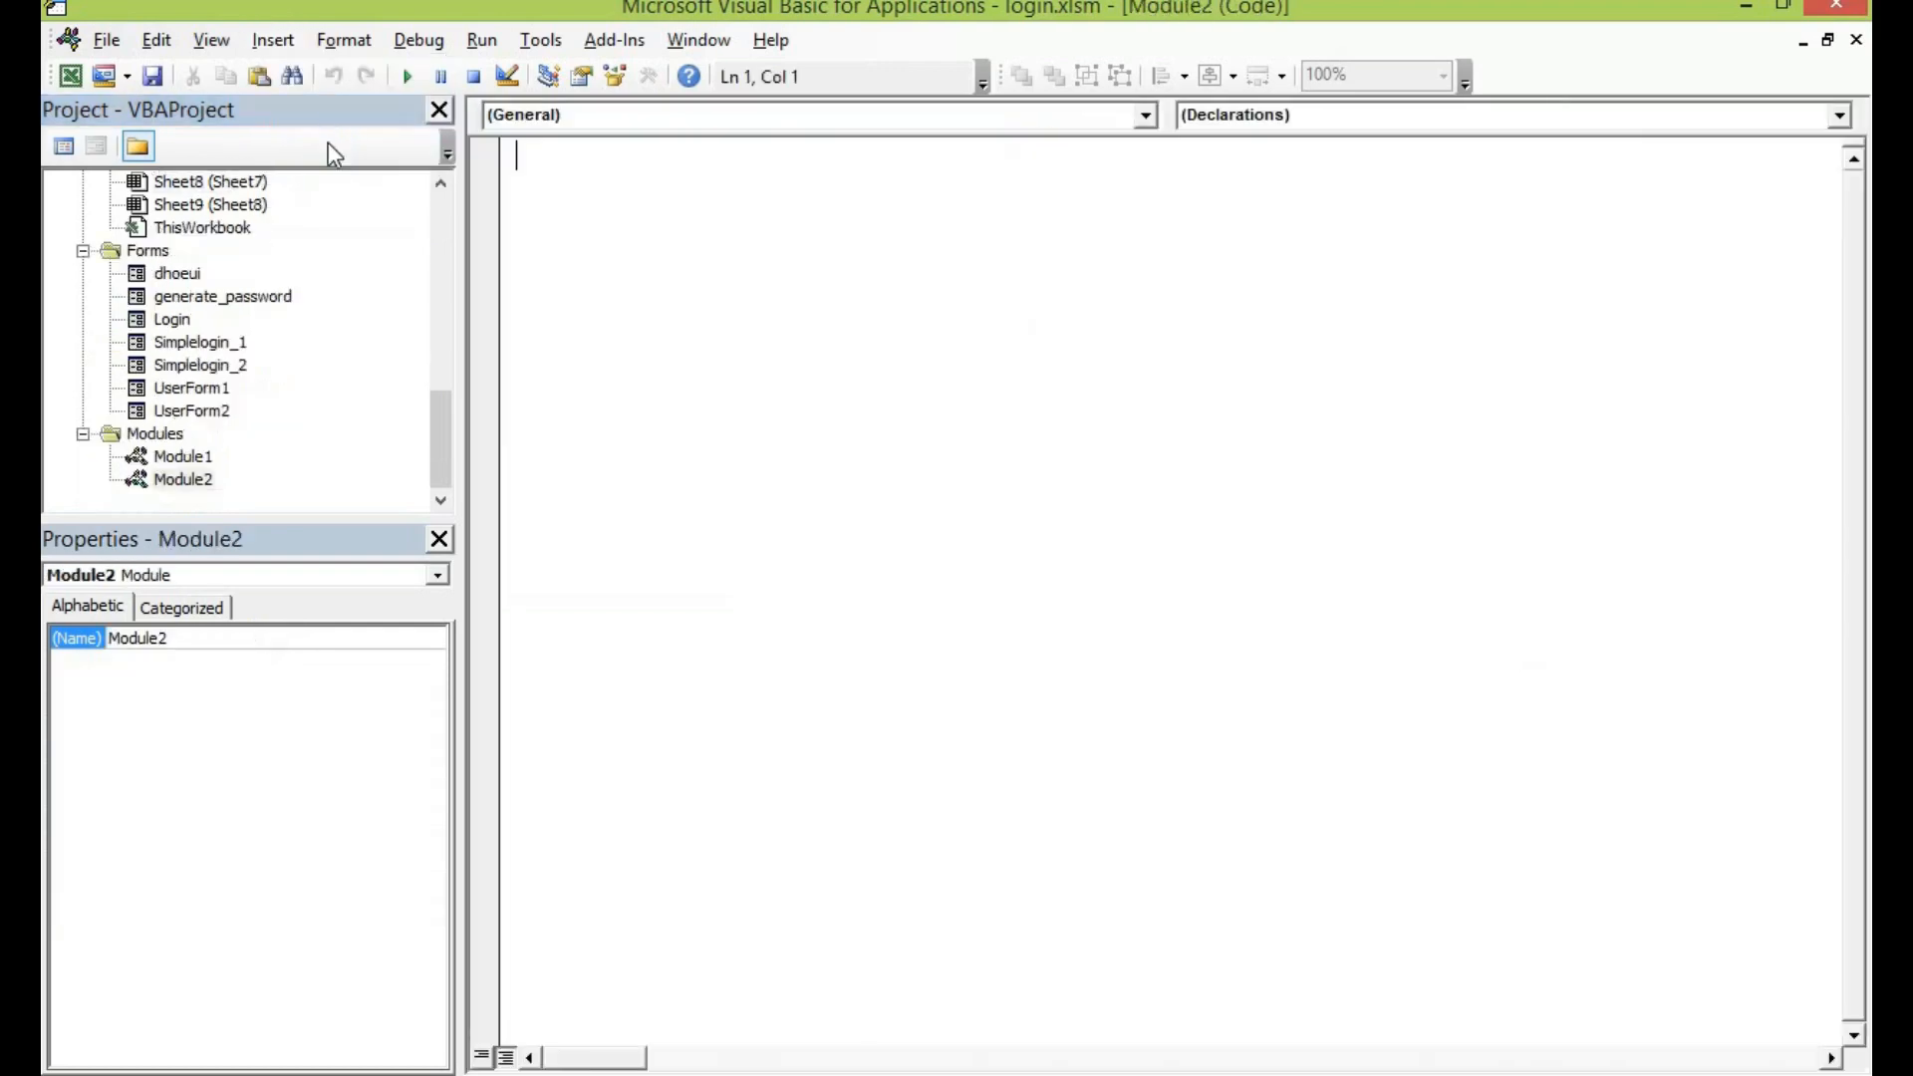
mouse_move(801, 353)
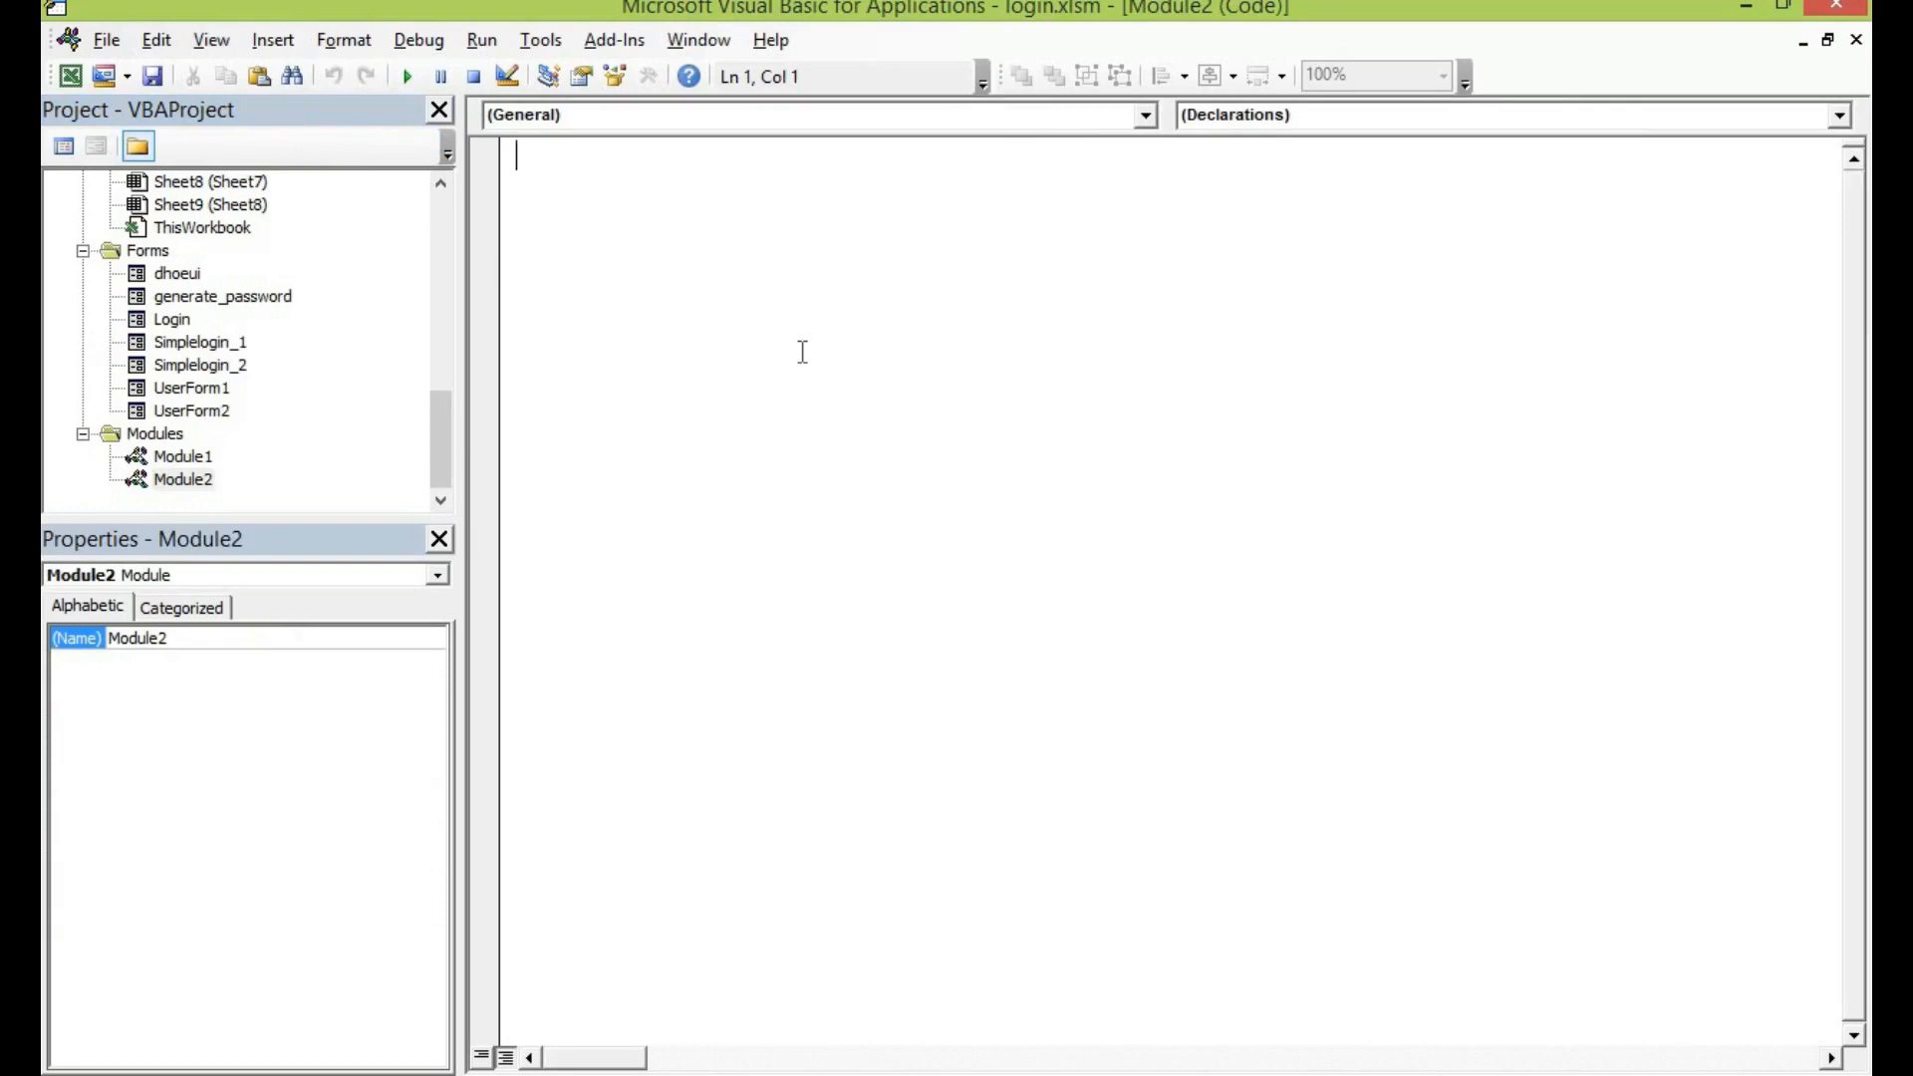
- Type Option Explicit and declare Sub HideUI() in Module2
type("option")
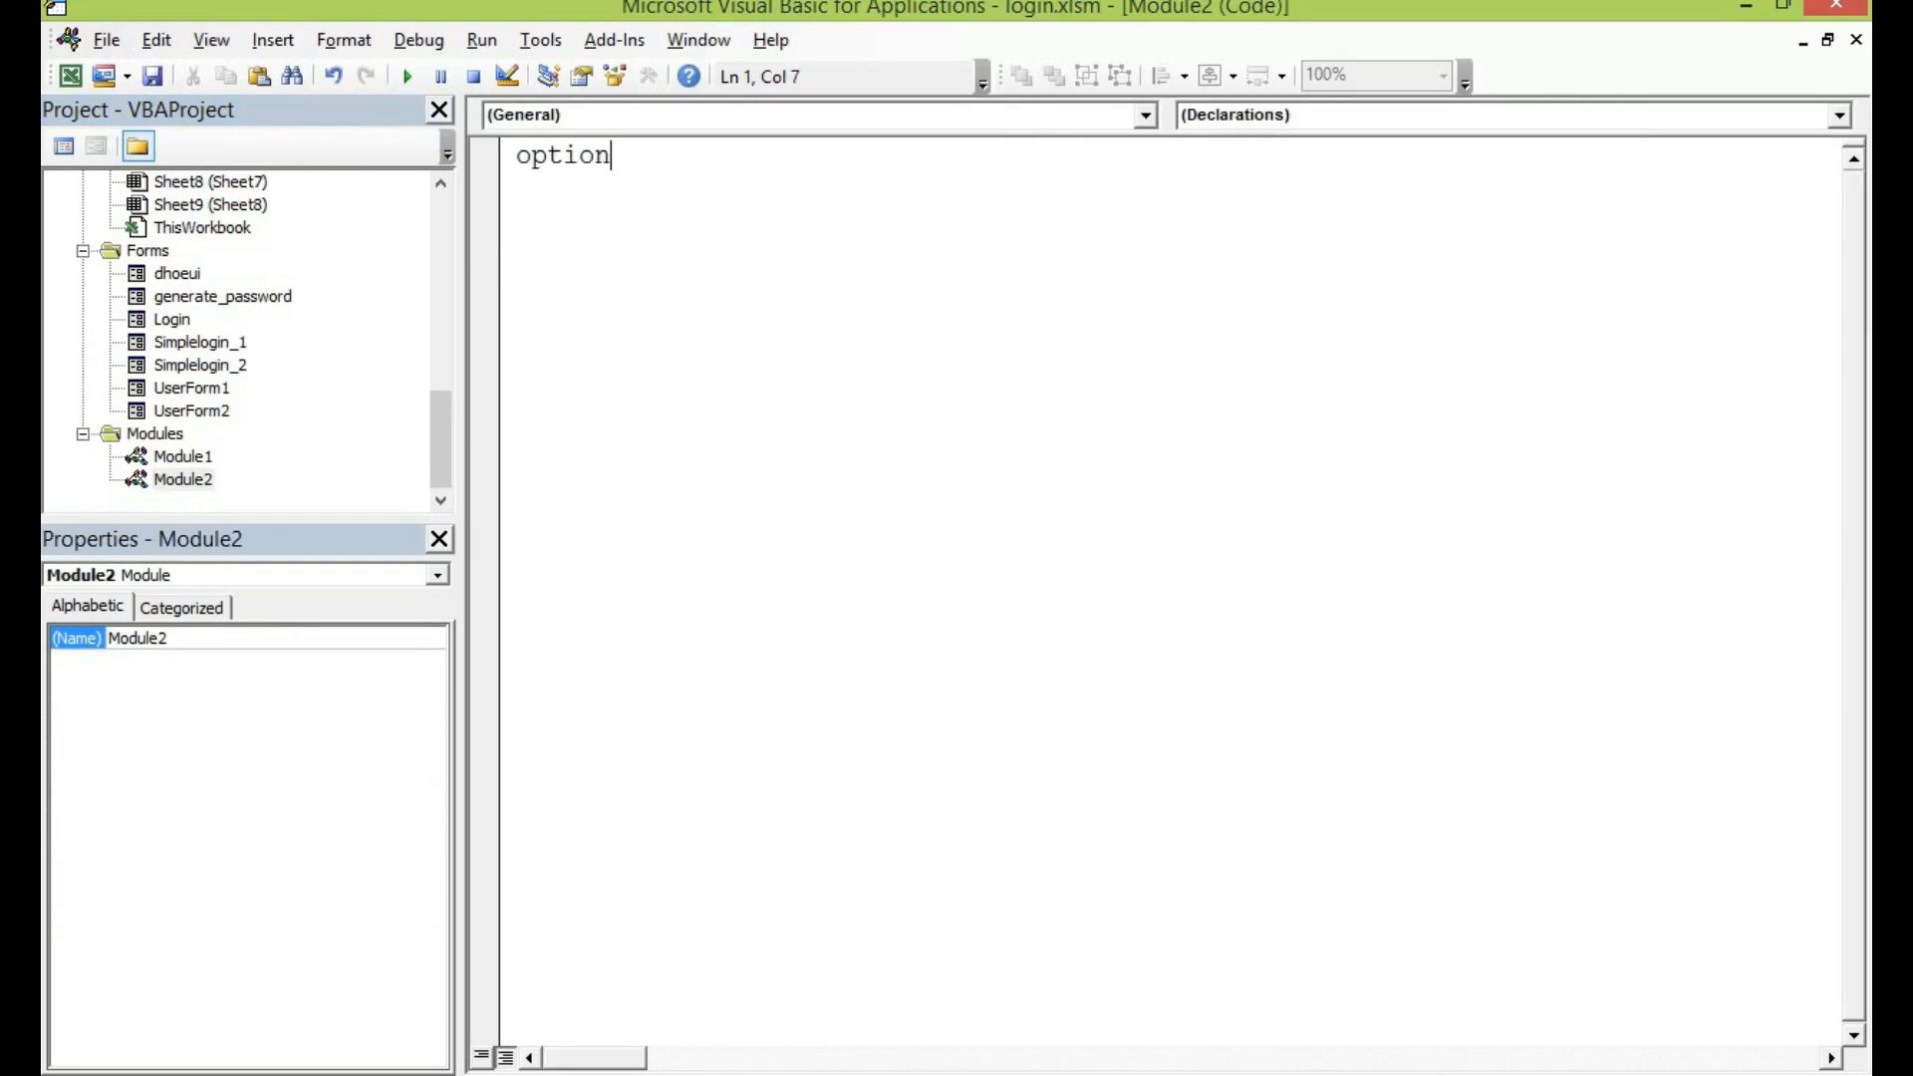
type("explic")
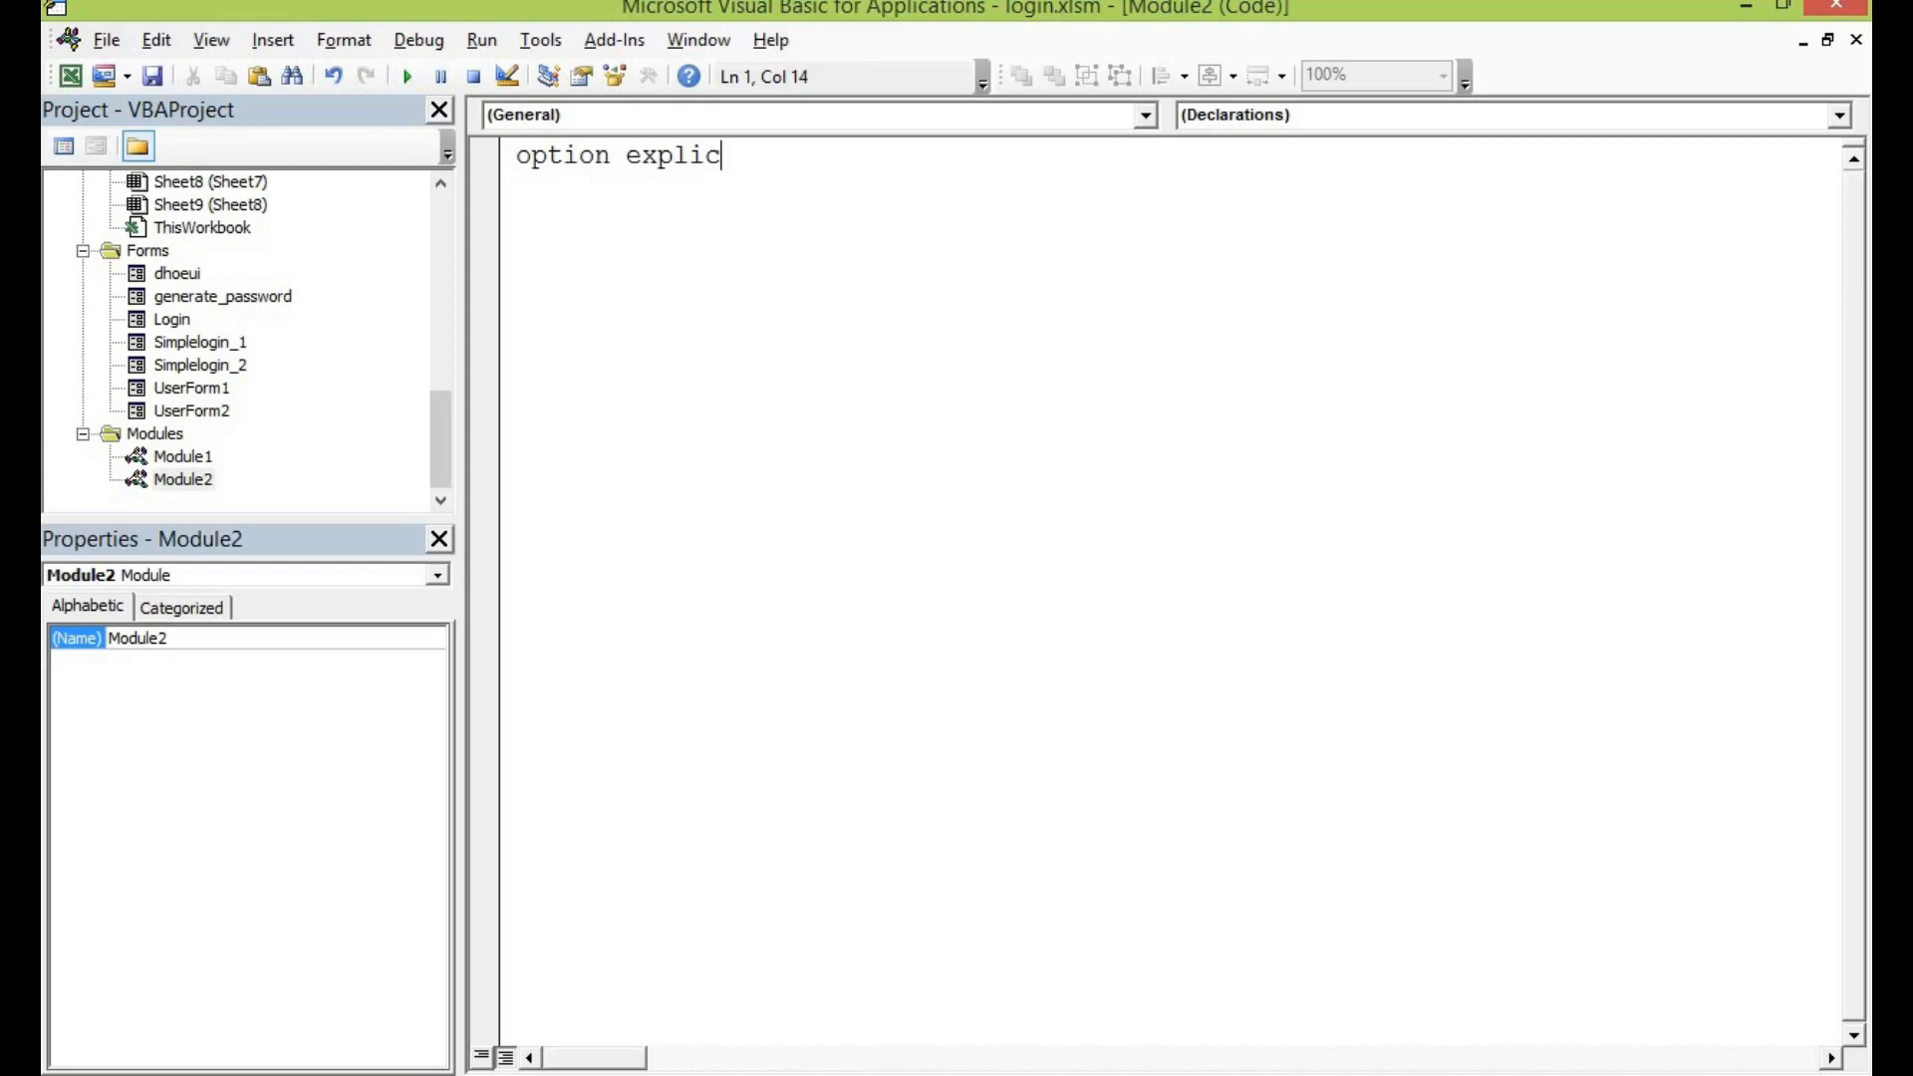
type("it")
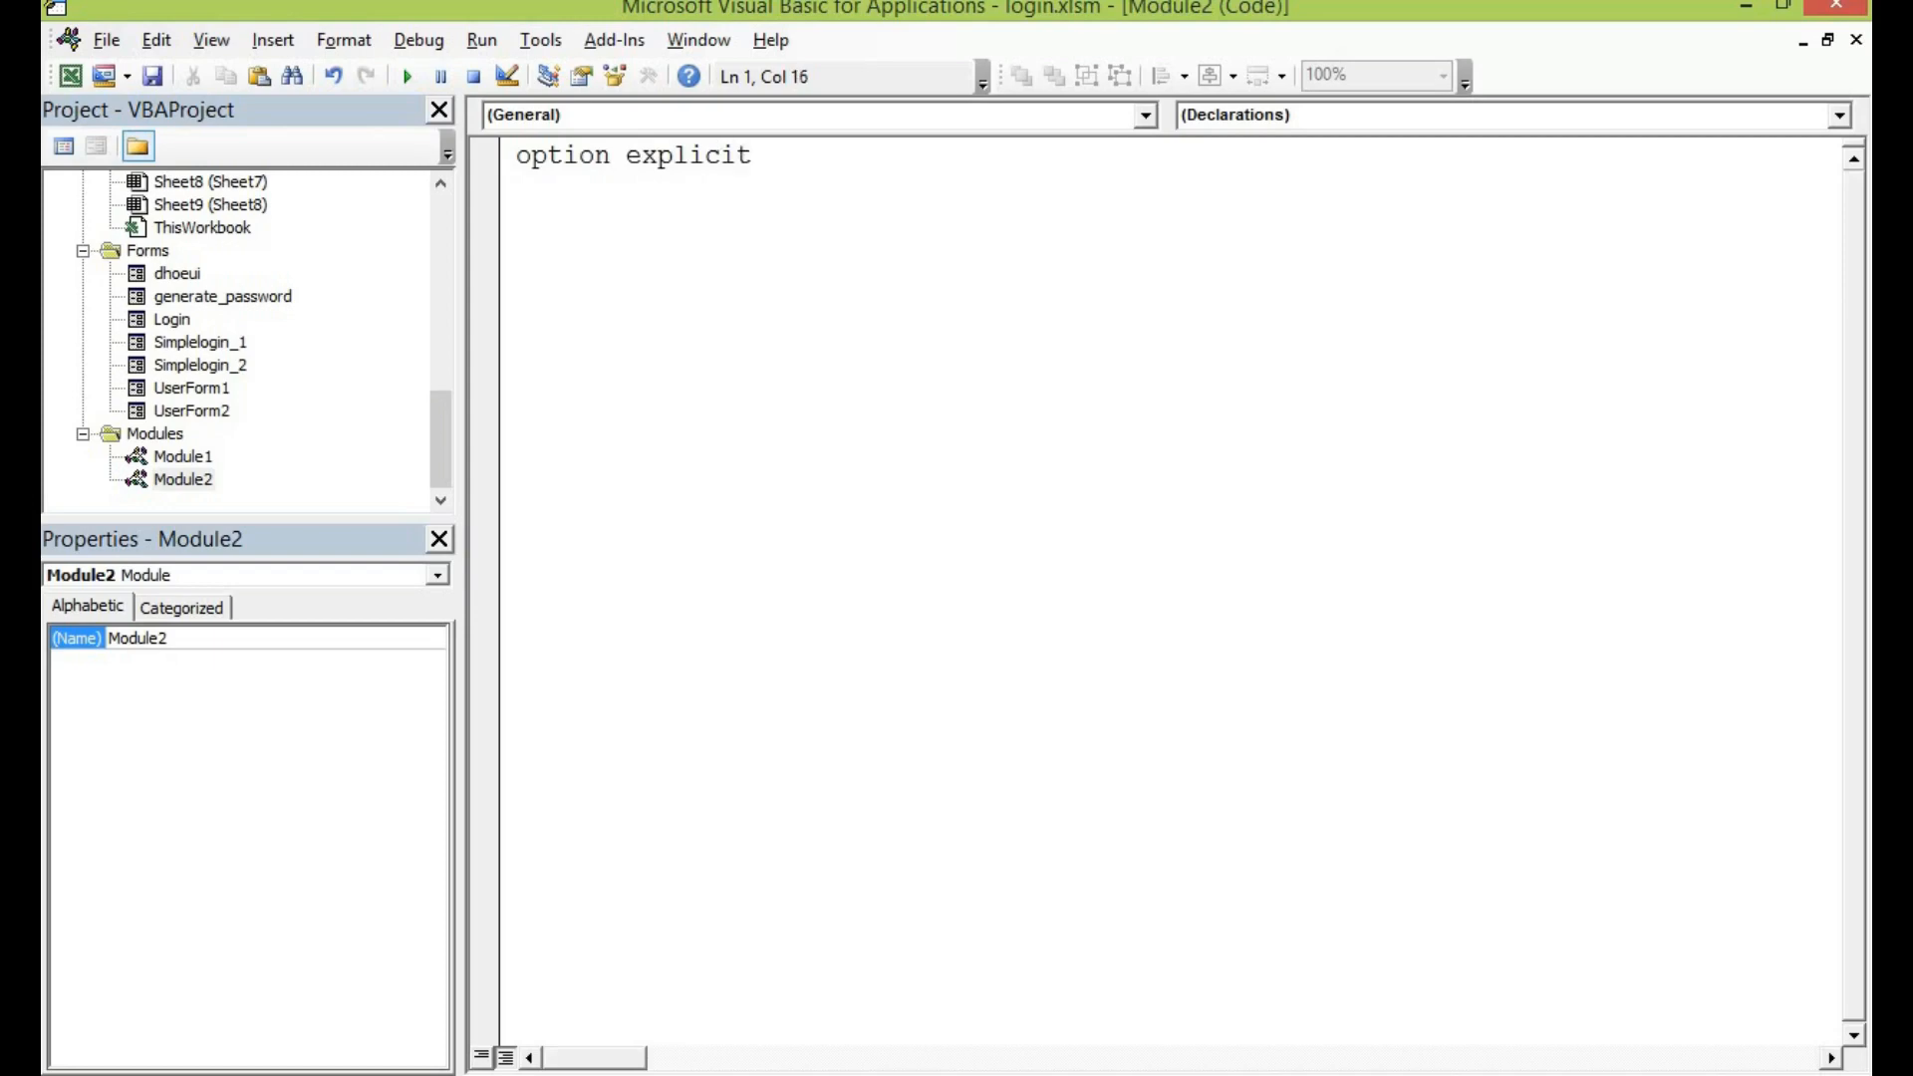
key("Return")
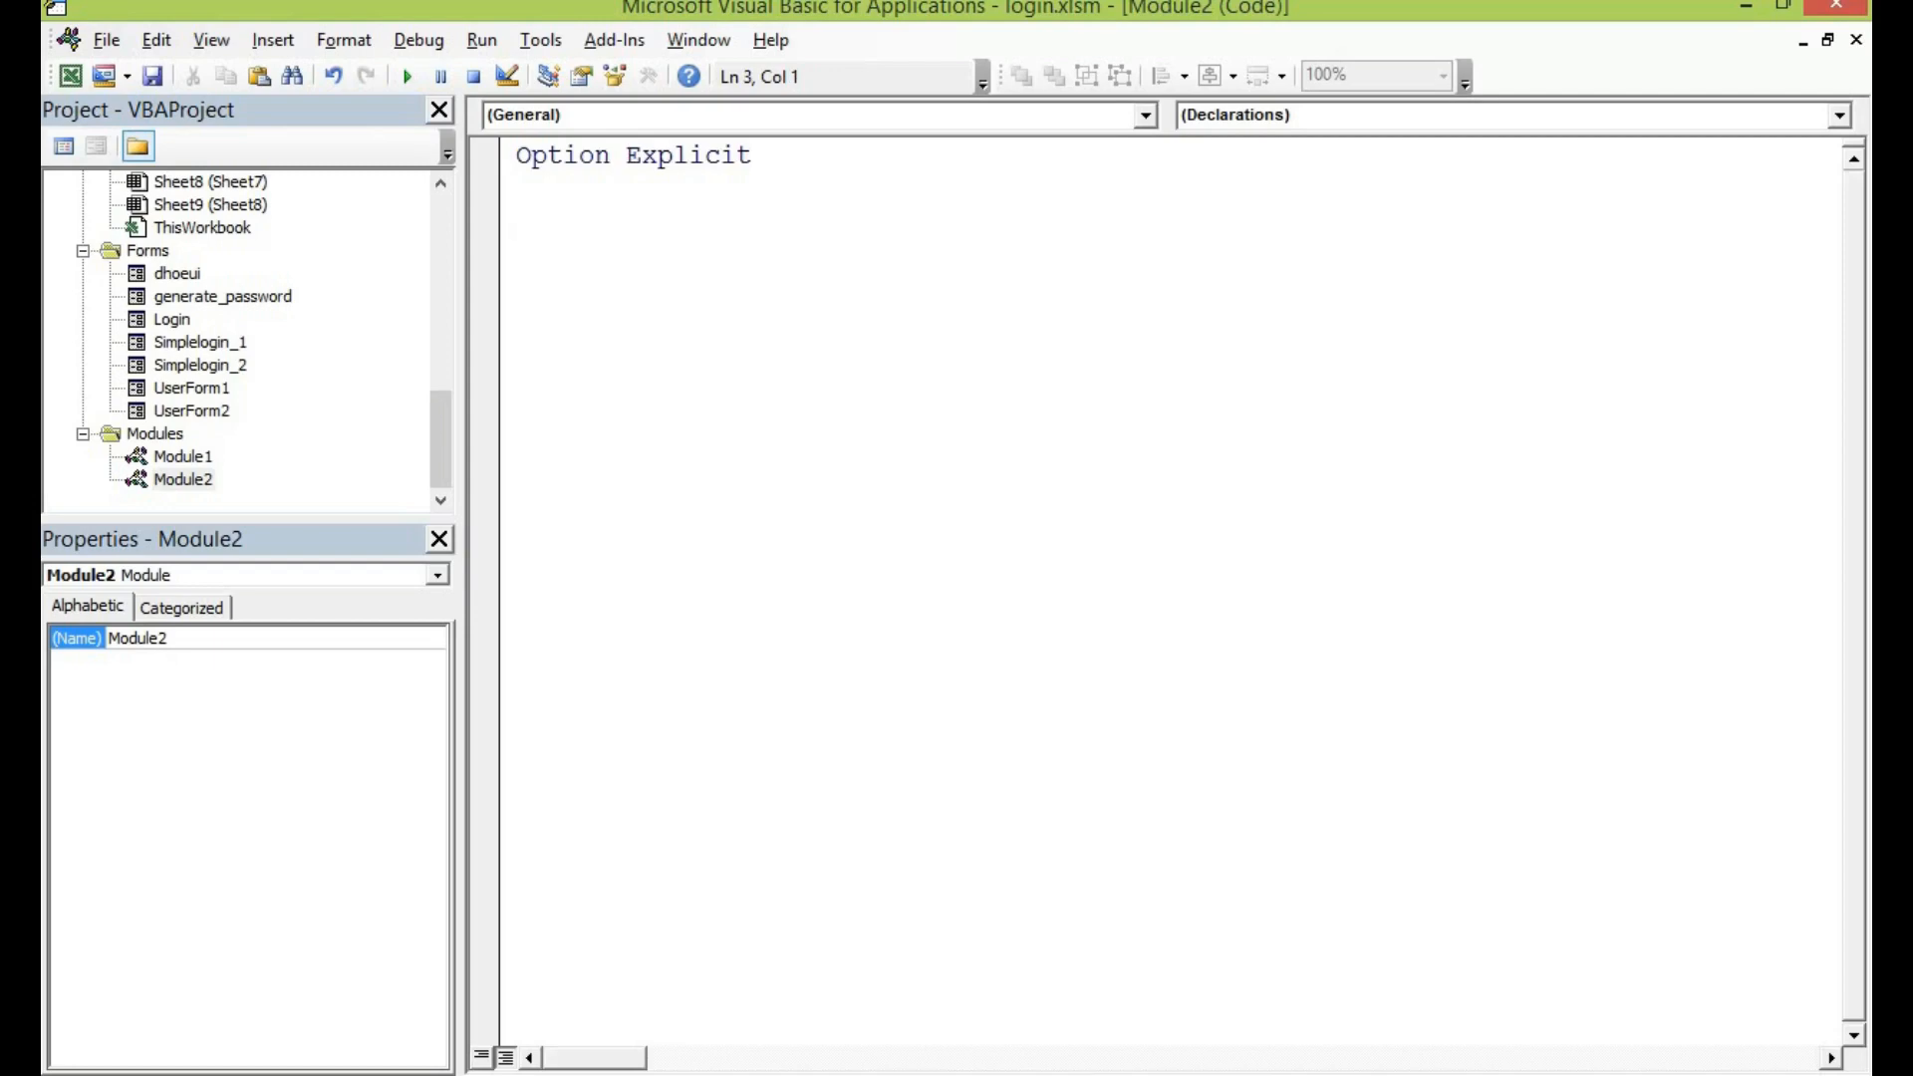
type("sub Hi")
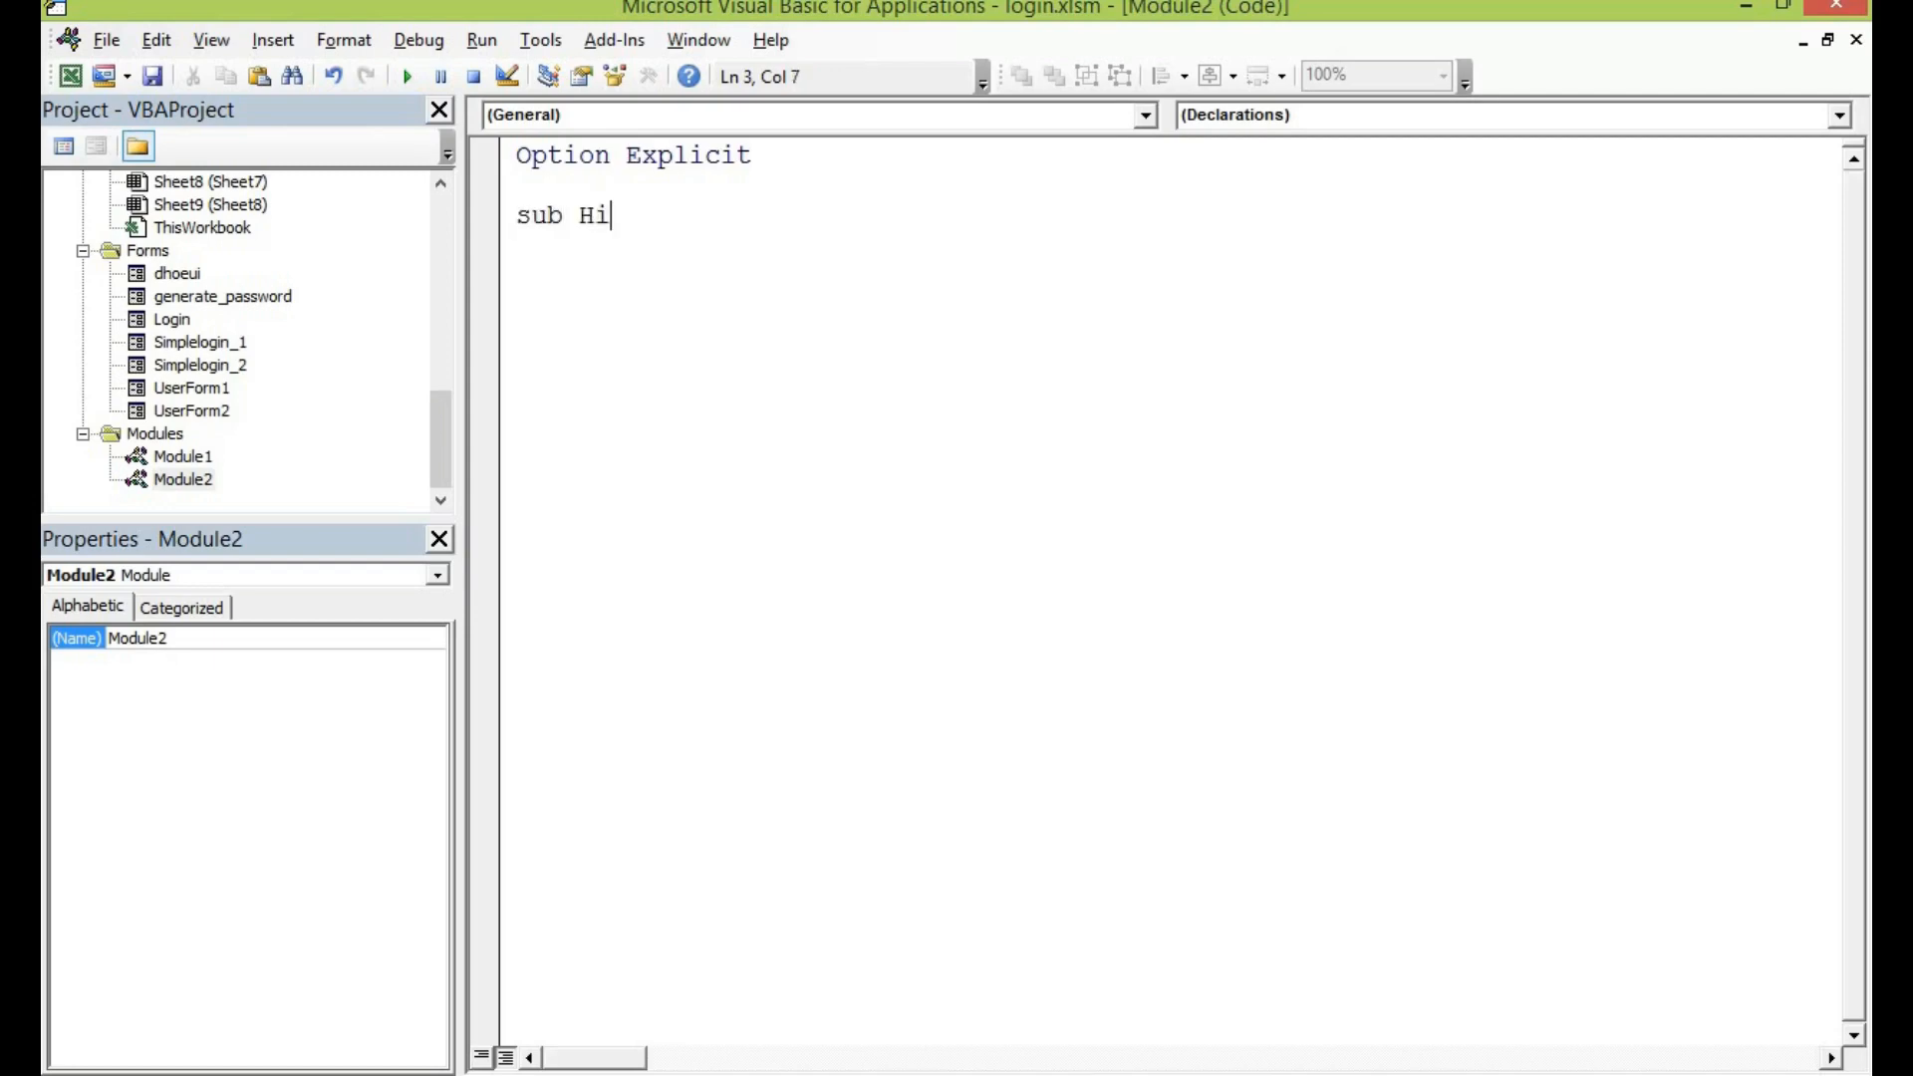
type("deUI")
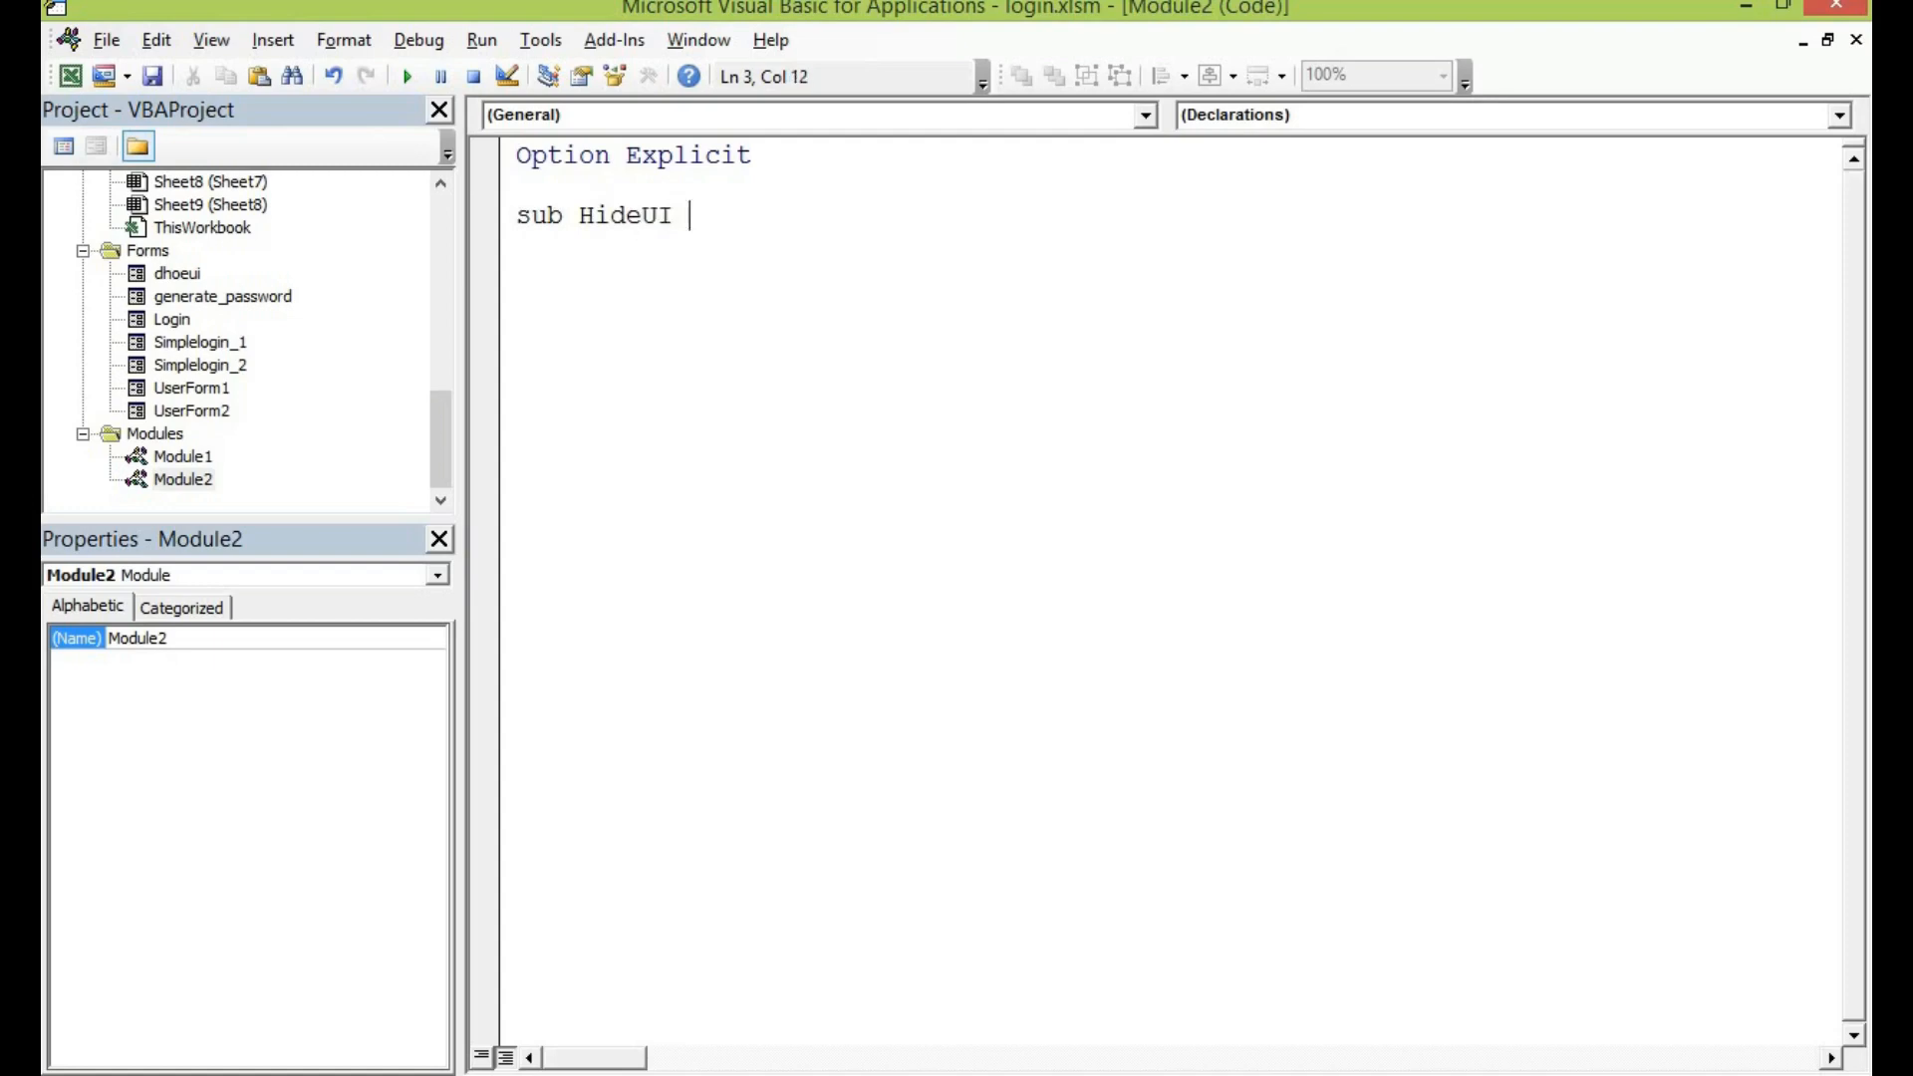
type("(")
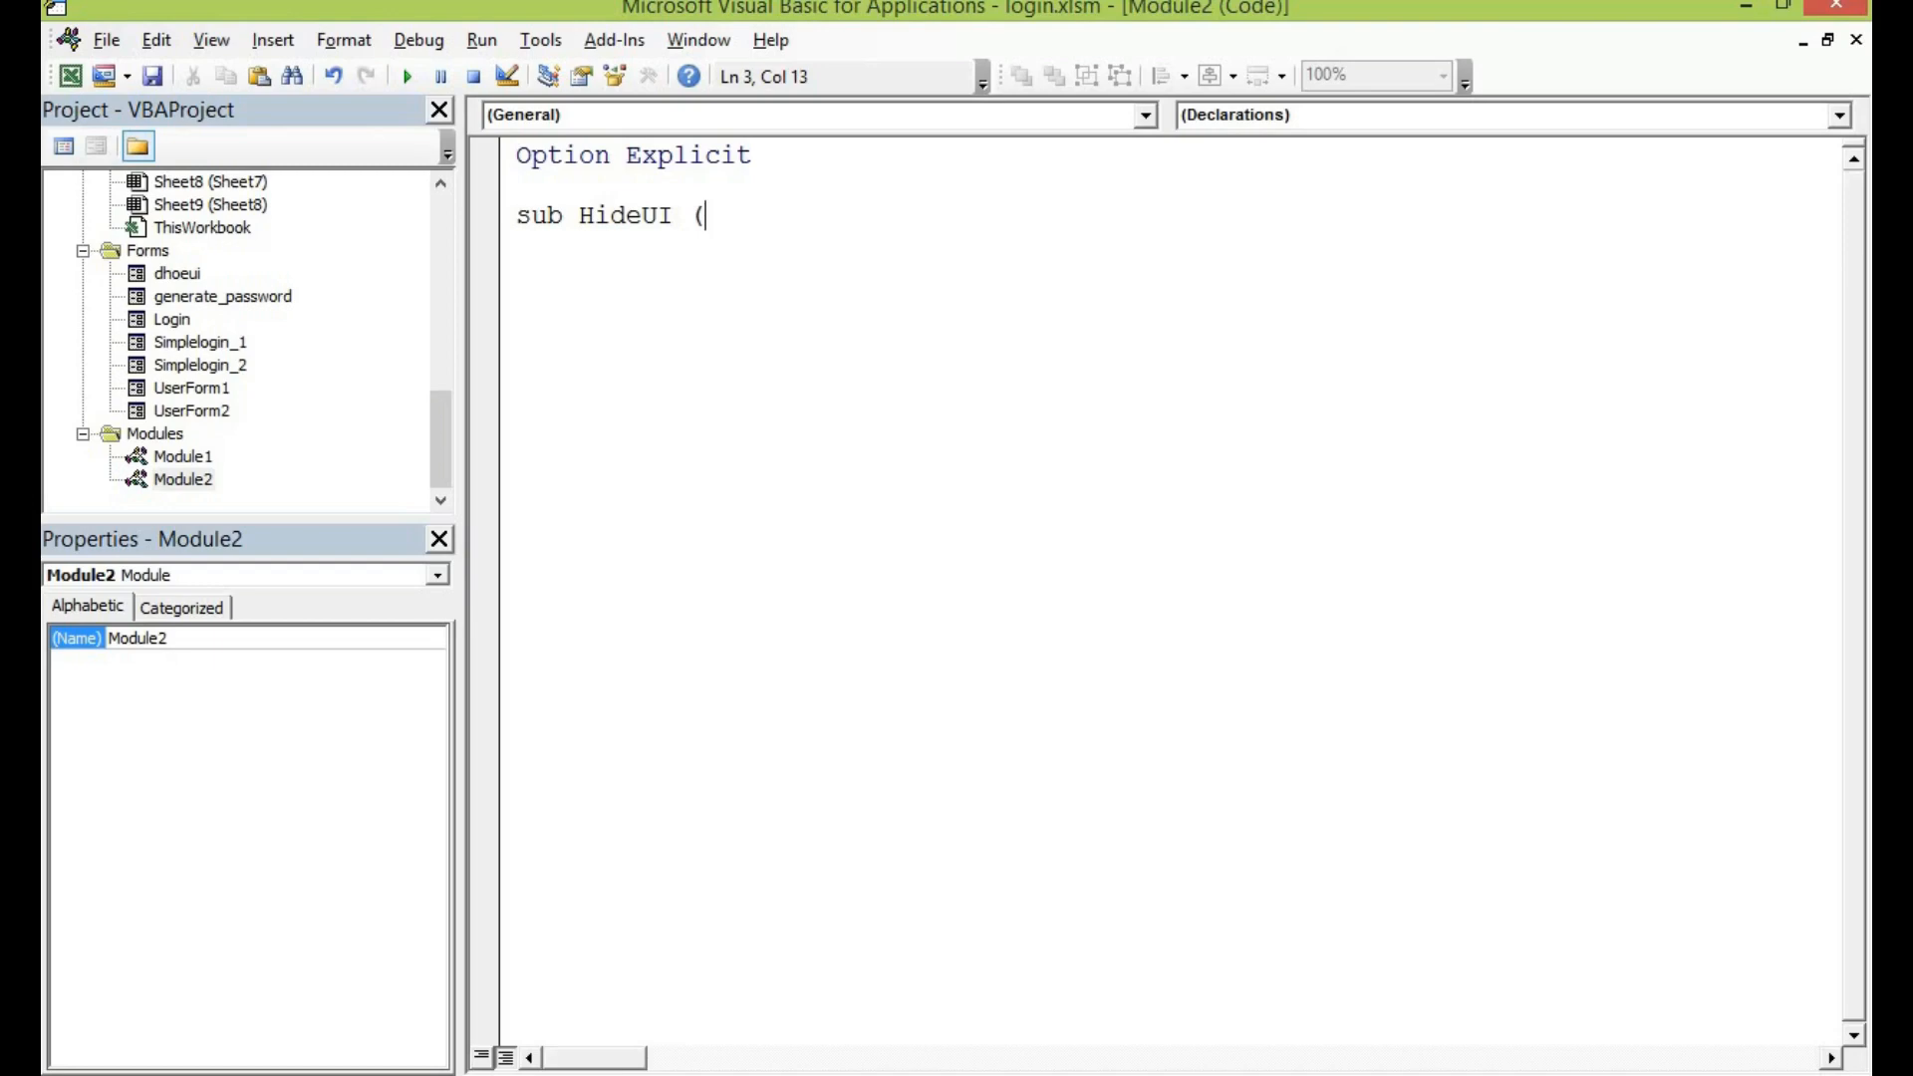
key("Return")
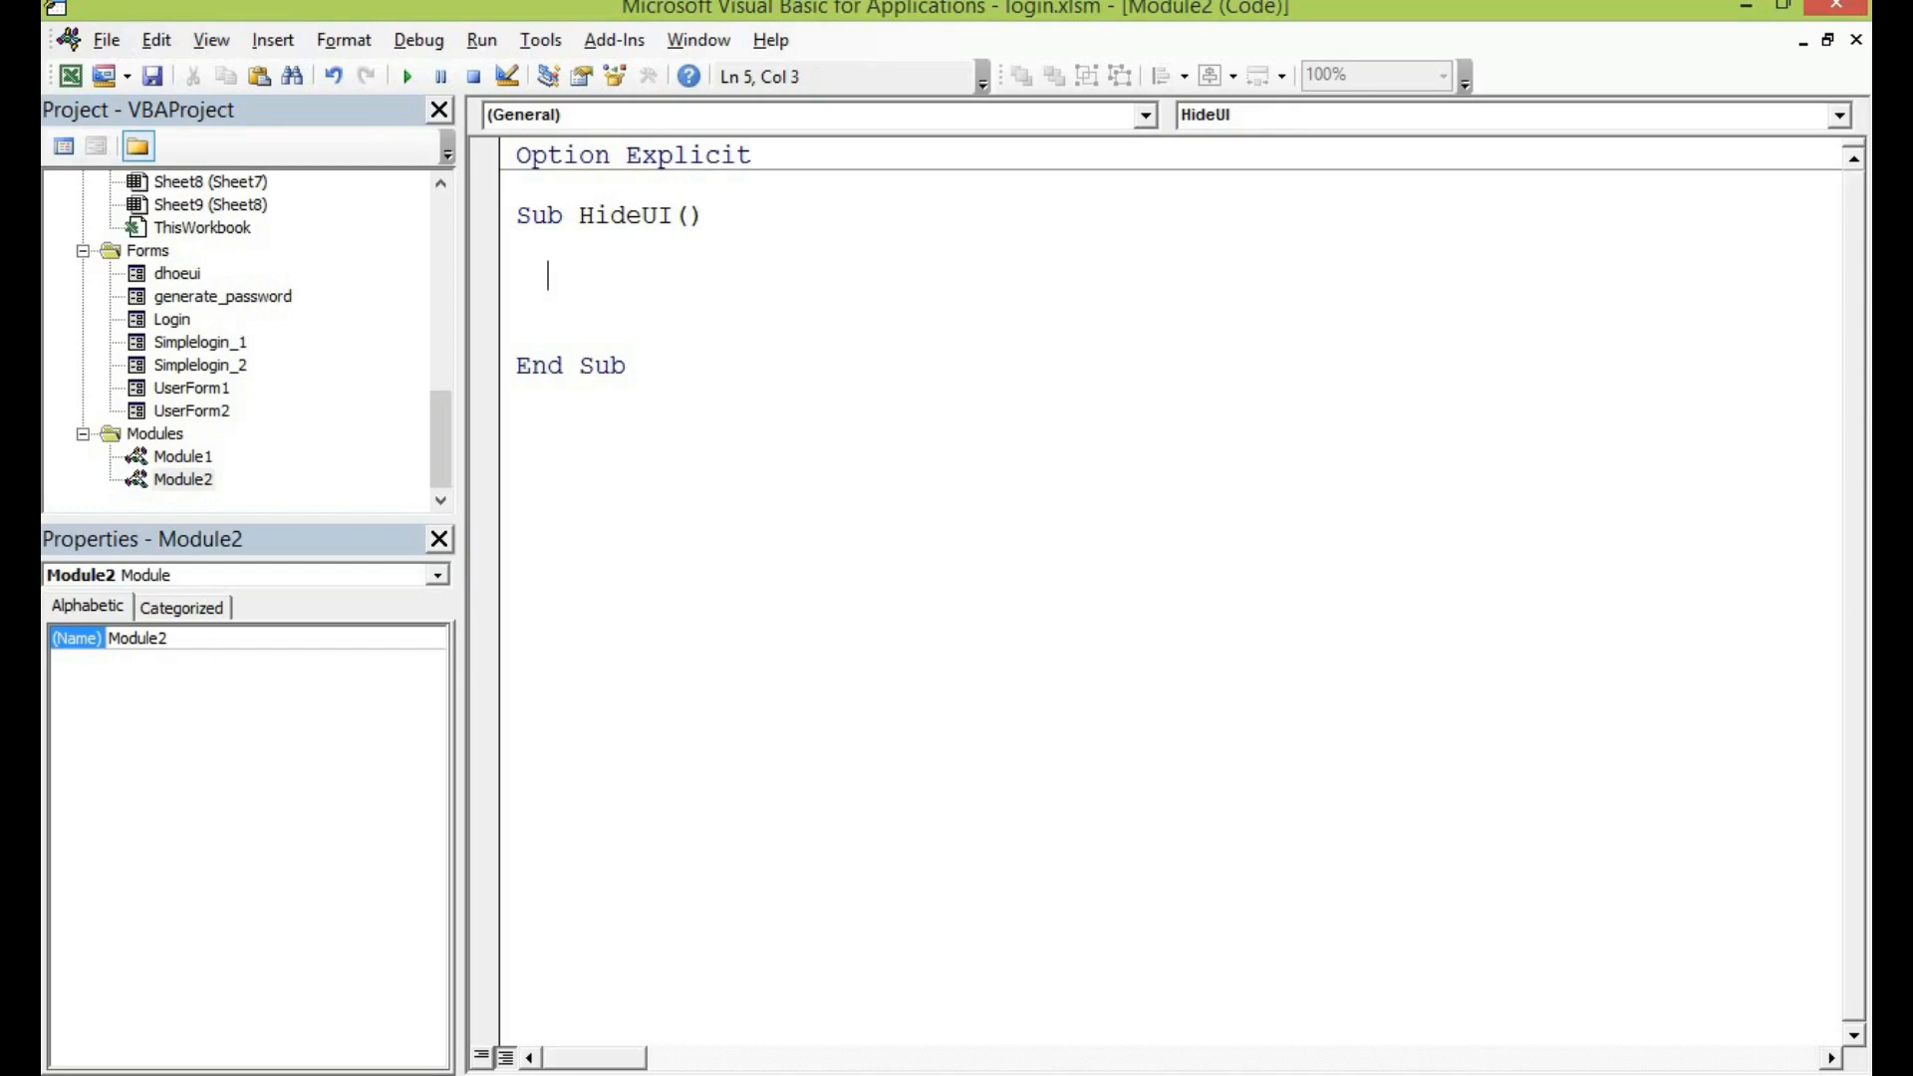
- Add a With Application … End With block inside HideUI
type("Wi")
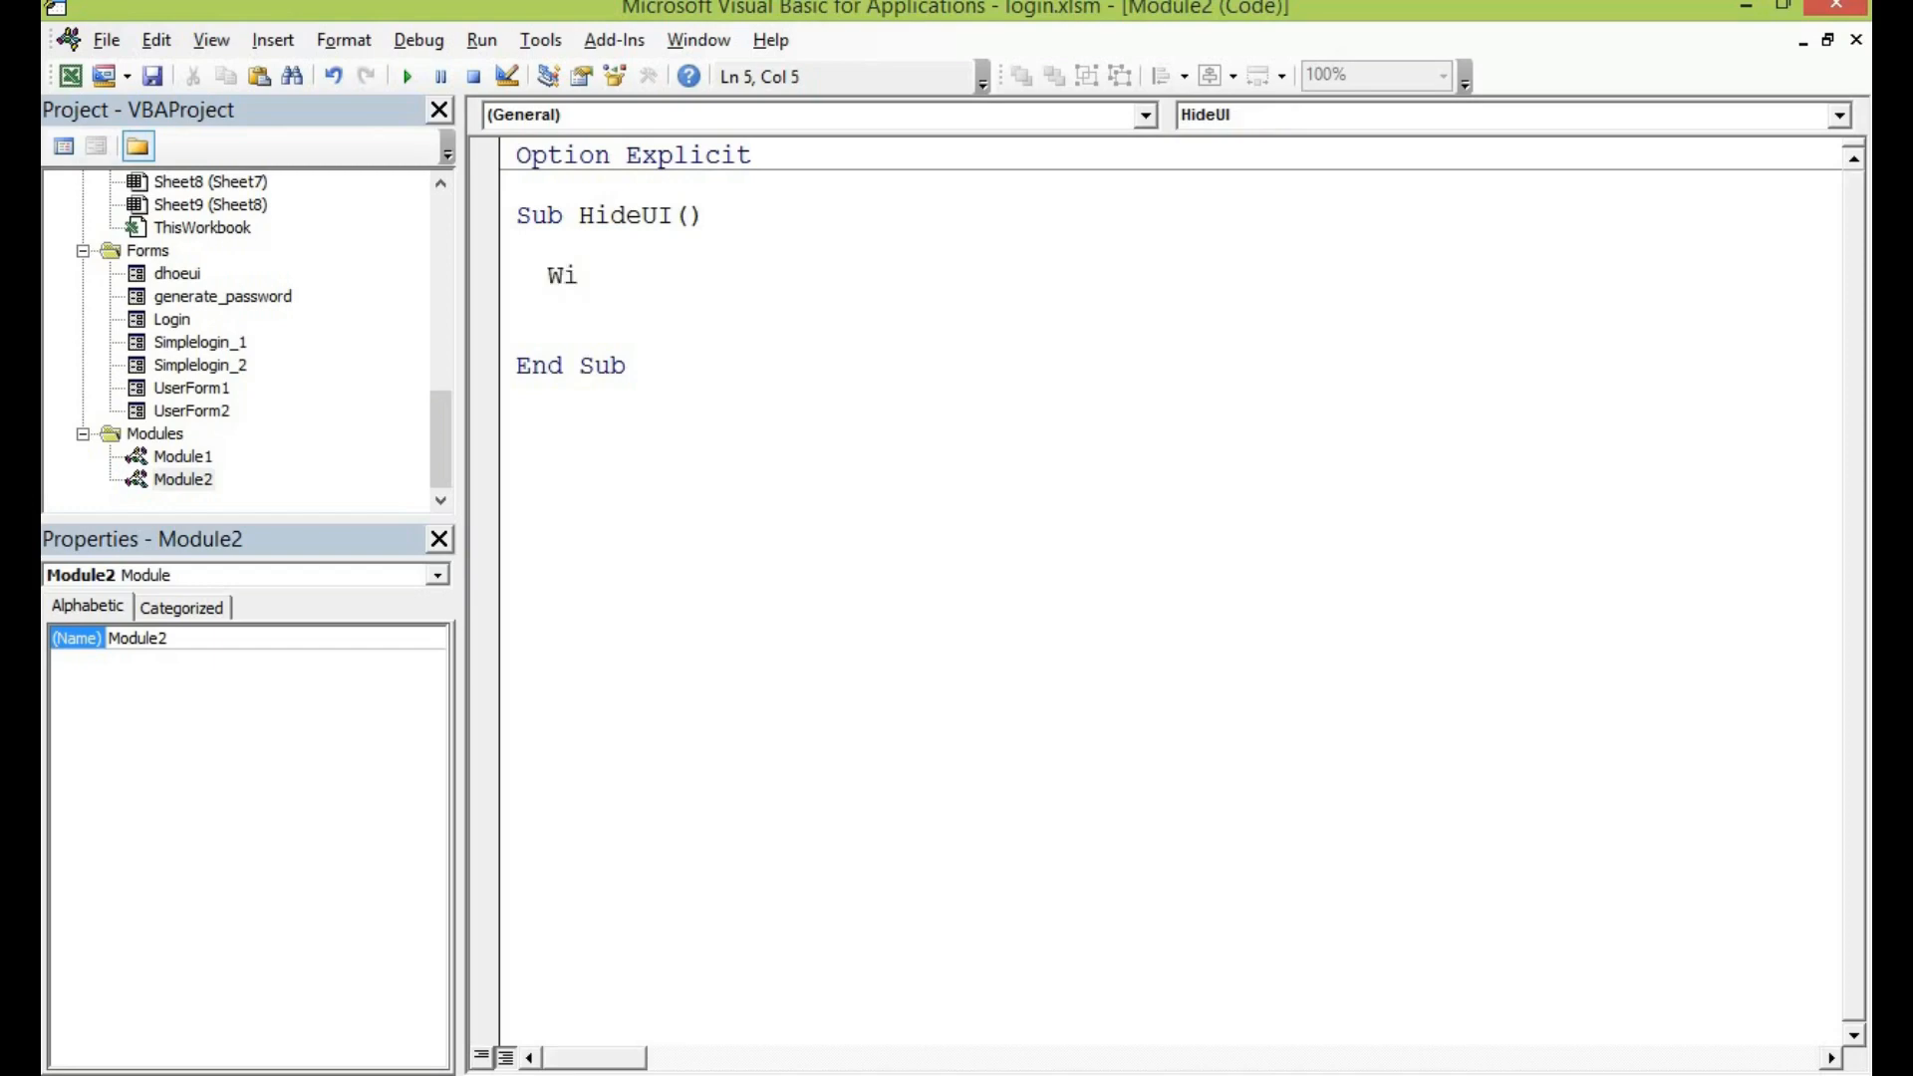
type("th")
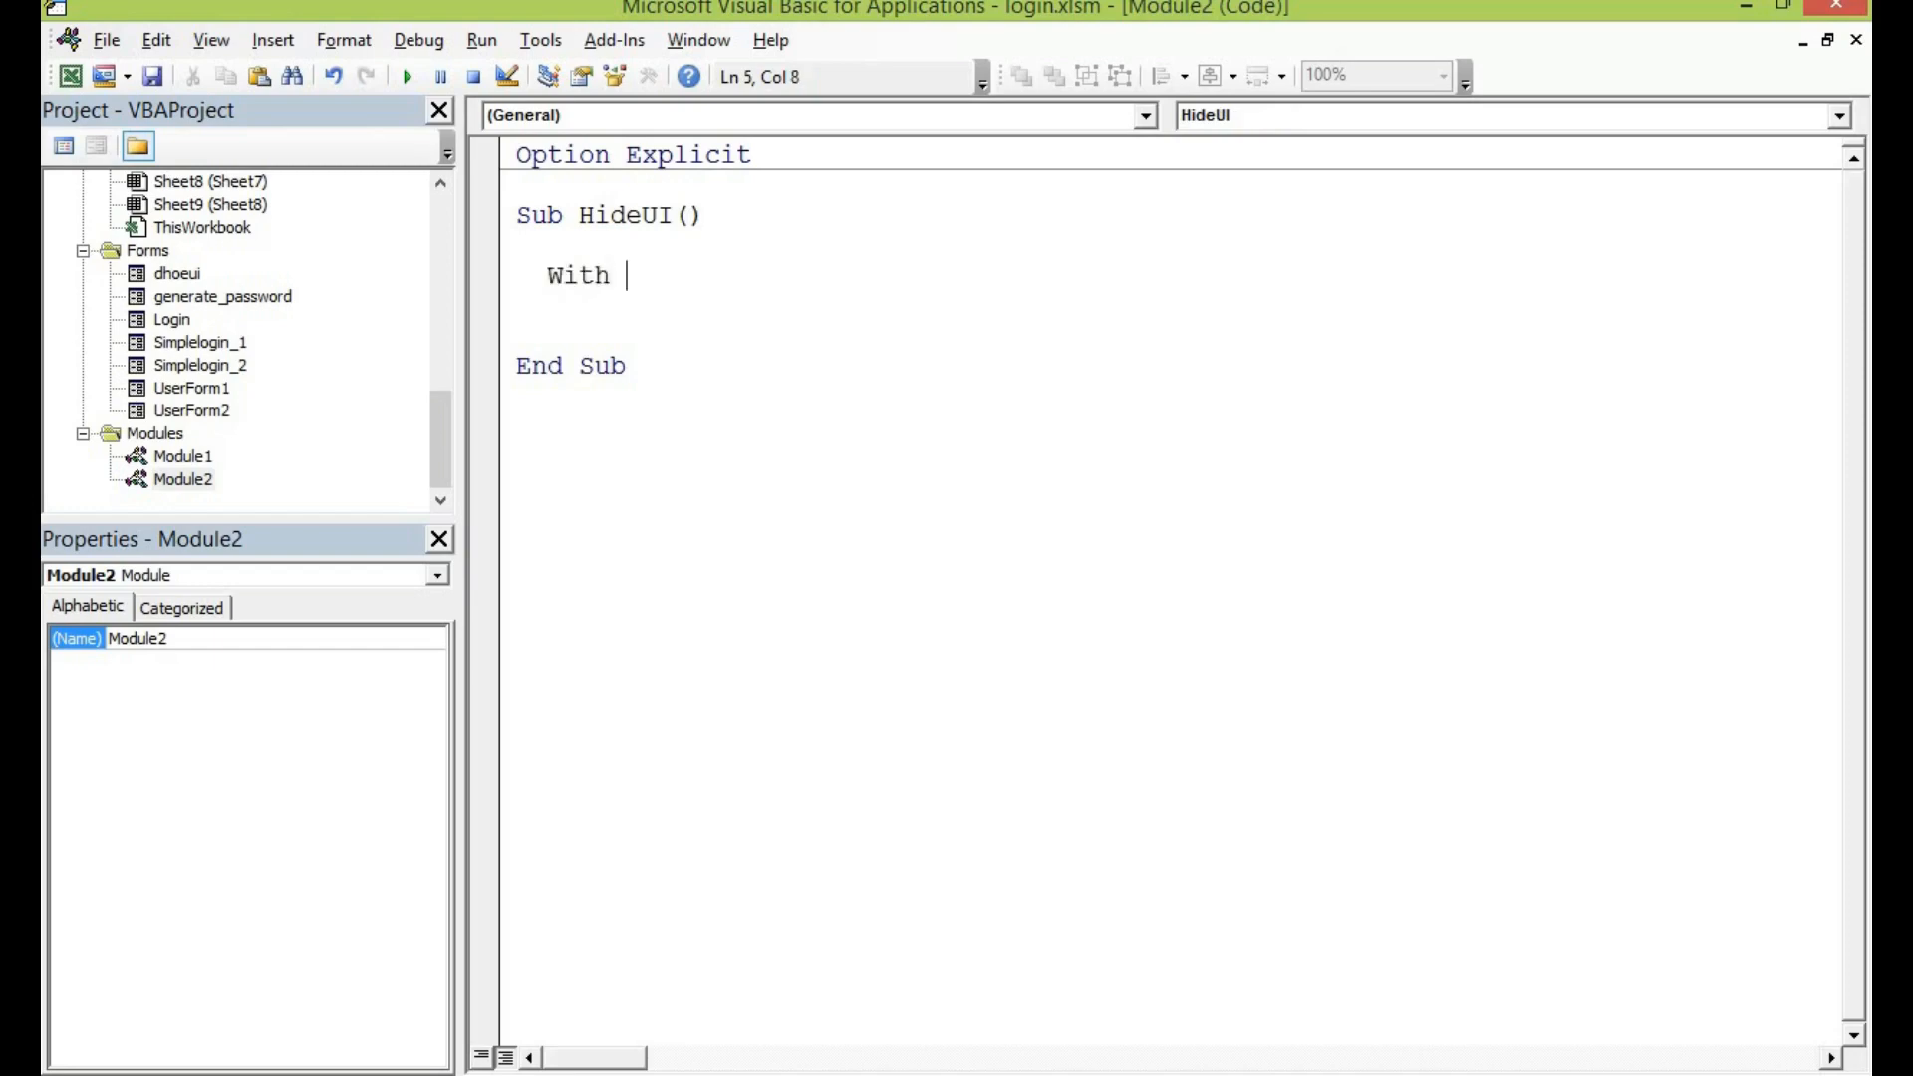
type("appliction")
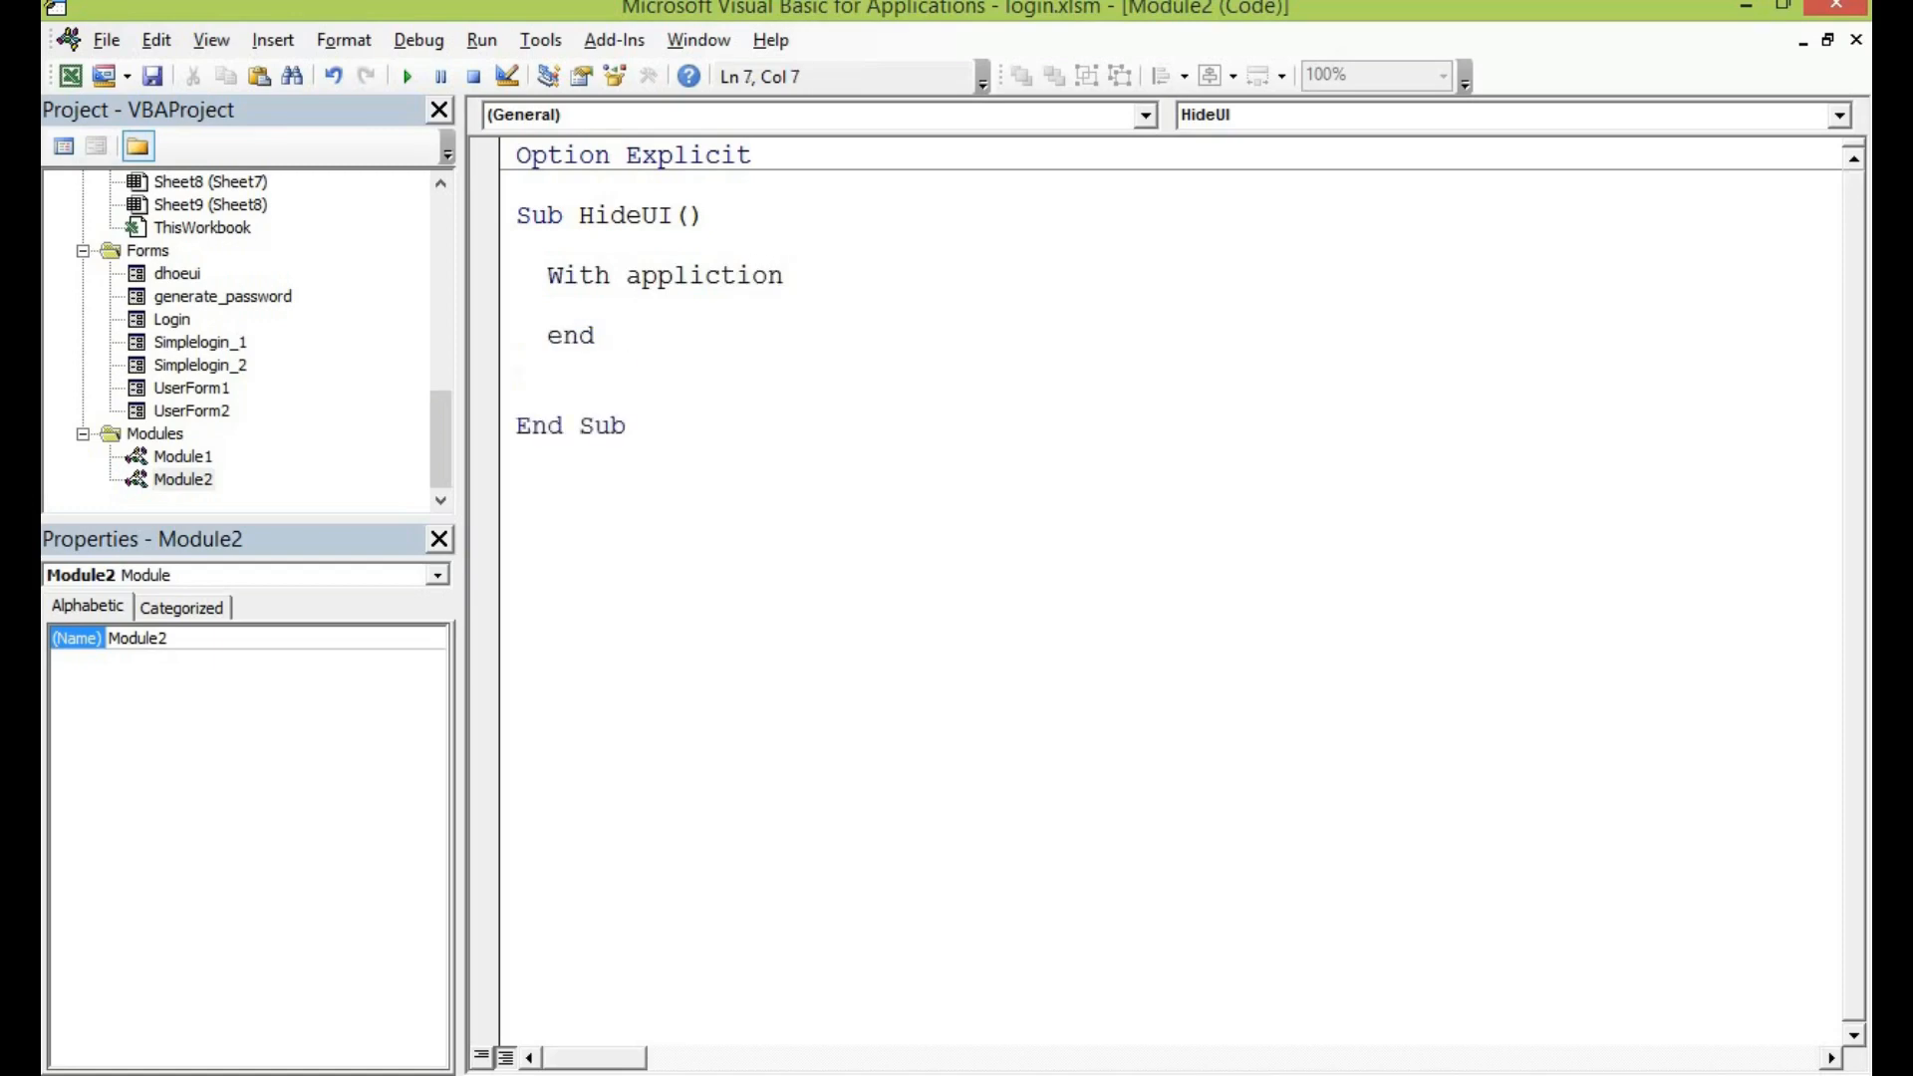
type("with")
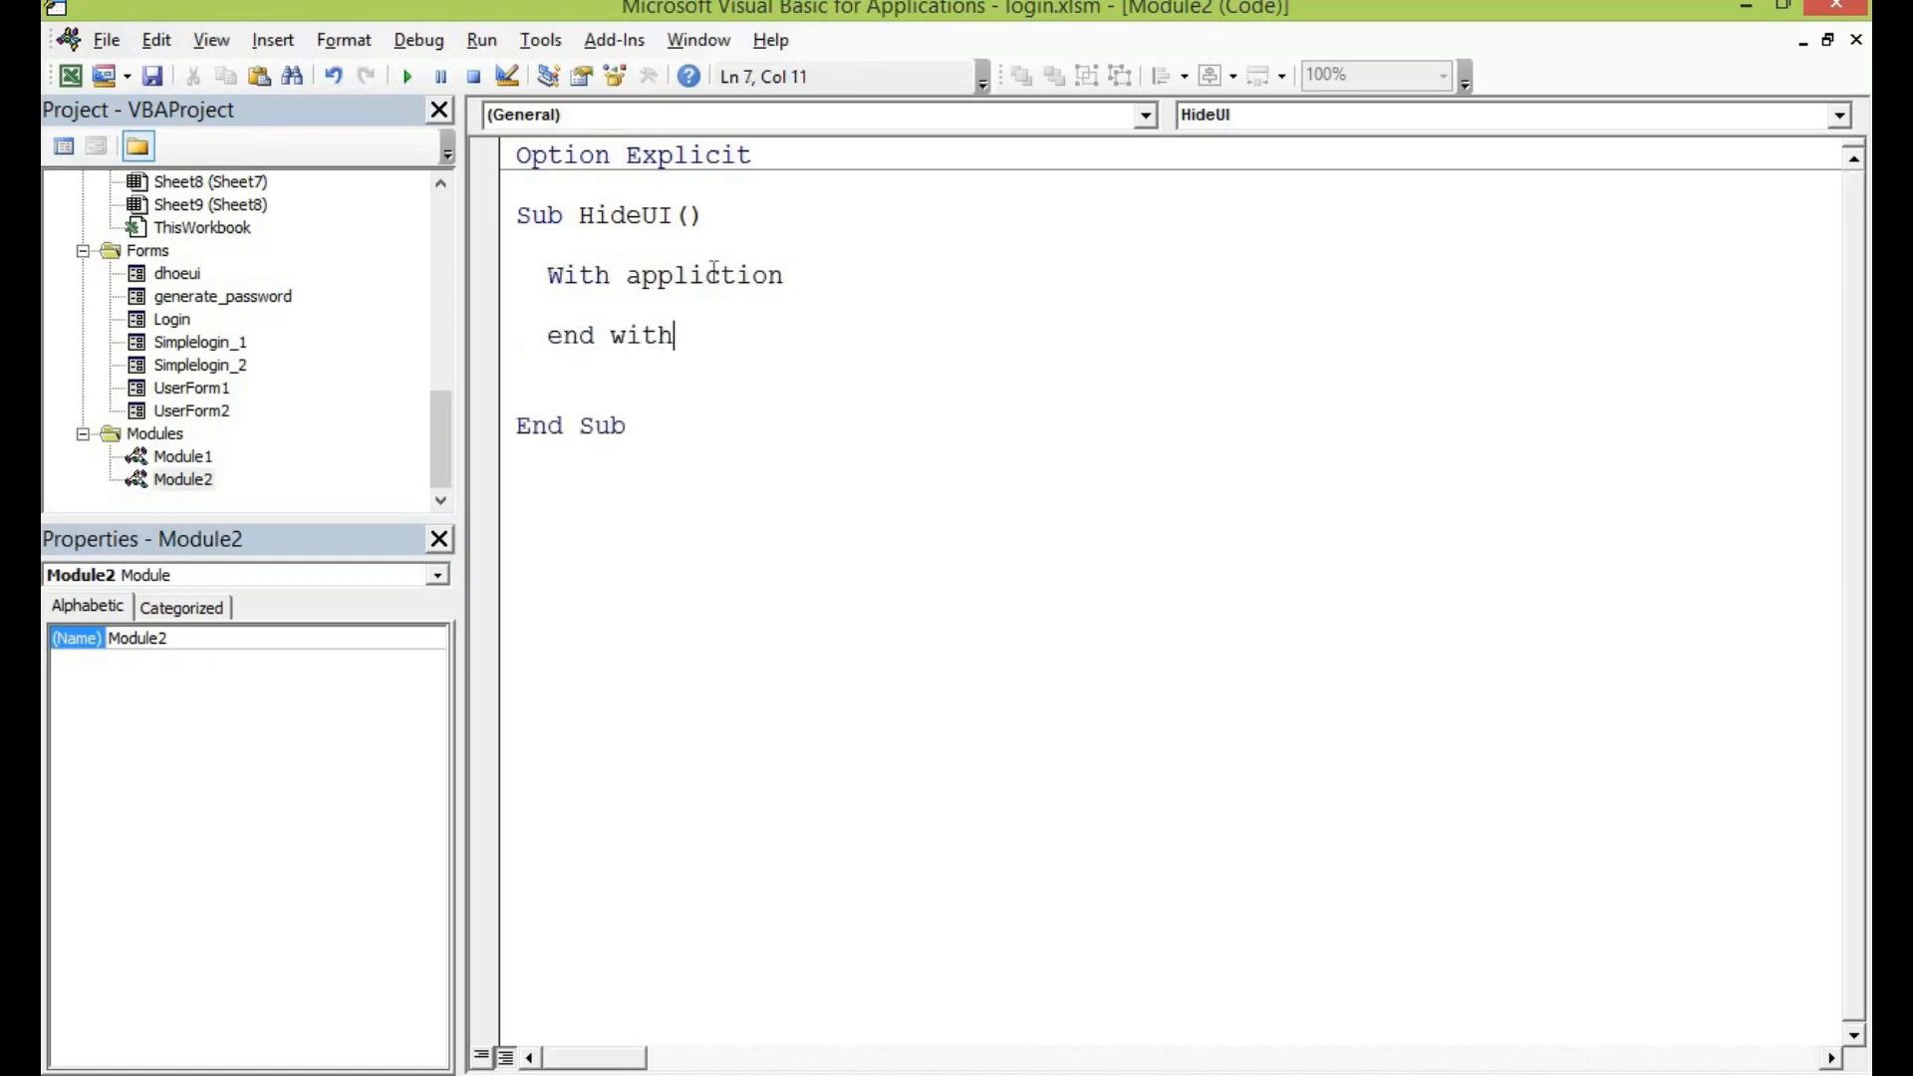
key("Return")
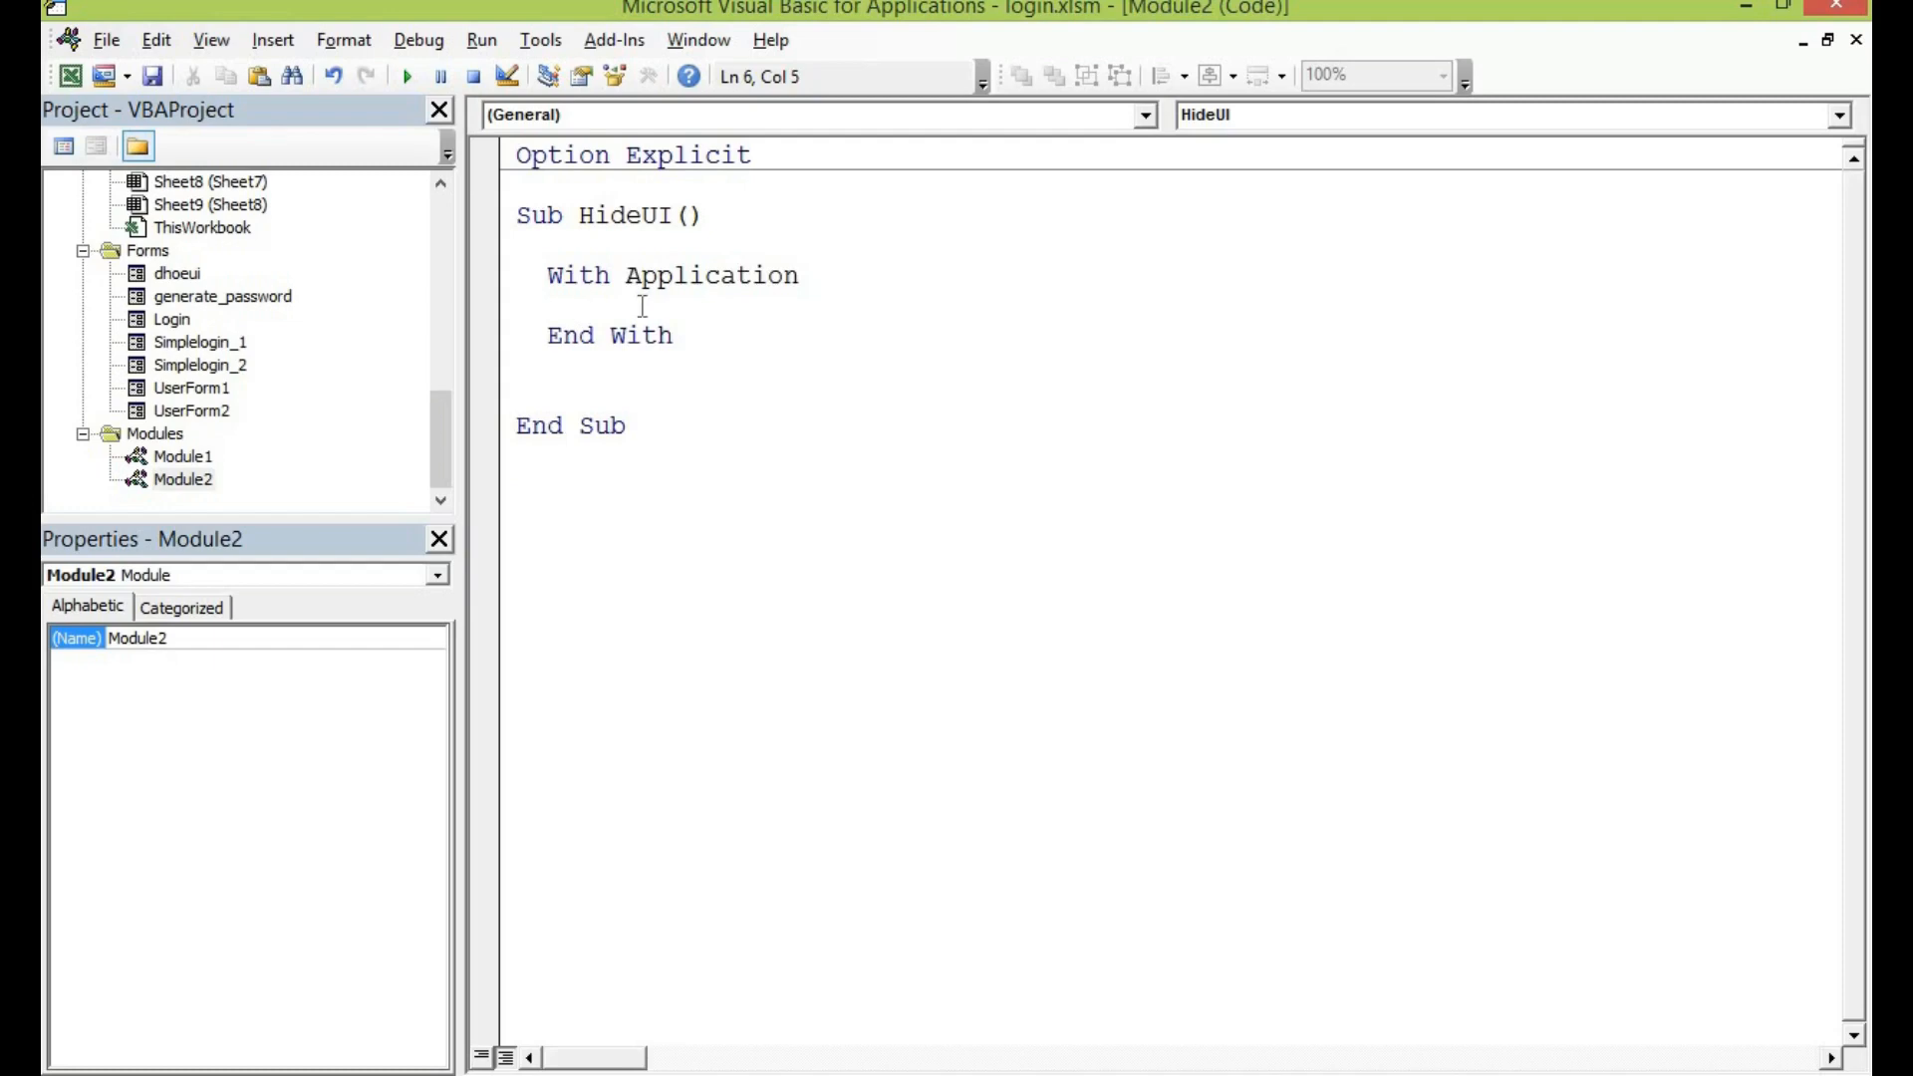
- Set .ScreenUpdating = False inside the With Application block
left_click(582, 304)
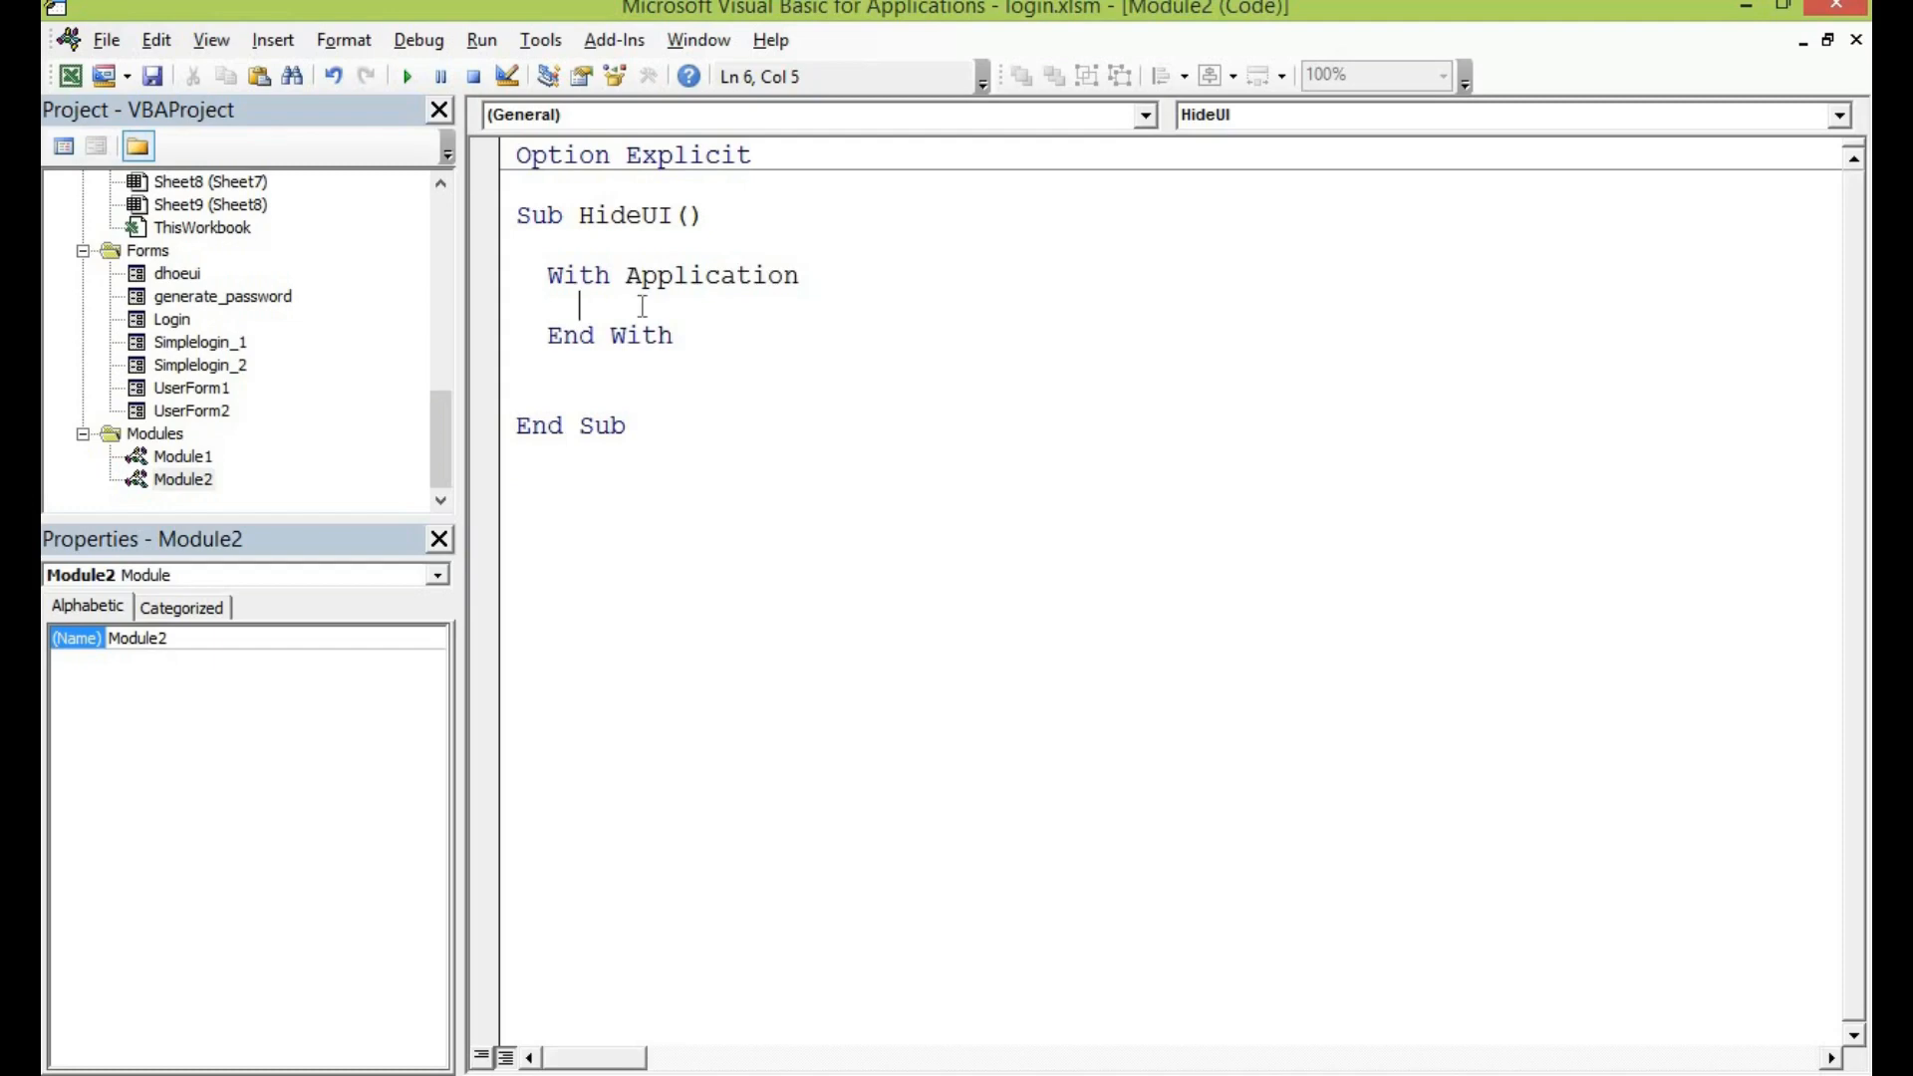
type(".")
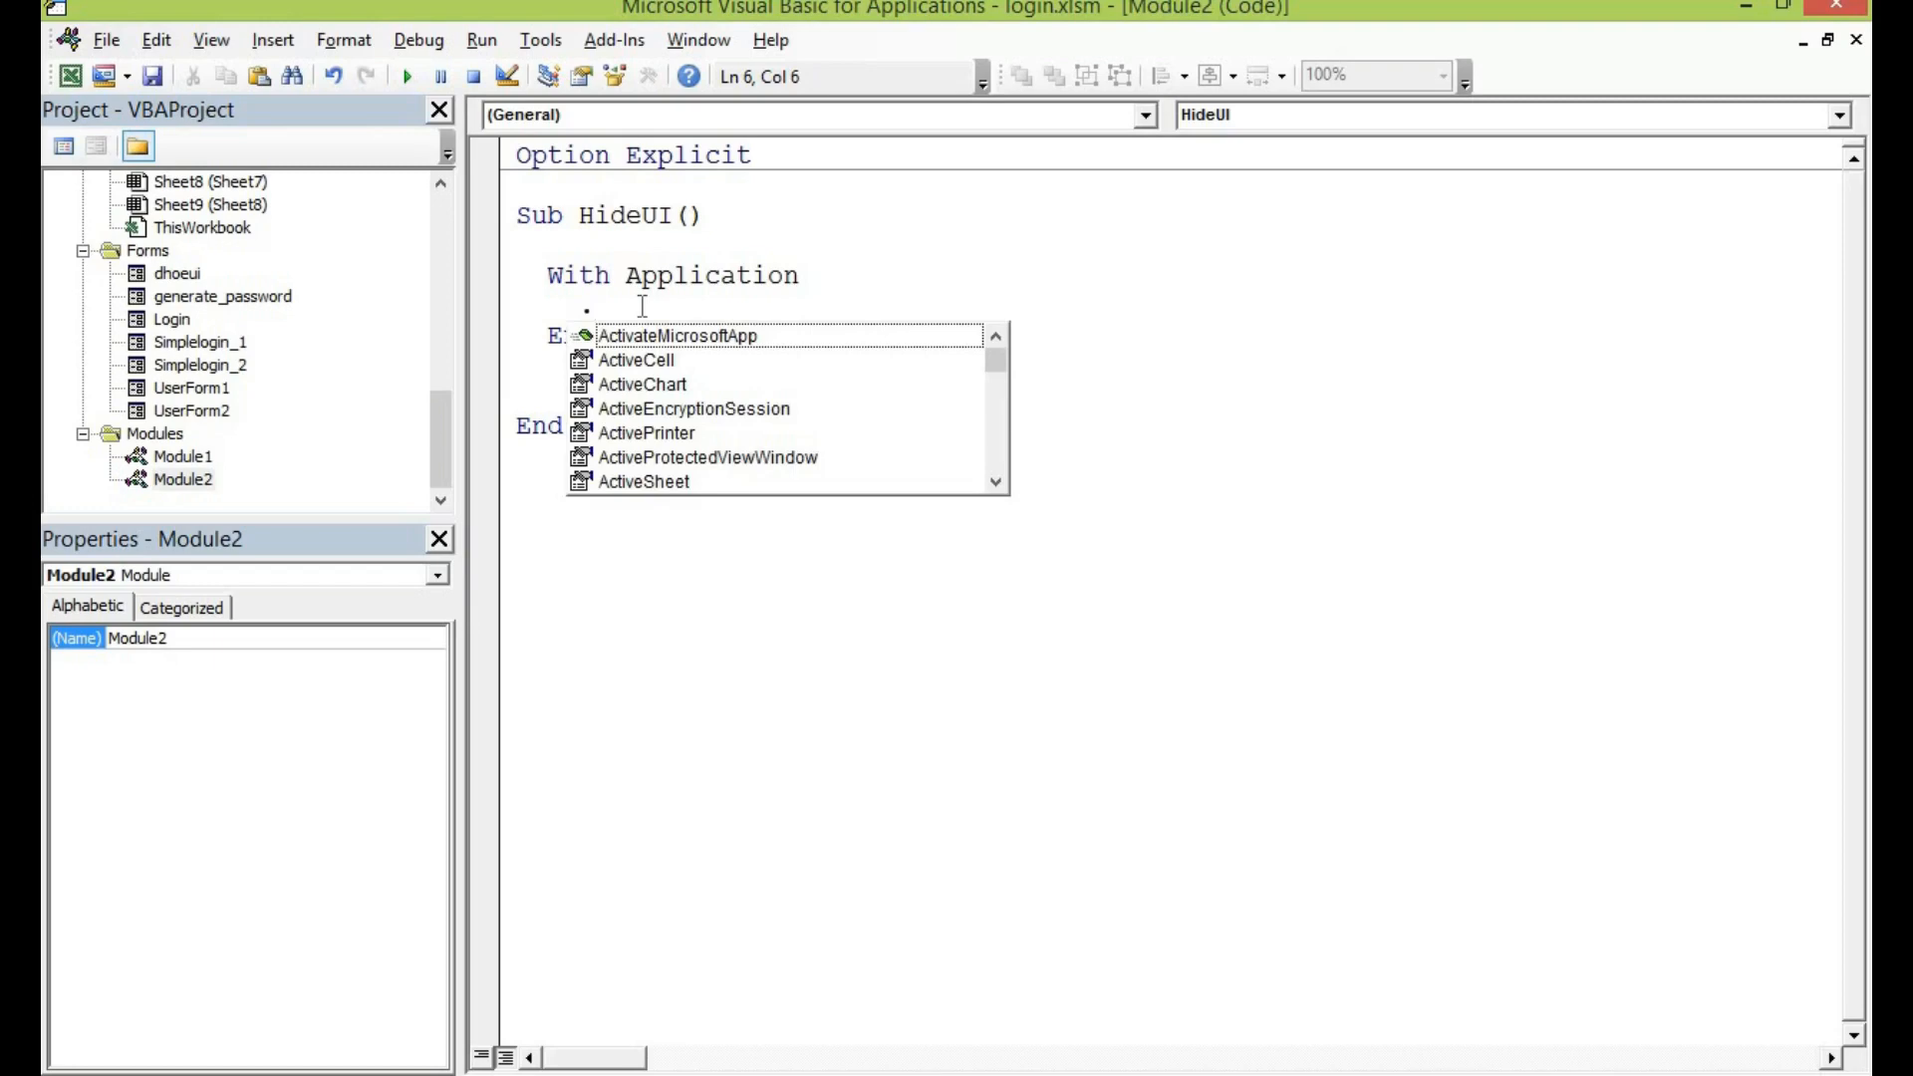
type("d")
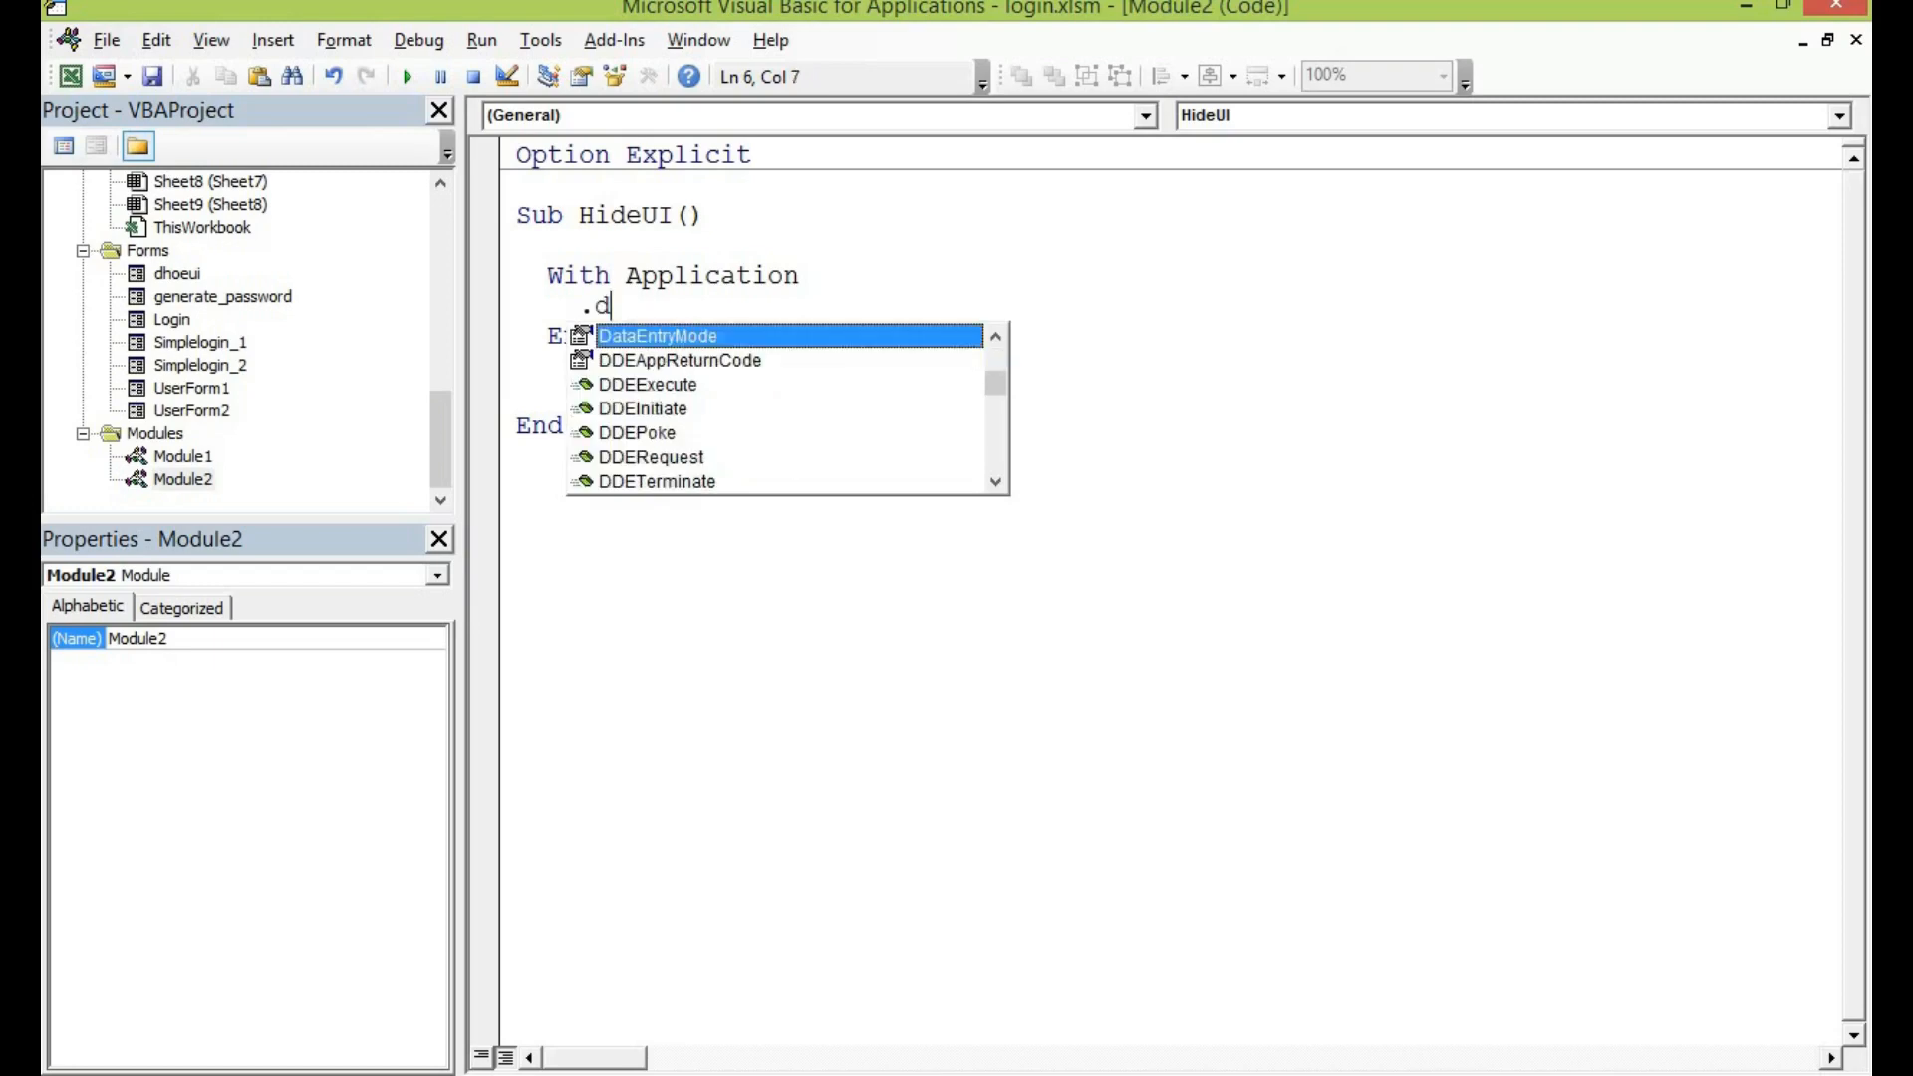
key("Backspace")
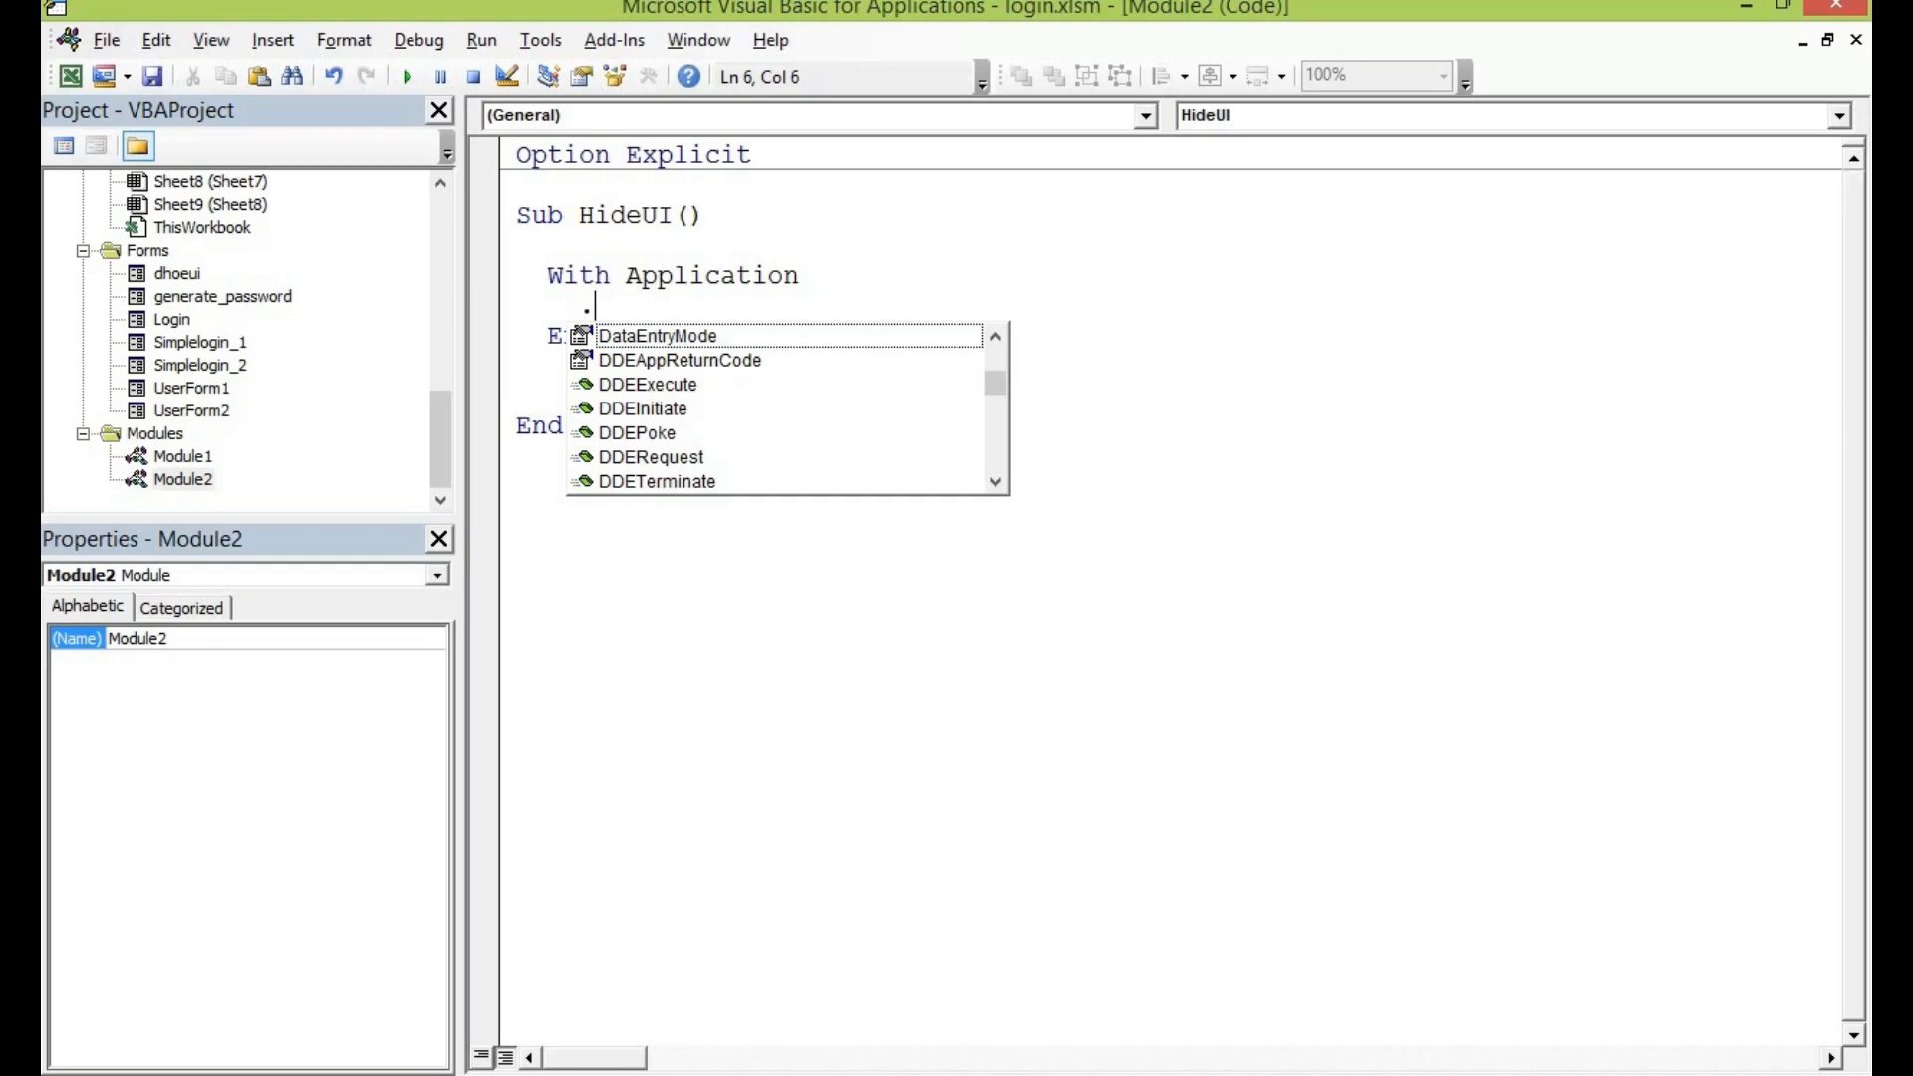
type("ScreenUpdating =")
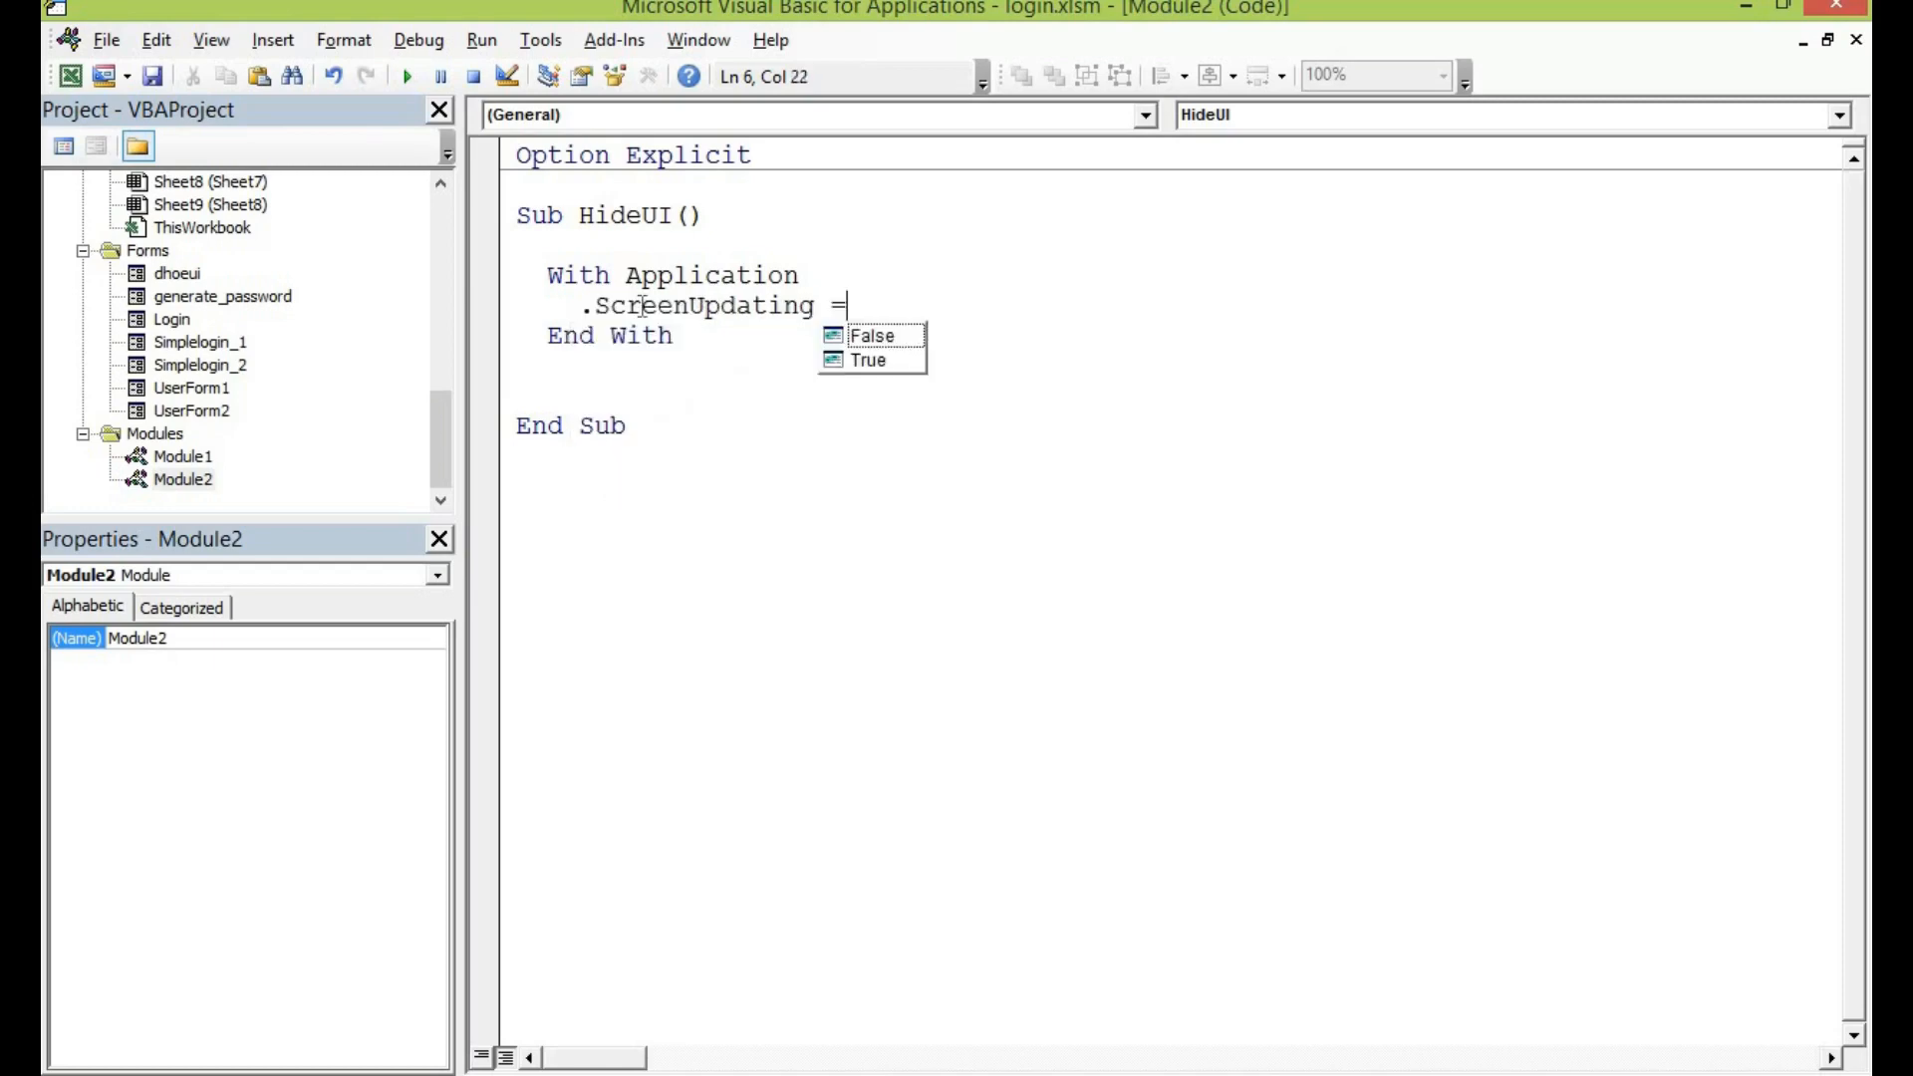
type("fa")
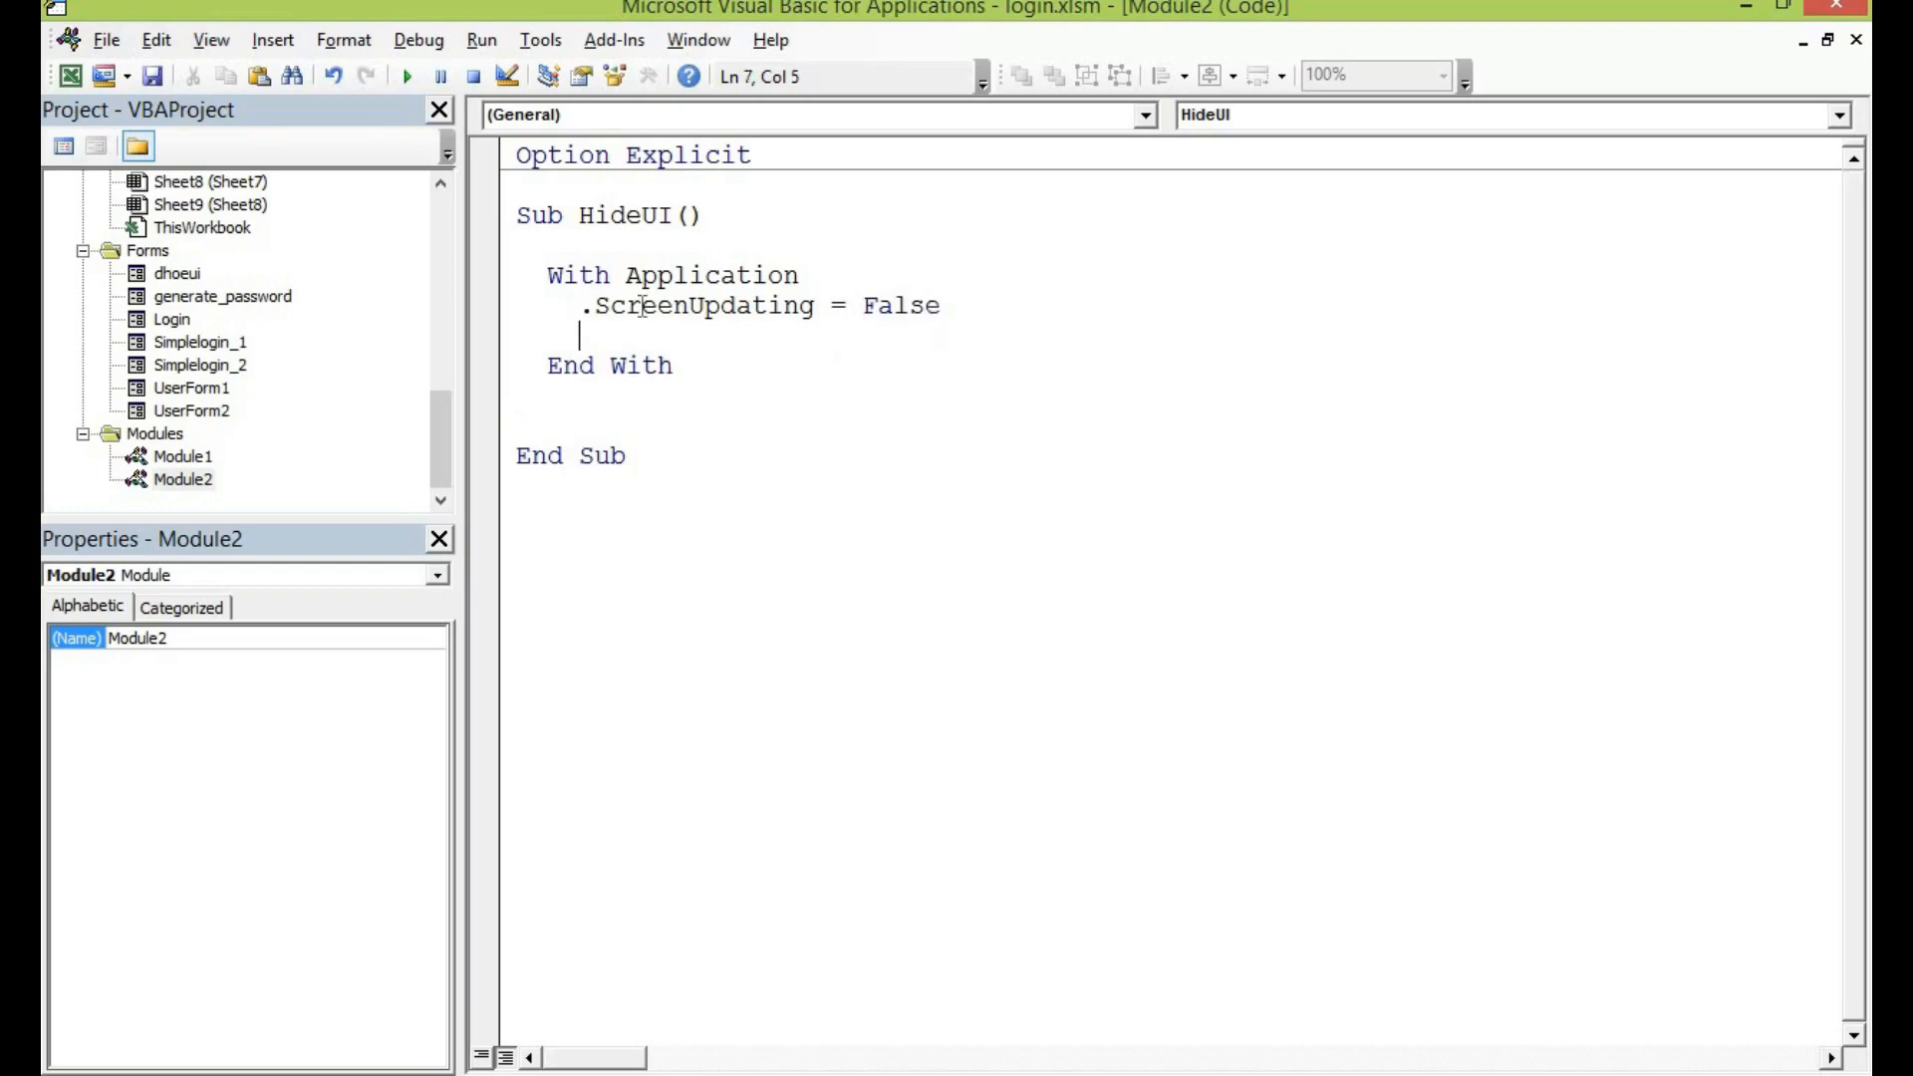
- Add .ExecuteExcel4Macro "Show.toolbar(""Ribbon"", False)" to hide the ribbon
type(".")
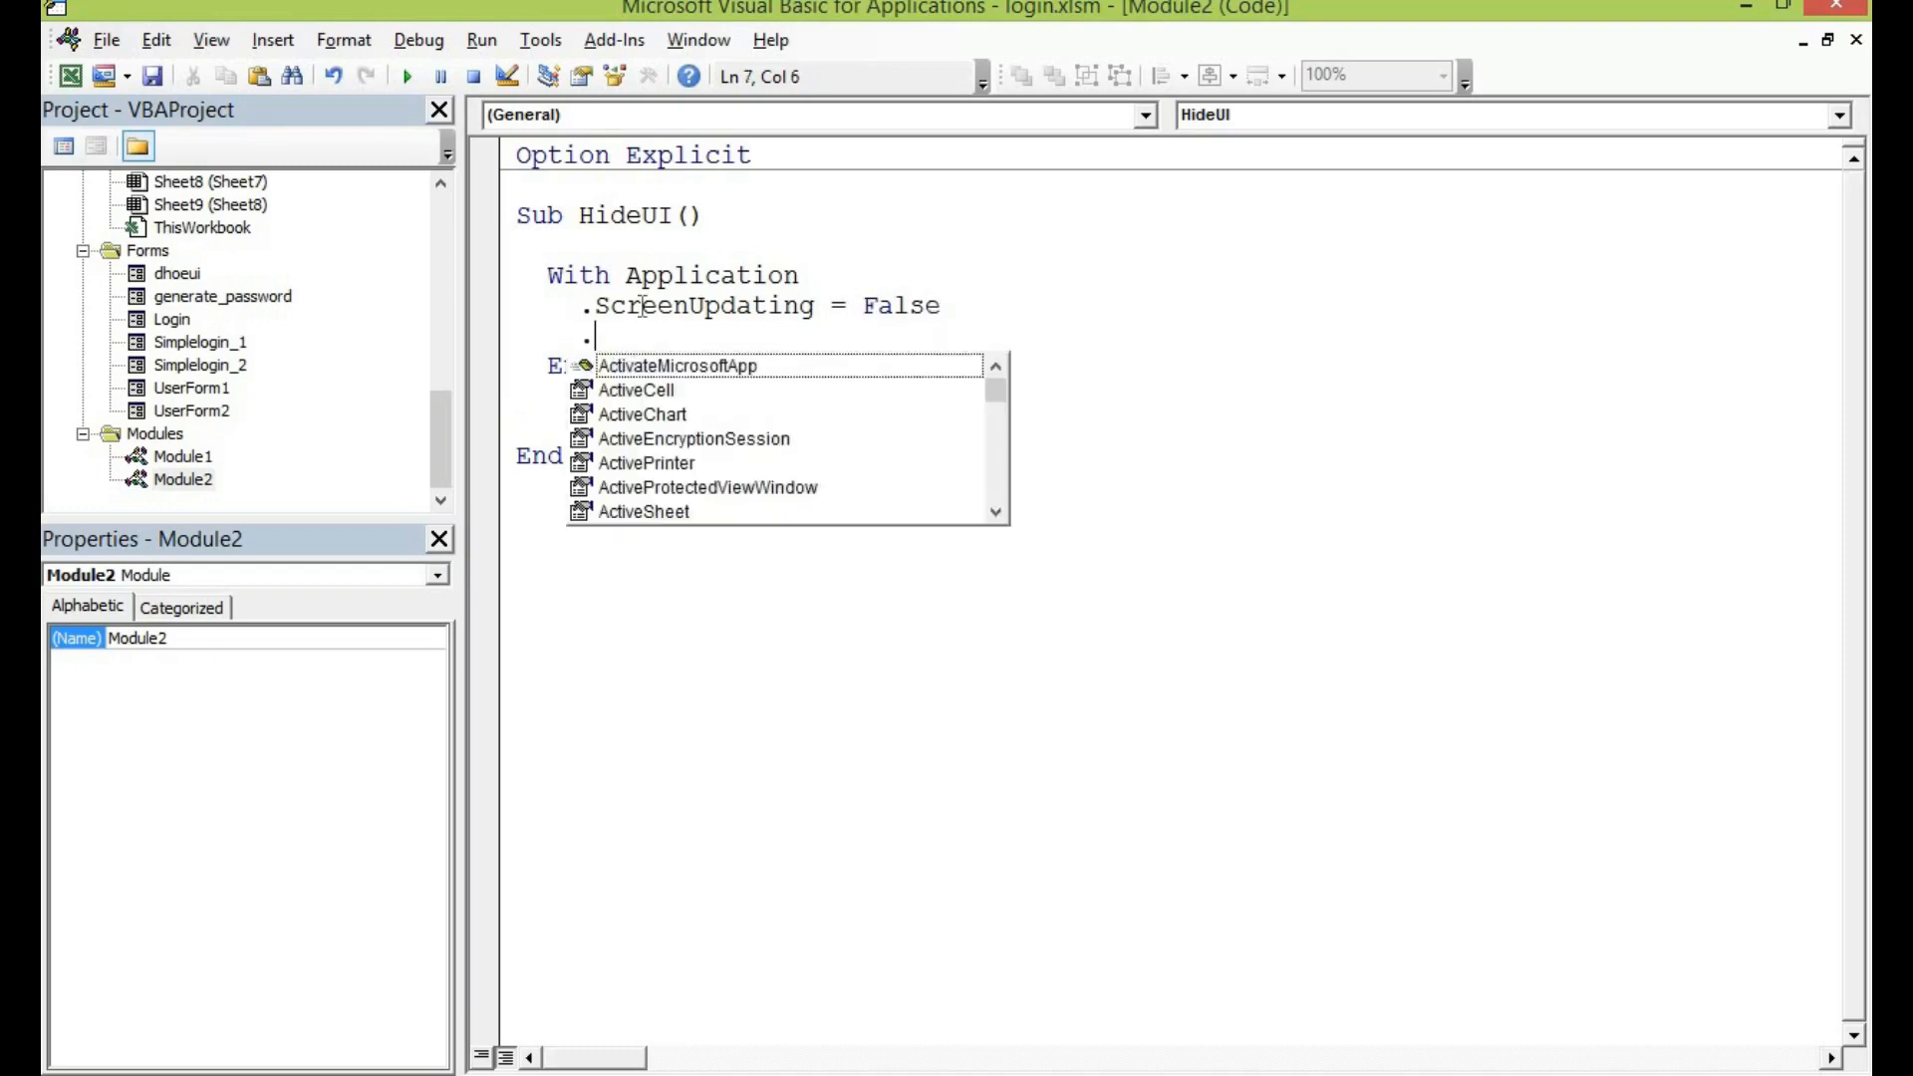
type("E")
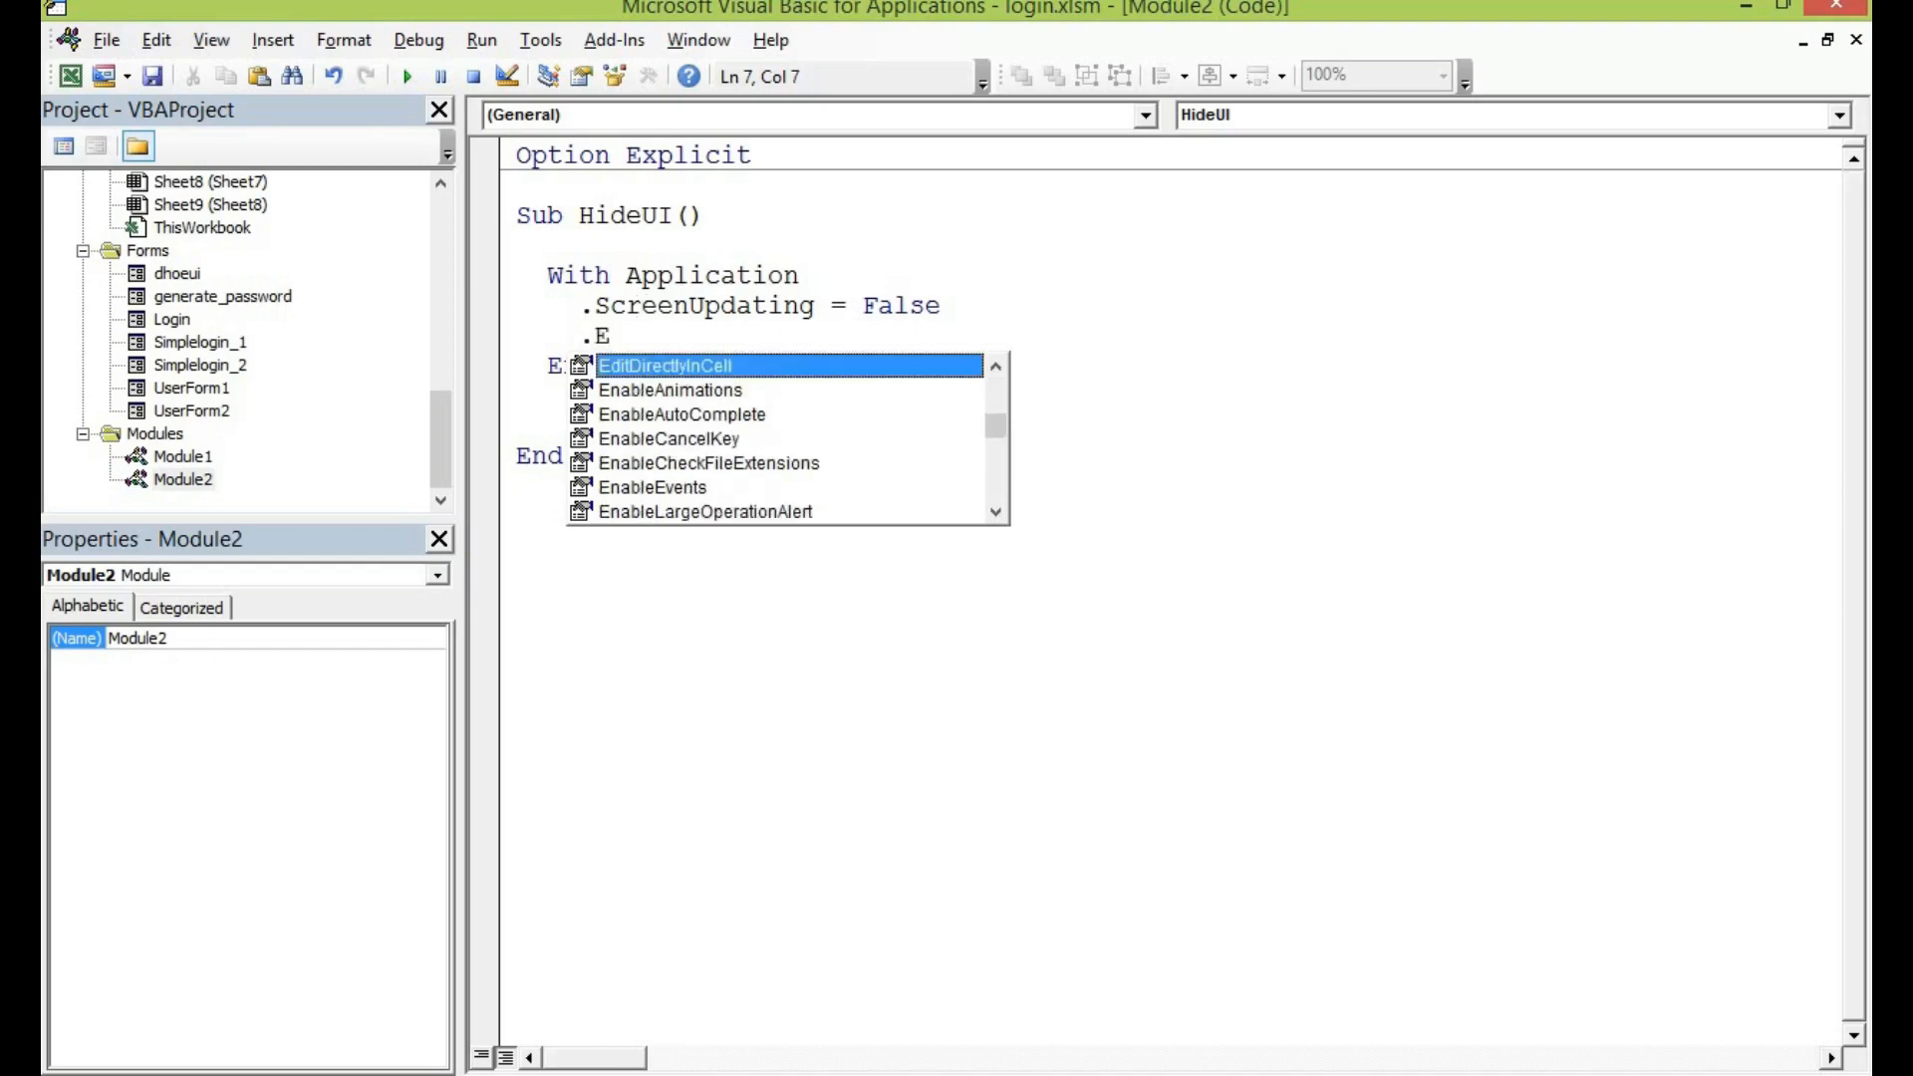
type("xecuteExcel4Macro")
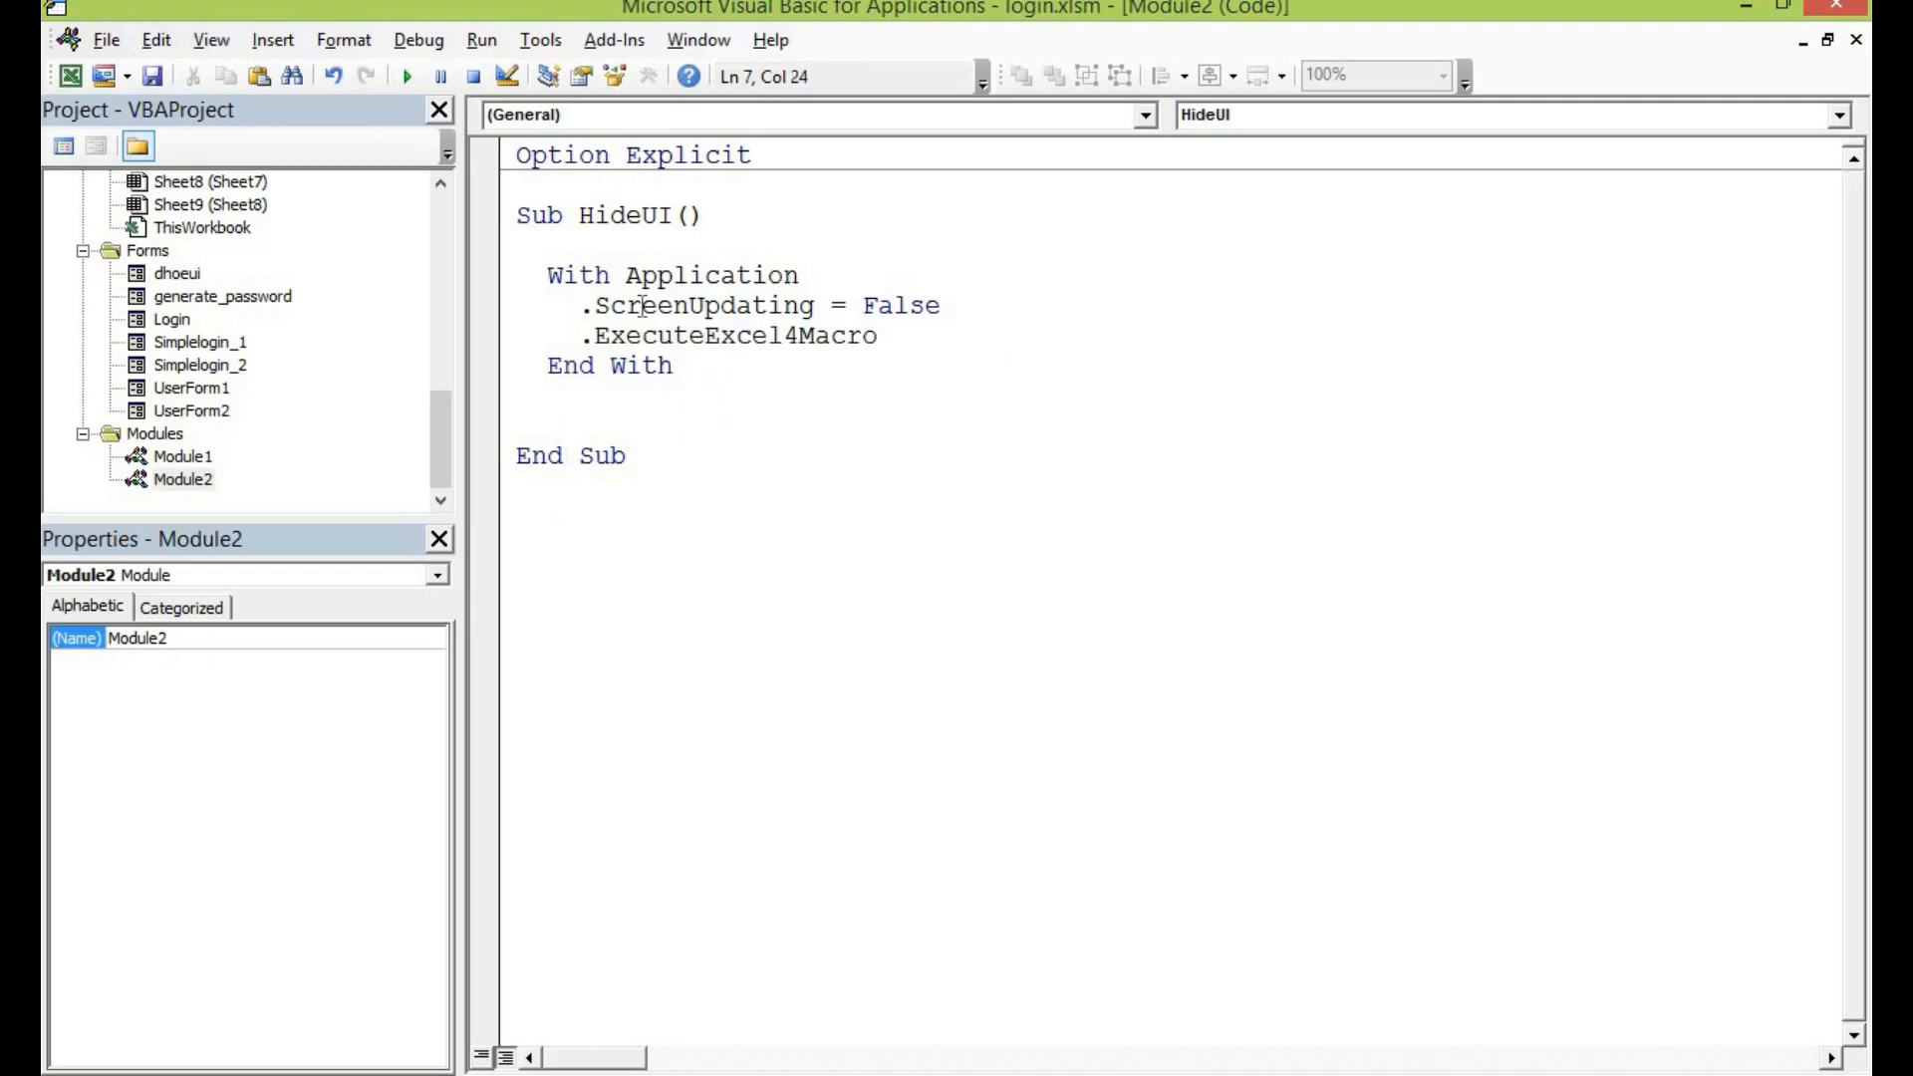
type("\"Sho")
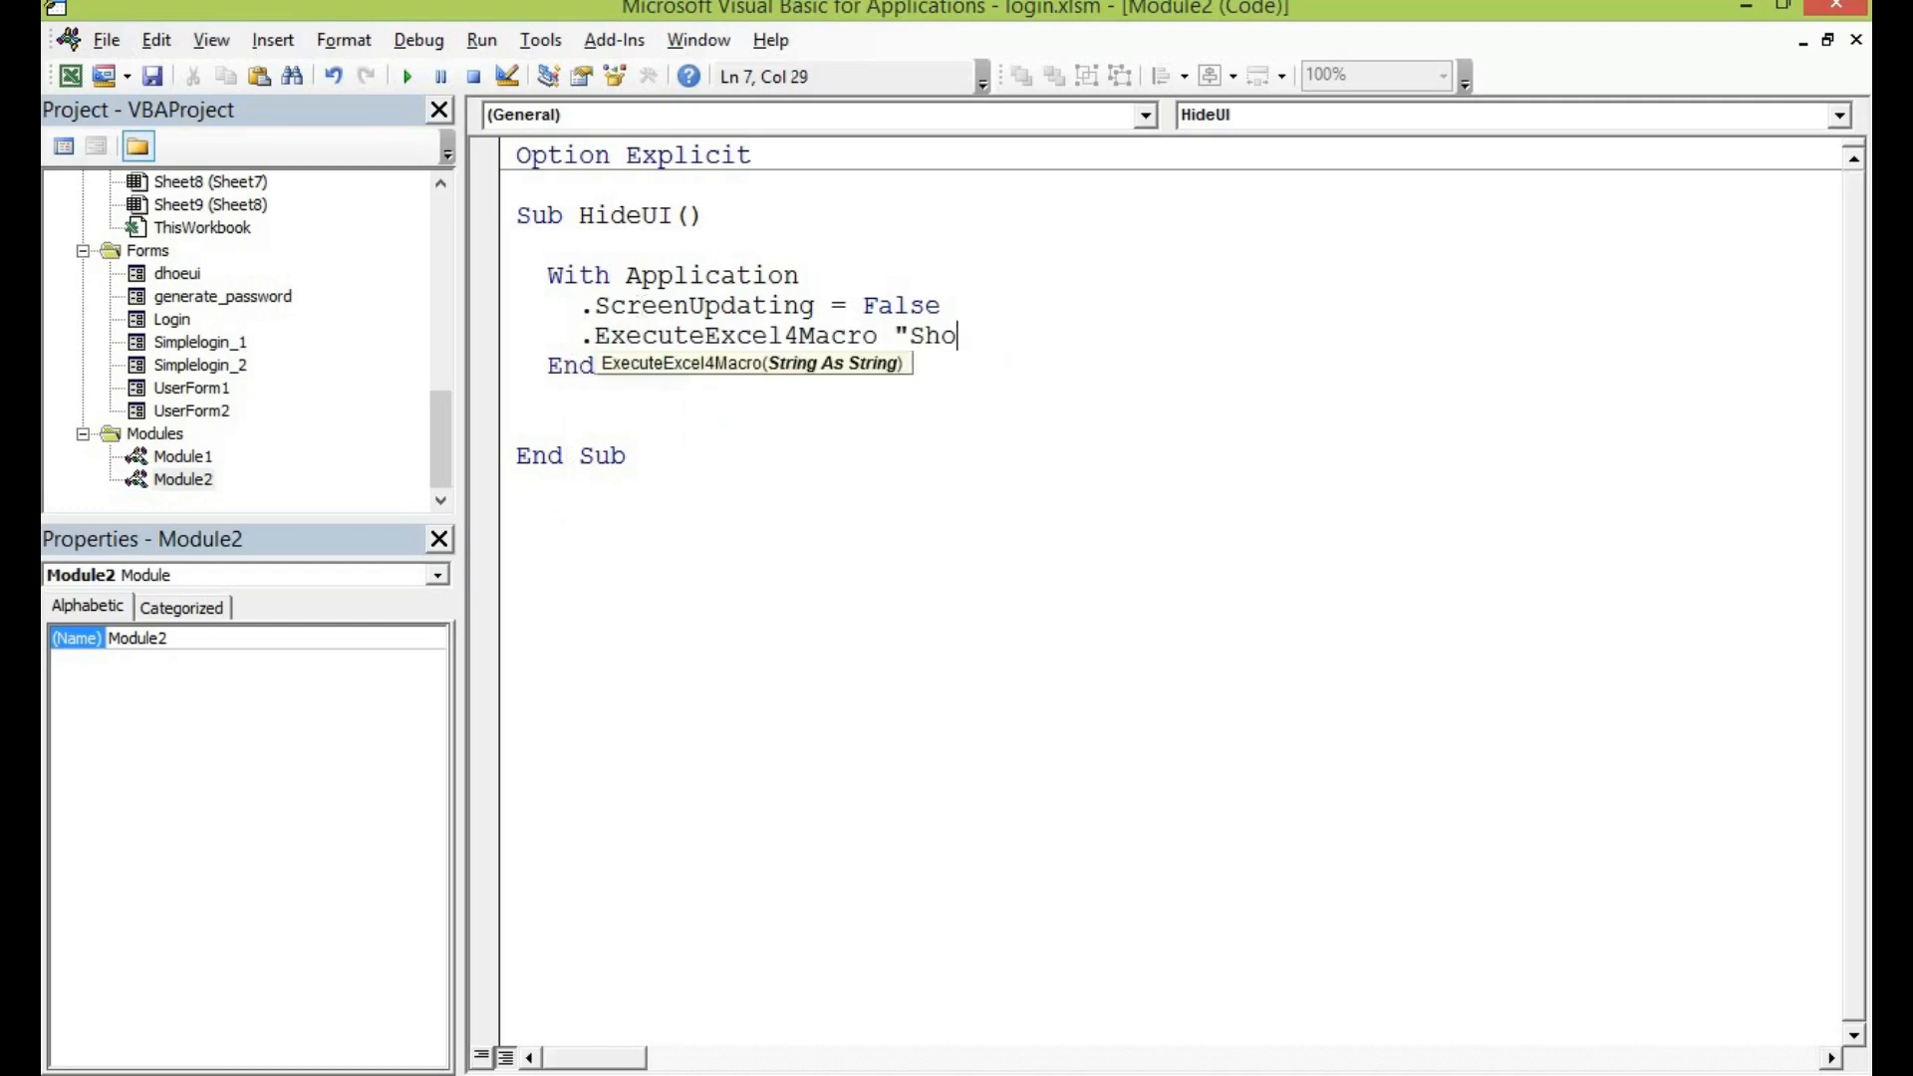
type("w.tooldar")
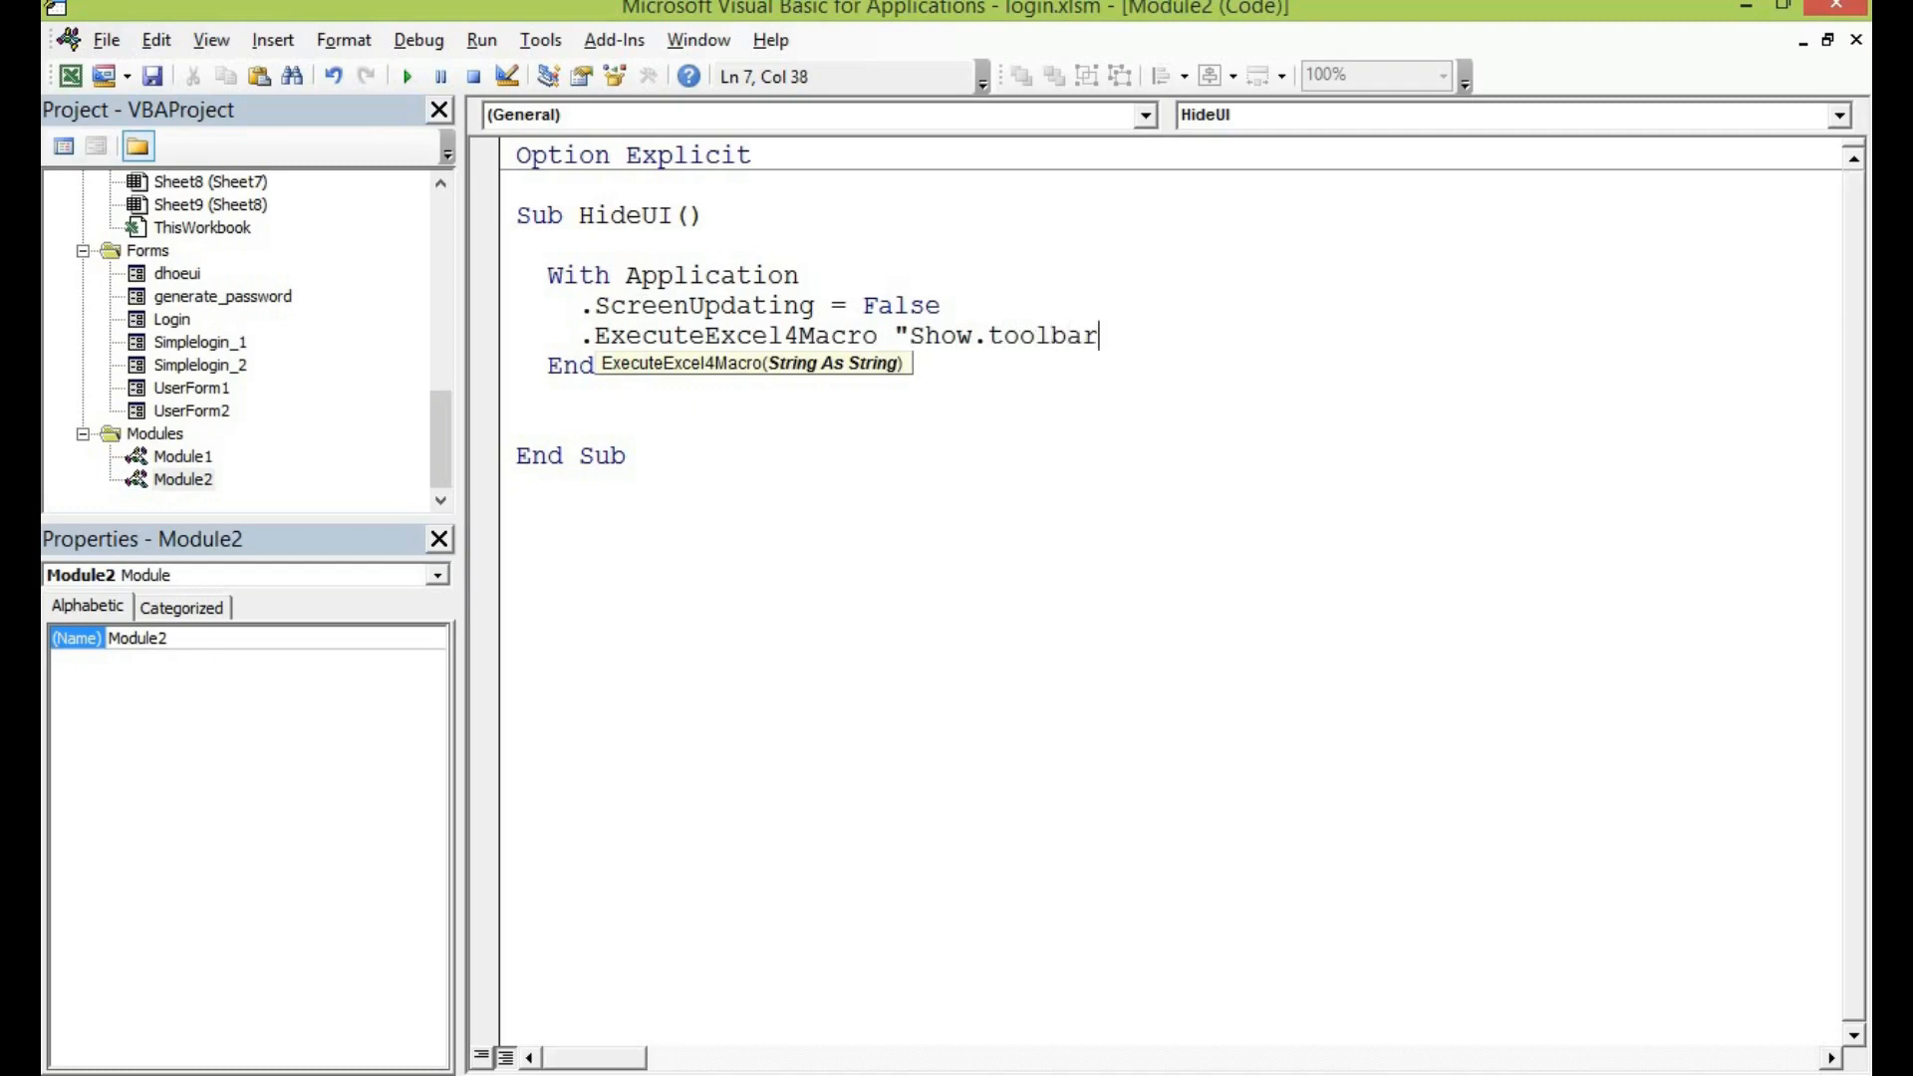
type("(\"\"")
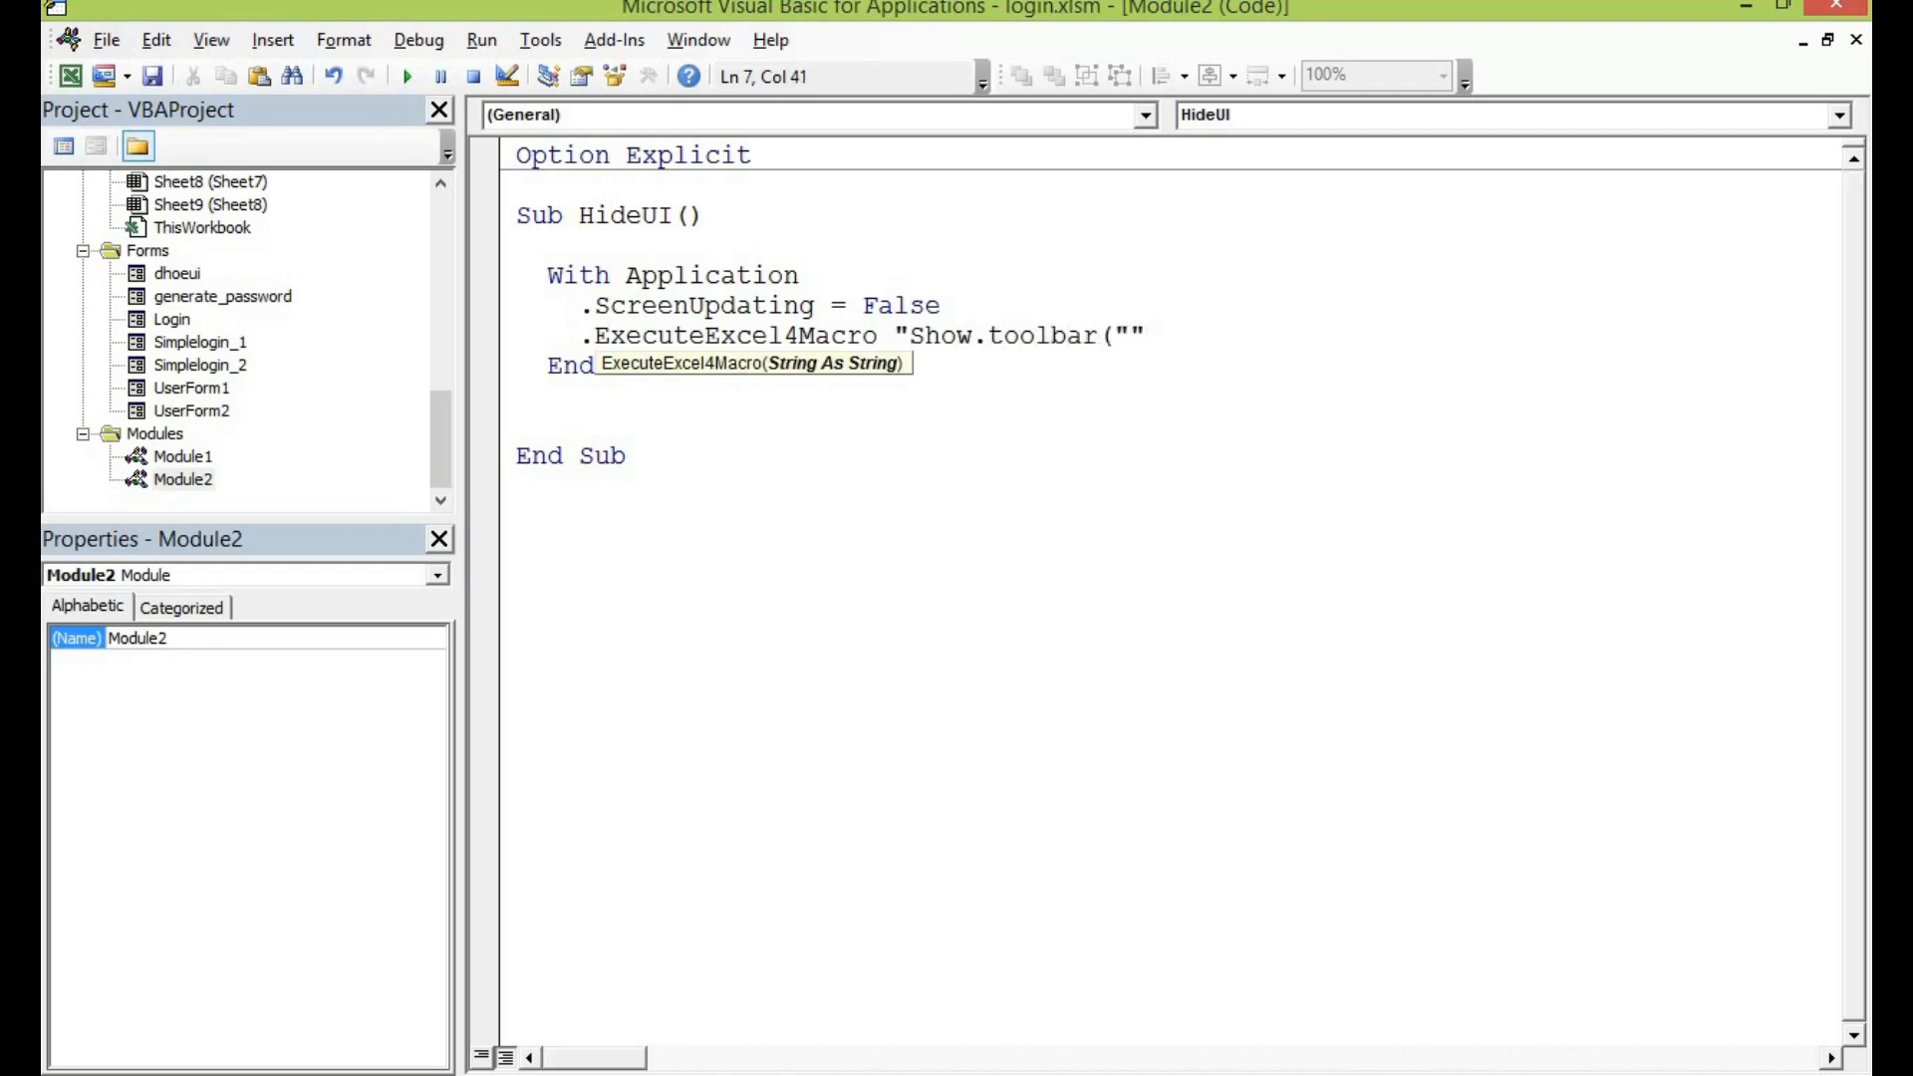
type("Ri")
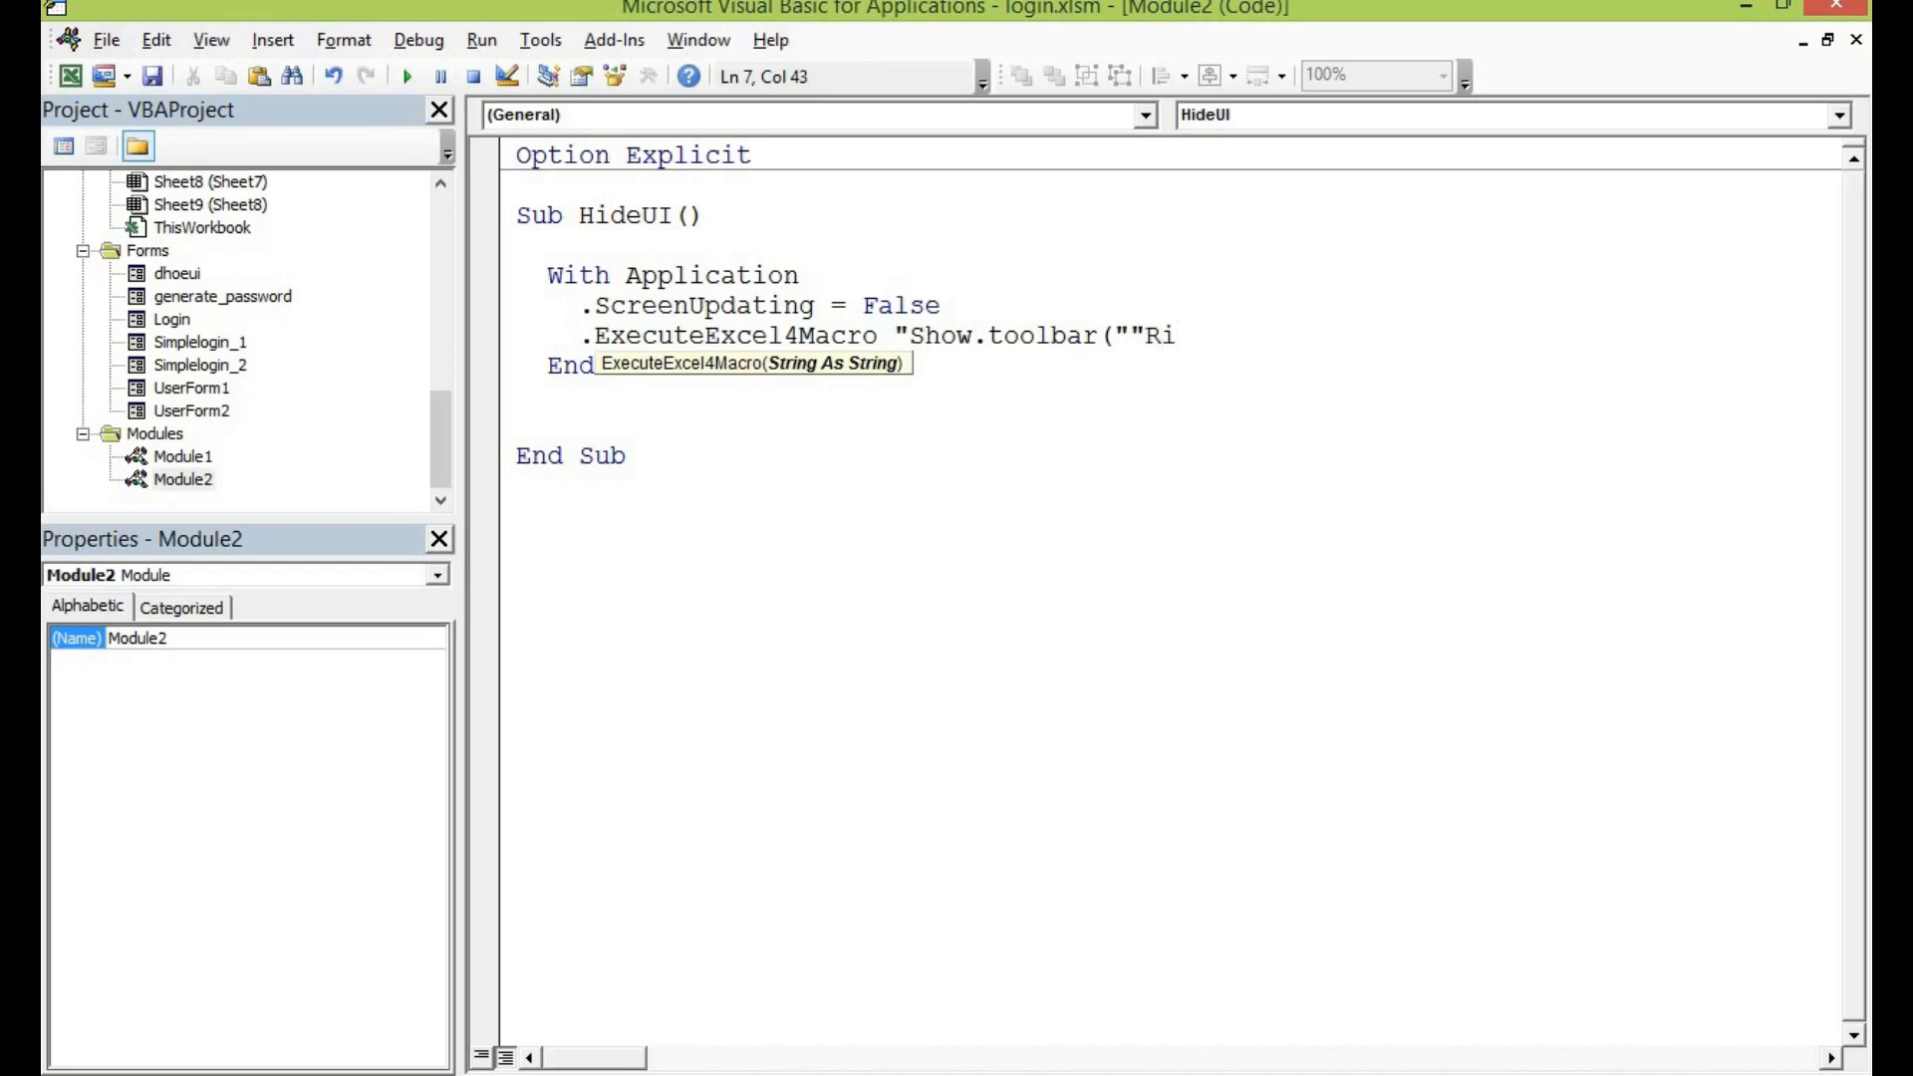
type("bbon\"\"")
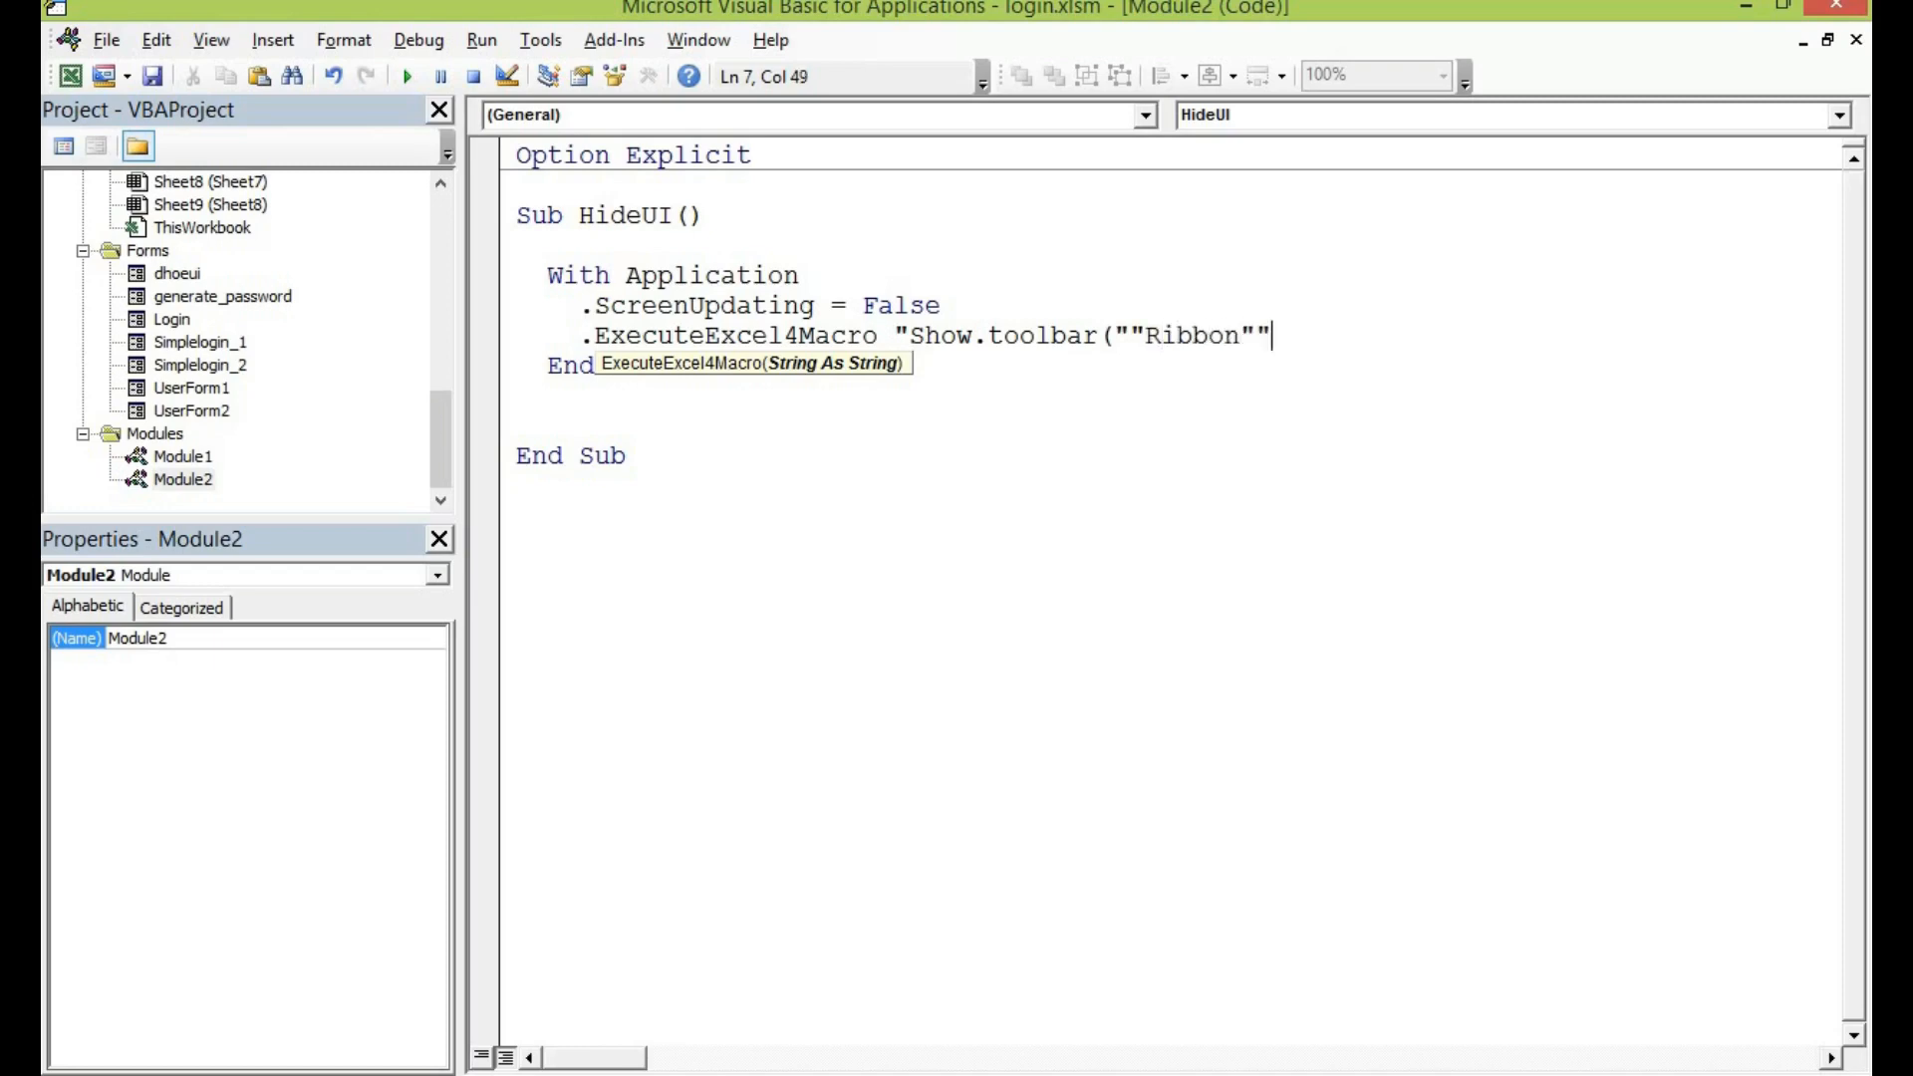
type(", False")
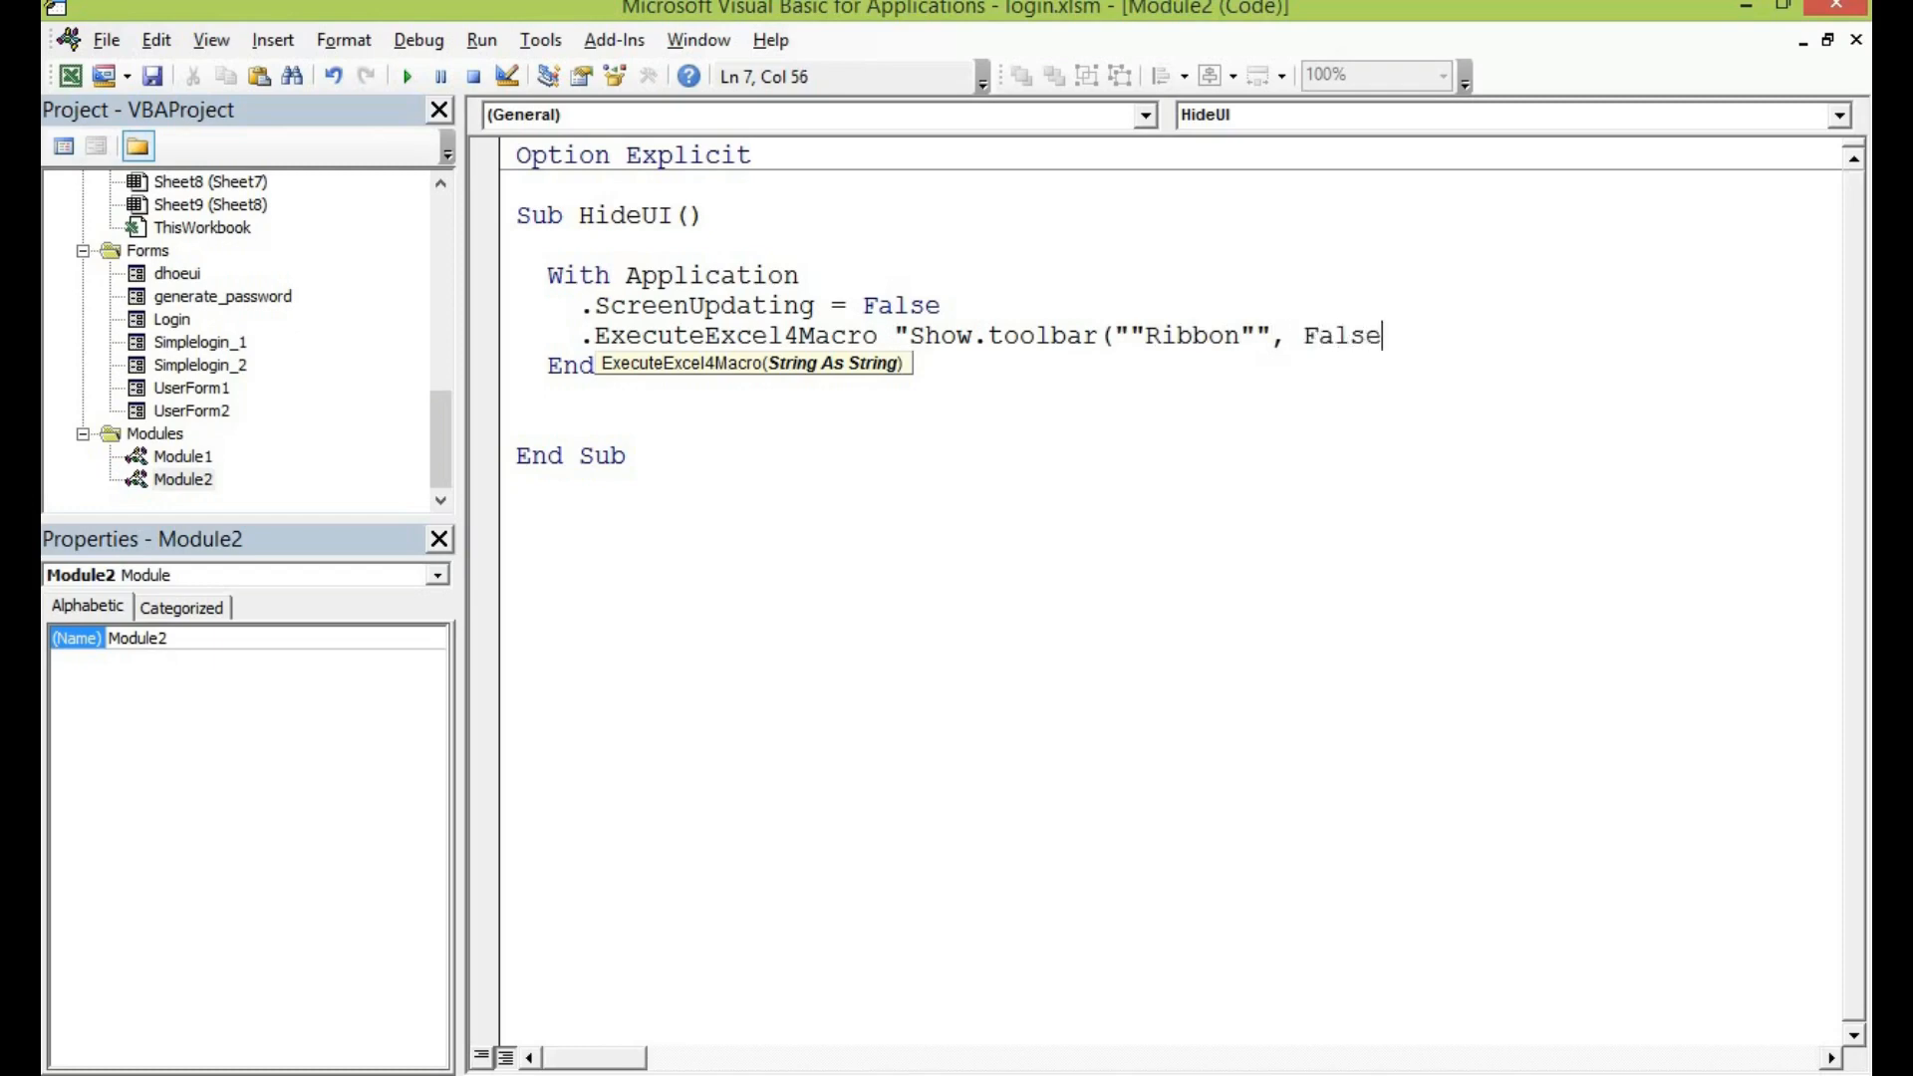
type(")")
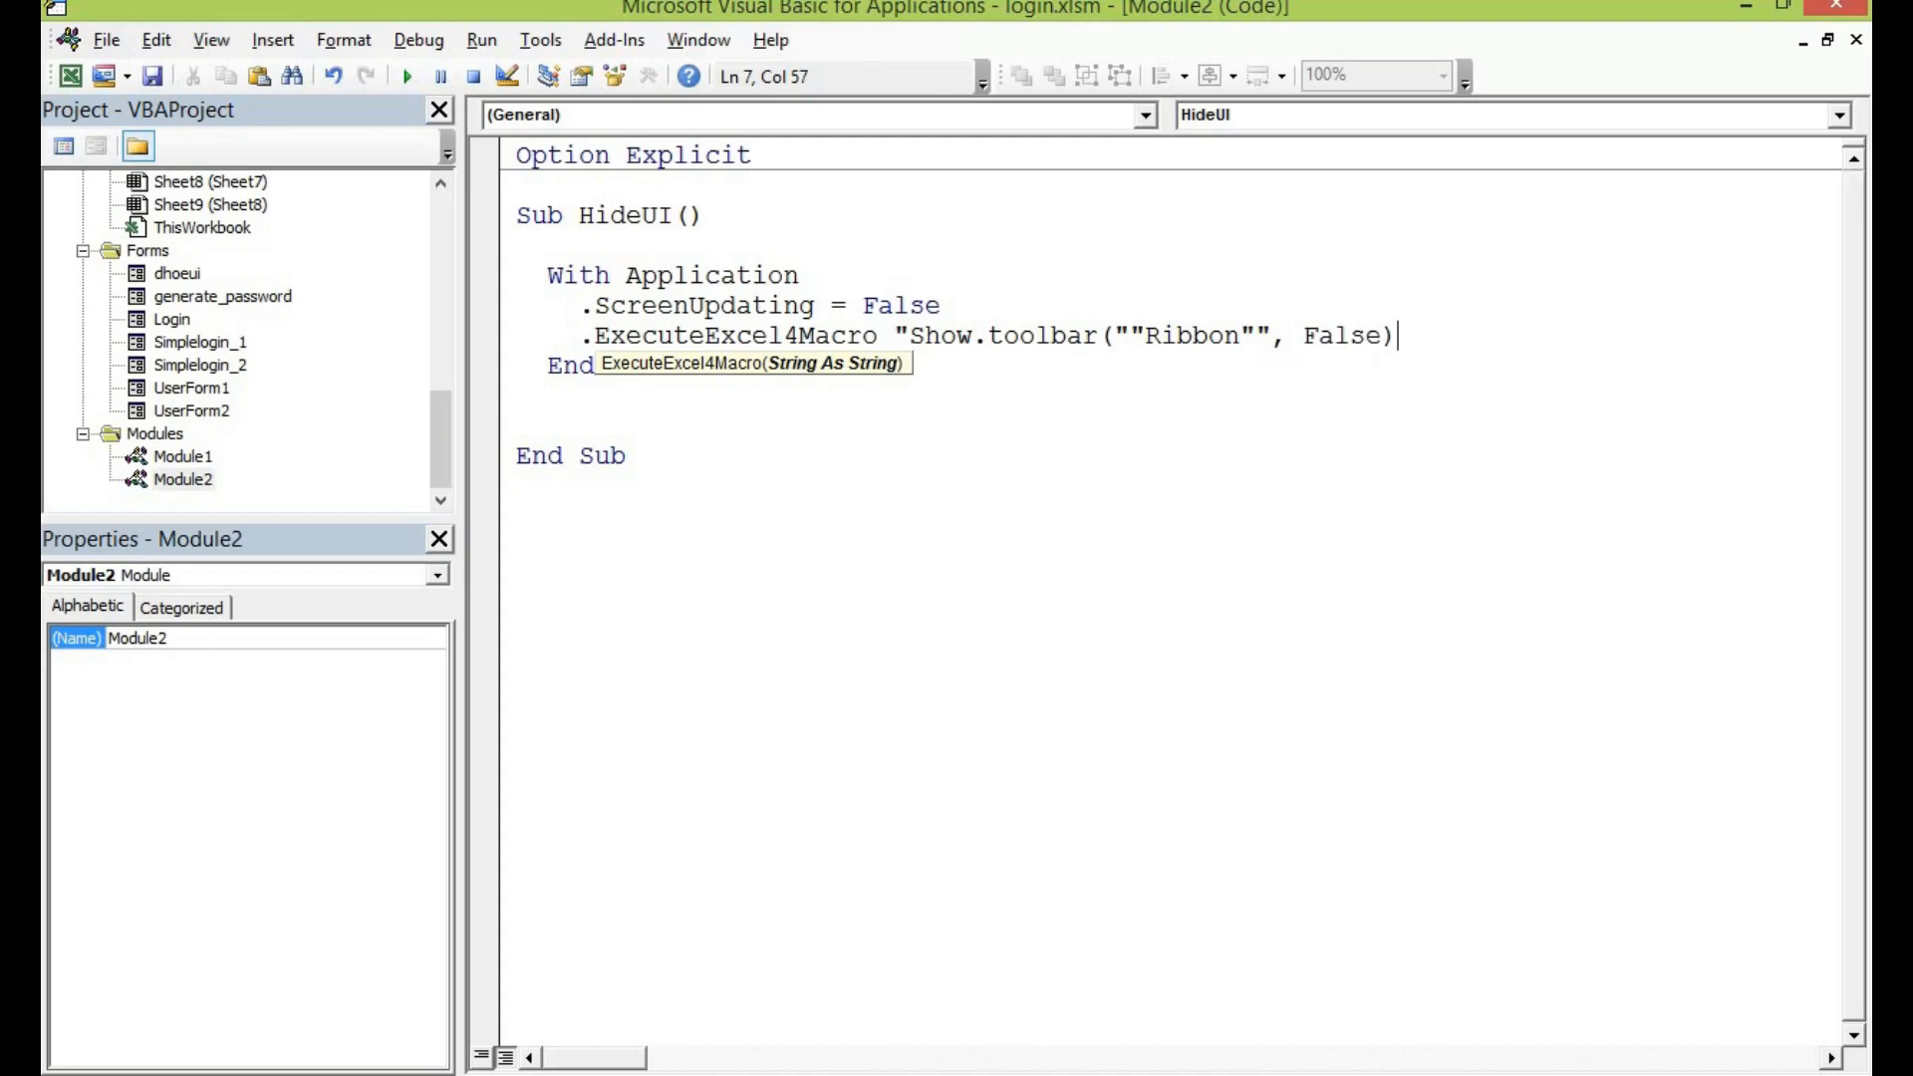
type("\"")
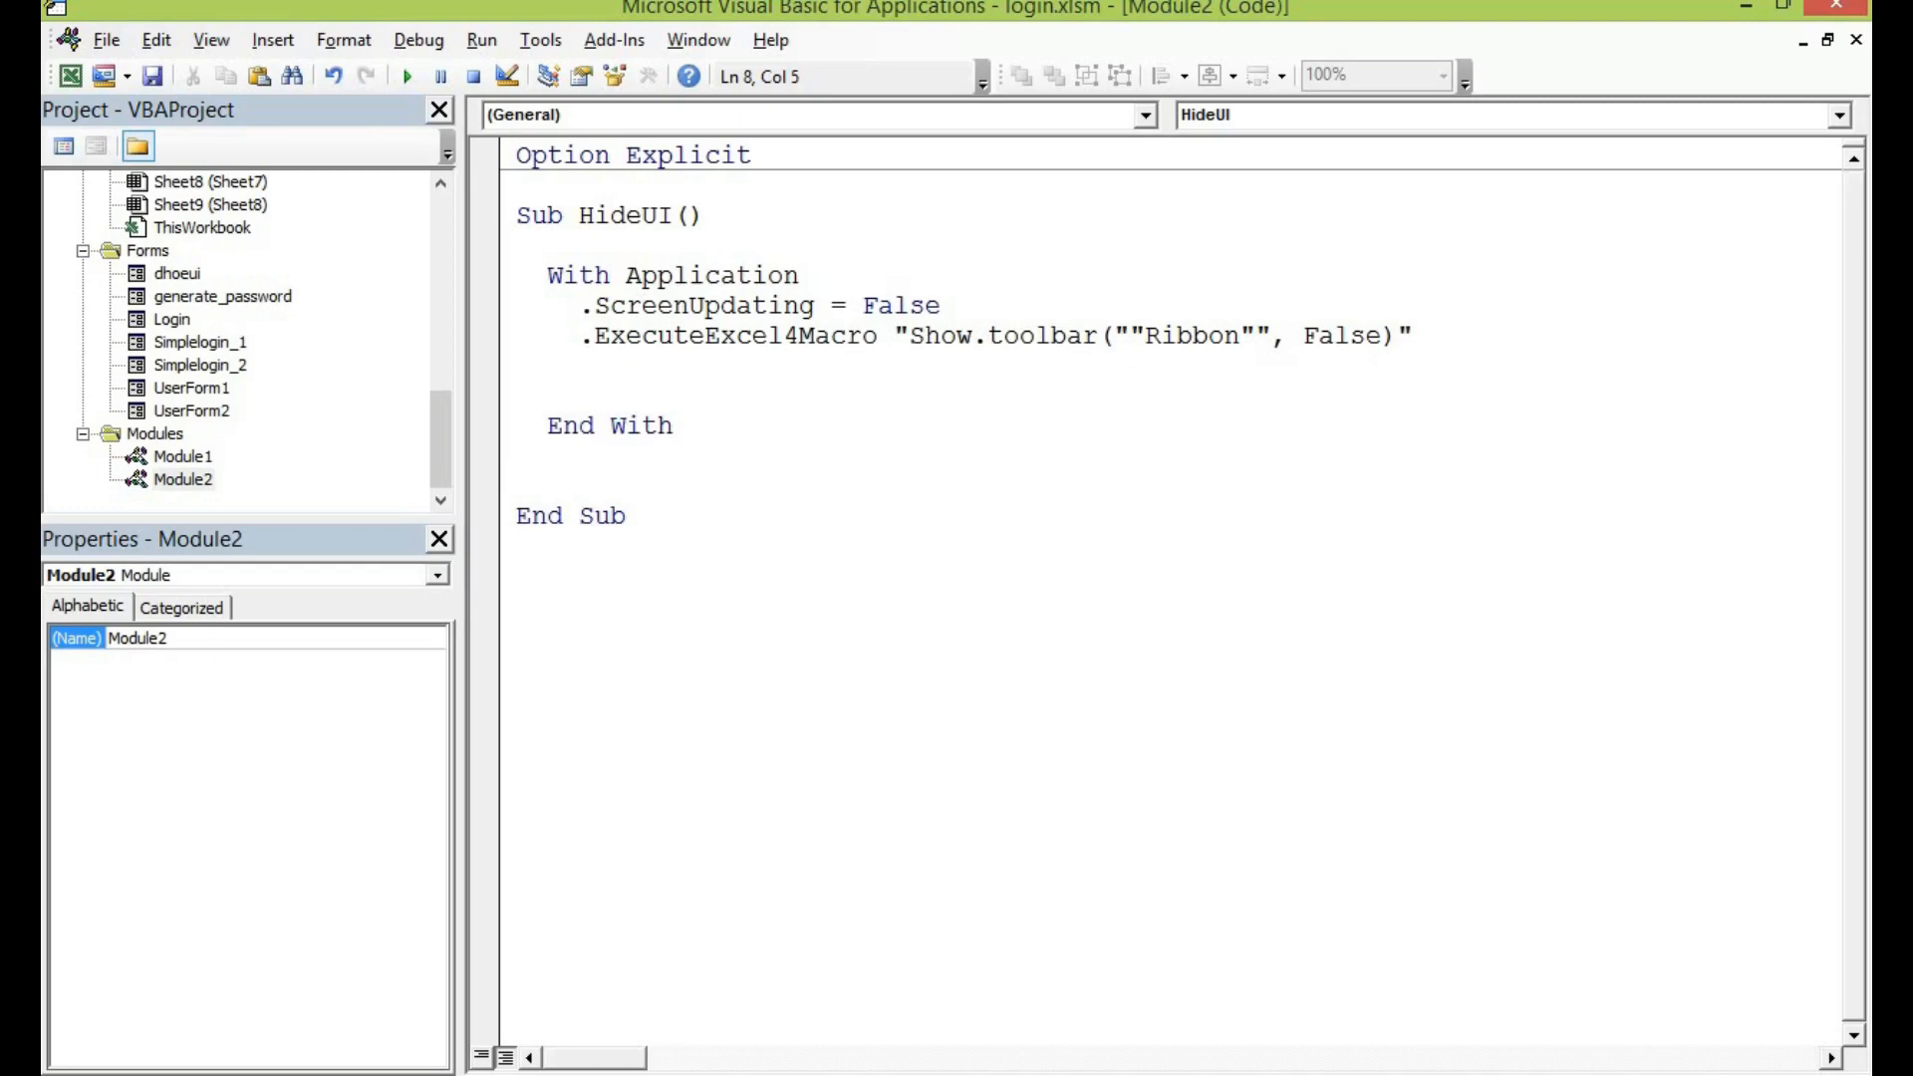
- Set .WindowState = xlNormal and make the Full Screen command bar invisible
type(".W")
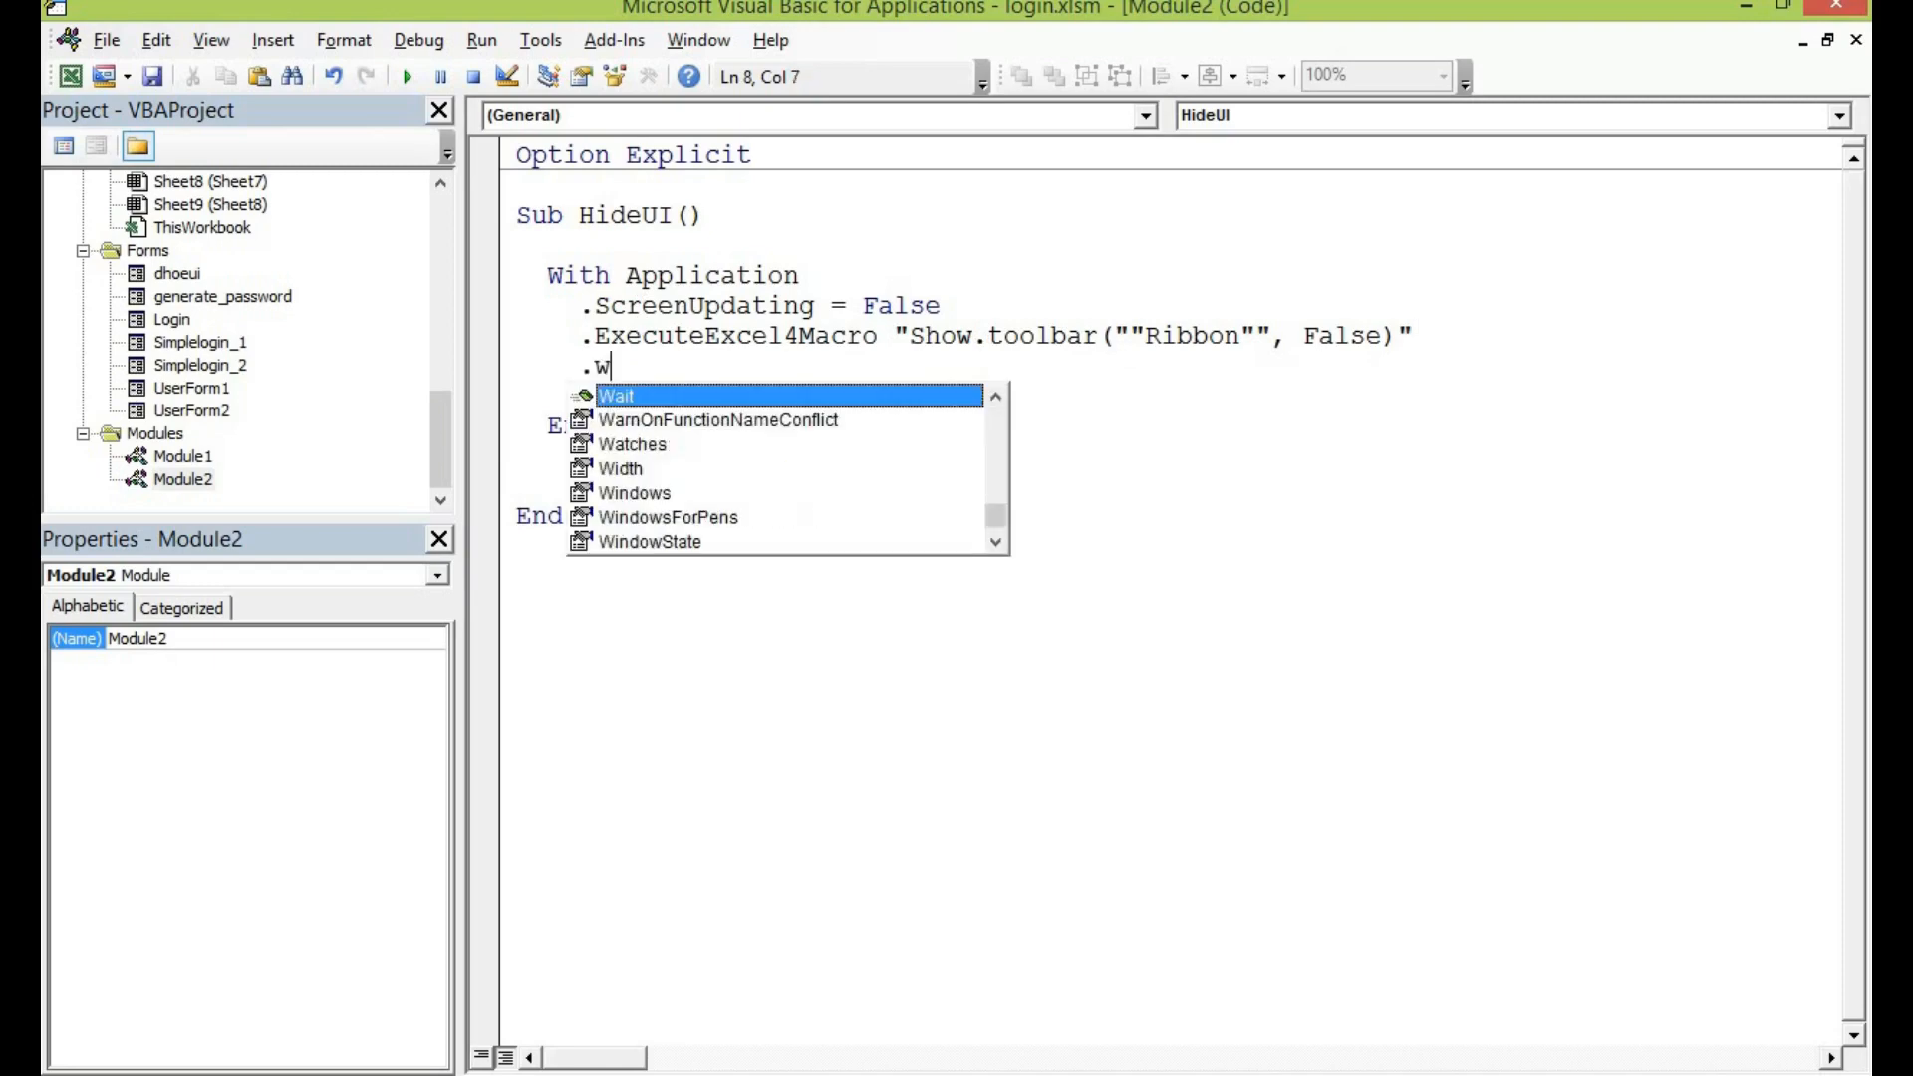
type("indowState = xlNormal")
left_click(751, 394)
type(".CommandBars")
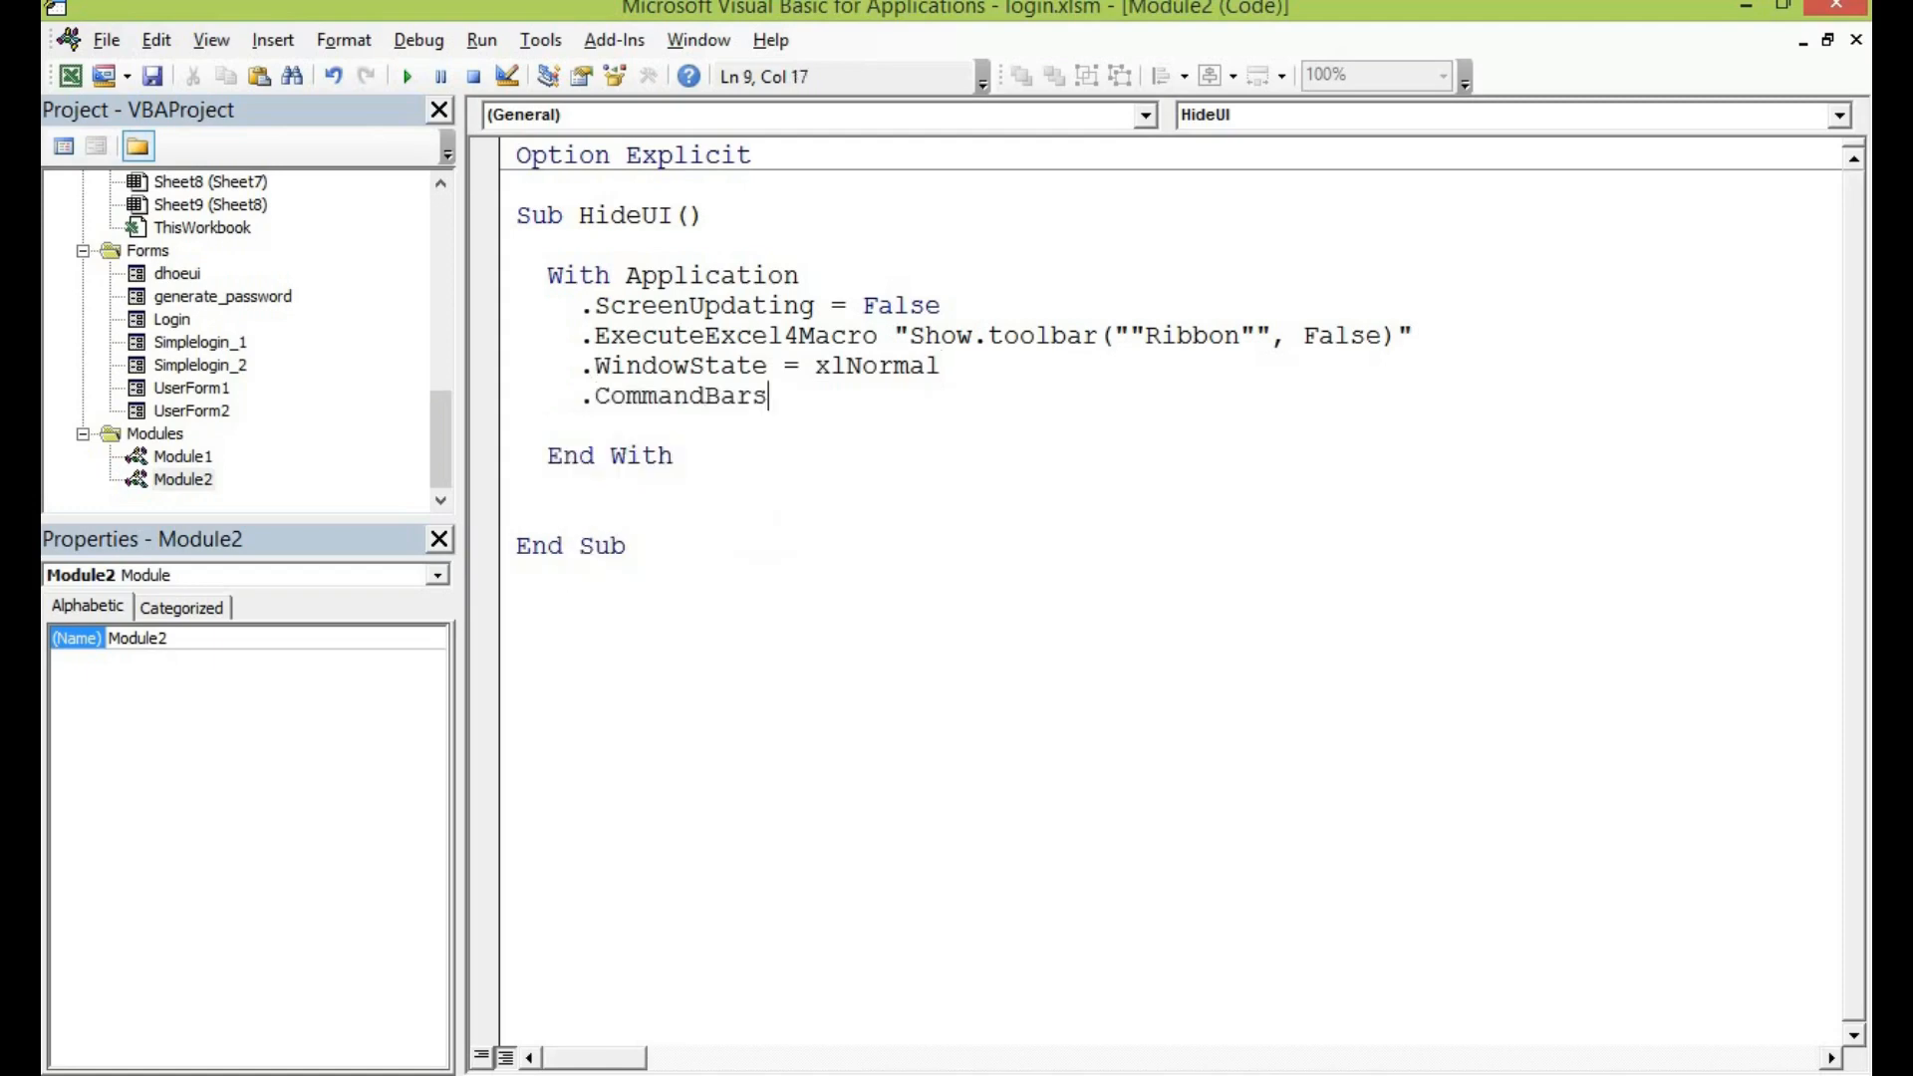
type("(")
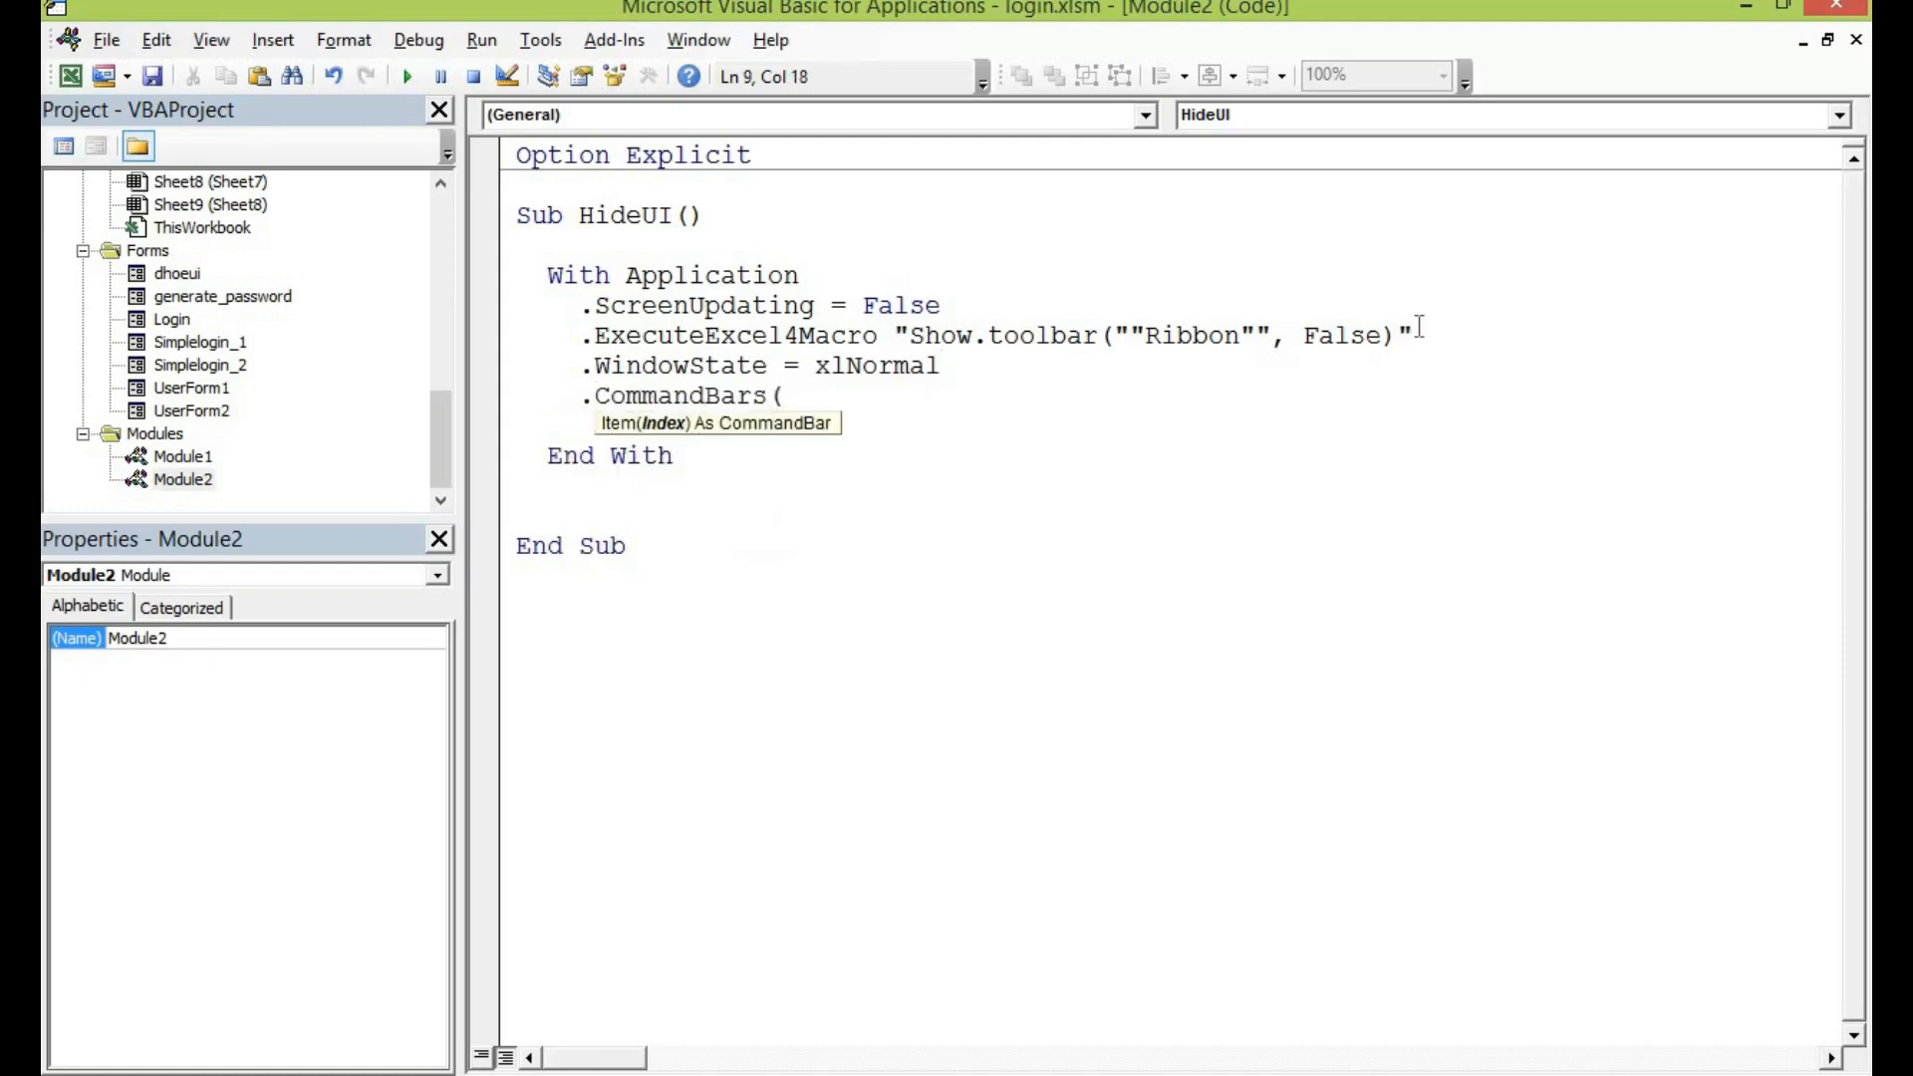
type("\"")
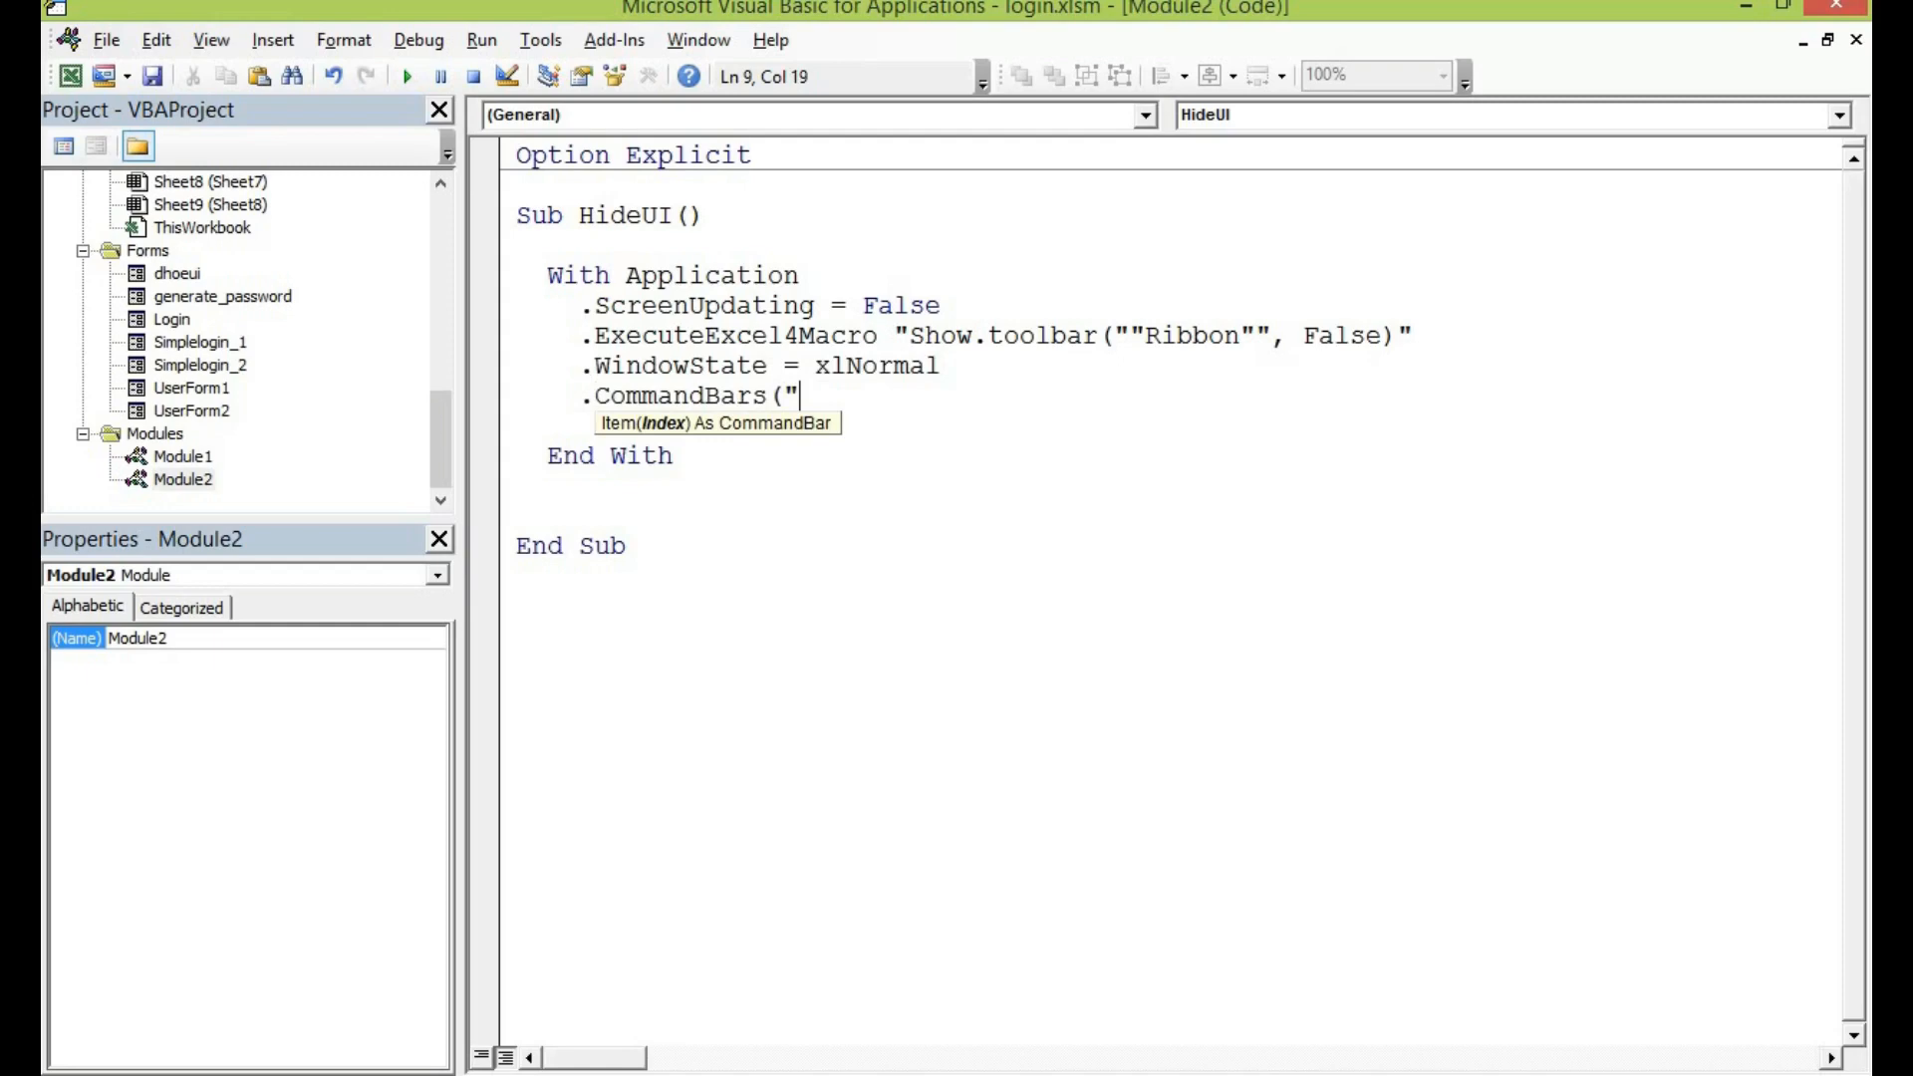
type("Ful")
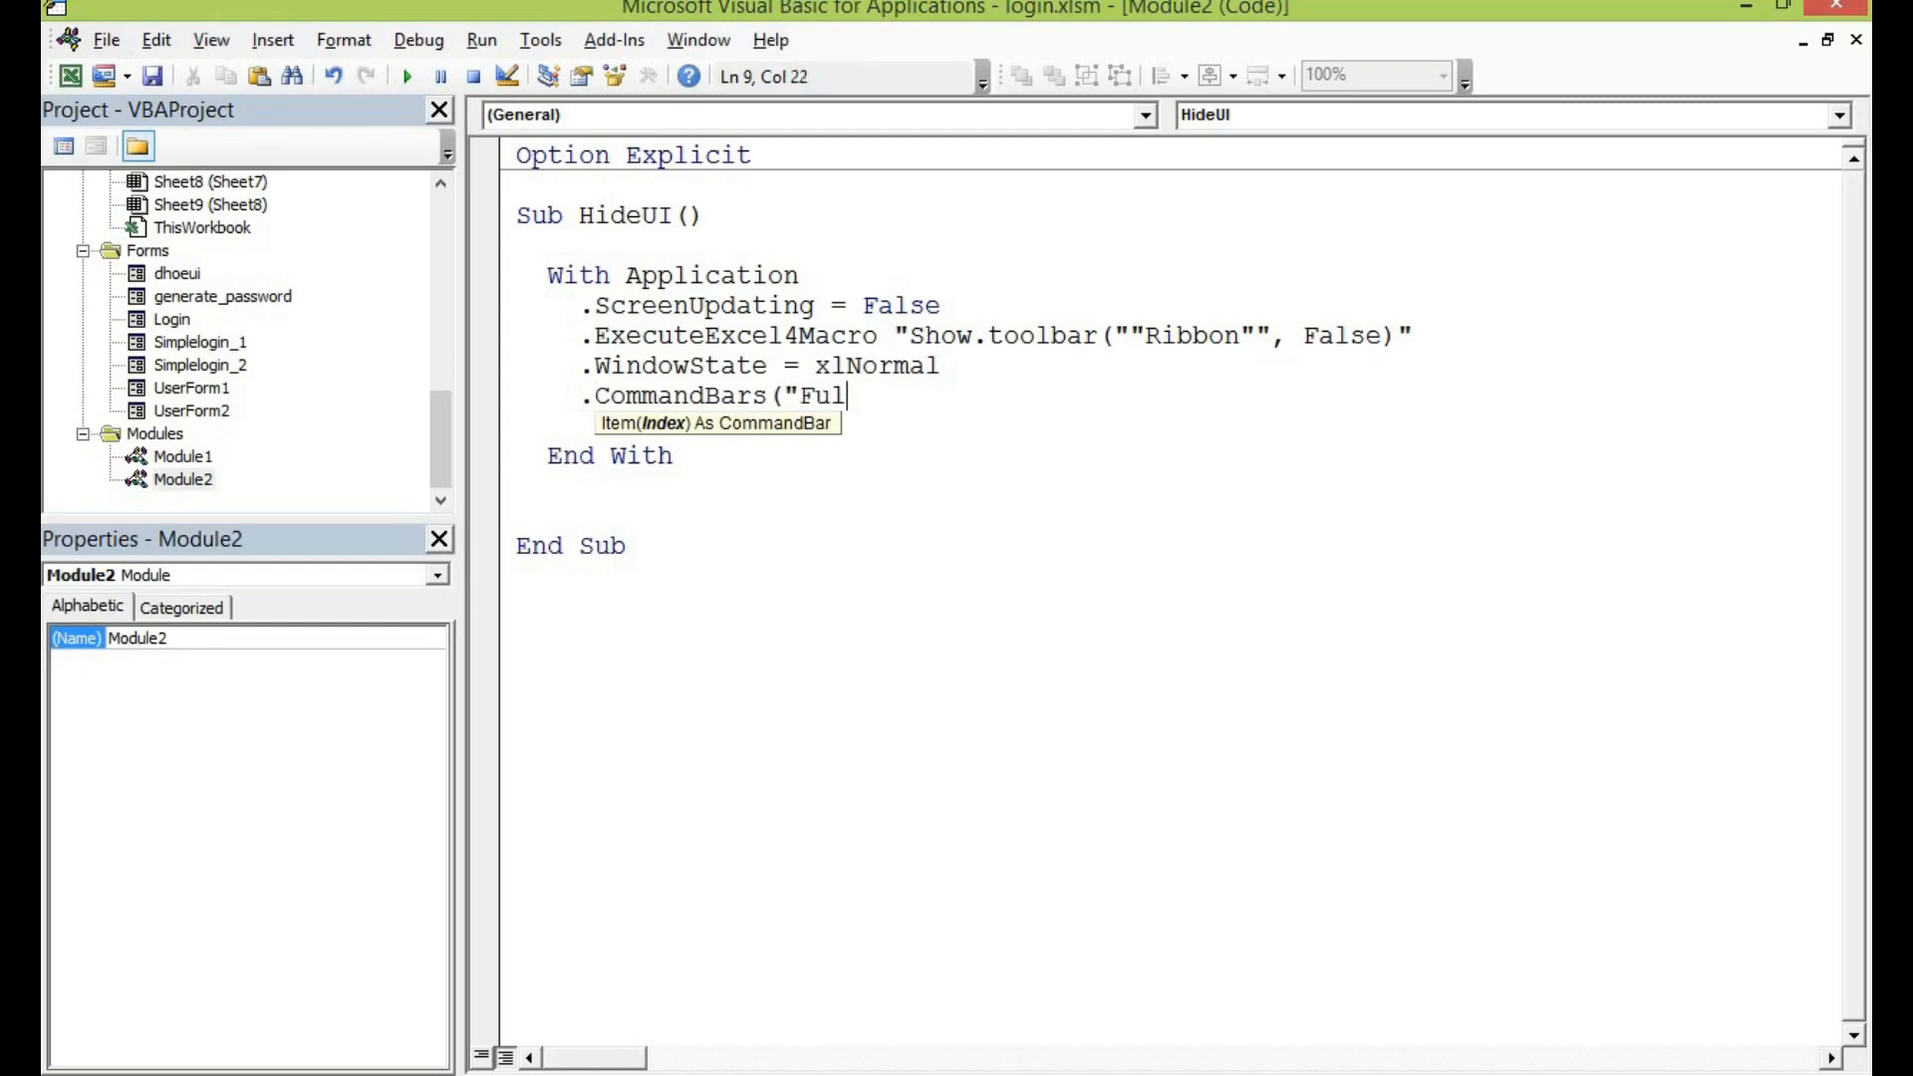
type("l")
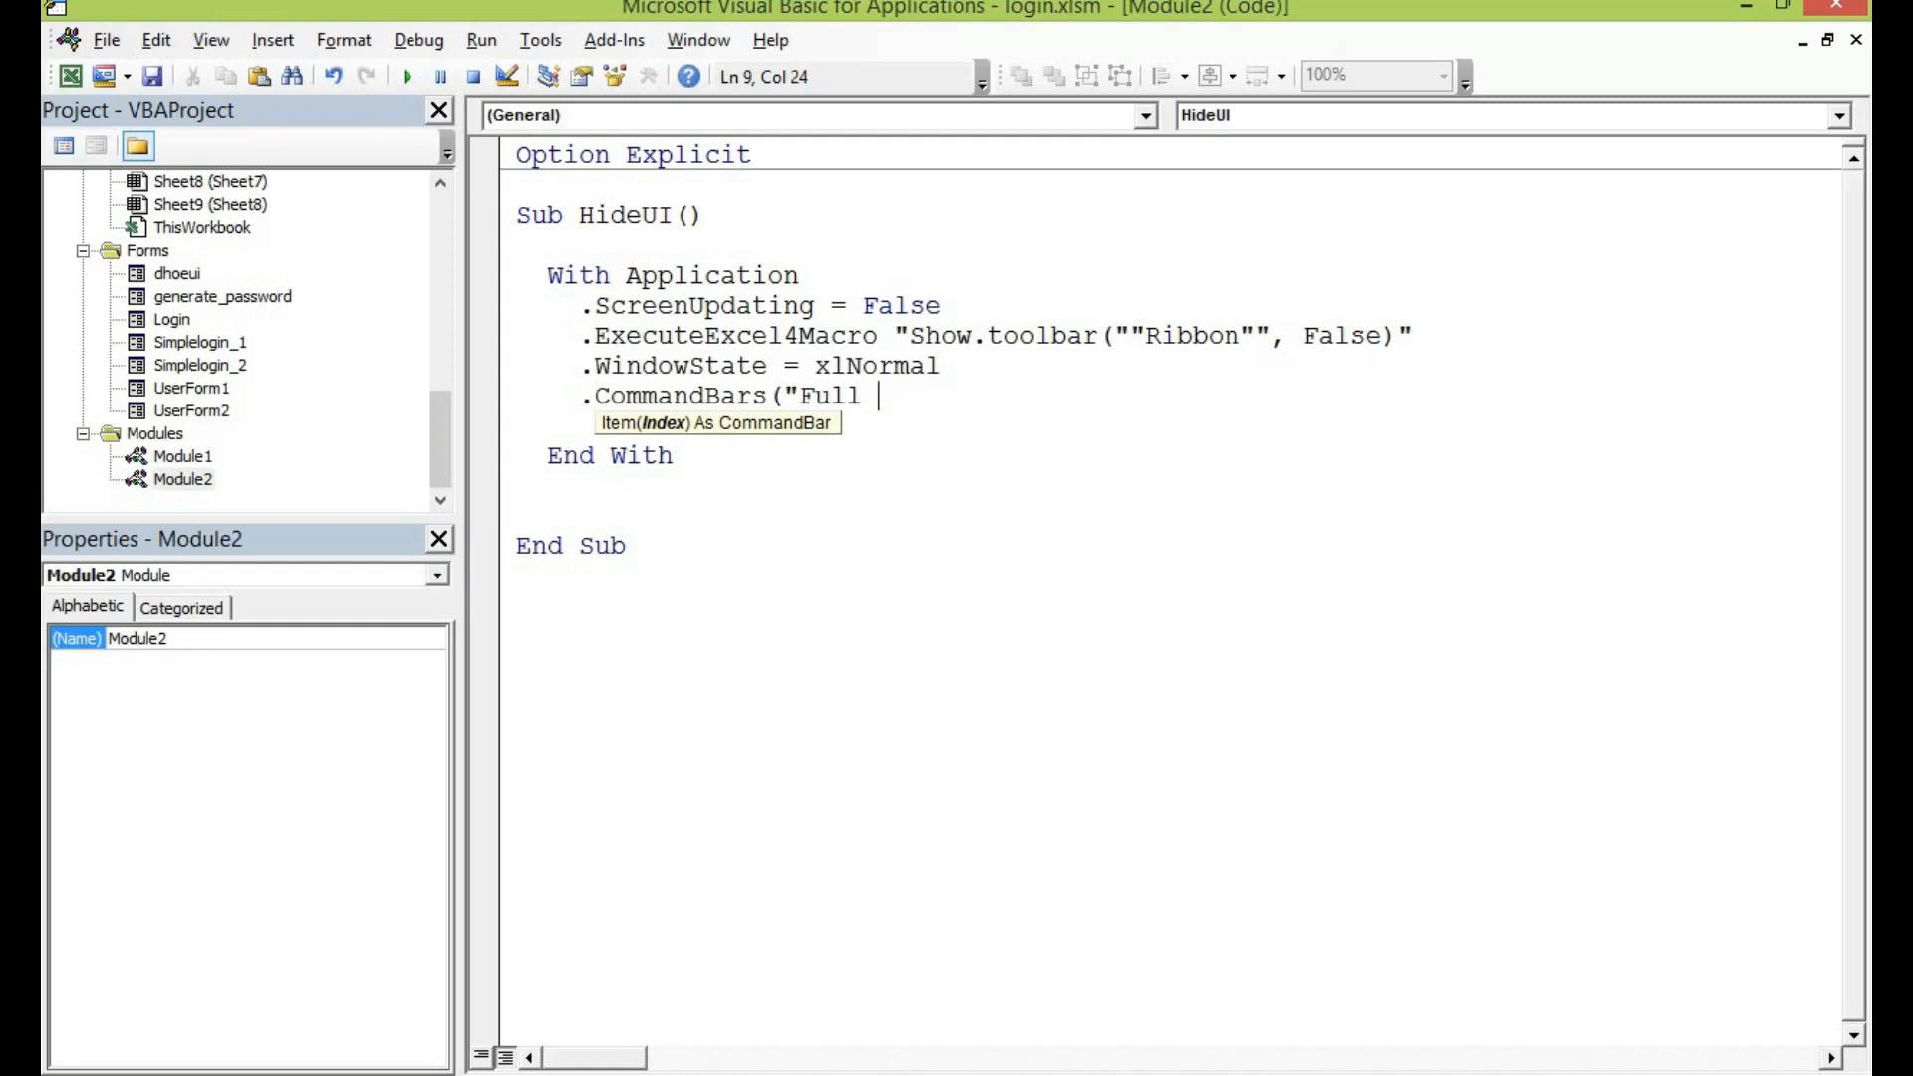
type("Screen\").vi")
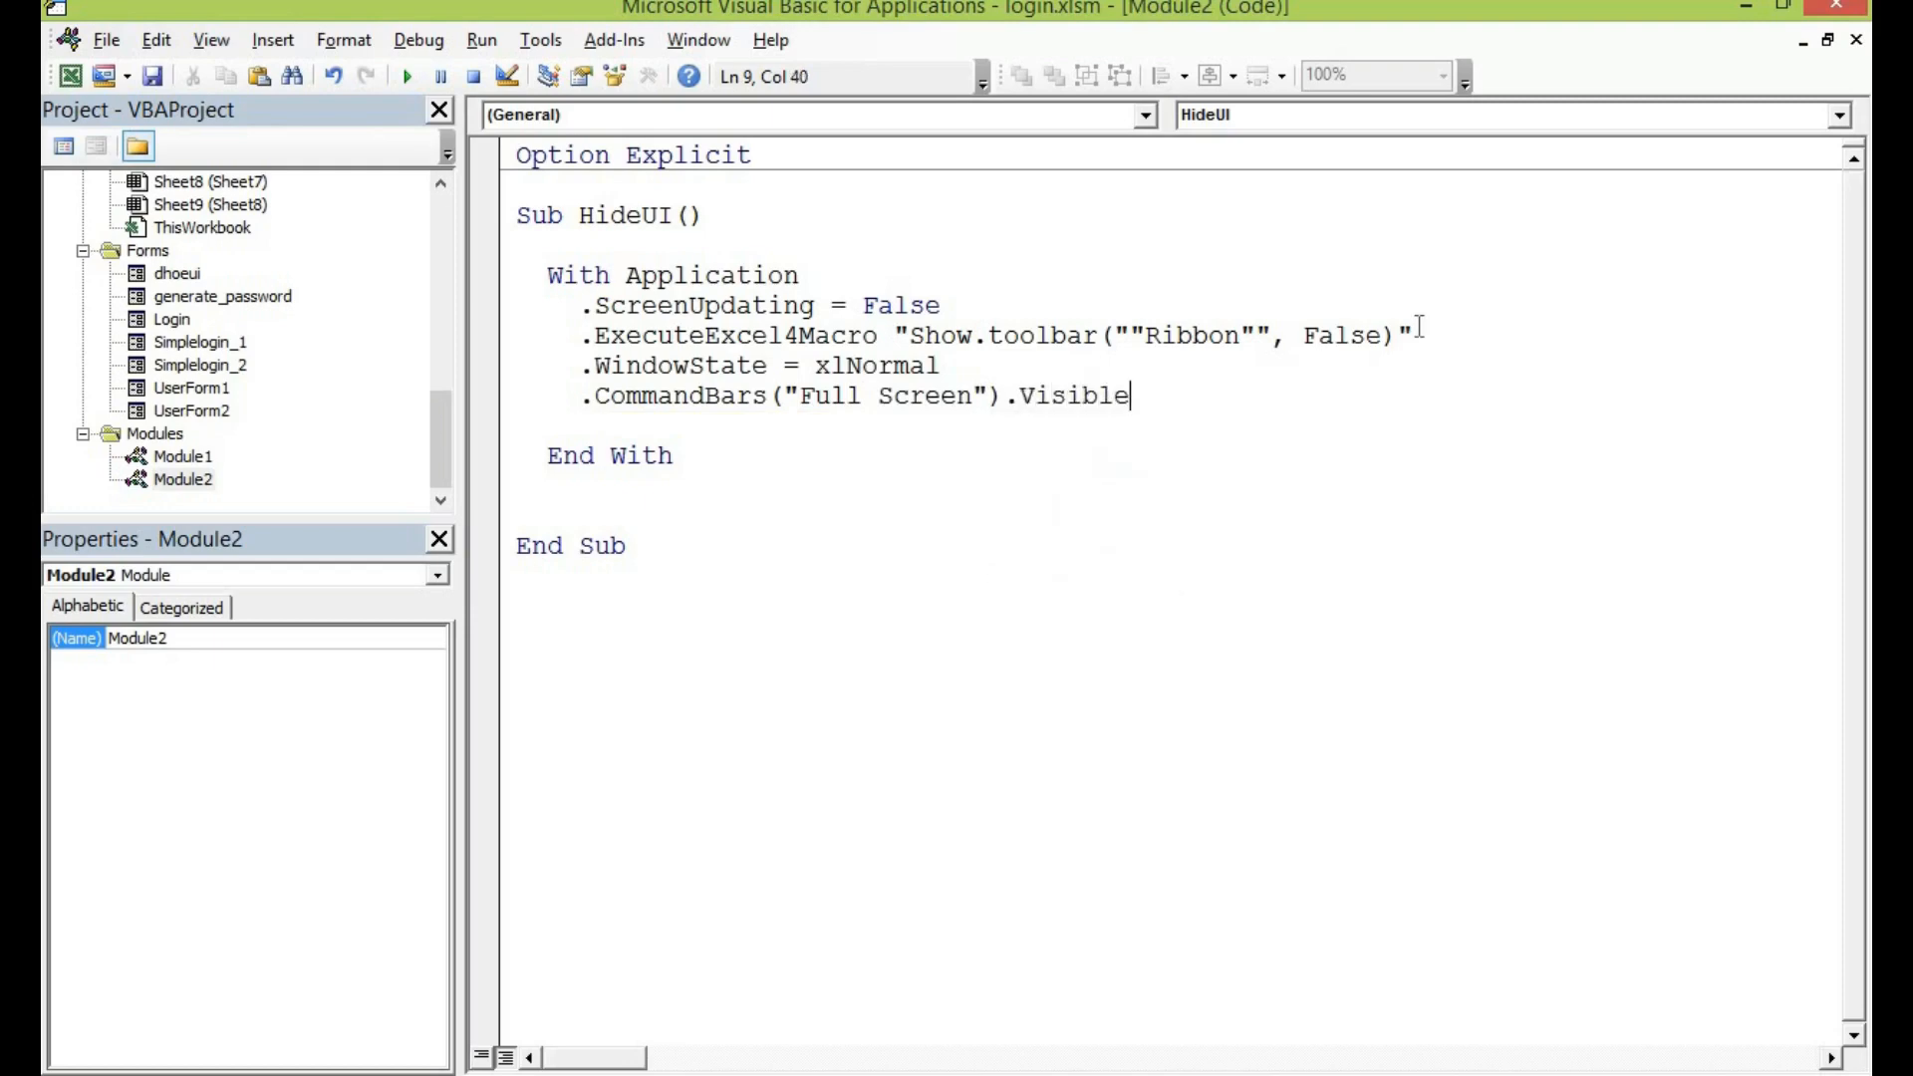
type("= false")
type(".CommandBars")
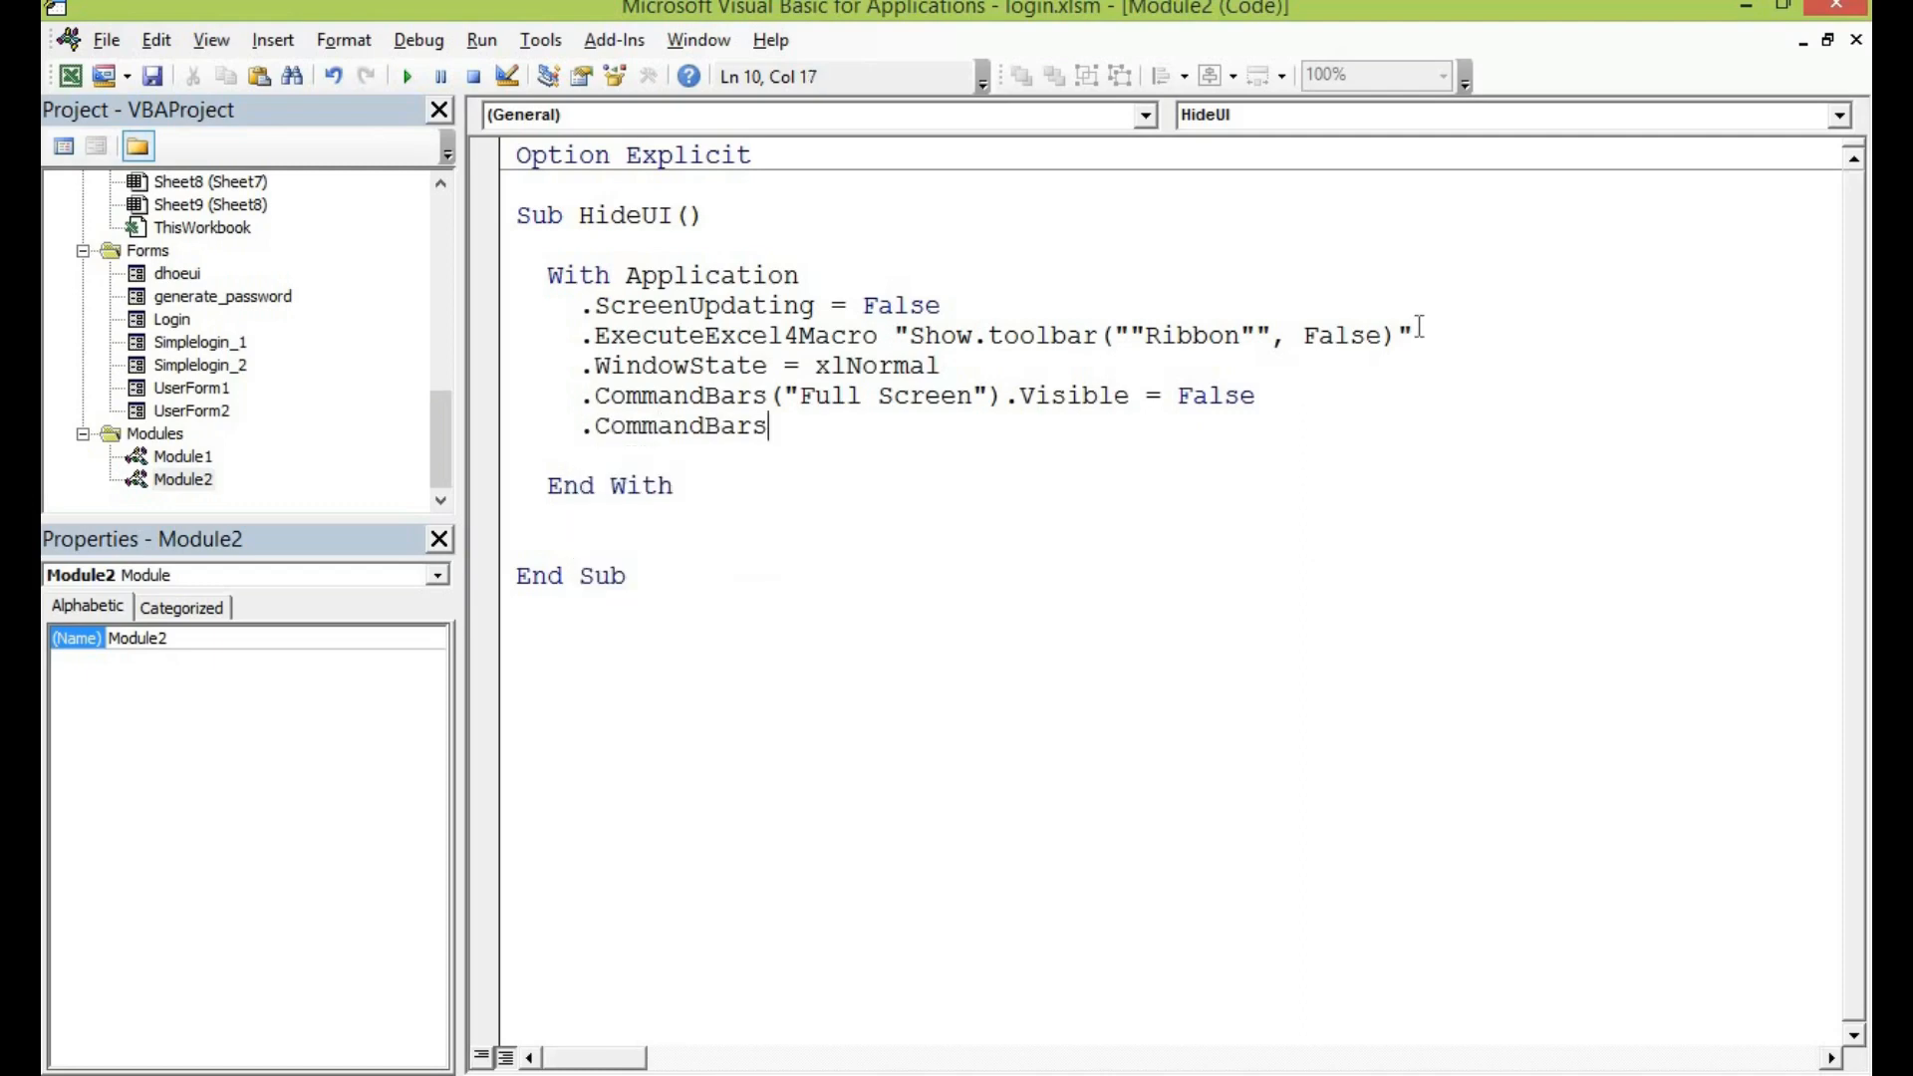
- Begin the .CommandBars("Worksheet Menu Bar").Enabled line
type("(\"")
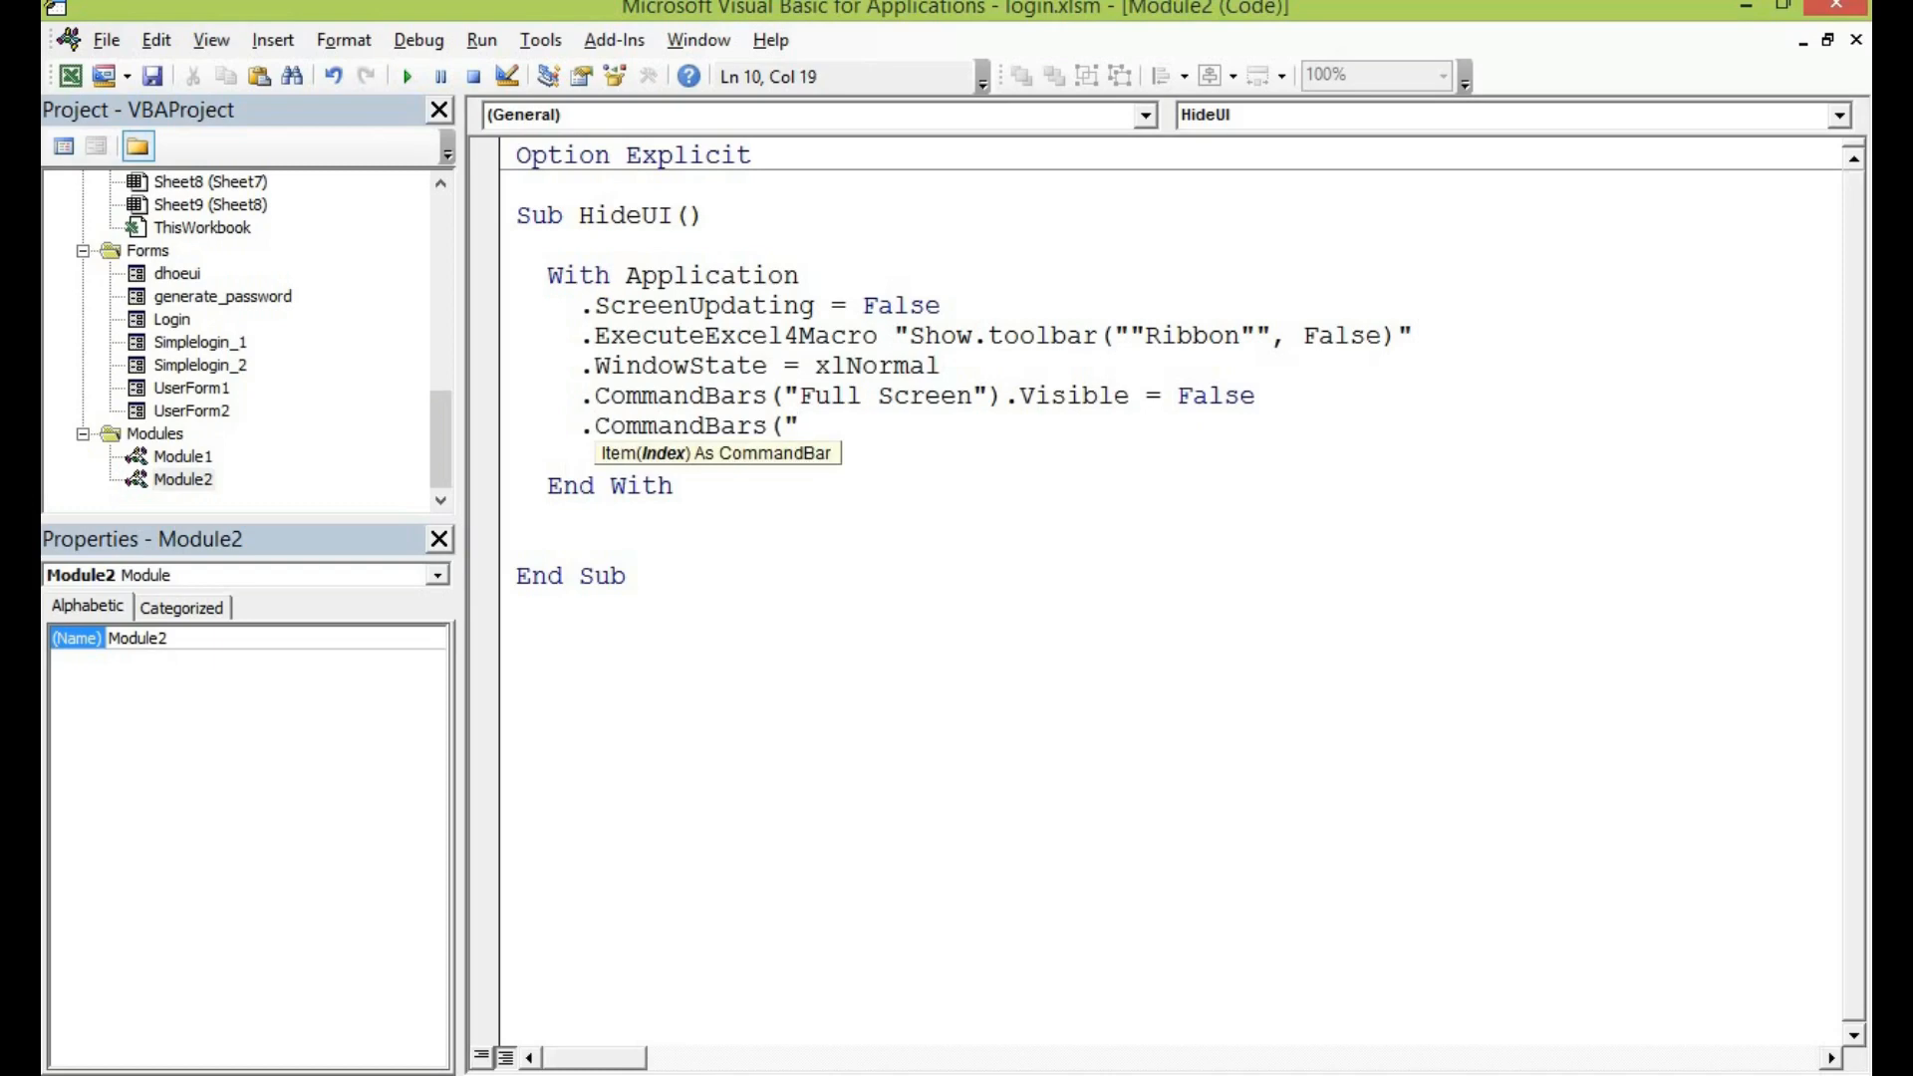
type("Works")
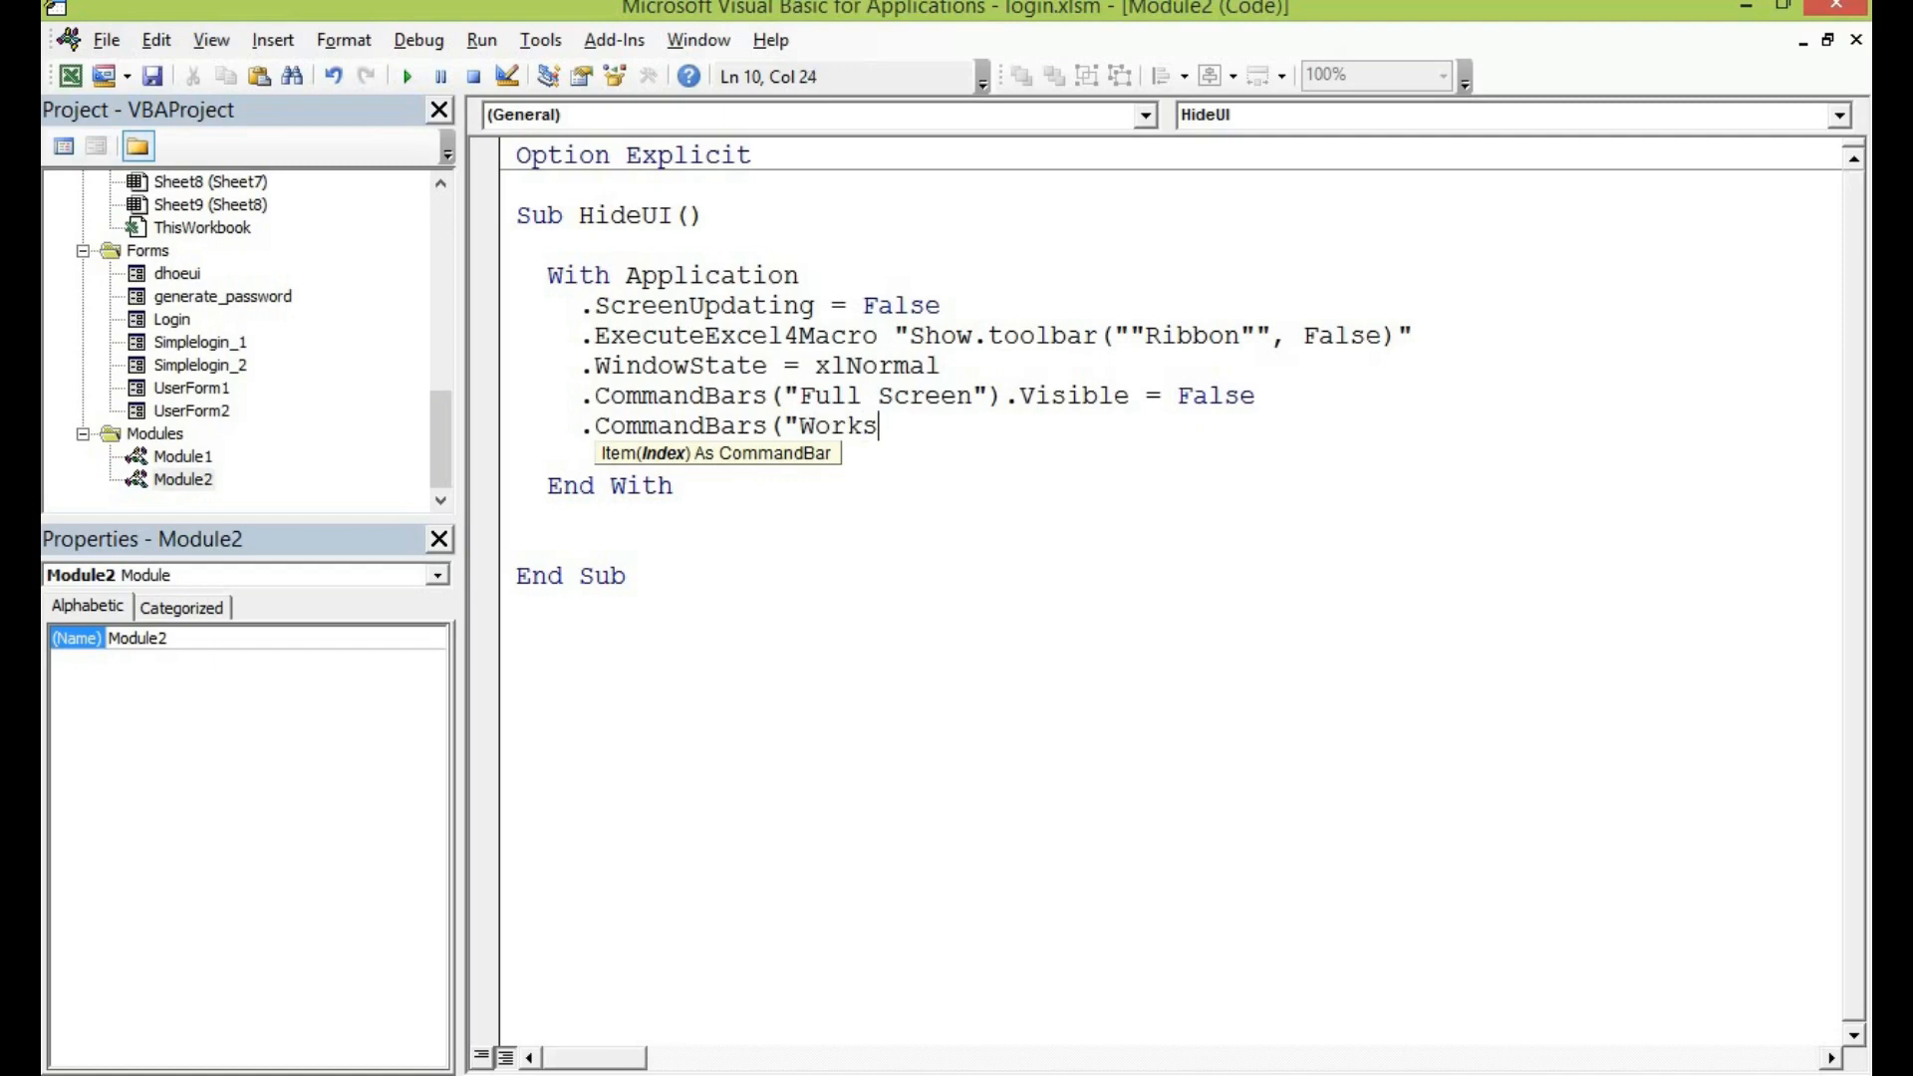
type("heet")
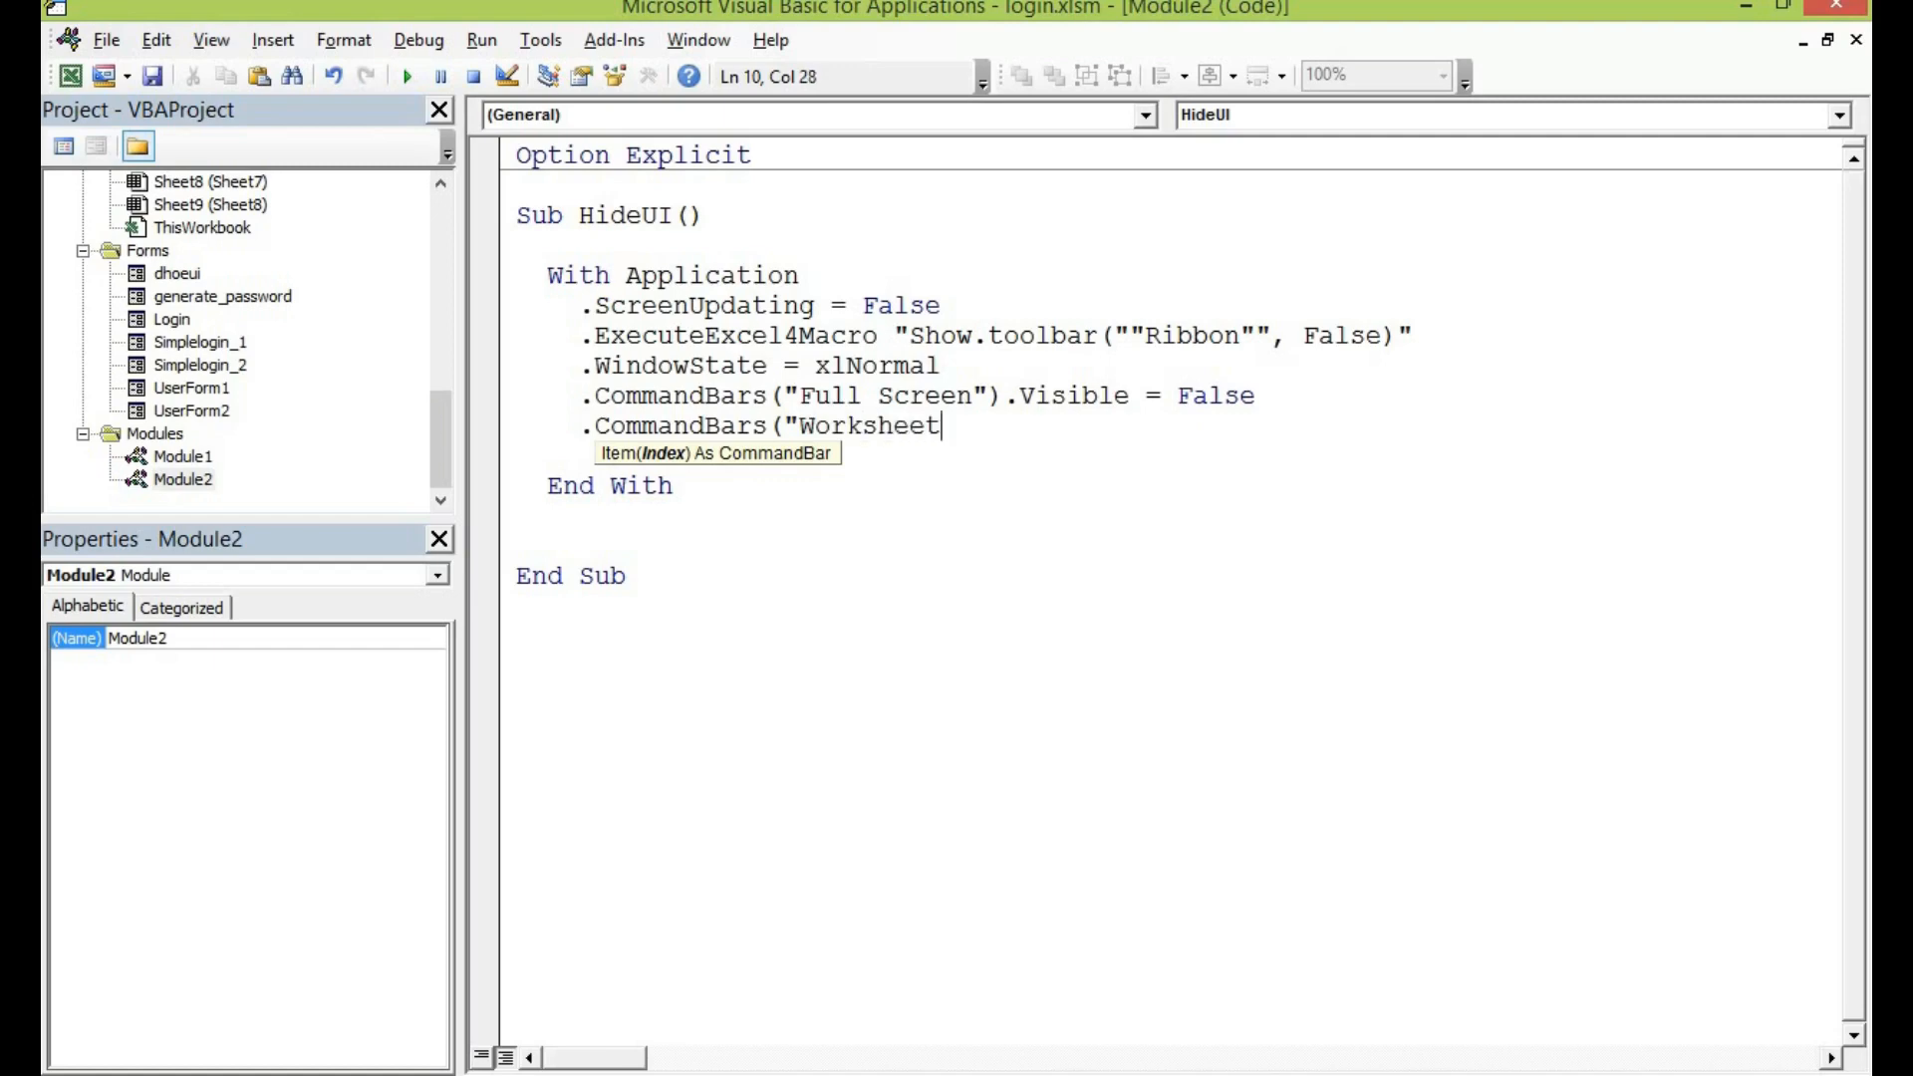
type("Menu Bar\").en")
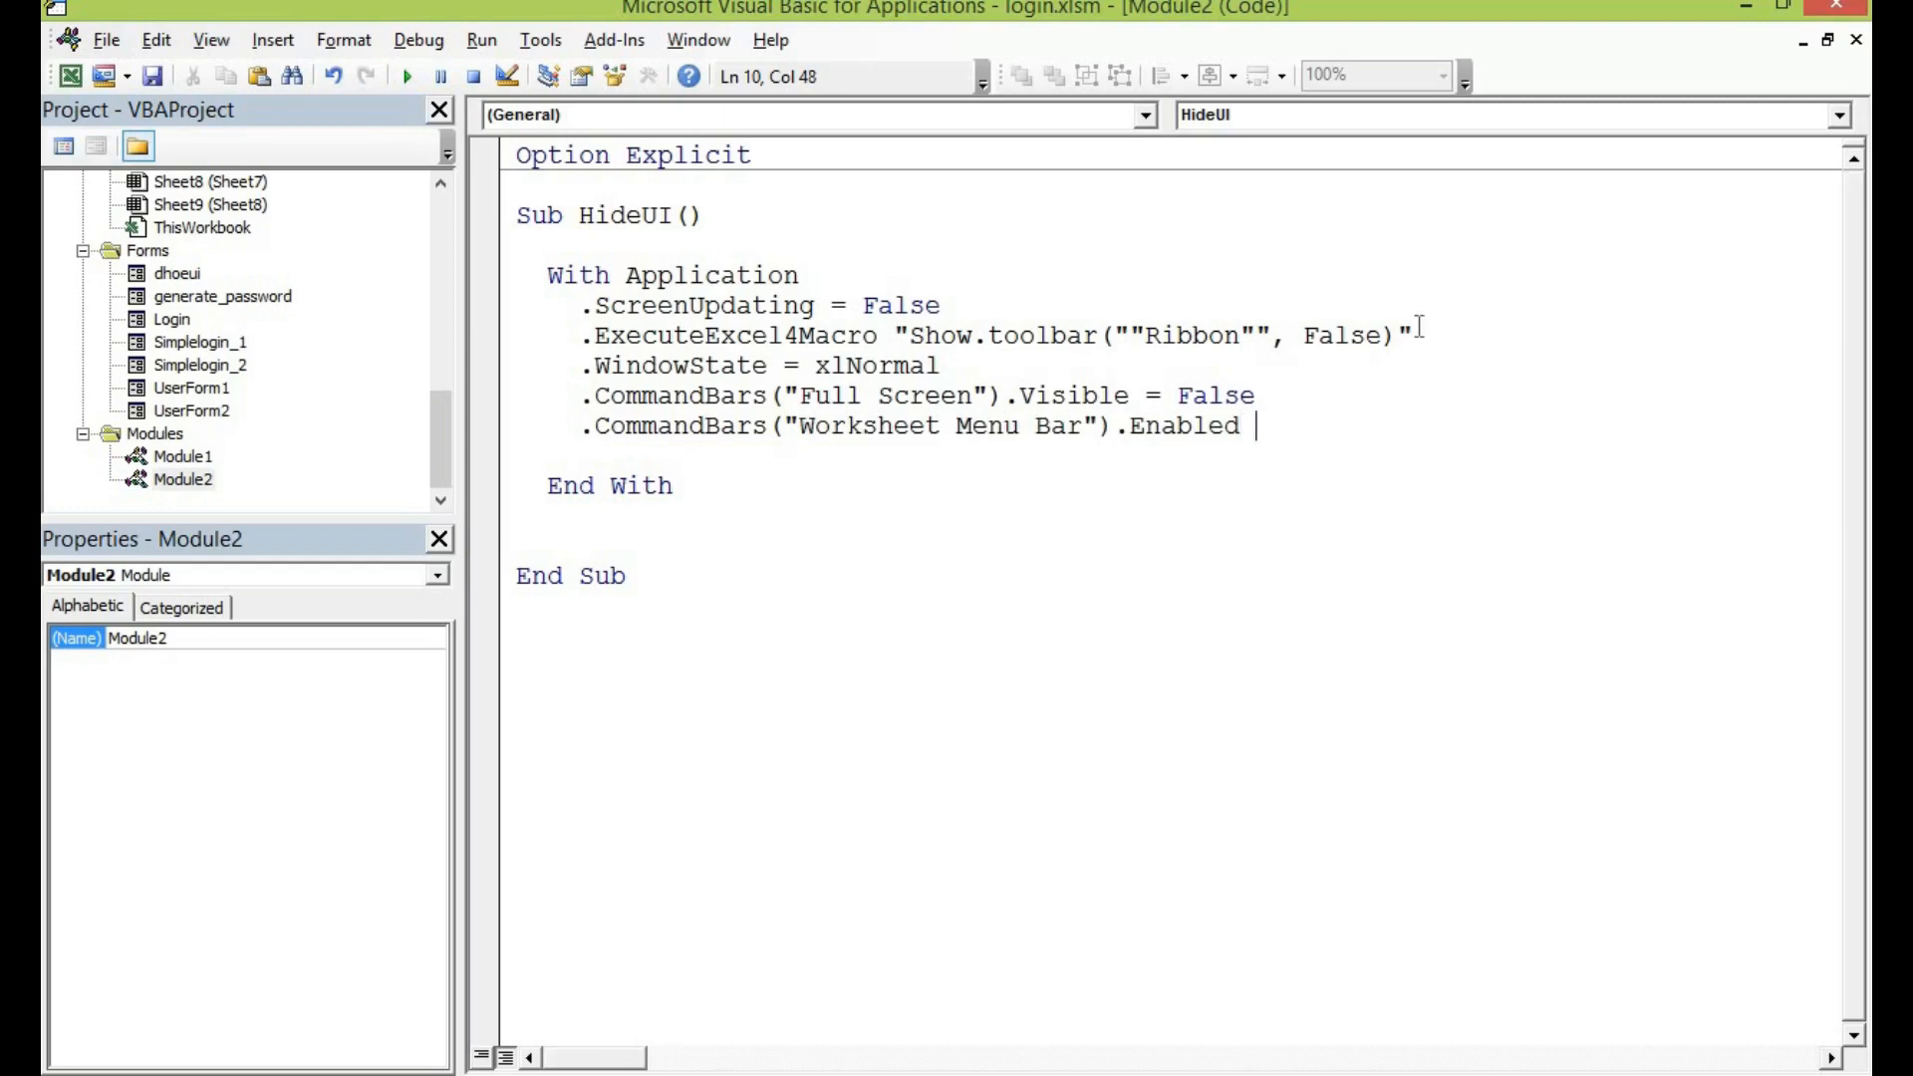
- Disable the Worksheet Menu Bar and hide the scroll, formula and status bars
type("= false")
type(".DisplayFormulaBar")
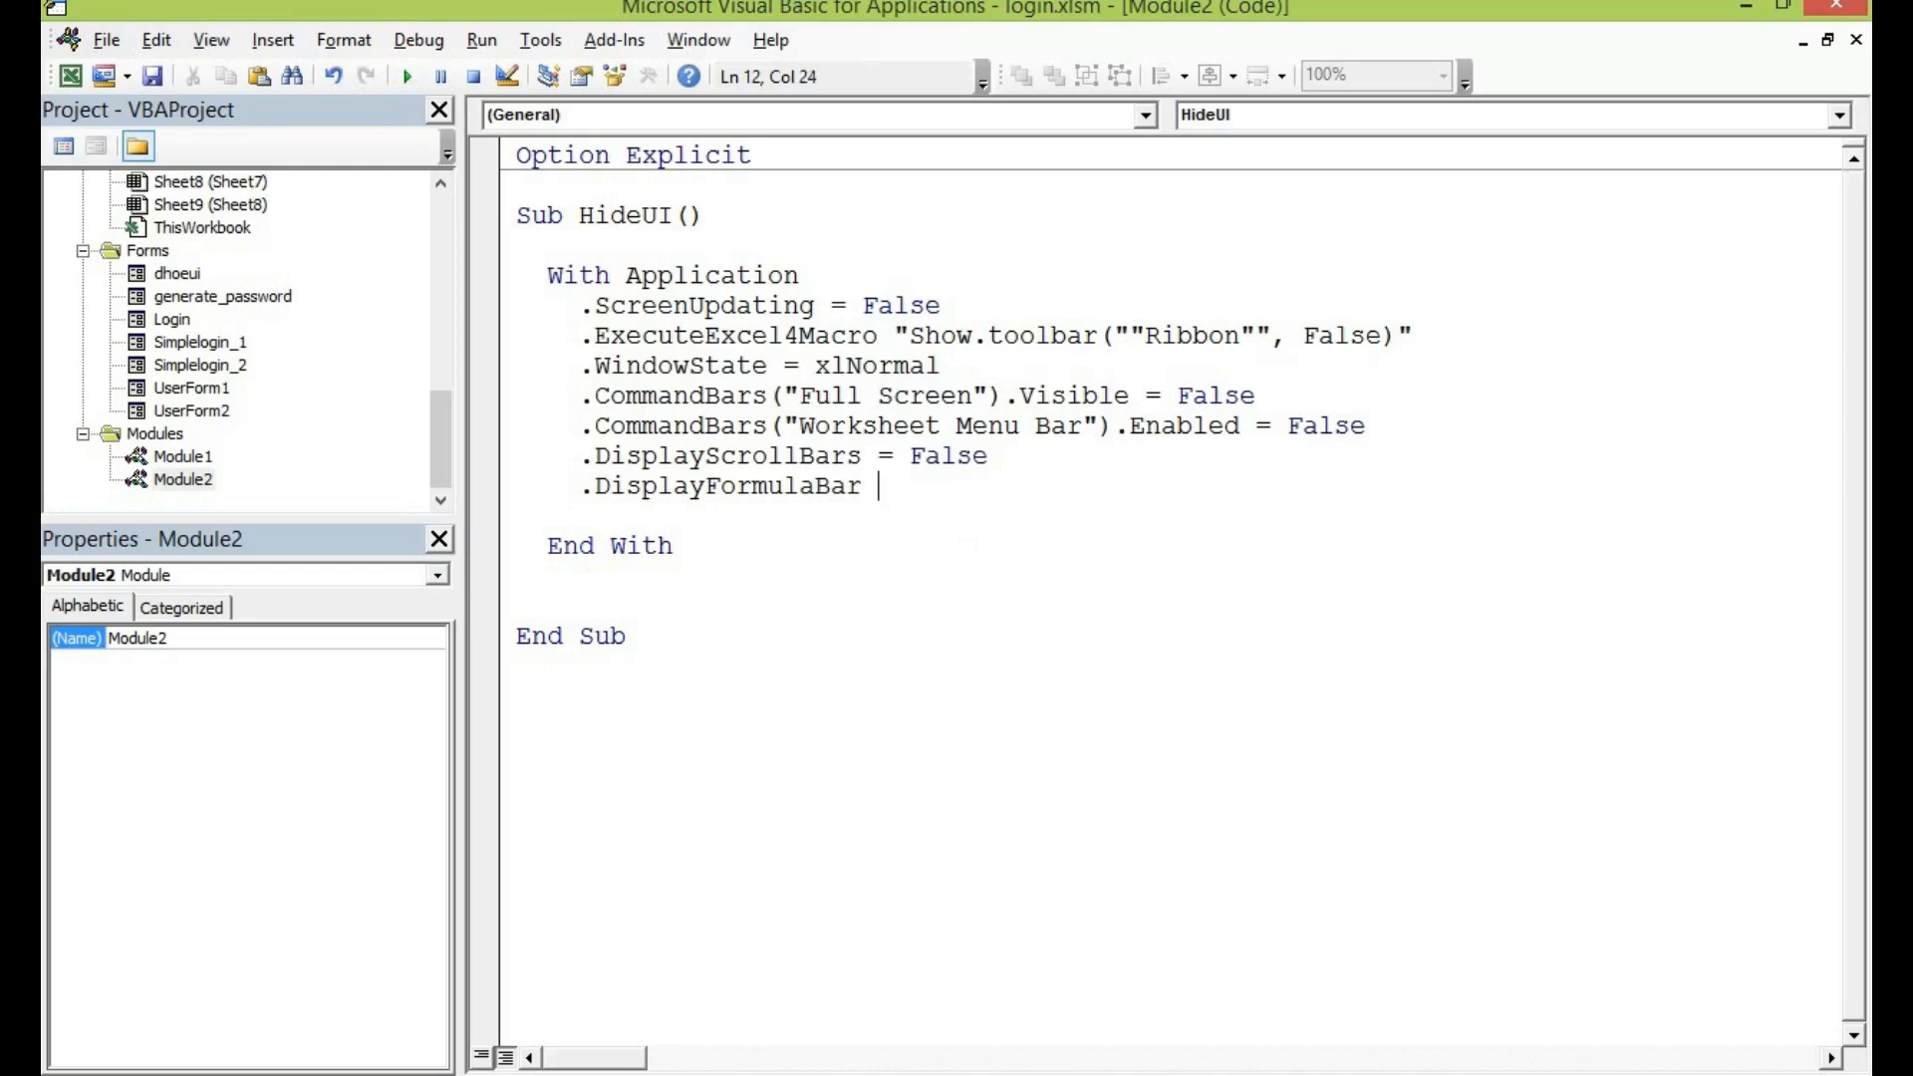
type("= f")
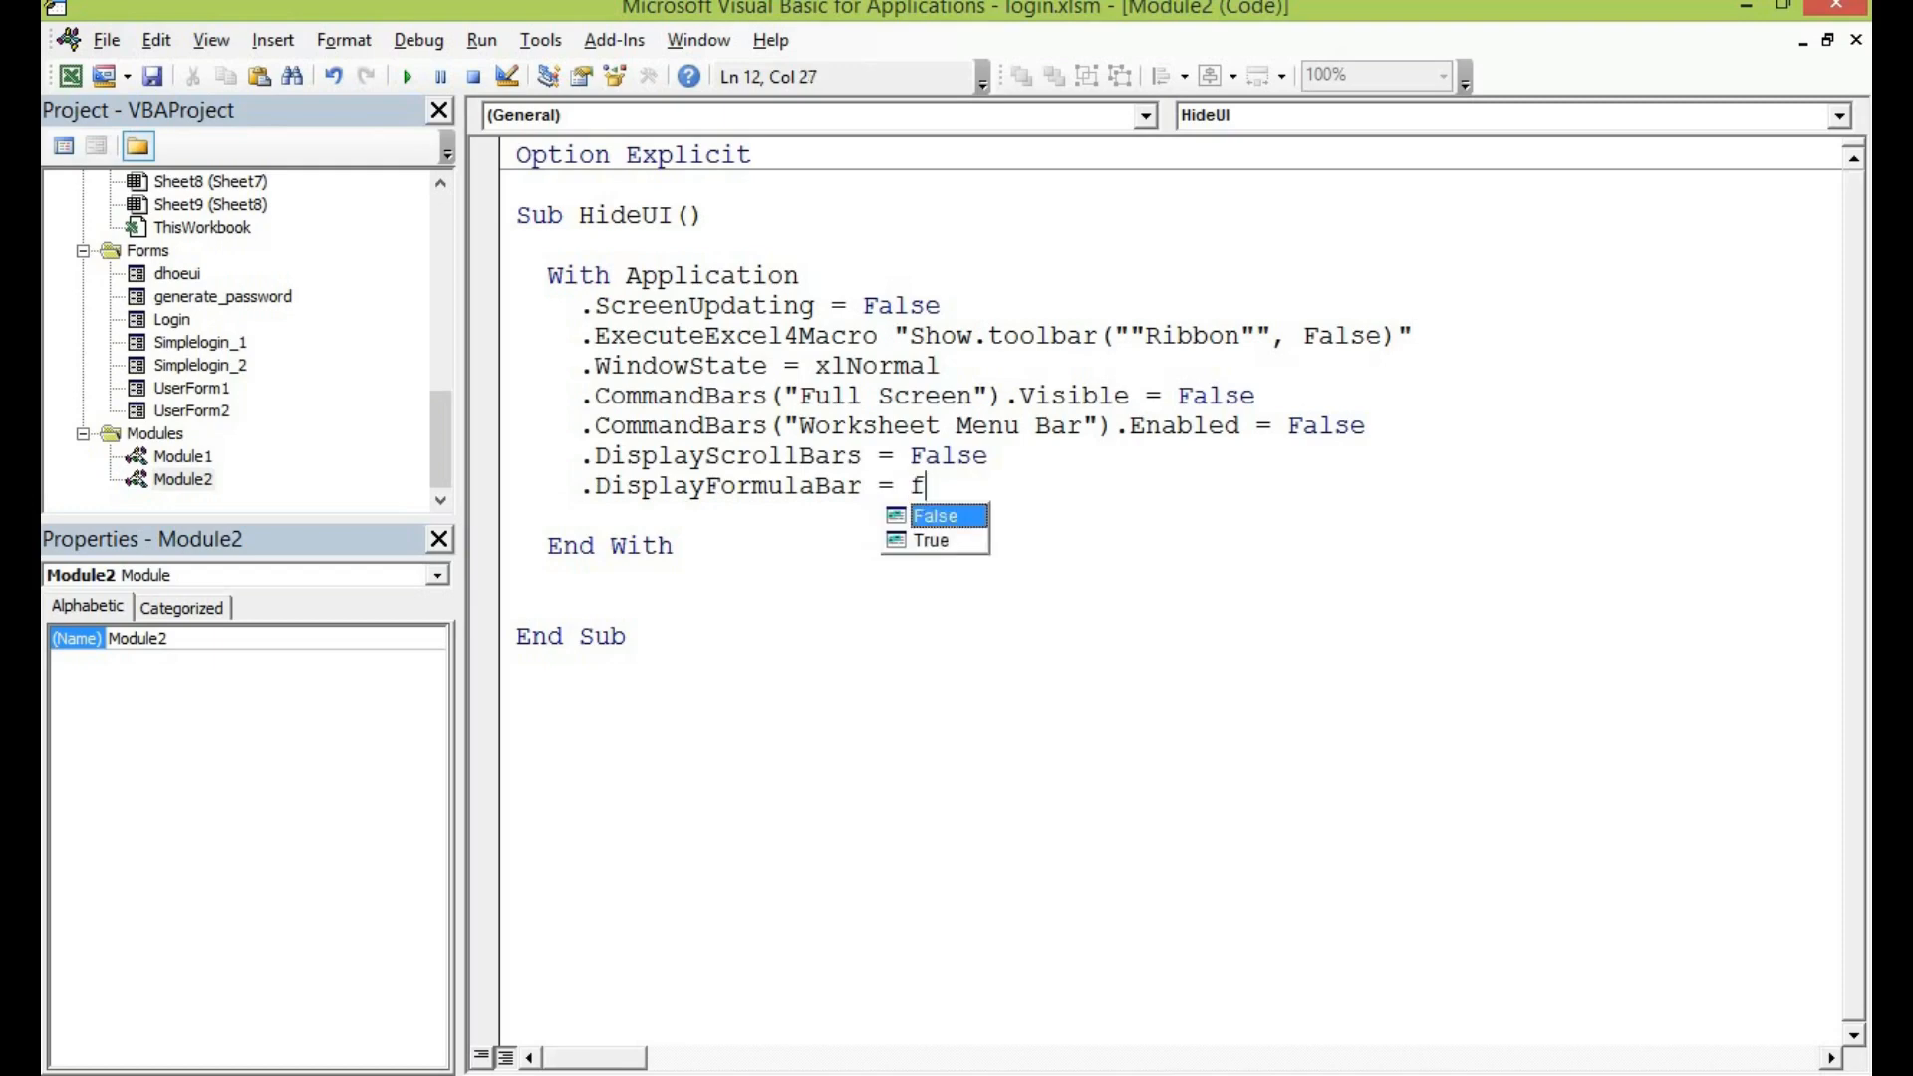
type("alse")
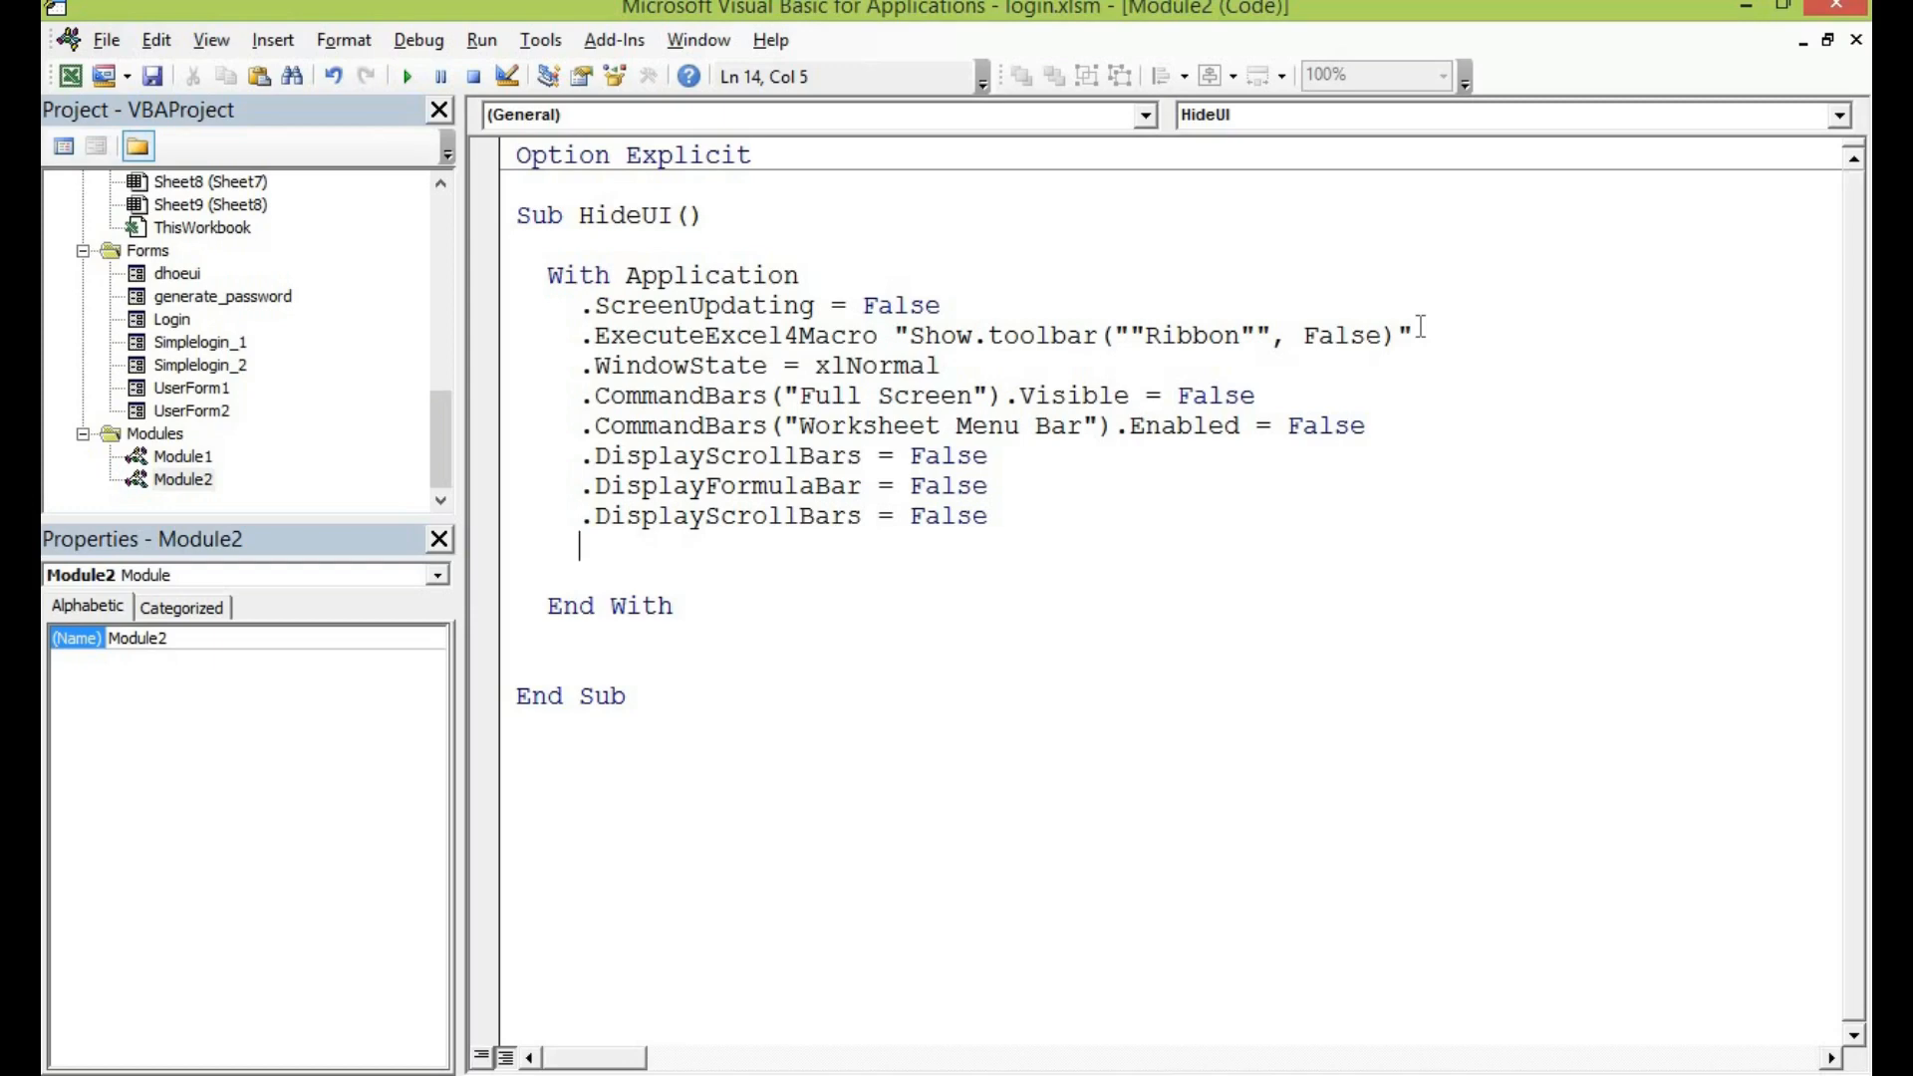
type(".dis")
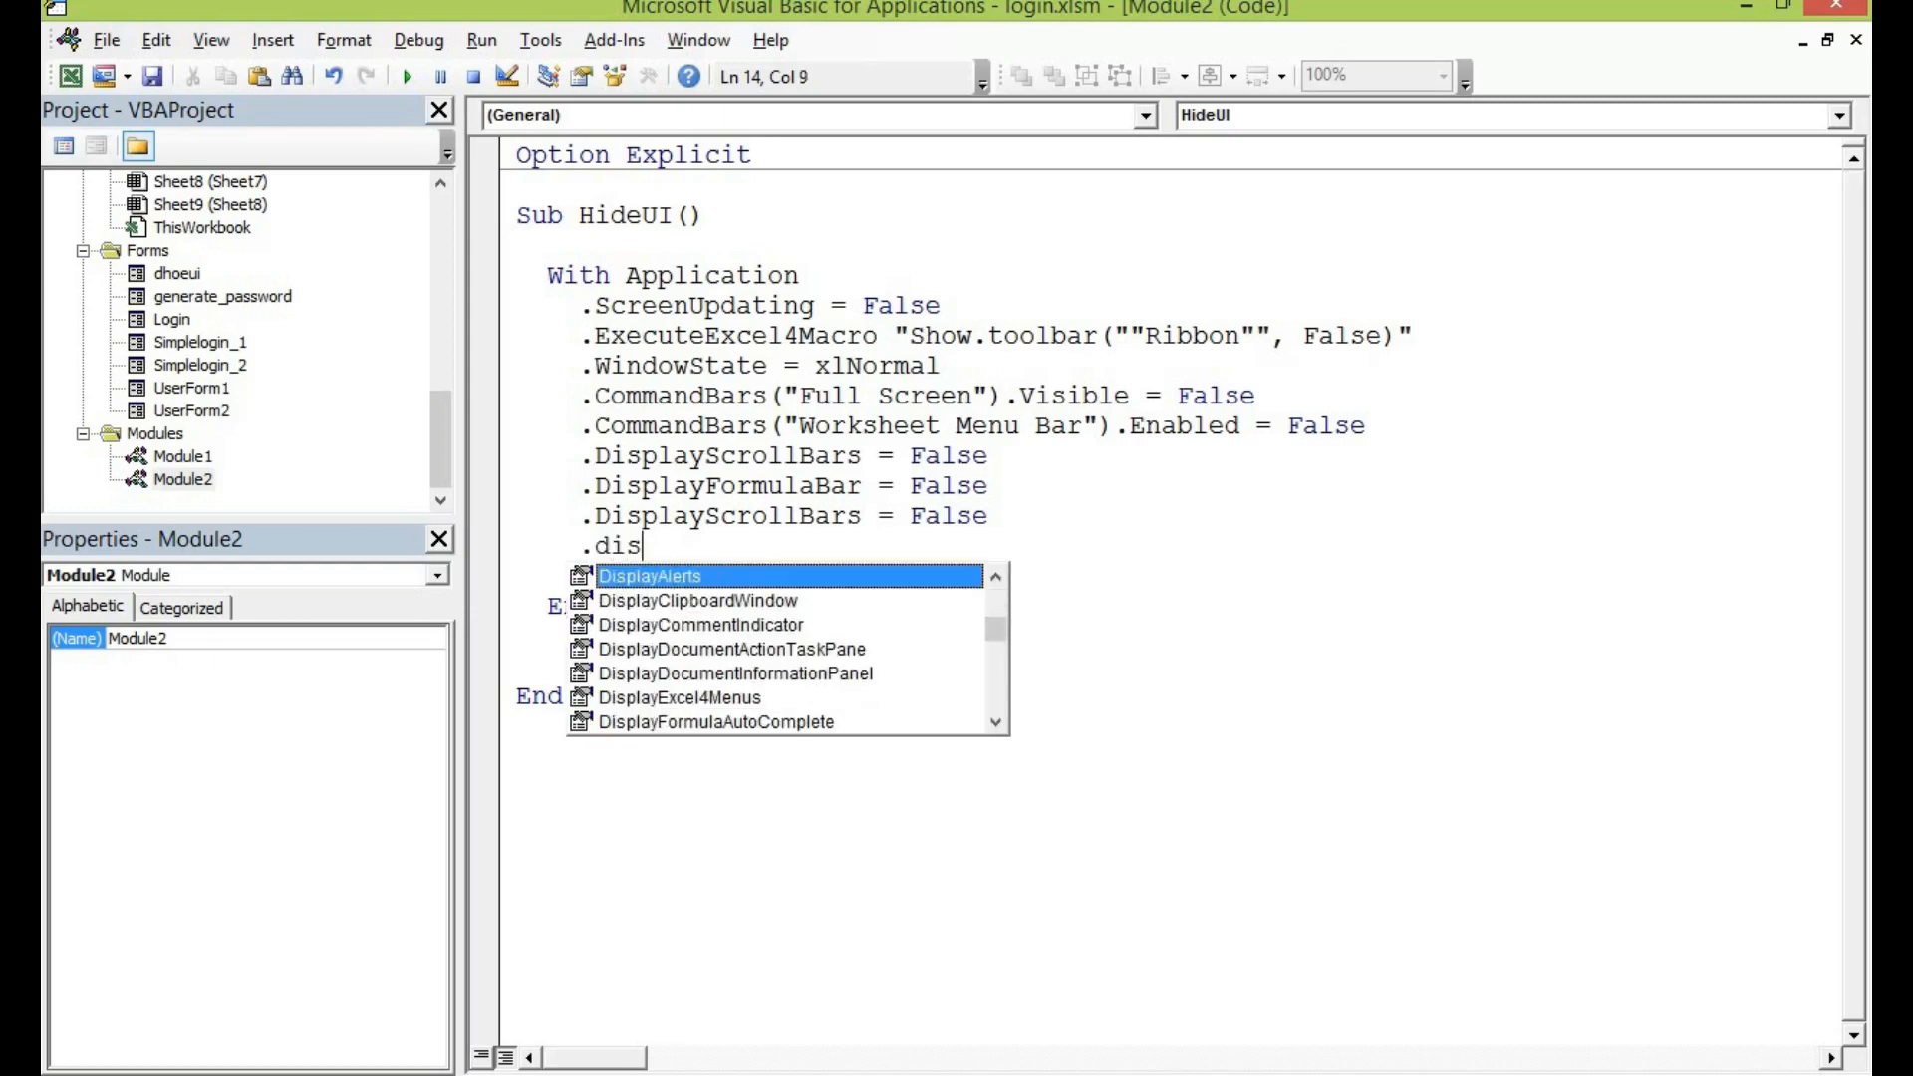
type("plays")
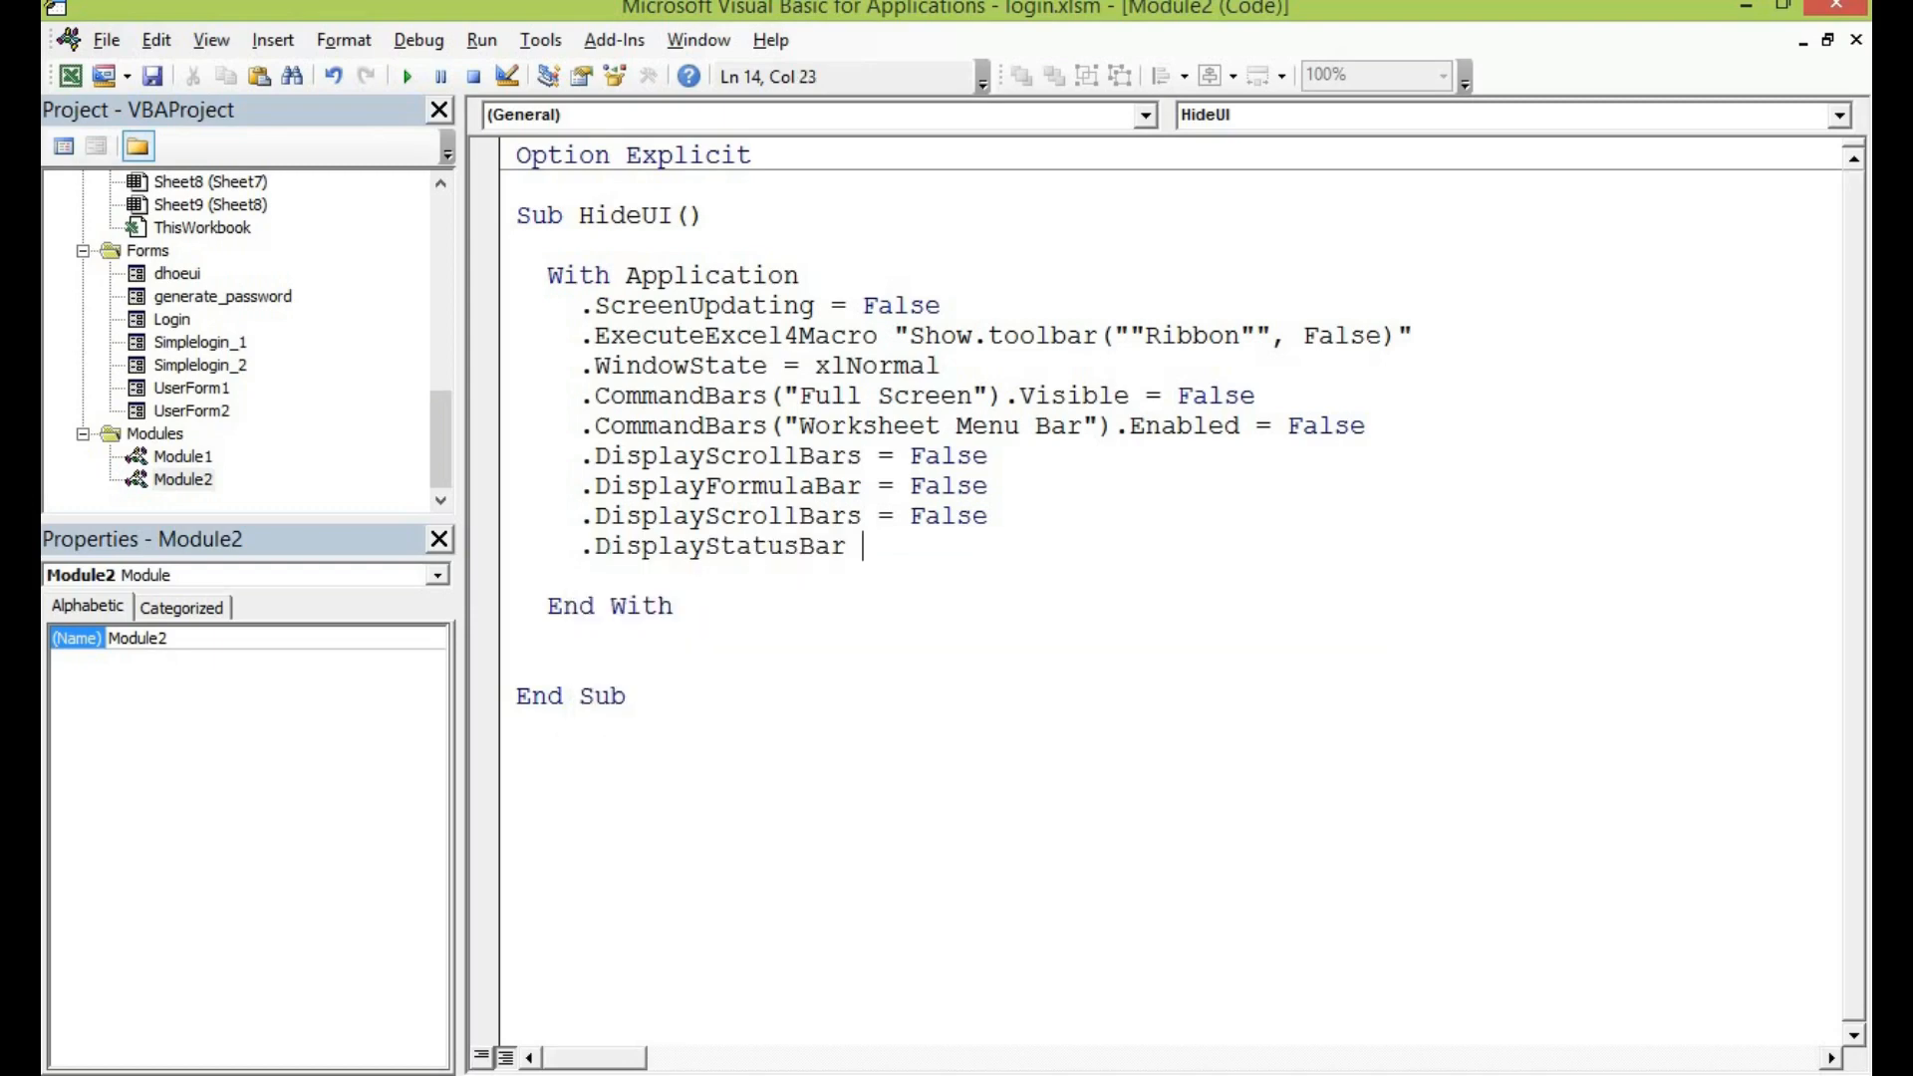
type("= f")
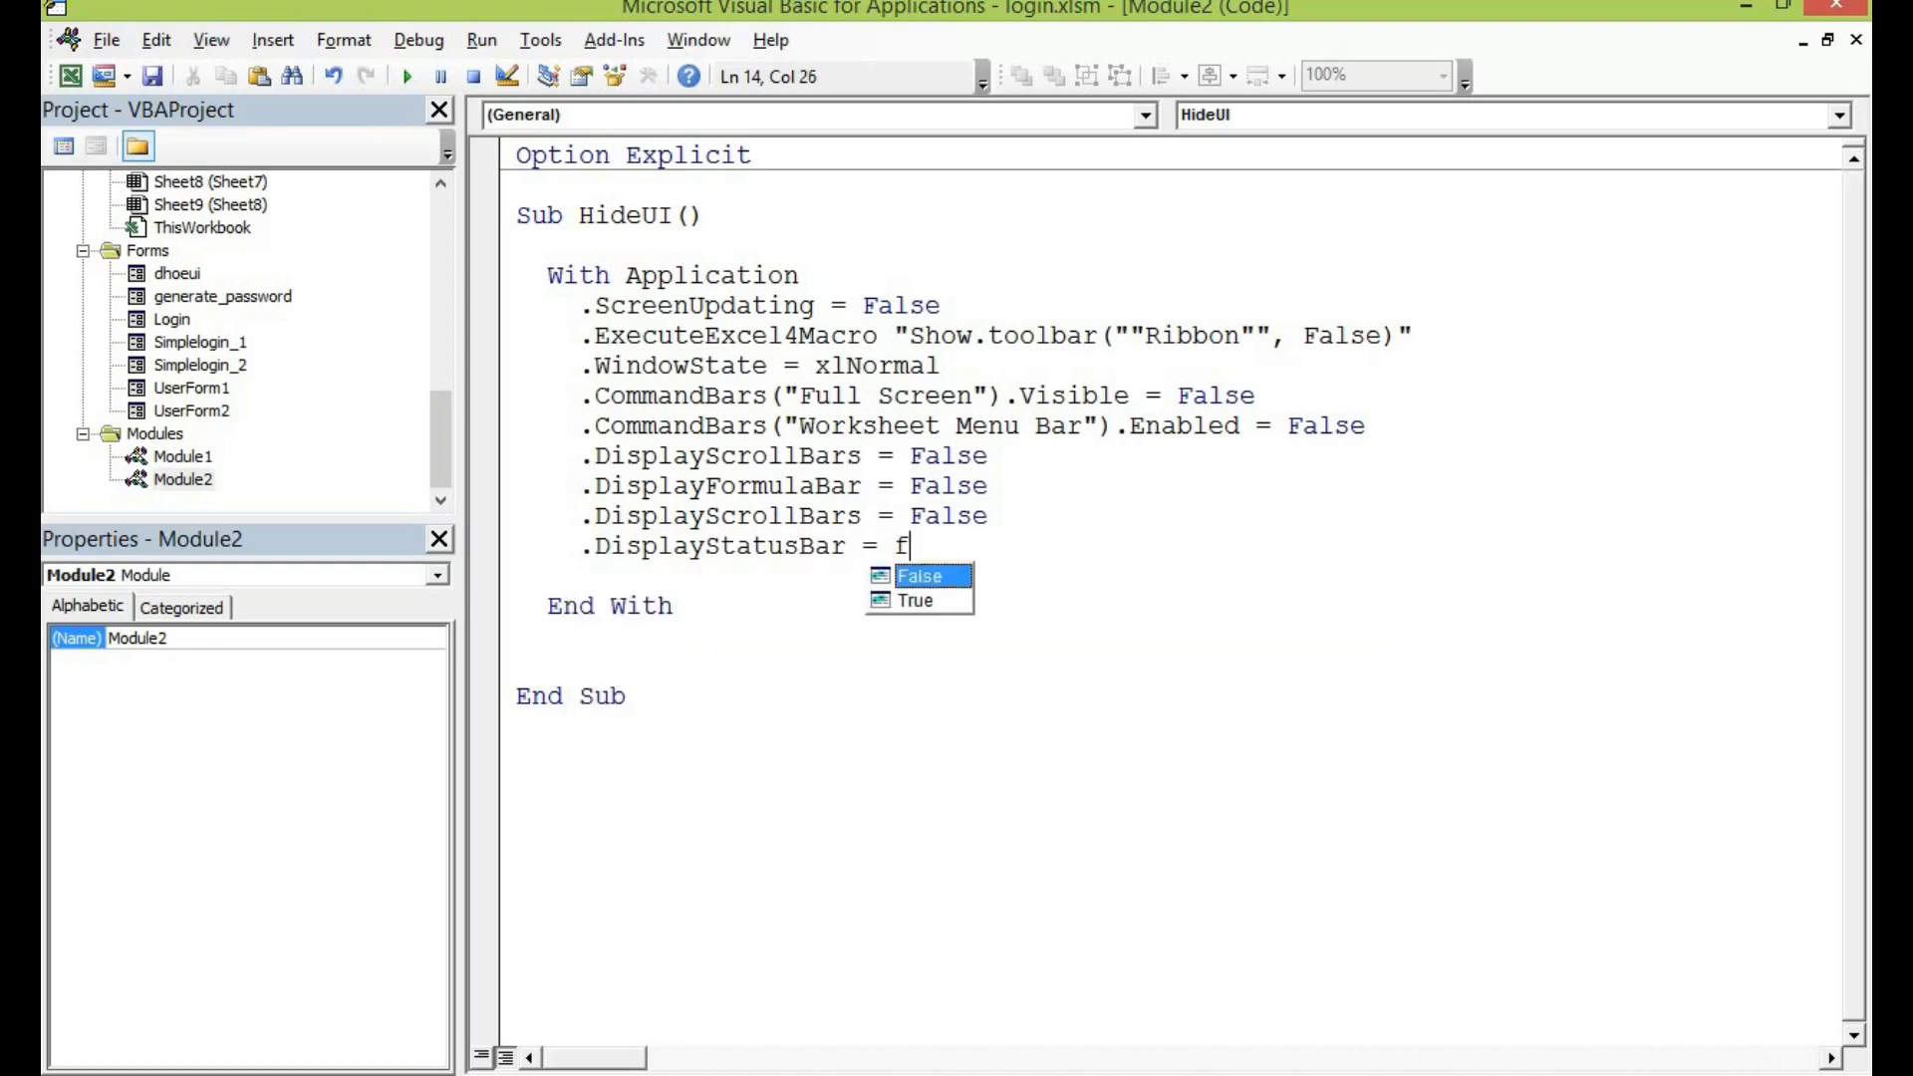
type("alse")
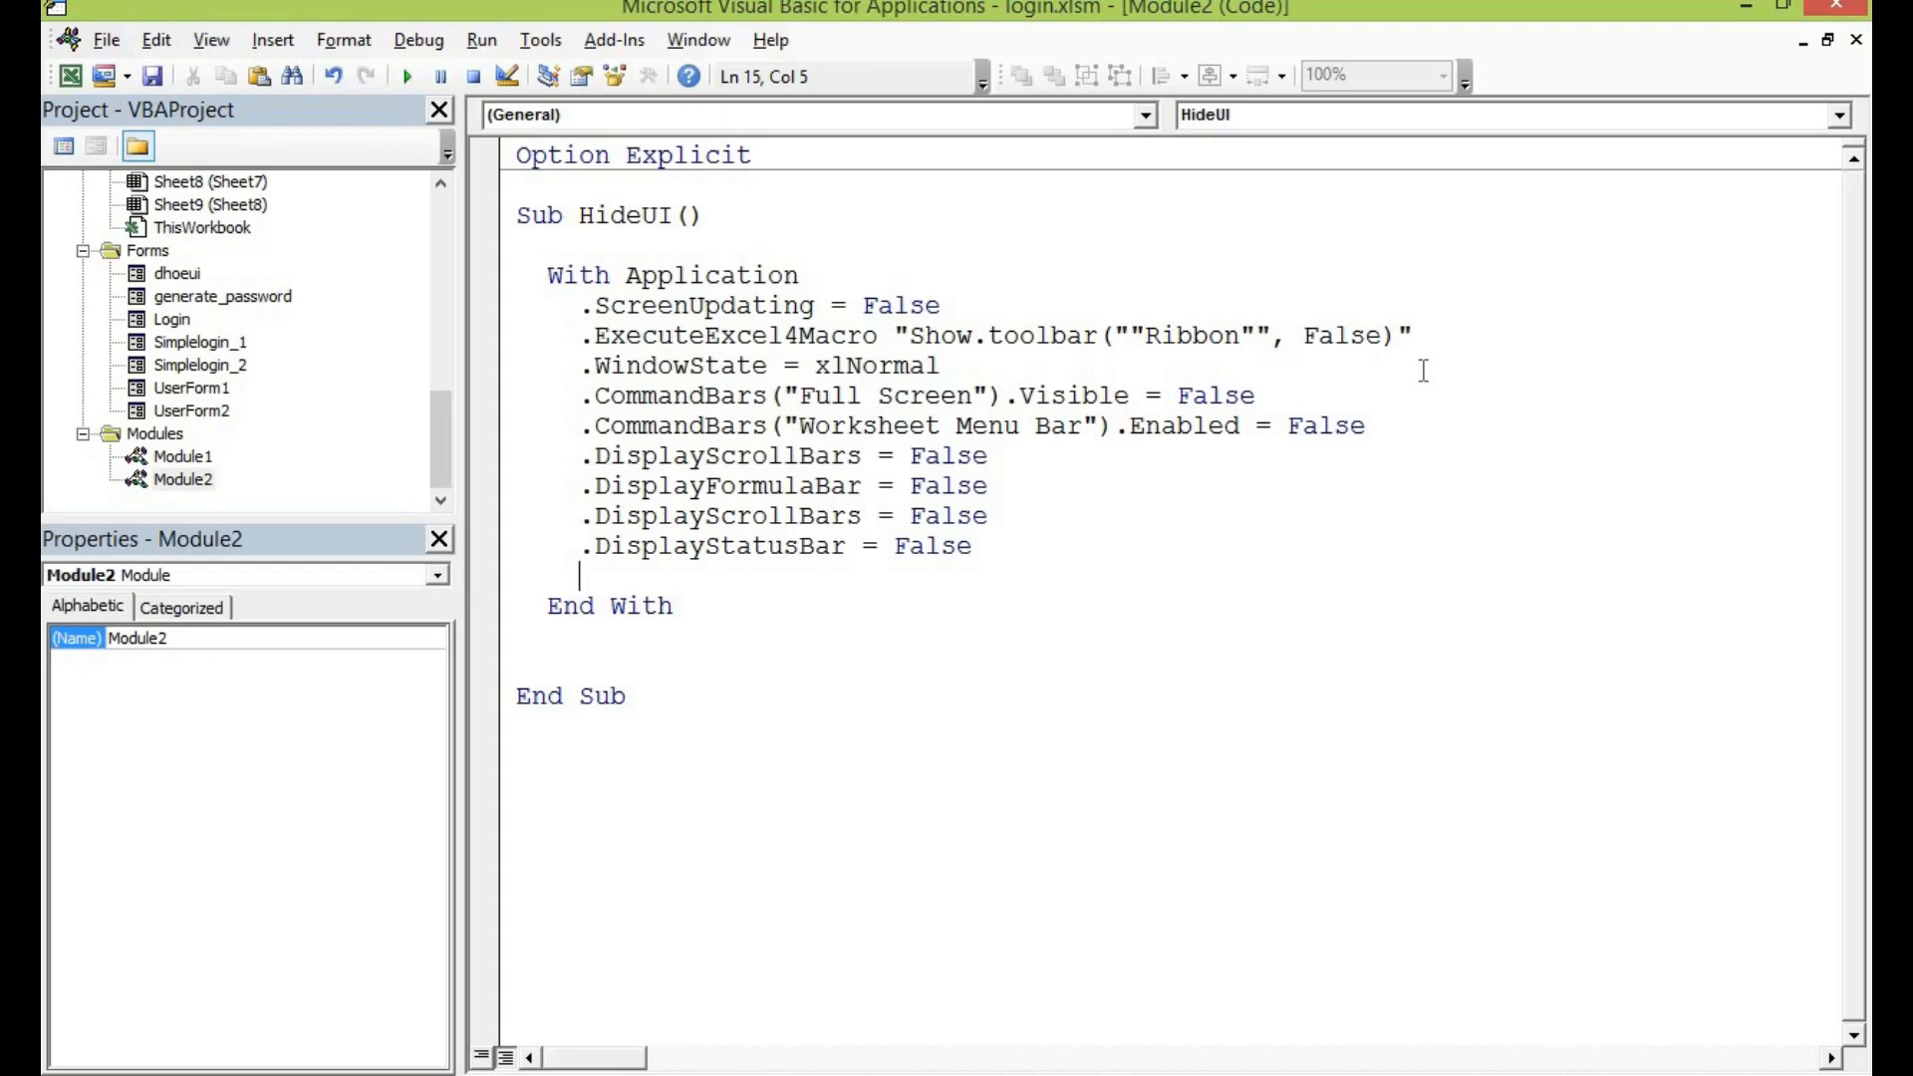
- Set the application window .Height = 420 and .Width = 845
type(".")
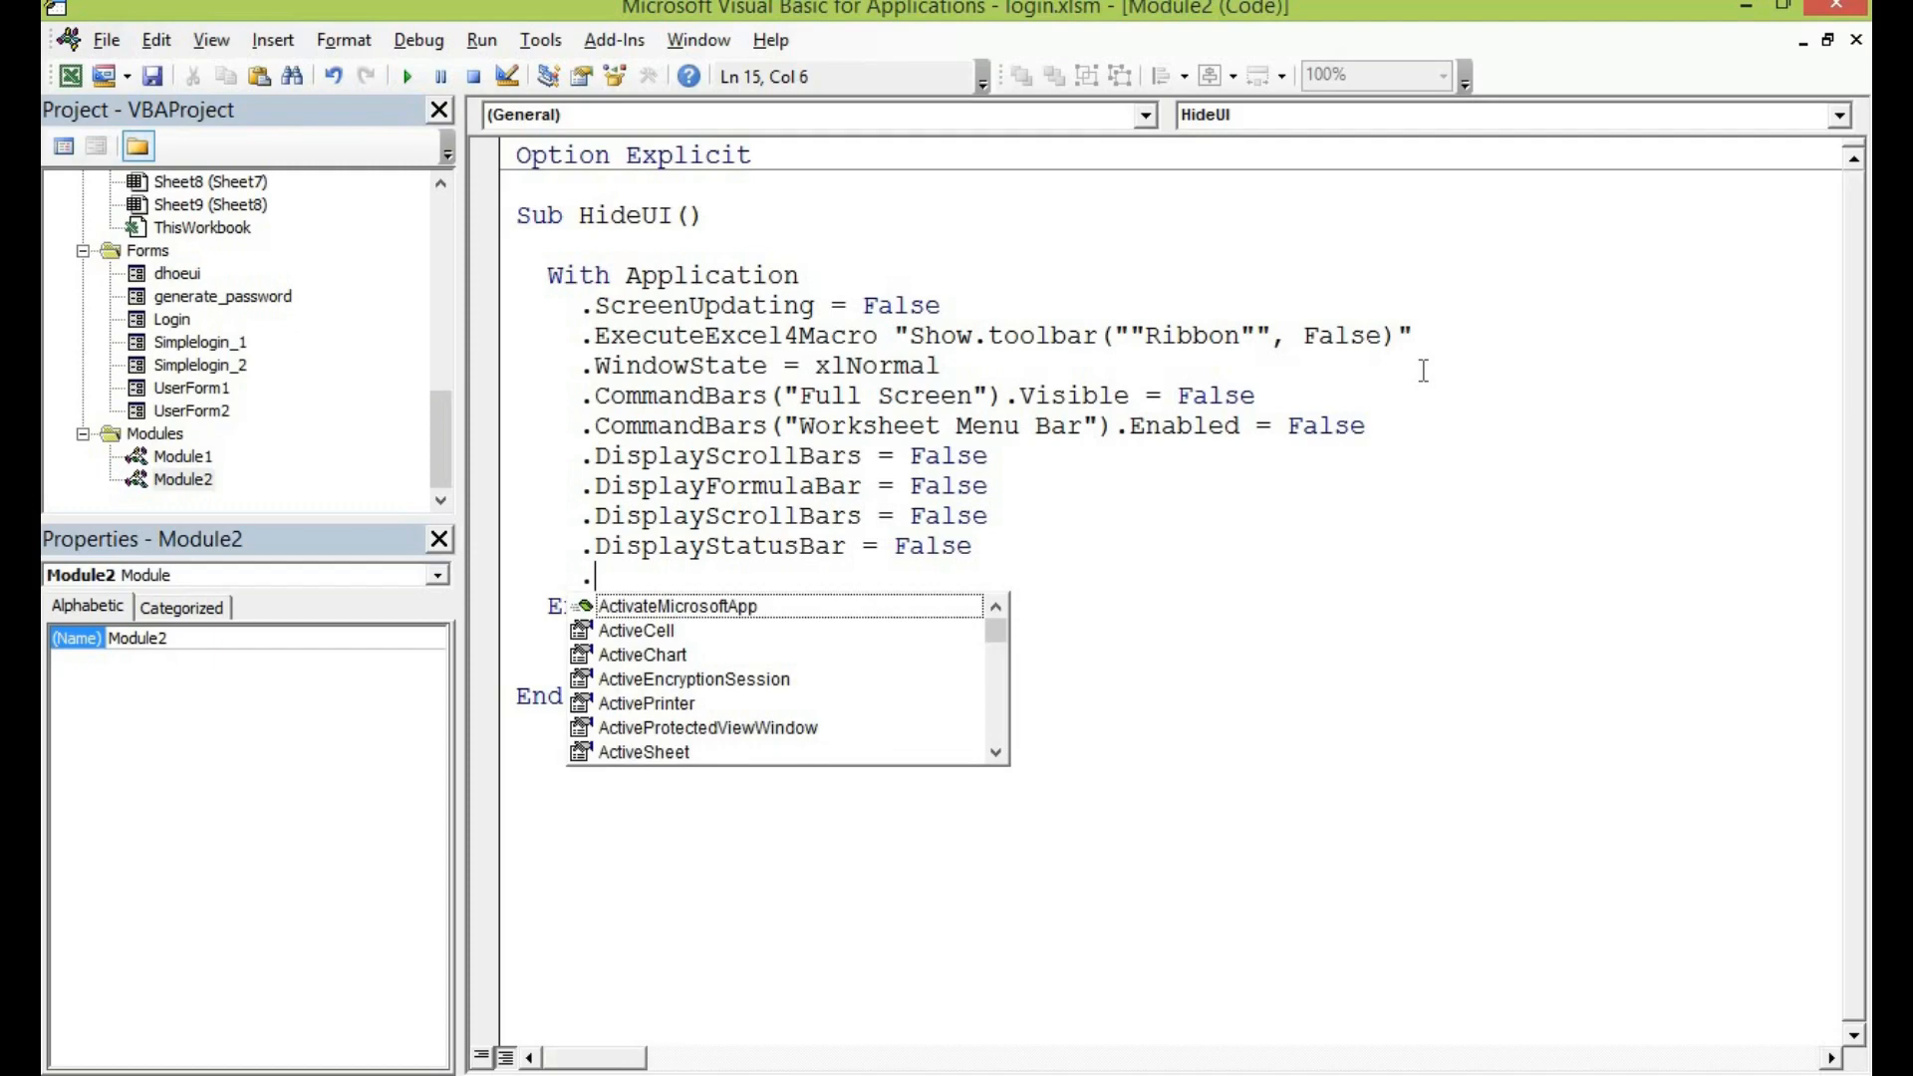
type("Height")
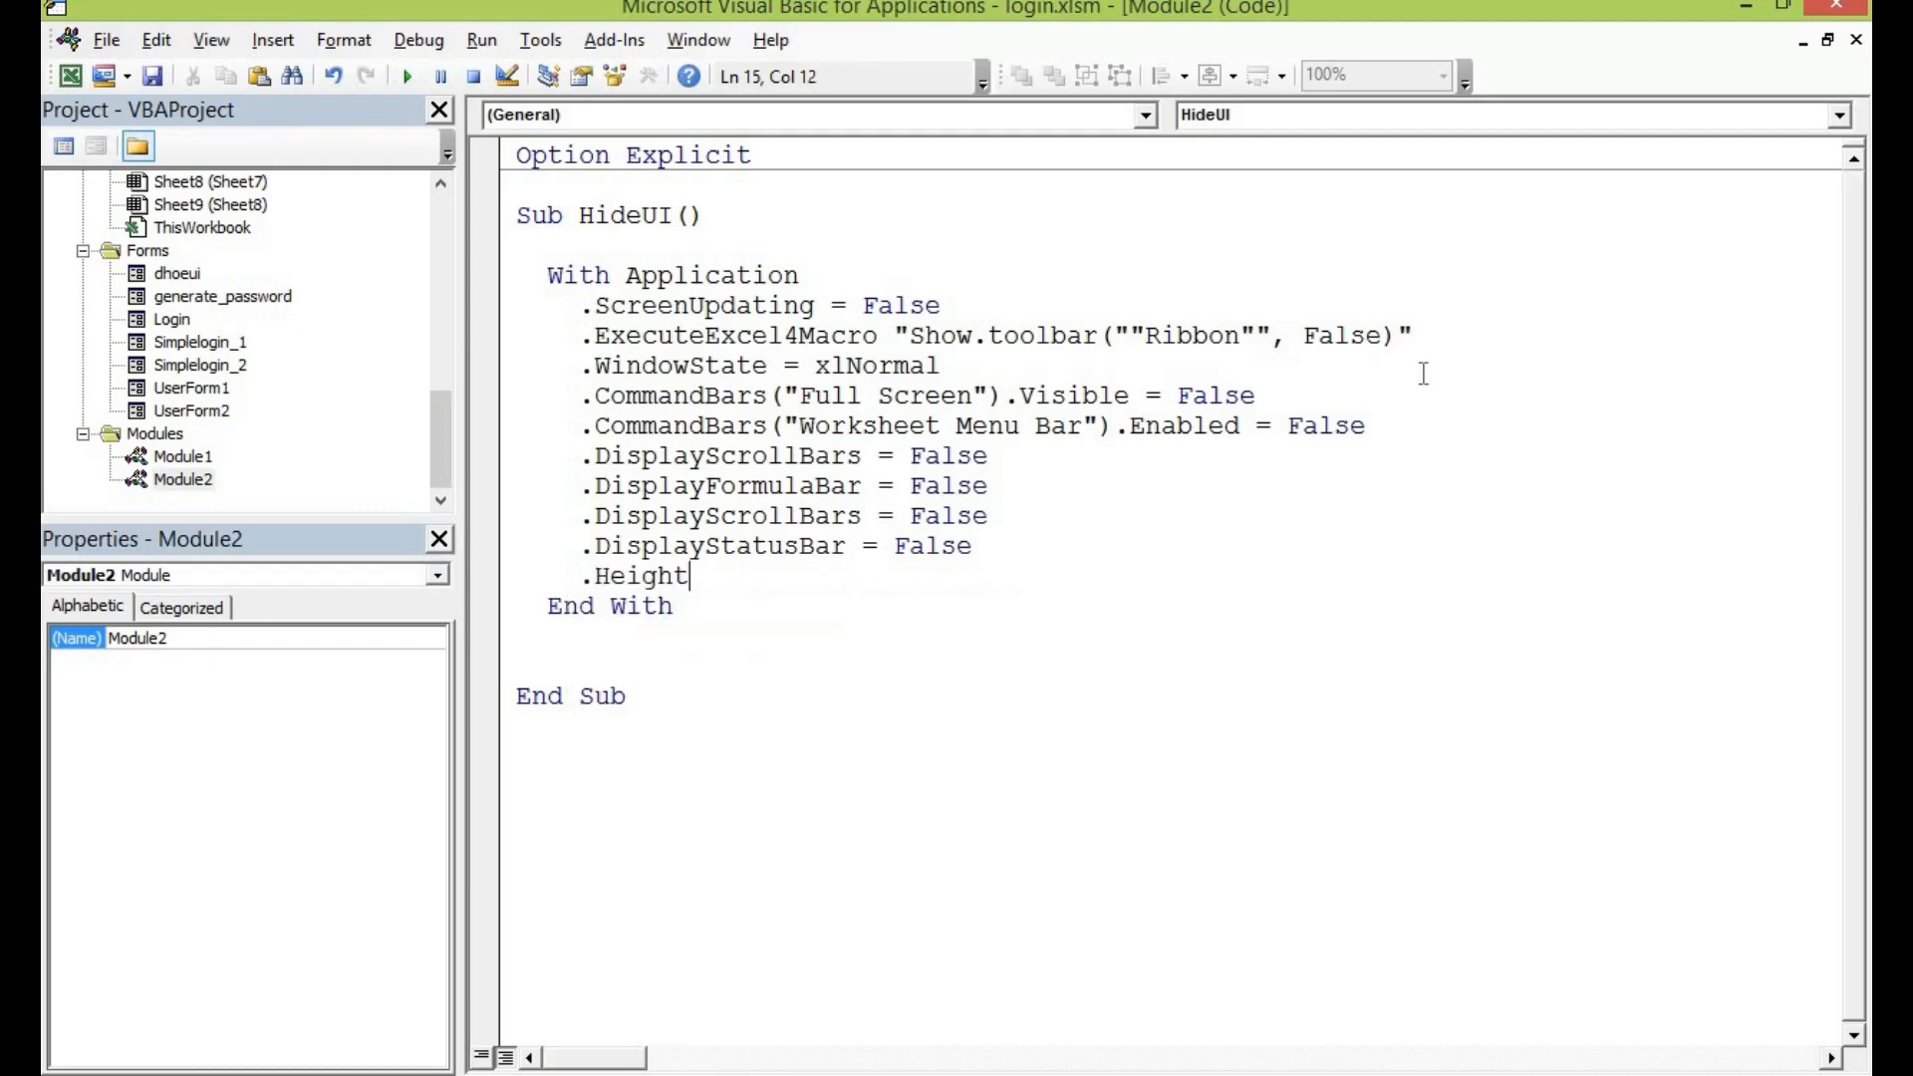
type("= 420")
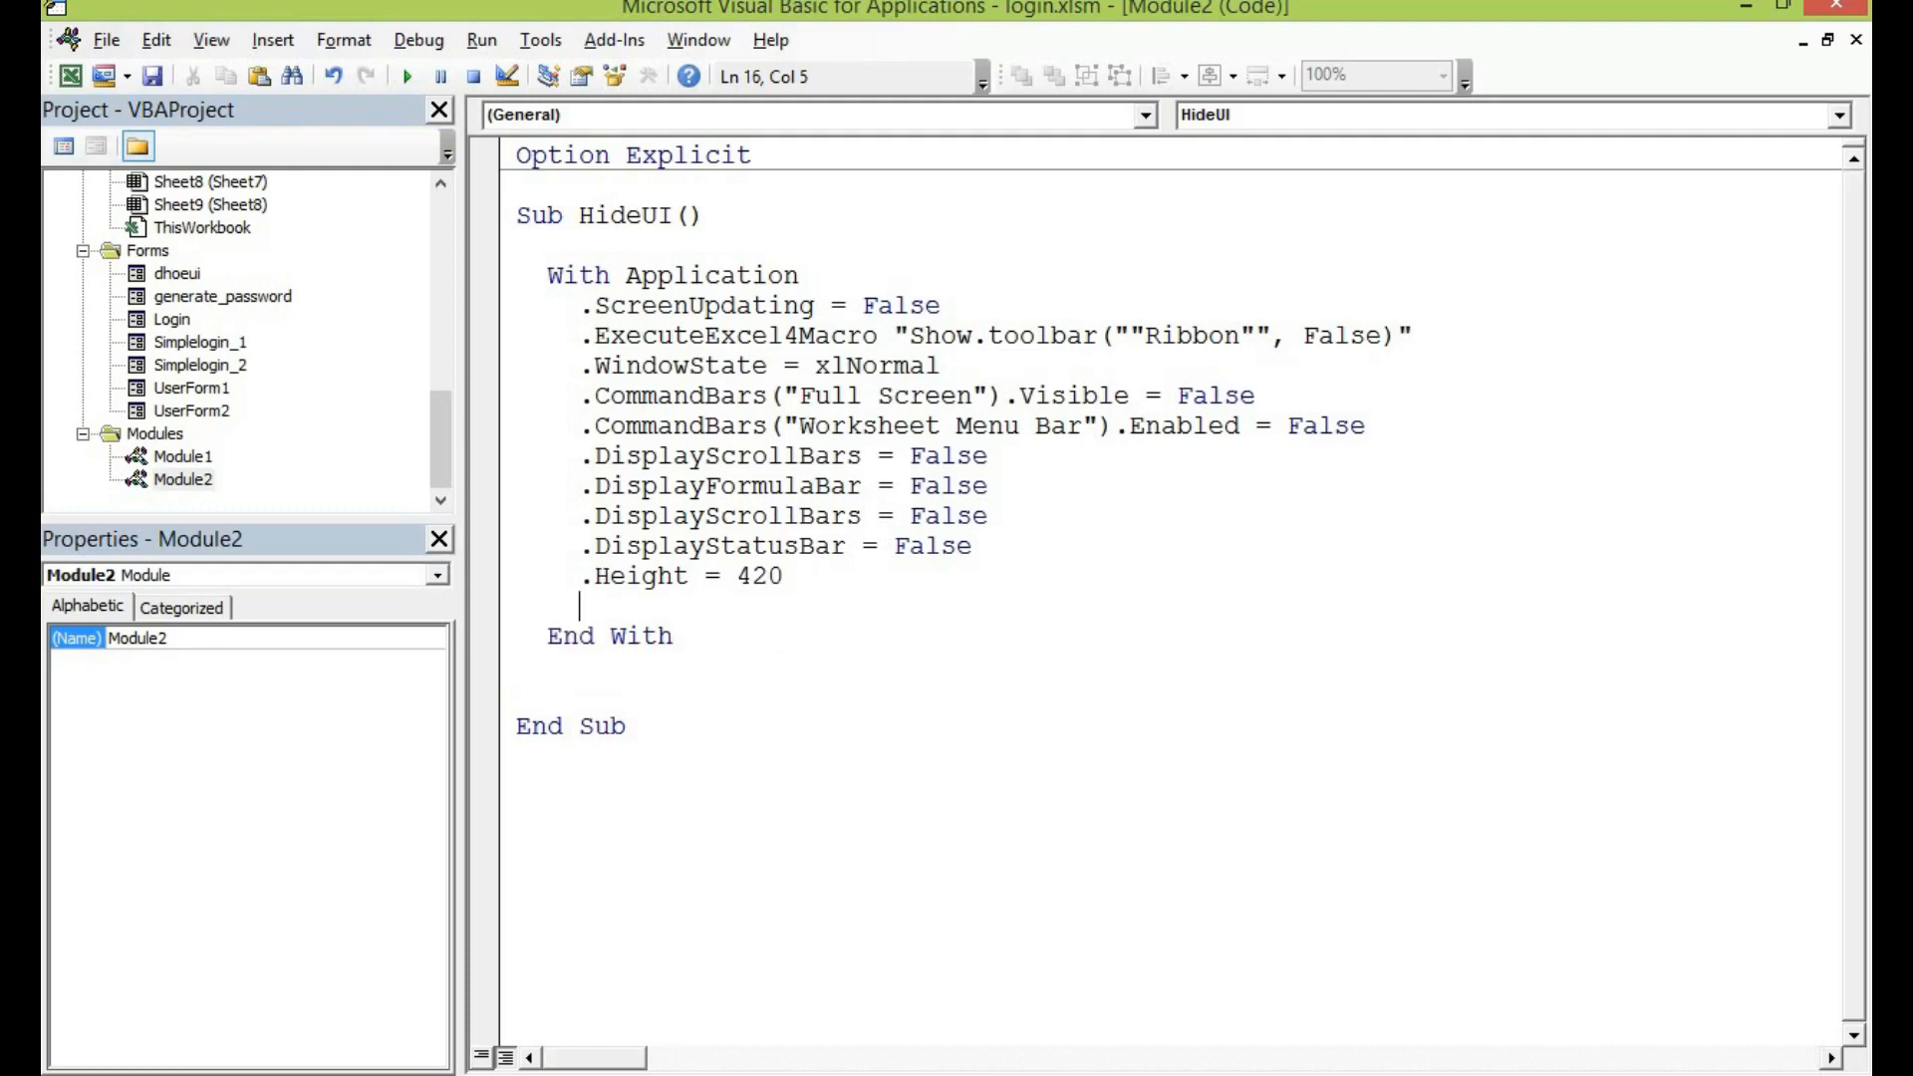
type(".")
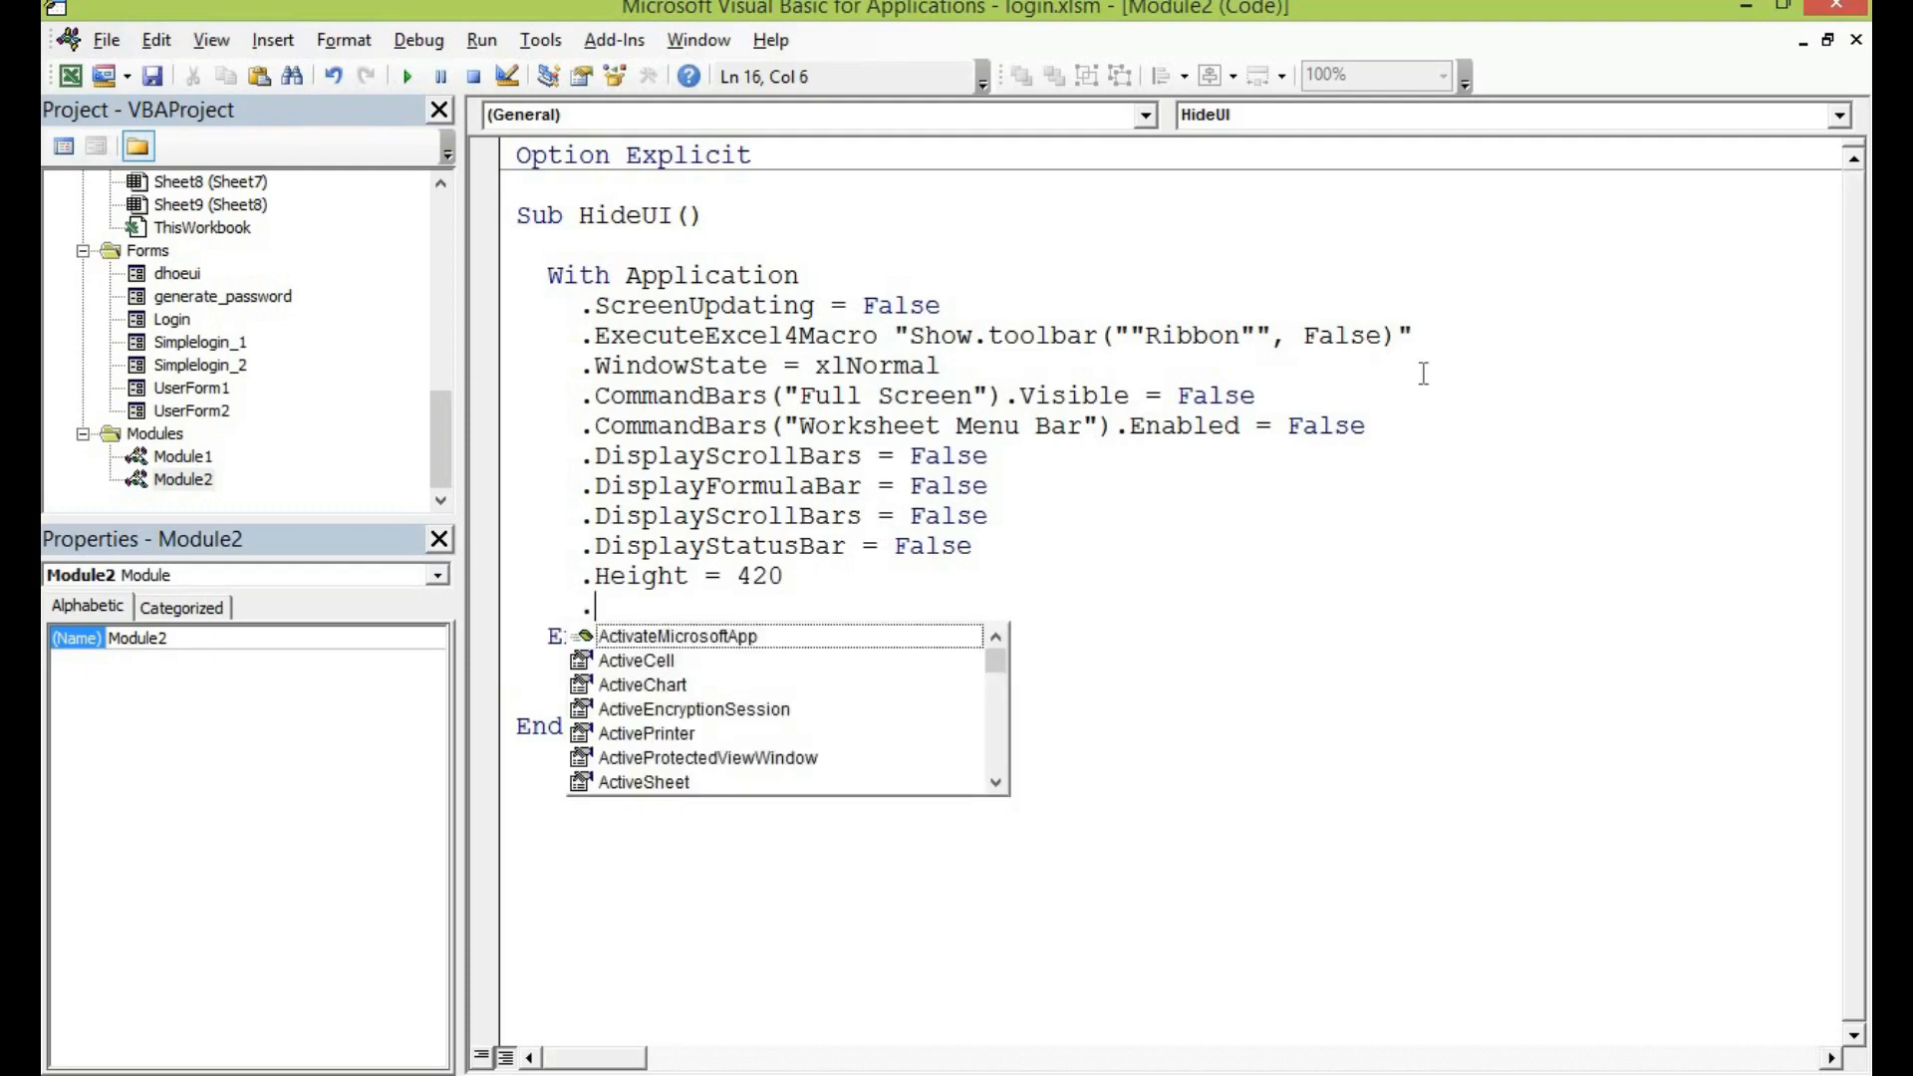
type("Width")
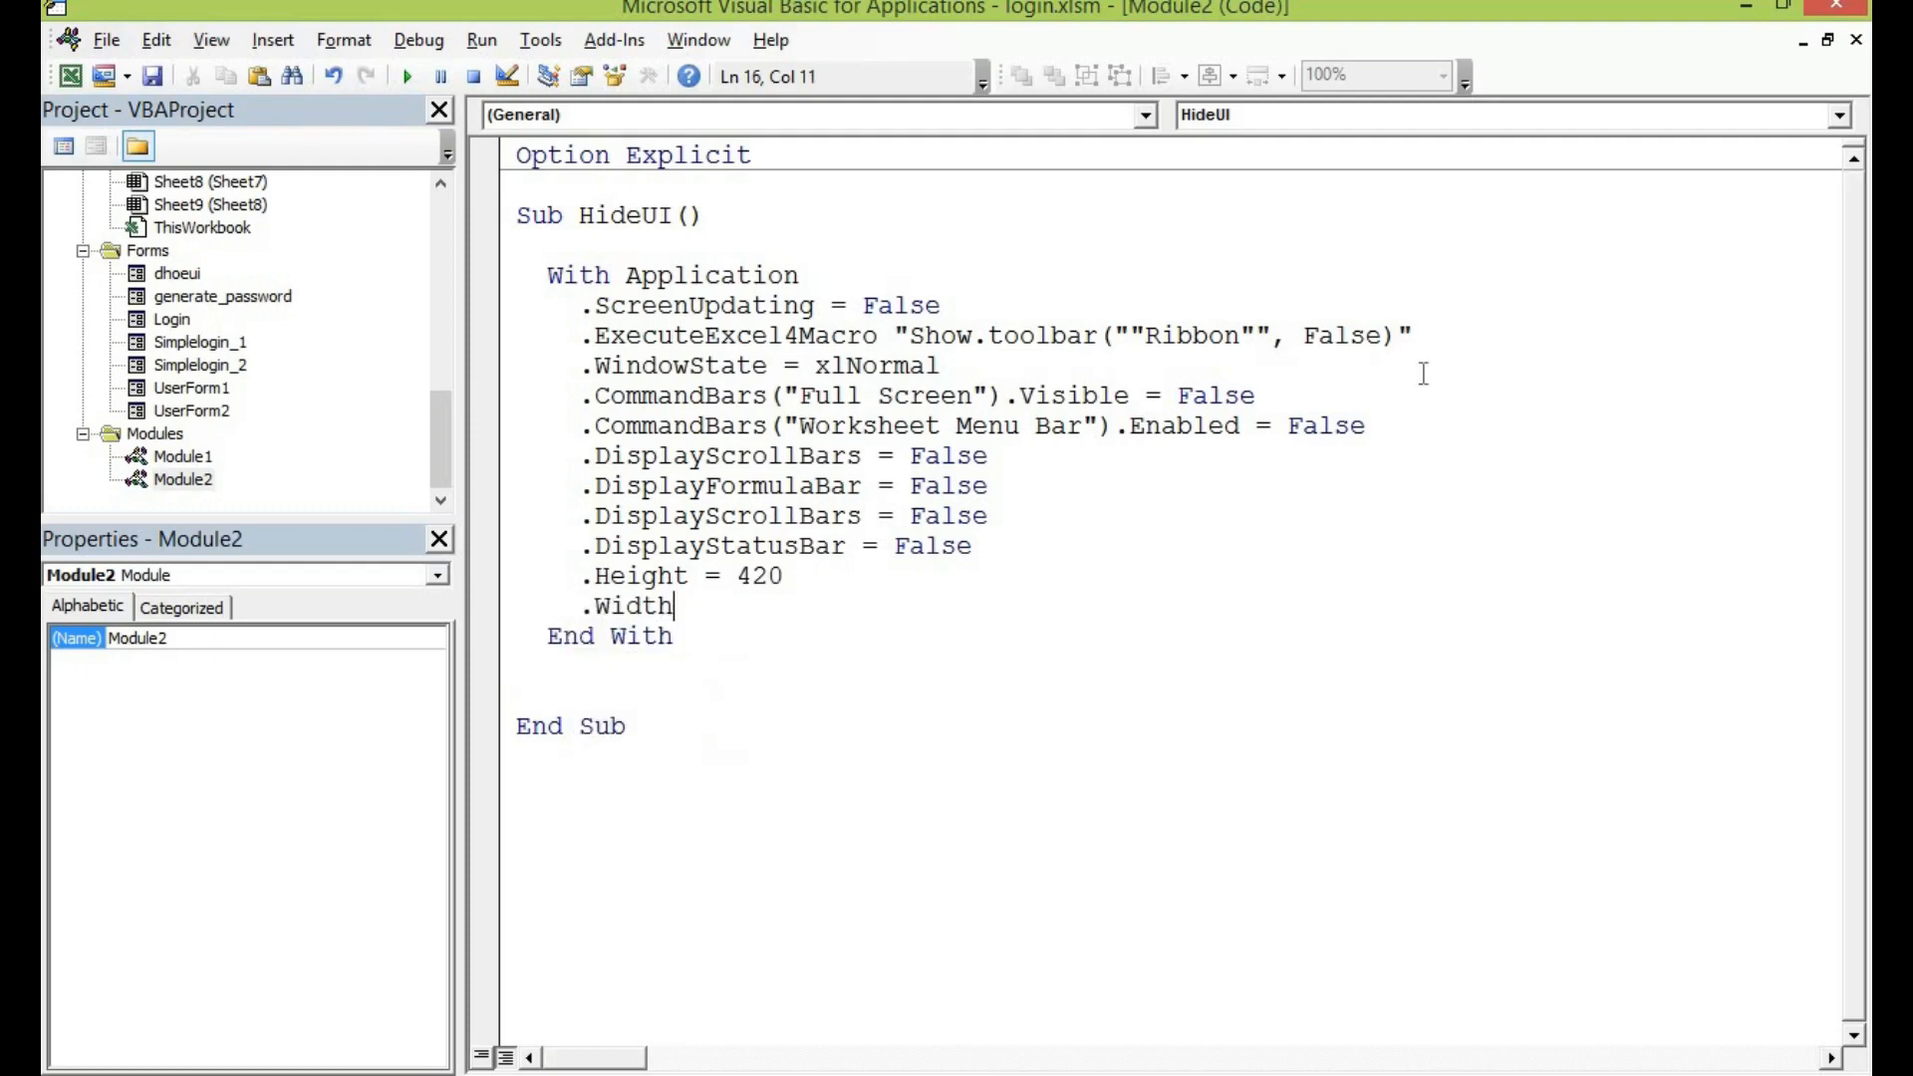
type("=")
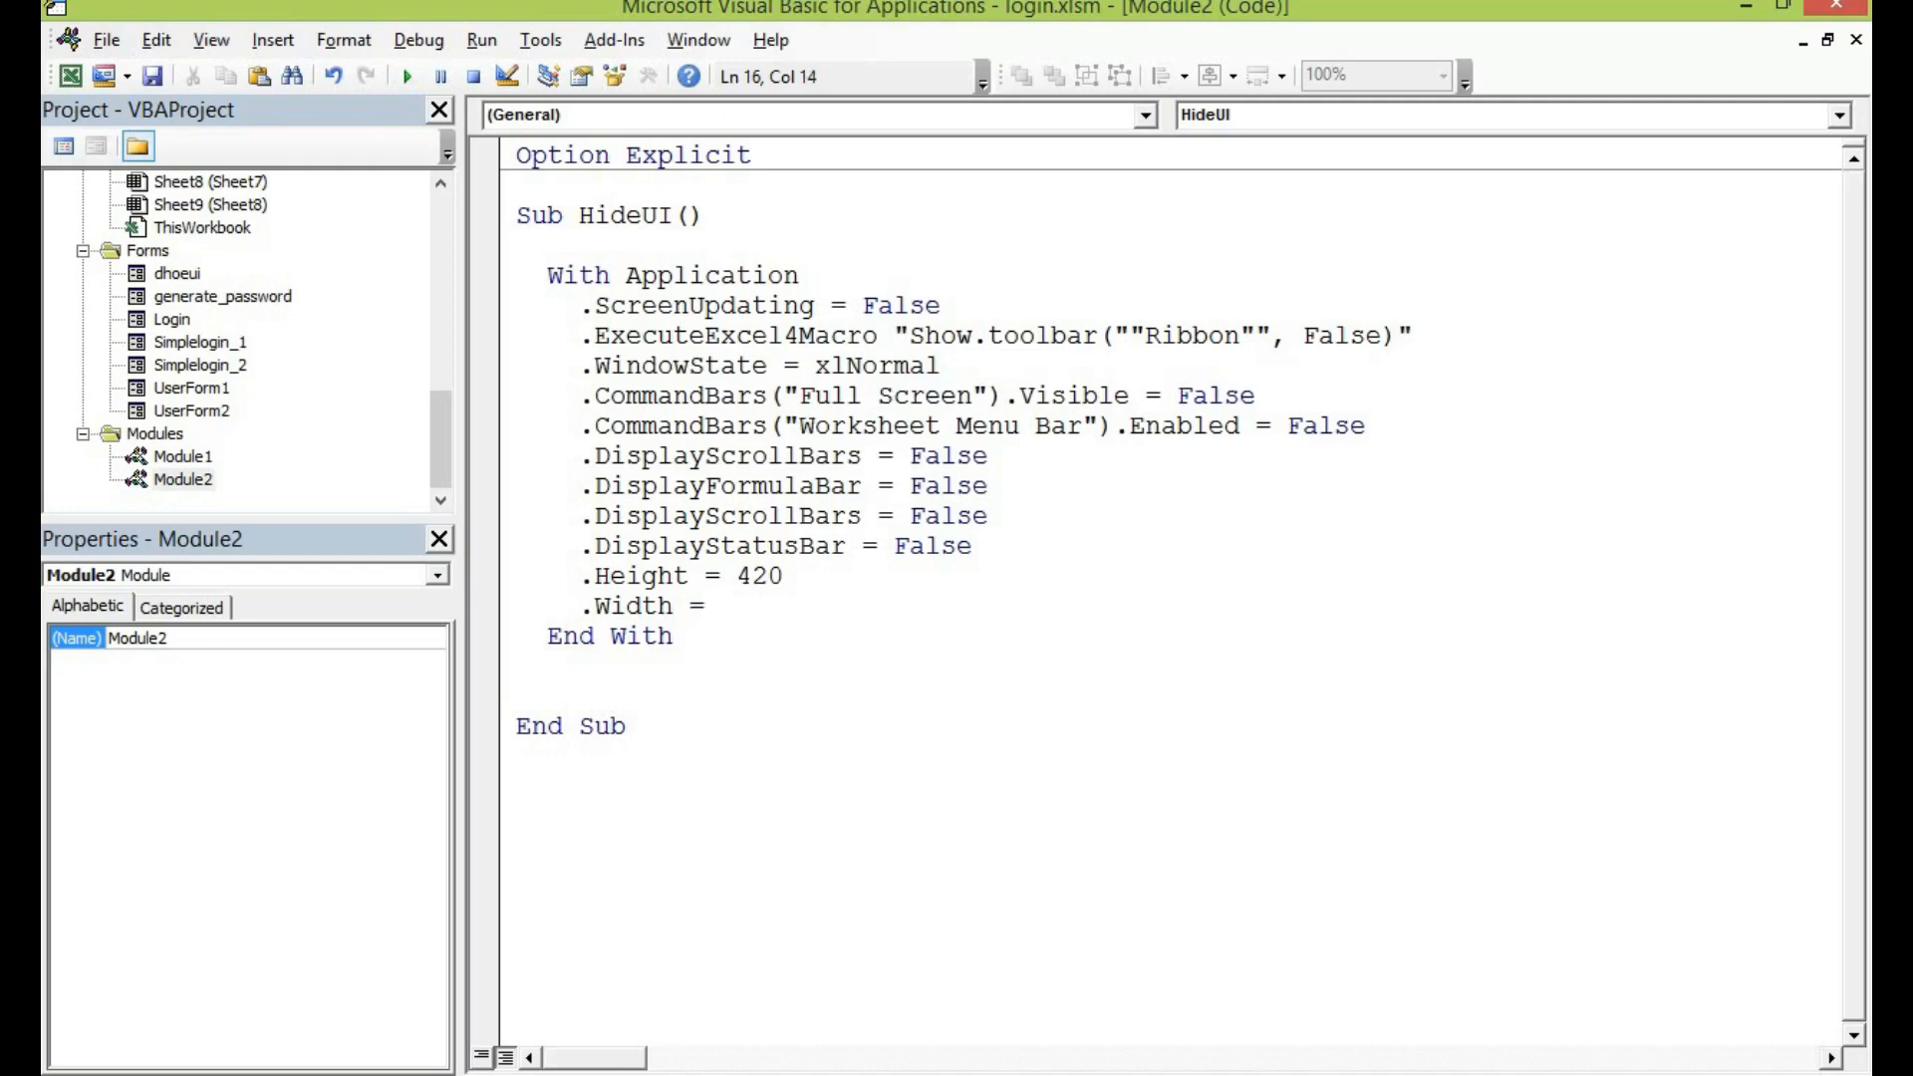
type("84")
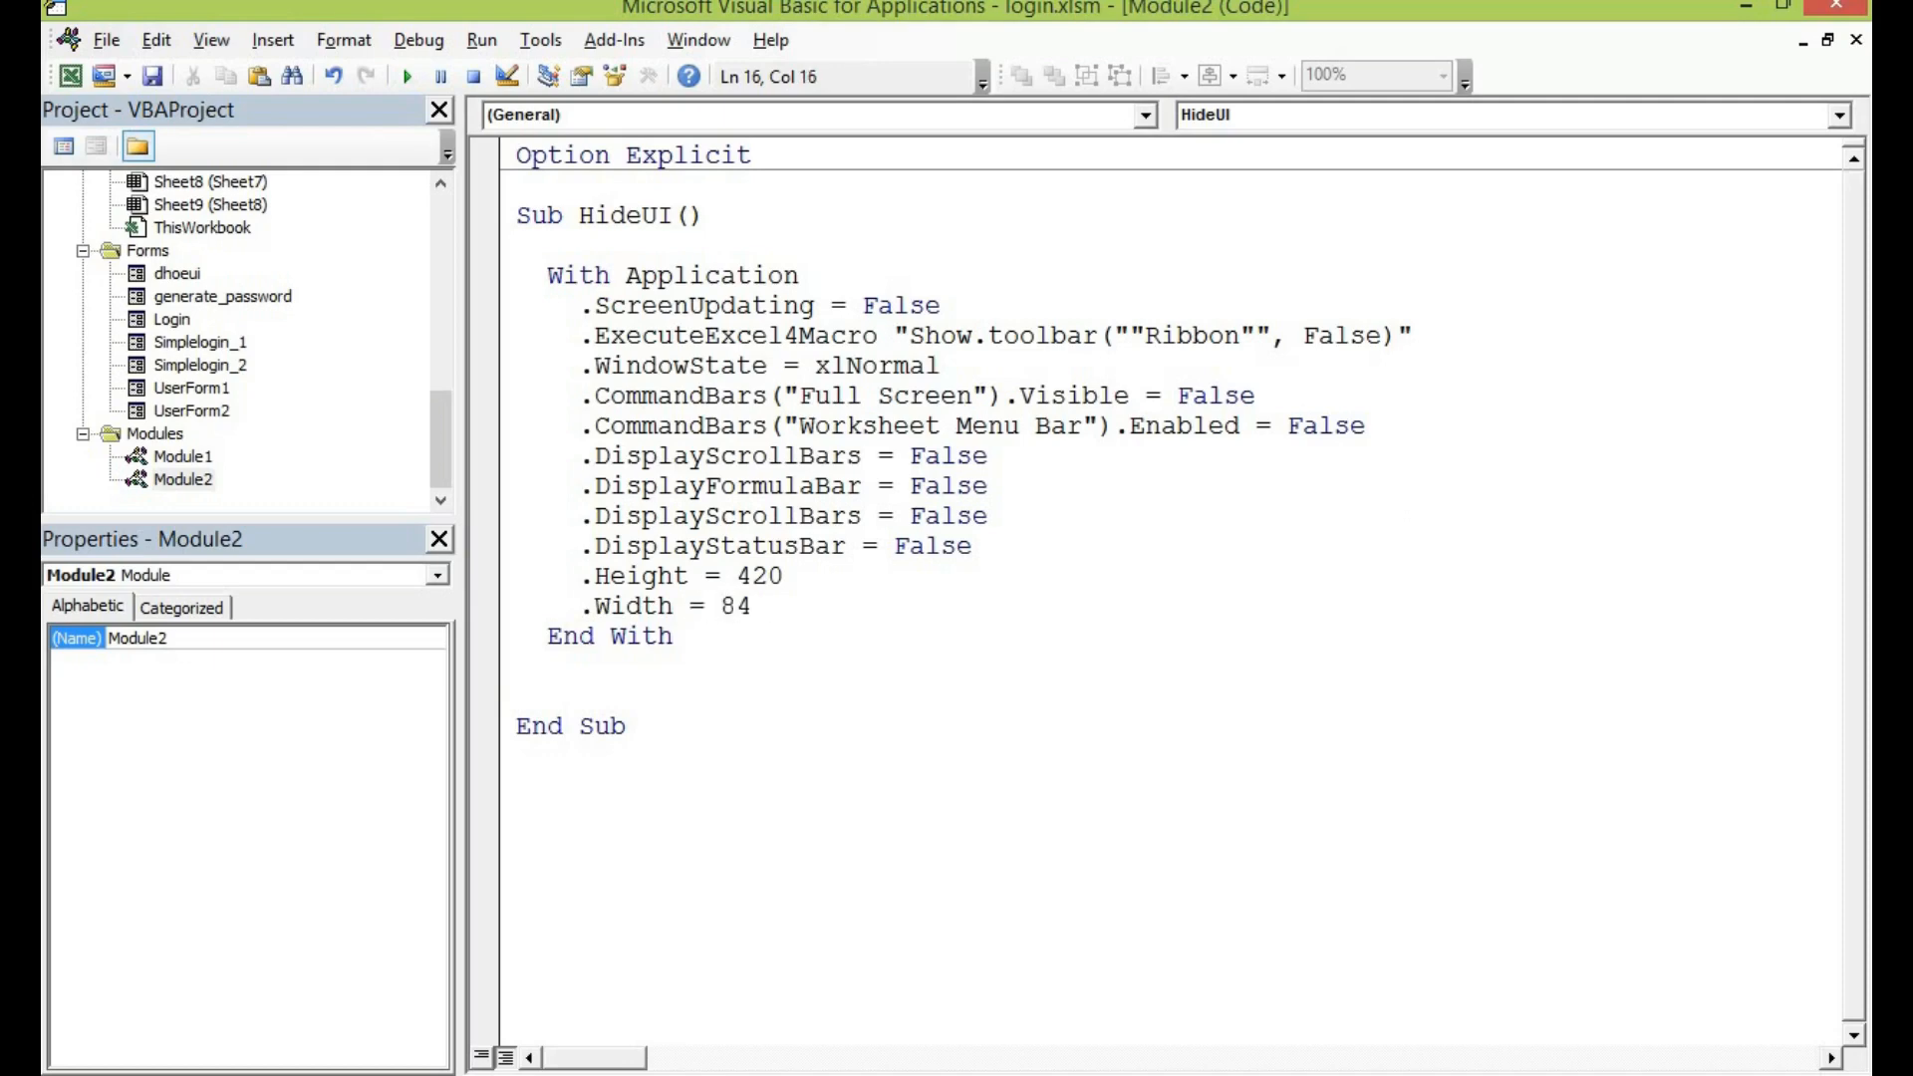
type("5")
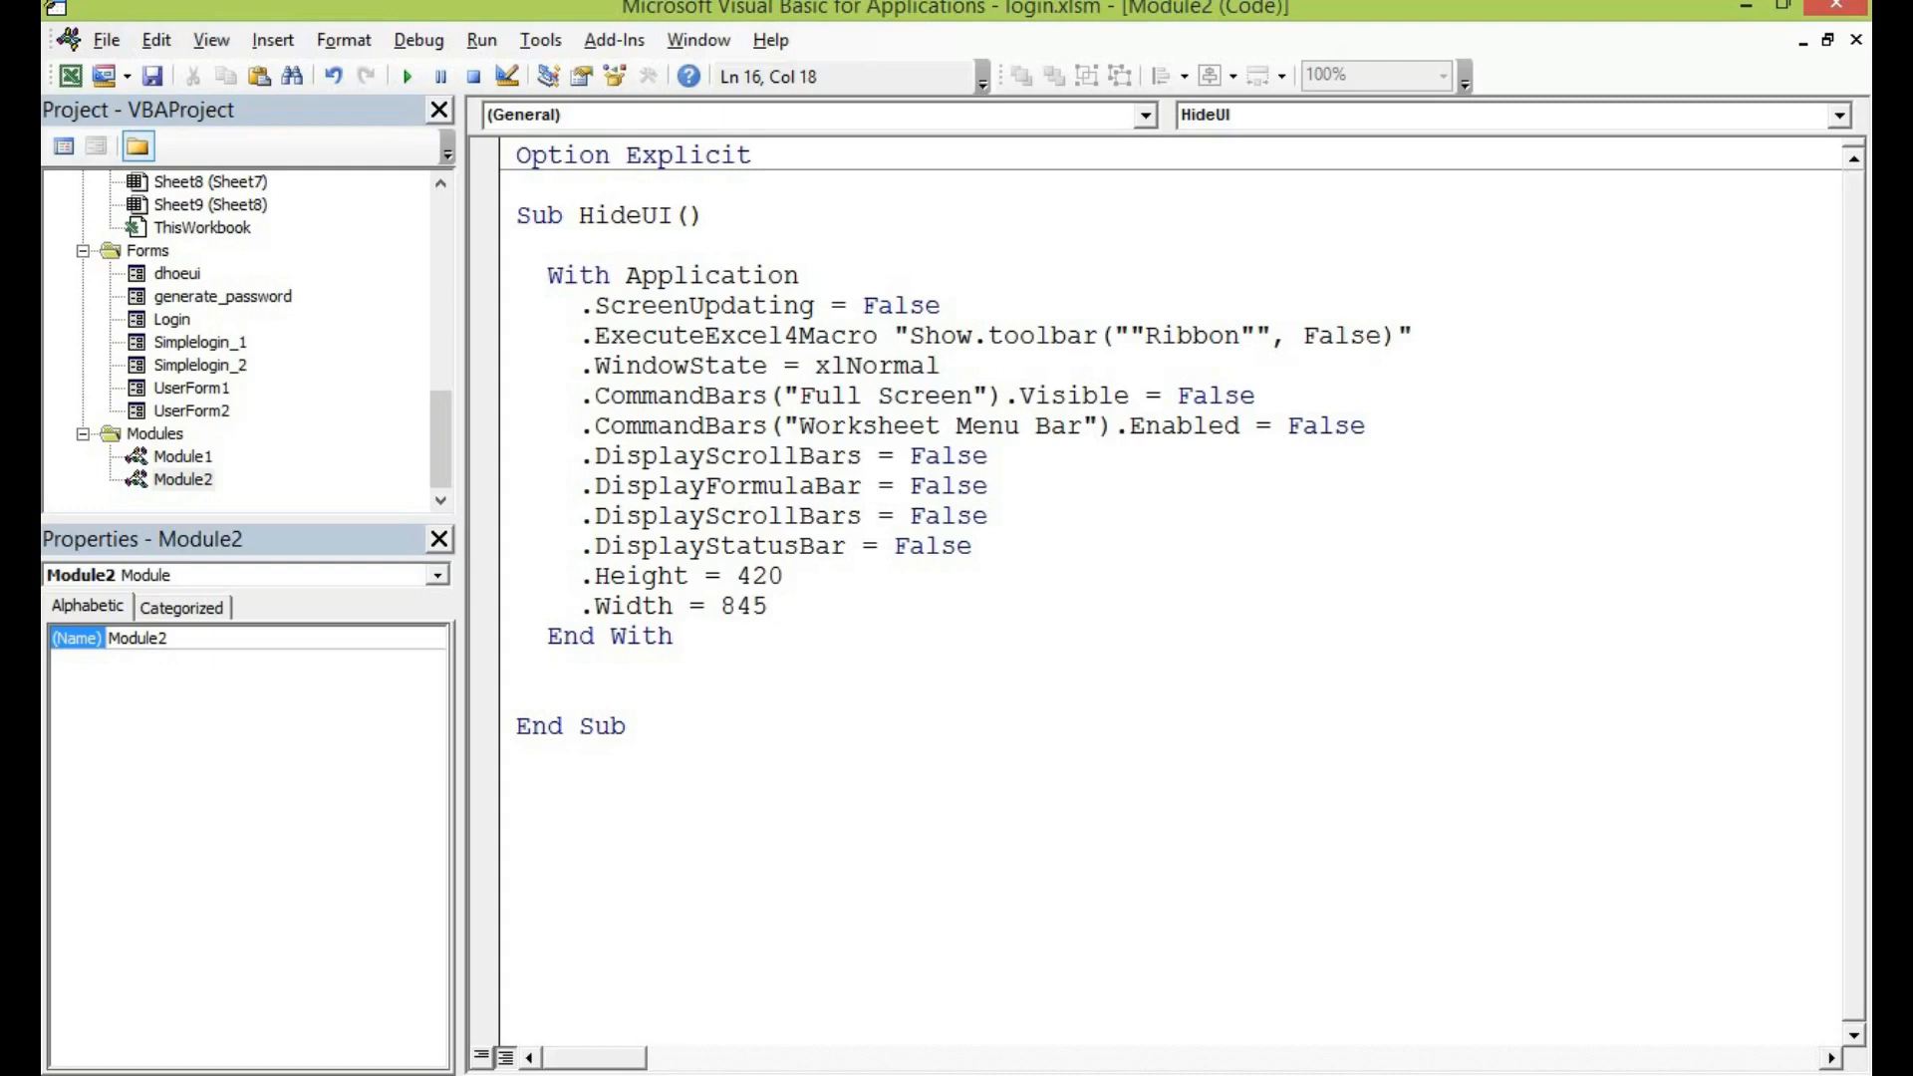
left_click(672, 636)
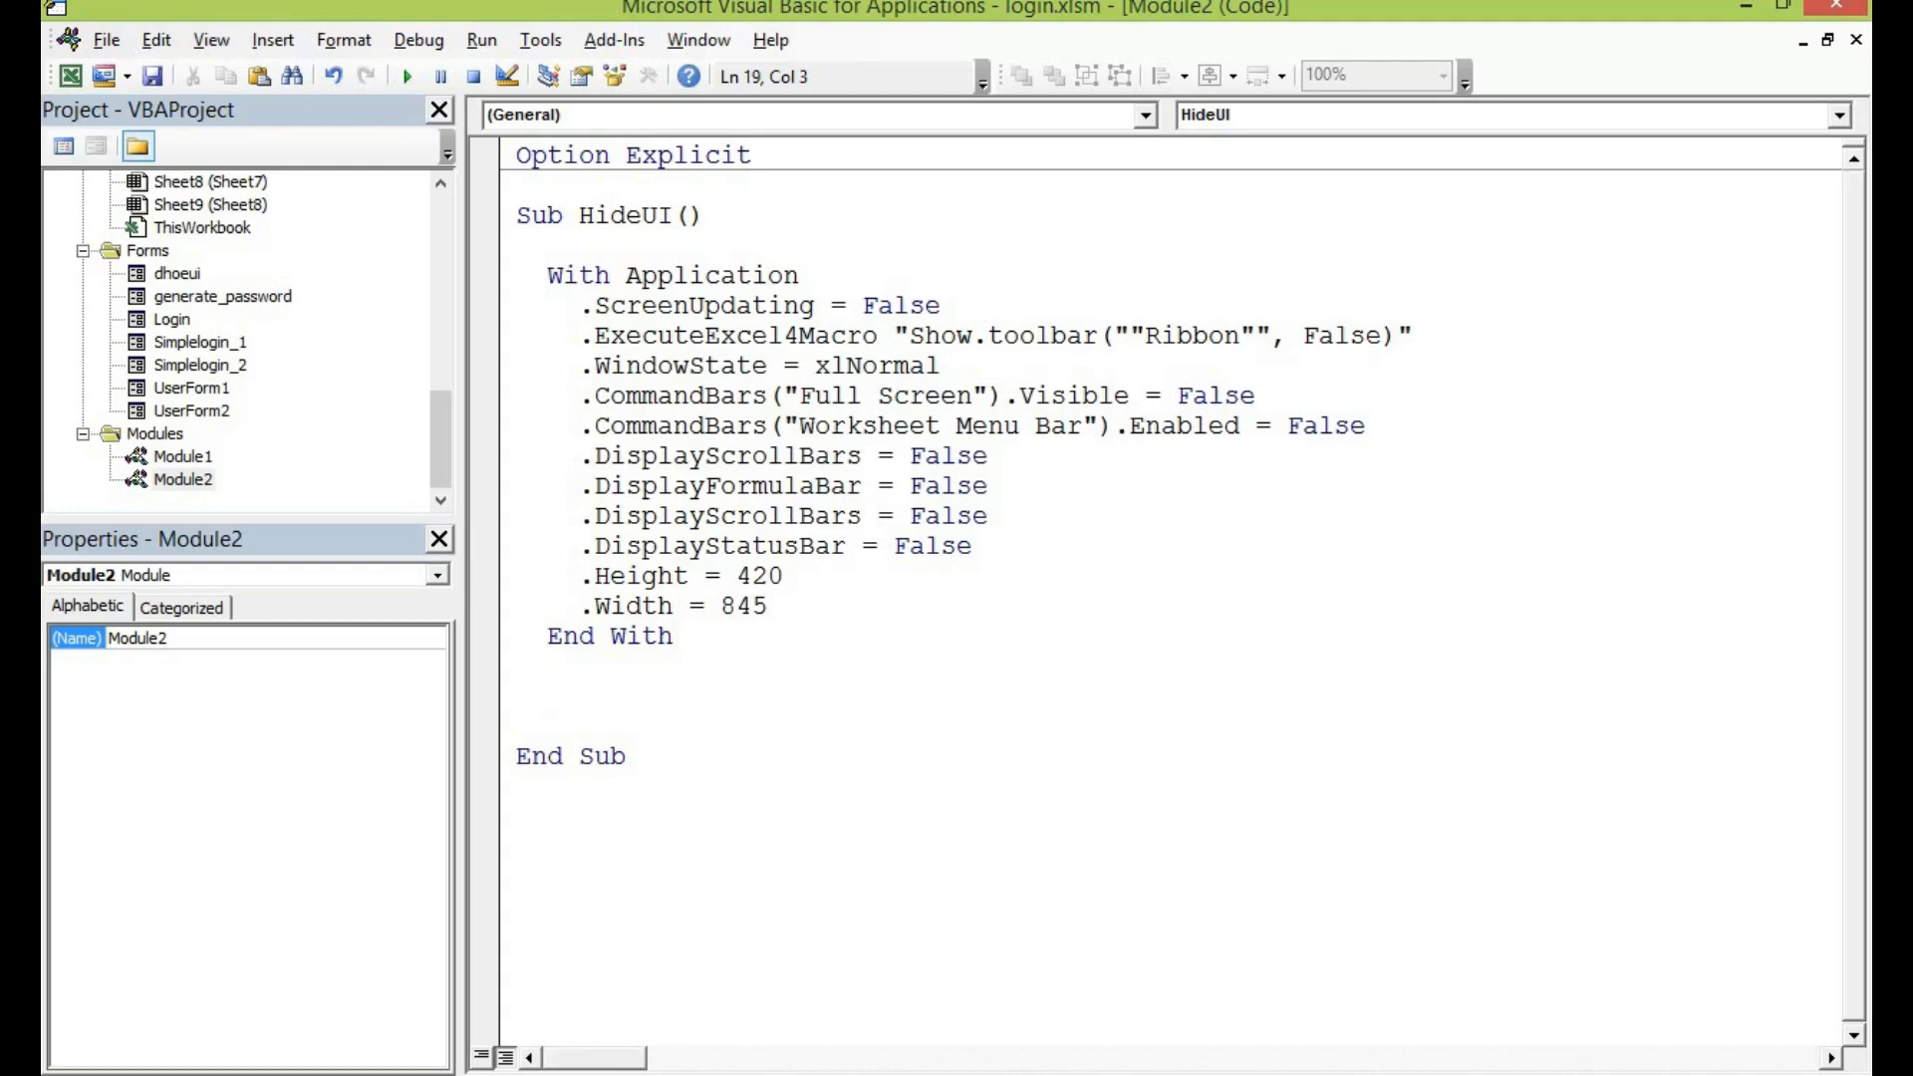
- Create a With ActiveWindow block that hides the workbook tabs
type("w")
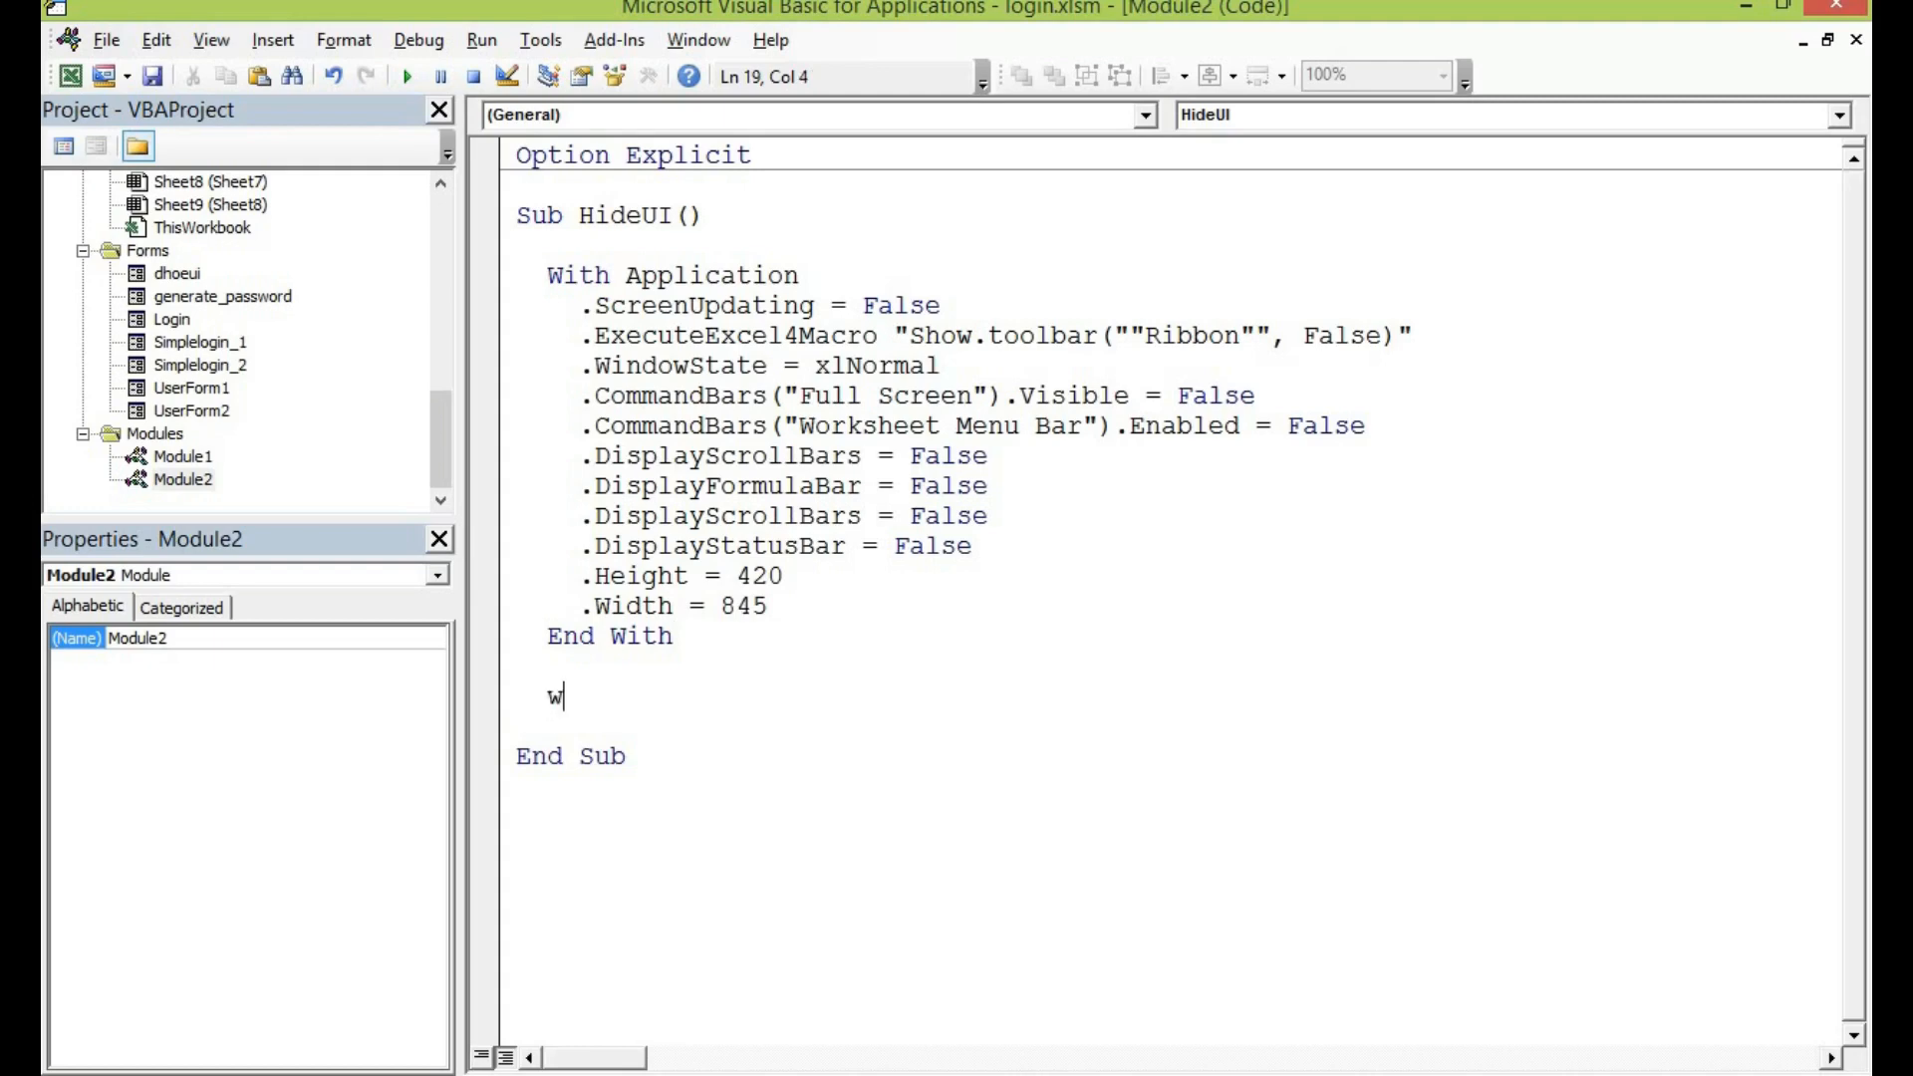
type("ith")
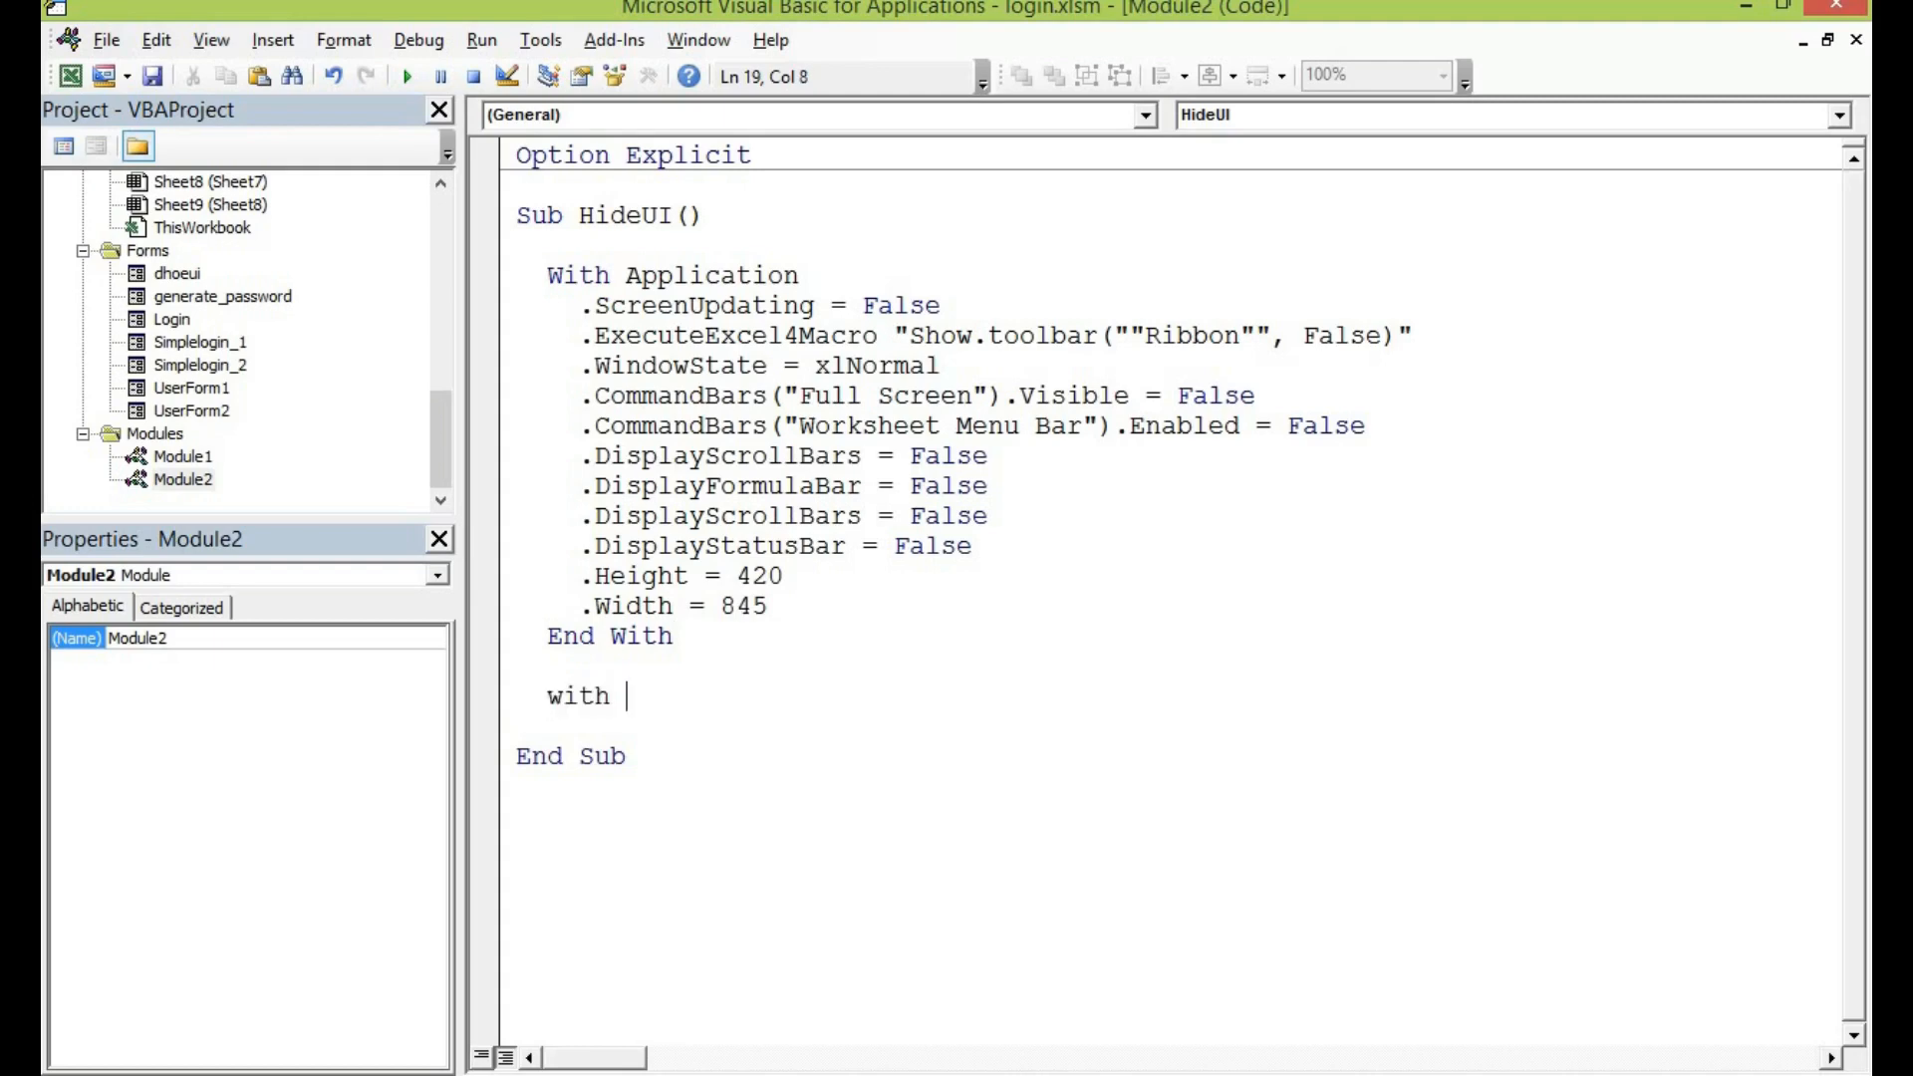
type("activewindow")
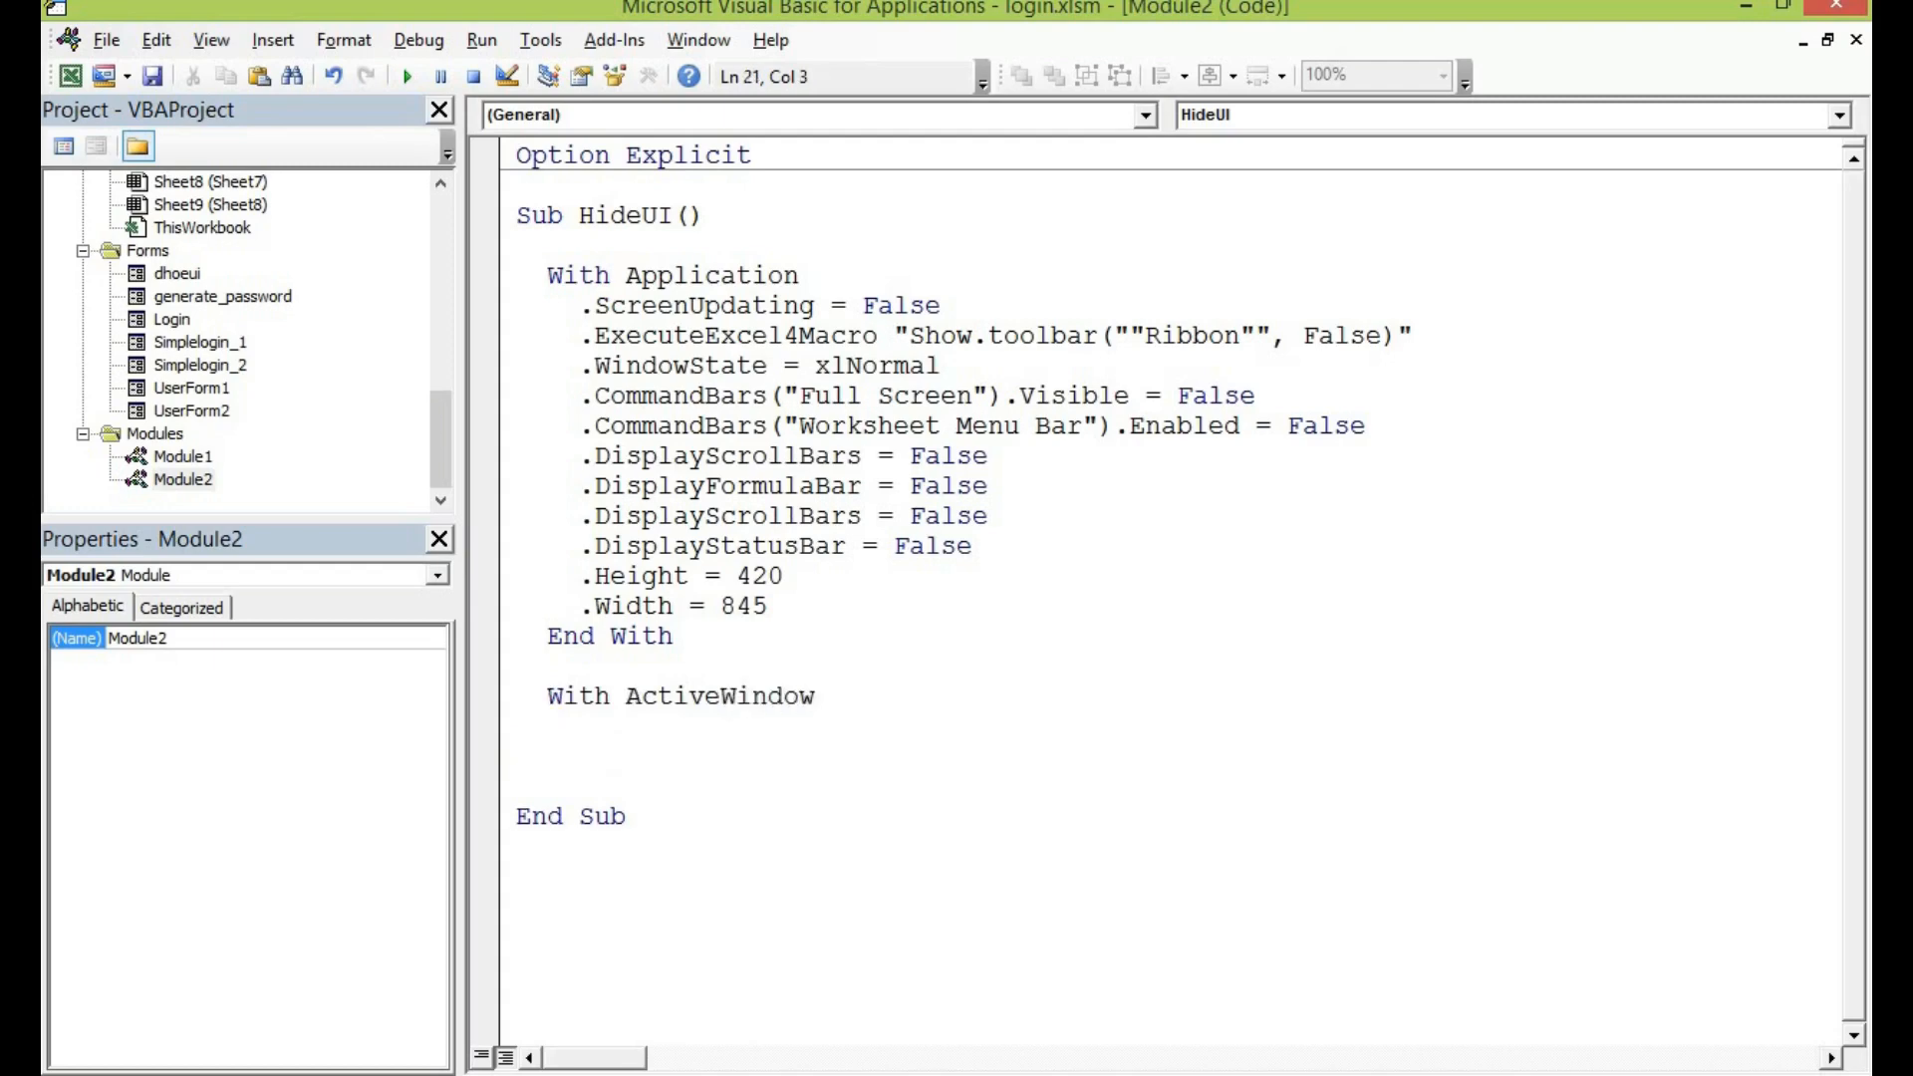
type("end with")
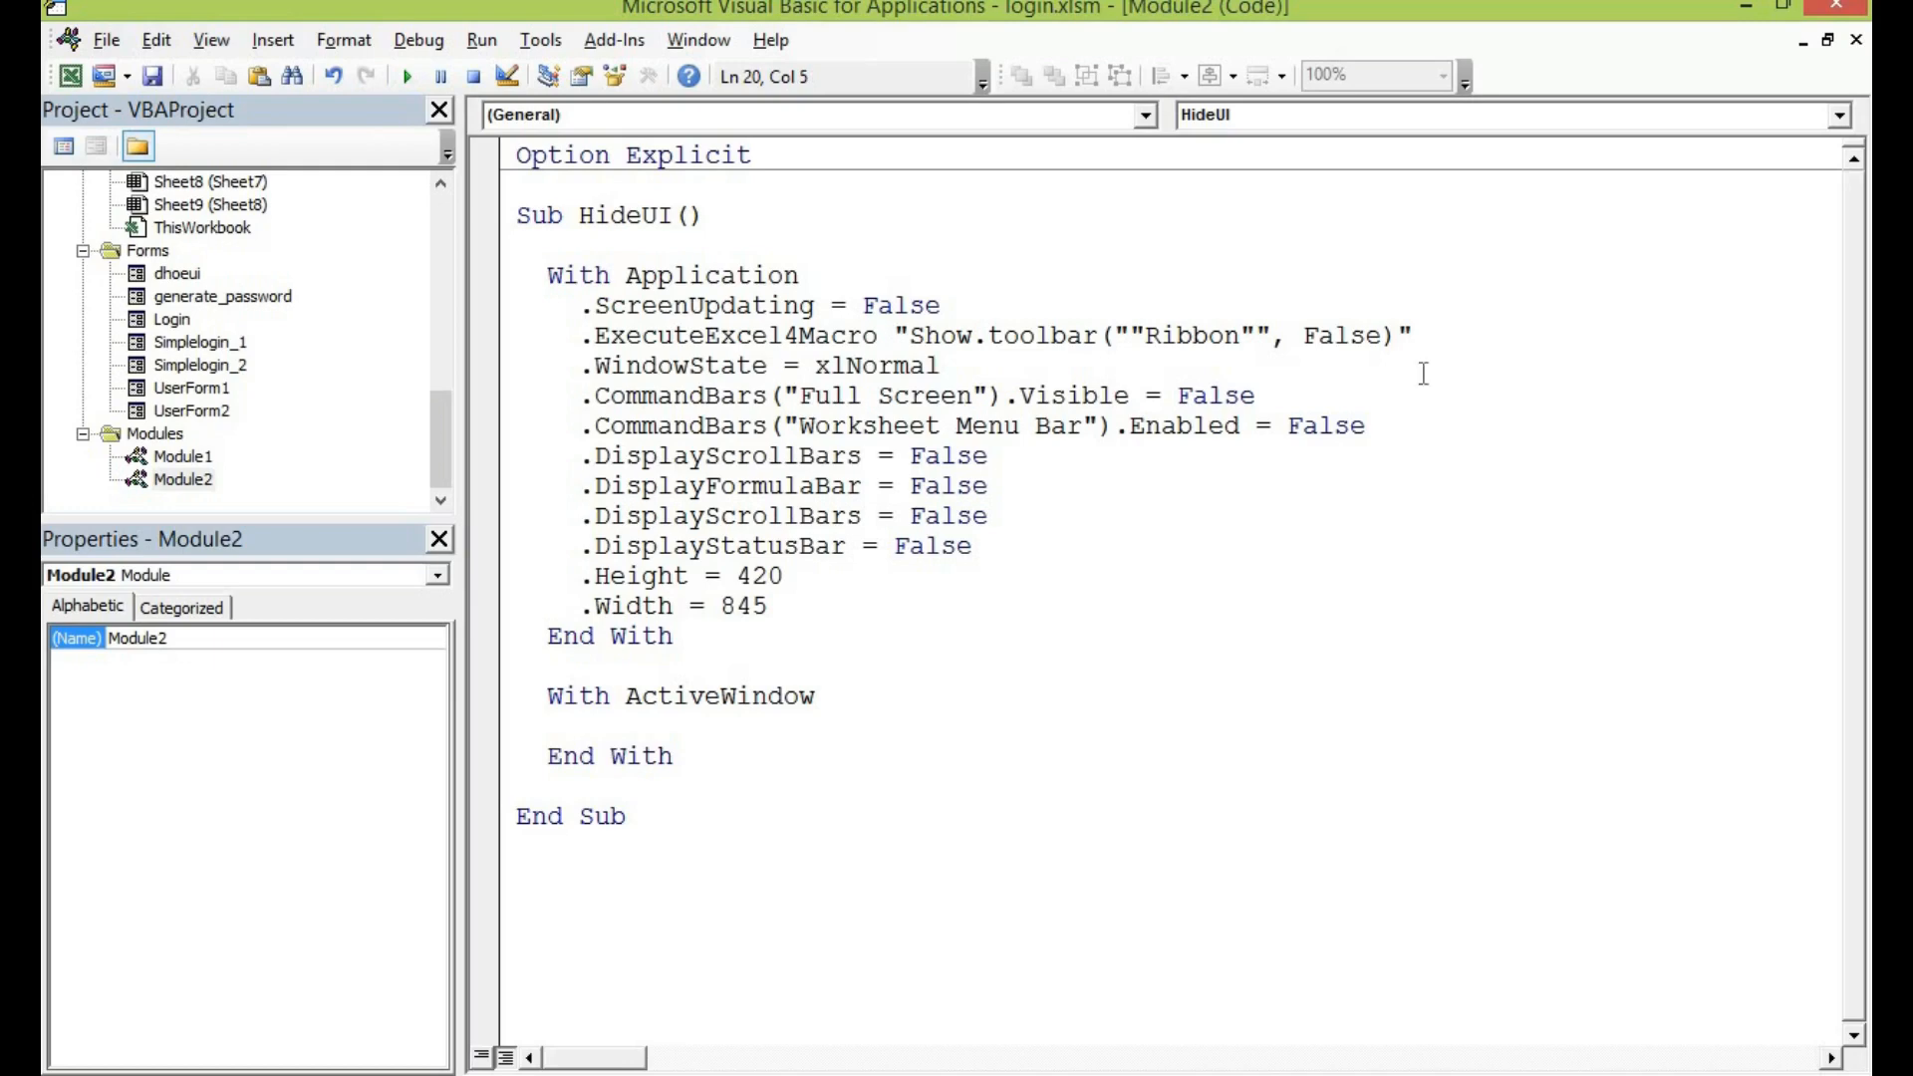
type(".dis")
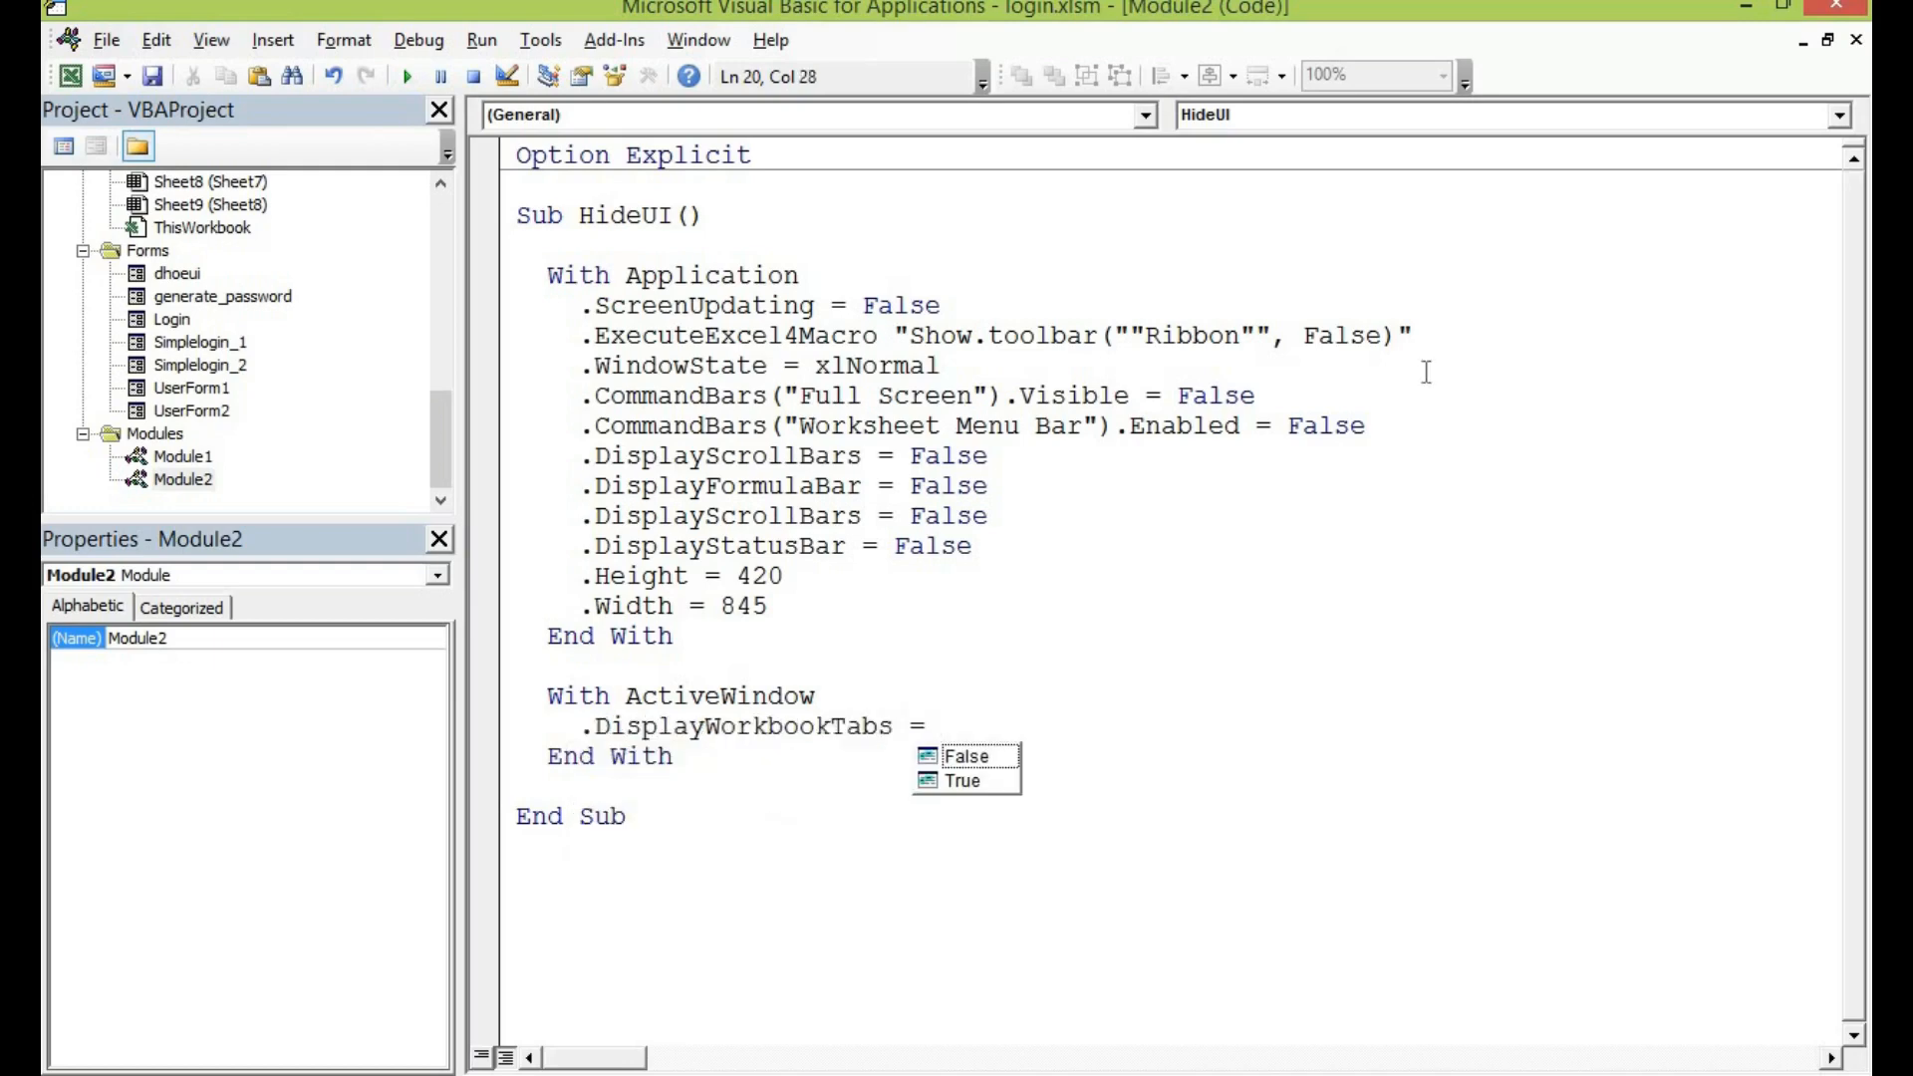
type("f")
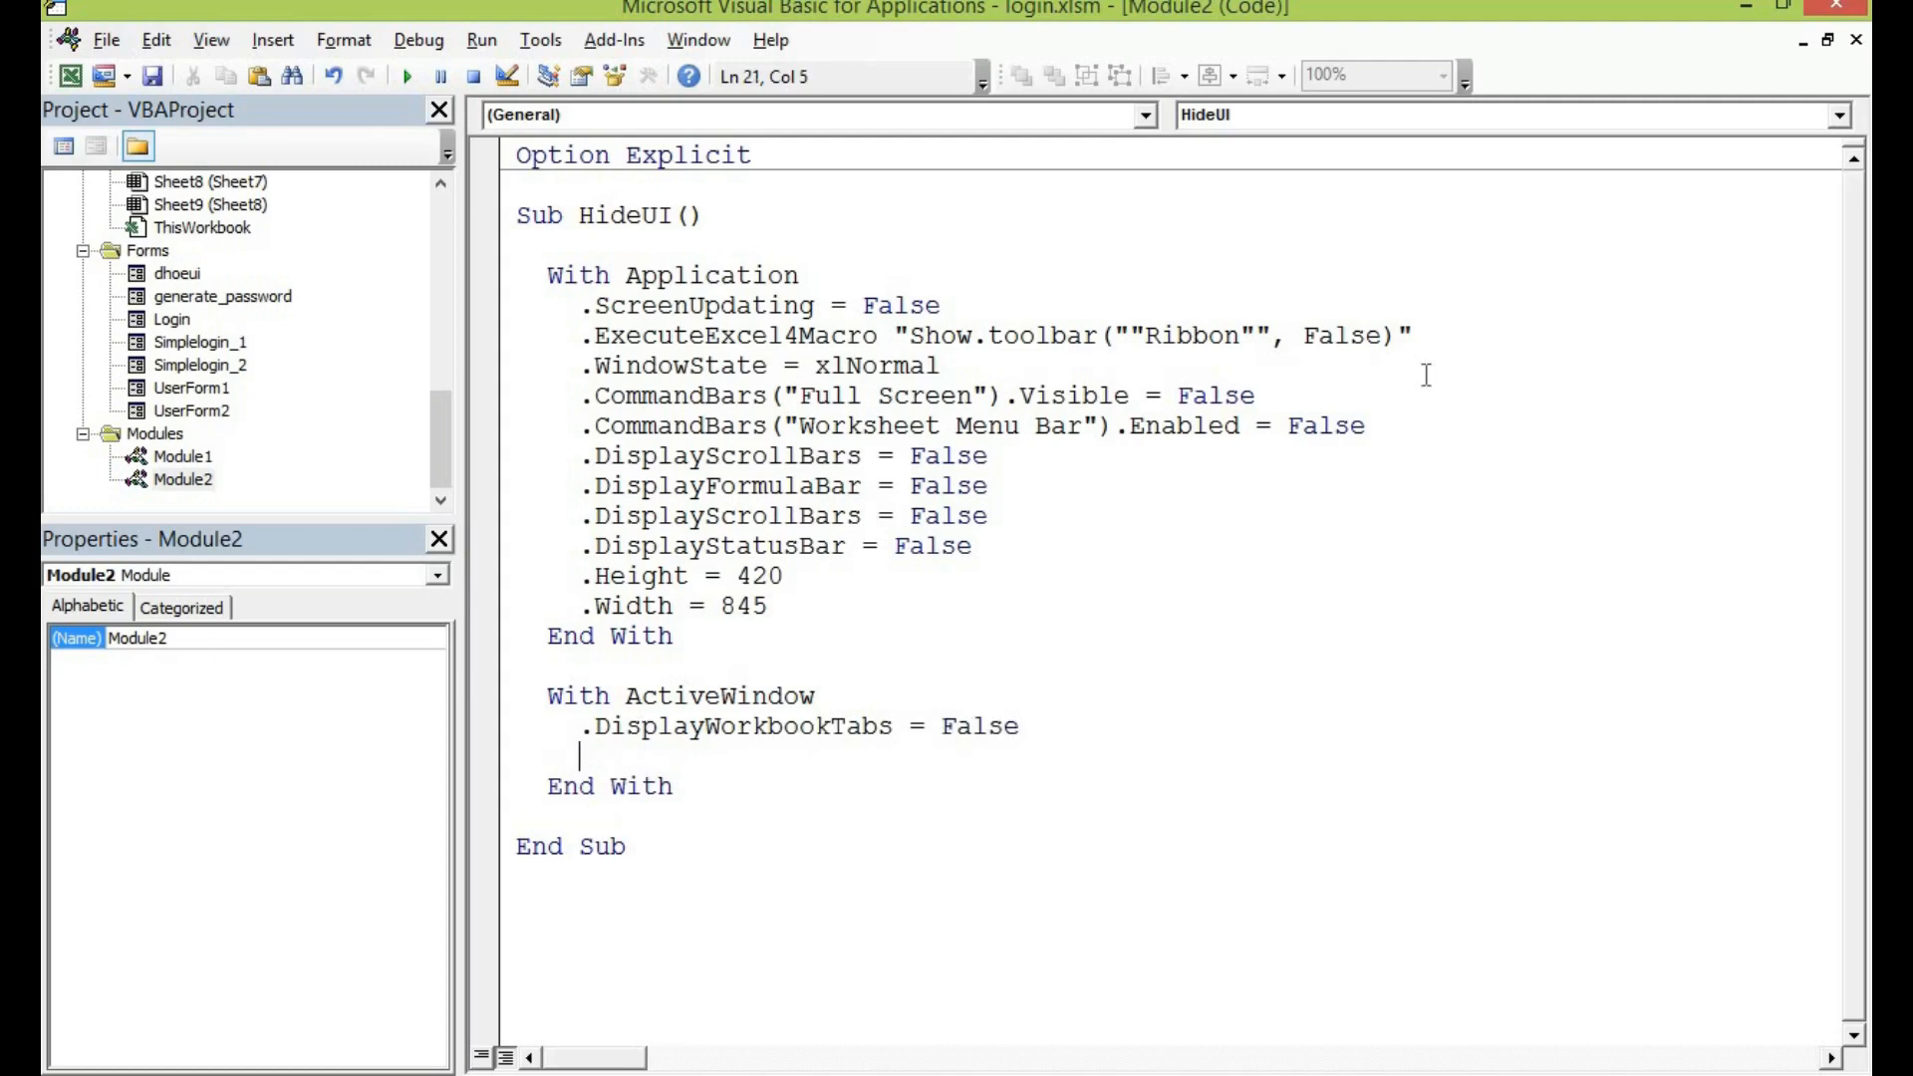
- Hide the ruler, gridlines and row and column headings in the ActiveWindow block
type(".")
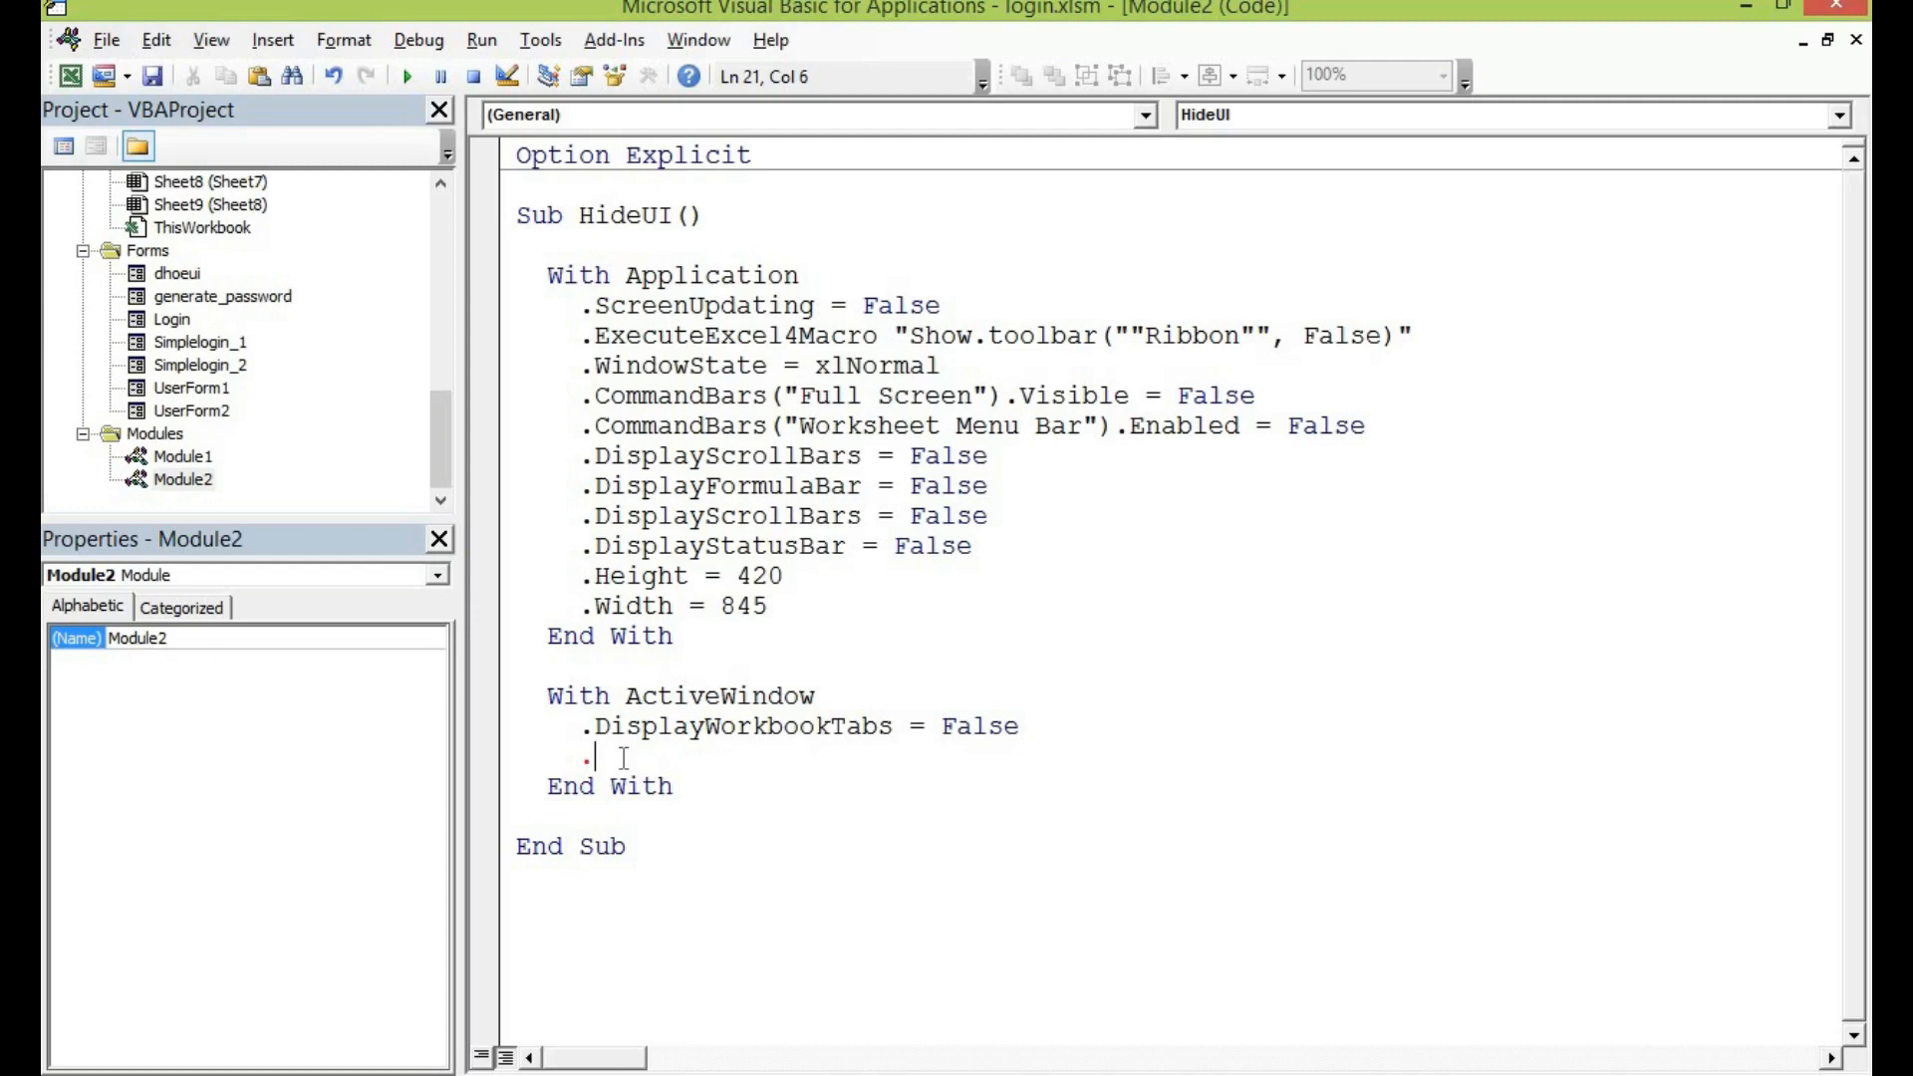
type("di")
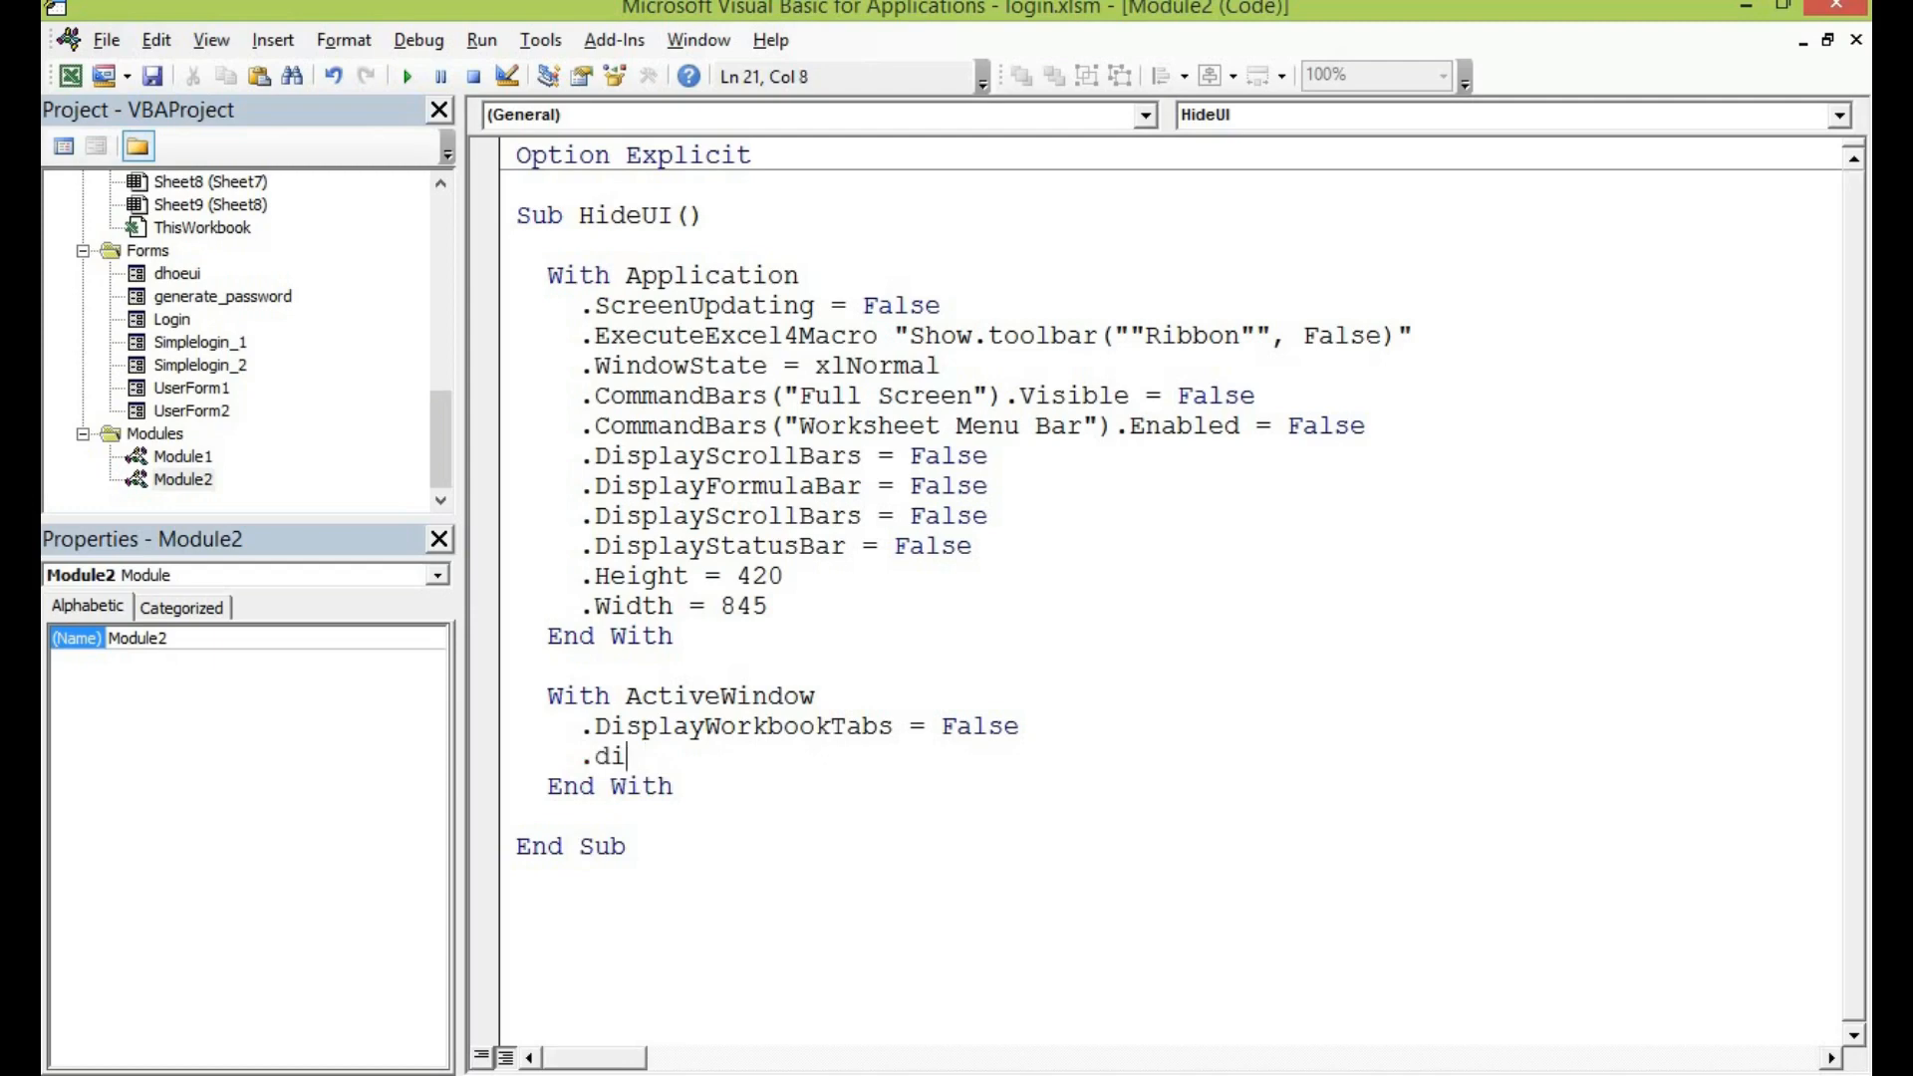
key("Backspace")
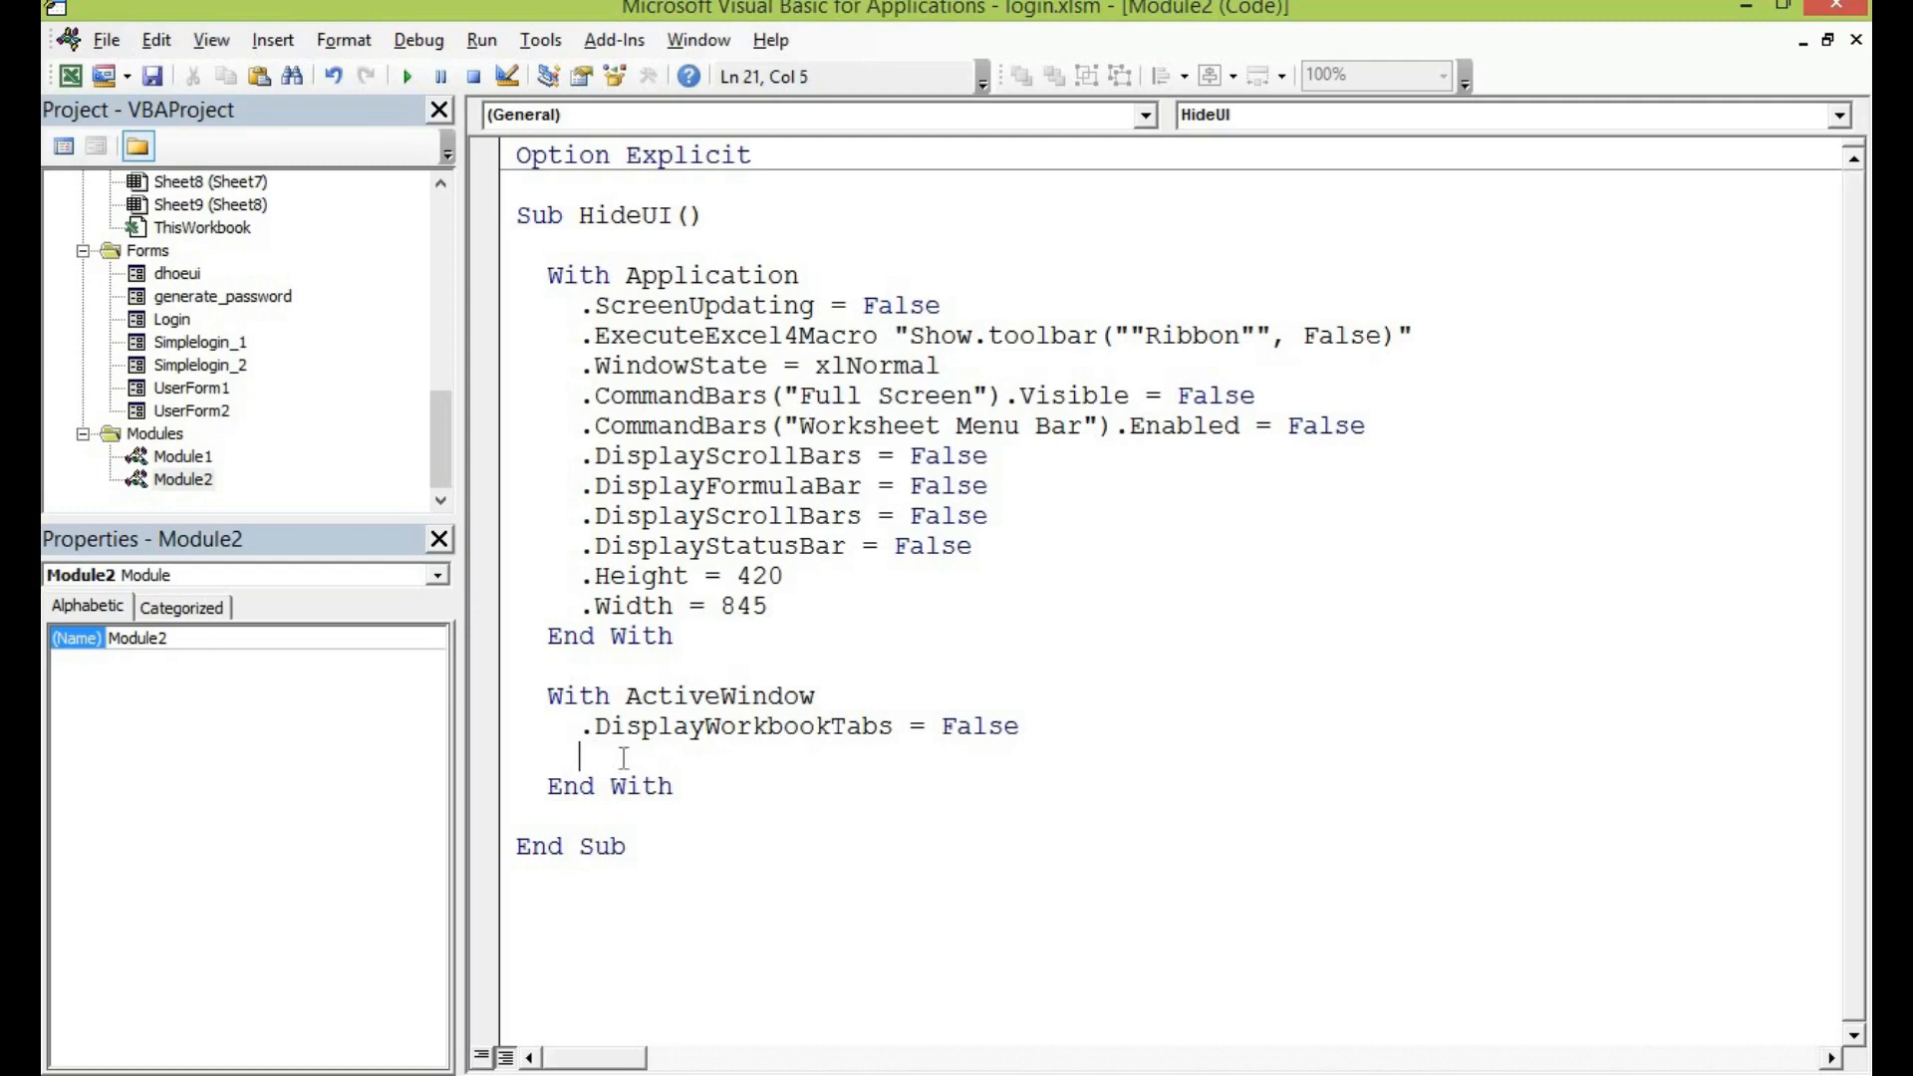
type(".DisplayRuler = g")
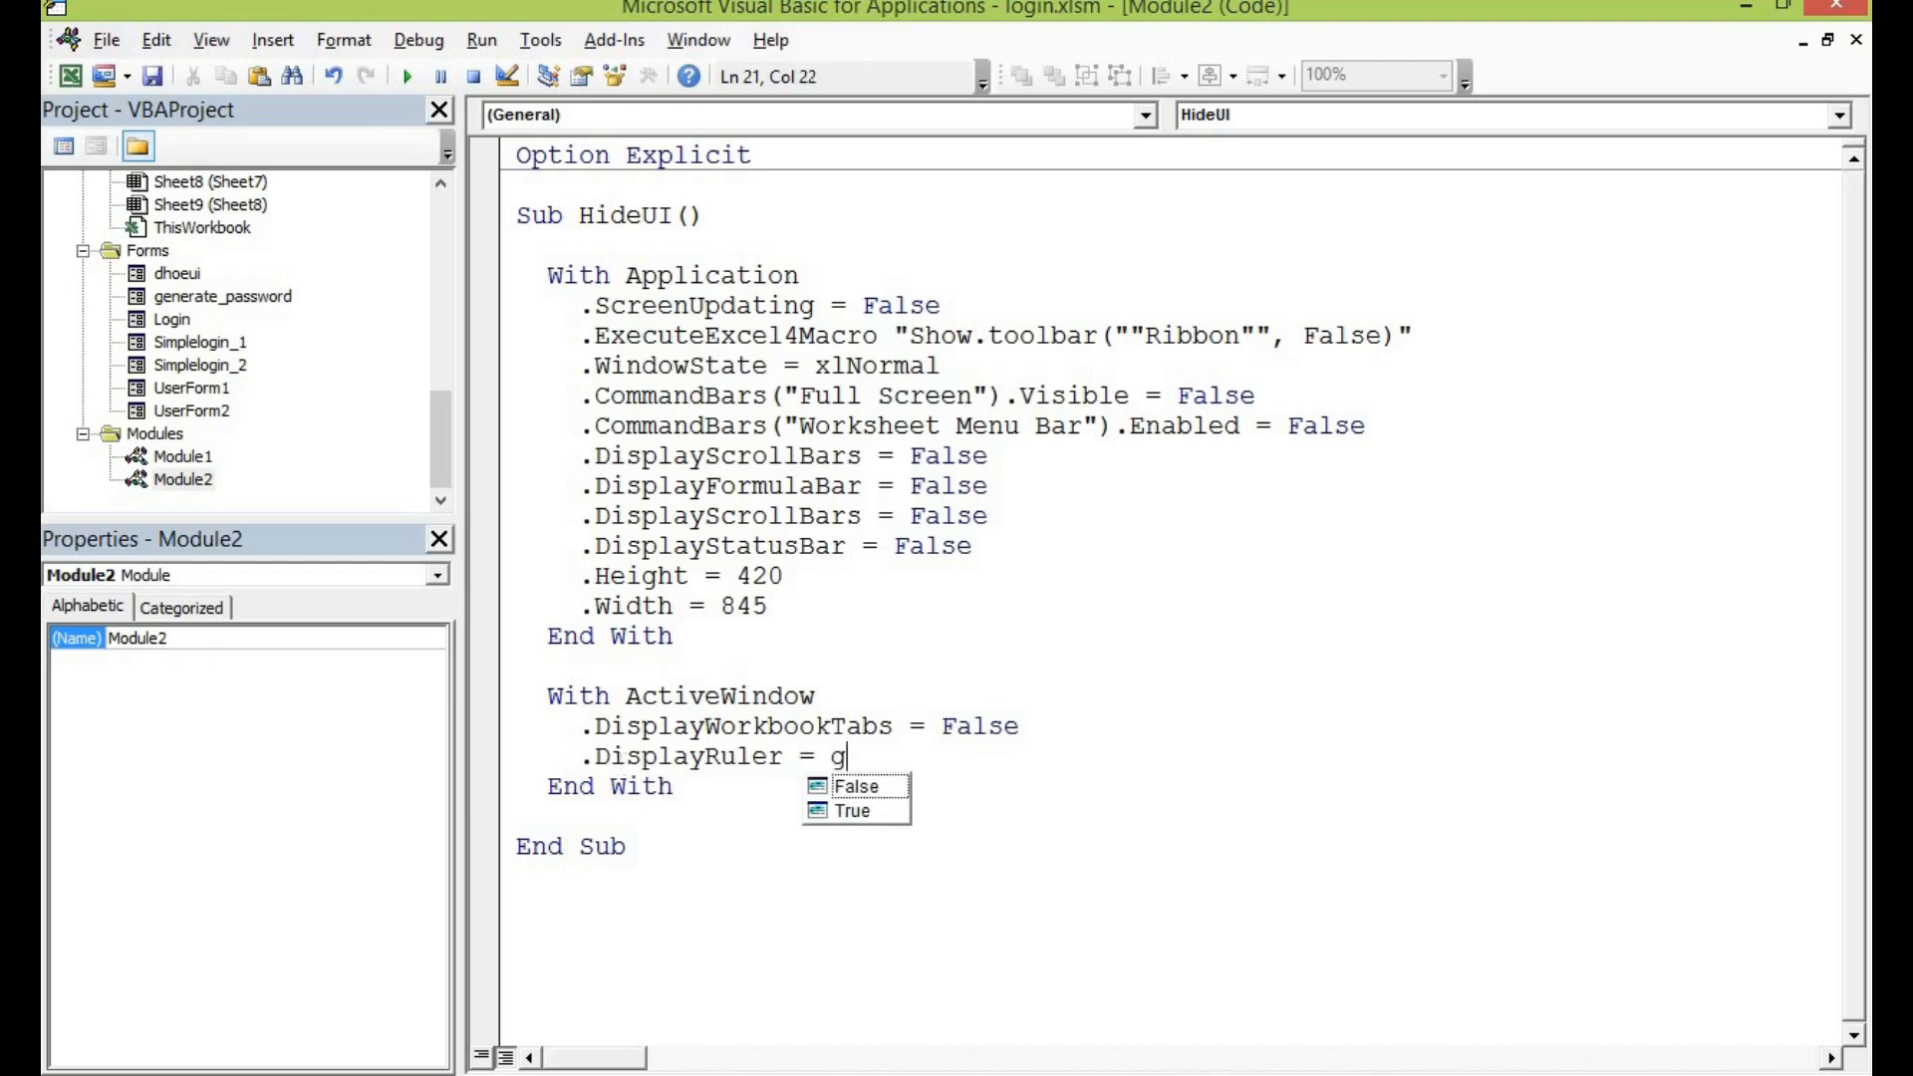
type("f")
type(".DisplayGridlines")
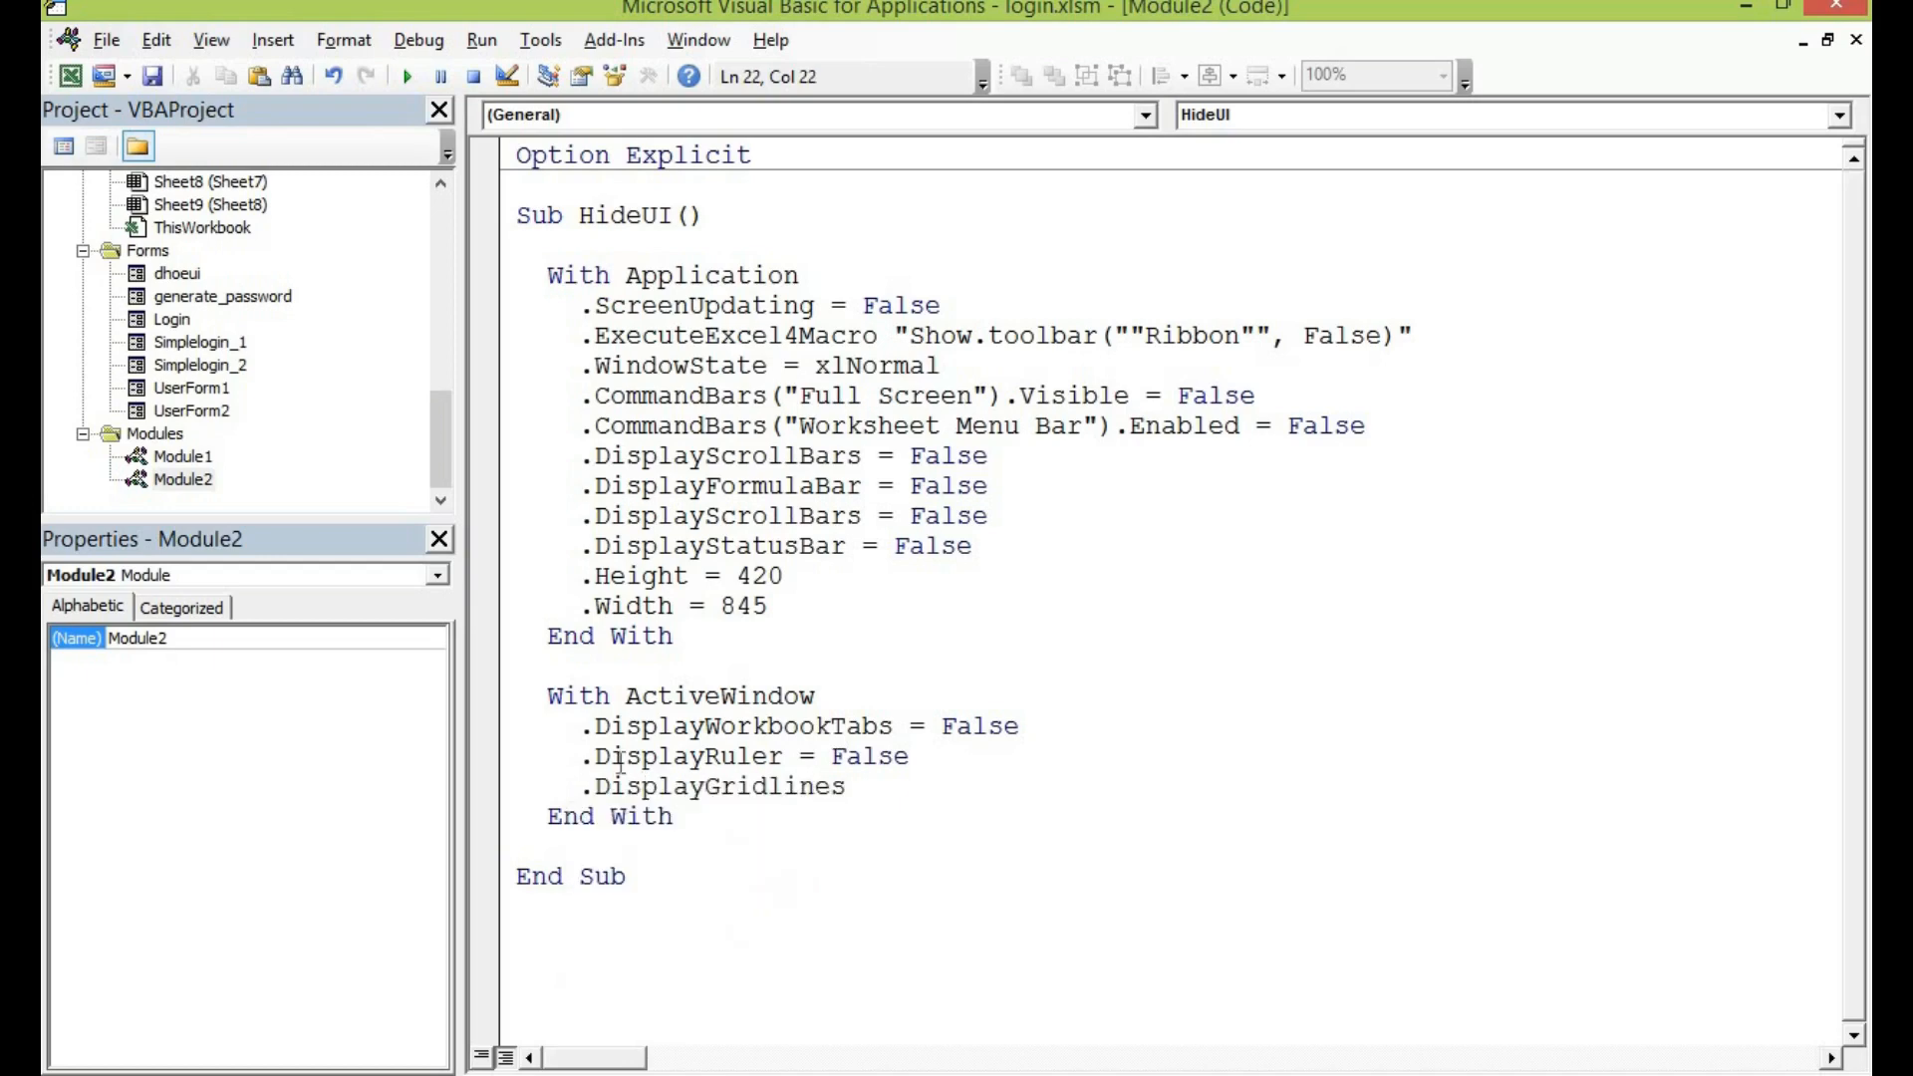
type("= false")
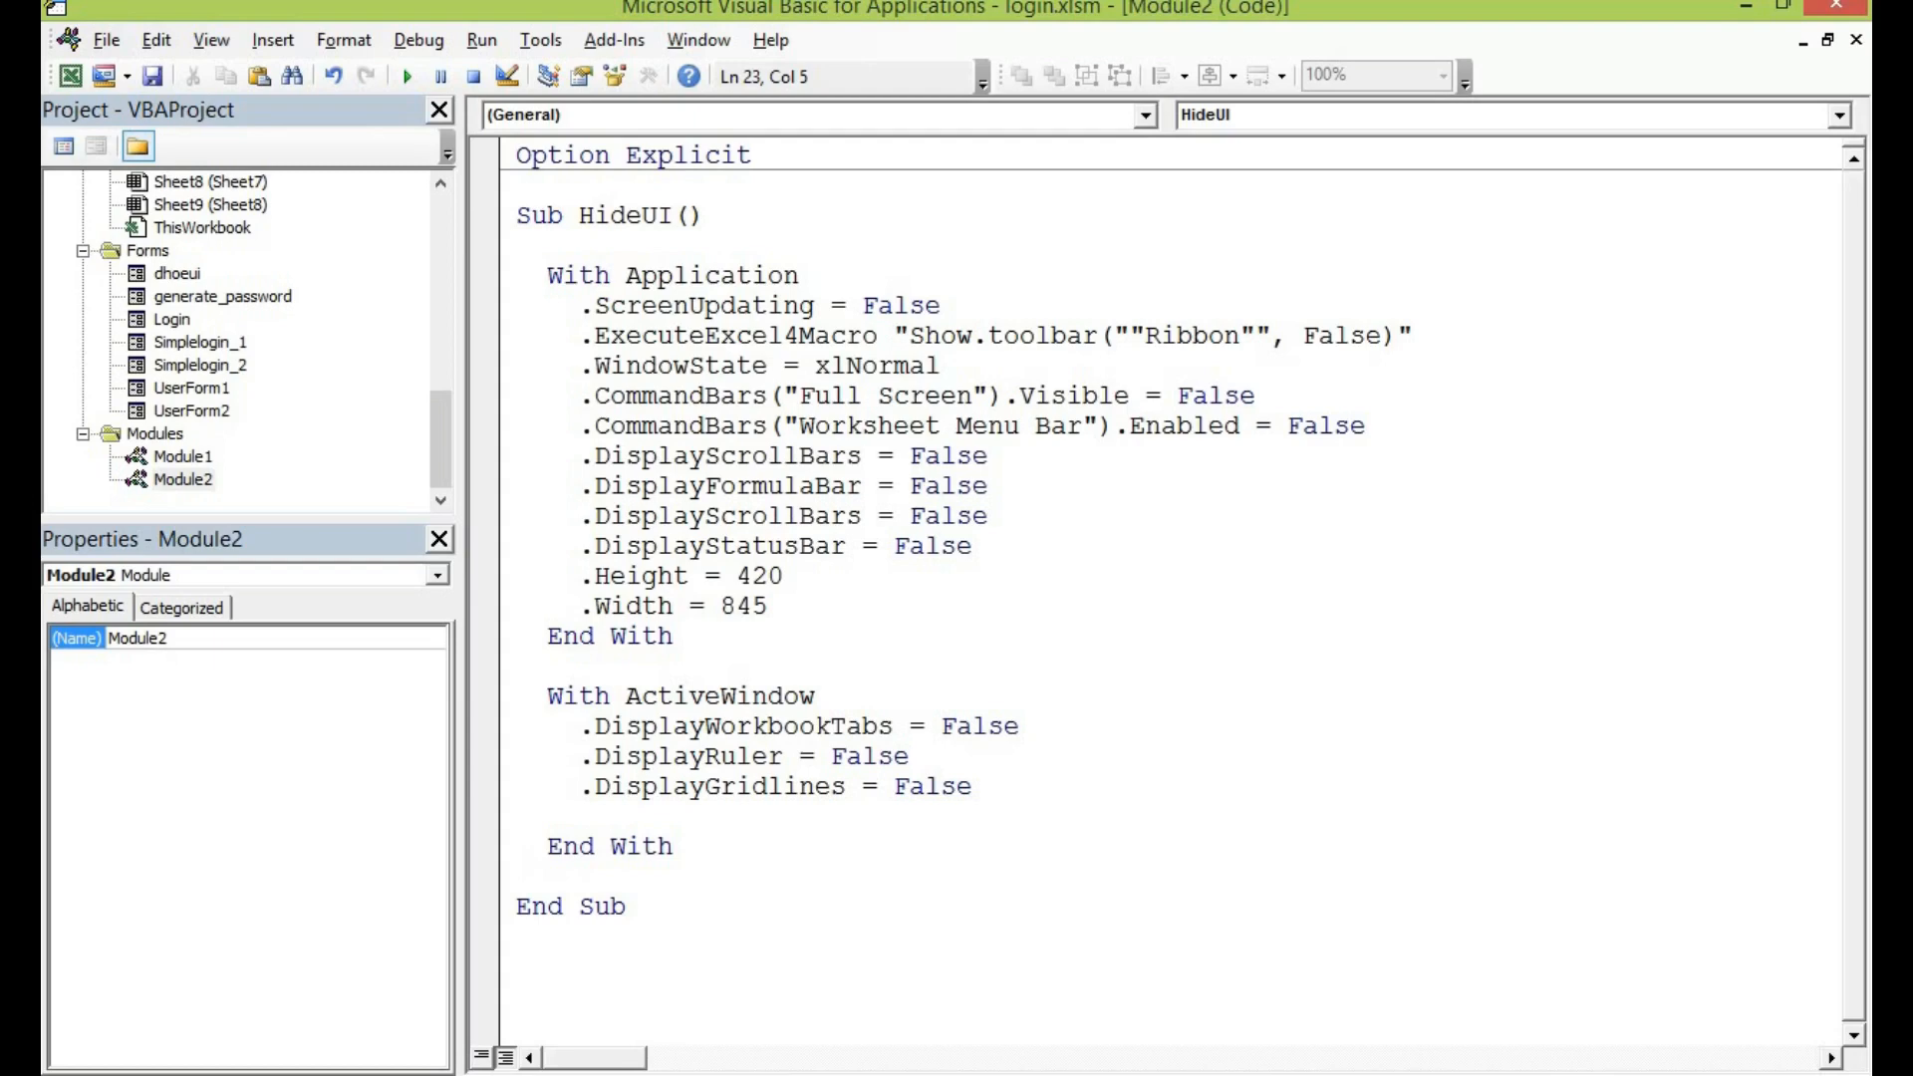
type(".displayHeadings")
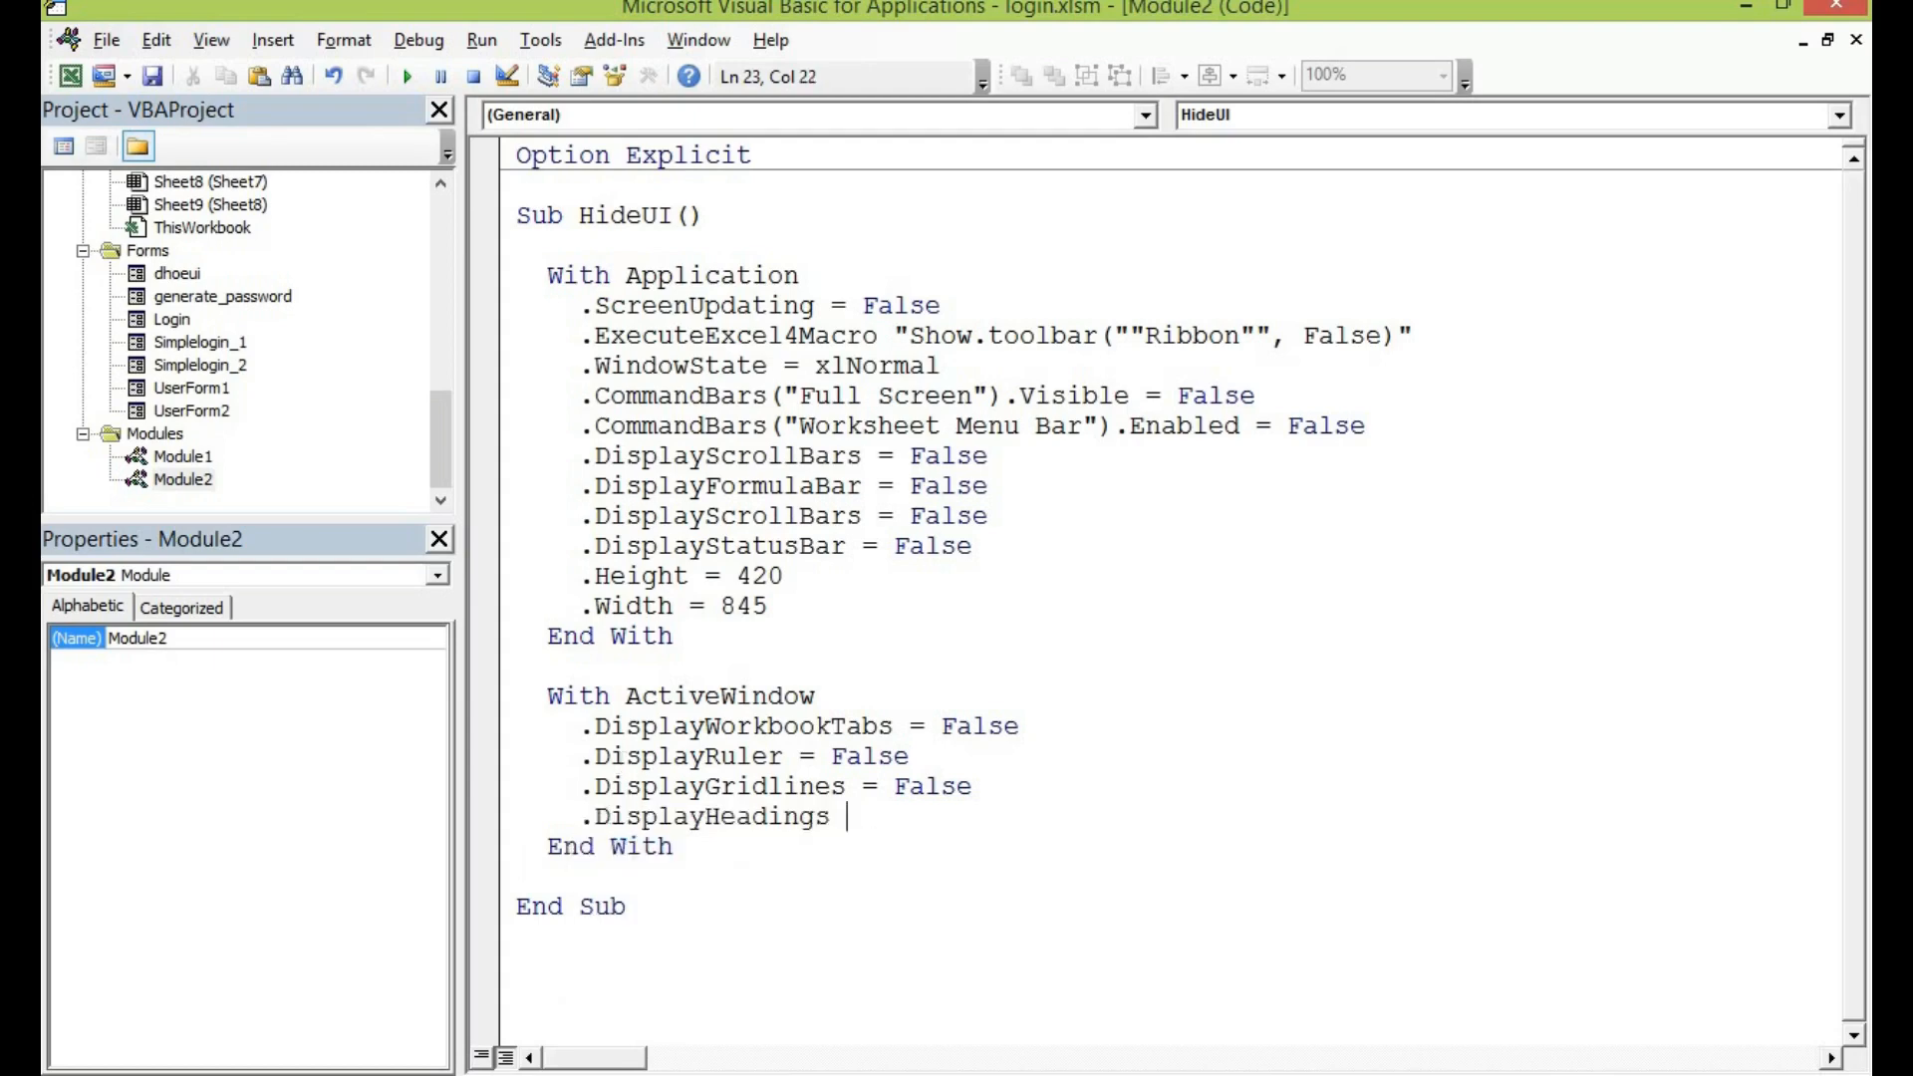
type("= f")
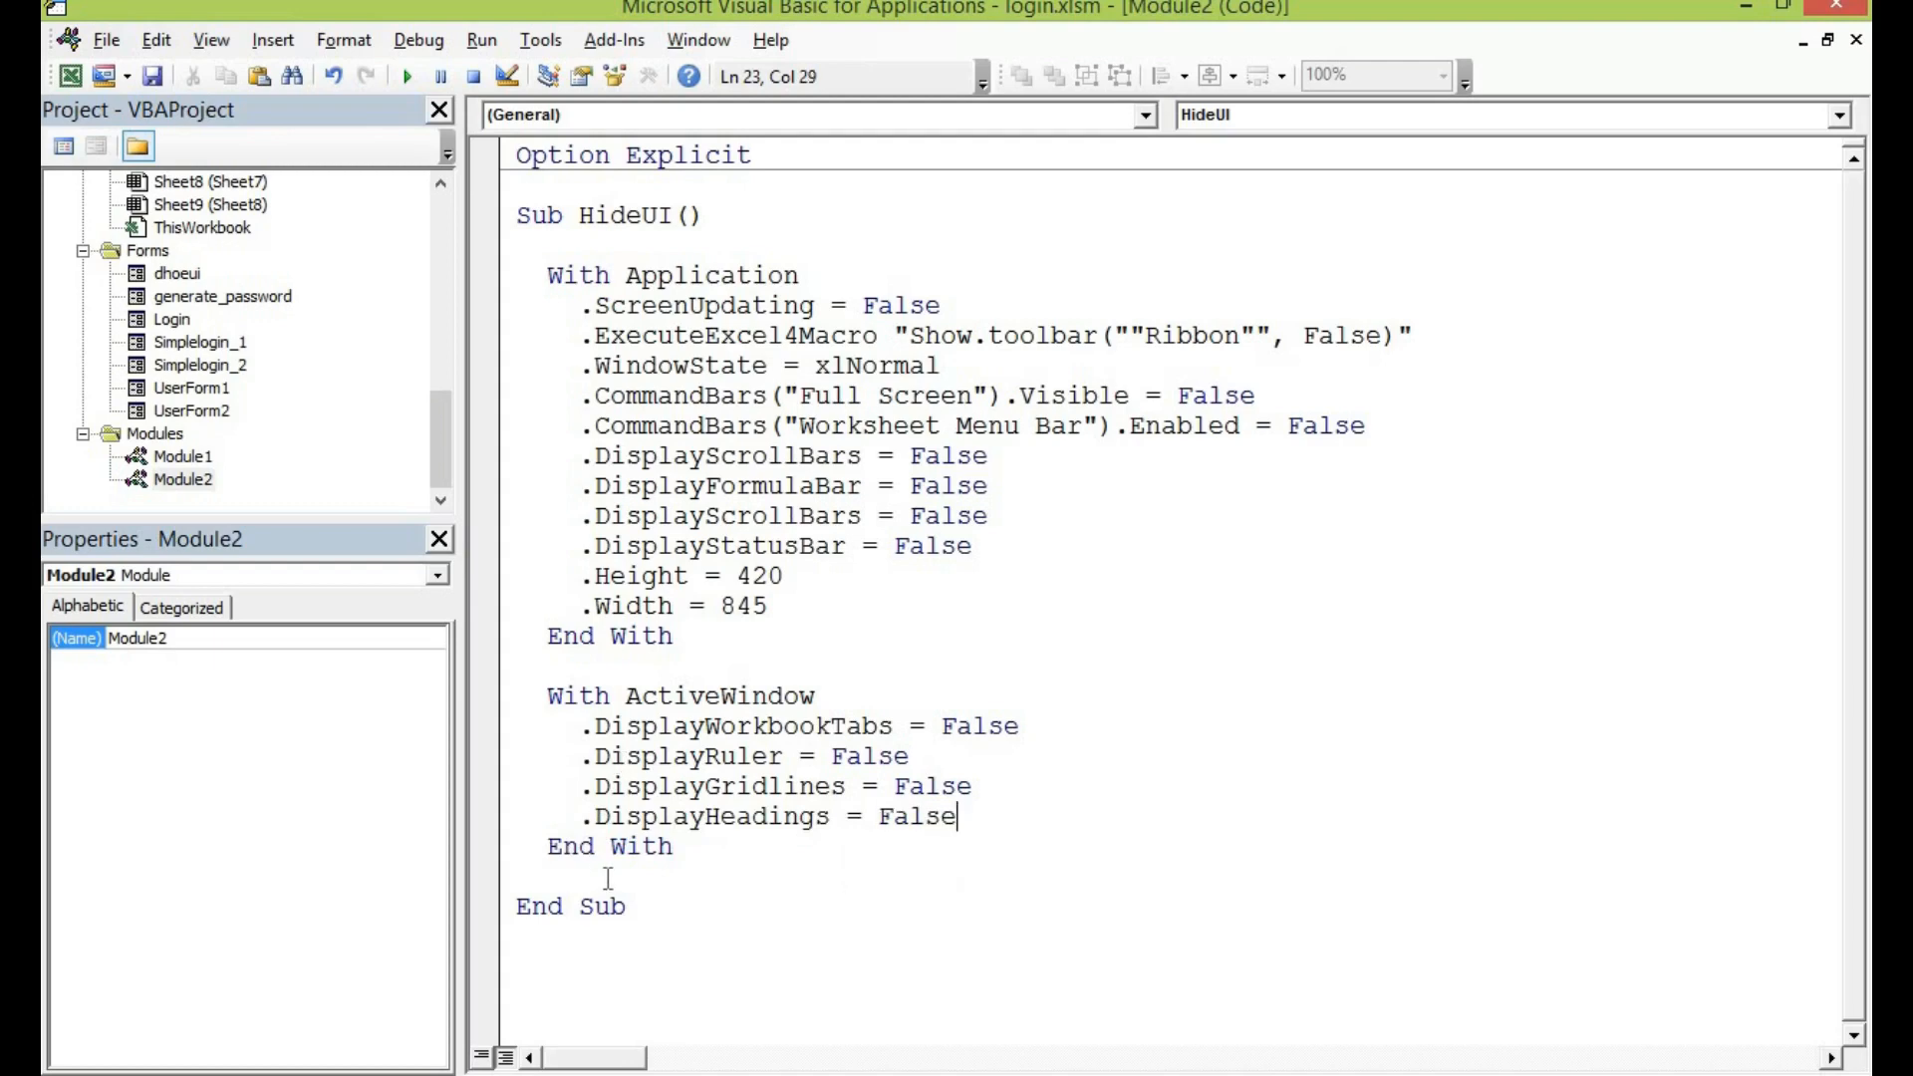
key("enter")
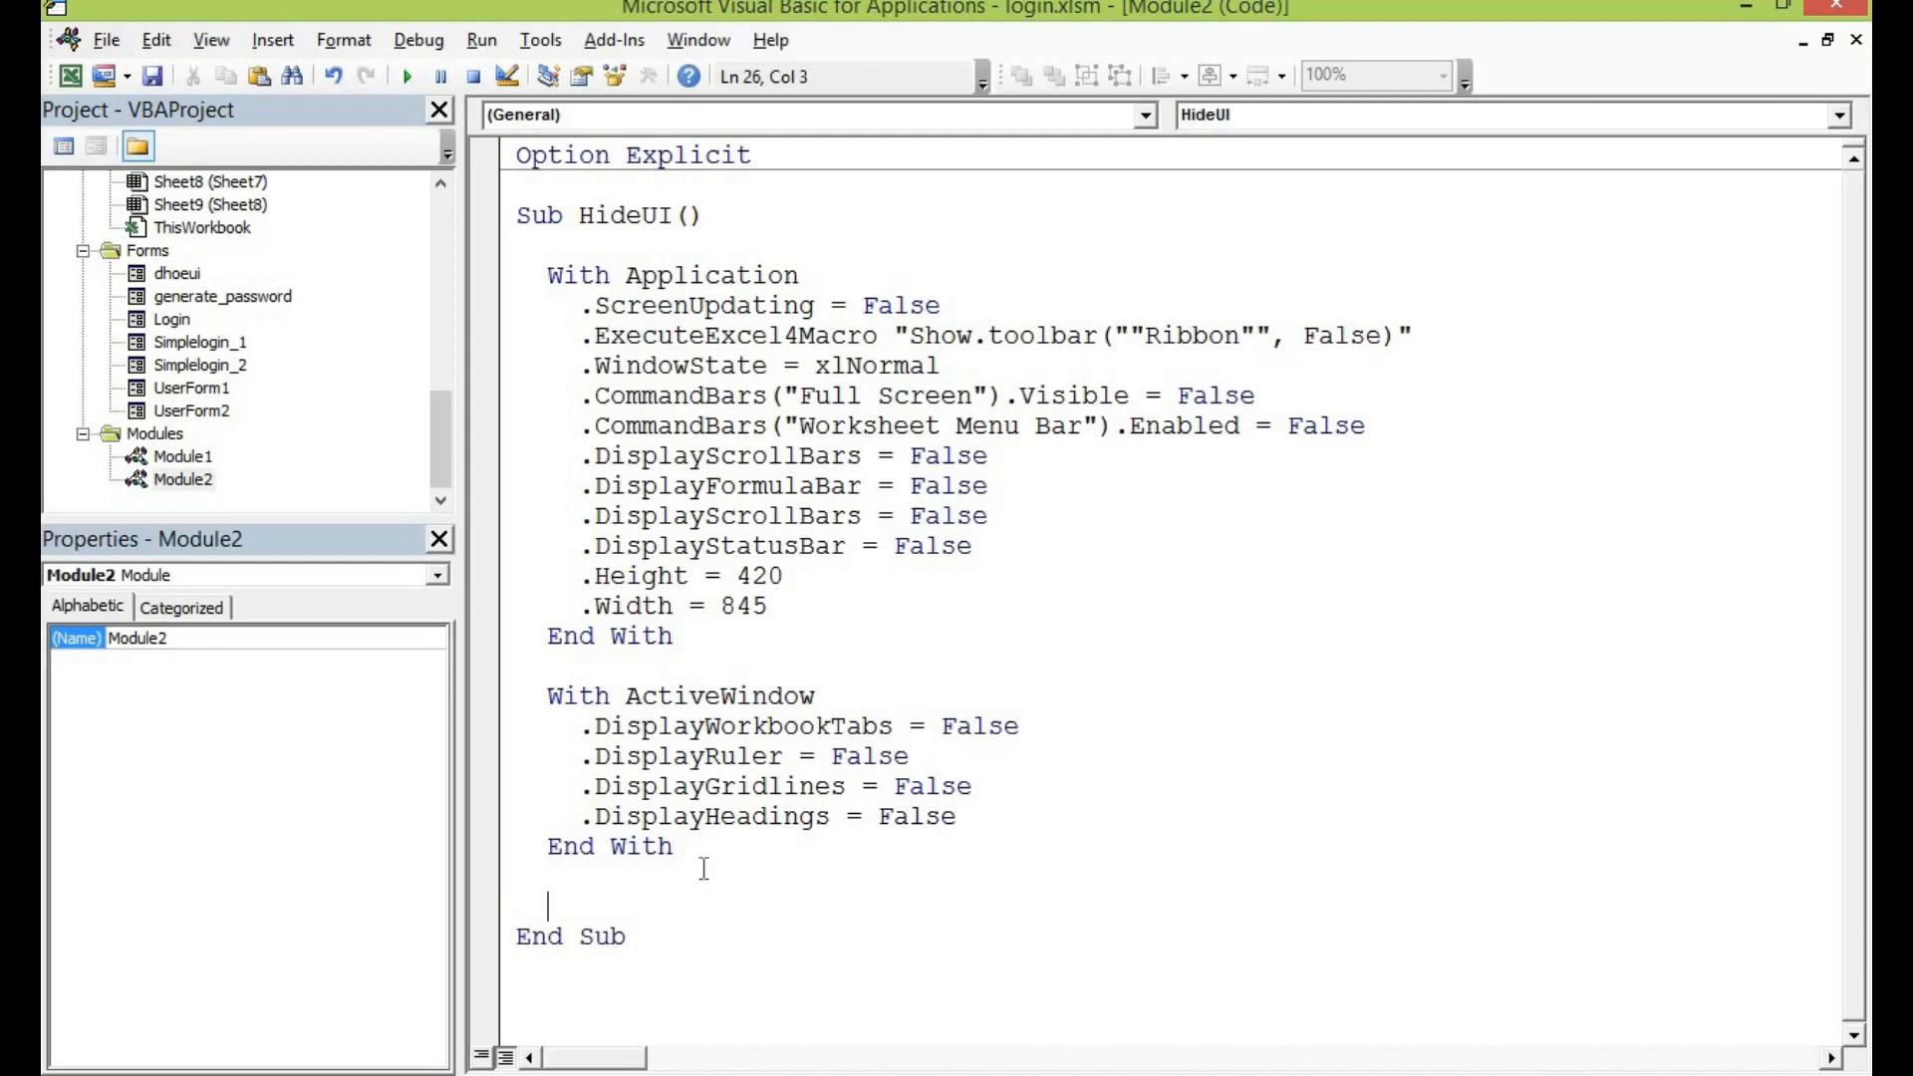
mouse_move(700, 864)
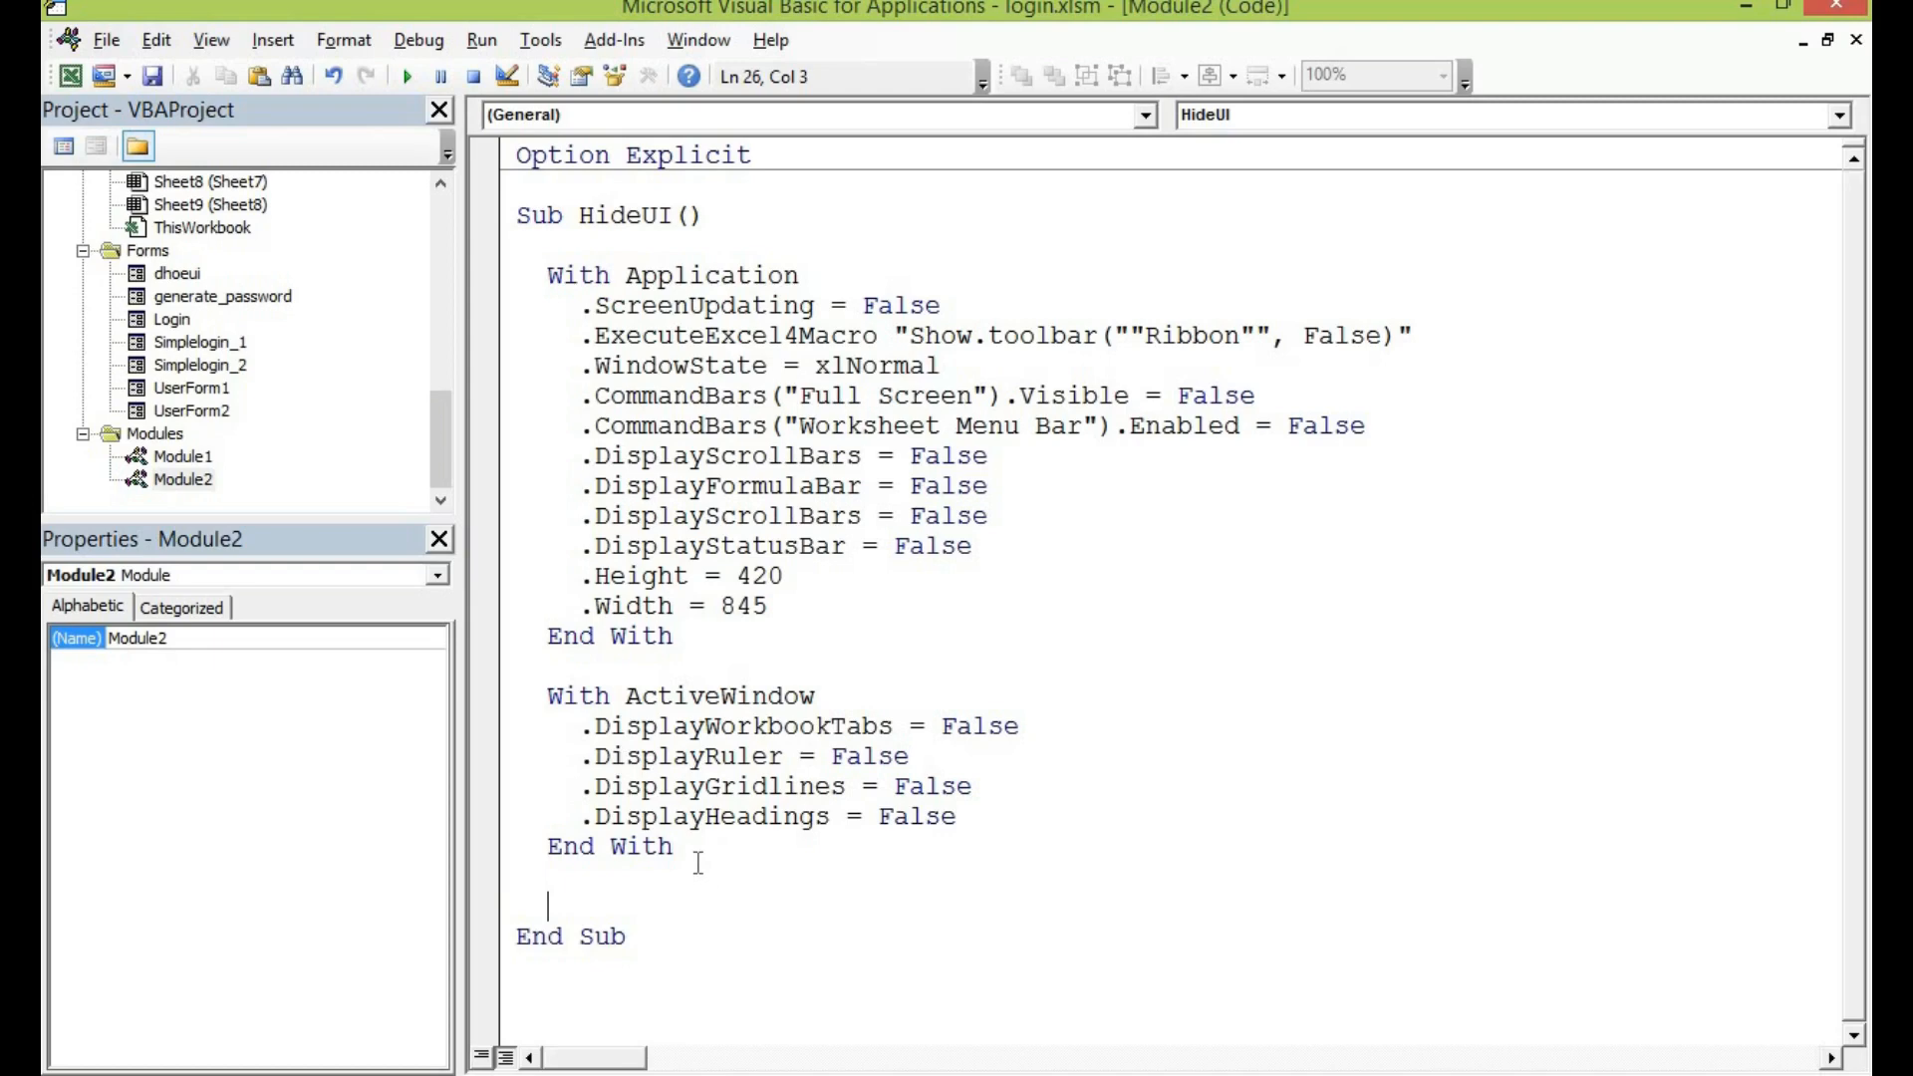
- Add a closing With Application block setting ScreenUpdating = True
type("with")
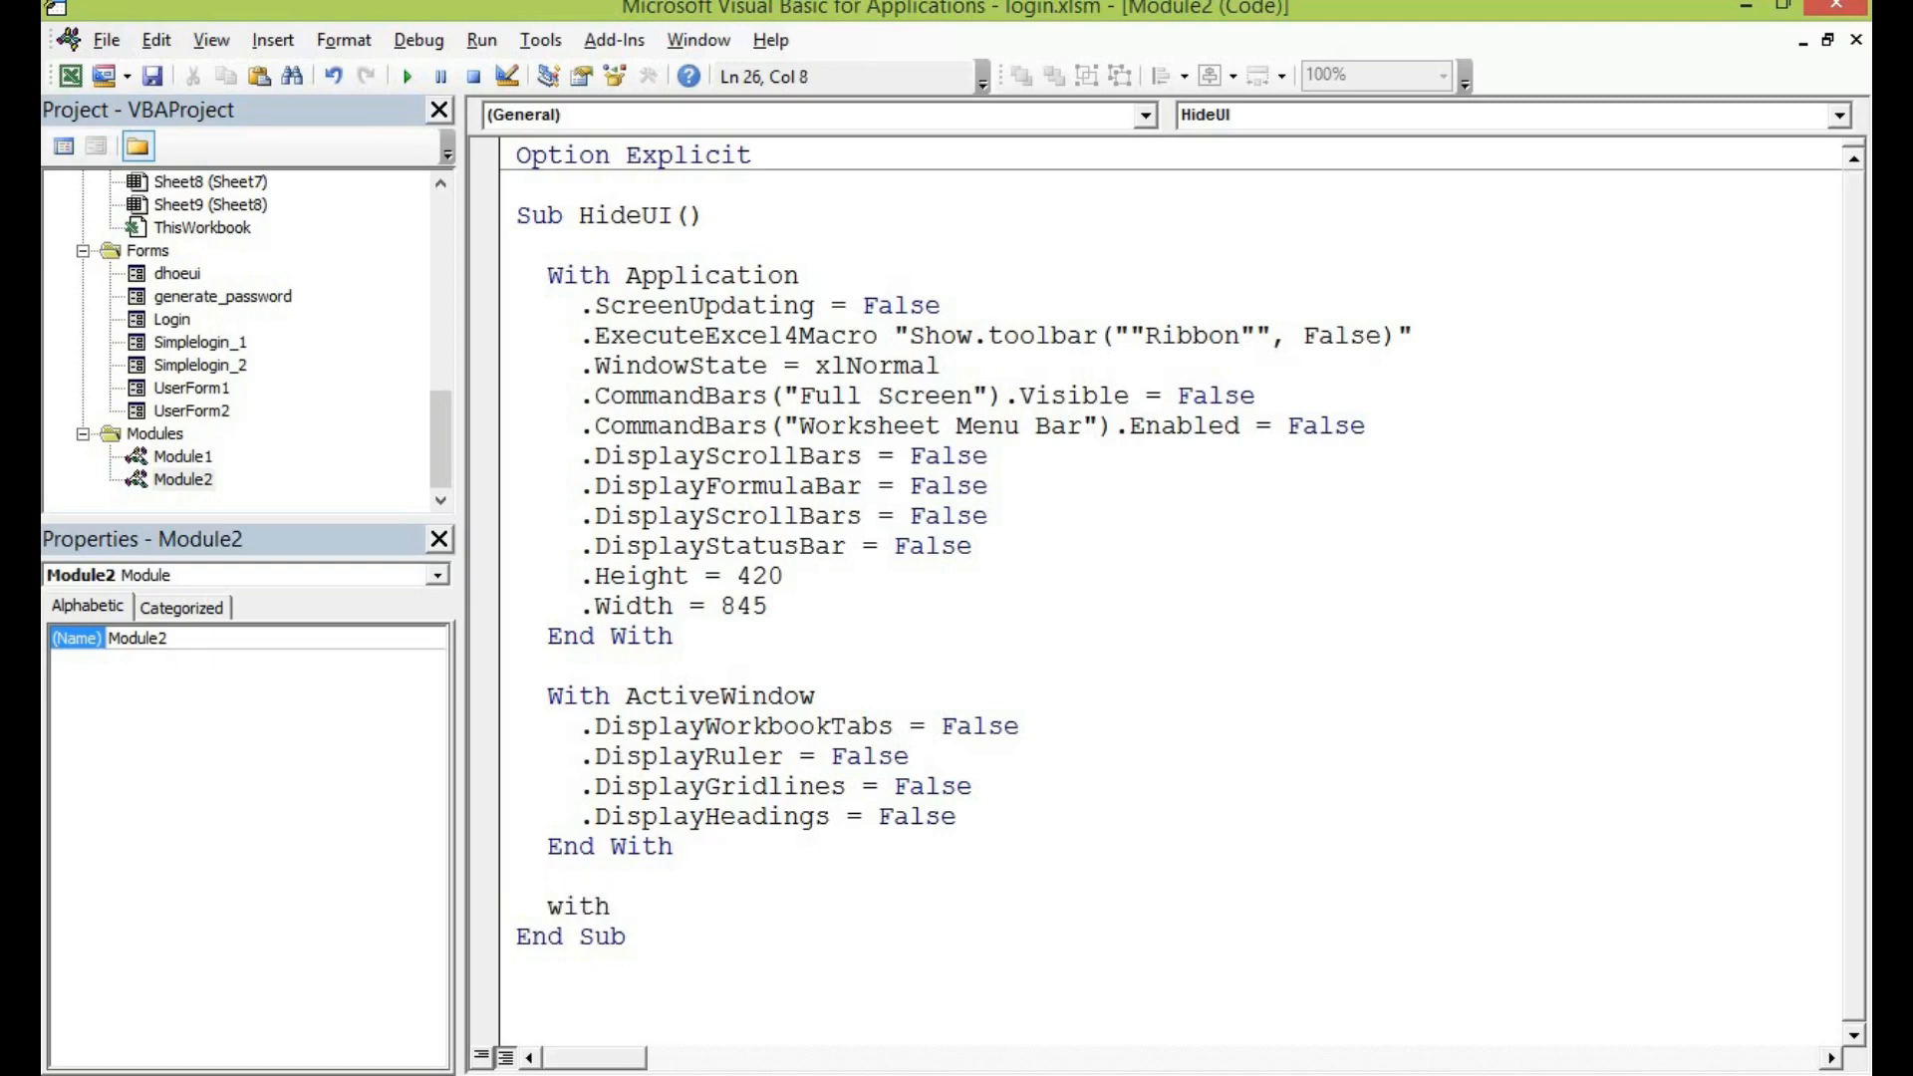
type("application")
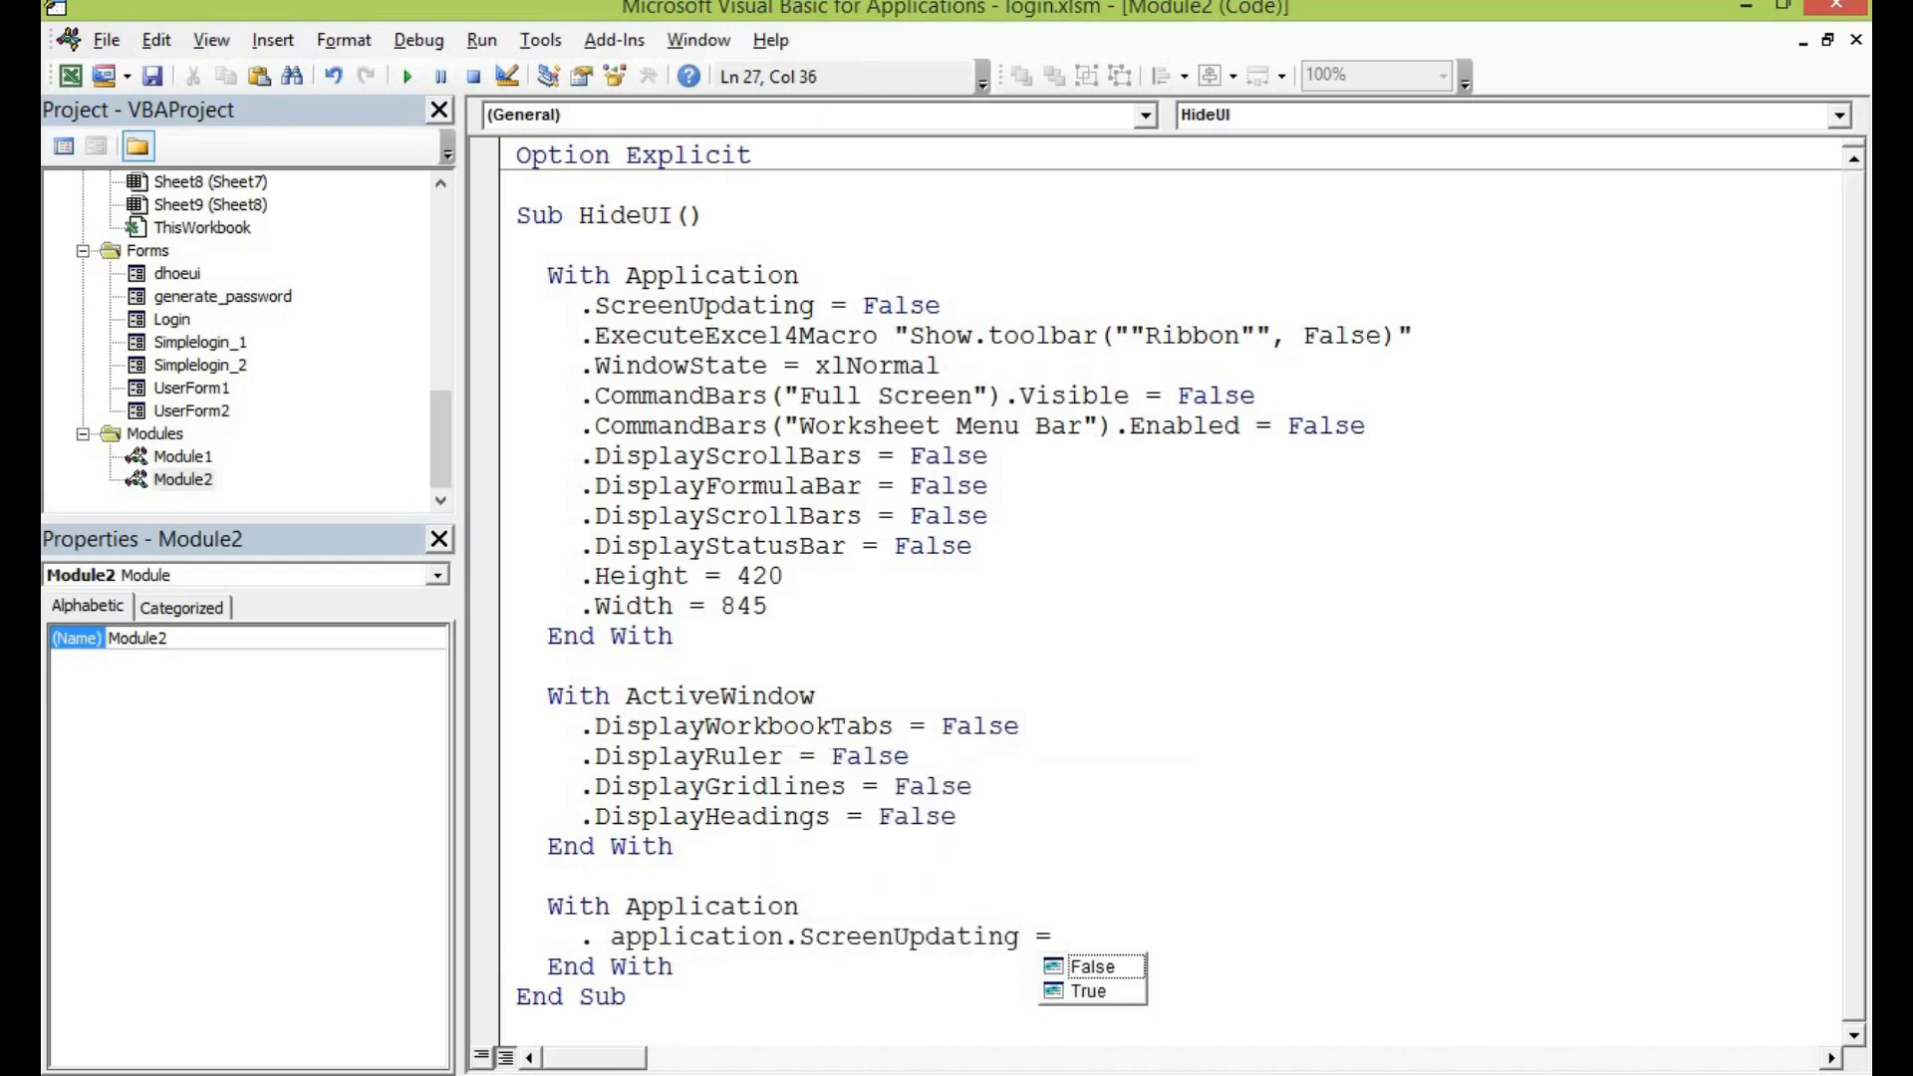
type("true")
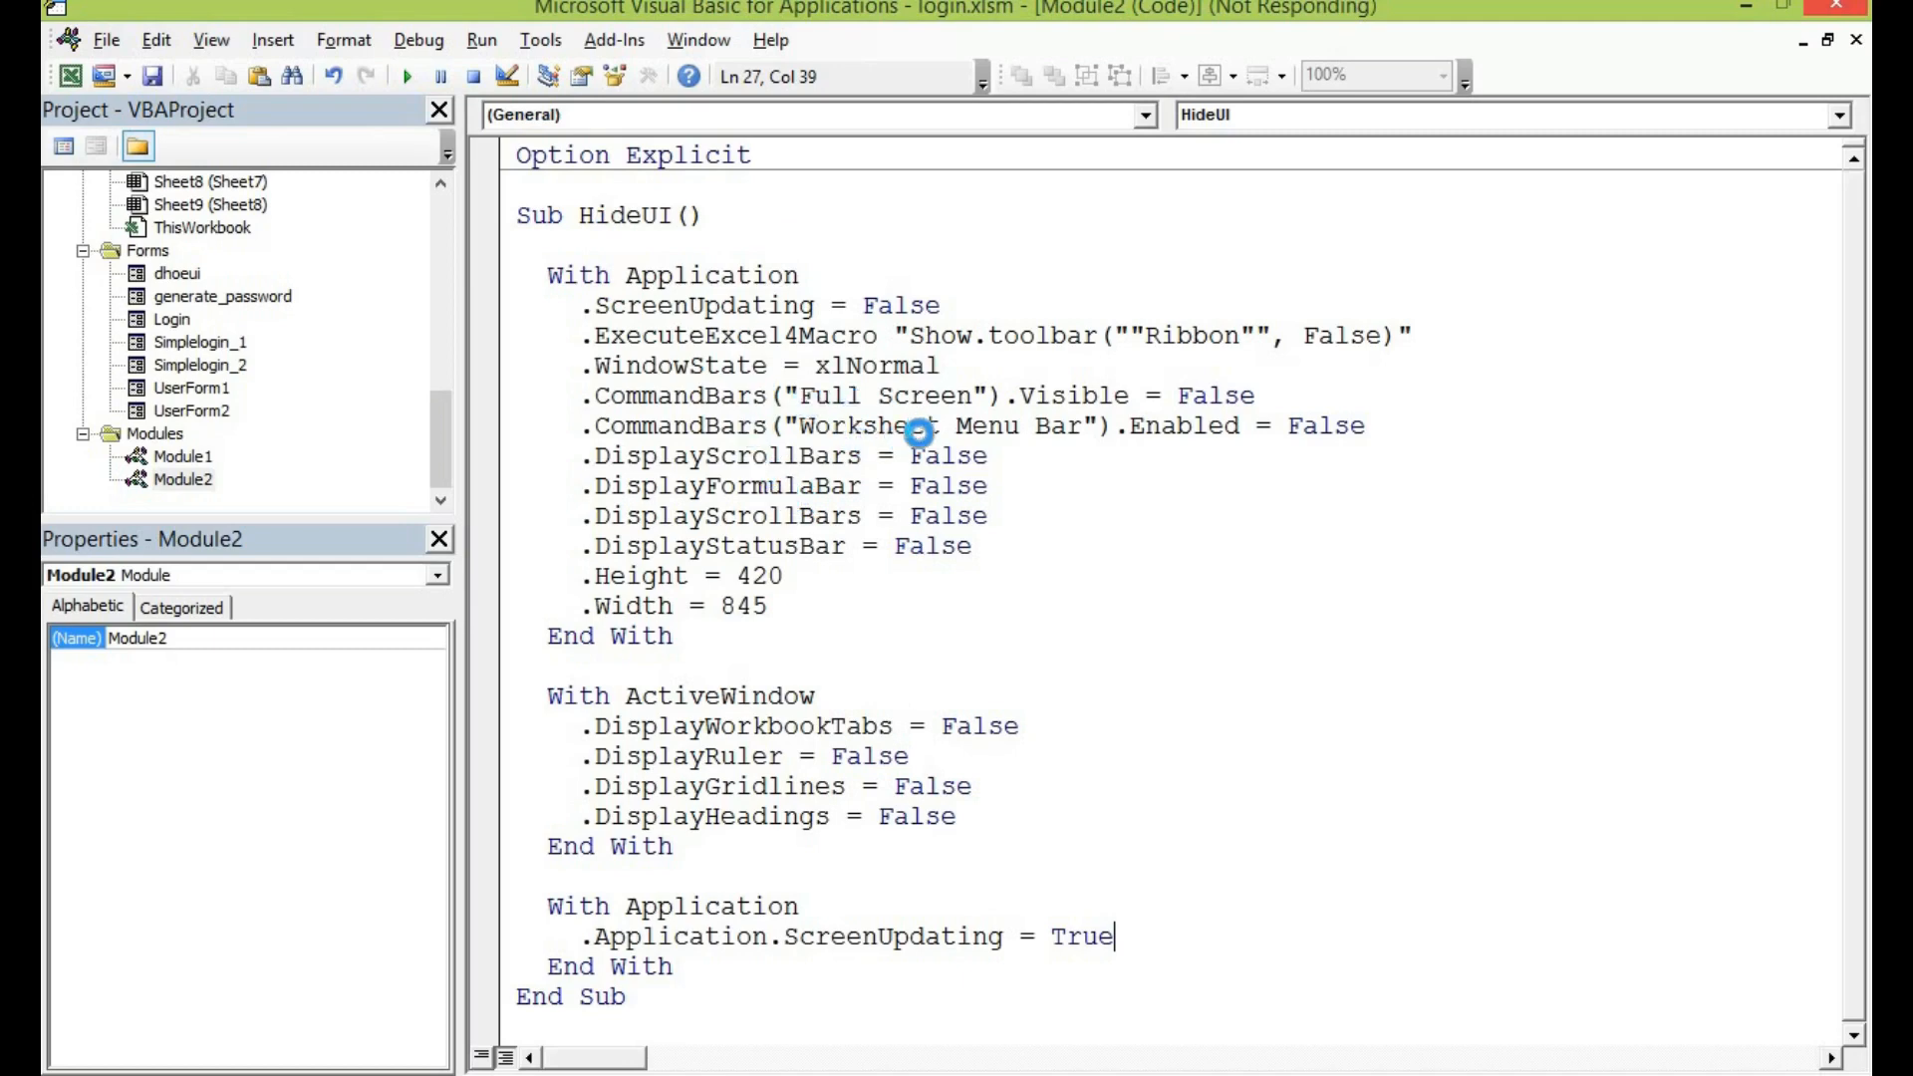
mouse_move(839, 441)
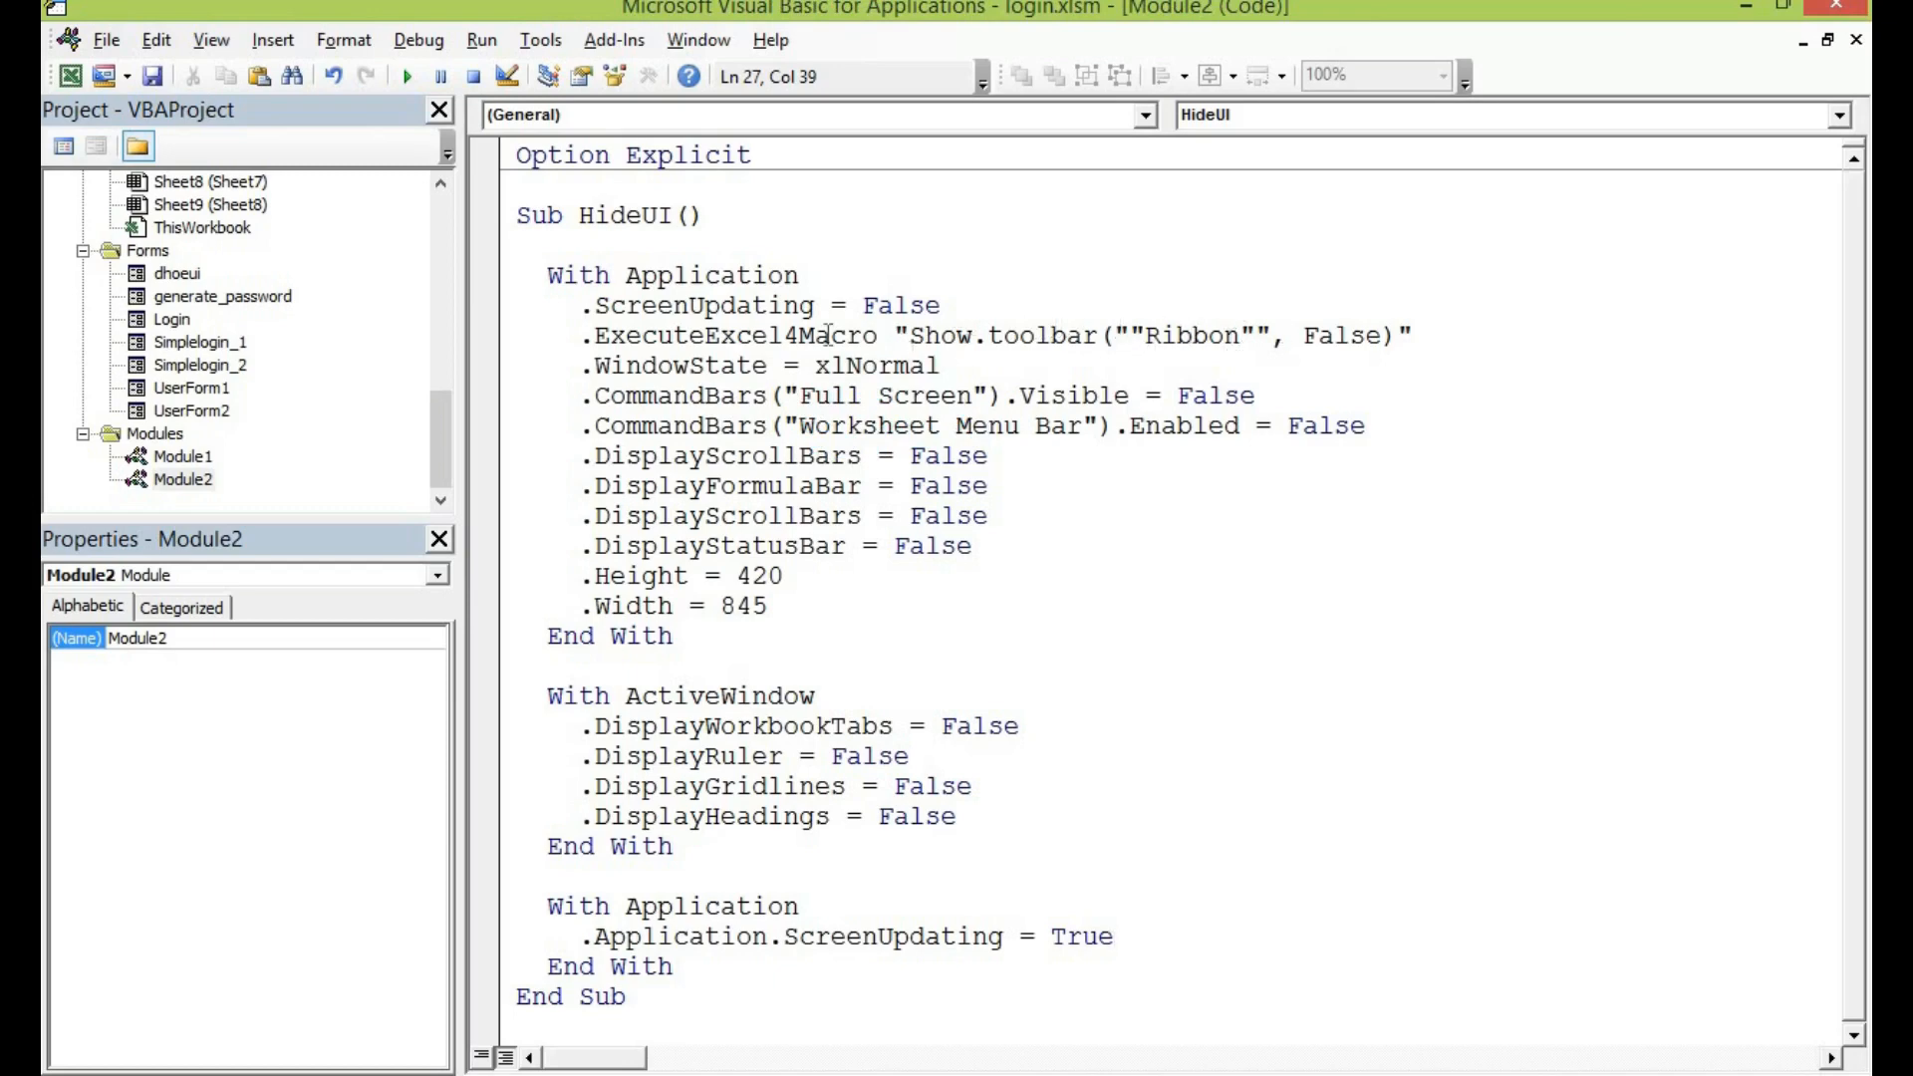
mouse_move(824, 549)
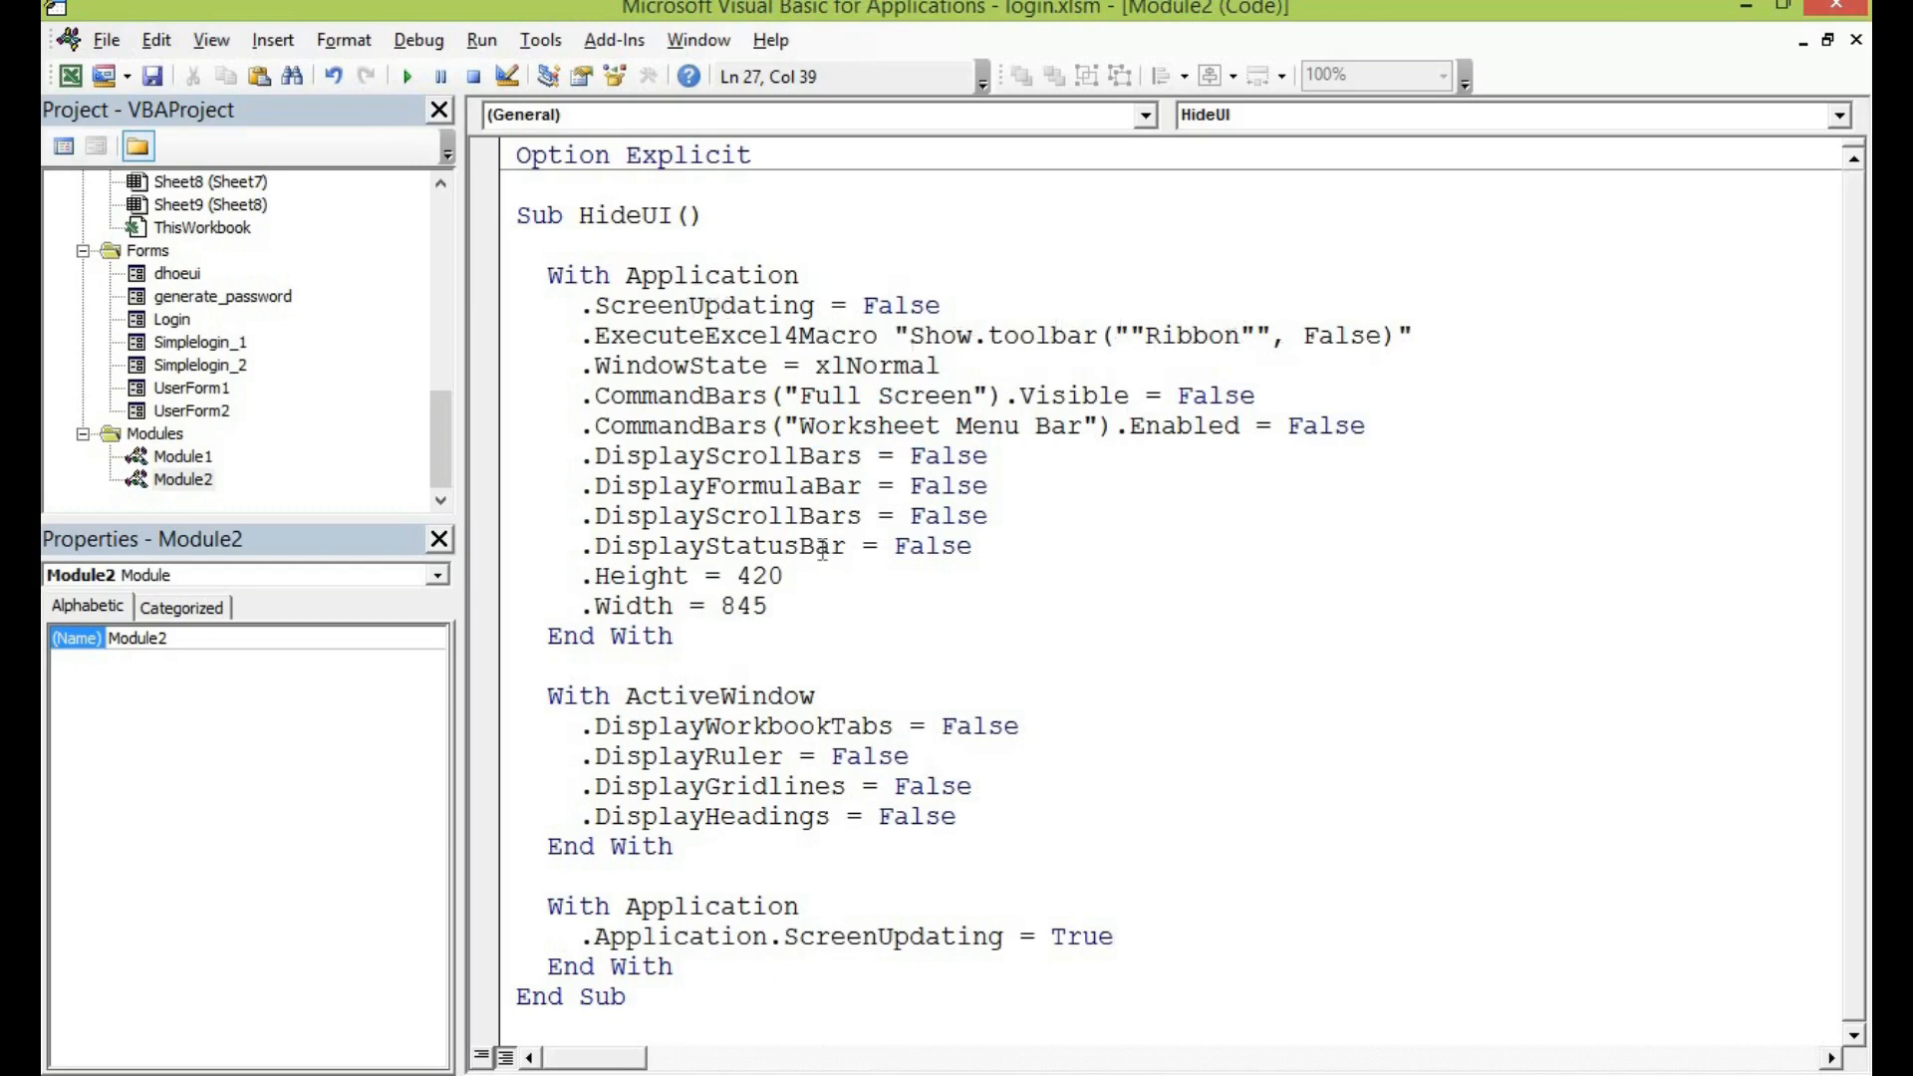
- Run HideUI from the editor so Excel shows only the small orange MY APP sheet
left_click(867, 304)
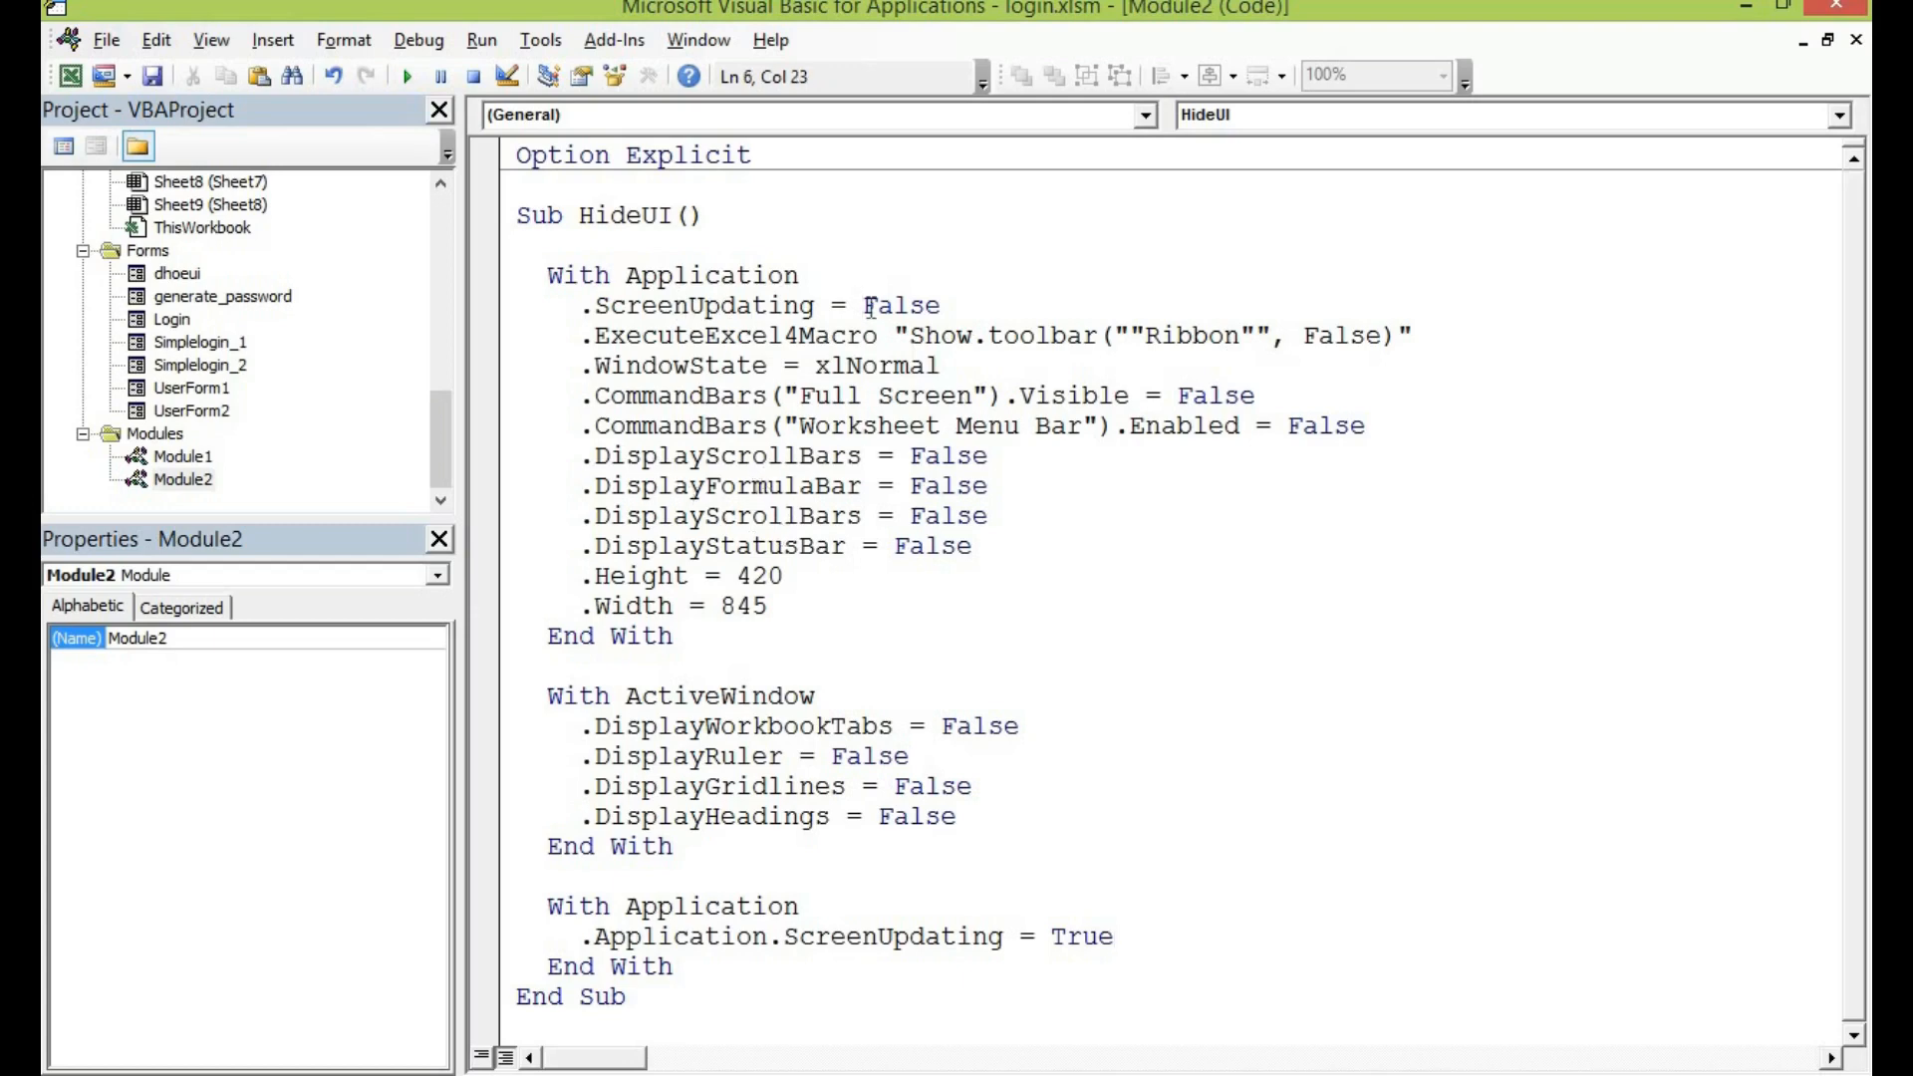
key("F8")
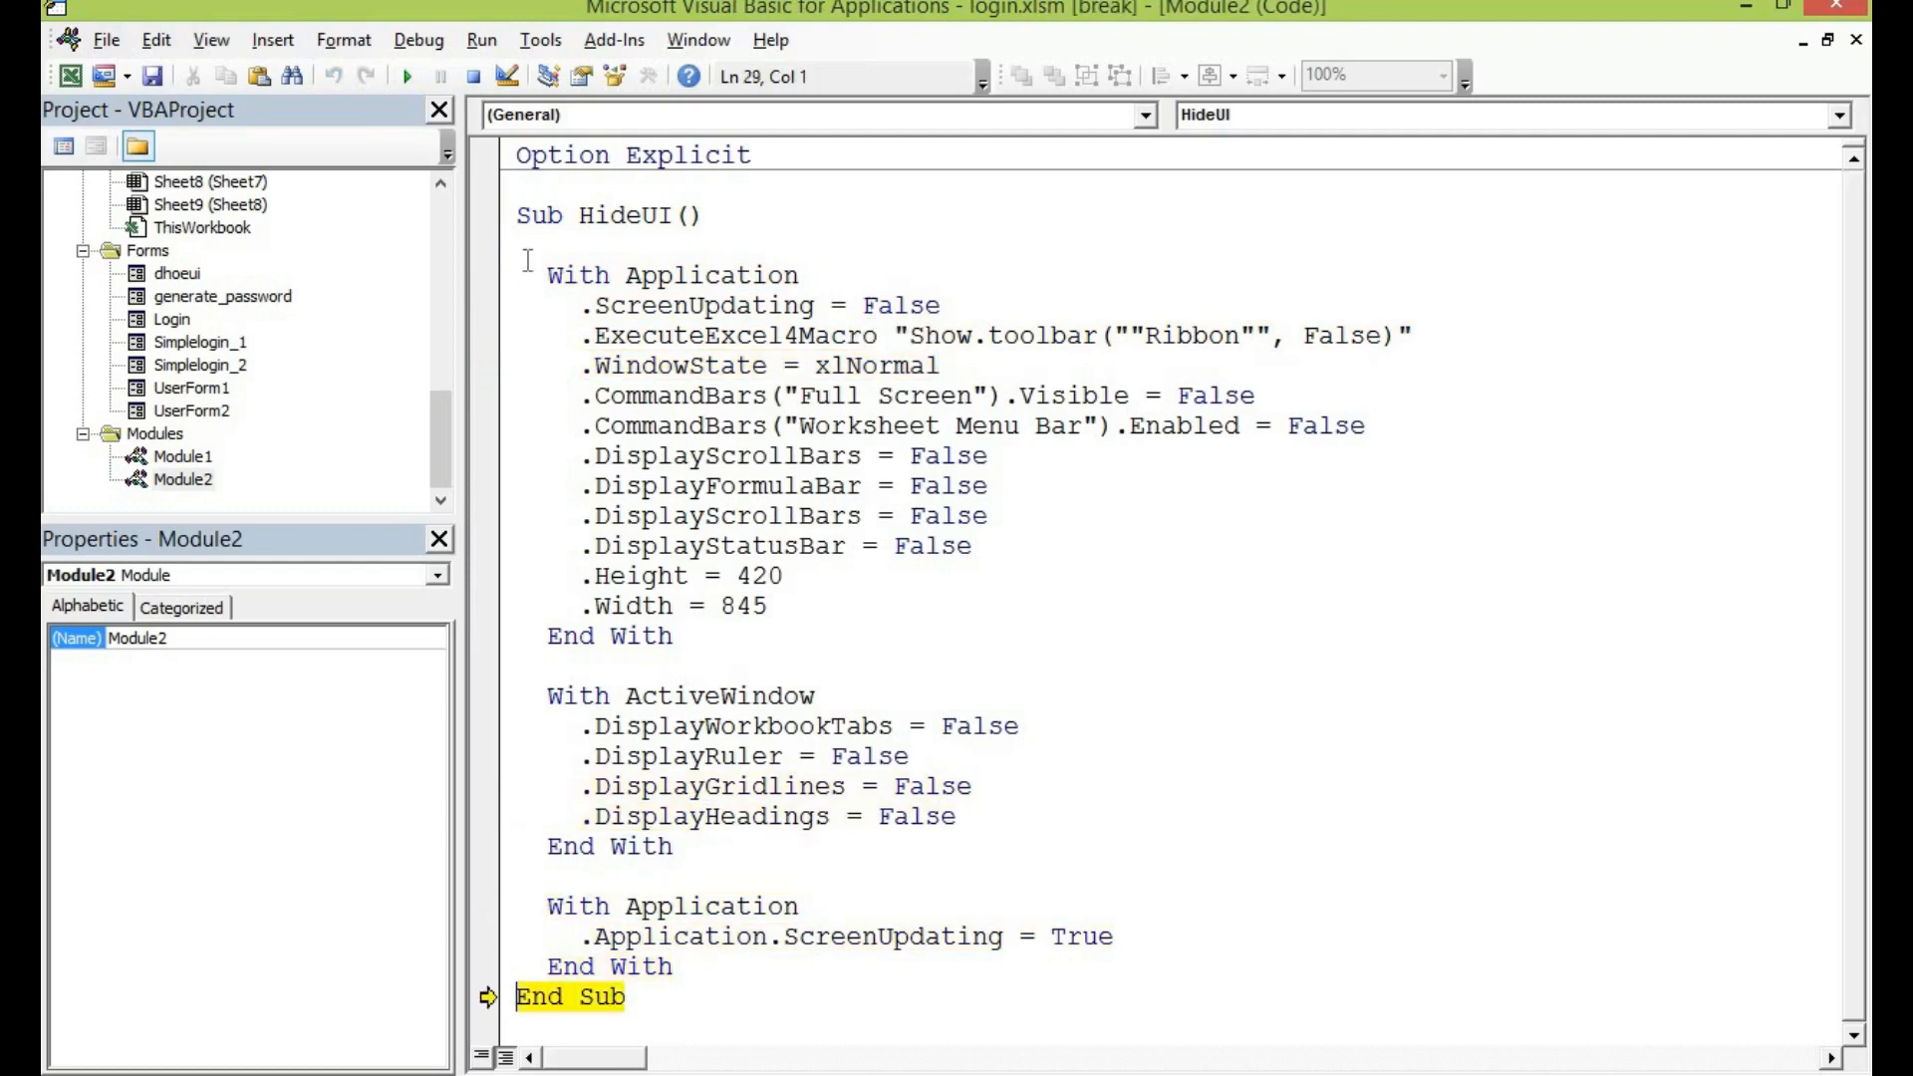
left_click(407, 75)
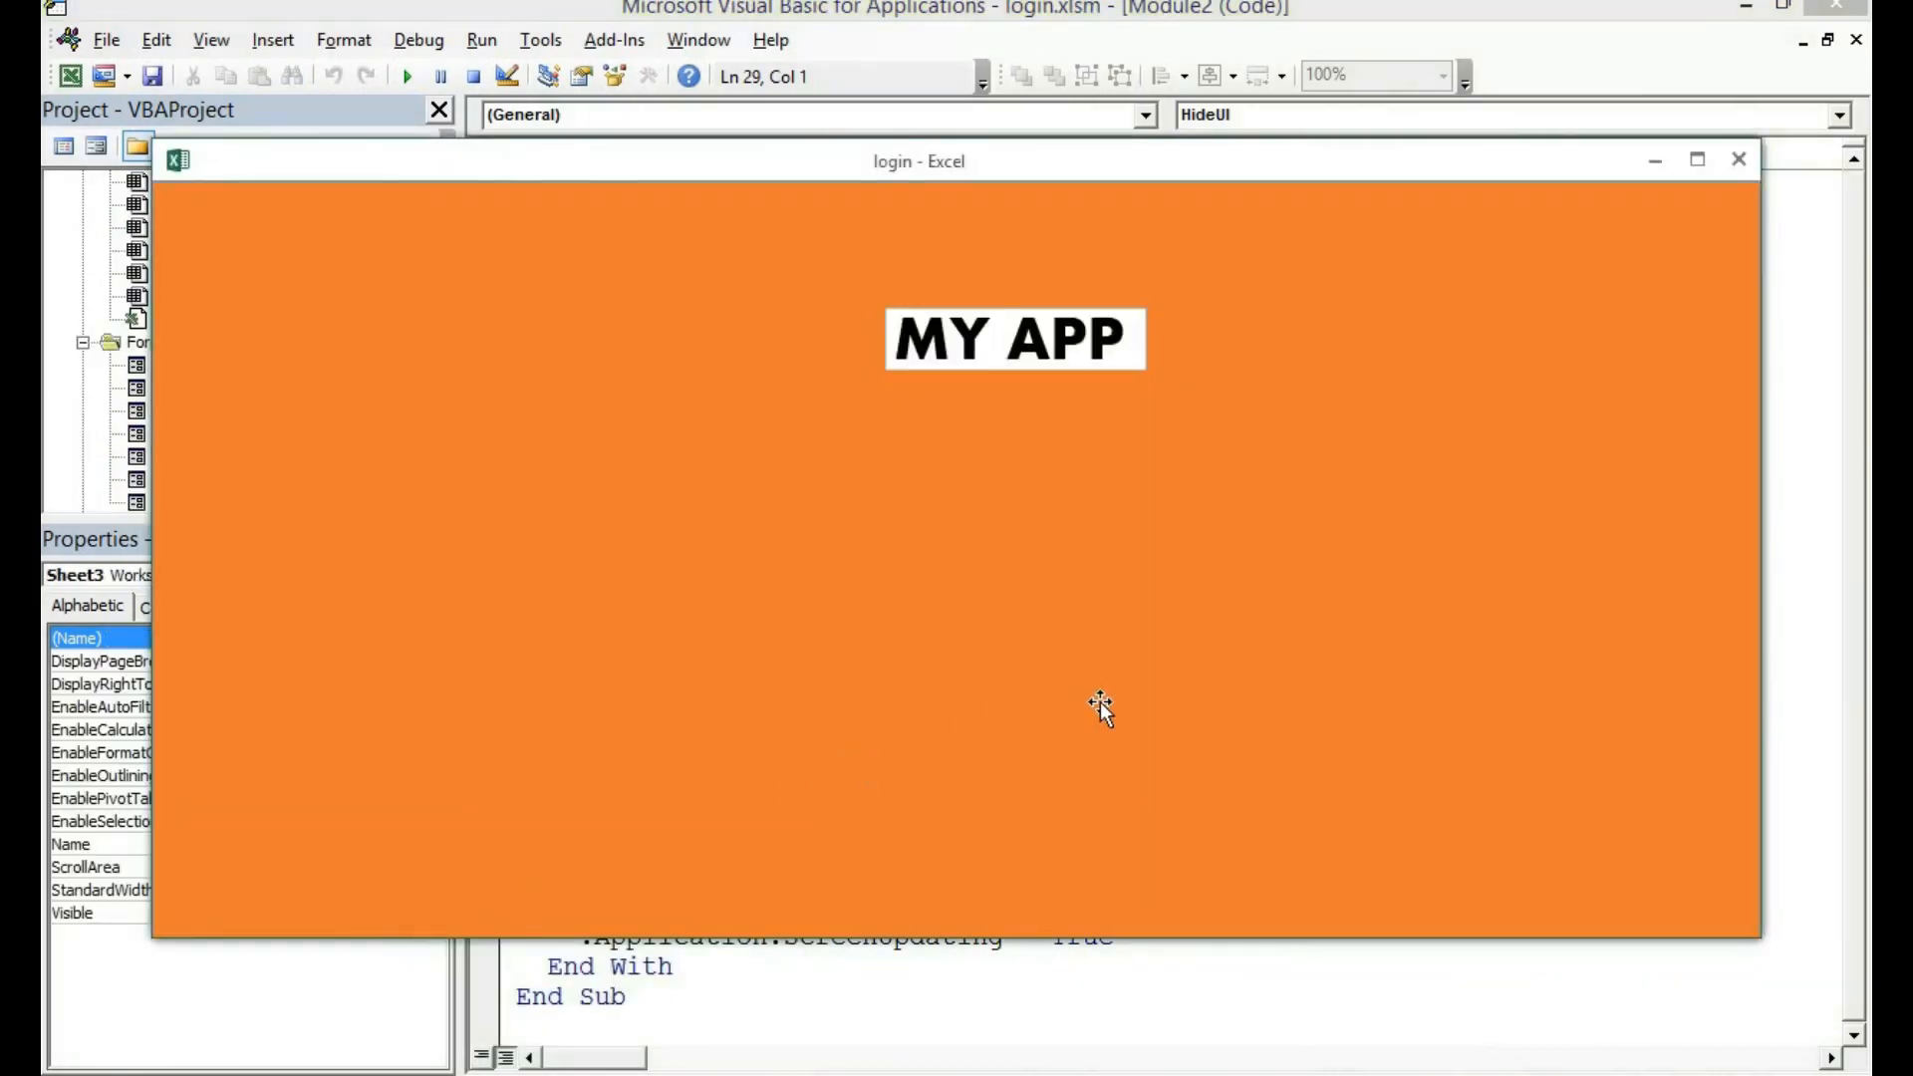
mouse_move(674, 467)
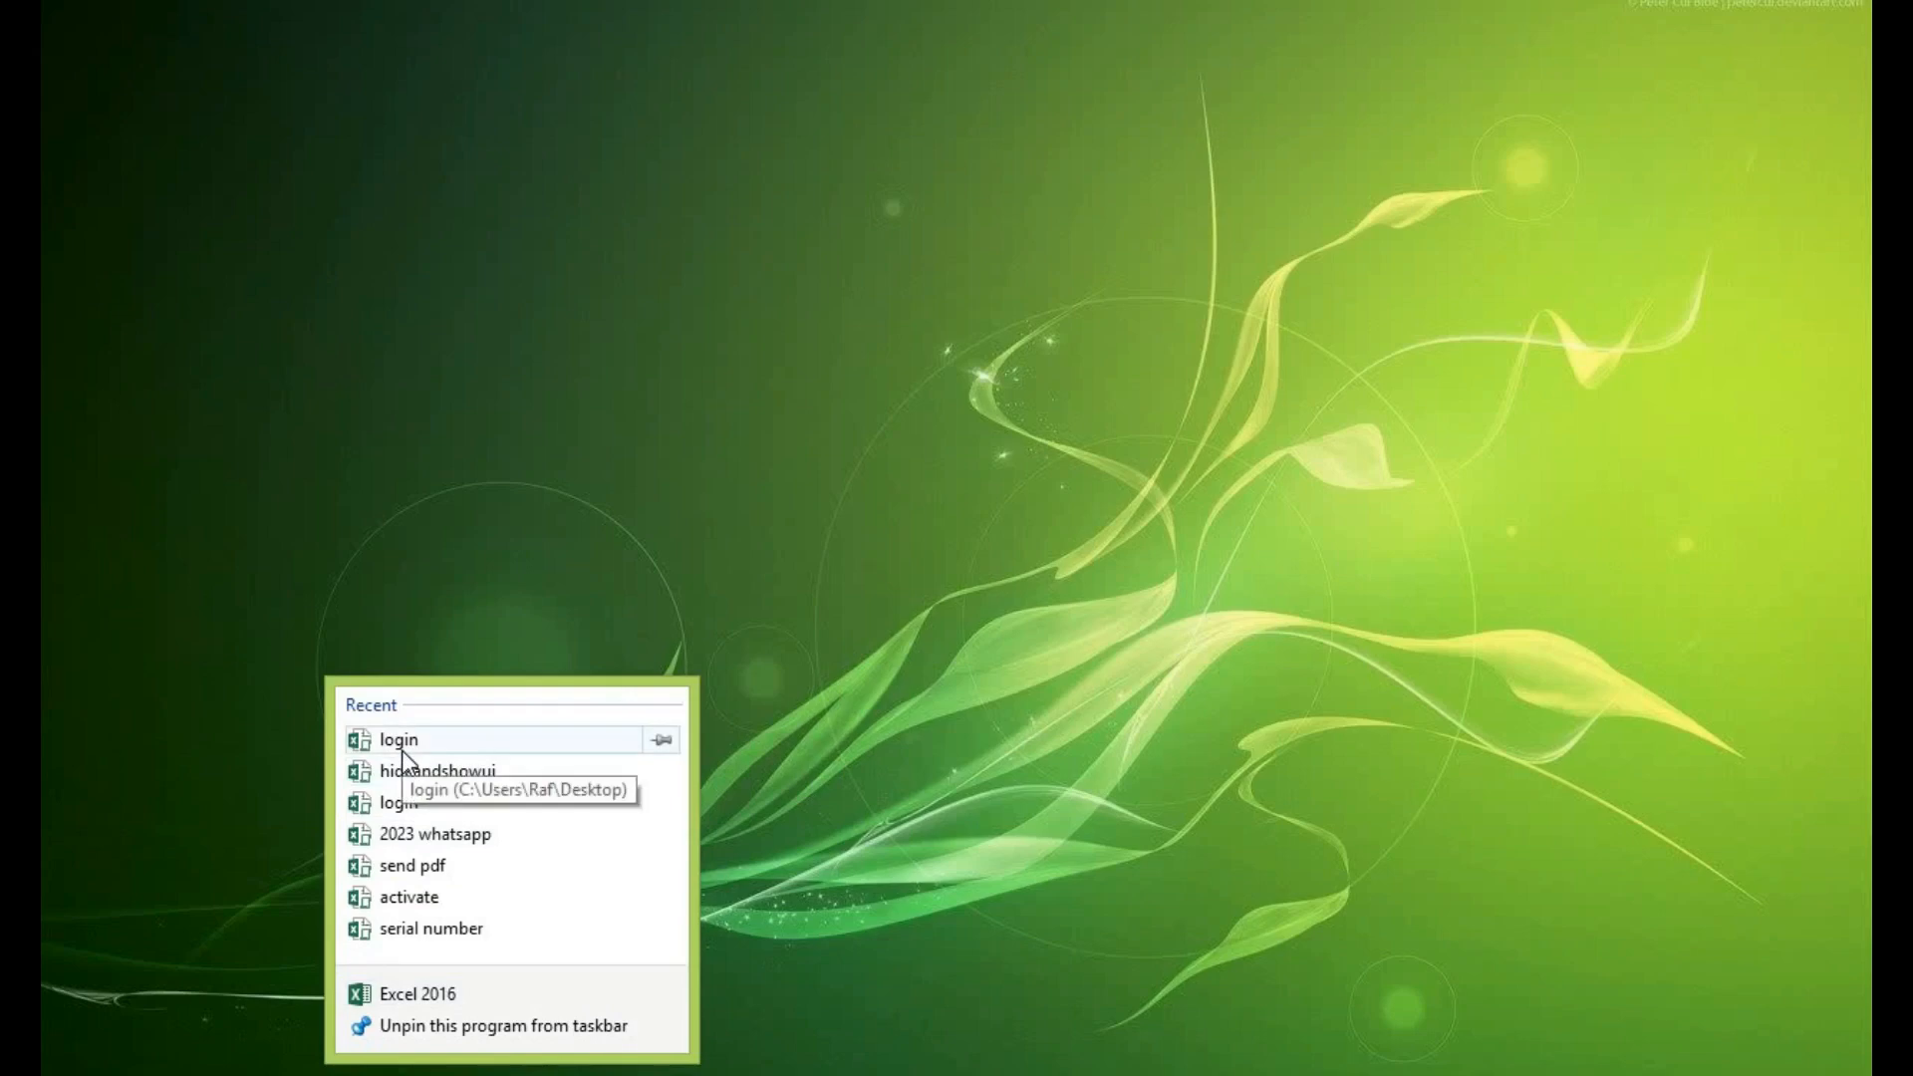
- Reopen the 'login' workbook from Excel's taskbar jump list
left_click(401, 739)
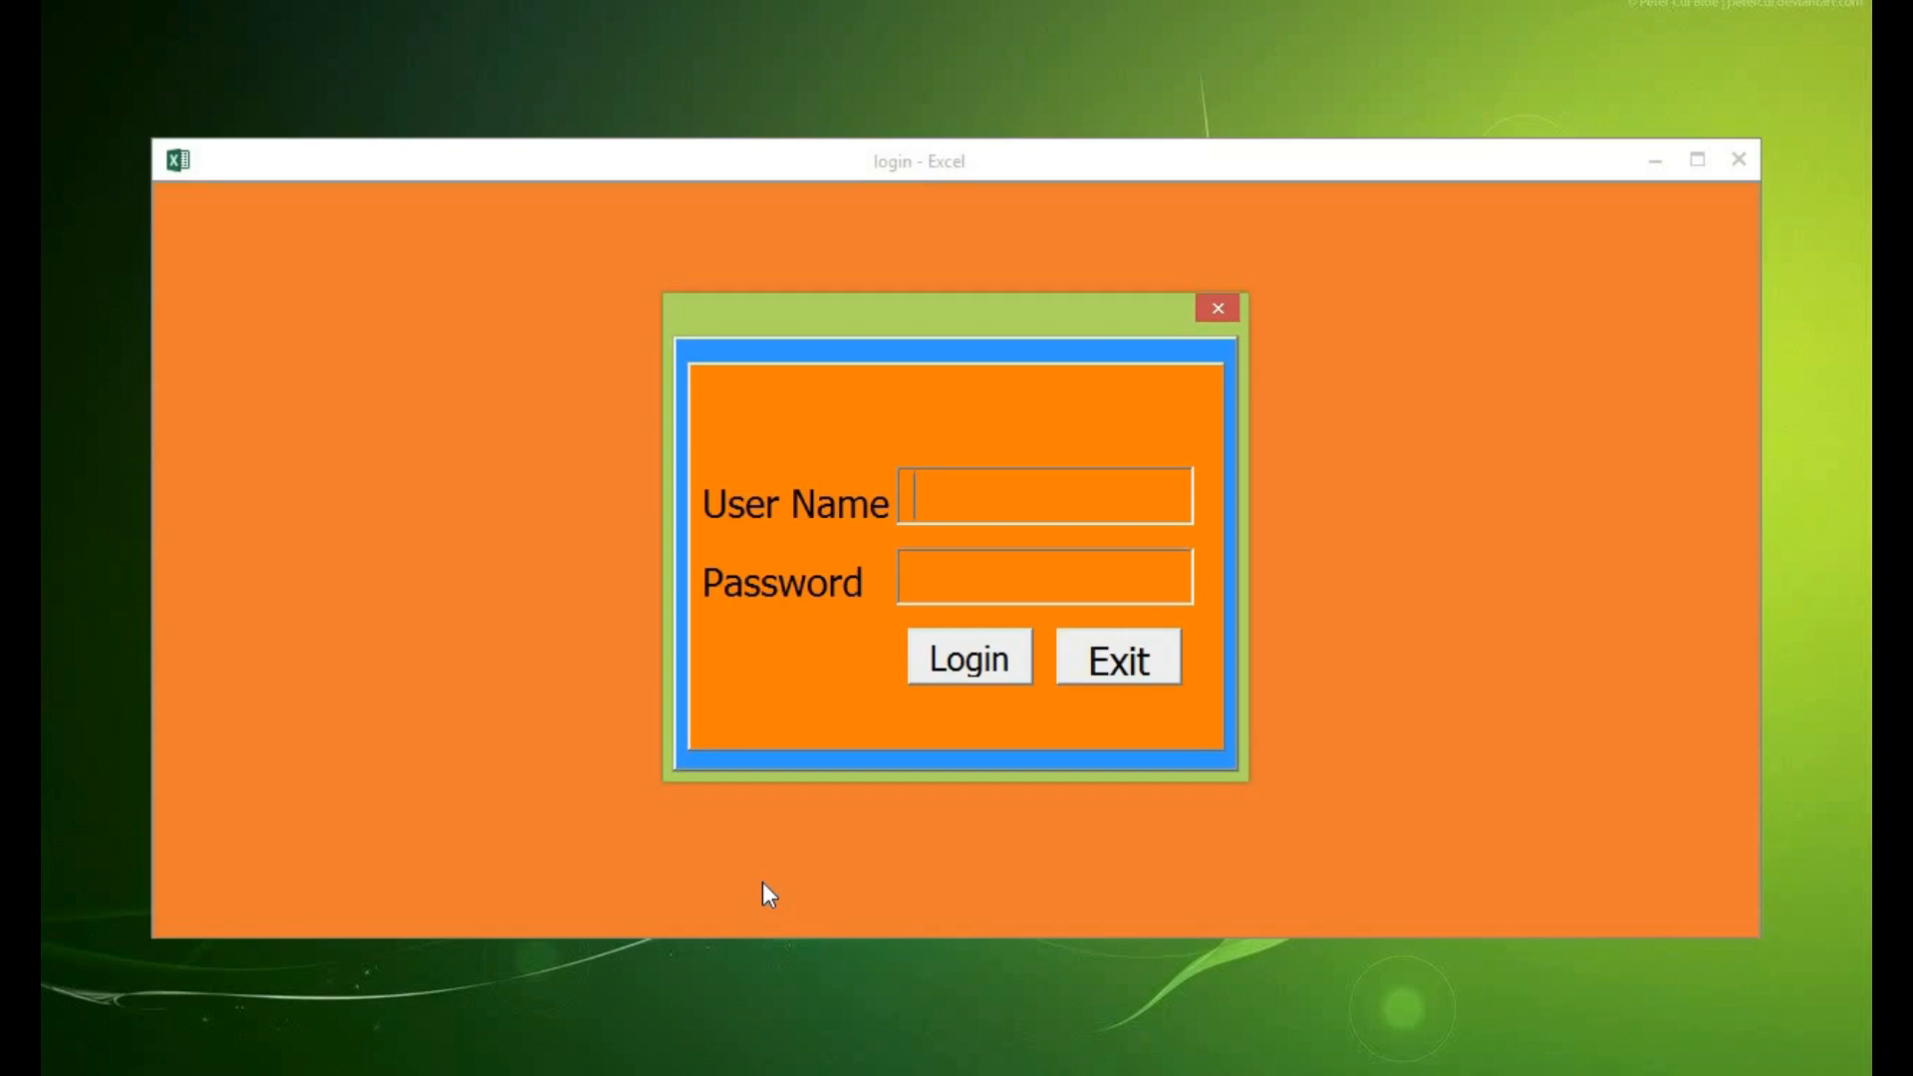
mouse_move(1145, 442)
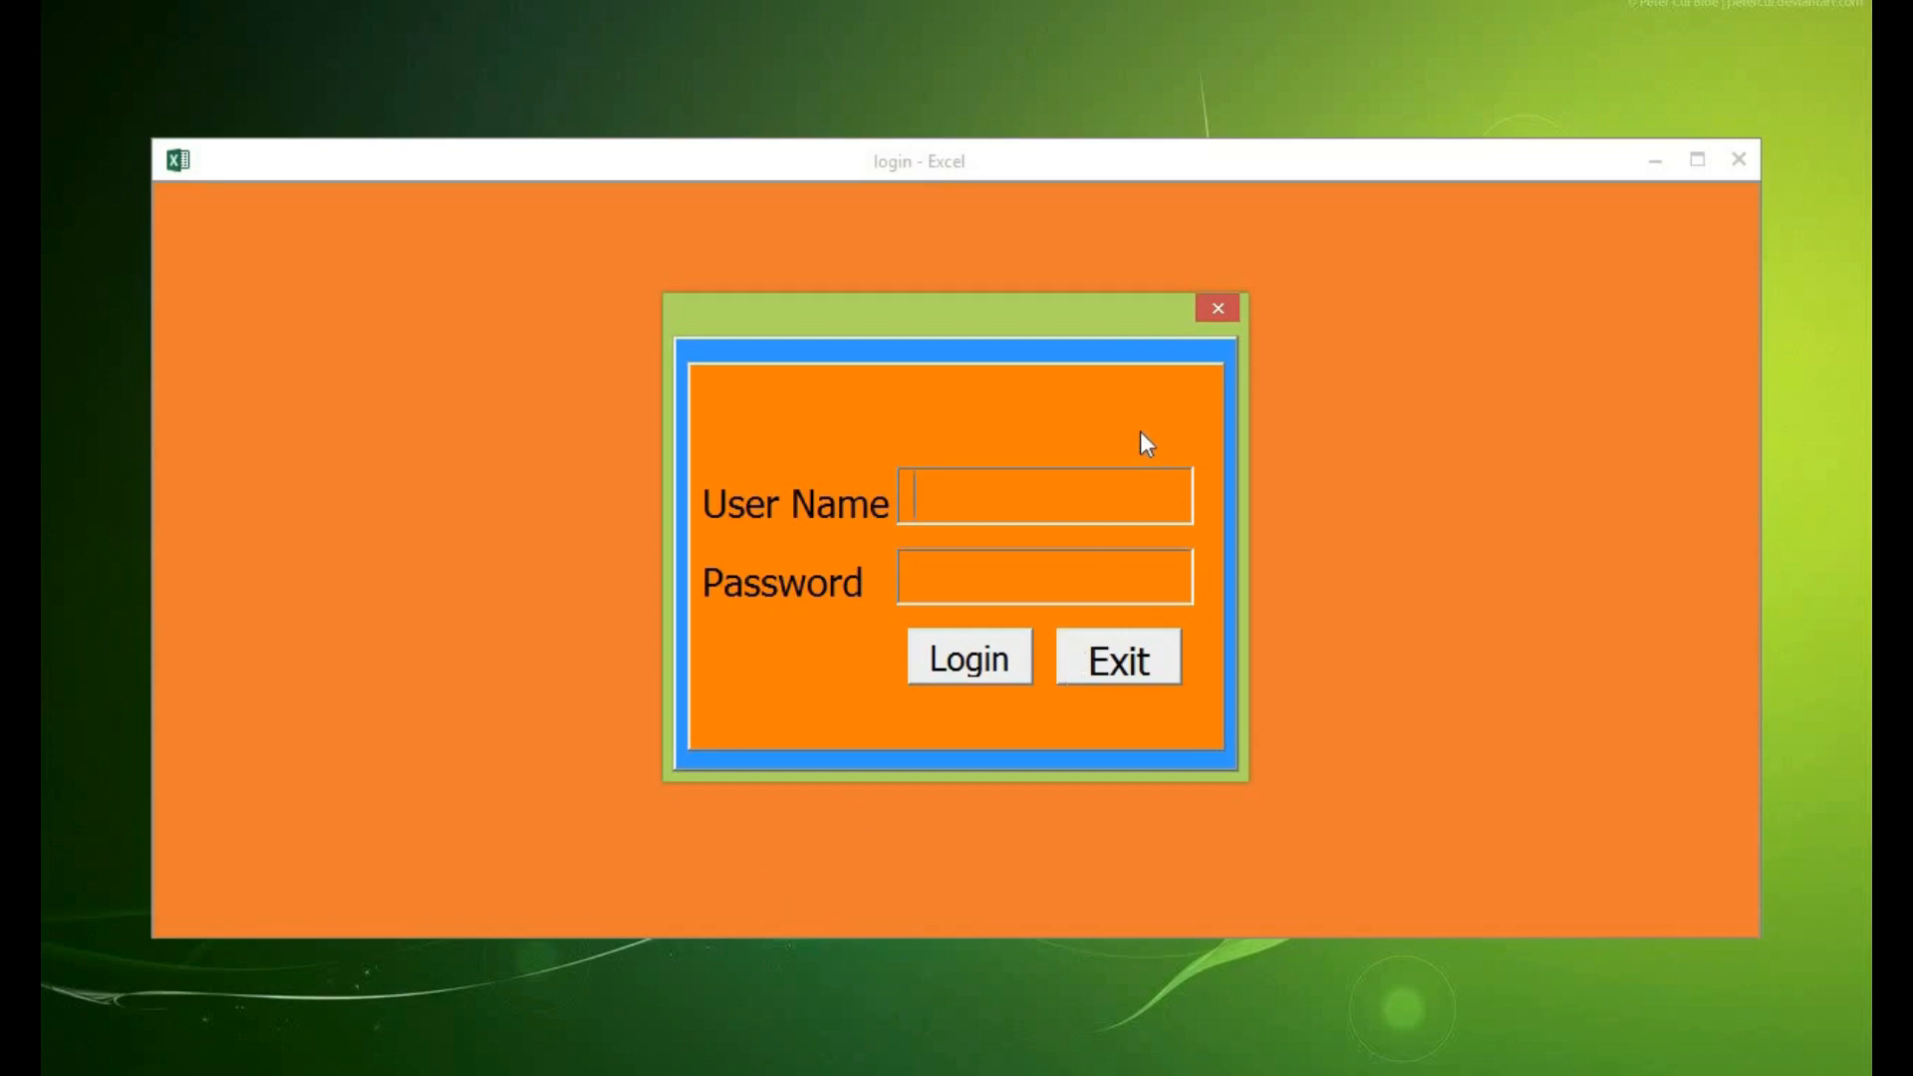
mouse_move(494, 896)
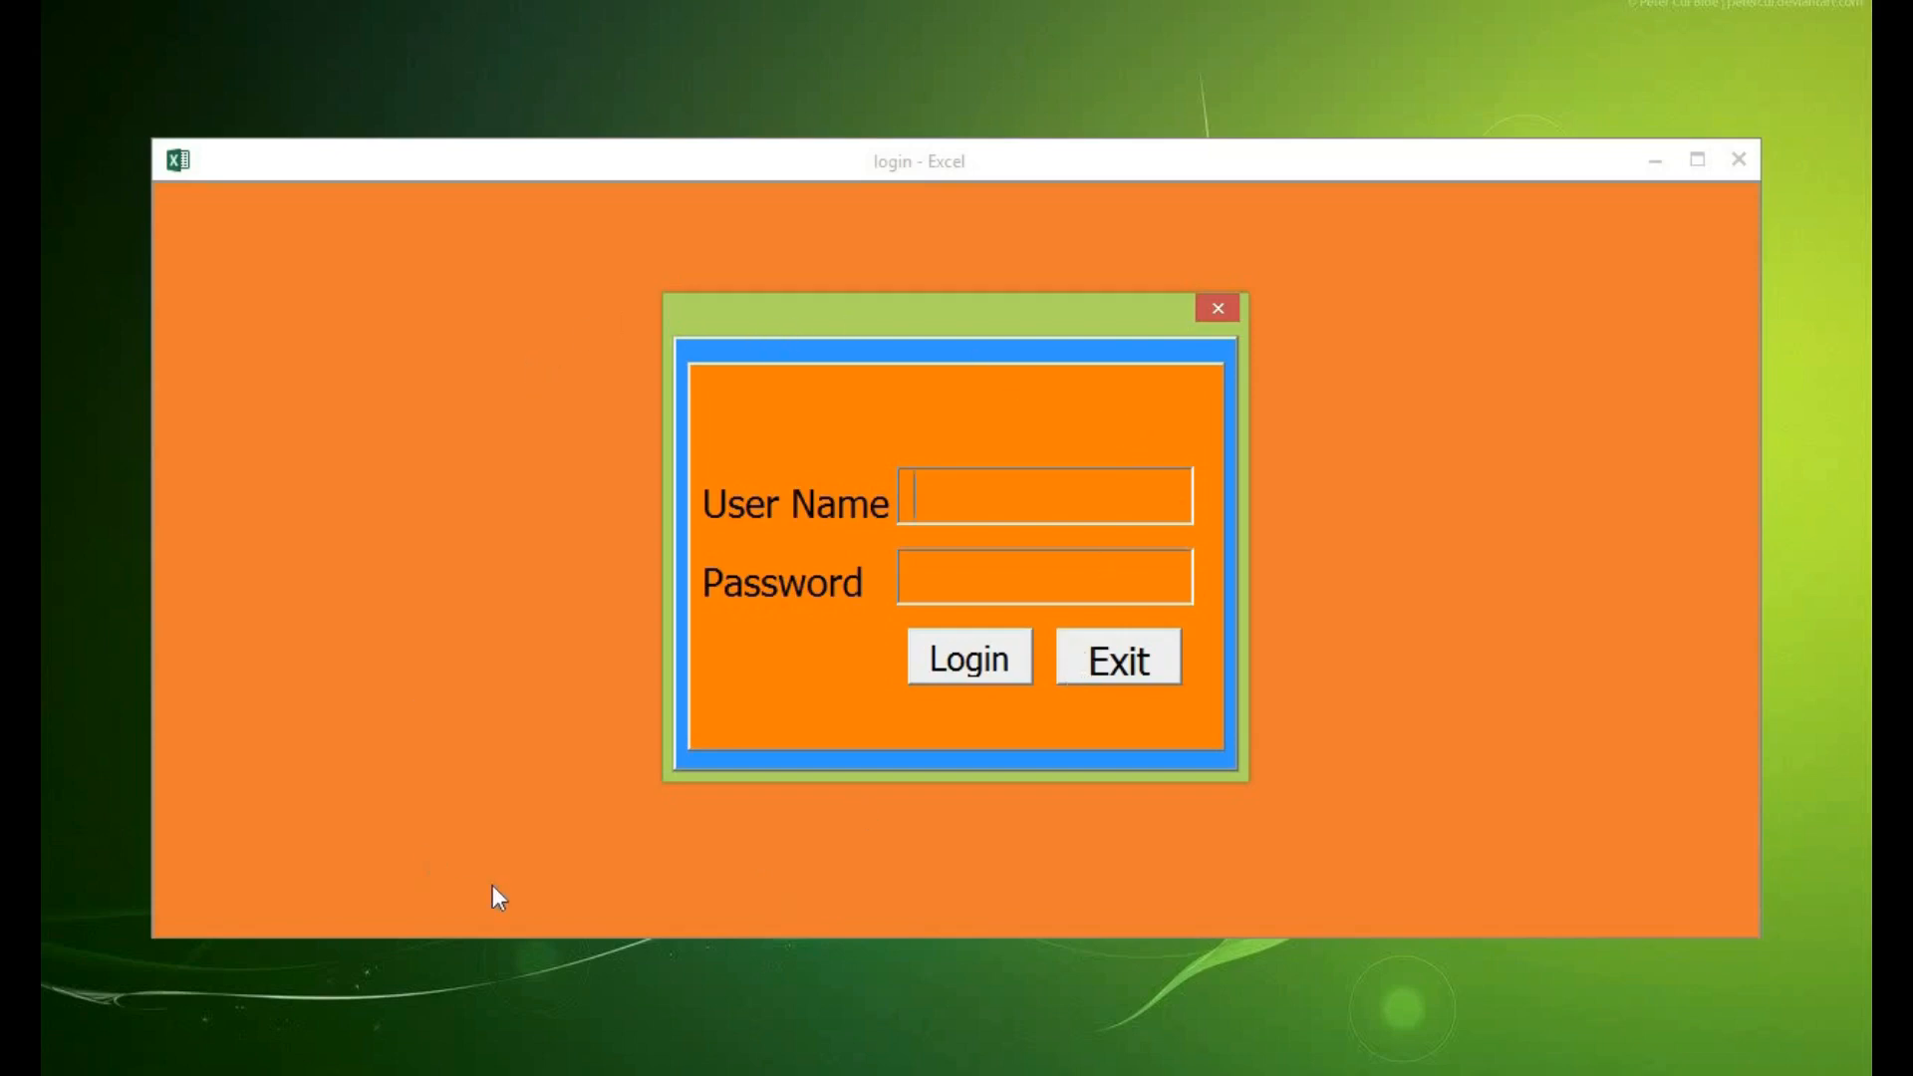
mouse_move(1075, 392)
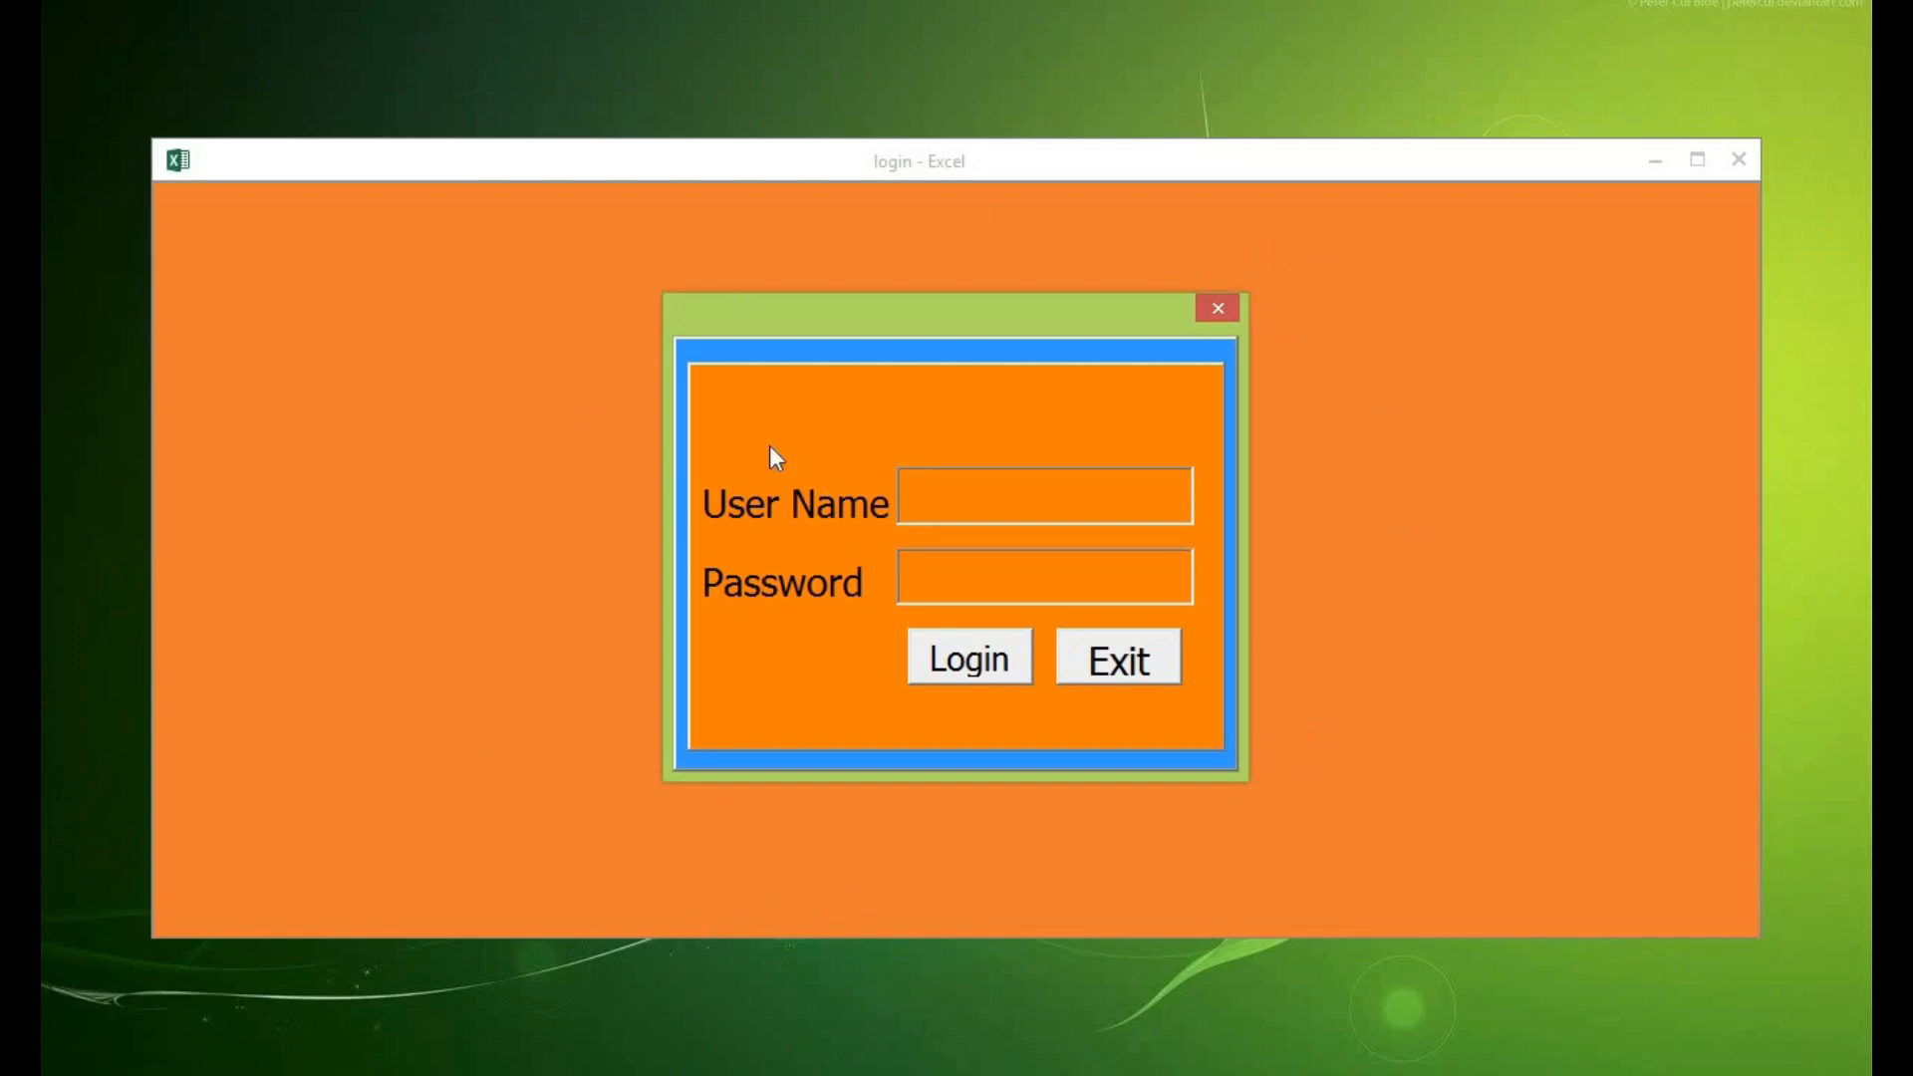
mouse_move(342, 937)
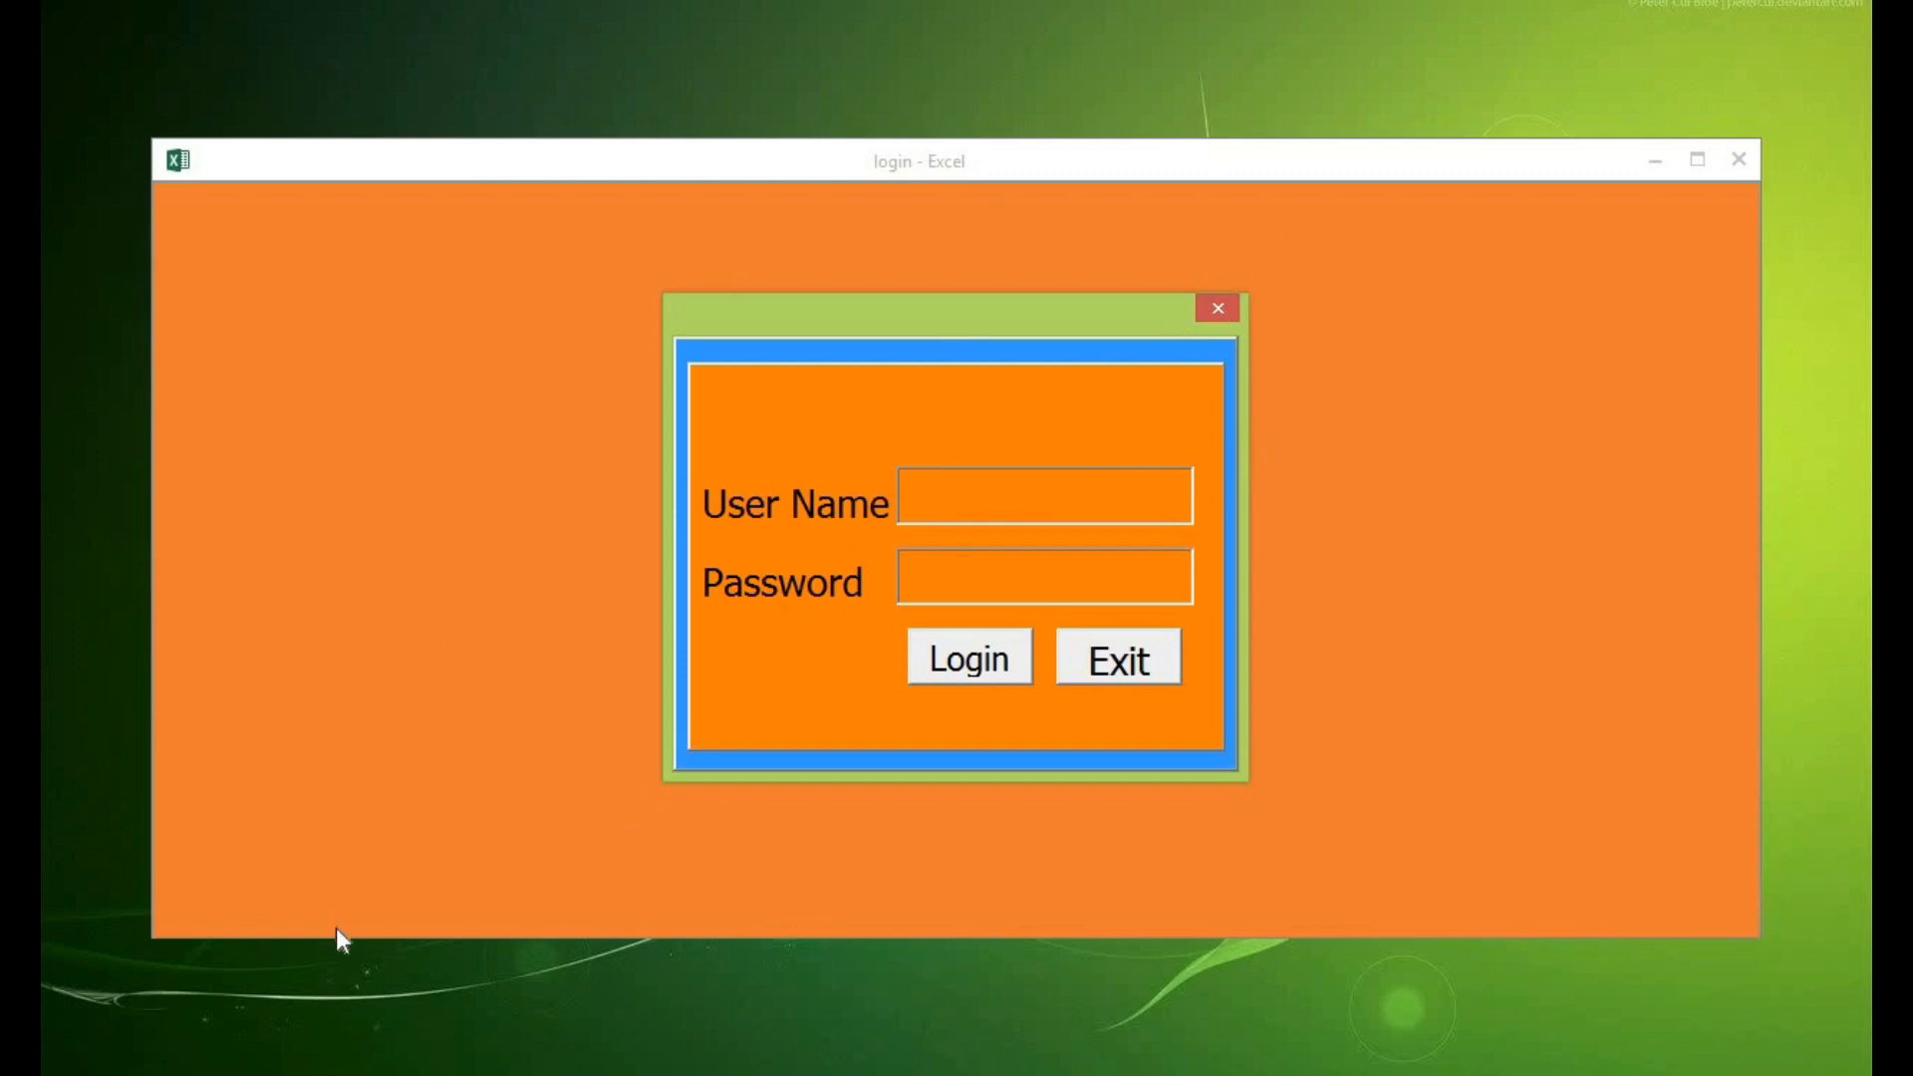
mouse_move(659, 972)
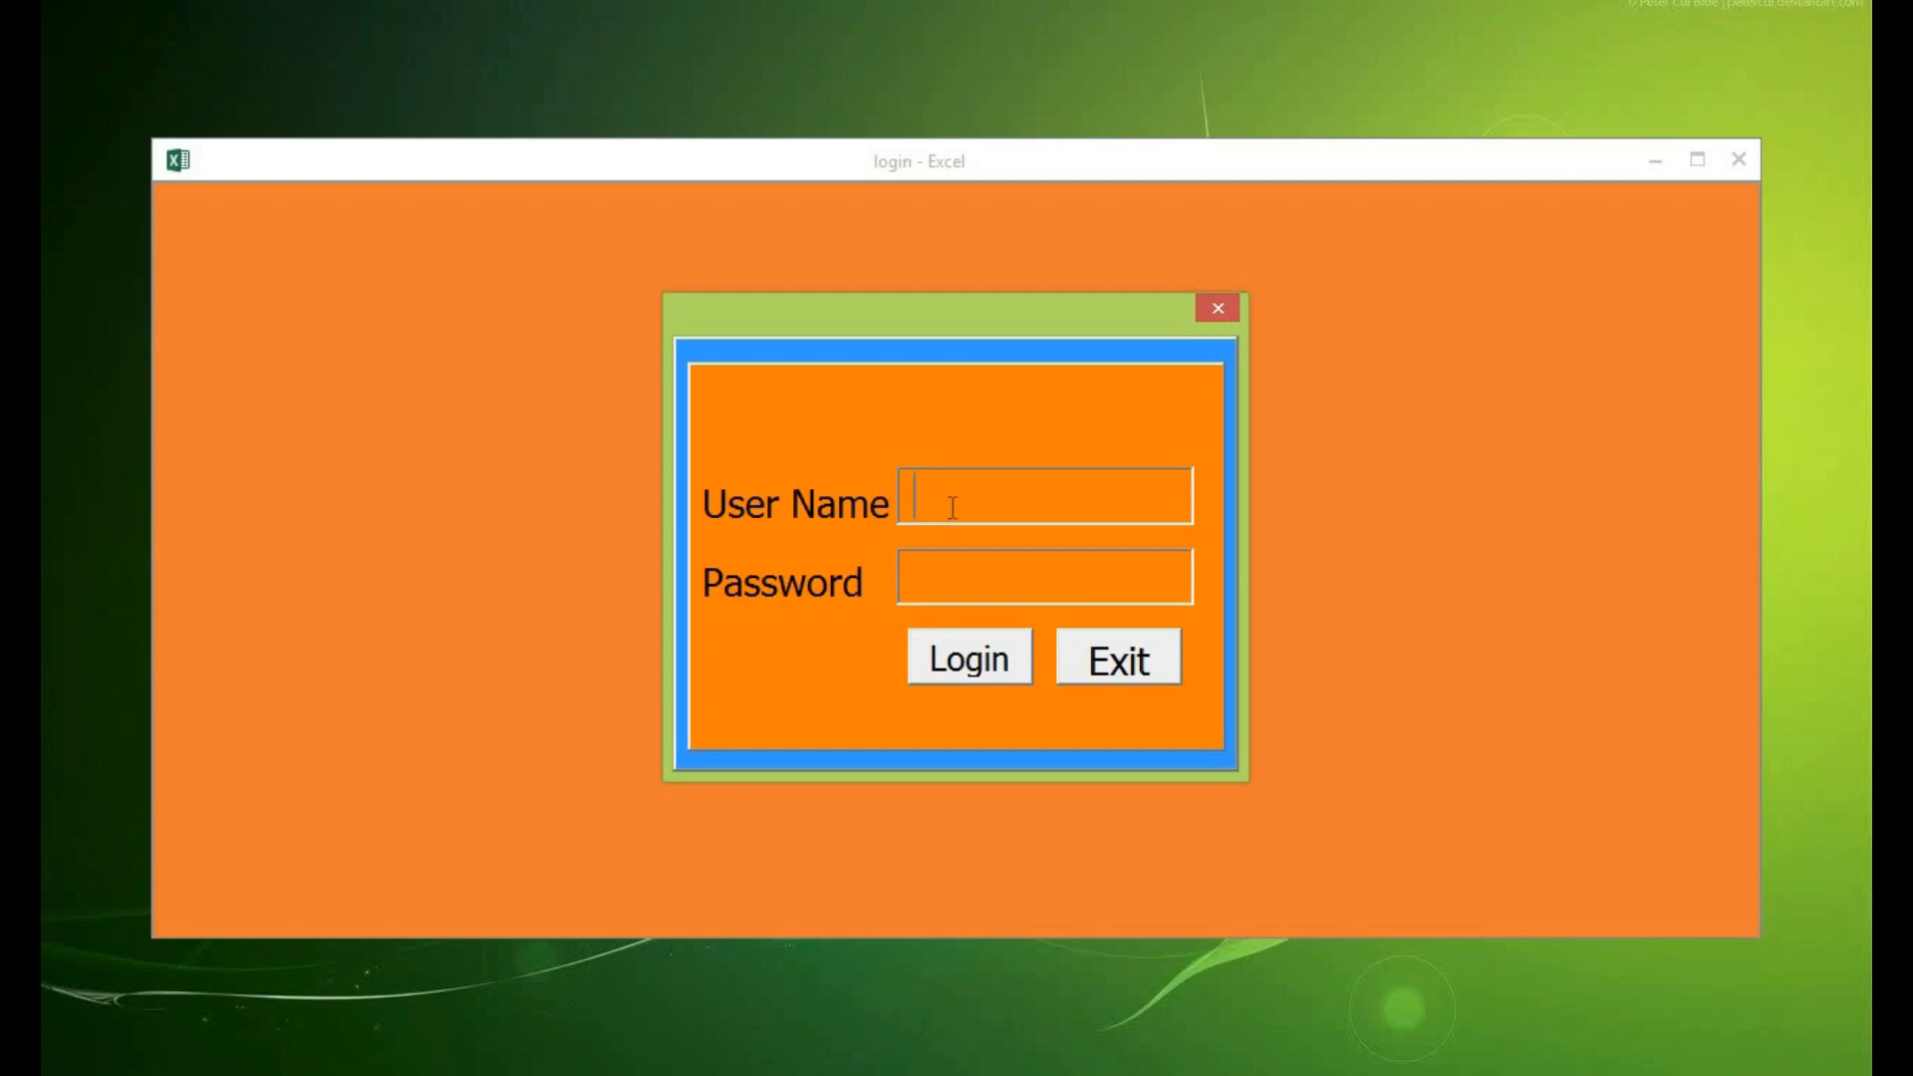
- Log in with admin credentials, dismiss the welcome message, and return to the VBA editor
type("admin")
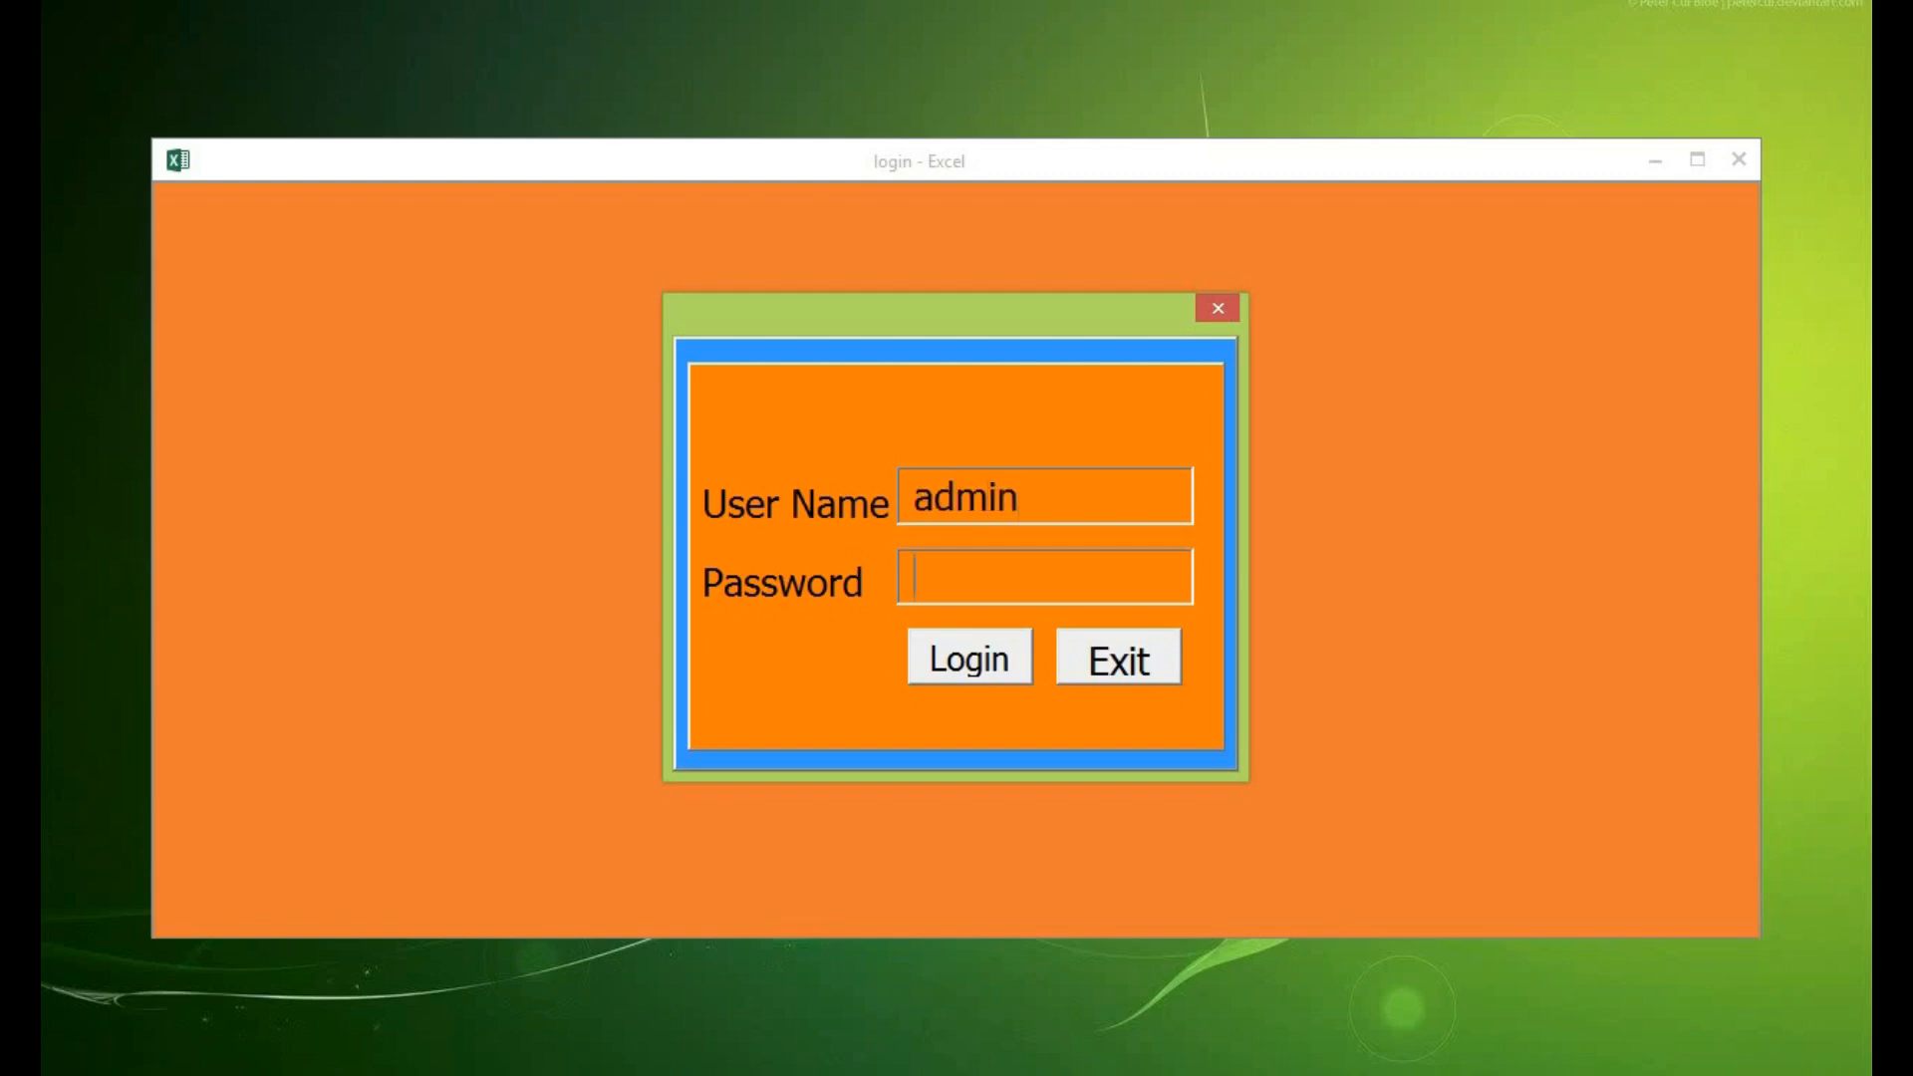
type("adm")
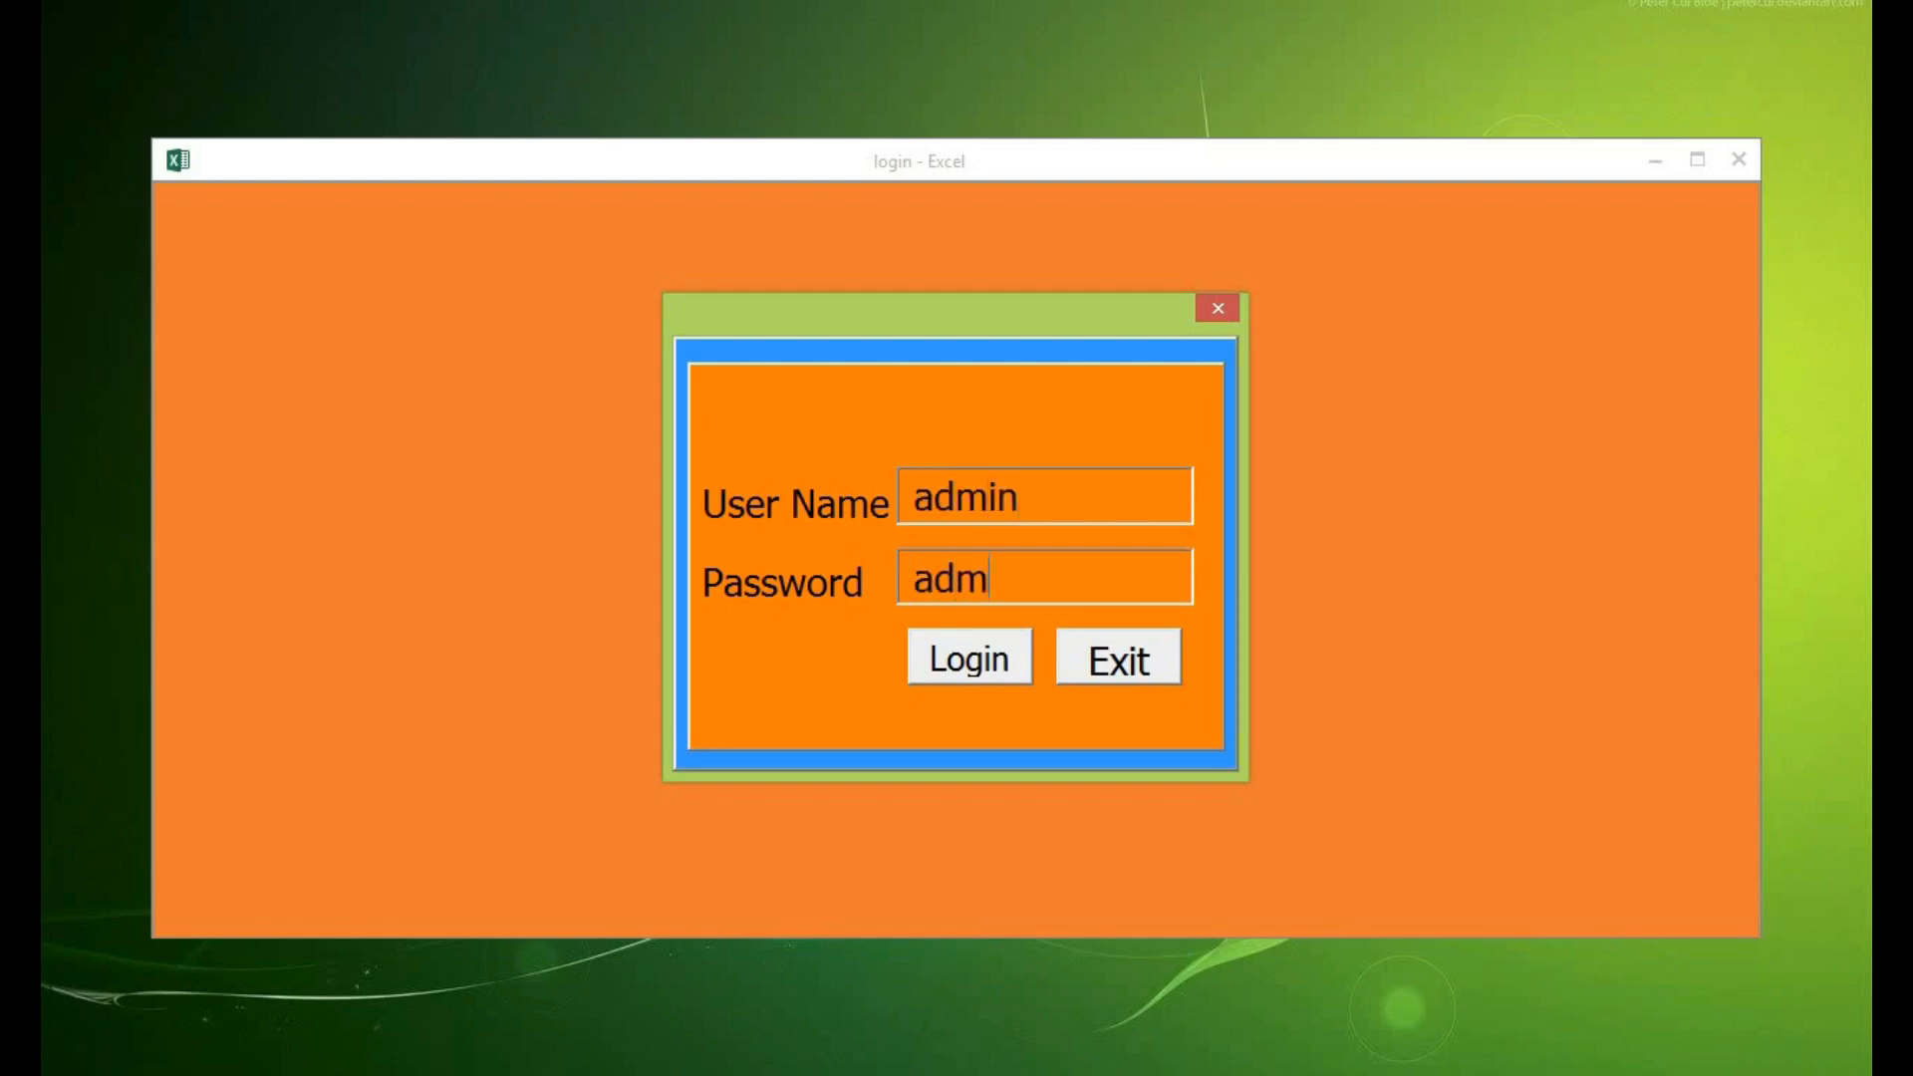
left_click(966, 657)
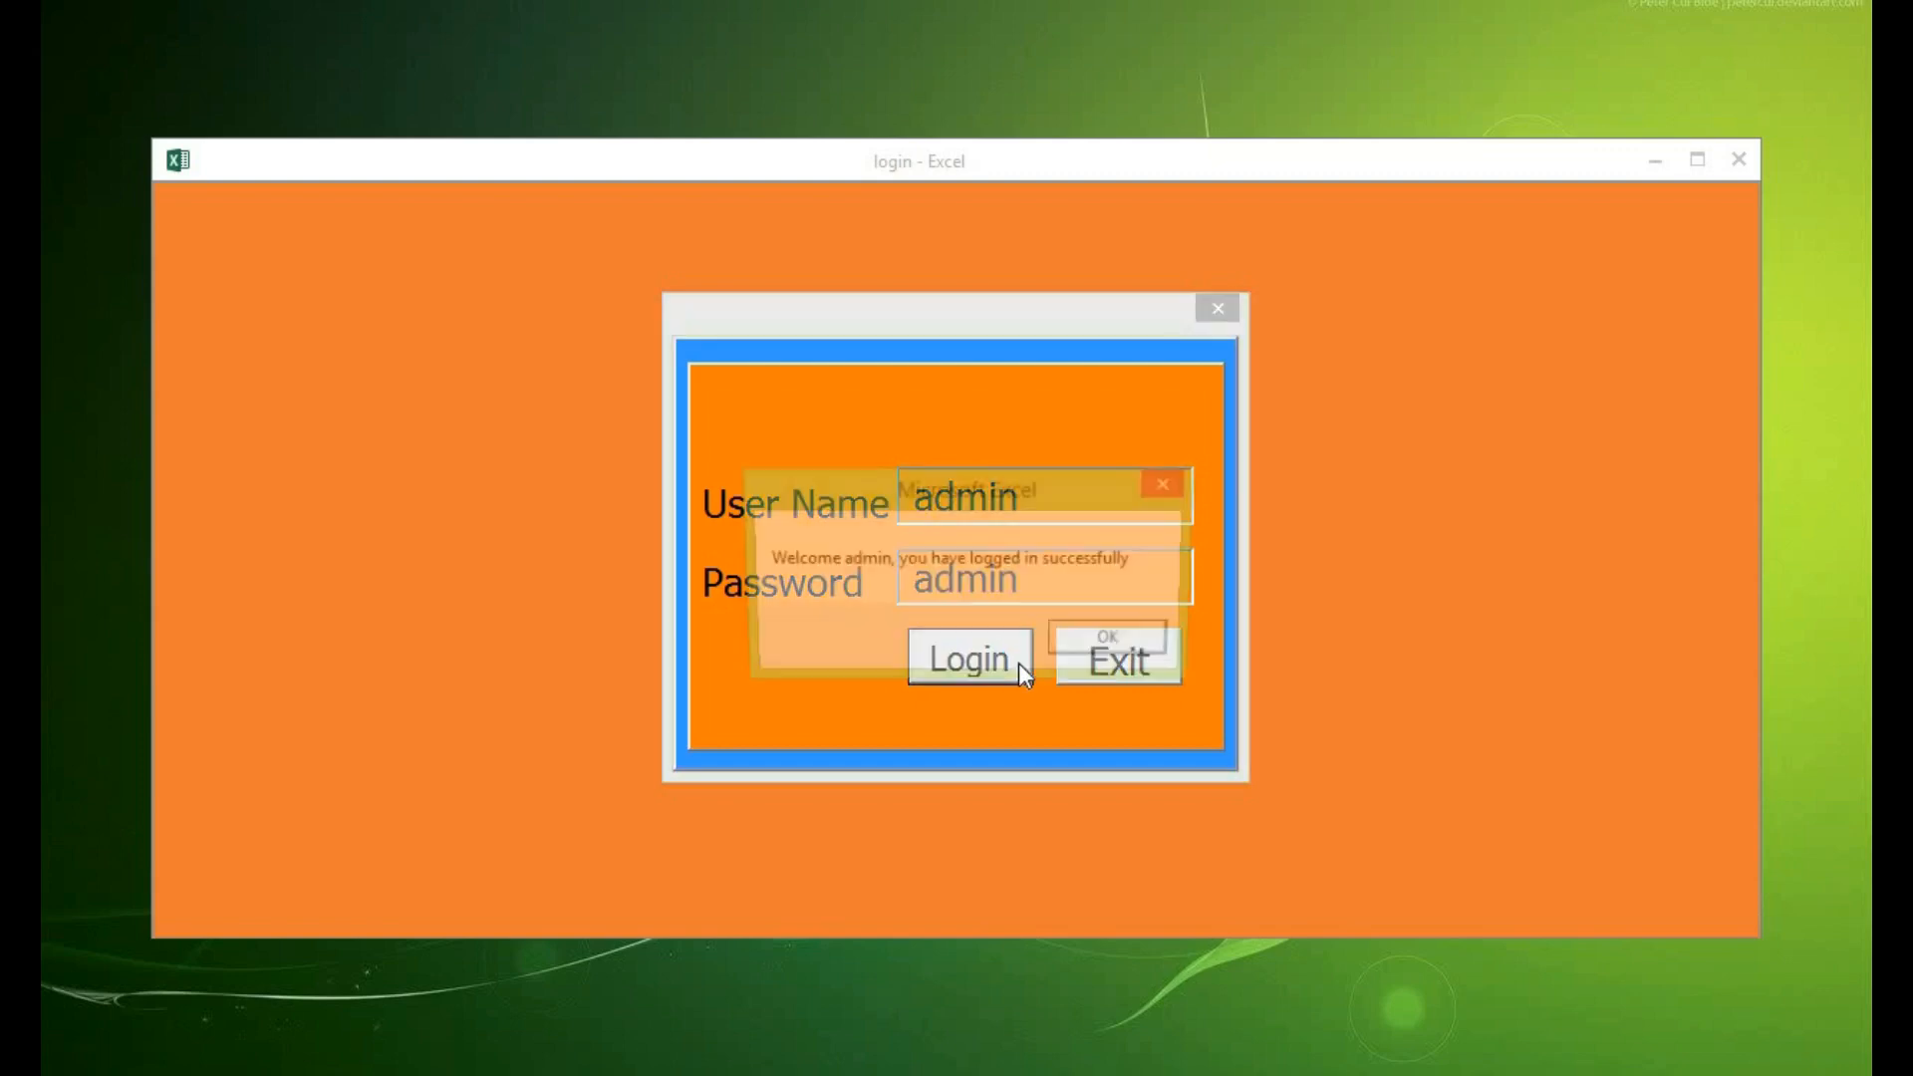
left_click(1103, 642)
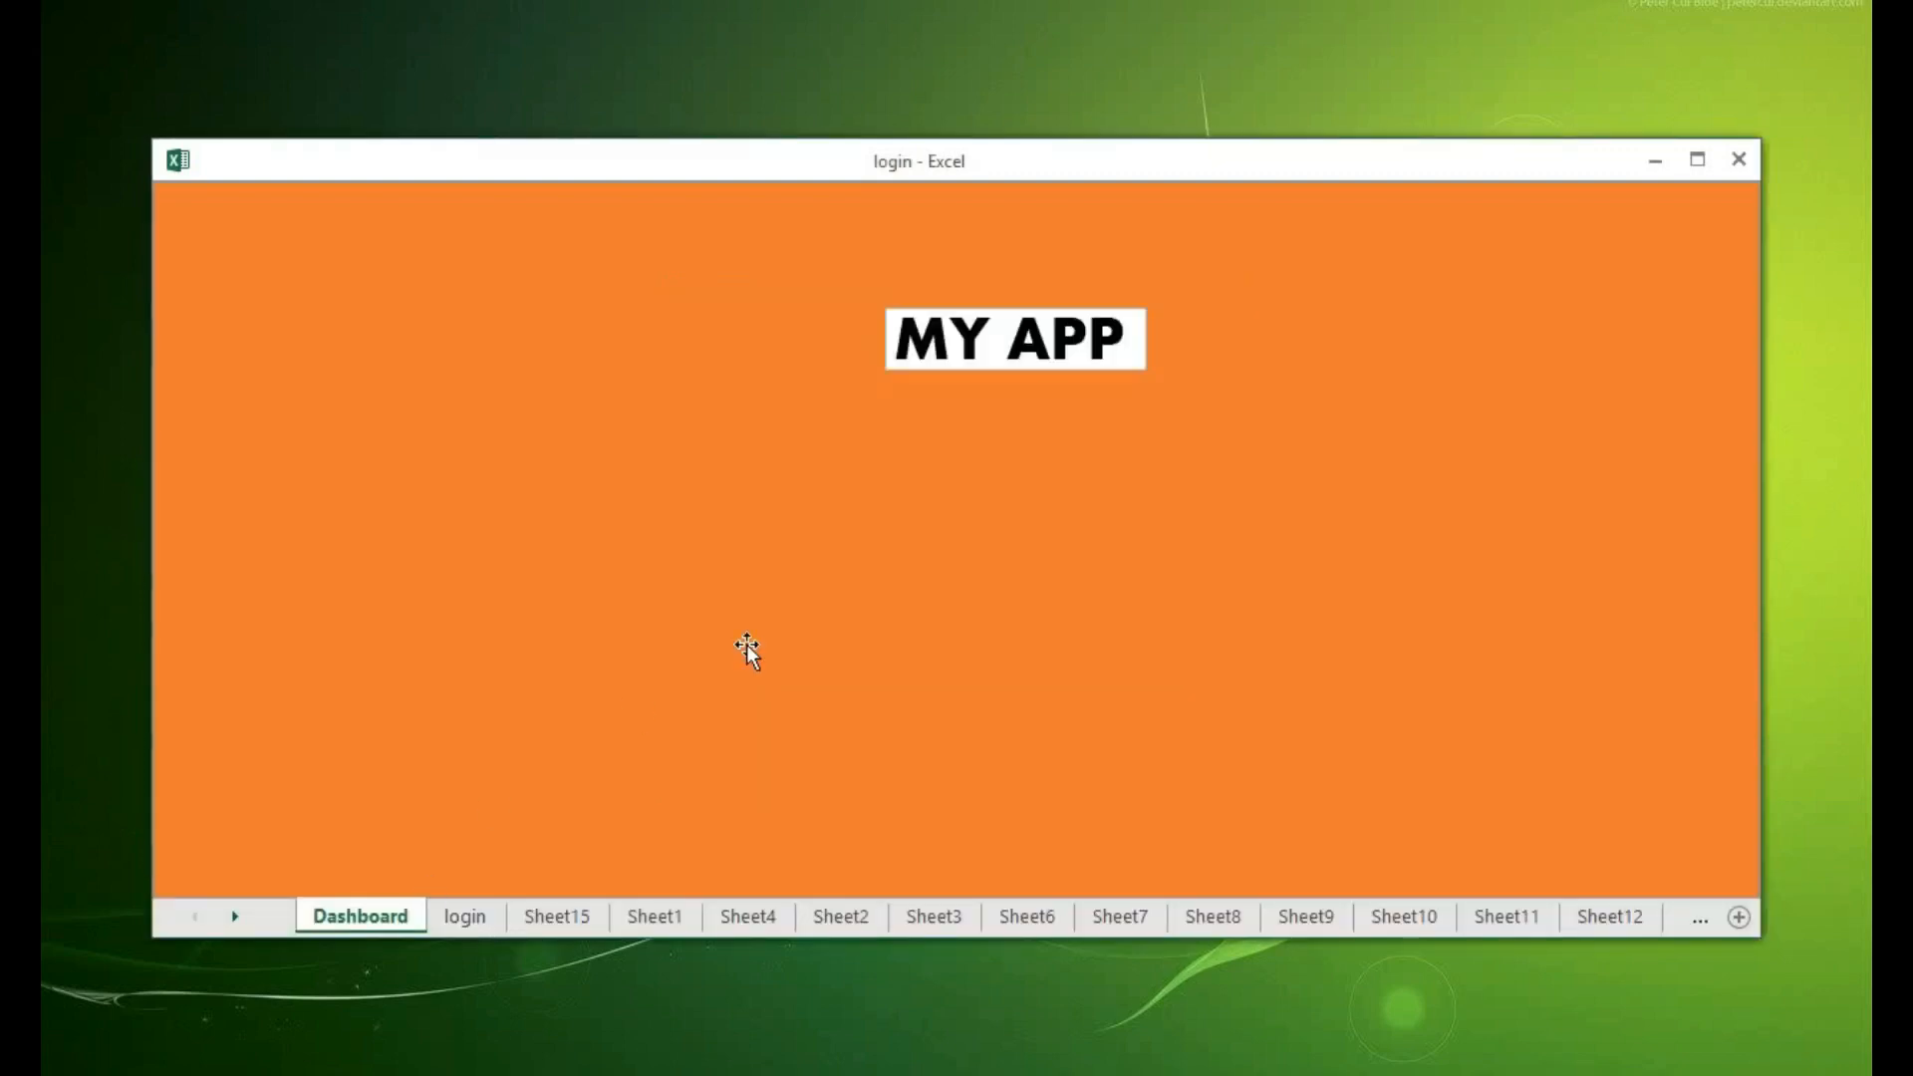
mouse_move(716, 547)
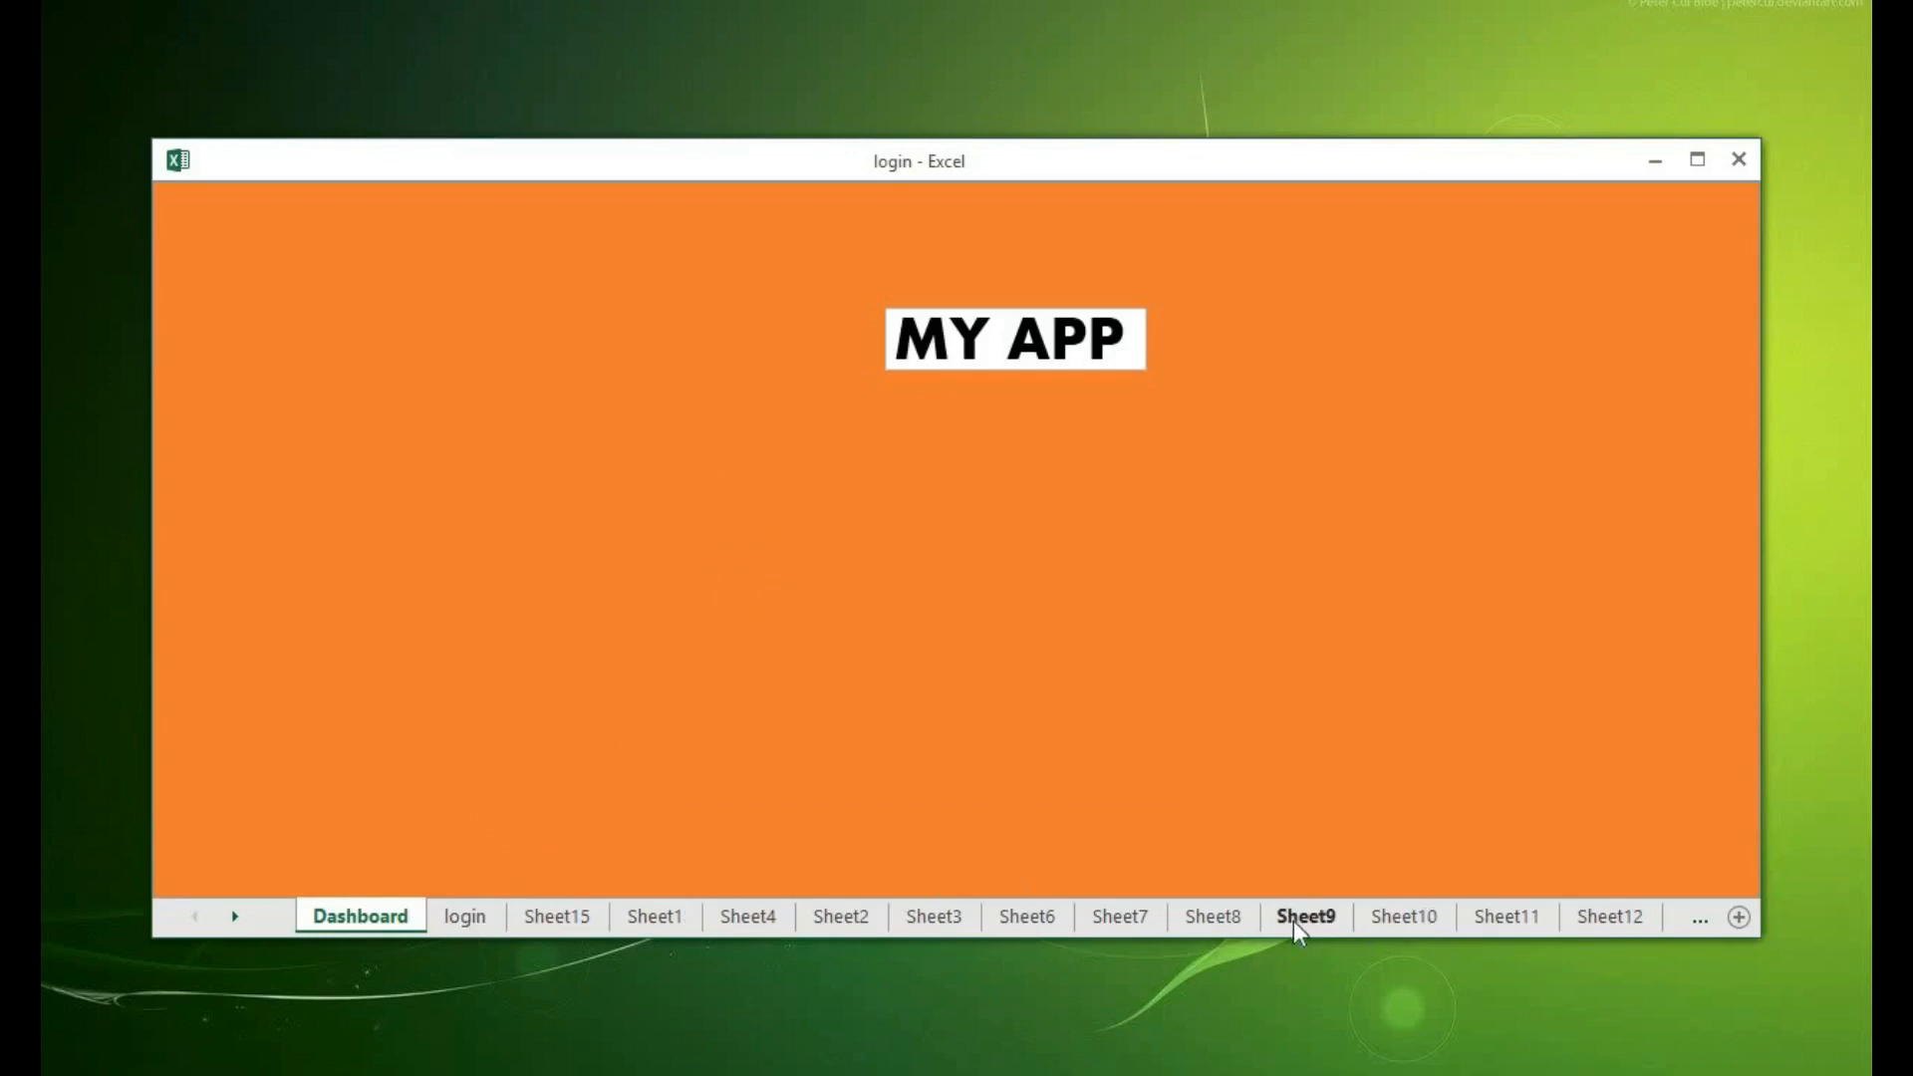
mouse_move(1635, 332)
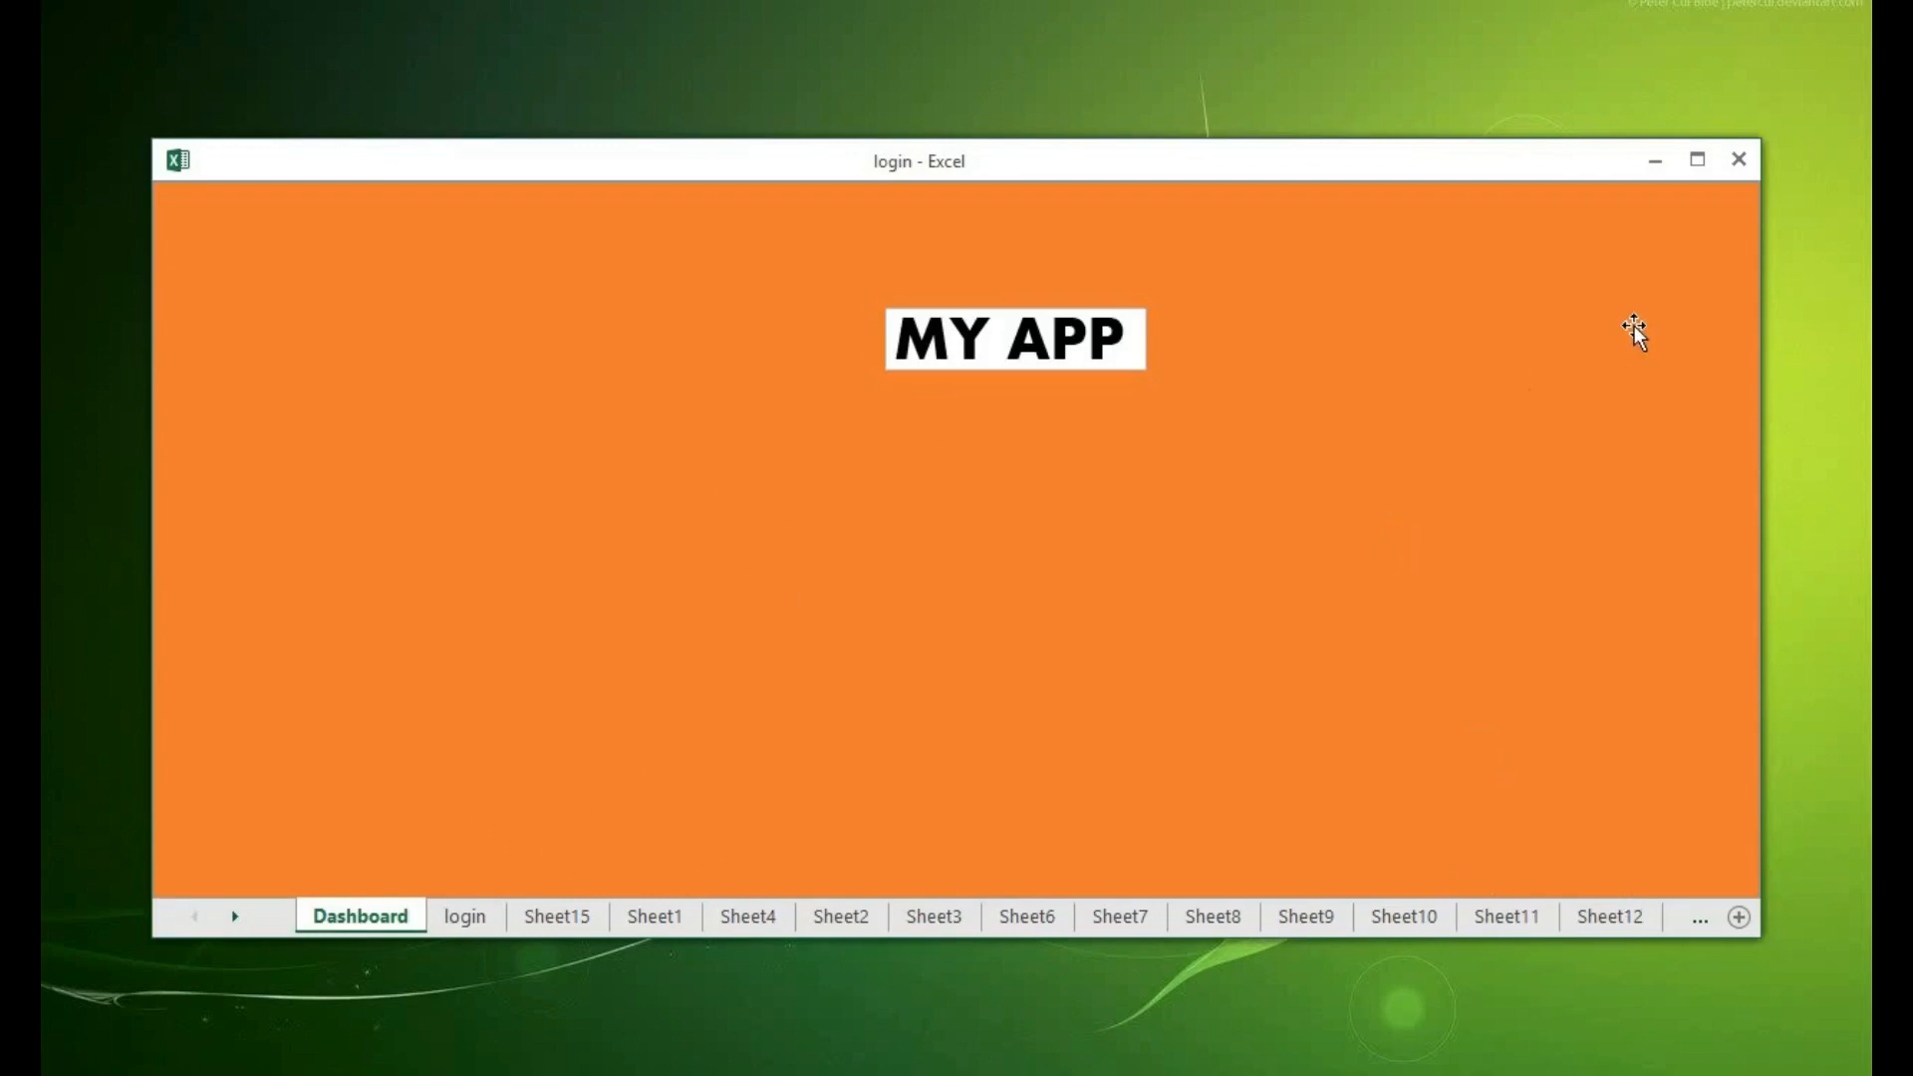
mouse_move(1395, 564)
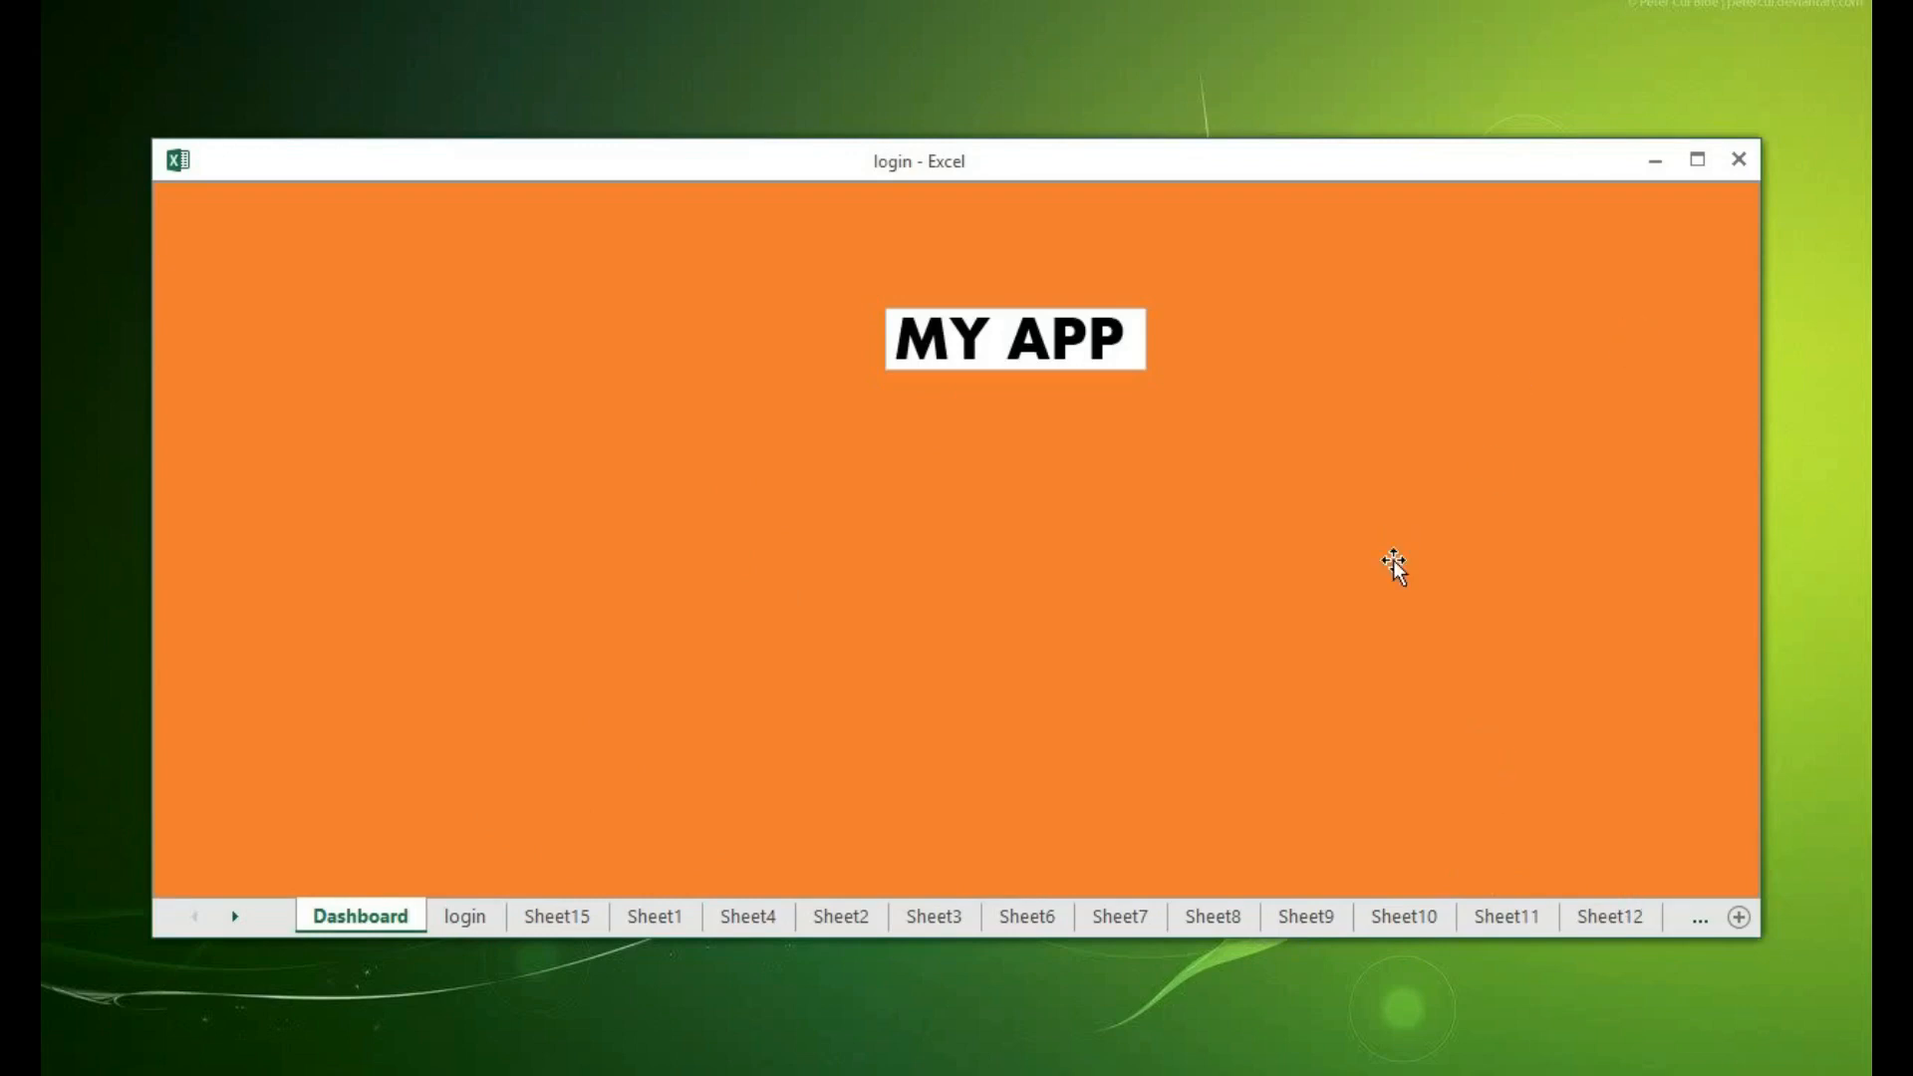
mouse_move(1395, 561)
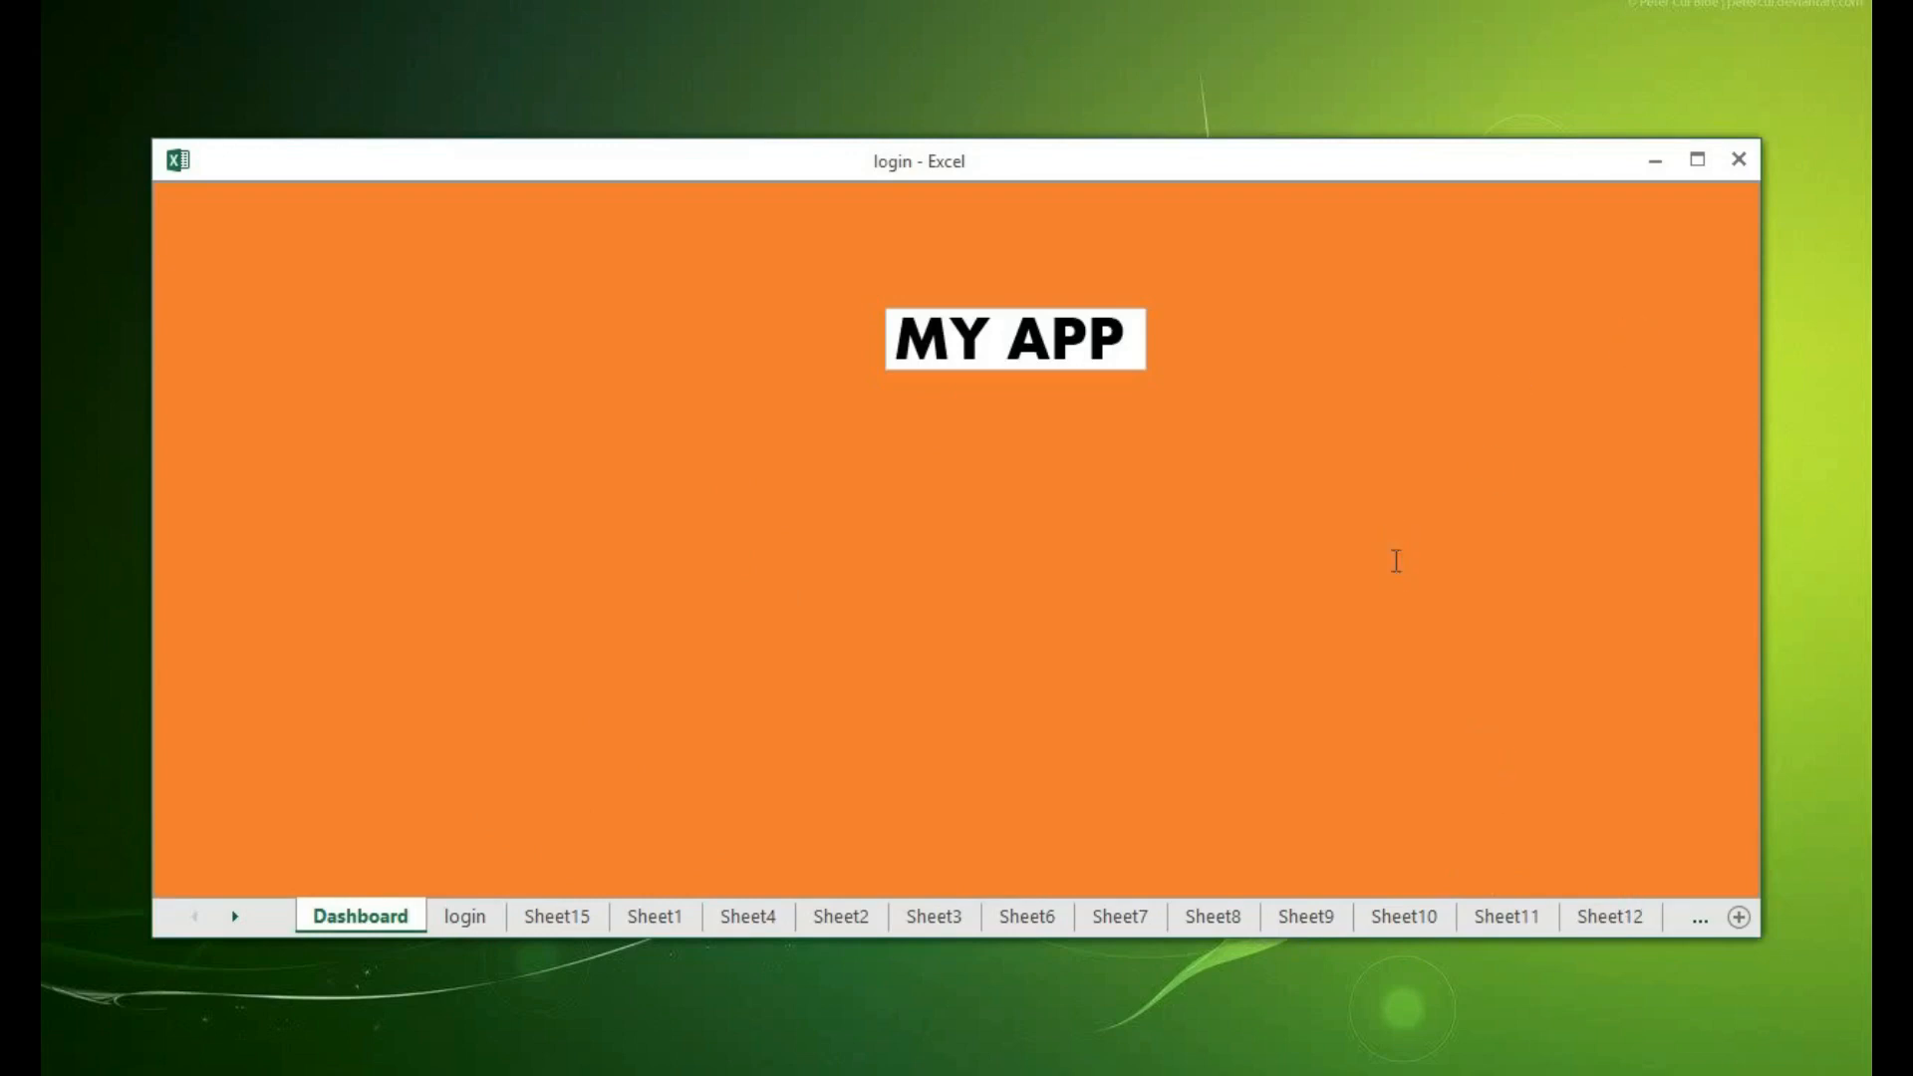
key("alt+F11")
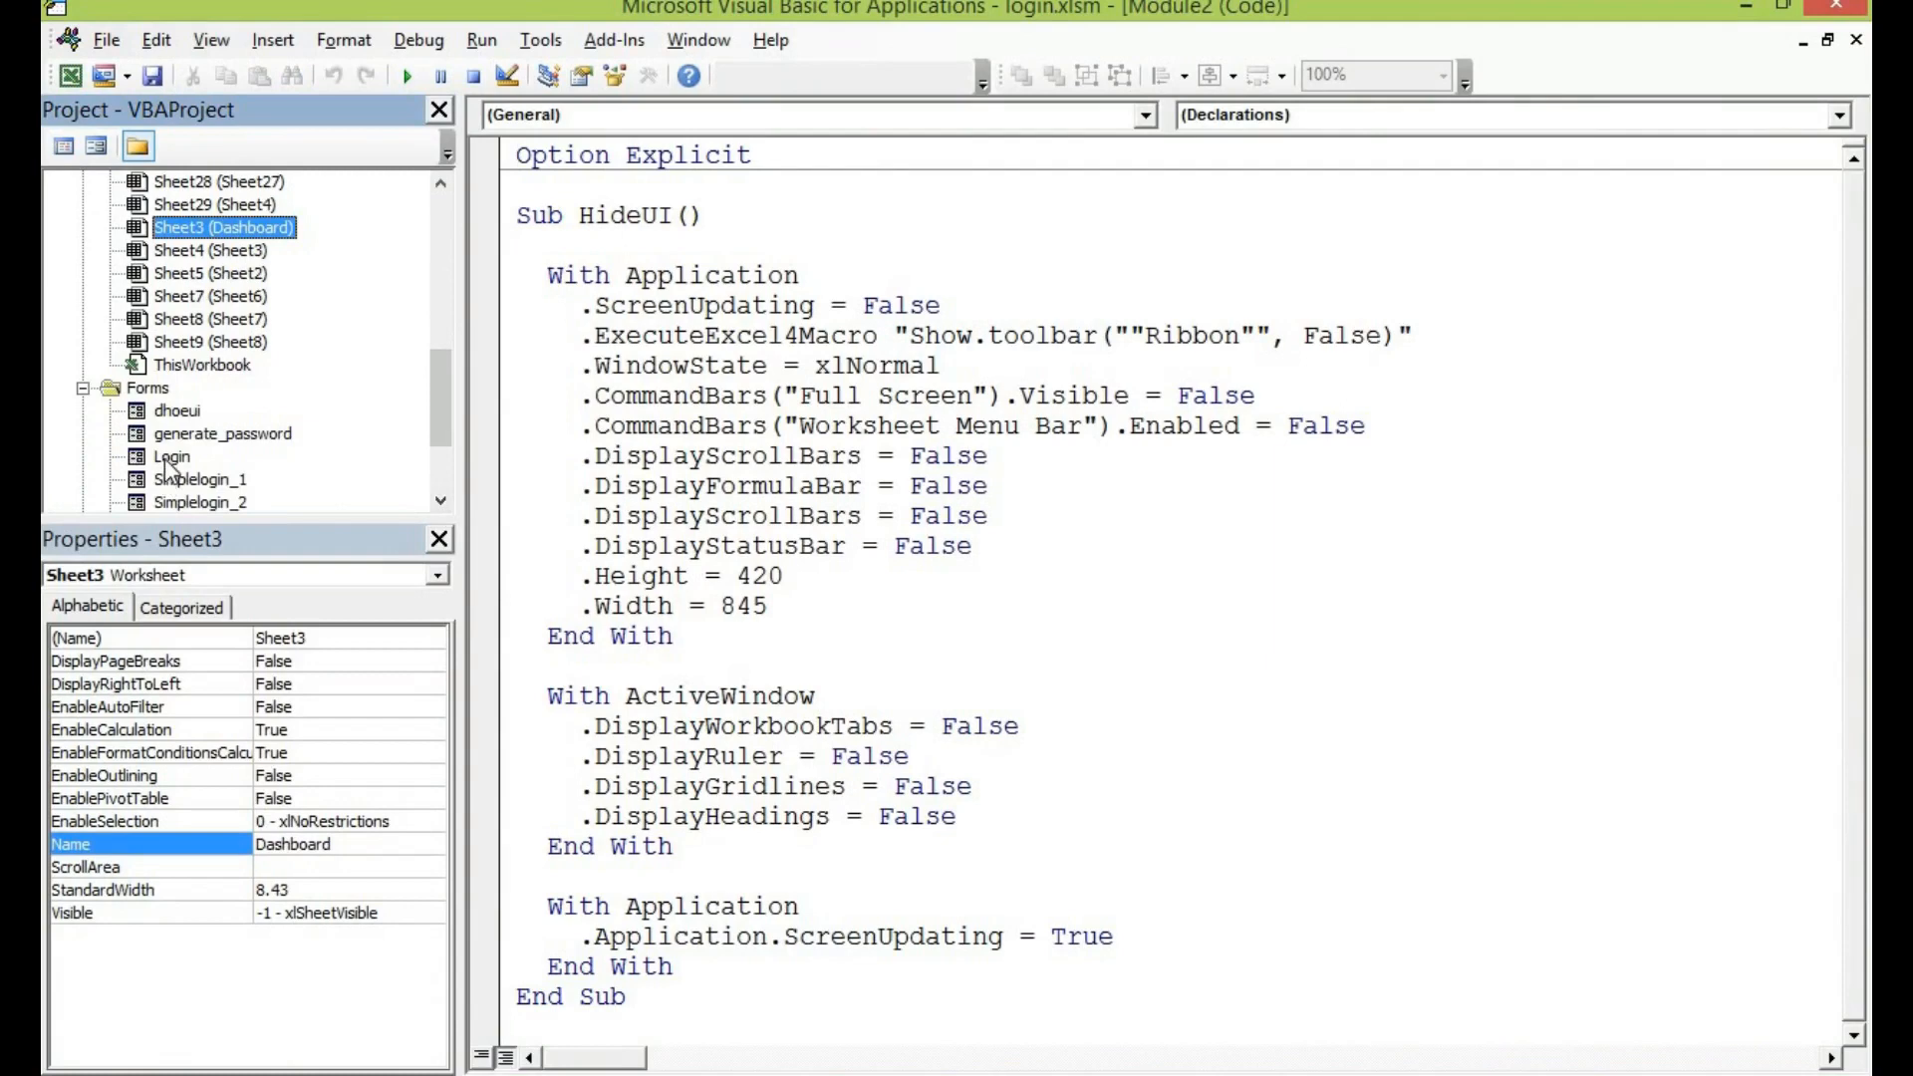
- Open the Login form's btnlogin click code and check the login sheet's admin login records
double_click(173, 455)
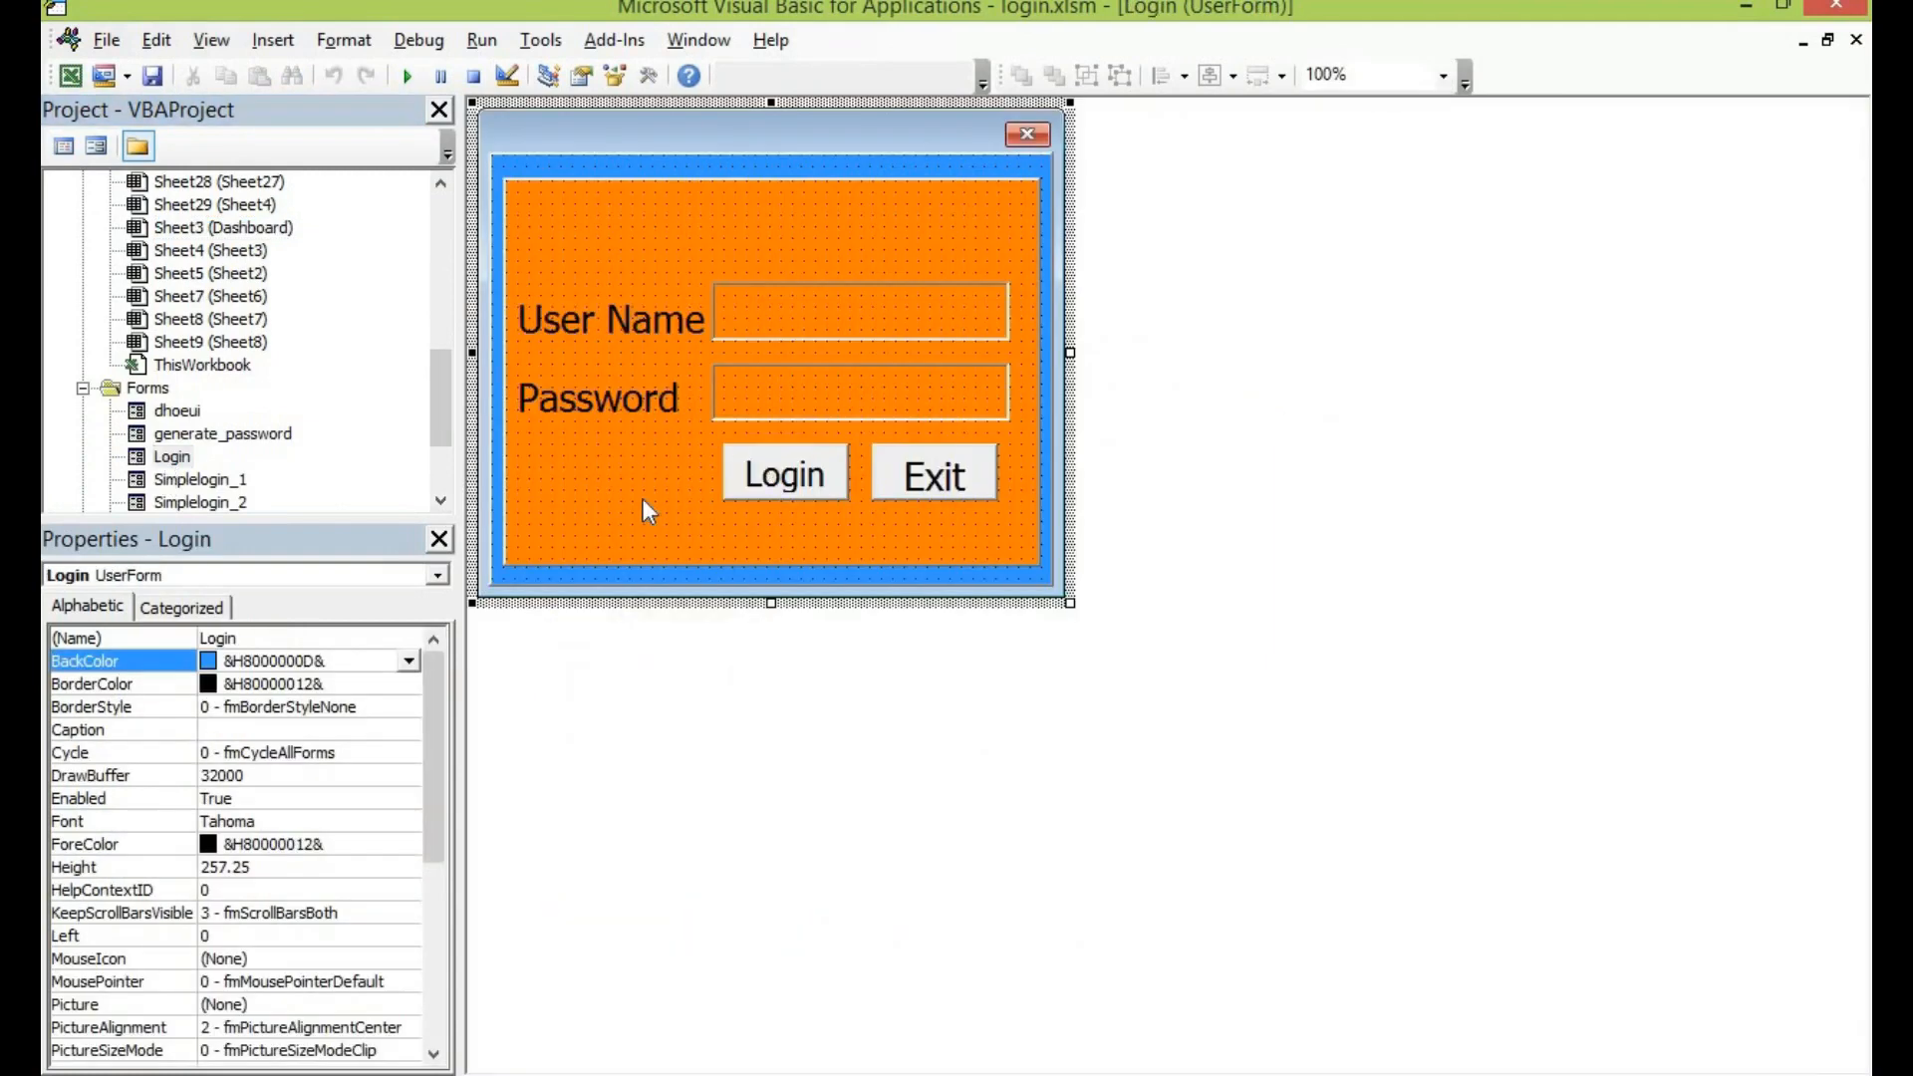
double_click(783, 473)
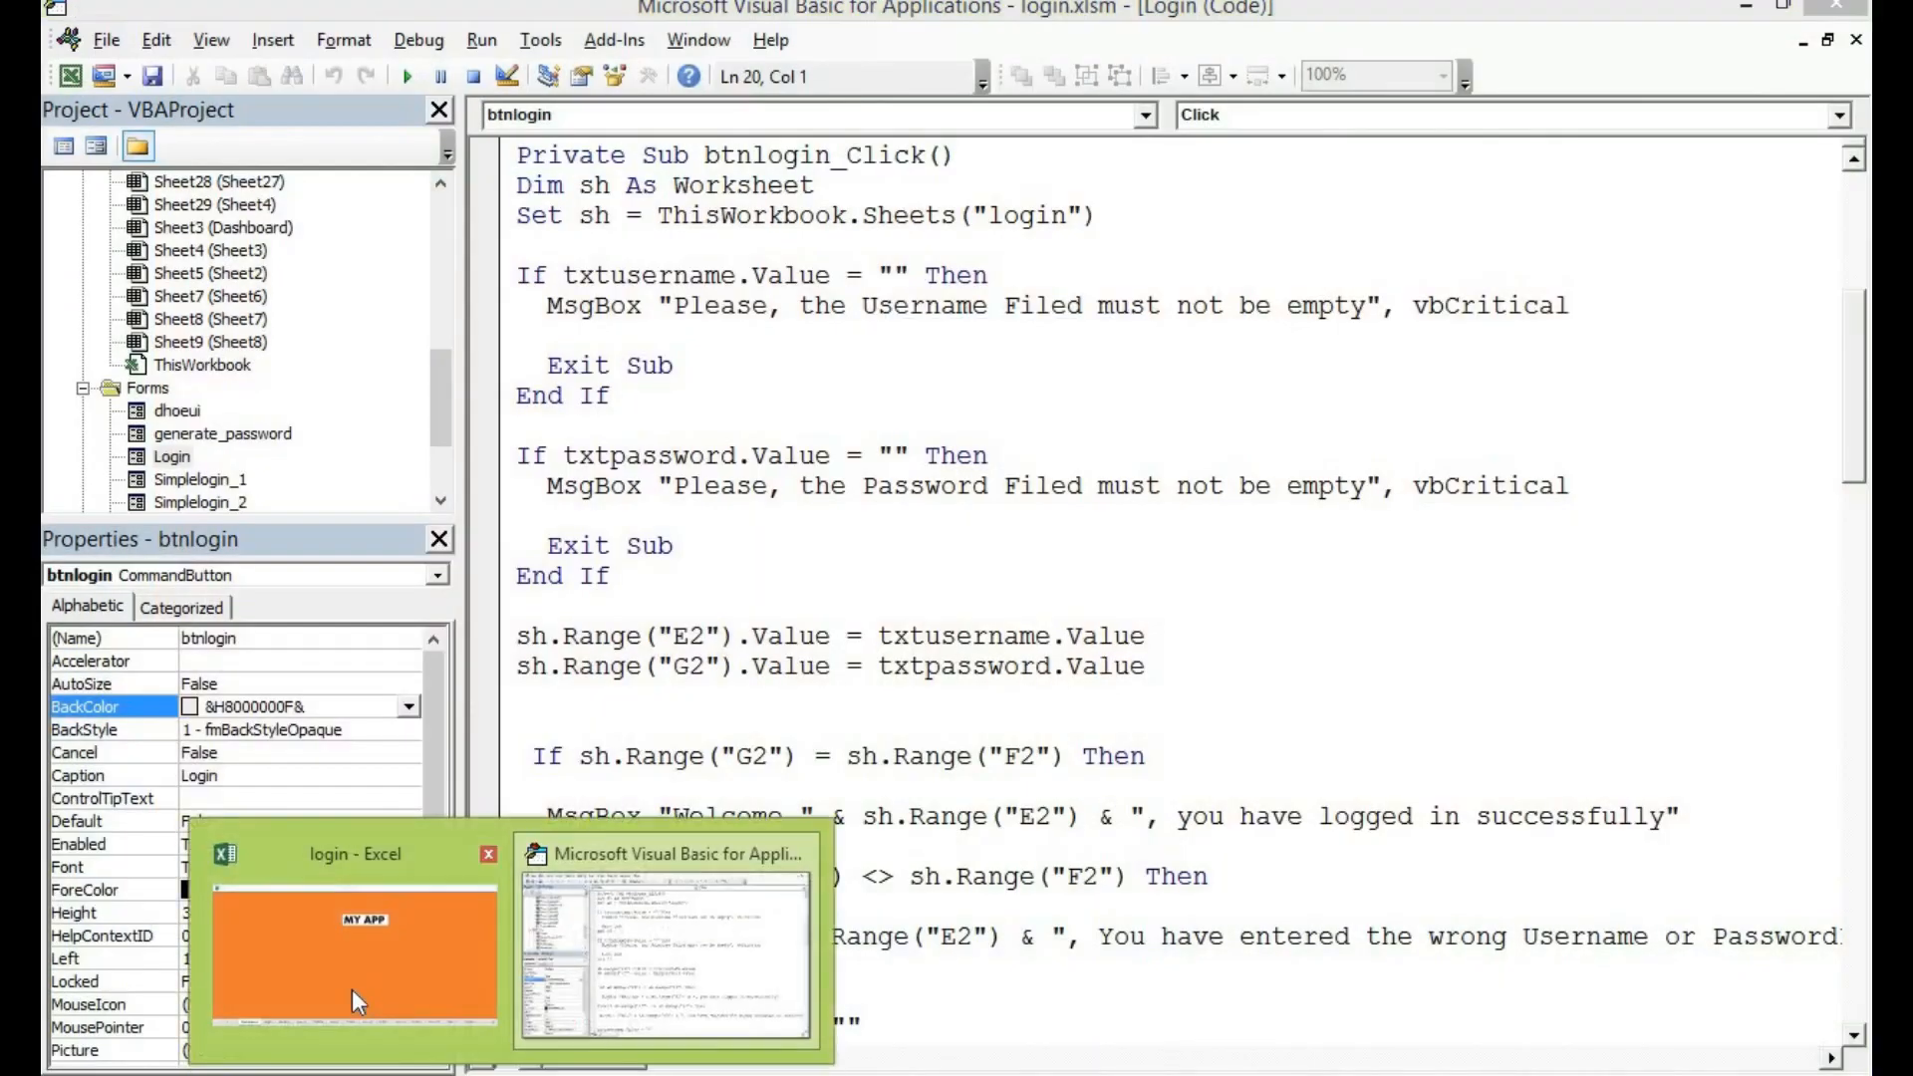
left_click(354, 954)
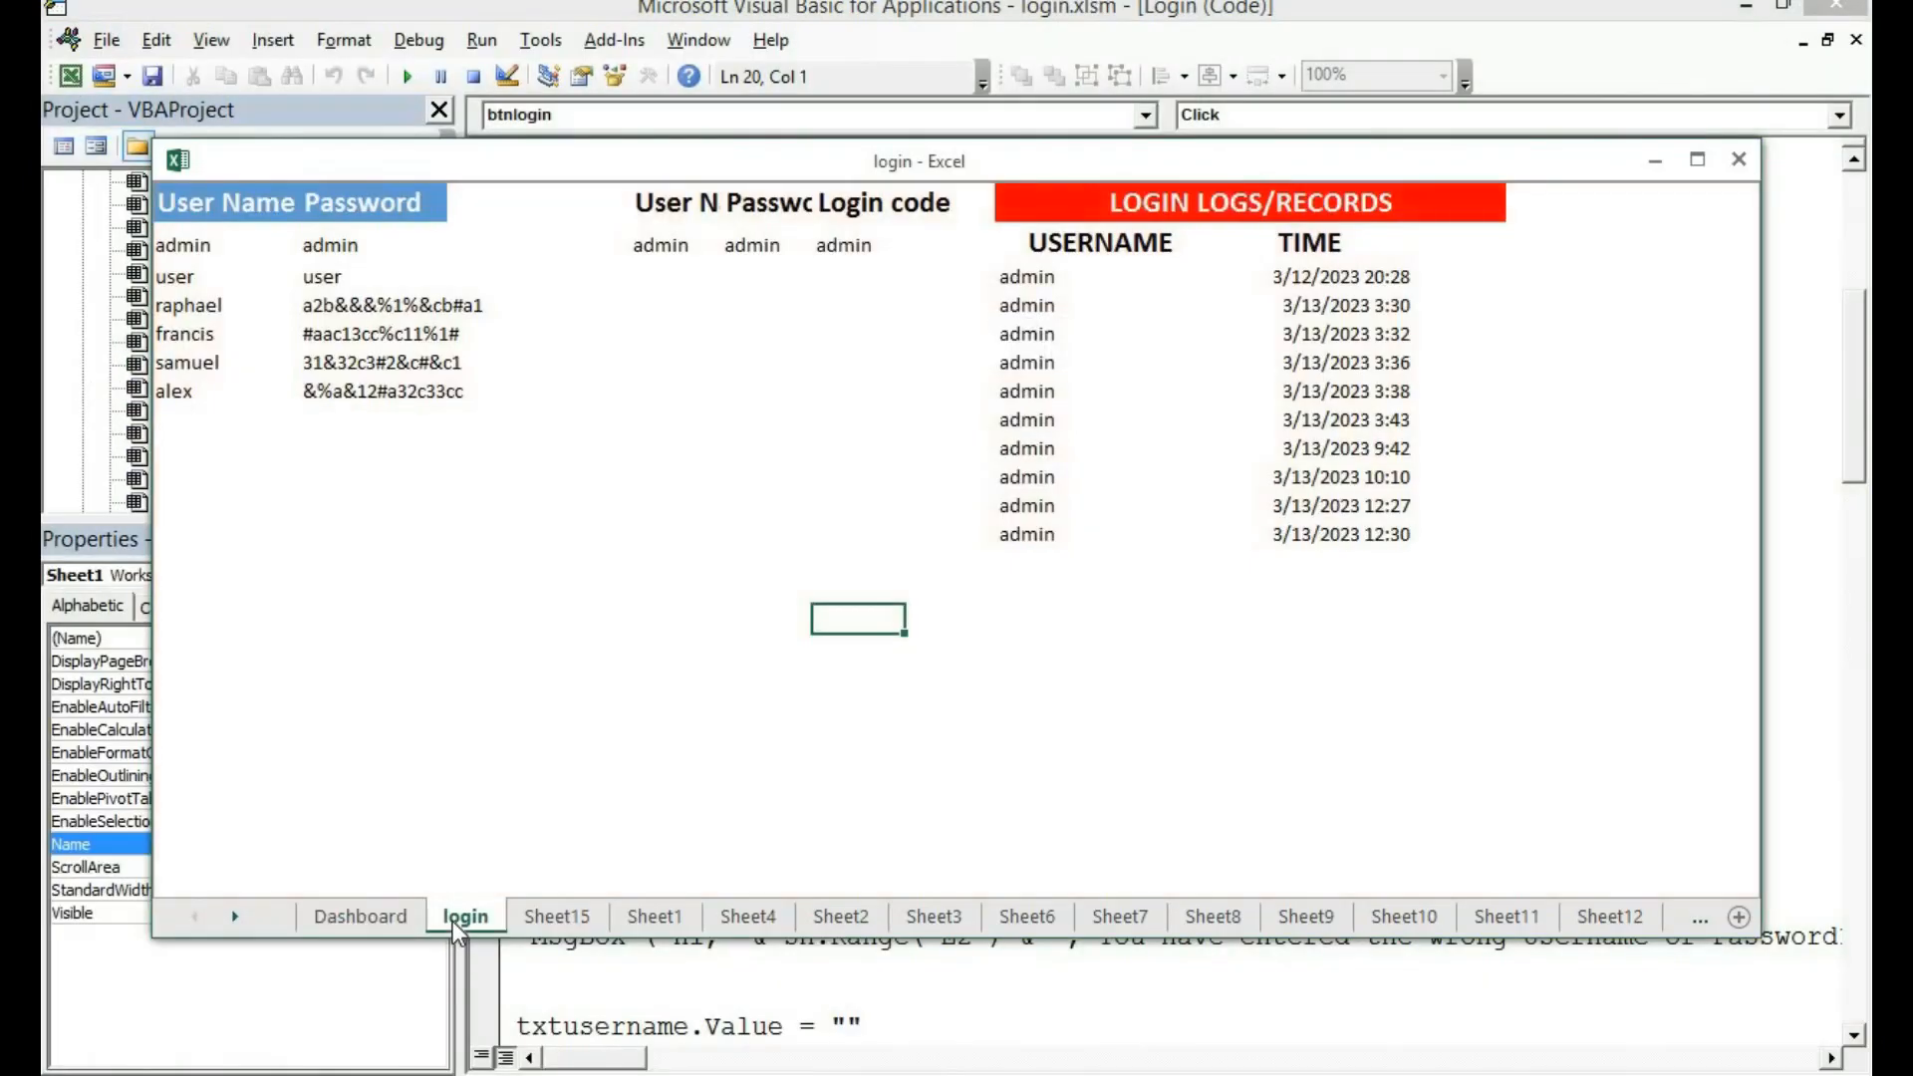
mouse_move(577, 820)
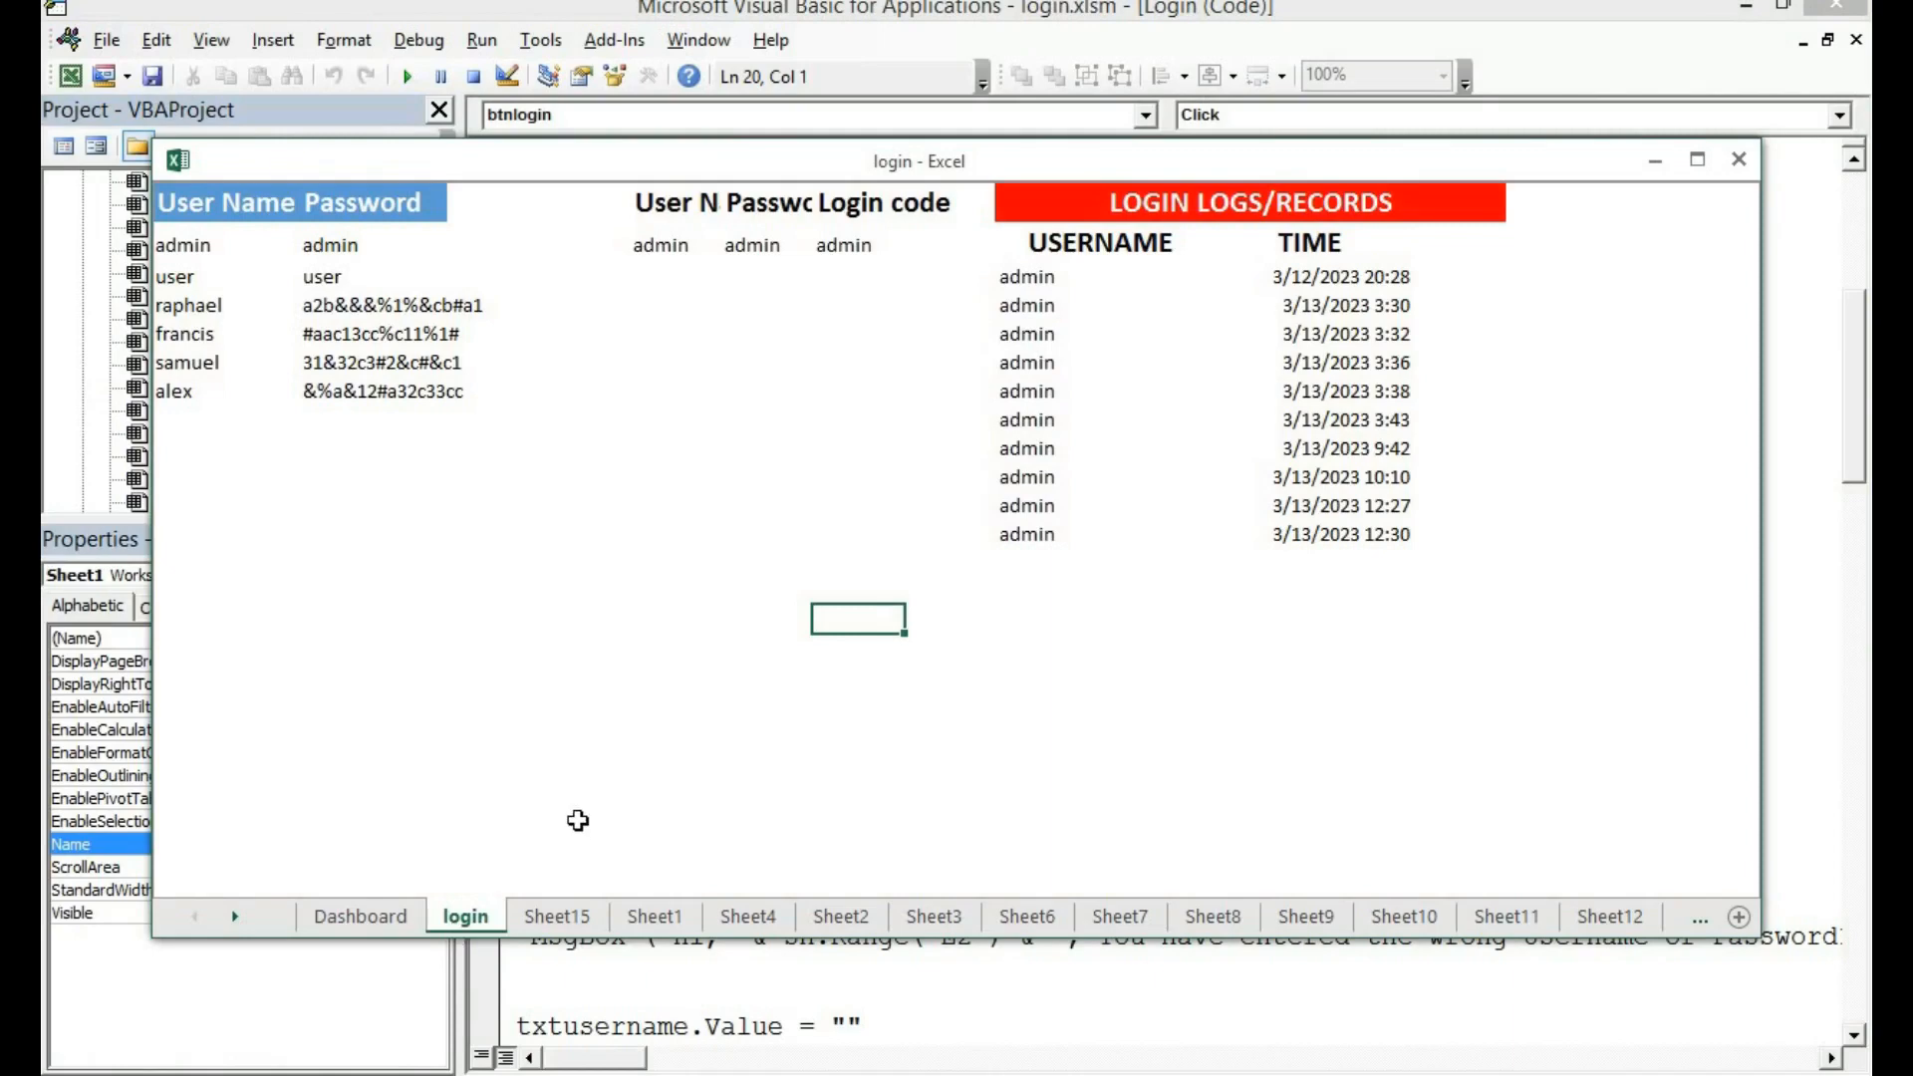
mouse_move(743, 465)
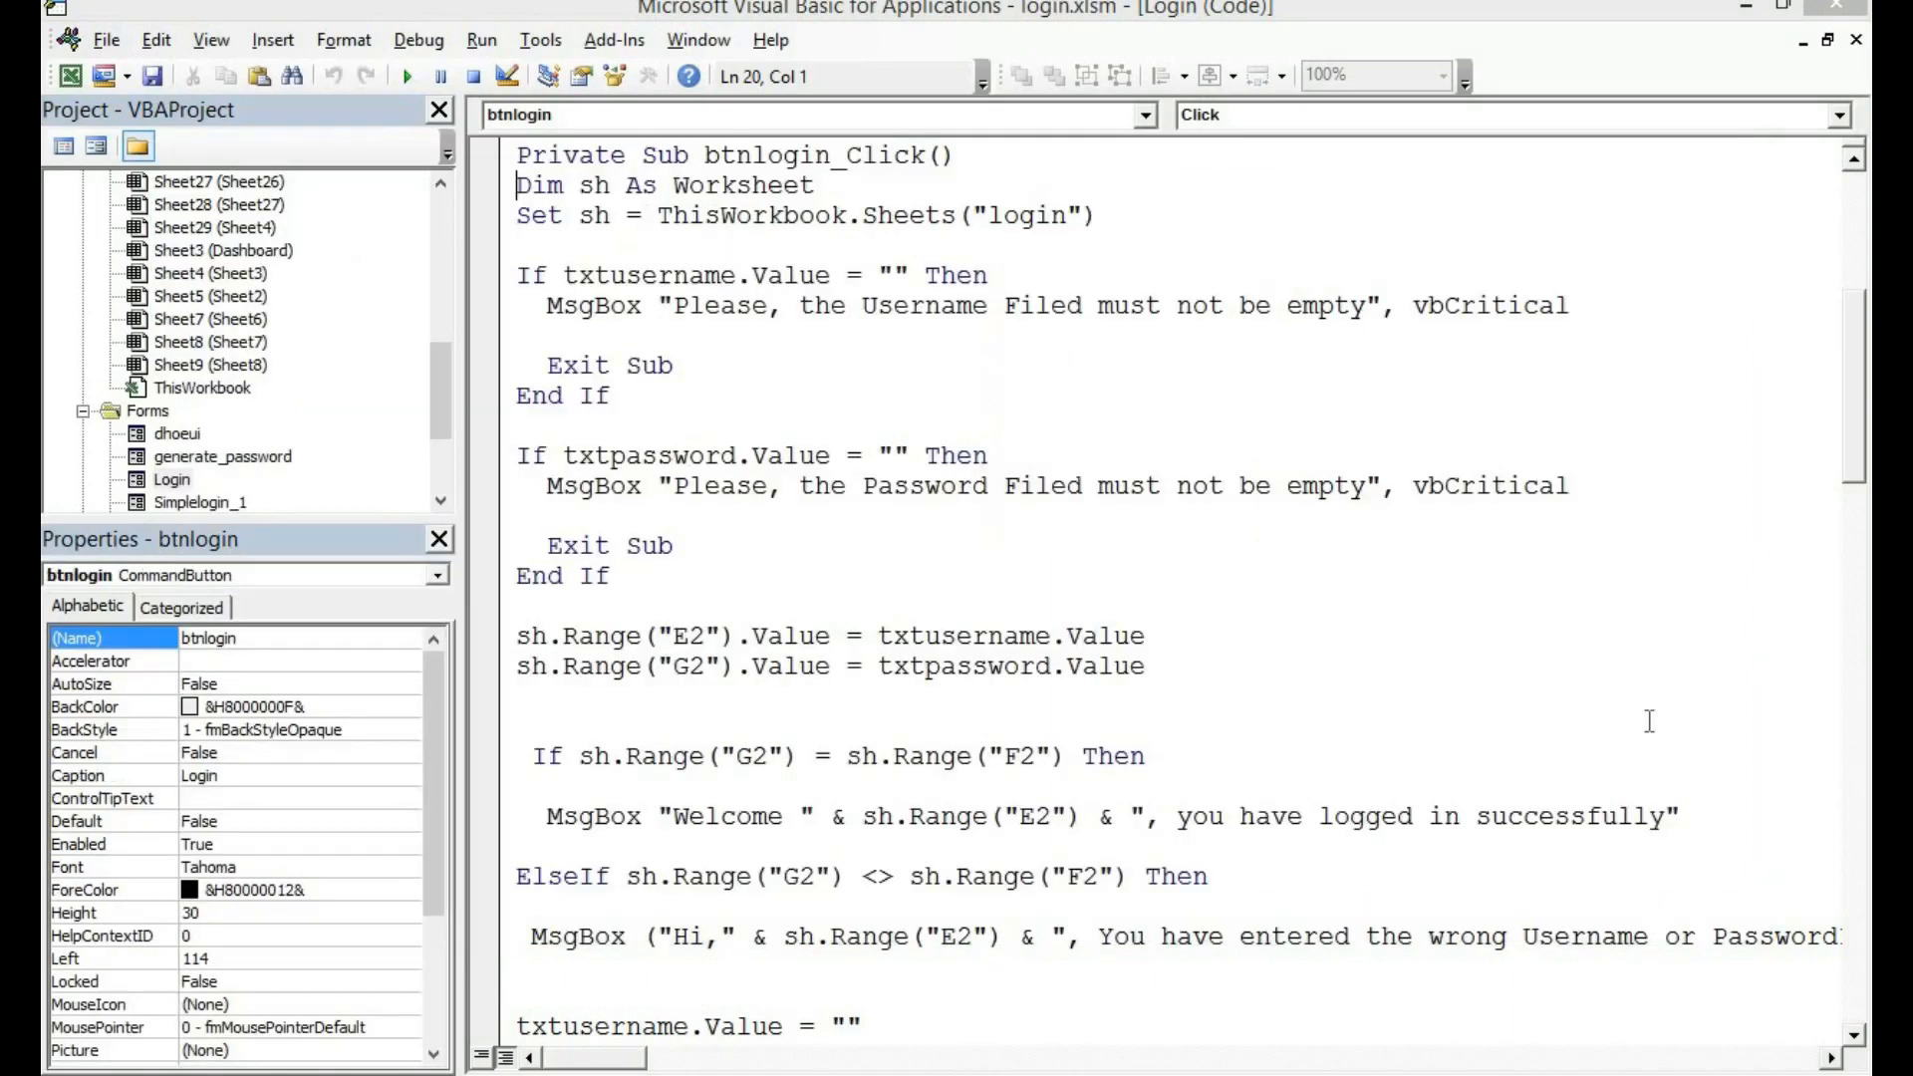
- Scroll through the code that records username and time, then select the login sheet's properties
scroll("down", 3)
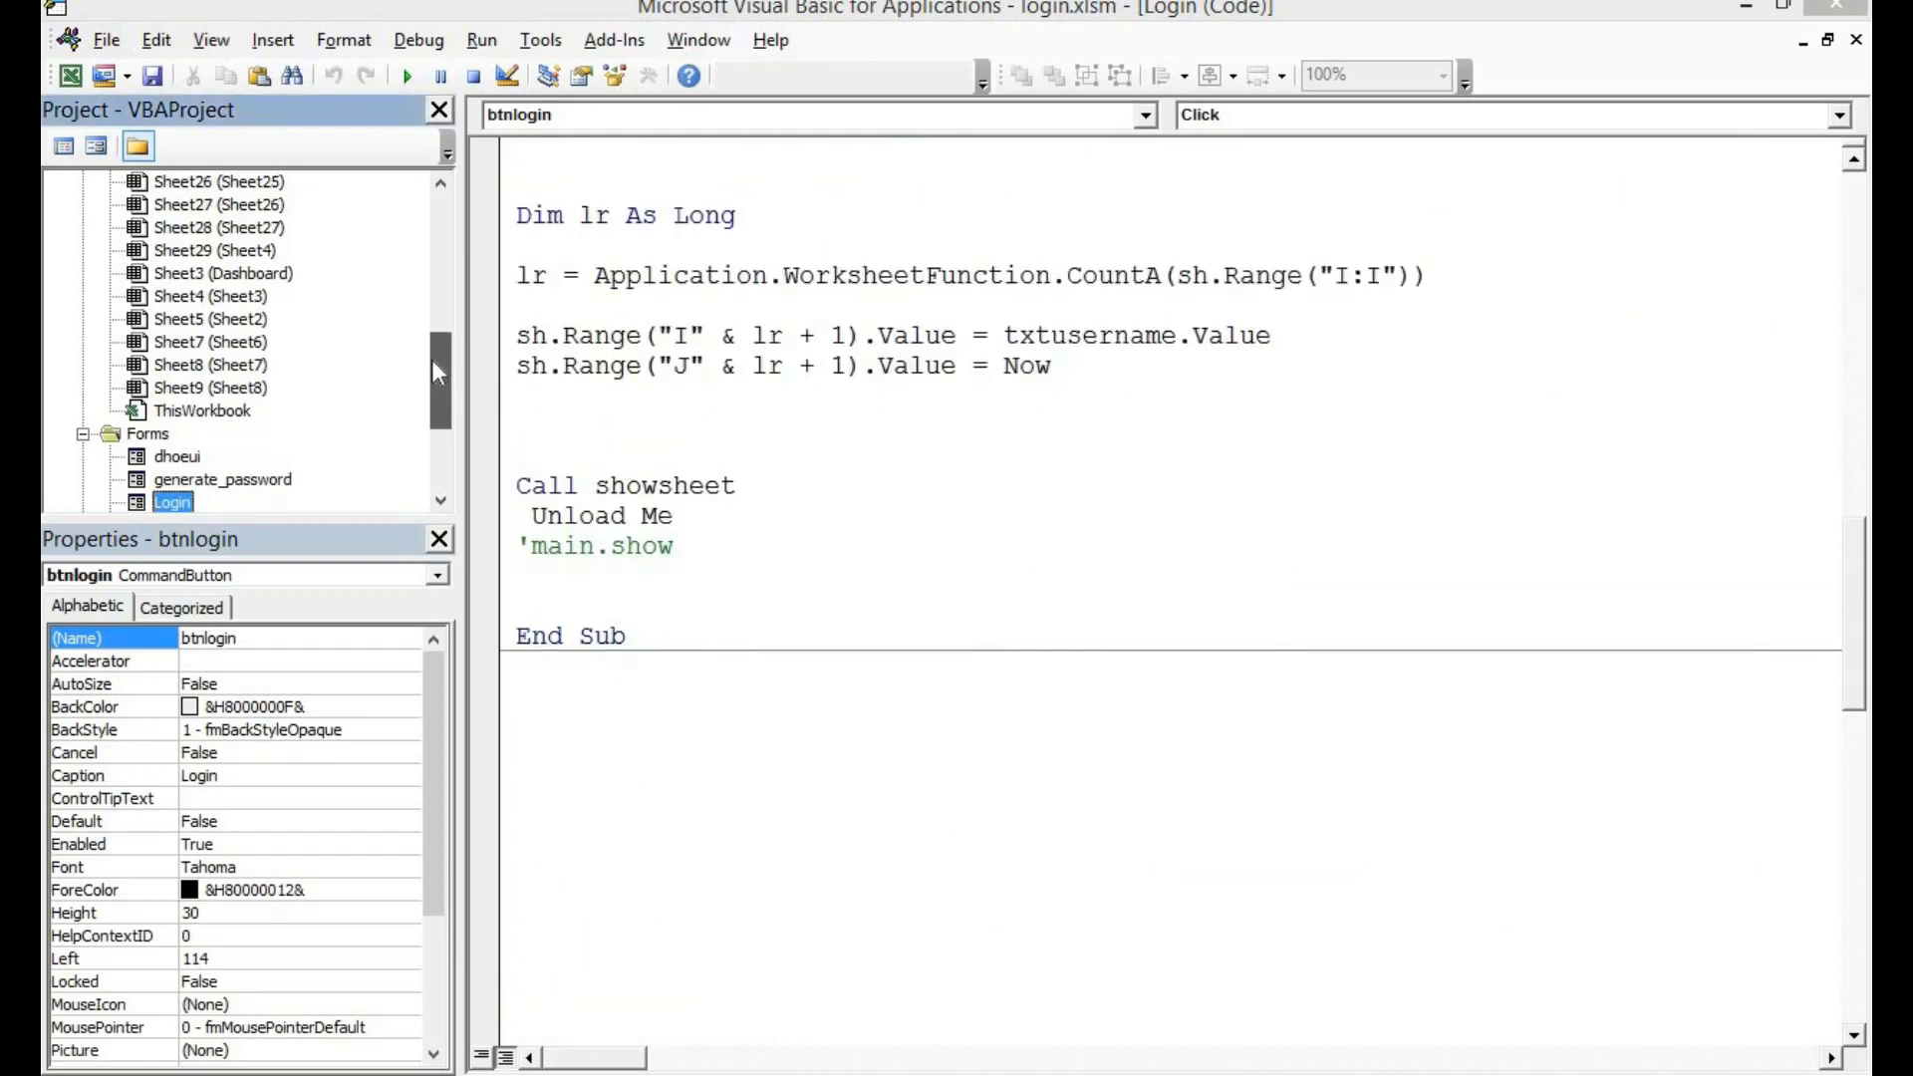
scroll("up", 3)
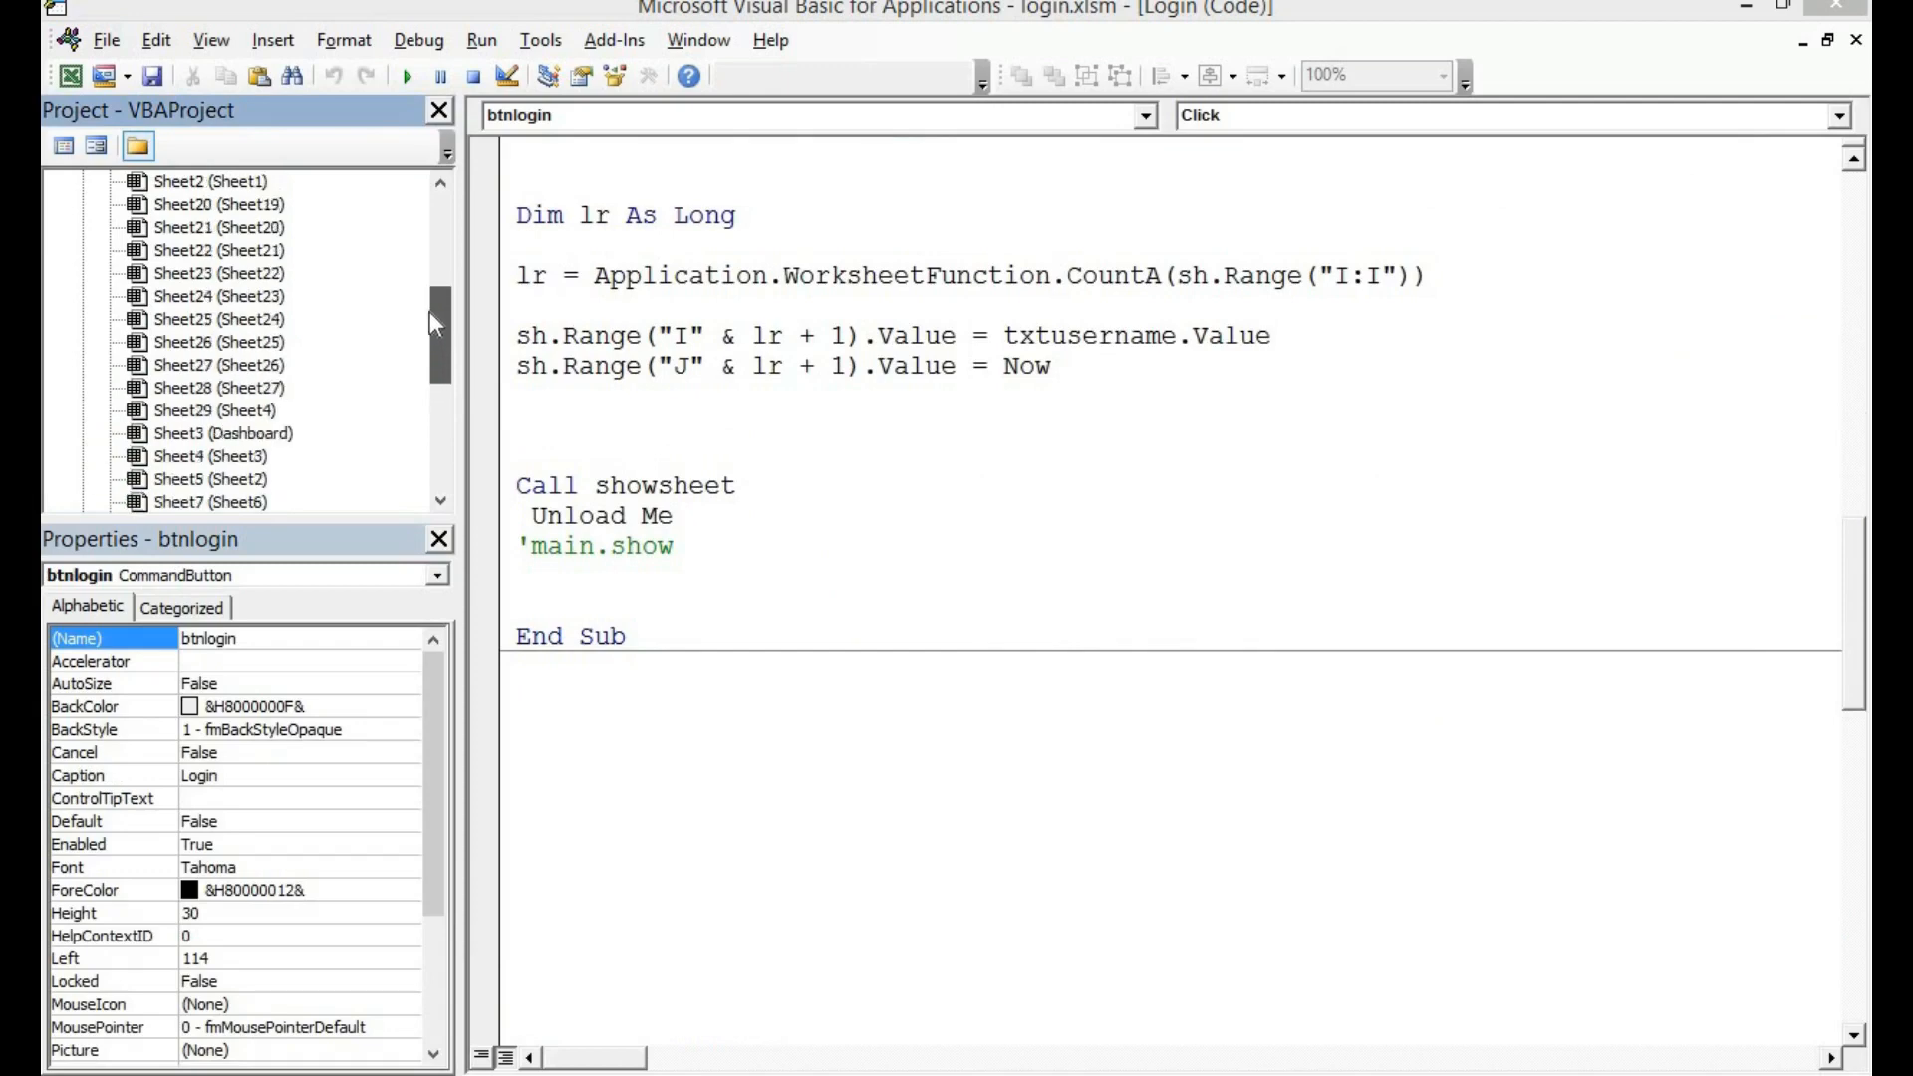
scroll("up", 3)
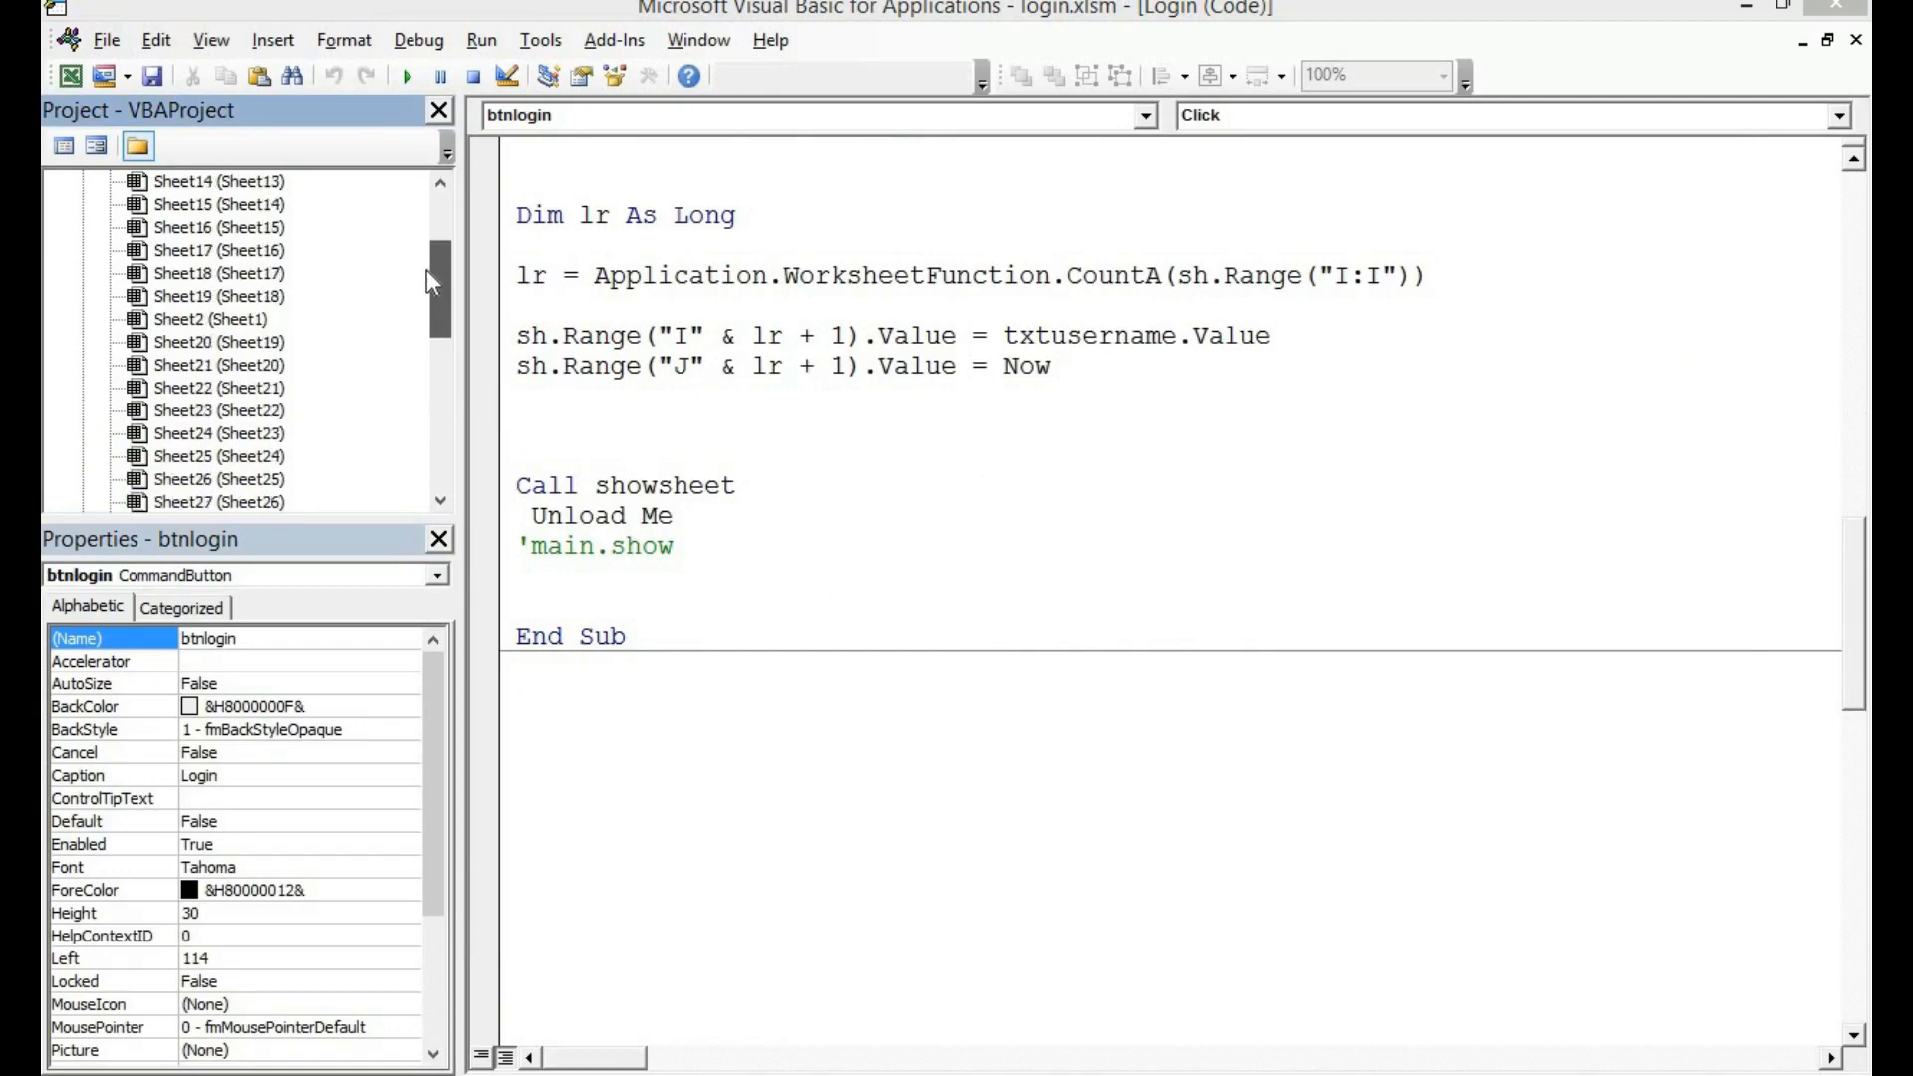
scroll("up", 3)
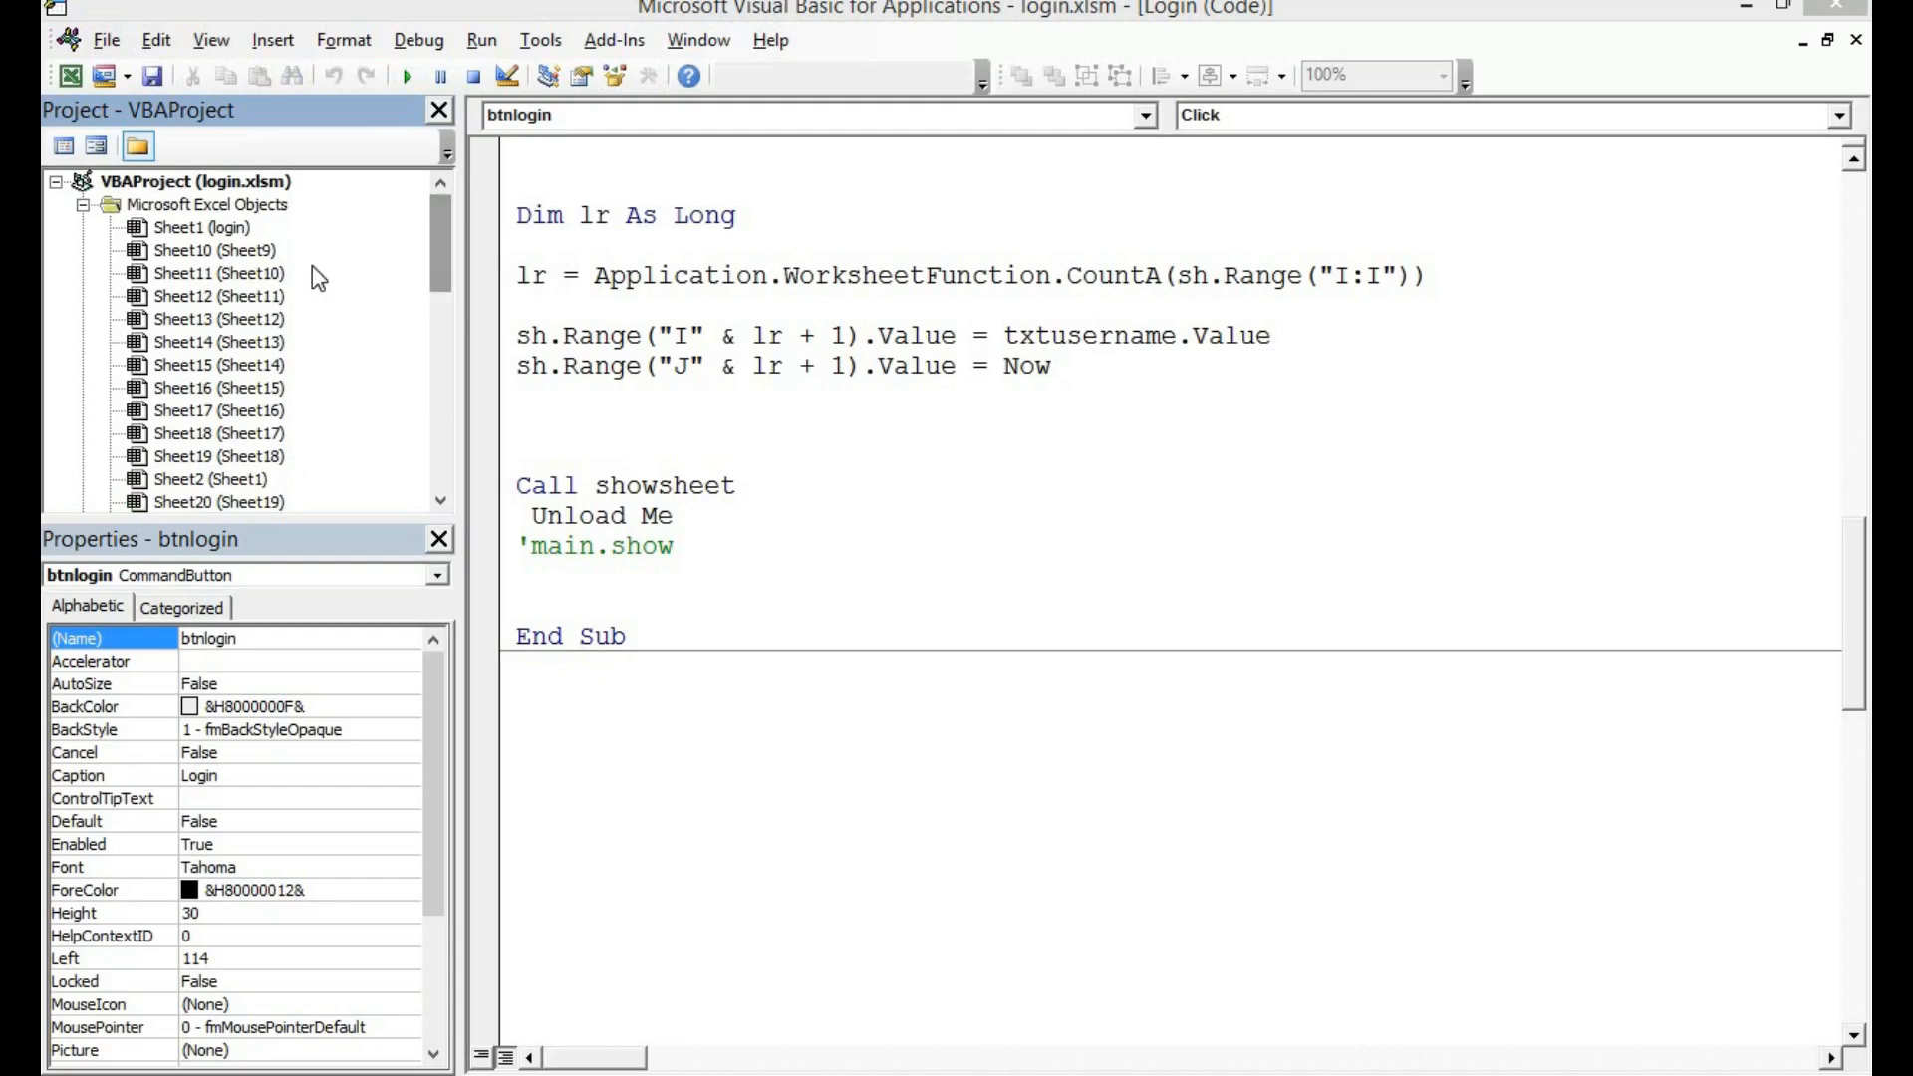
left_click(203, 228)
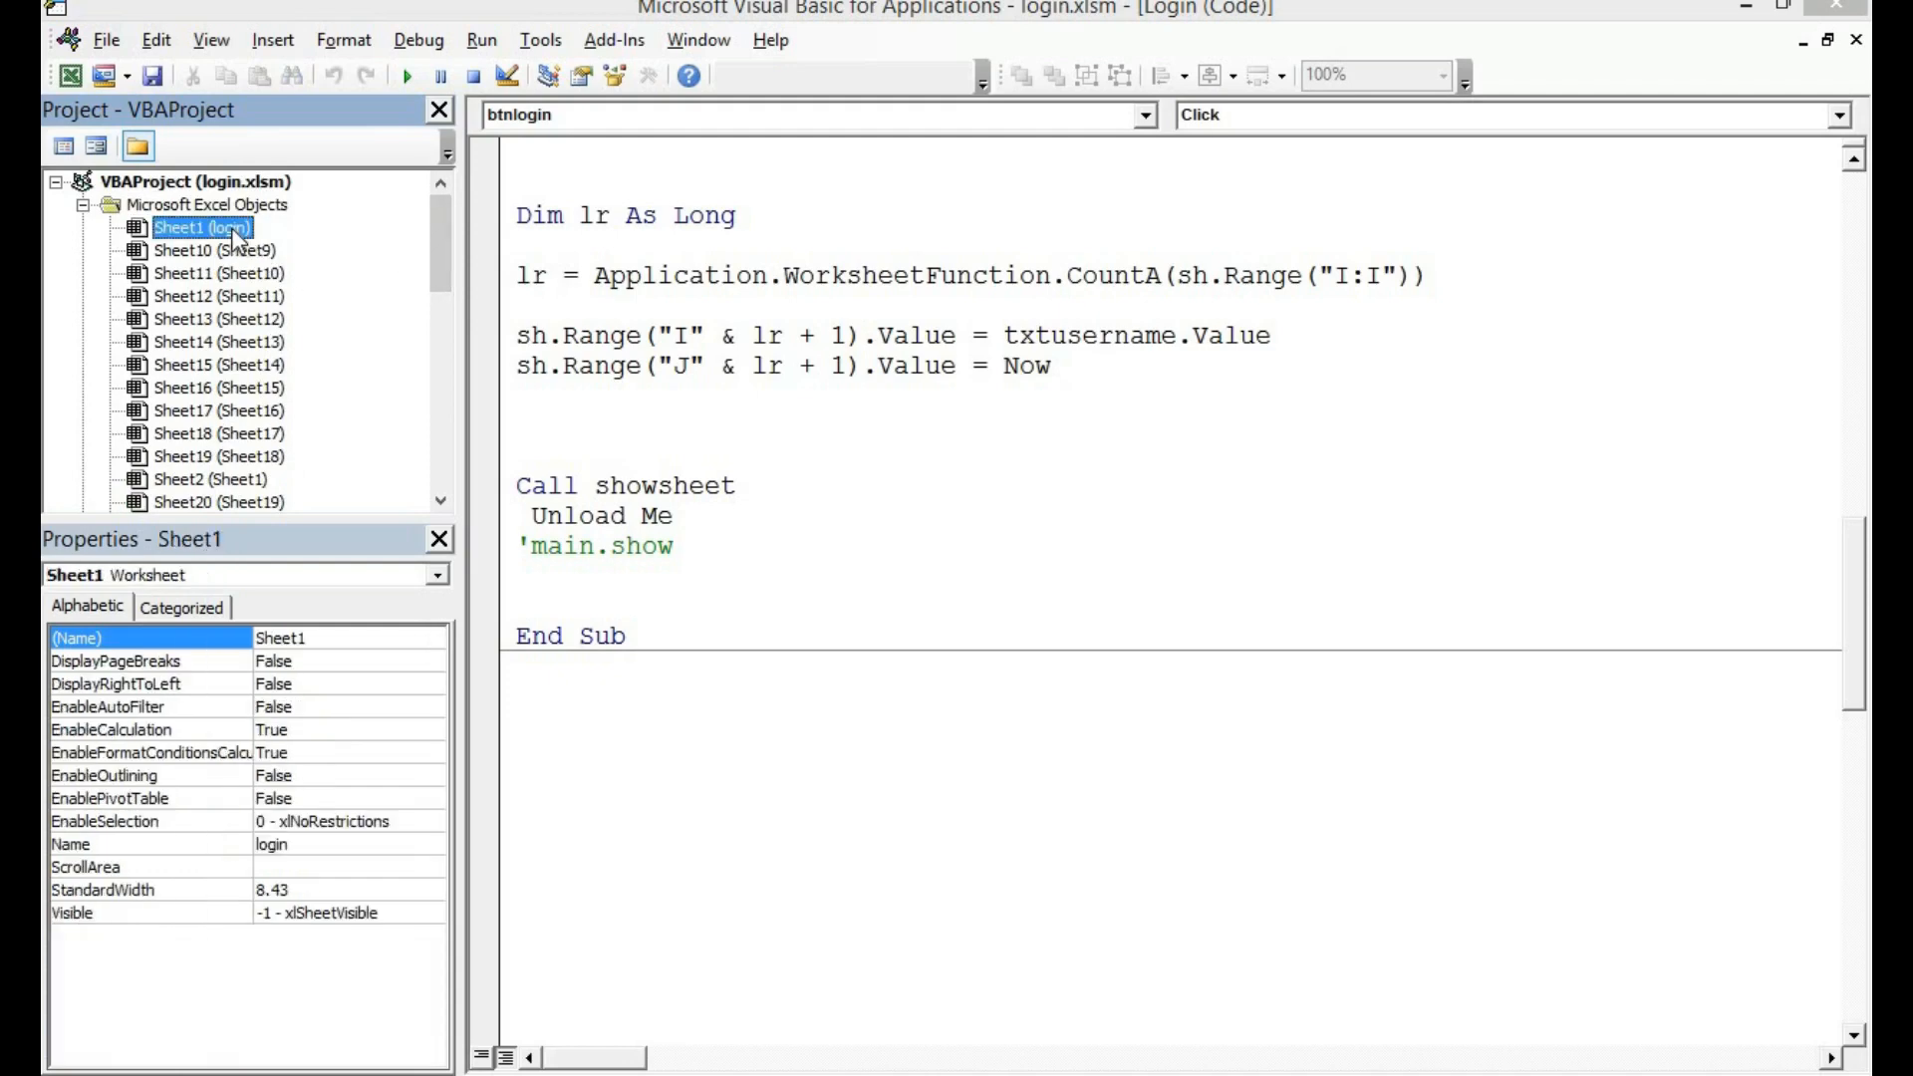
mouse_move(382, 403)
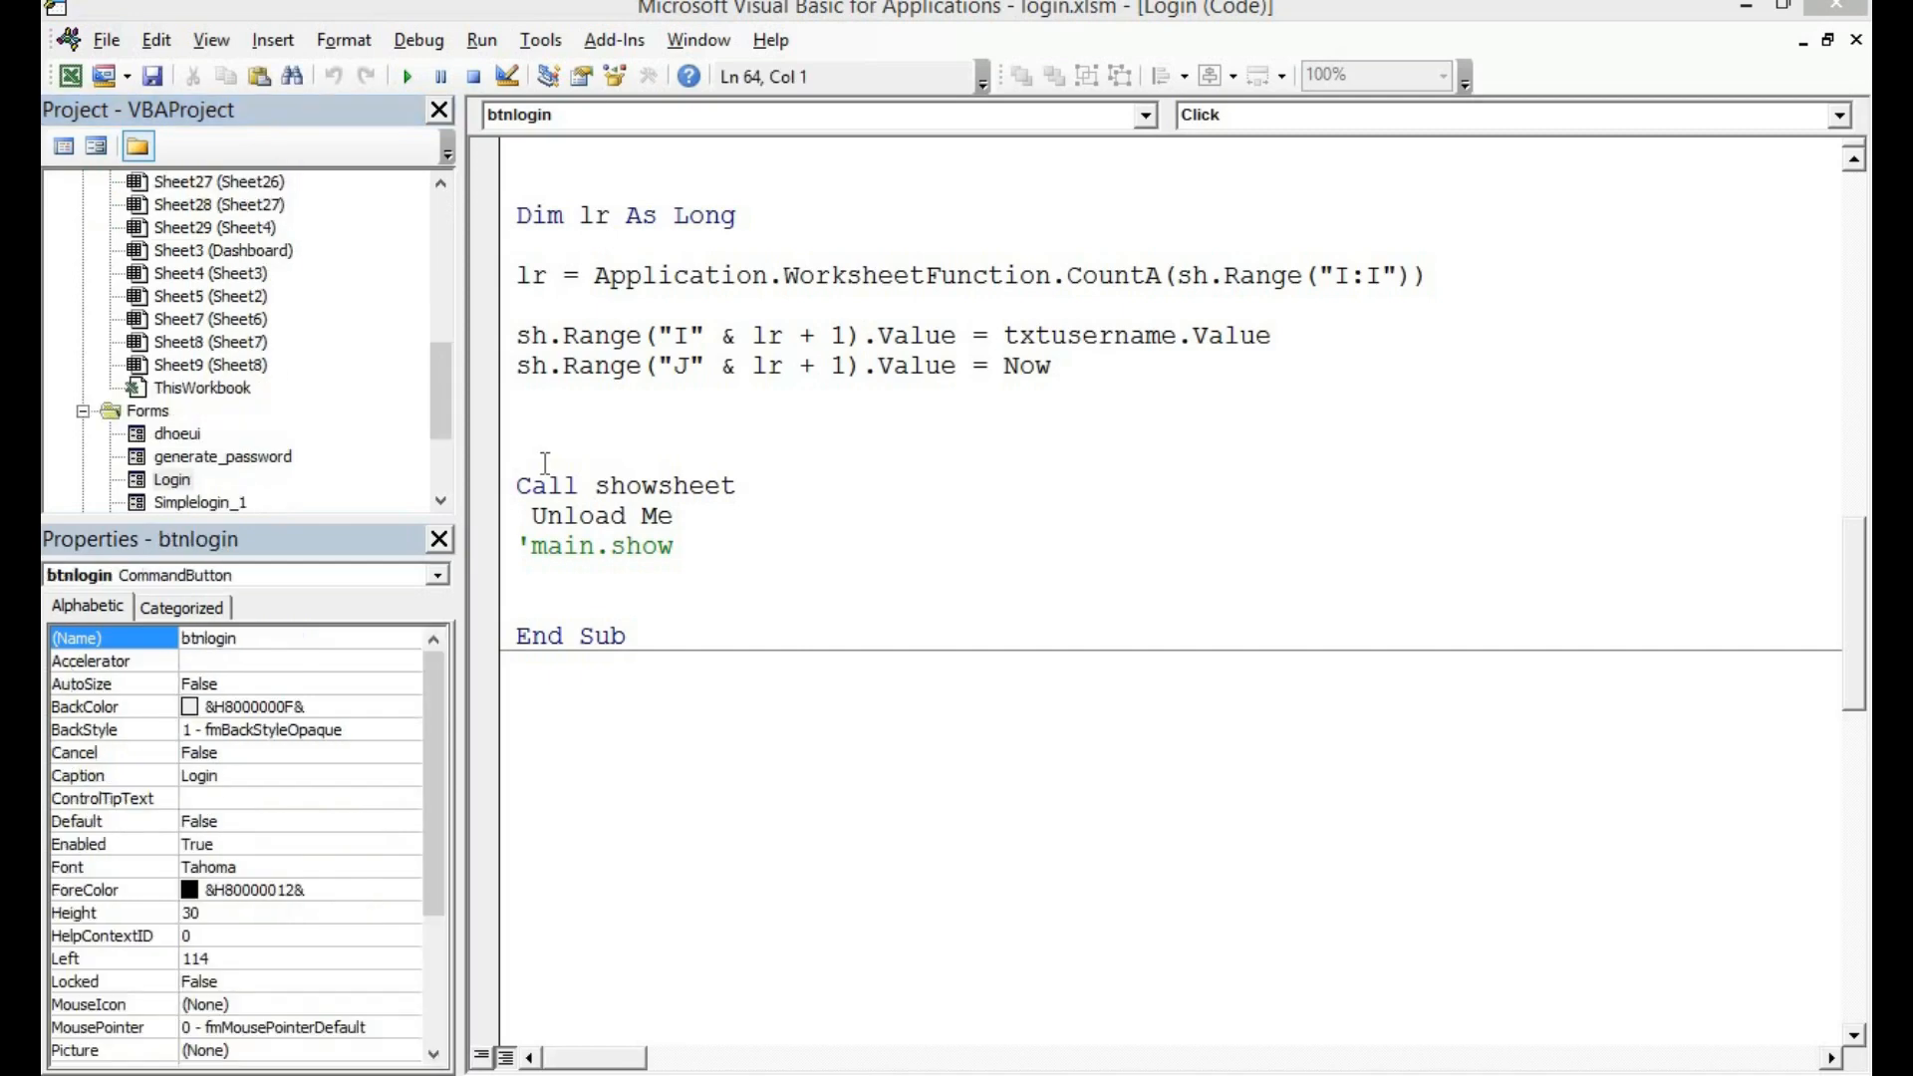
- Add 'sheet1.Visible = False' before 'Call showsheet' and bring back the Login form design
type("sheet")
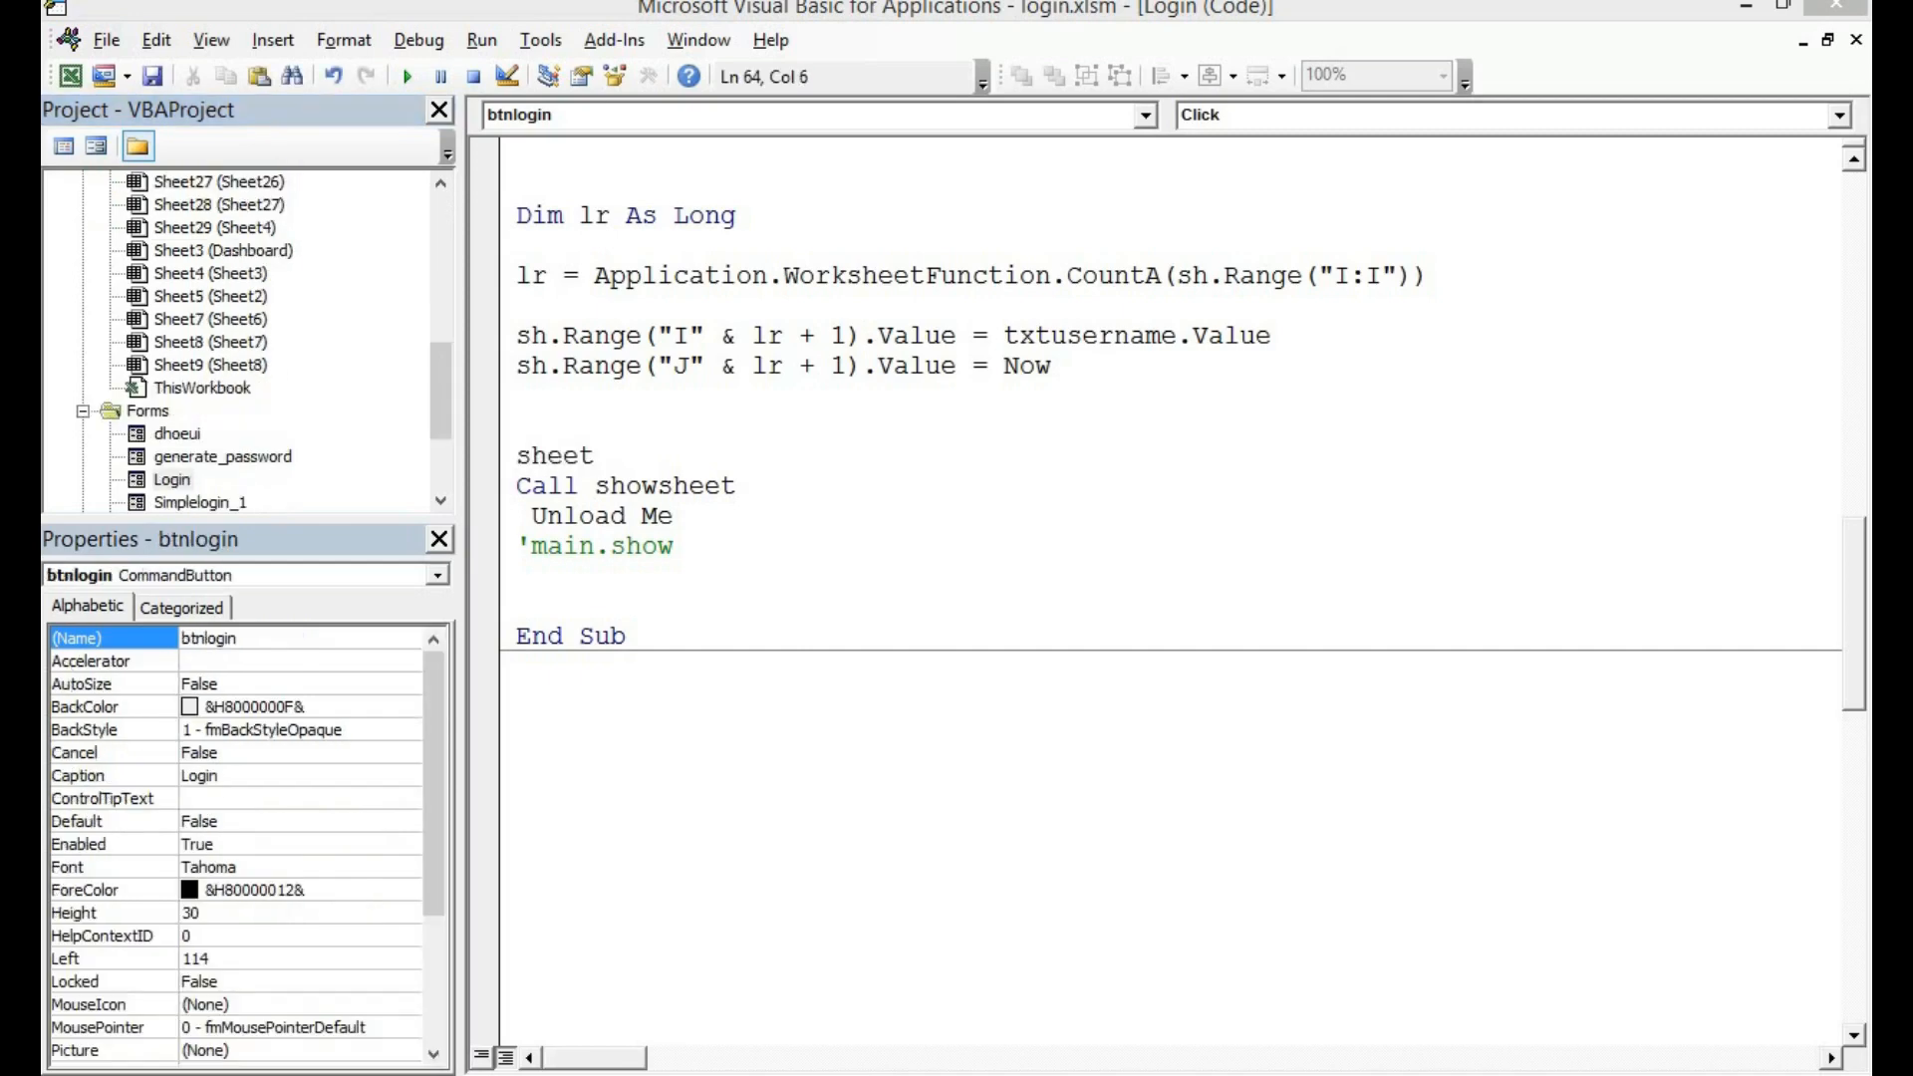
type("1.")
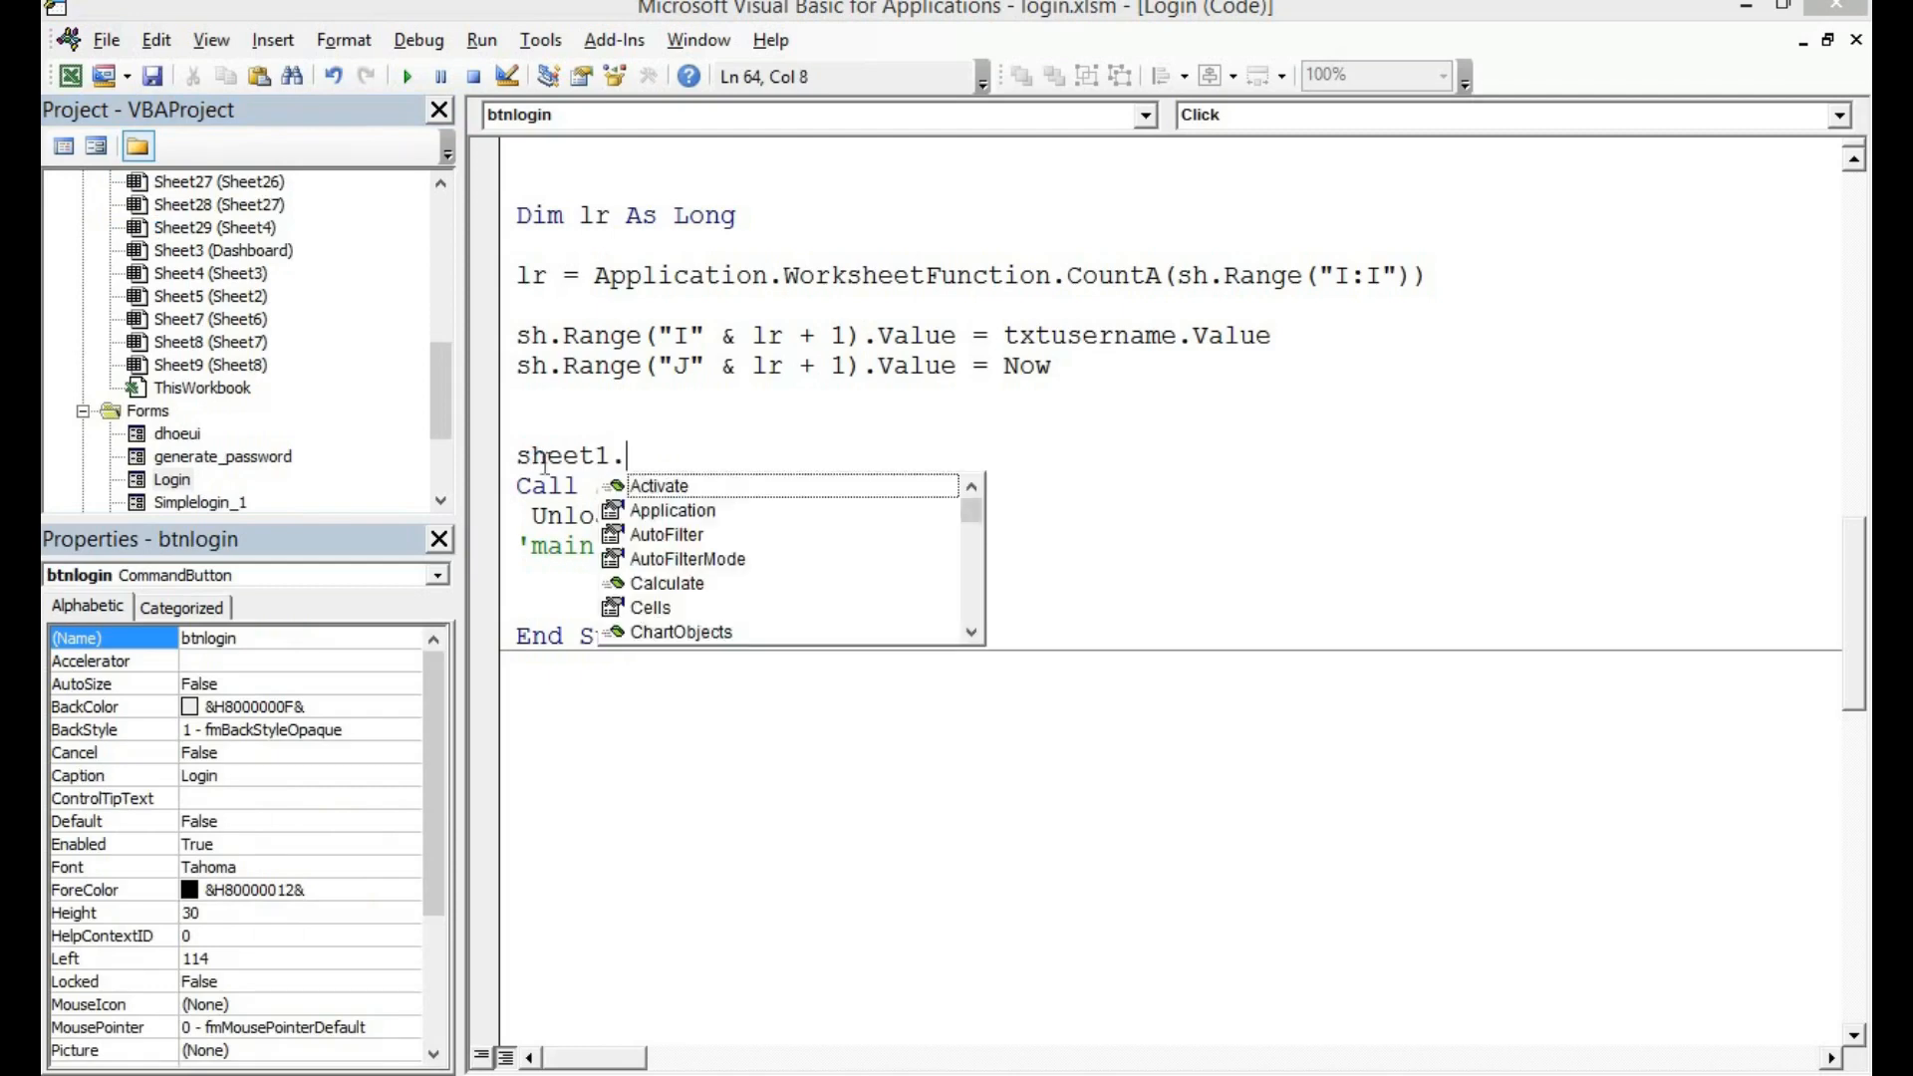
type("visi")
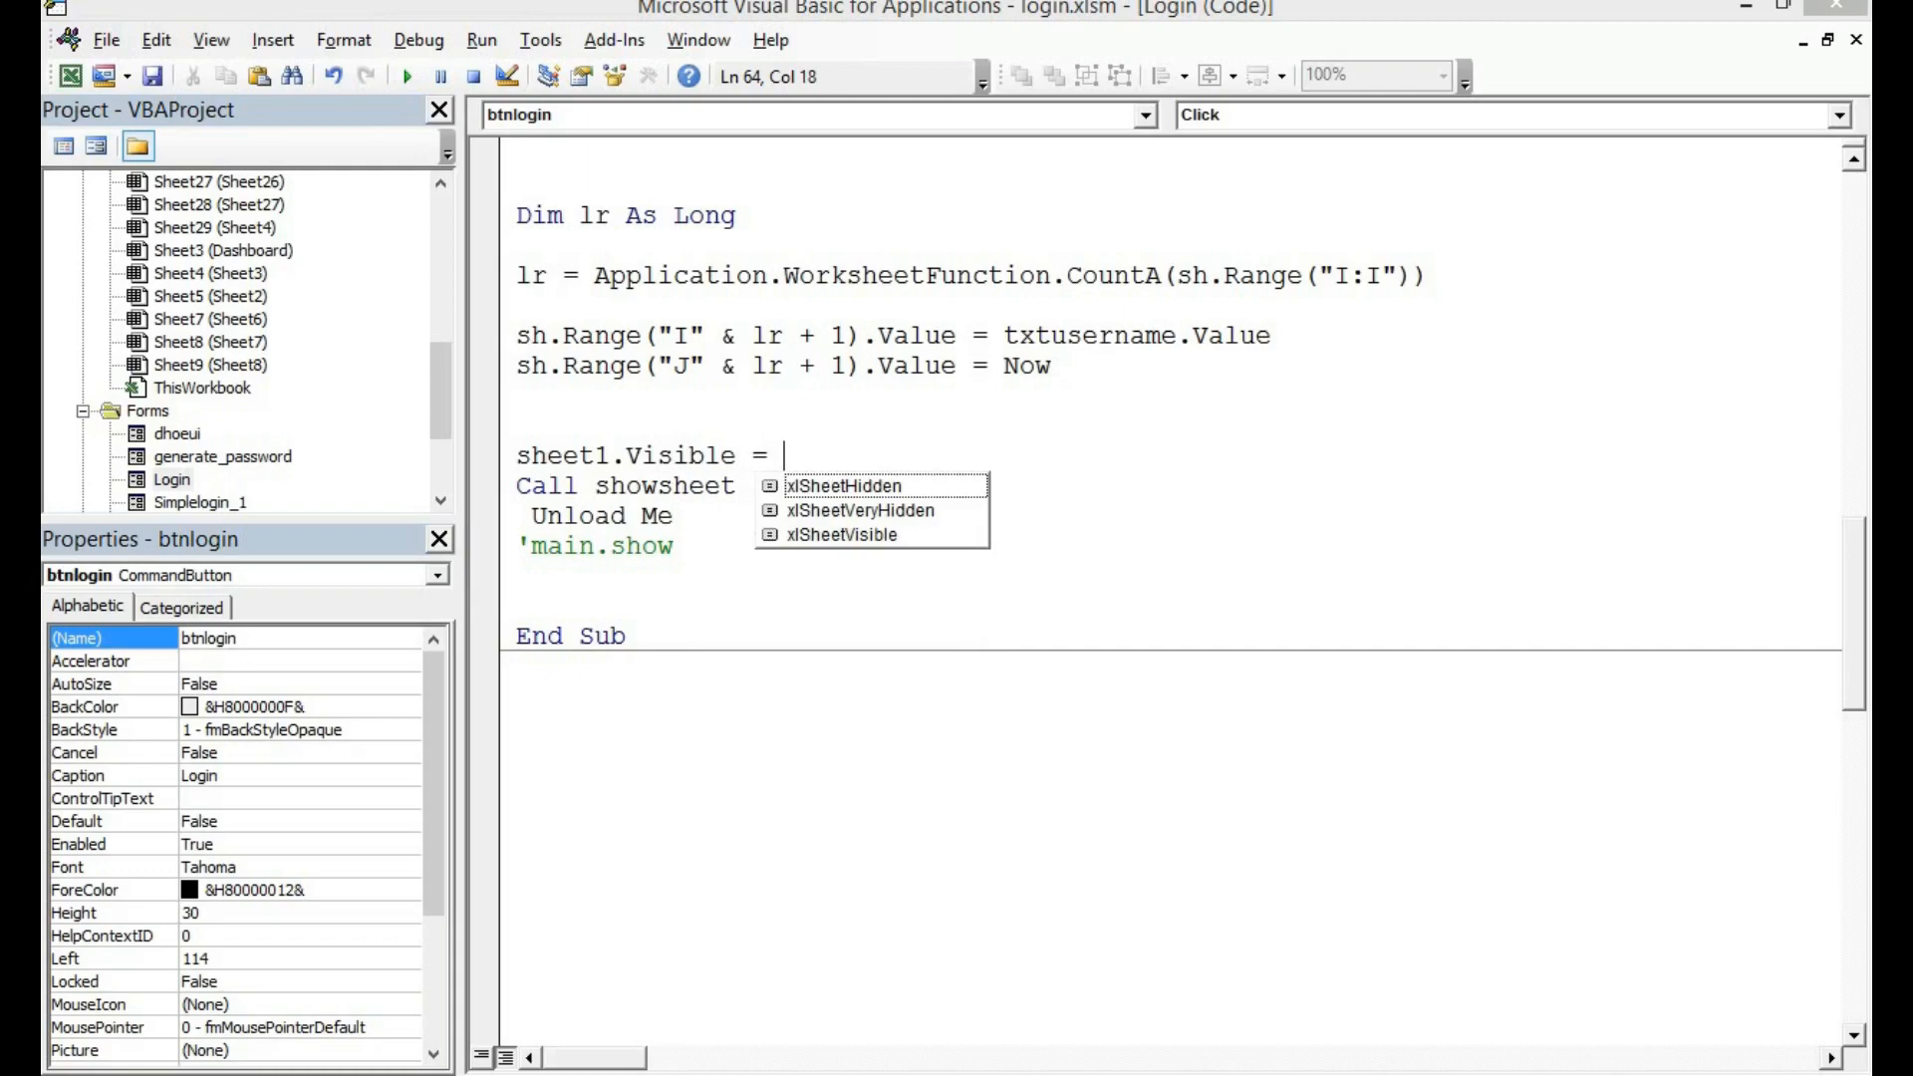
type("false")
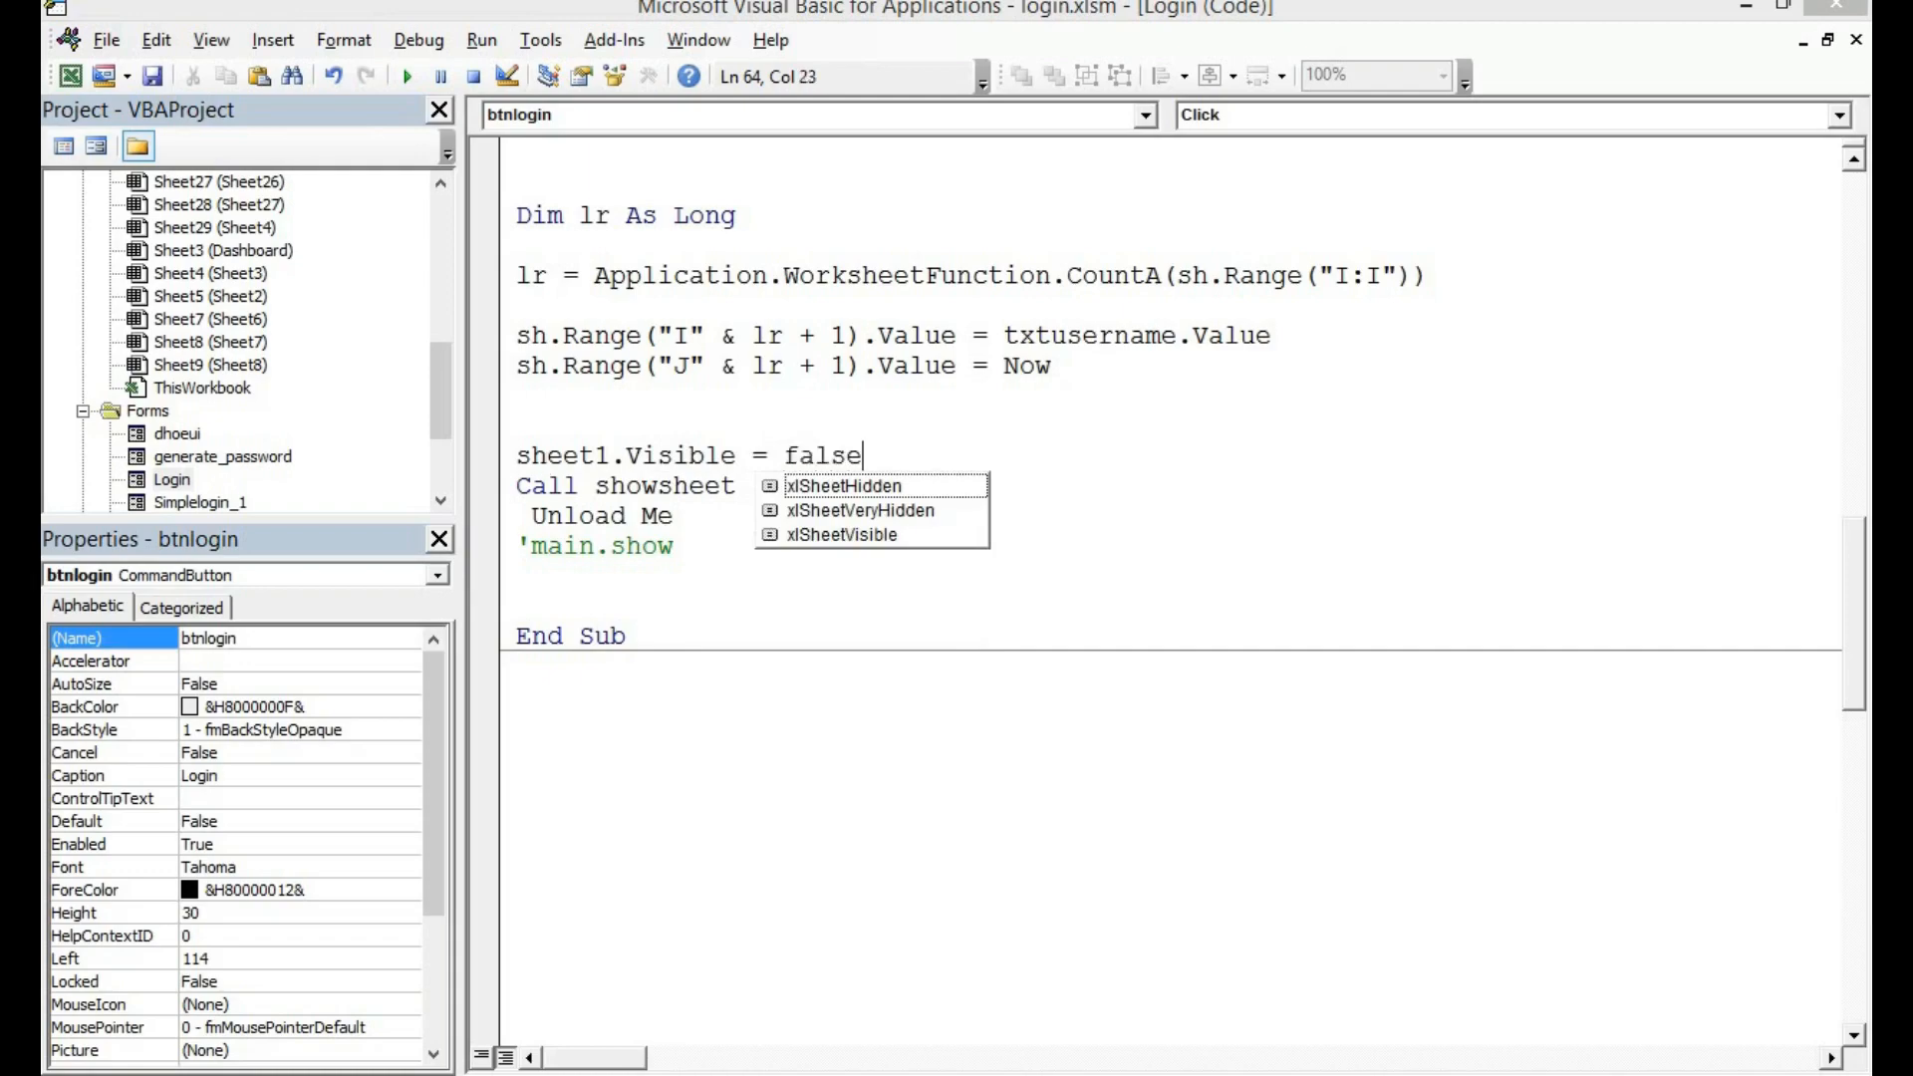
double_click(172, 479)
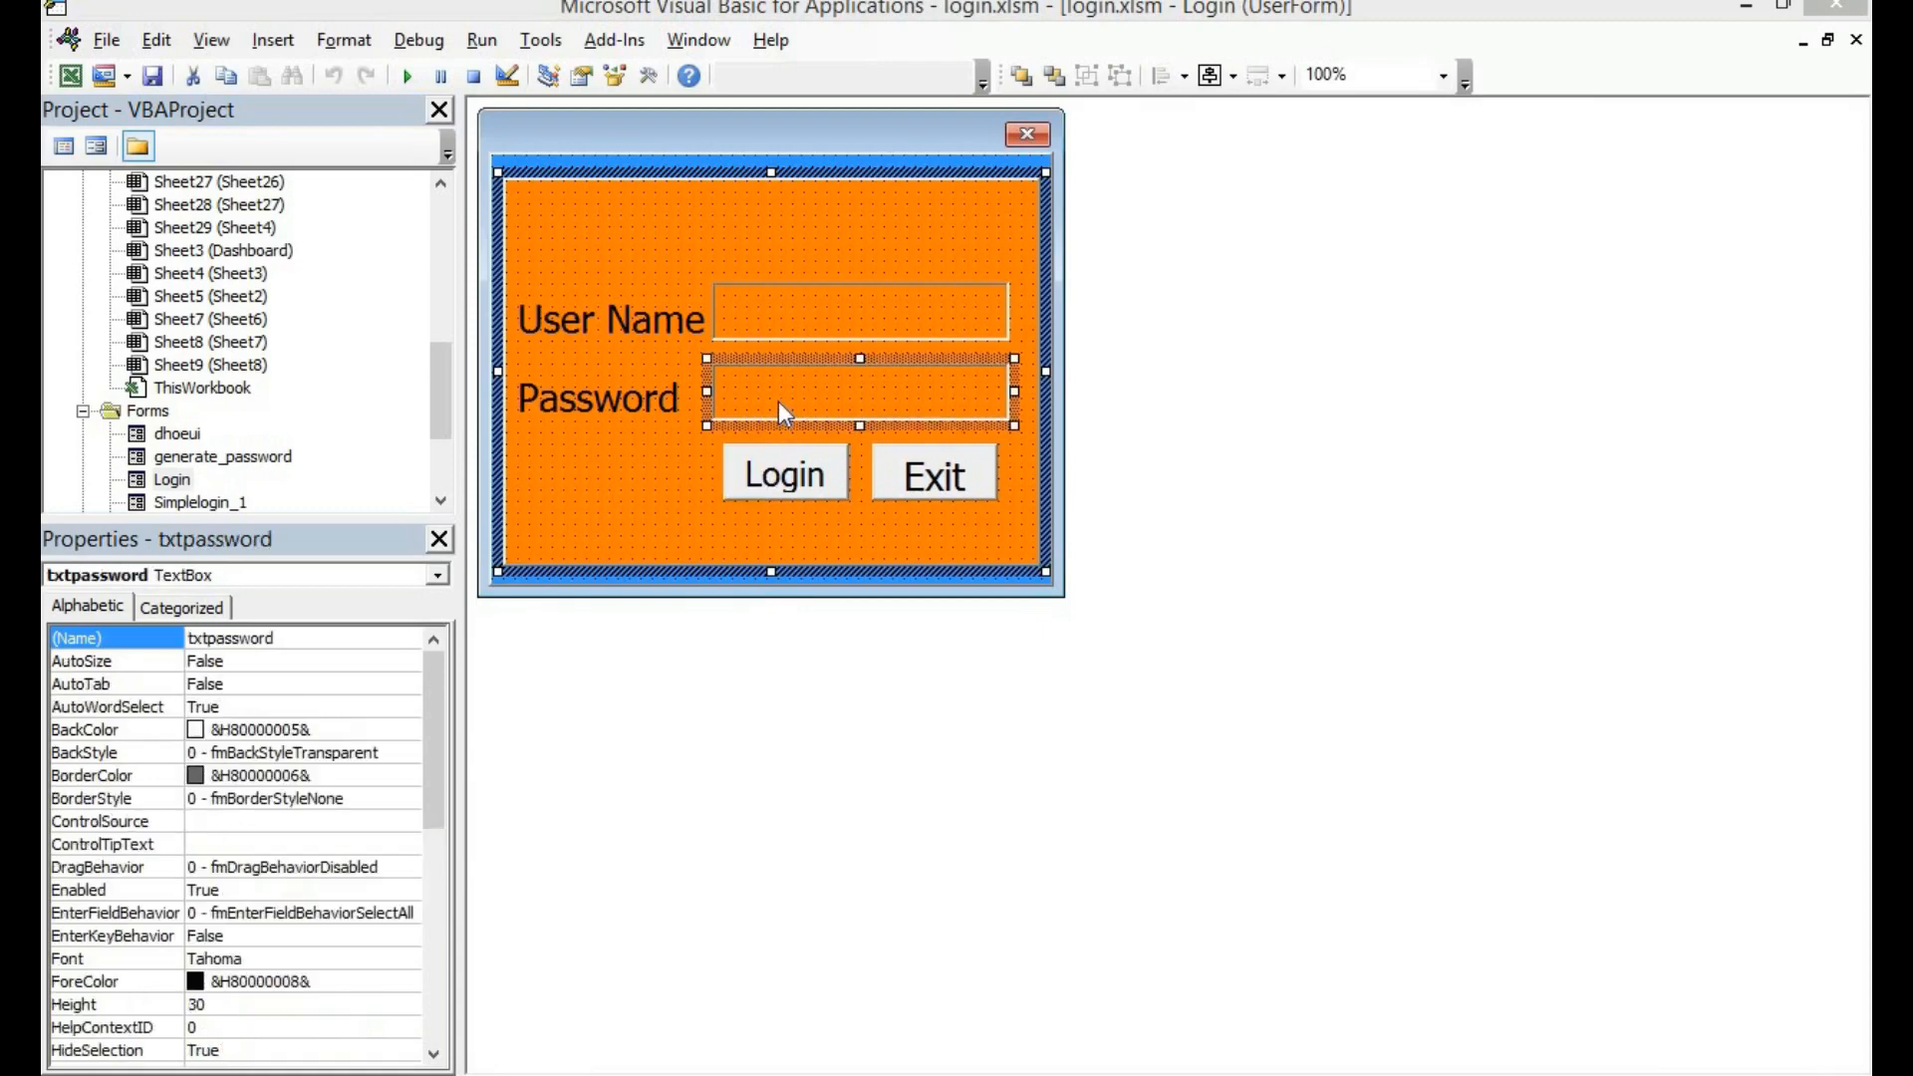
mouse_move(647, 473)
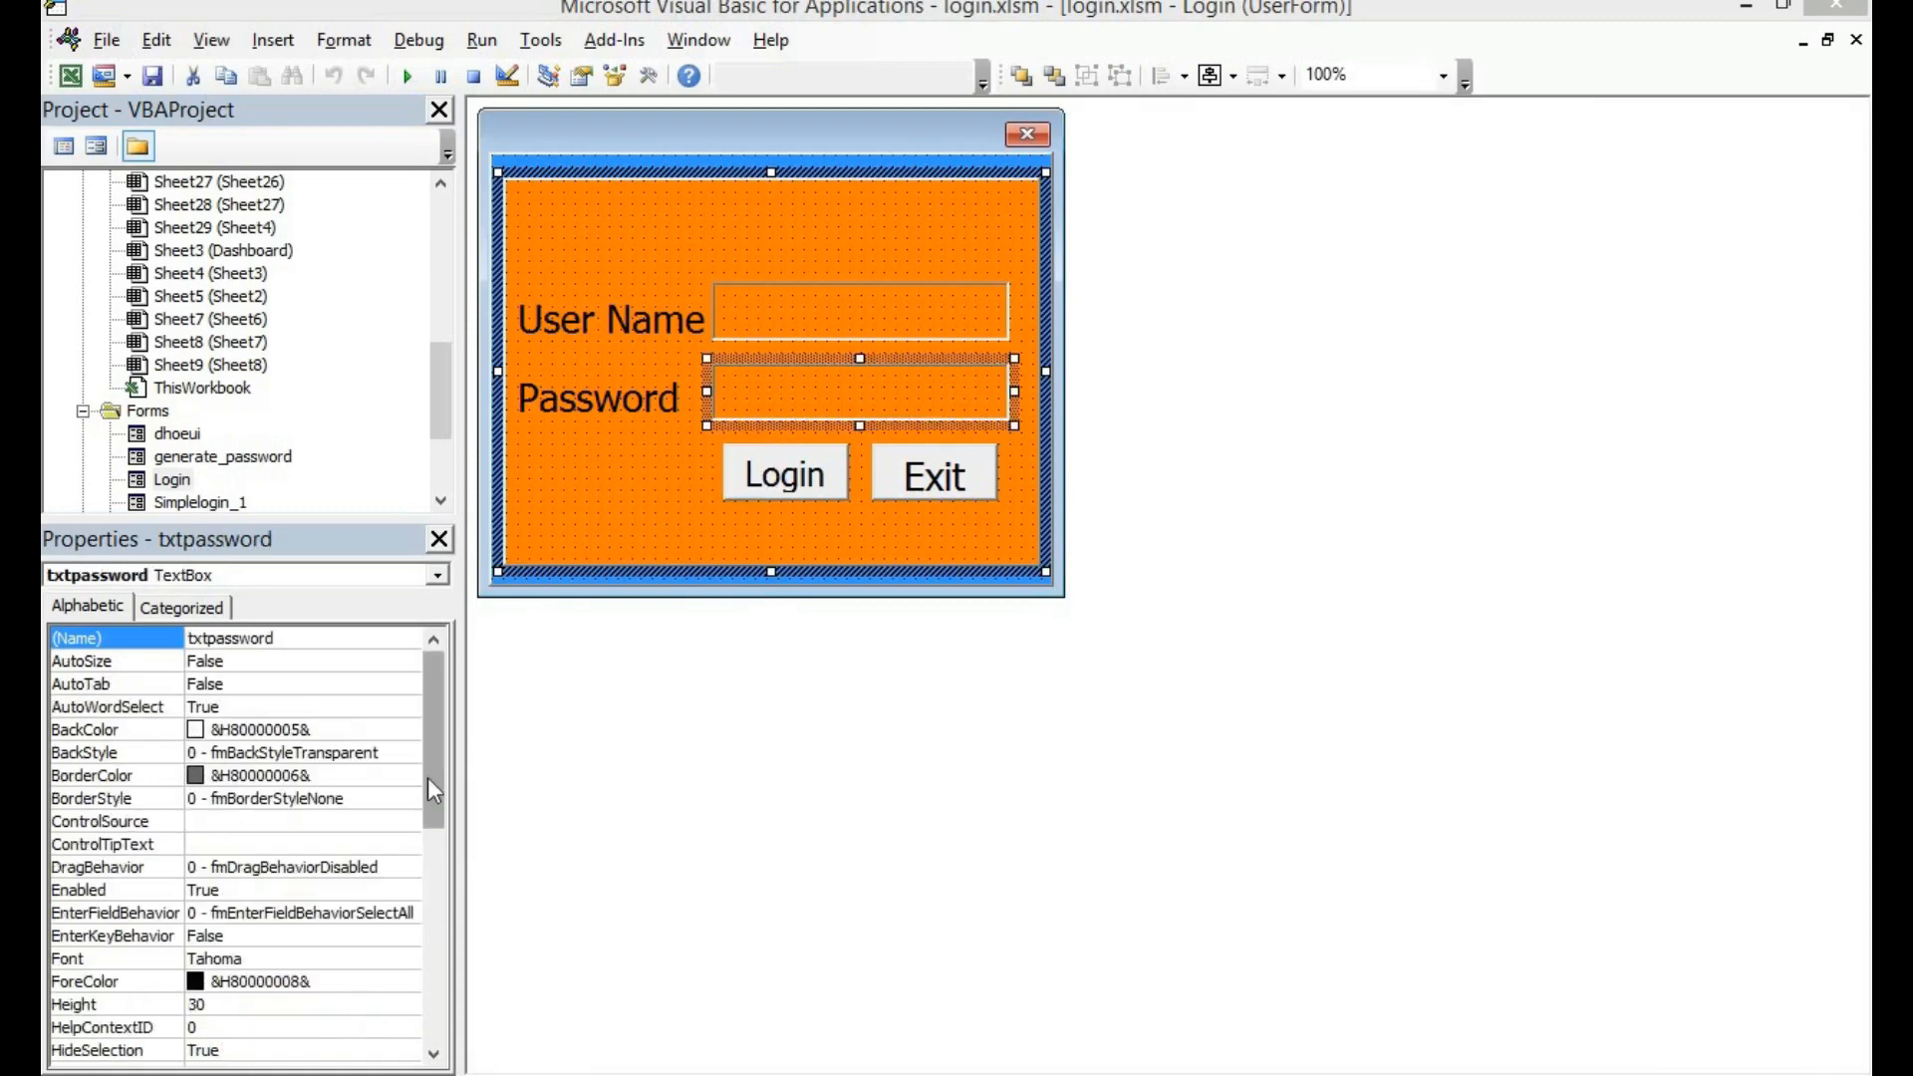
- Set the txtpassword box's PasswordChar property to x
scroll("down", 3)
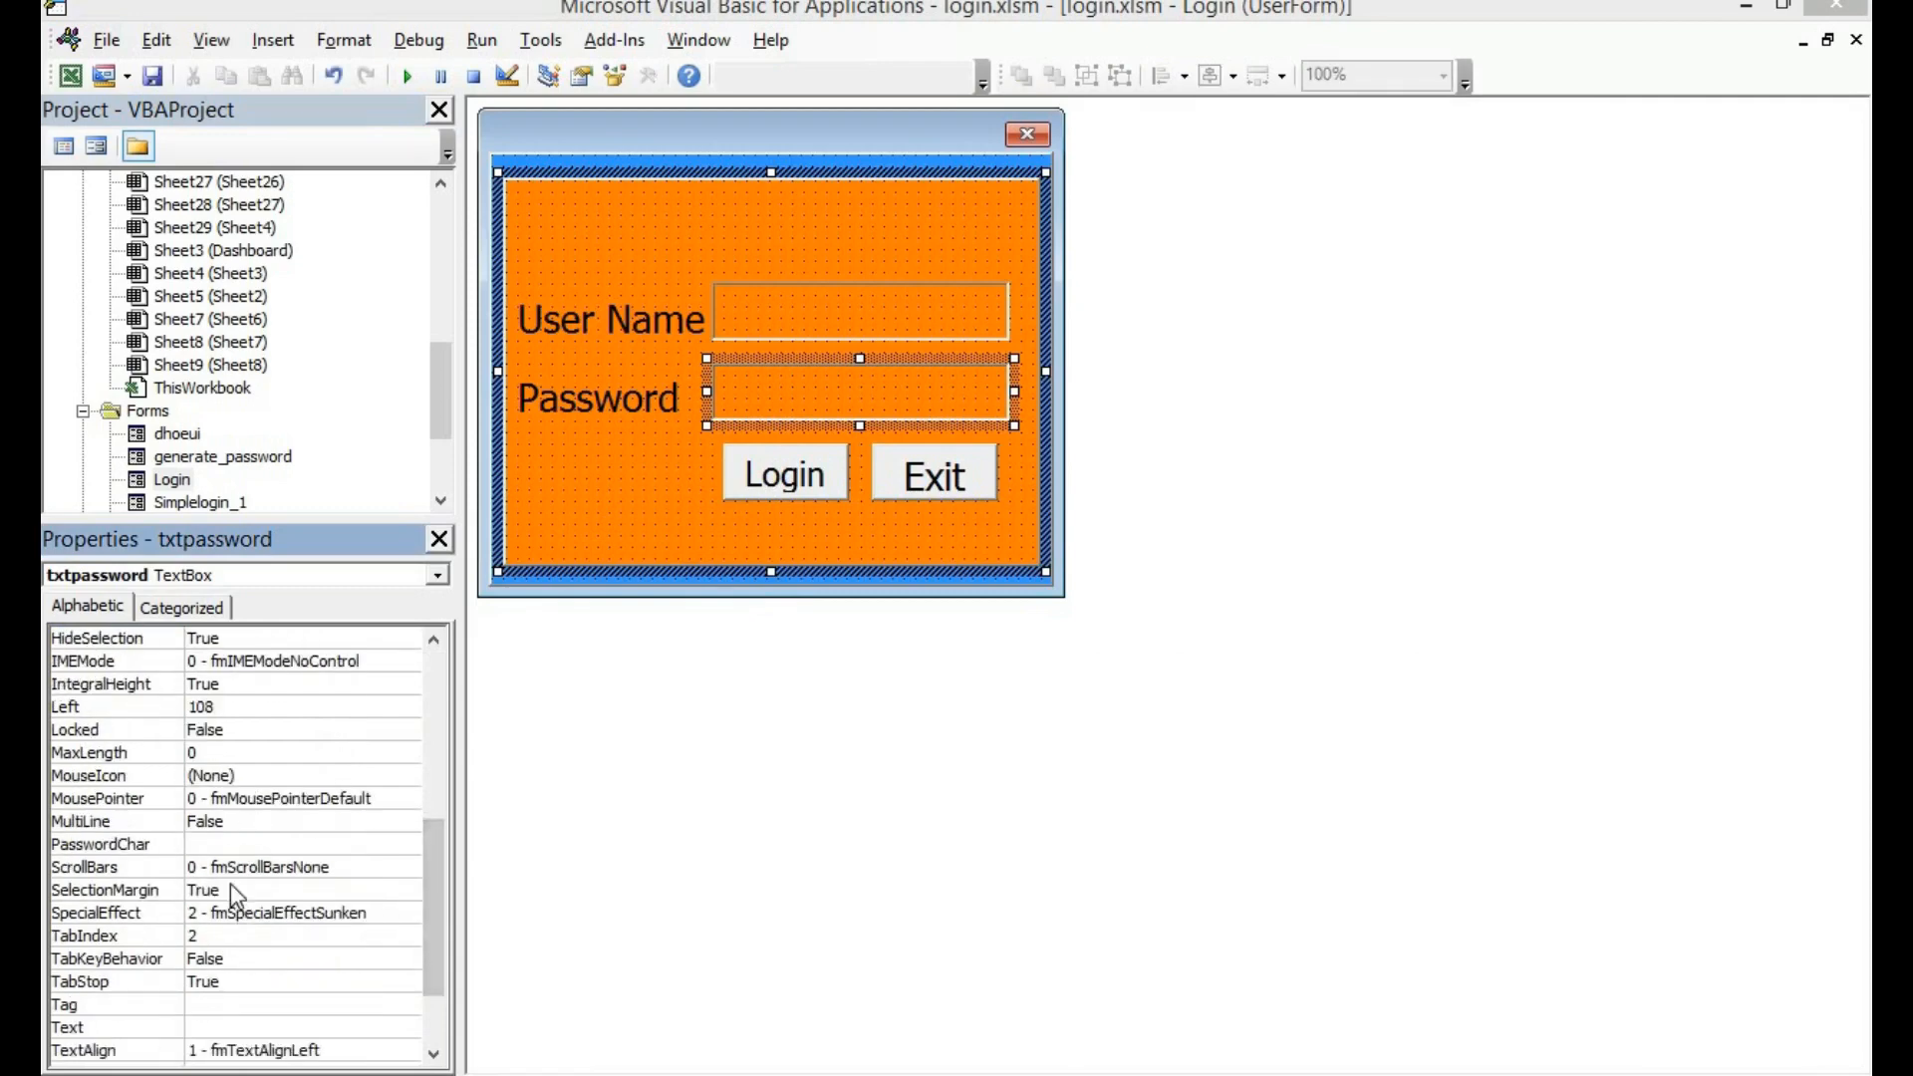
left_click(110, 820)
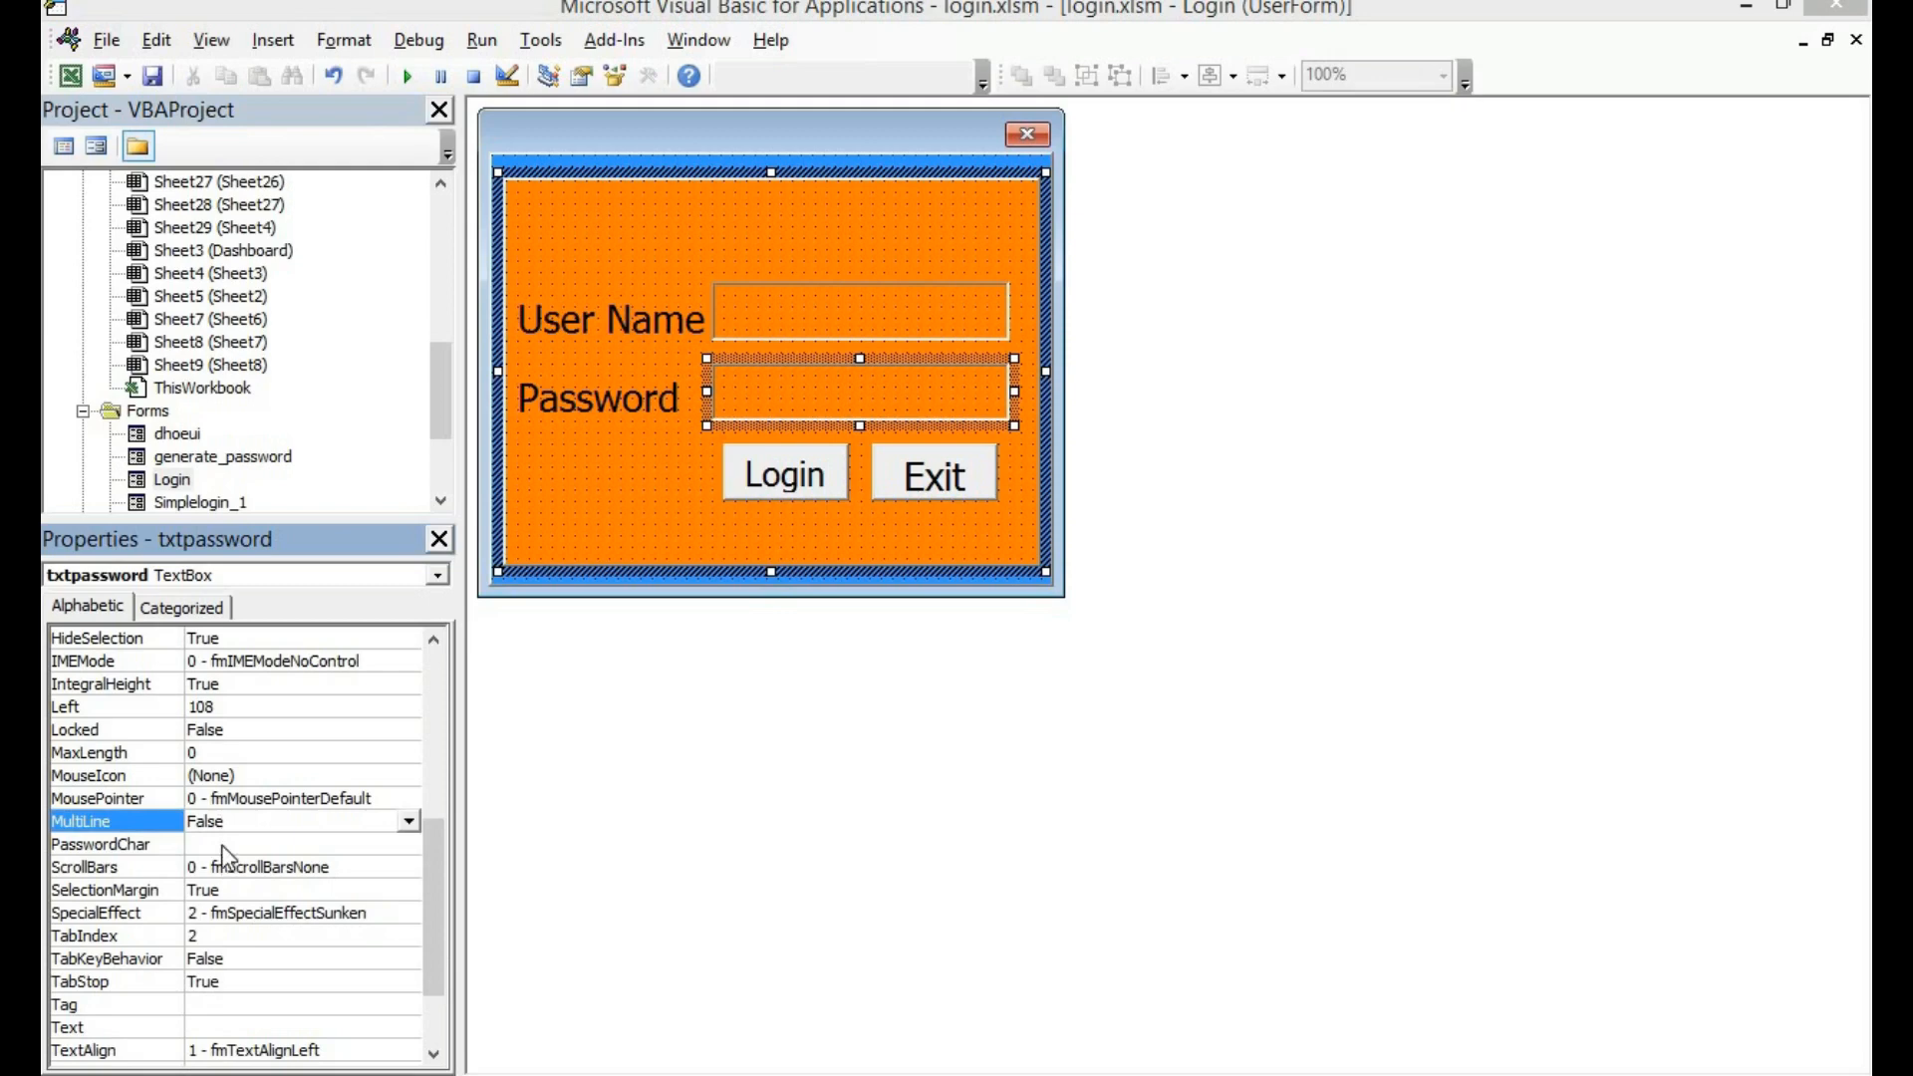
left_click(100, 843)
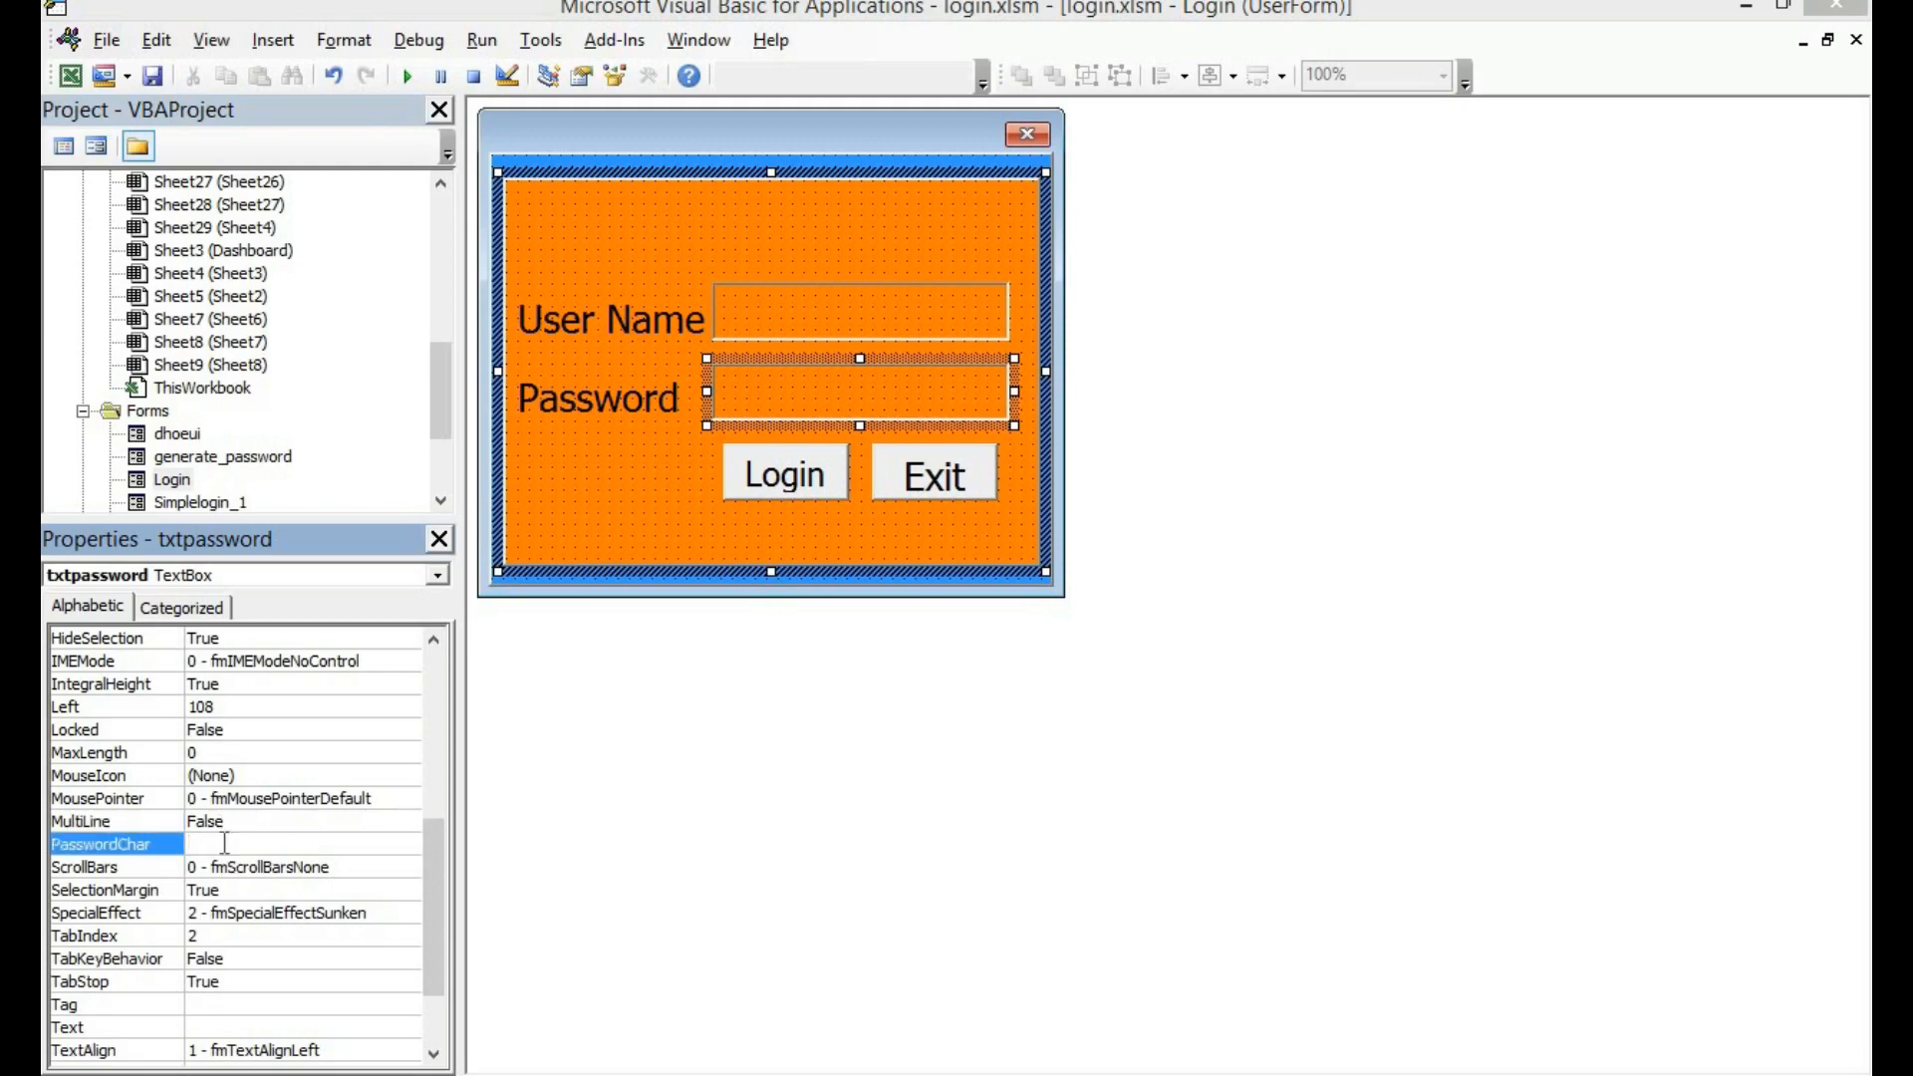
type("x")
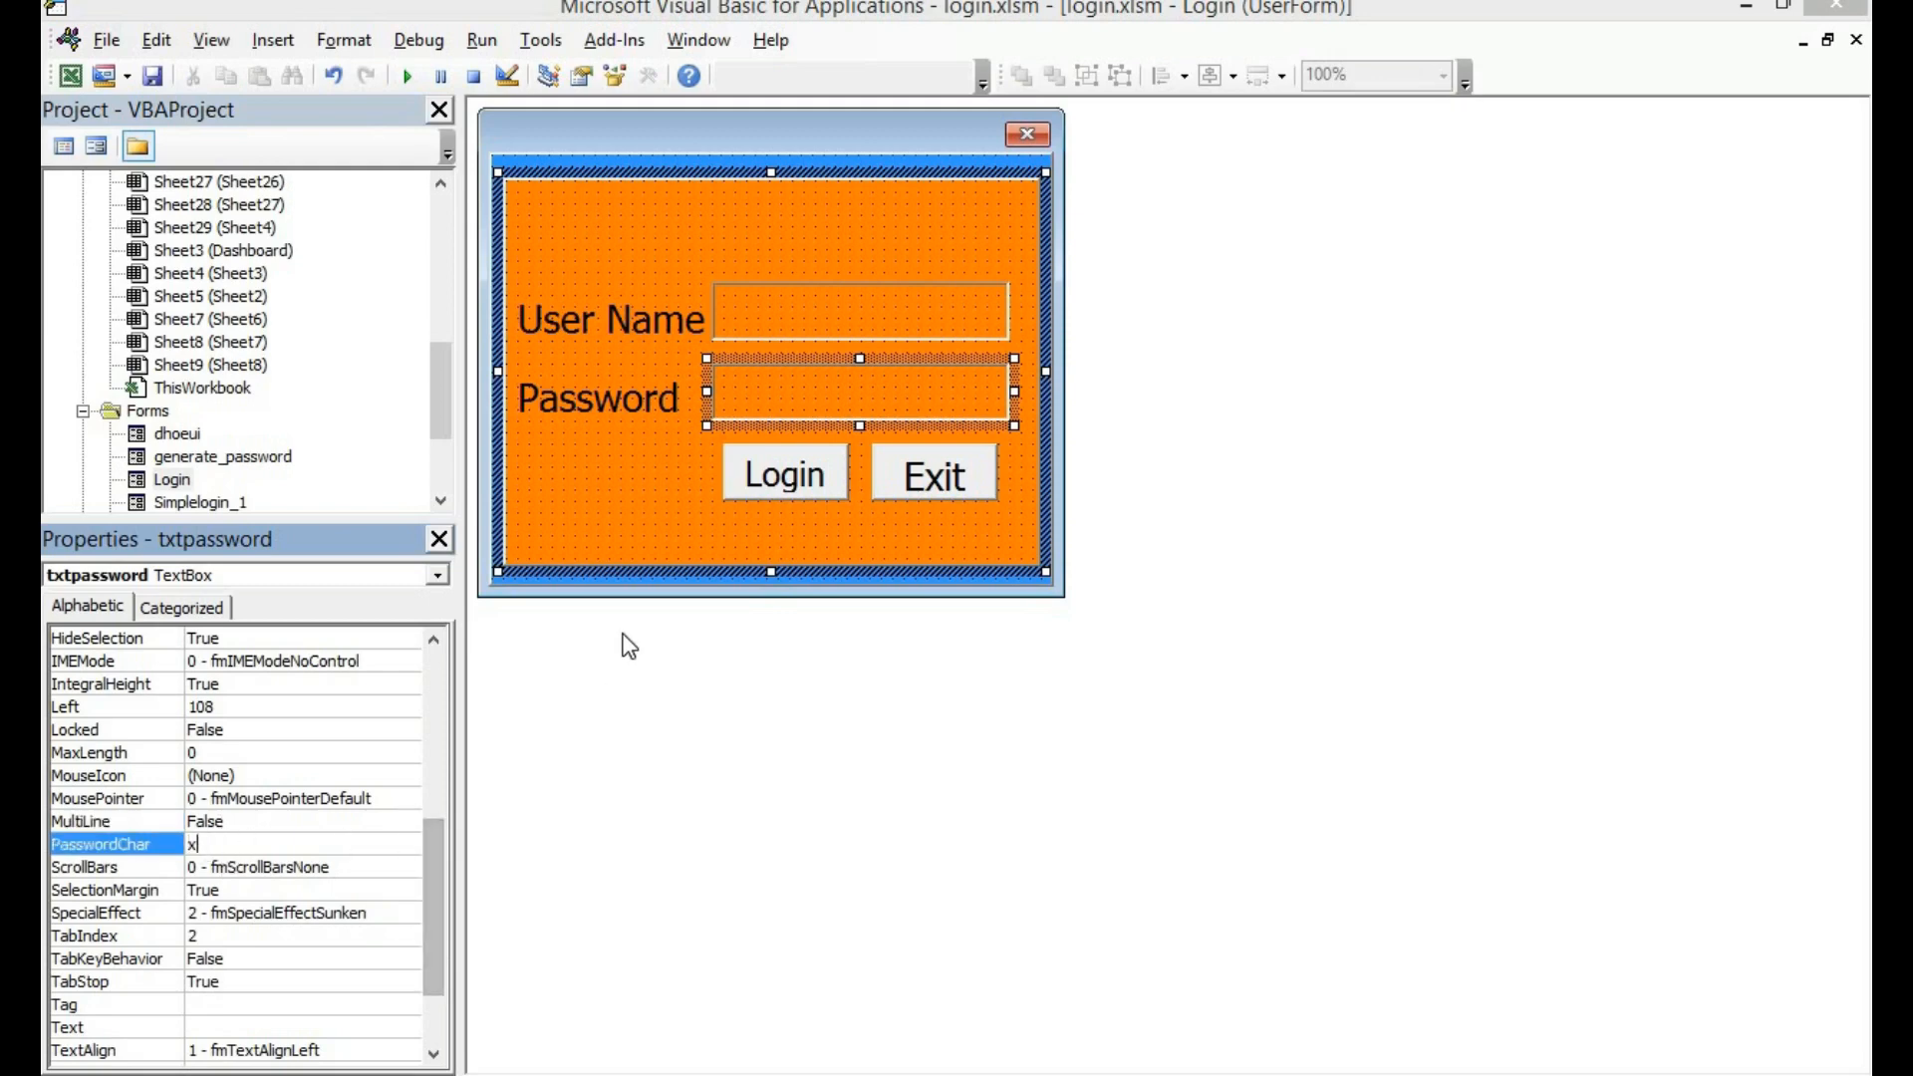
left_click(555, 473)
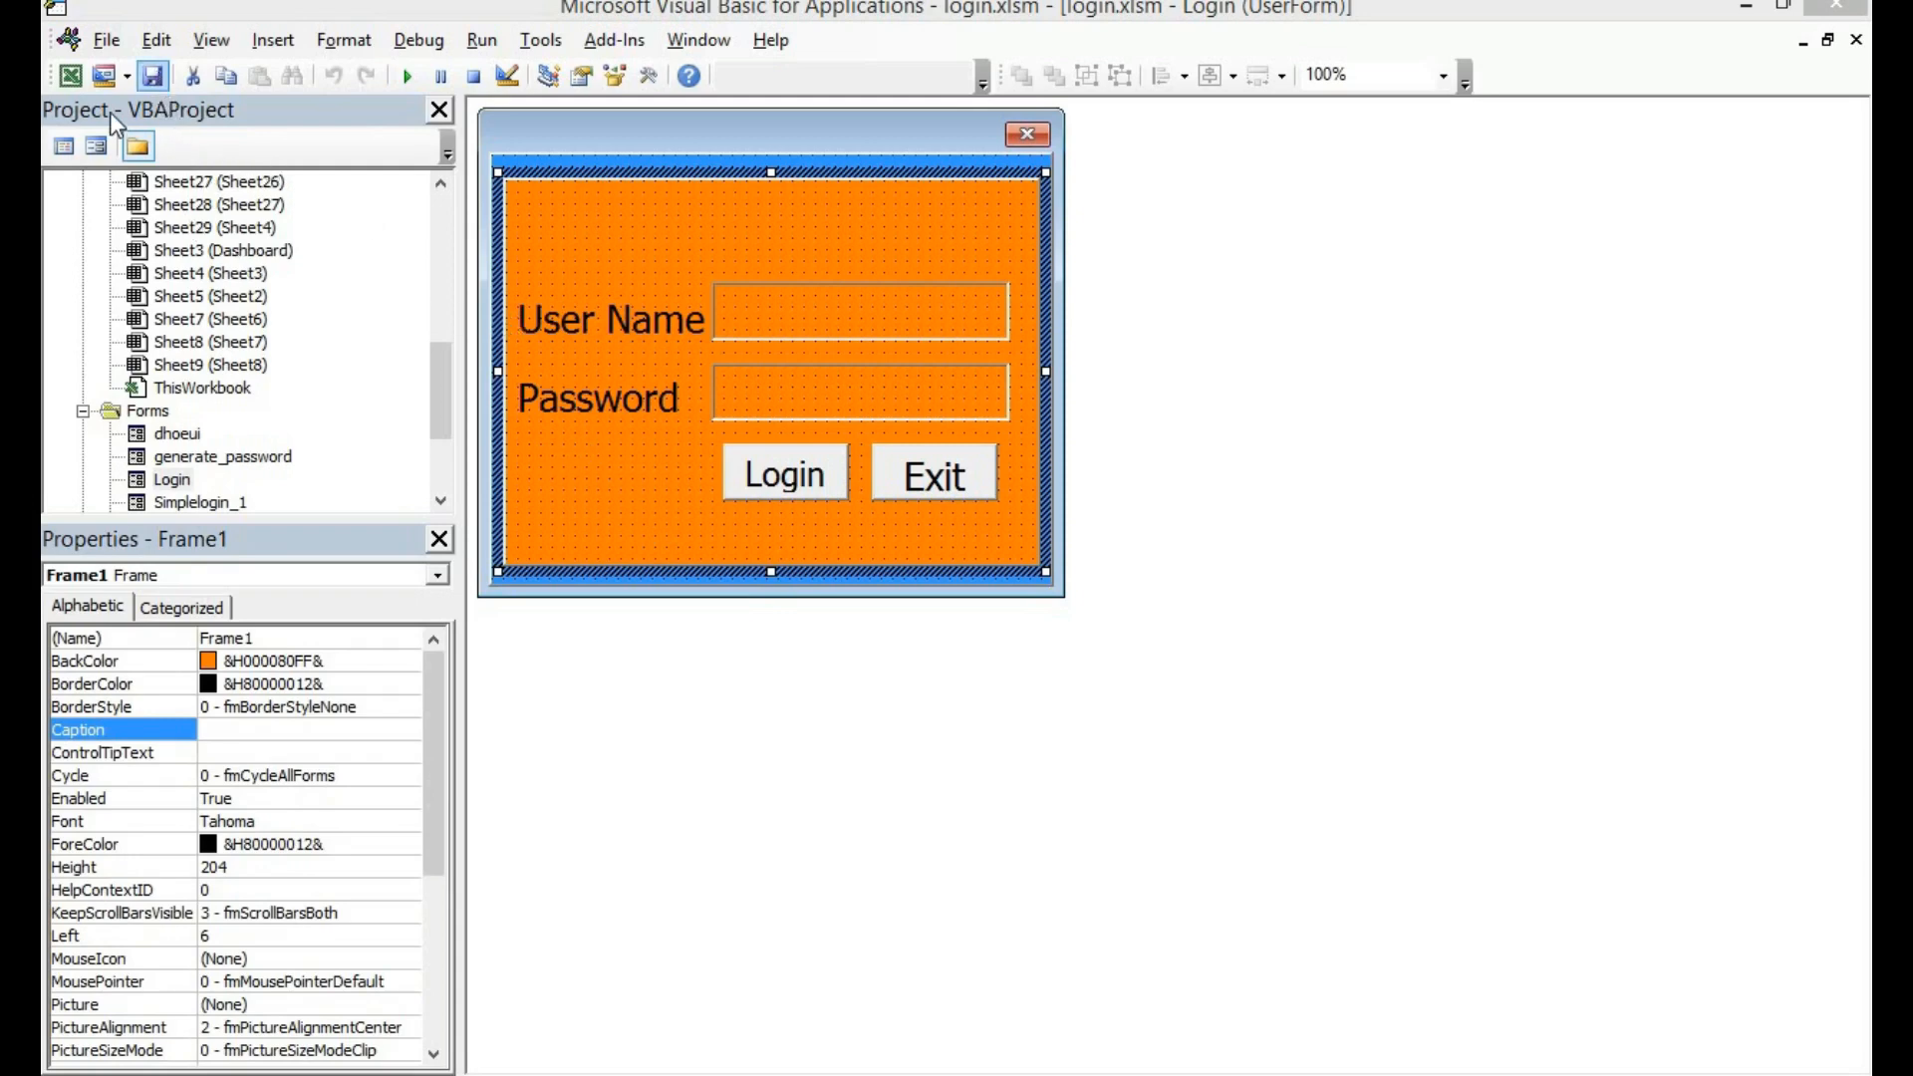
mouse_move(152, 75)
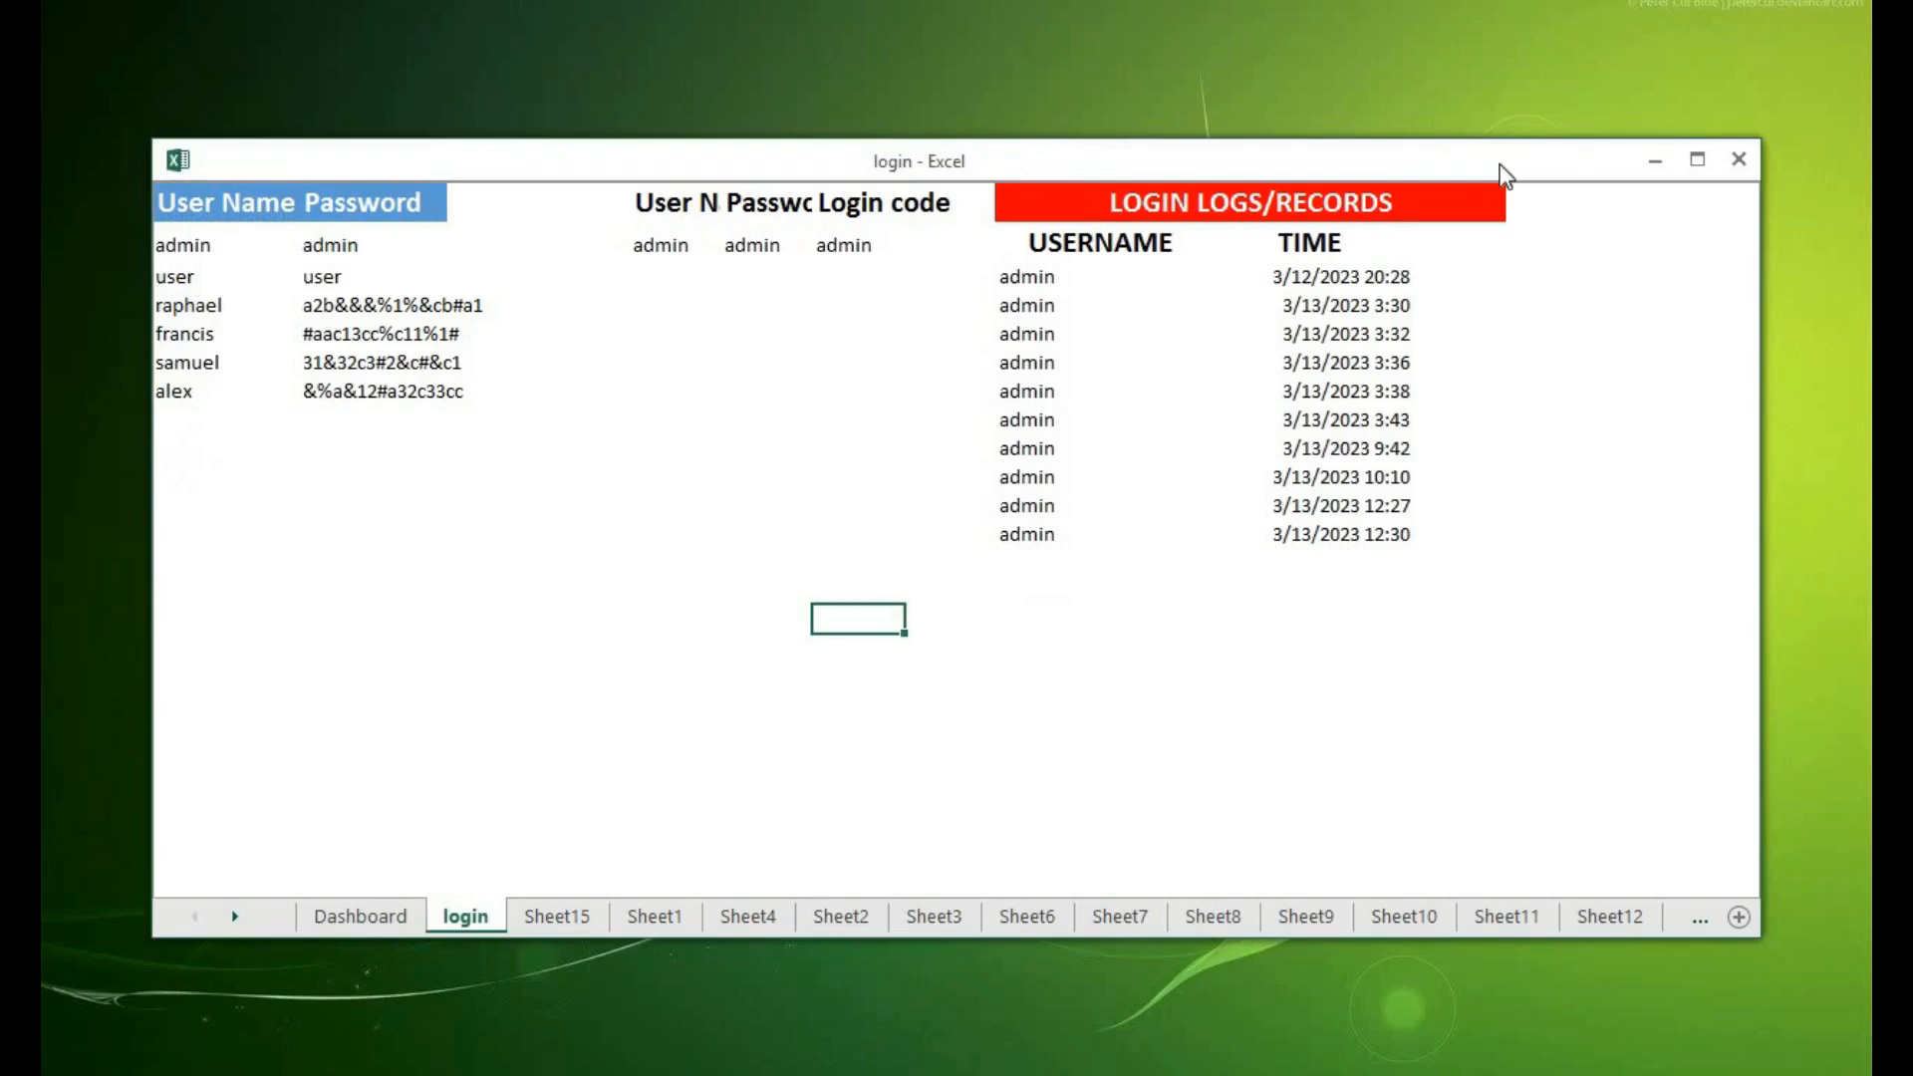
mouse_move(683, 665)
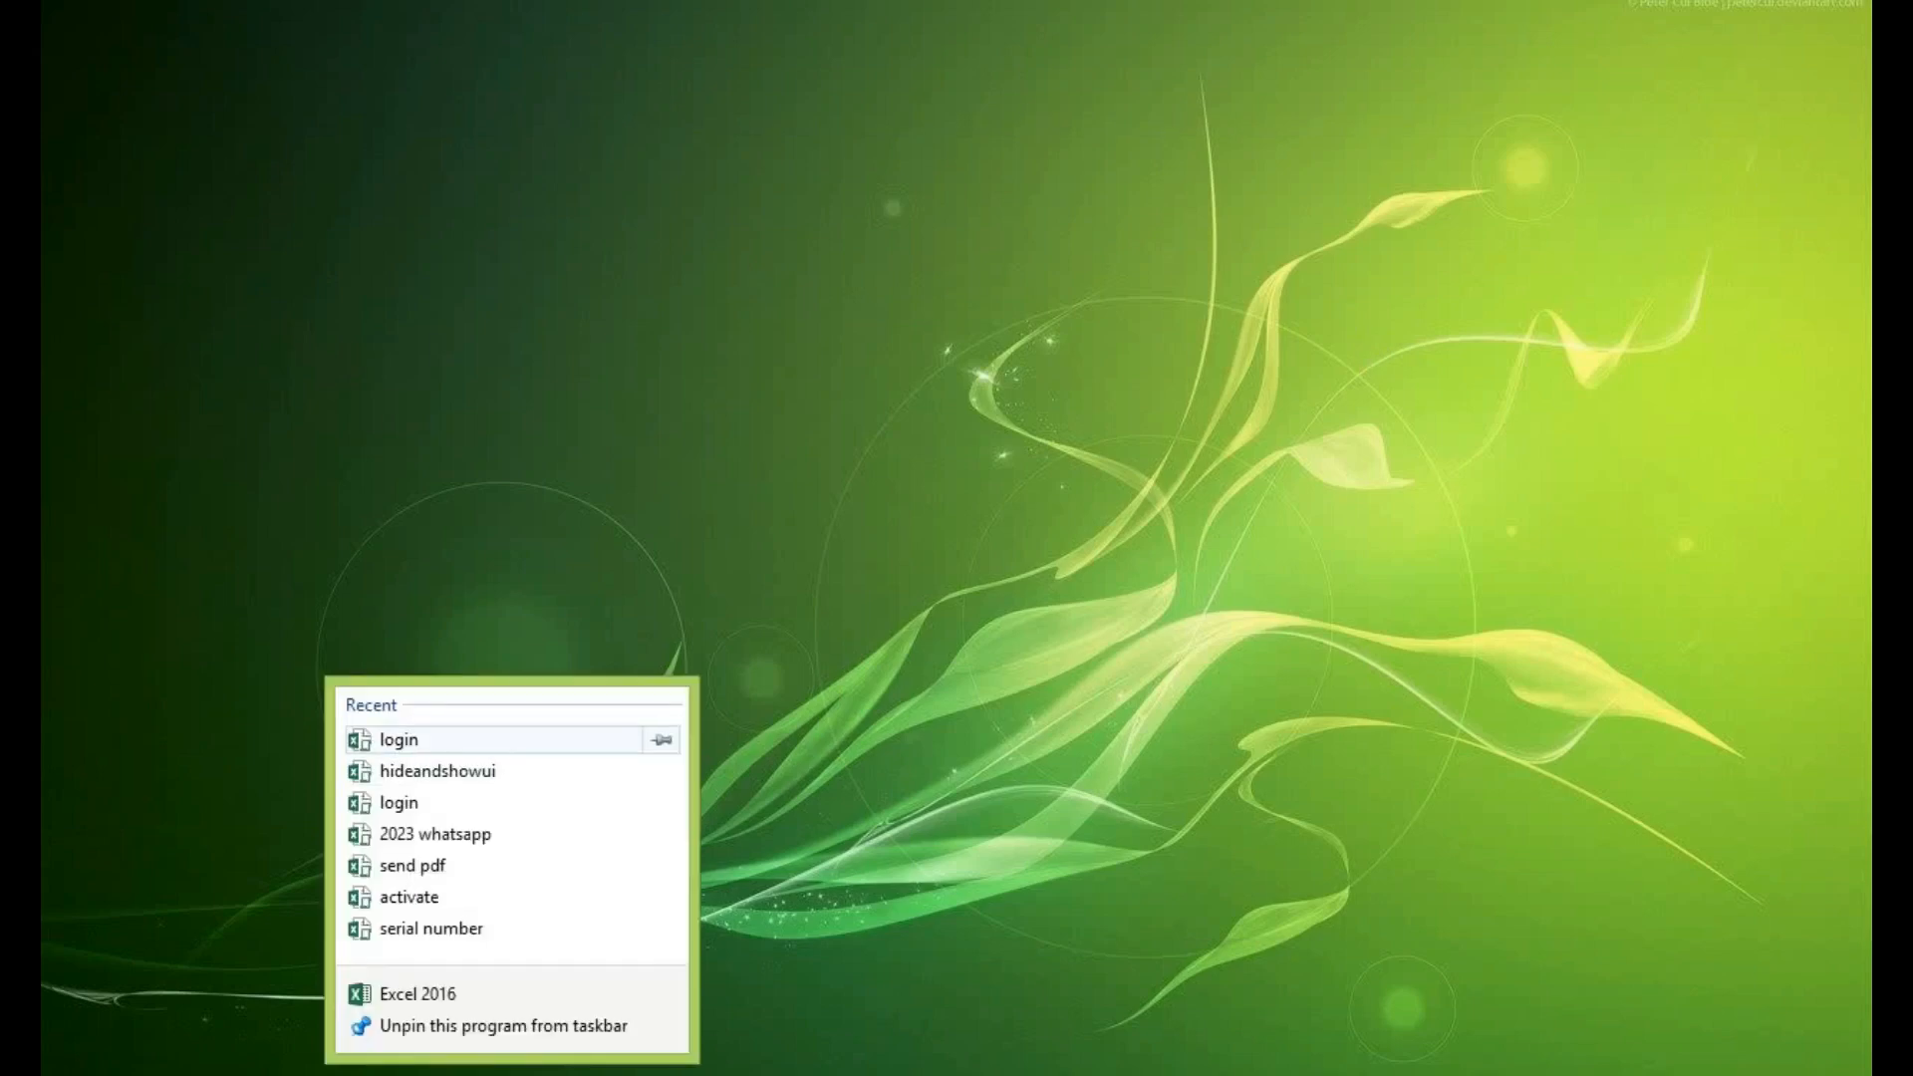
- Reopen login.xlsm from recent files and log in as admin with the password masked
left_click(398, 739)
type("ad")
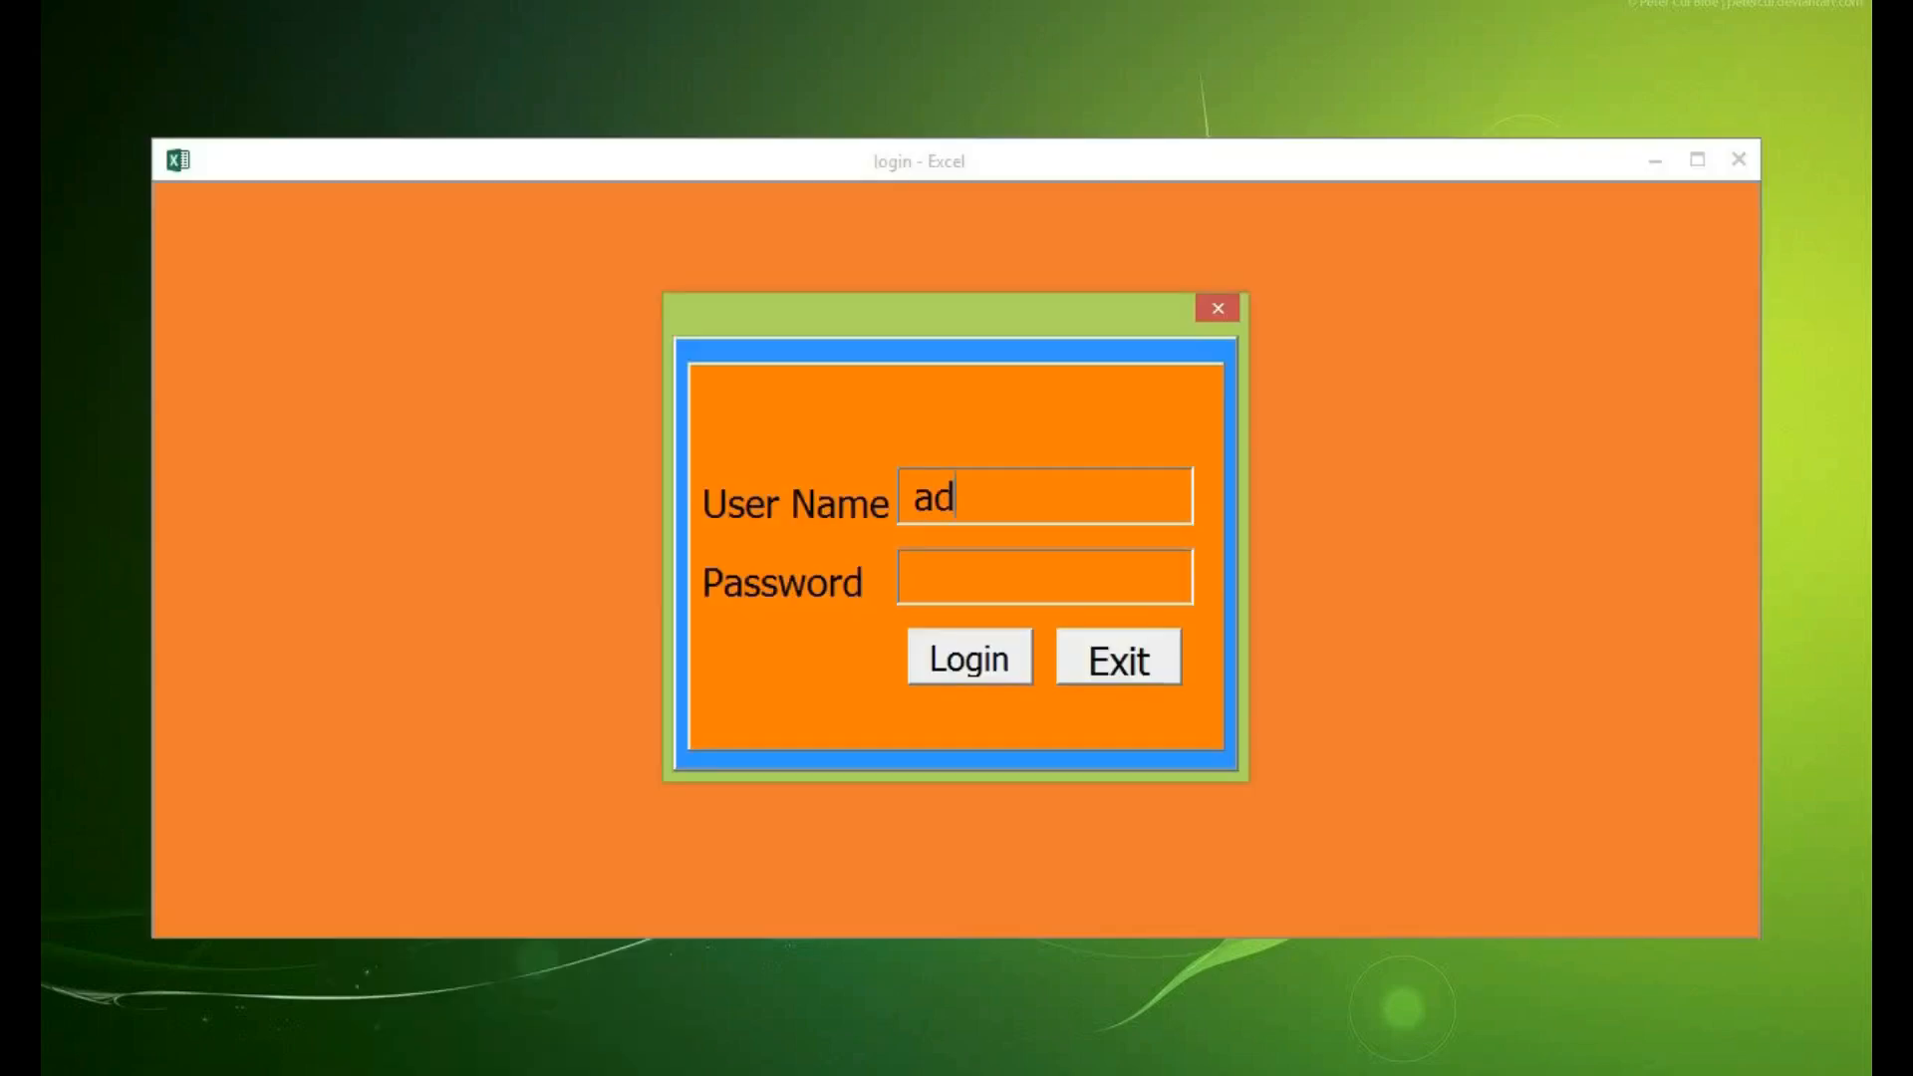
type("min")
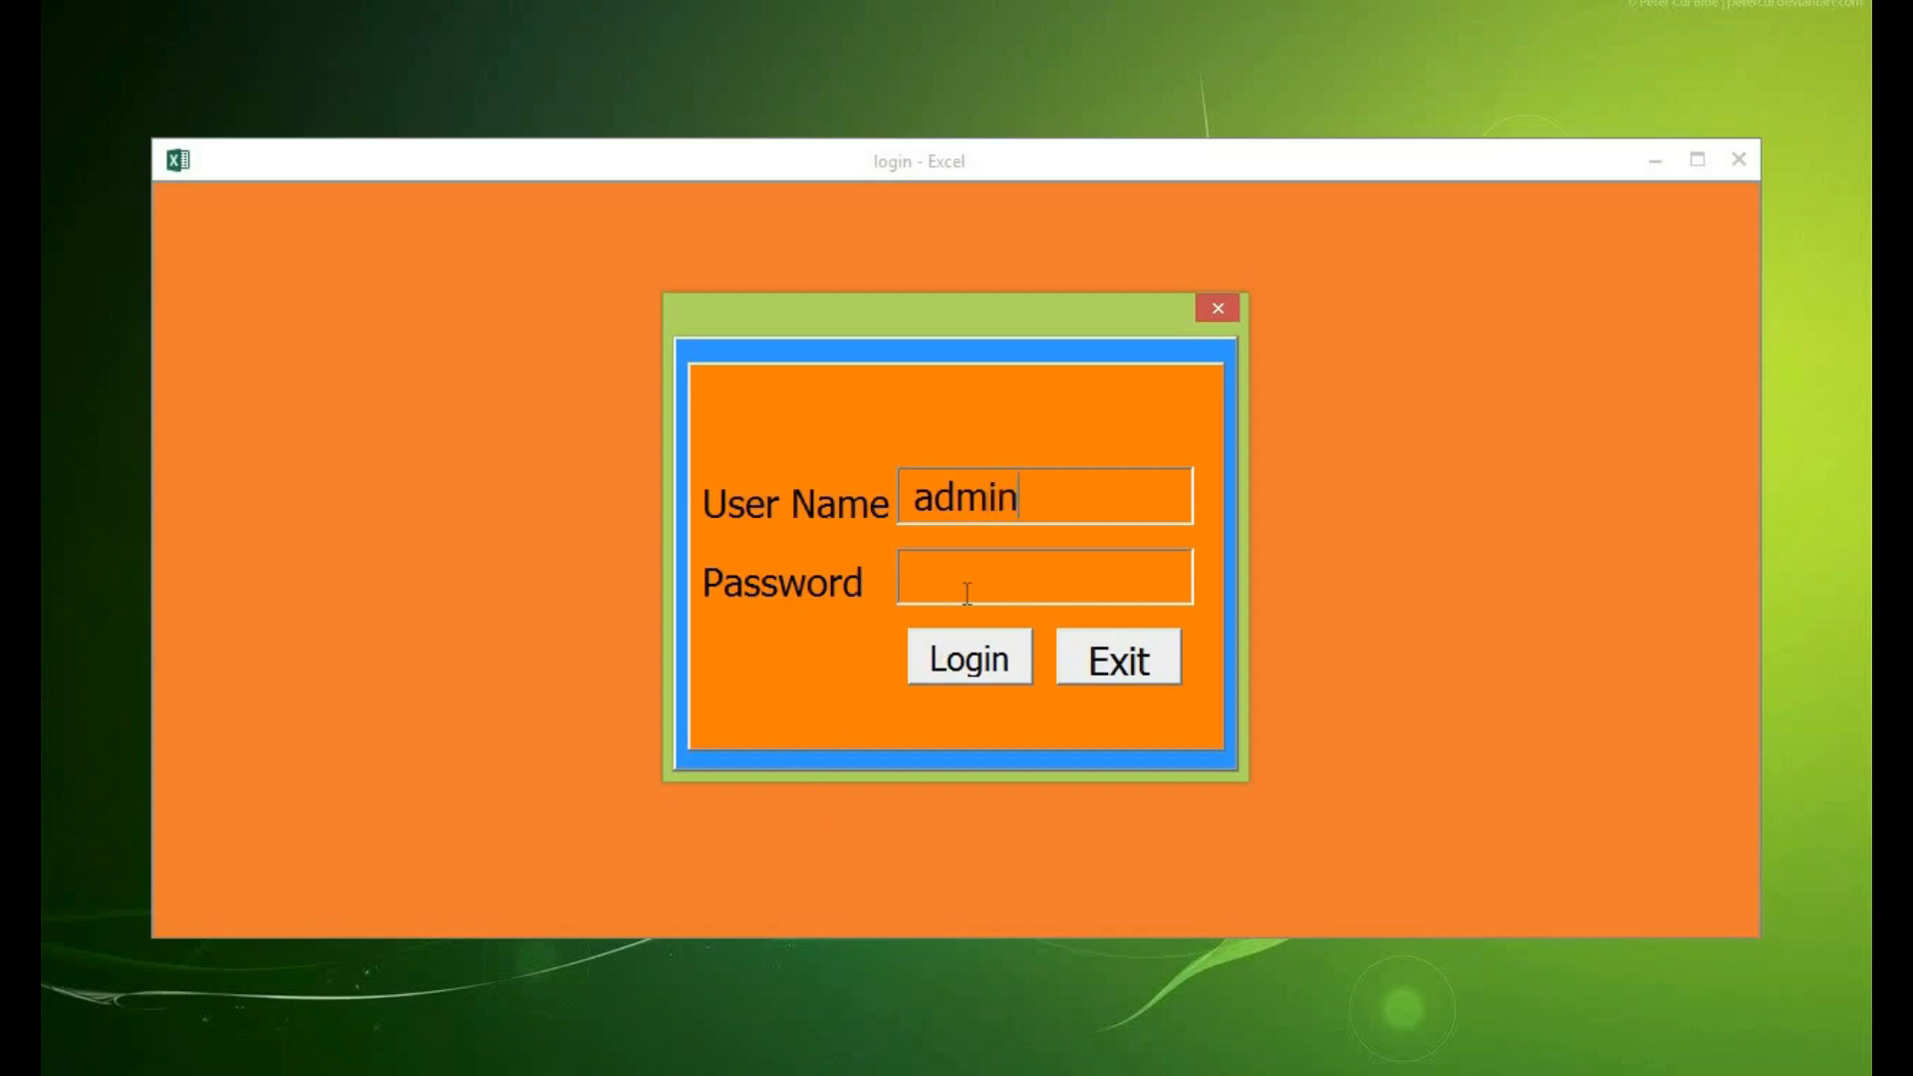
type("x")
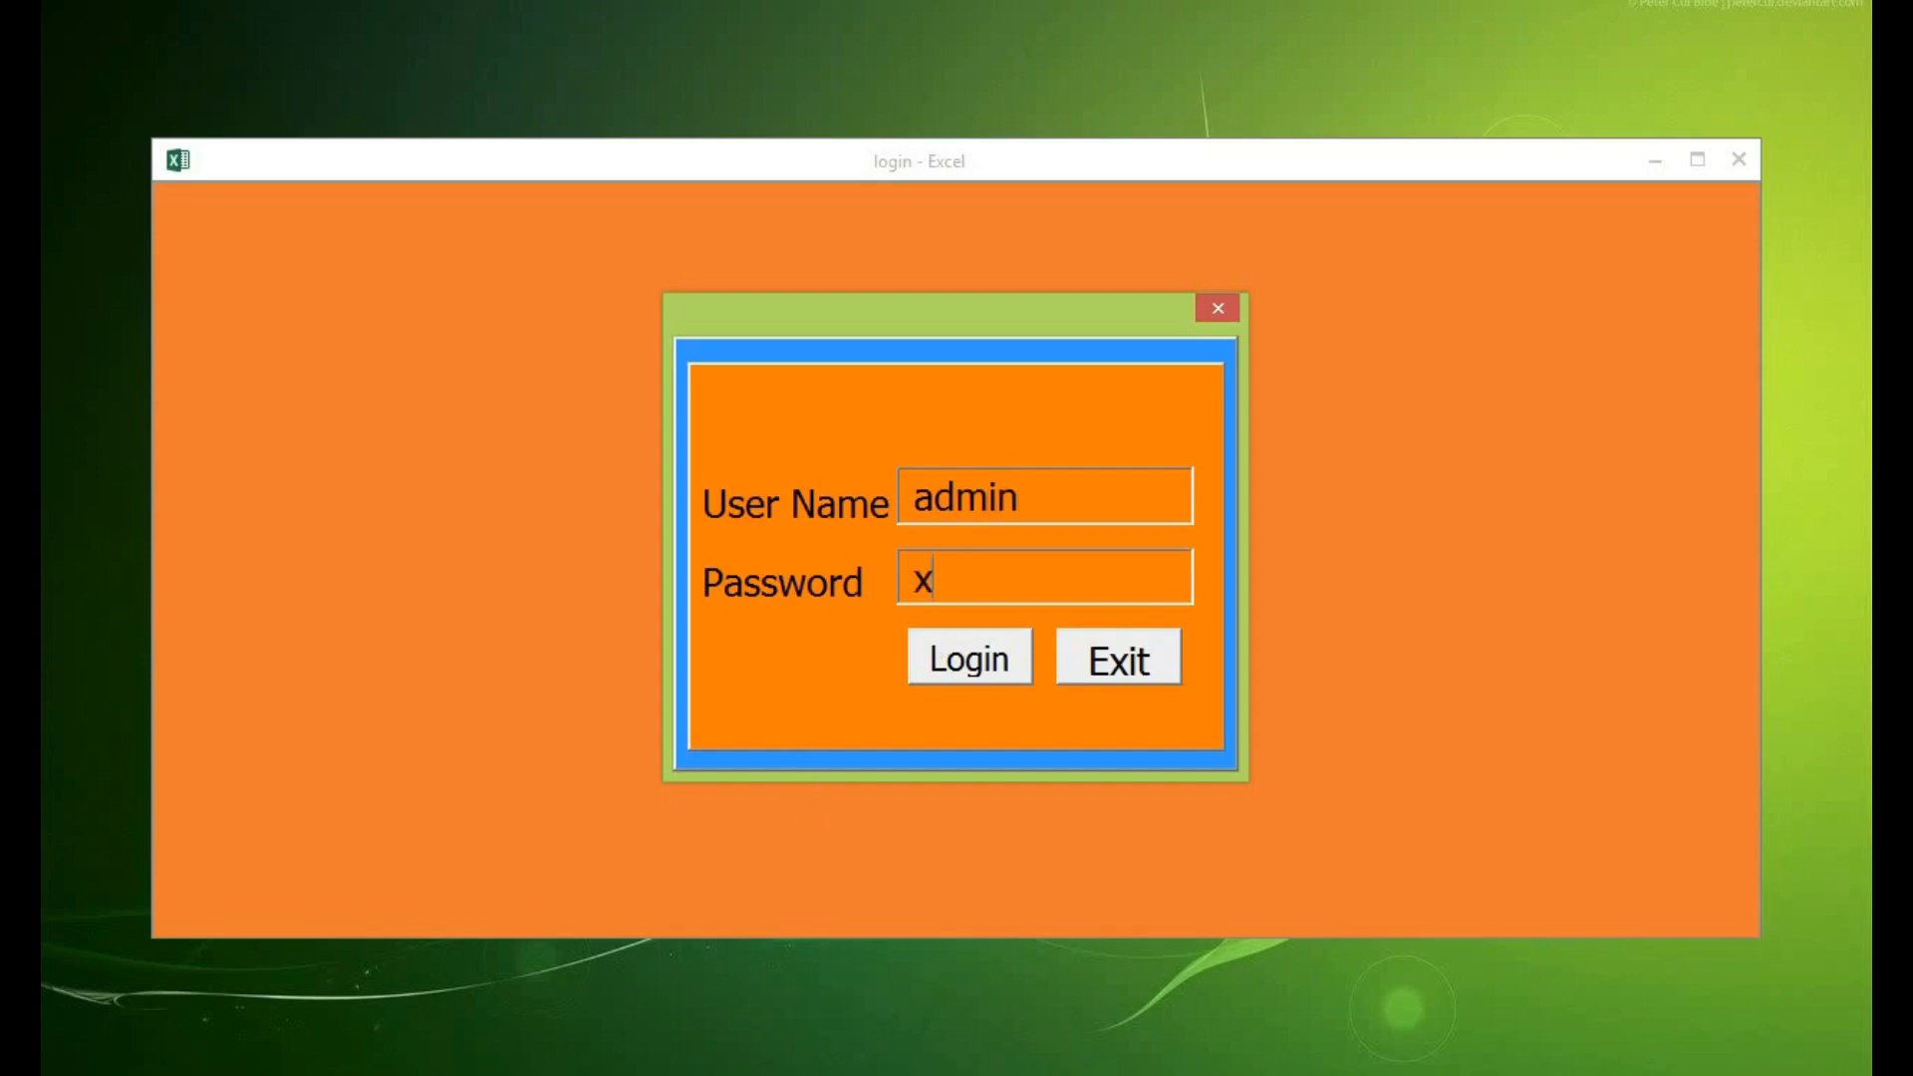
left_click(966, 657)
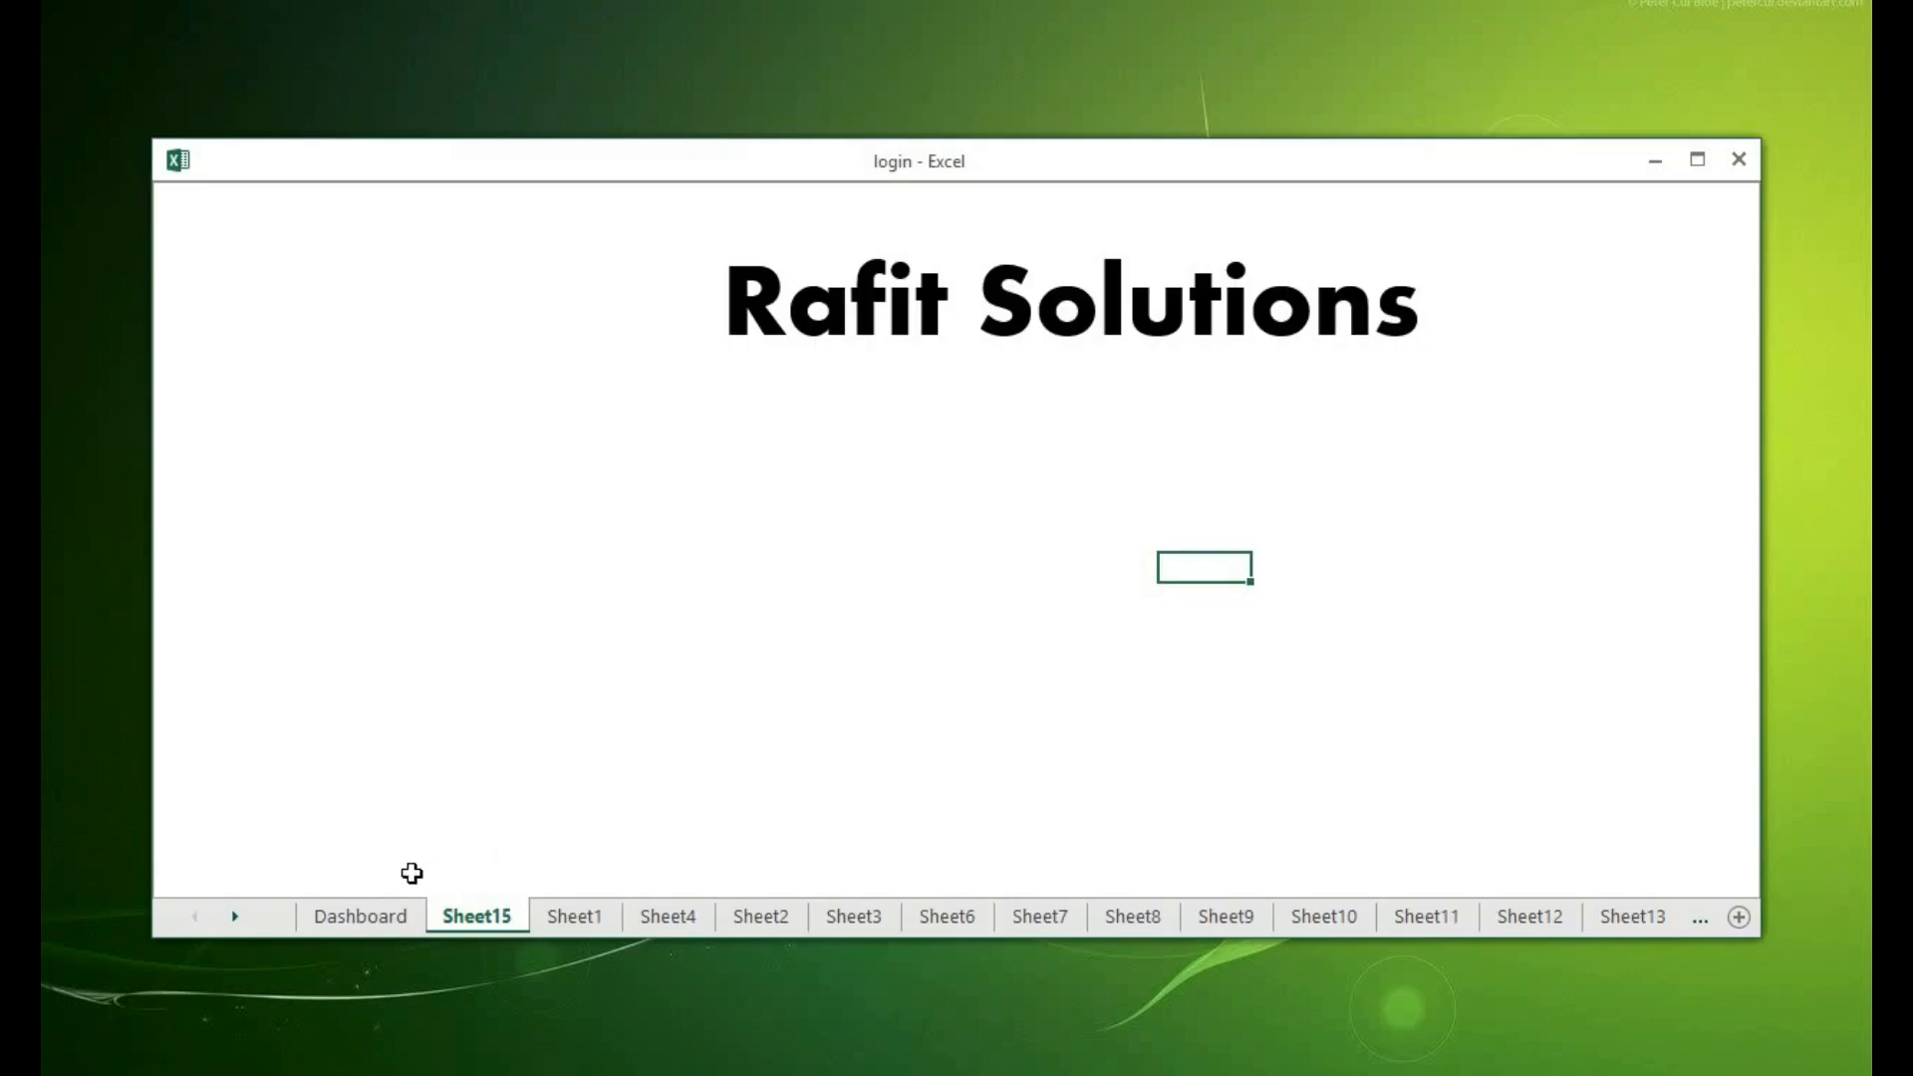
mouse_move(360, 917)
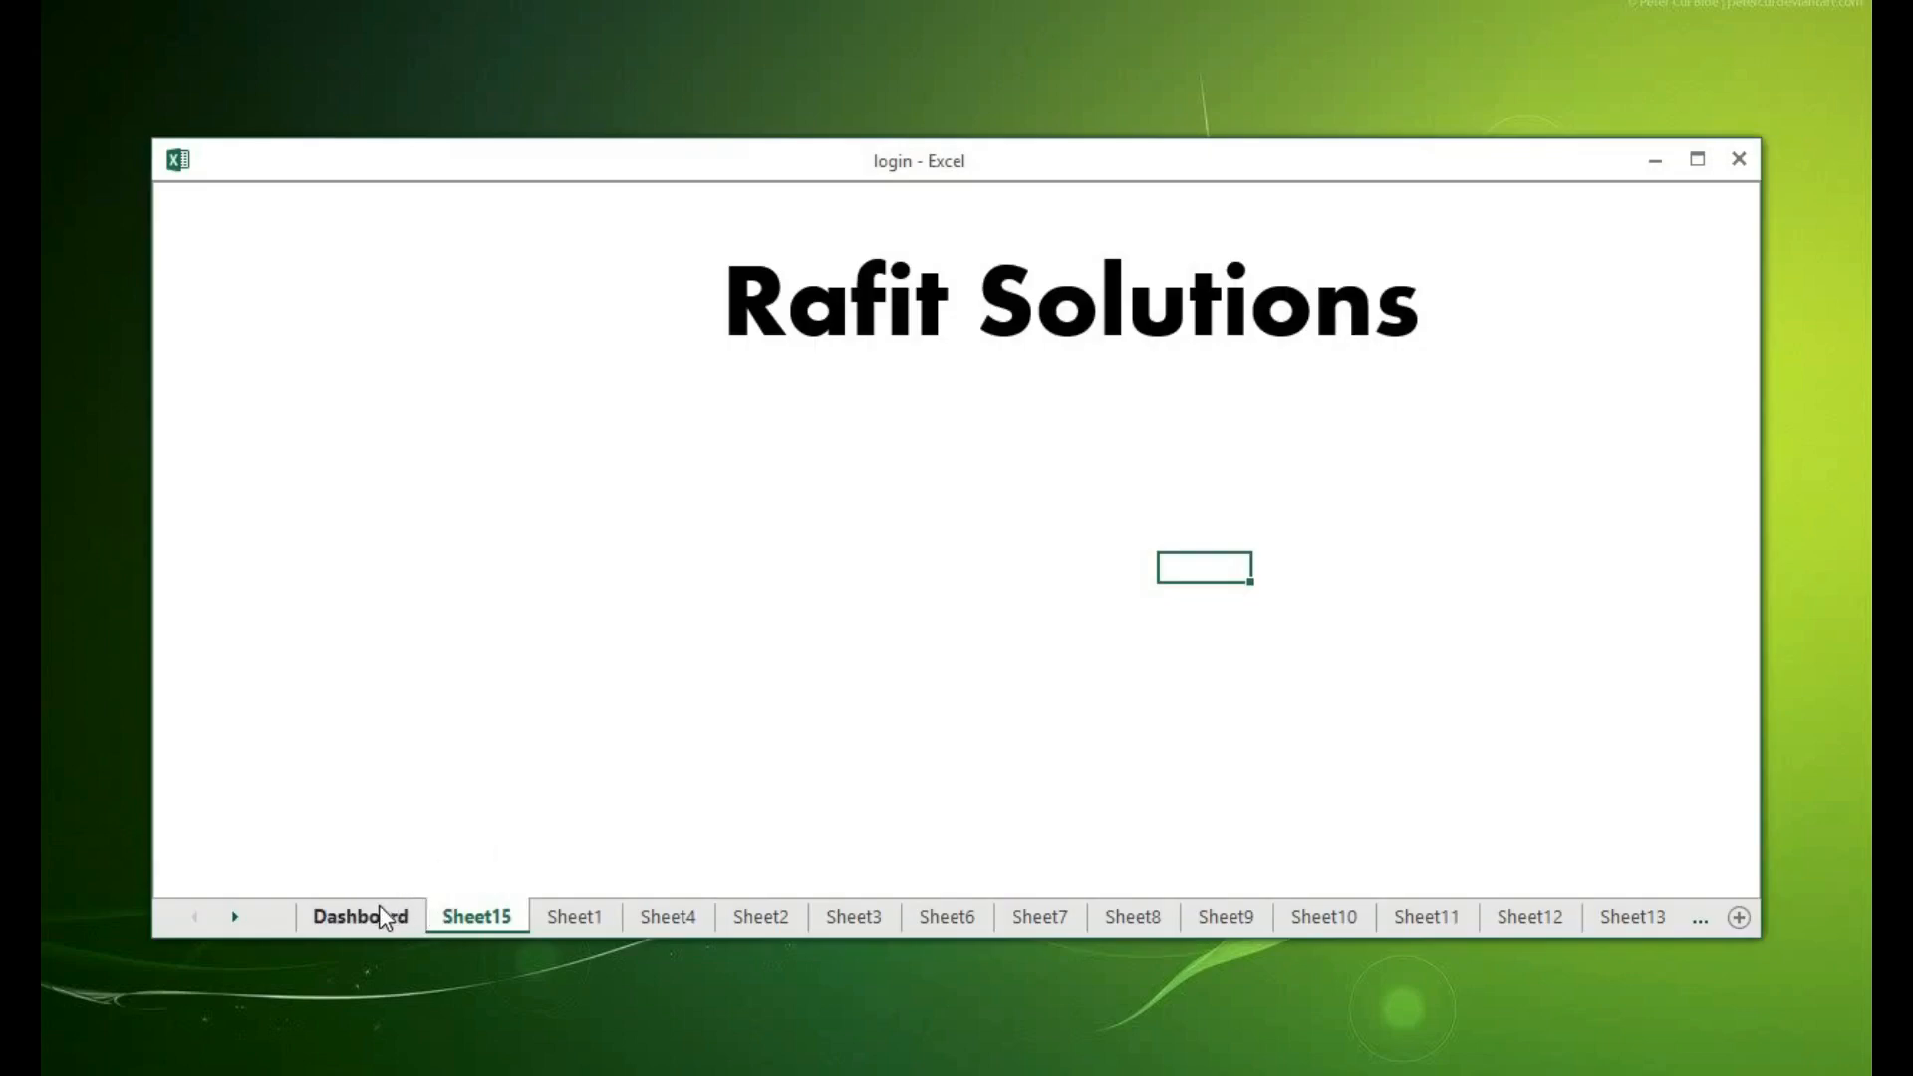
mouse_move(390, 921)
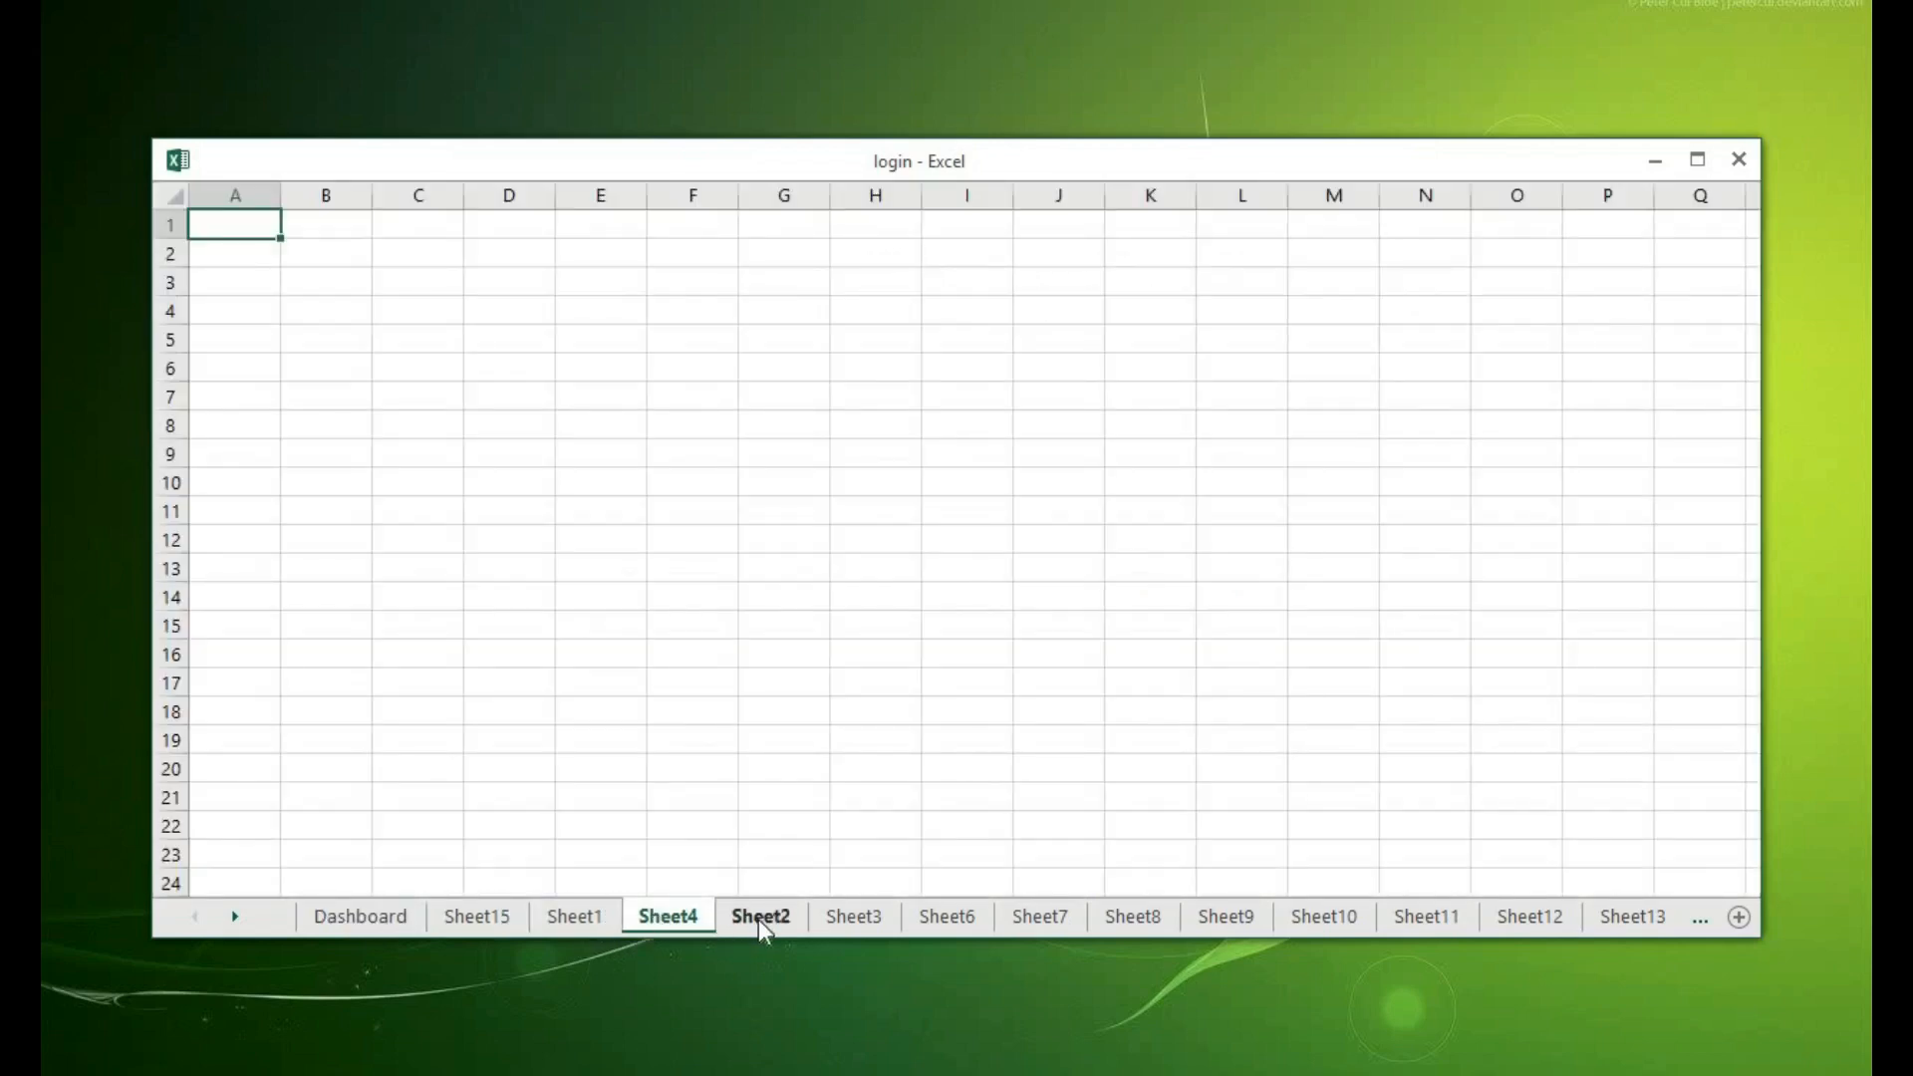
- Browse the sheet tabs through the later sheets to confirm the login sheet is hidden
left_click(759, 916)
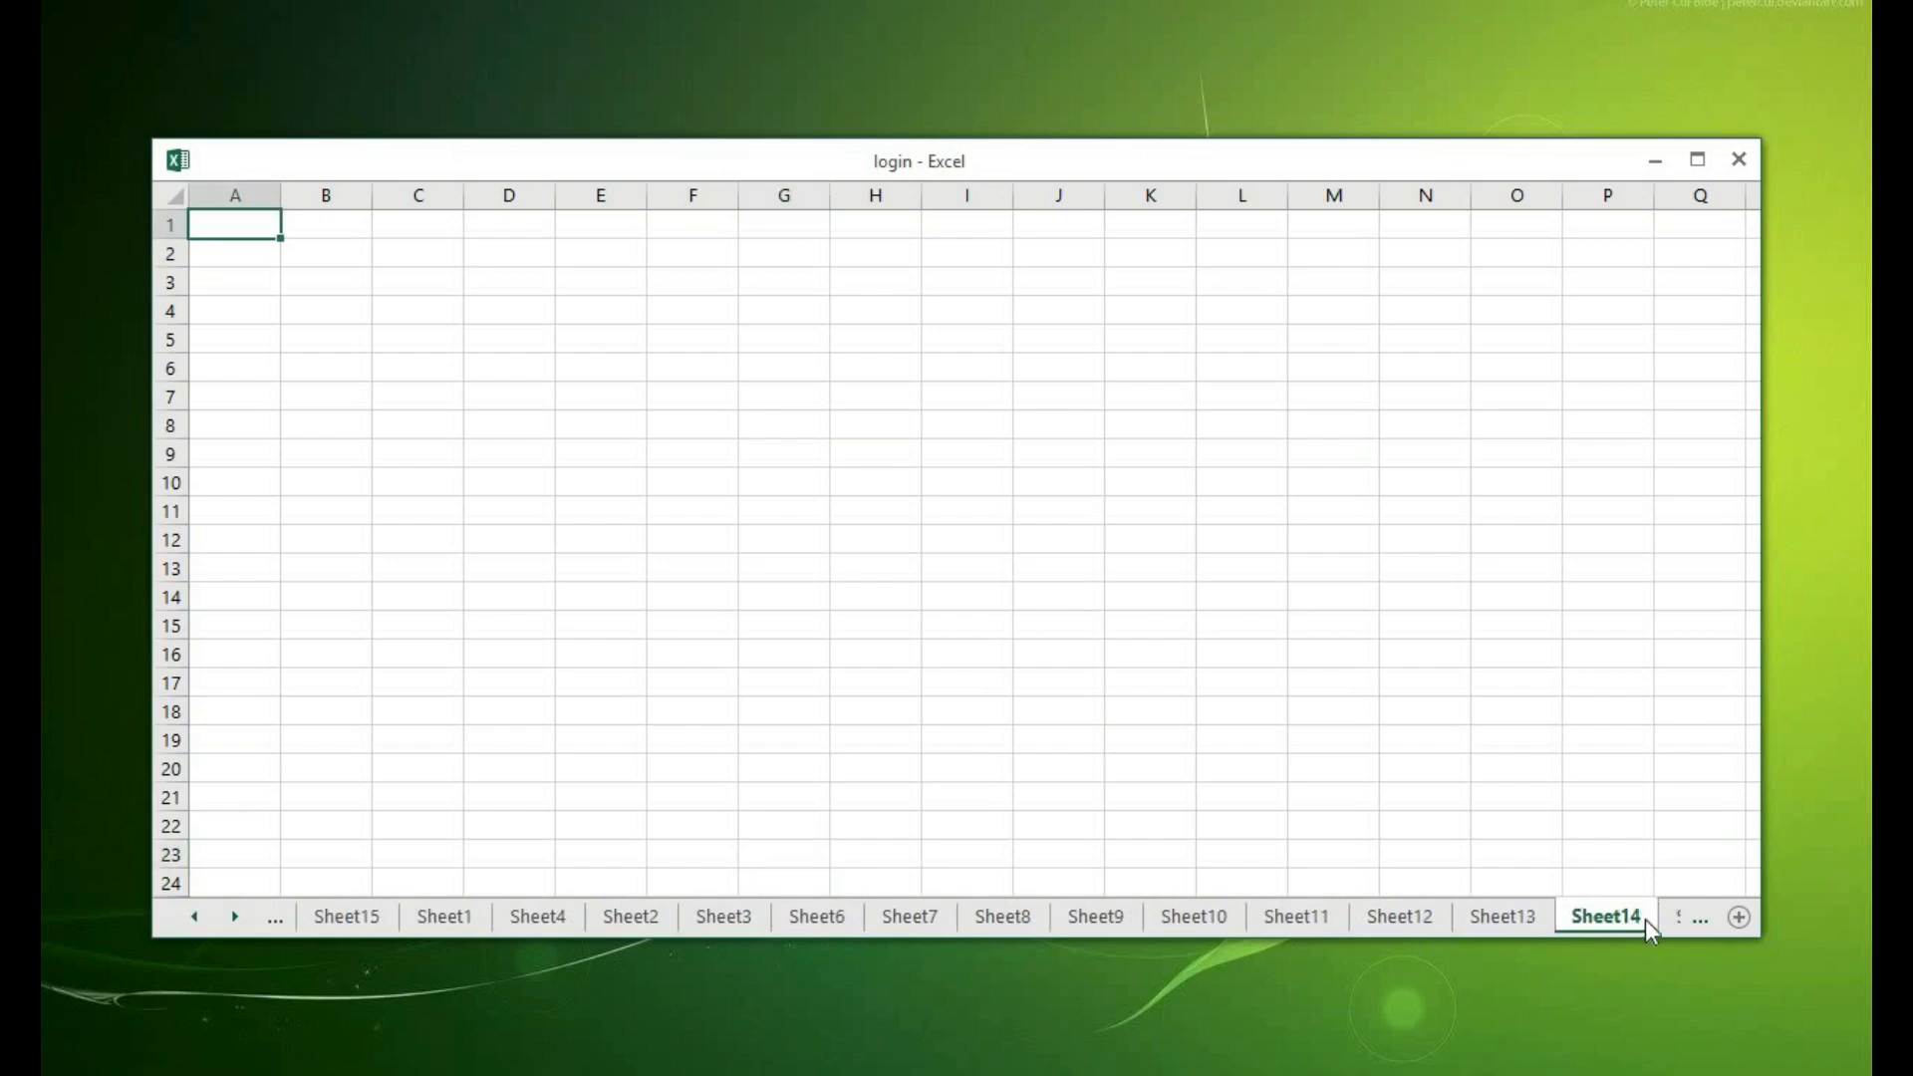
left_click(1737, 917)
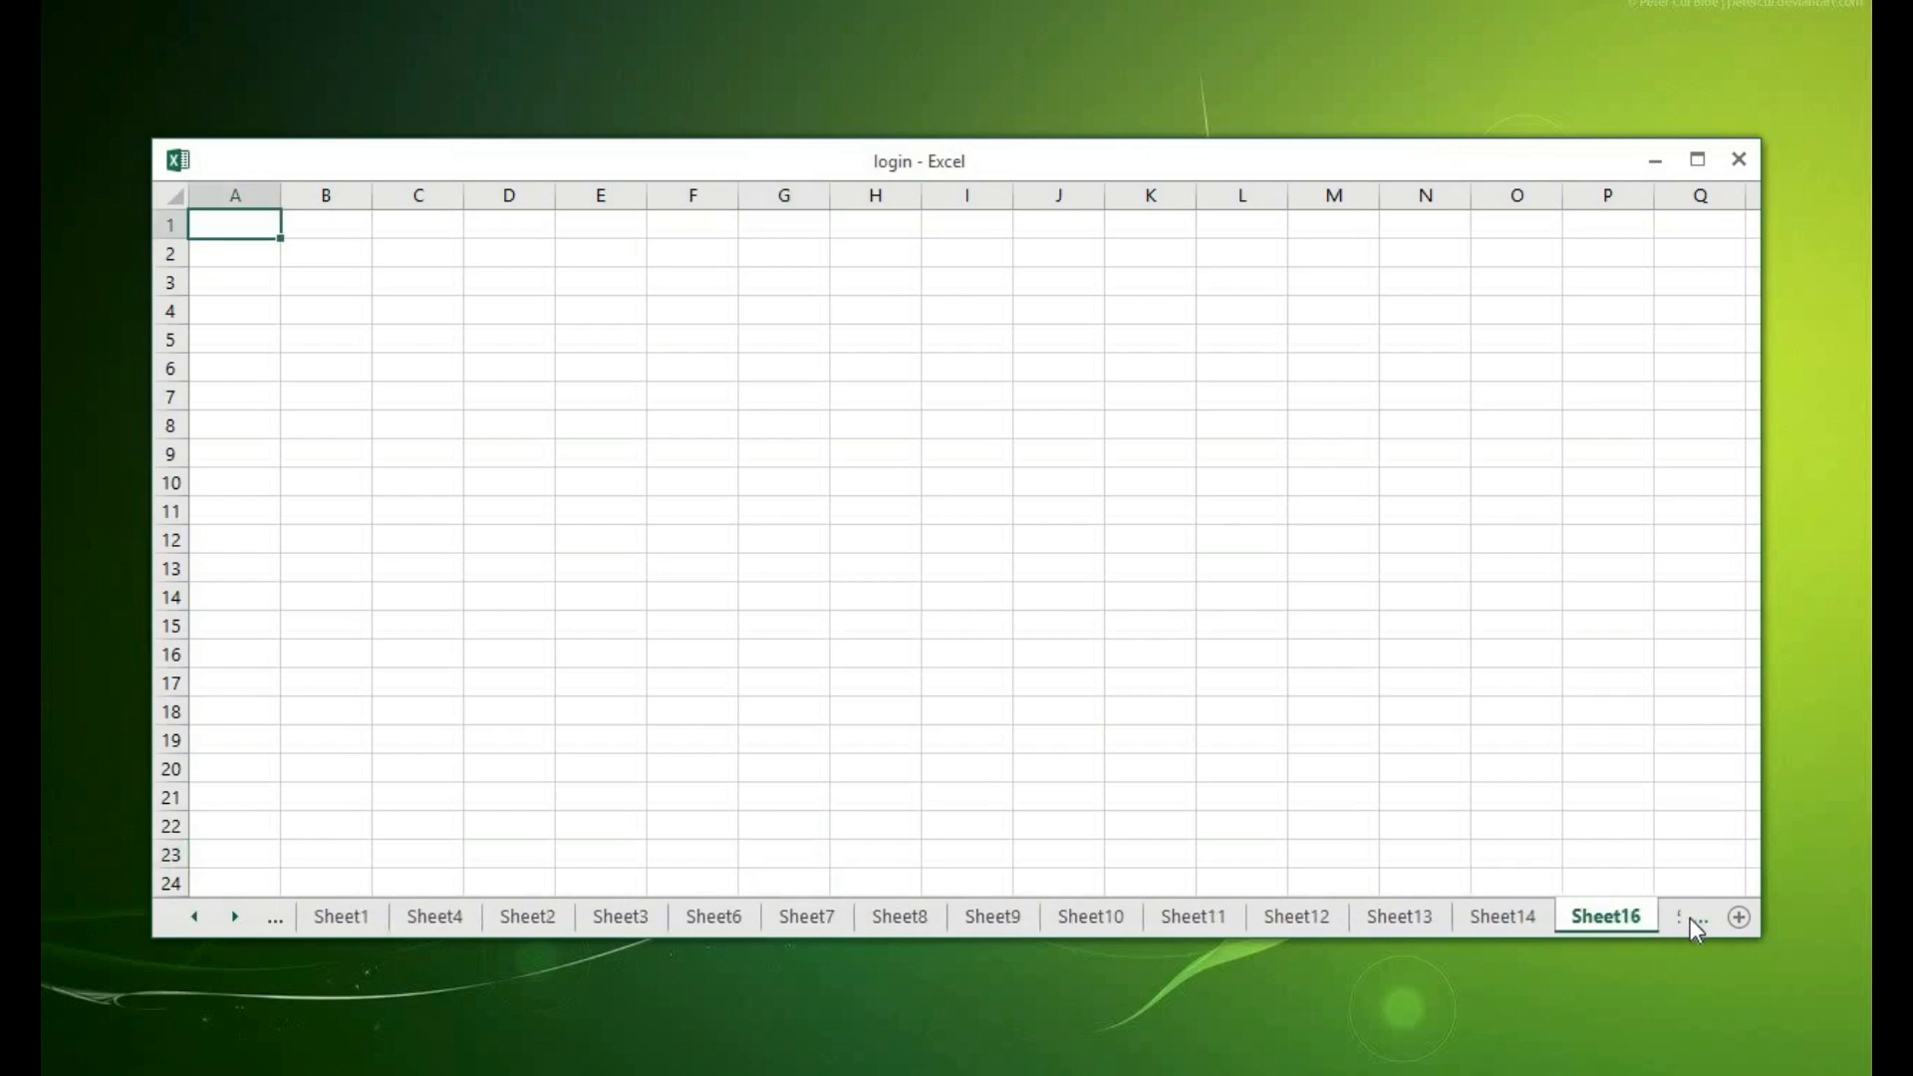
left_click(1737, 917)
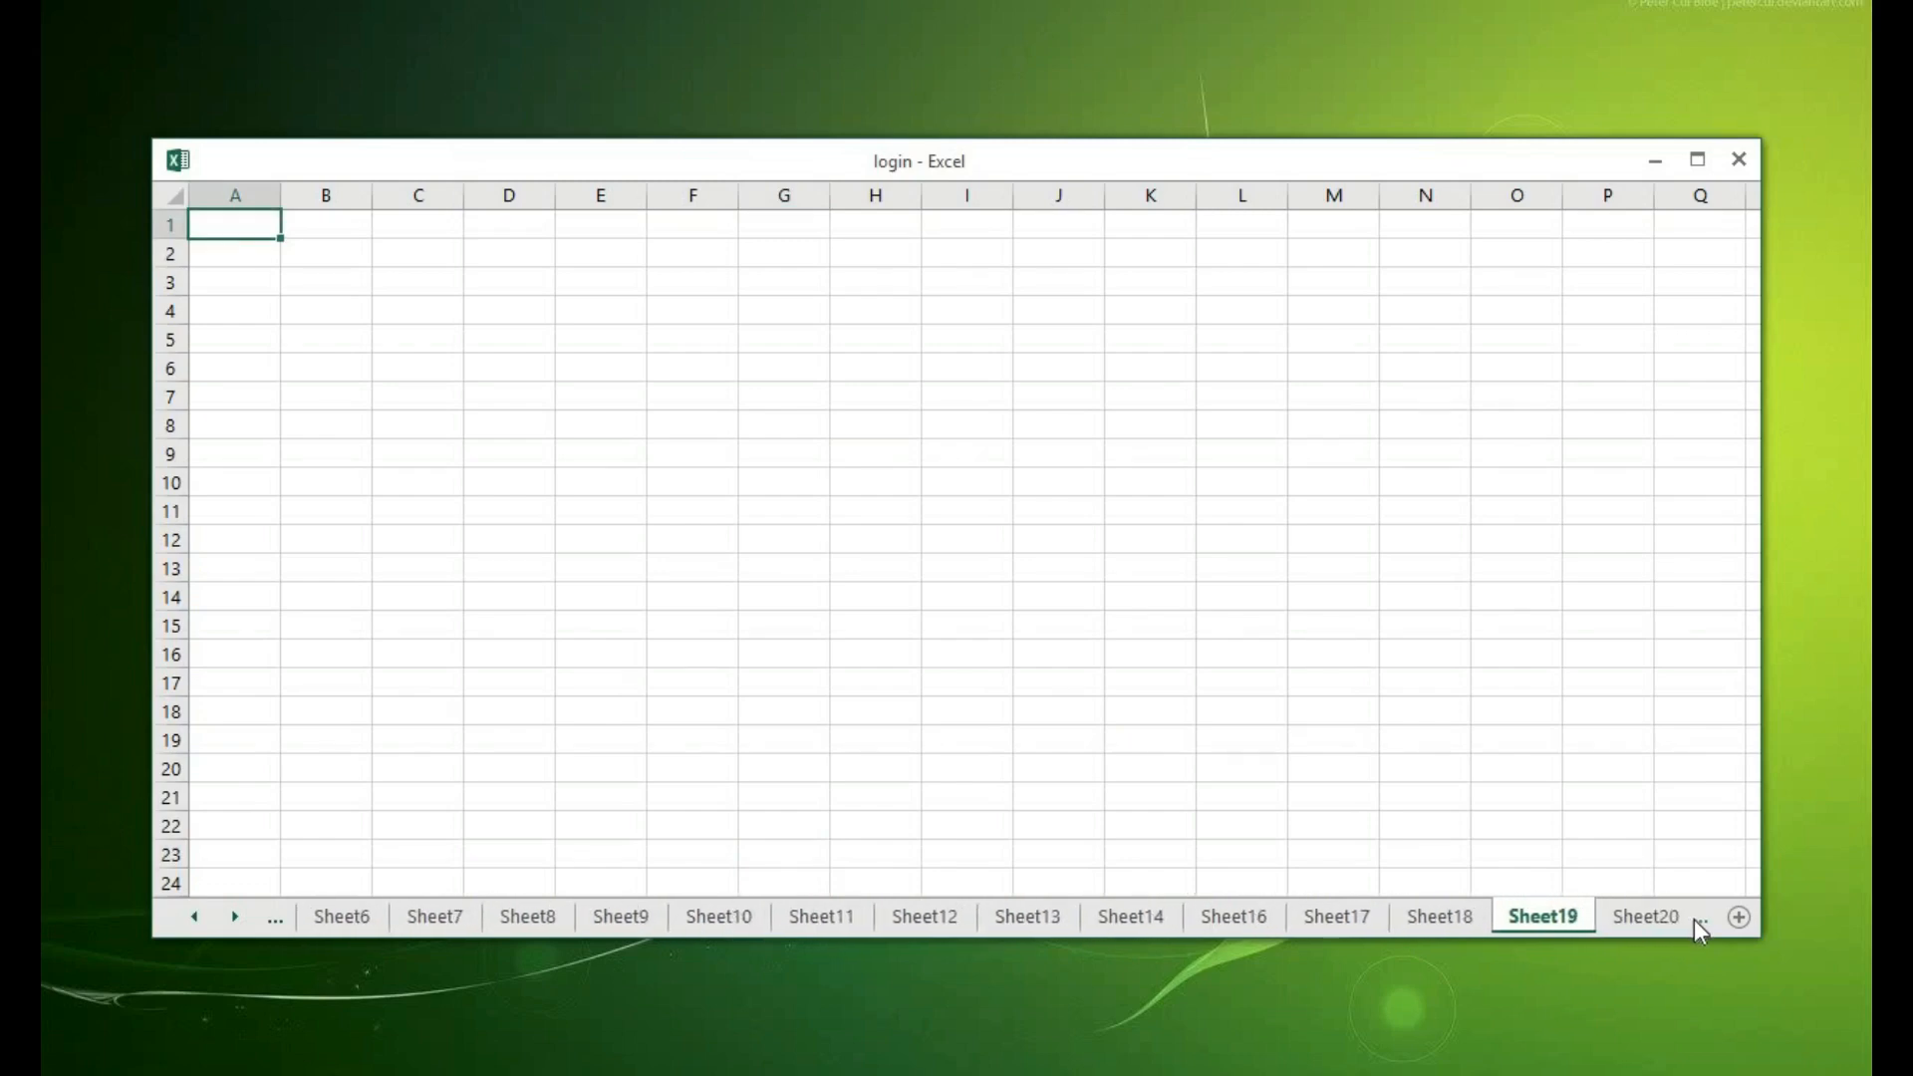
left_click(1737, 917)
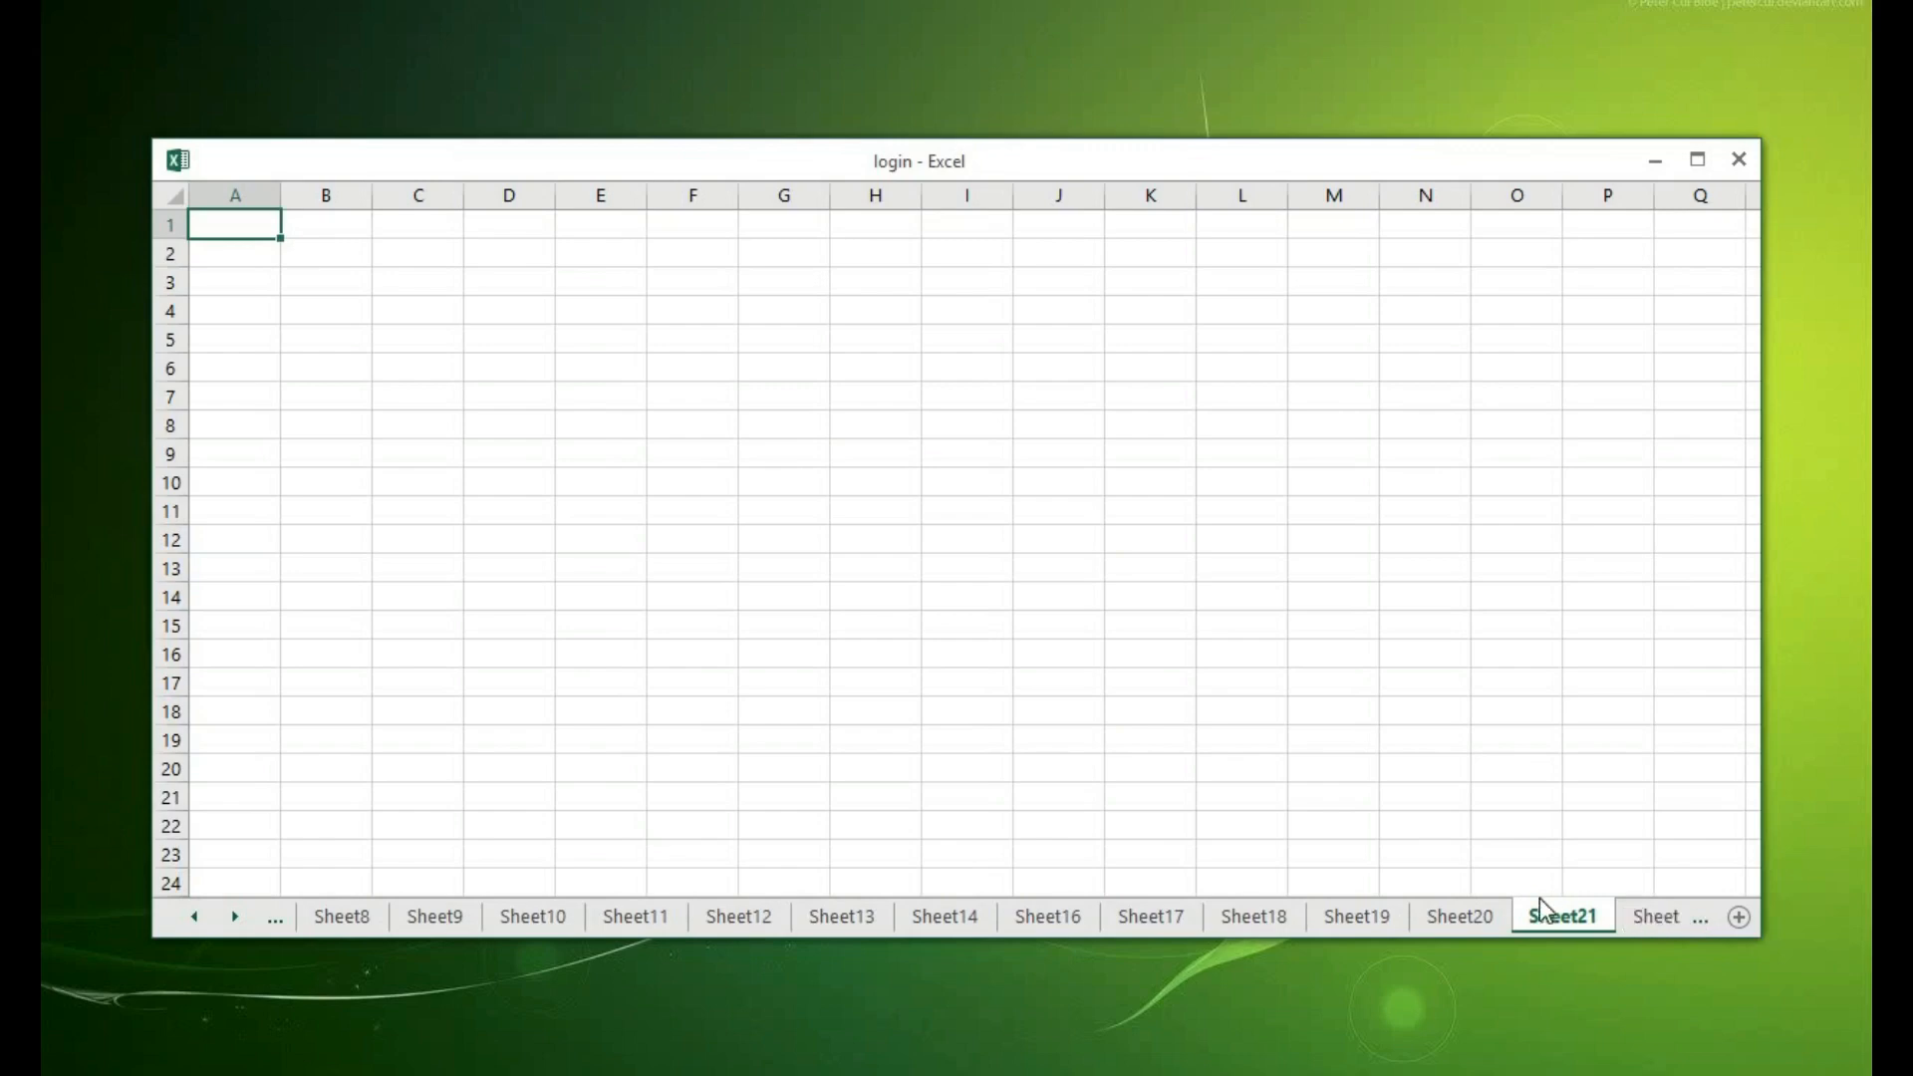
mouse_move(271, 945)
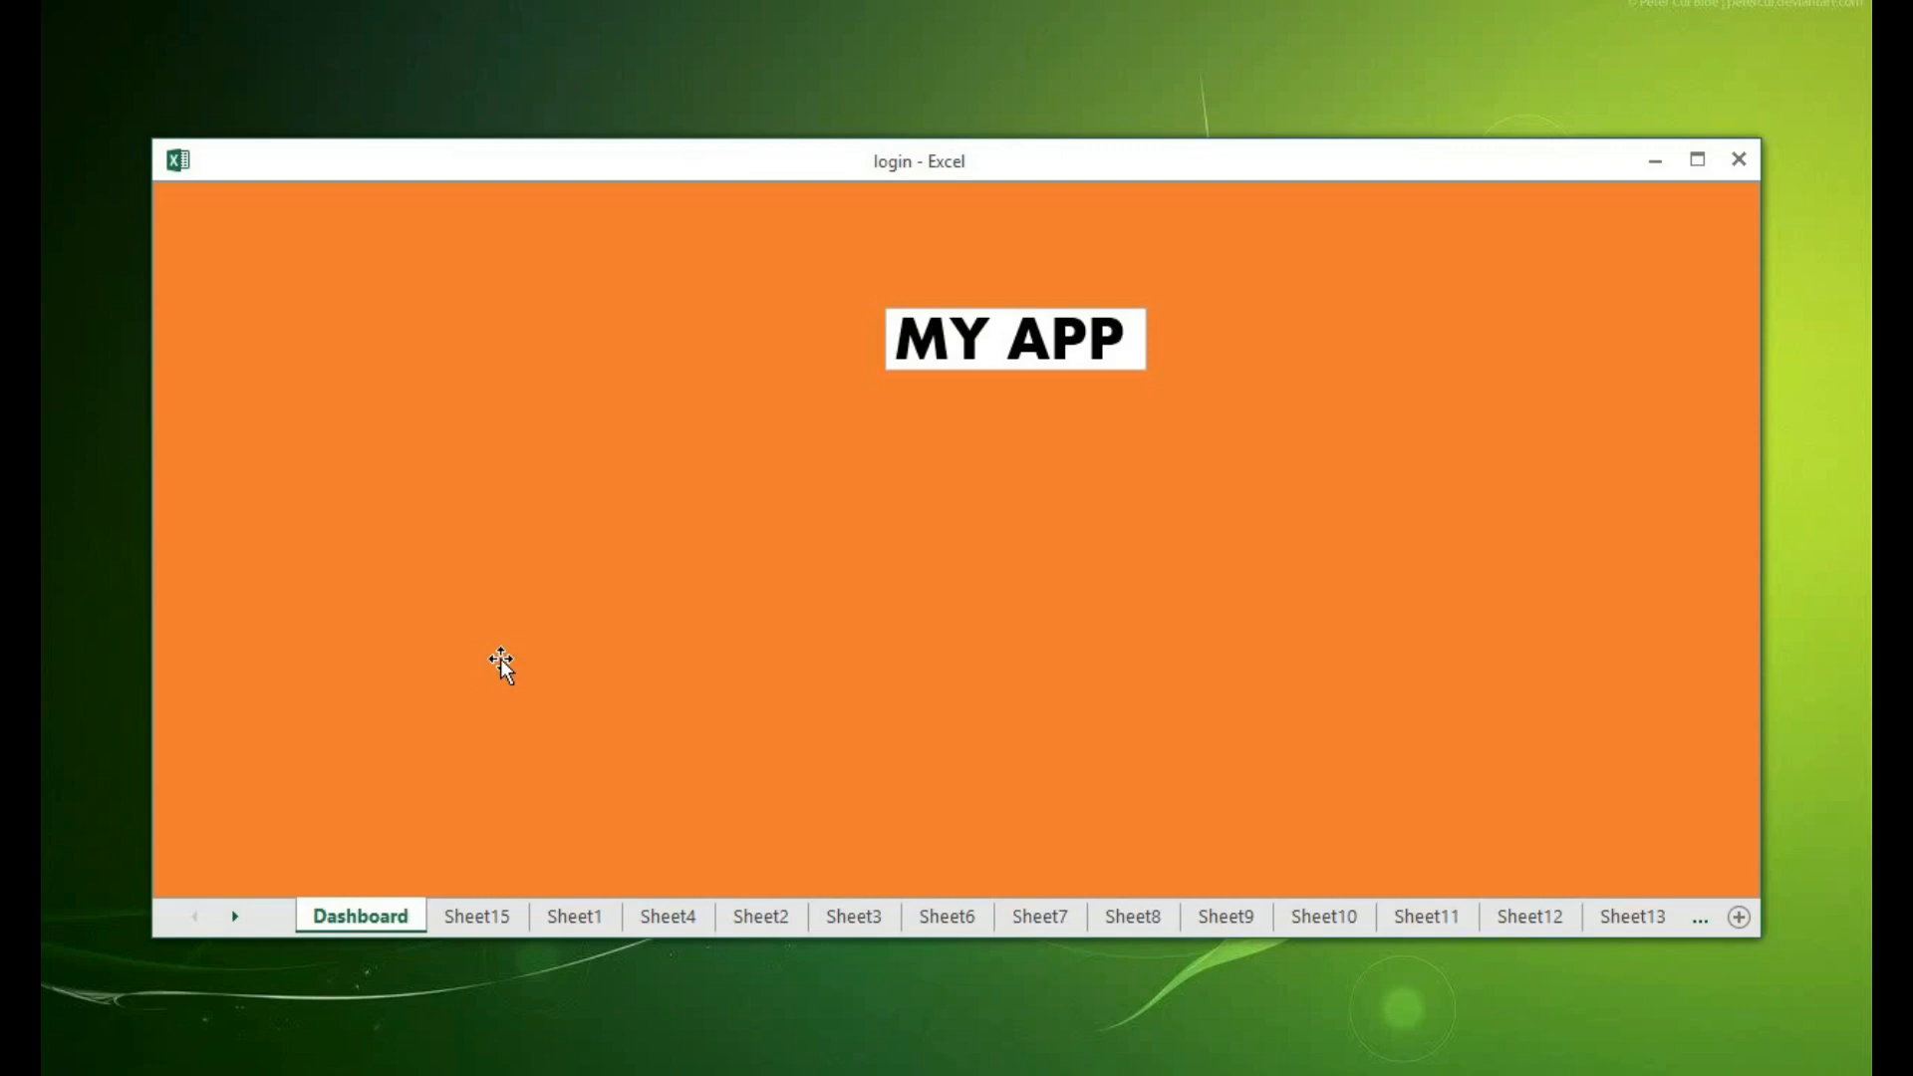
mouse_move(636, 635)
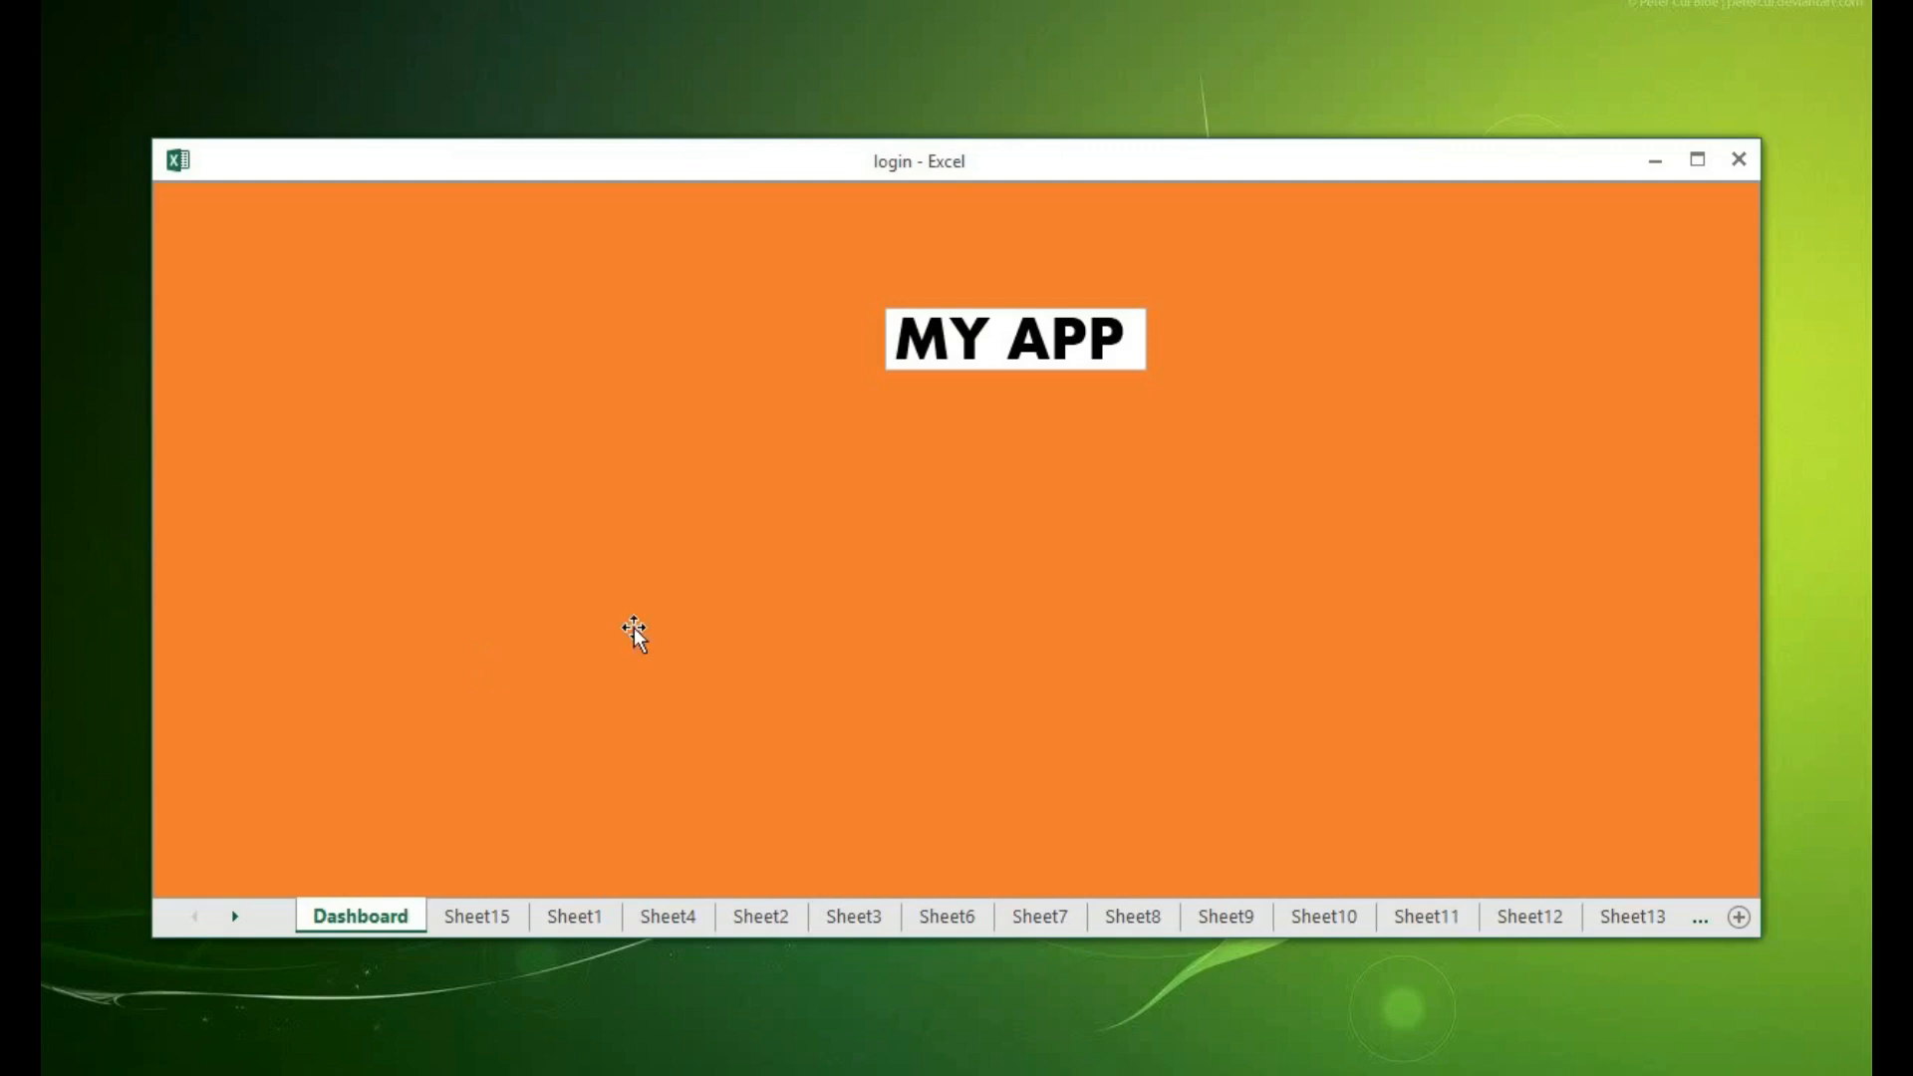